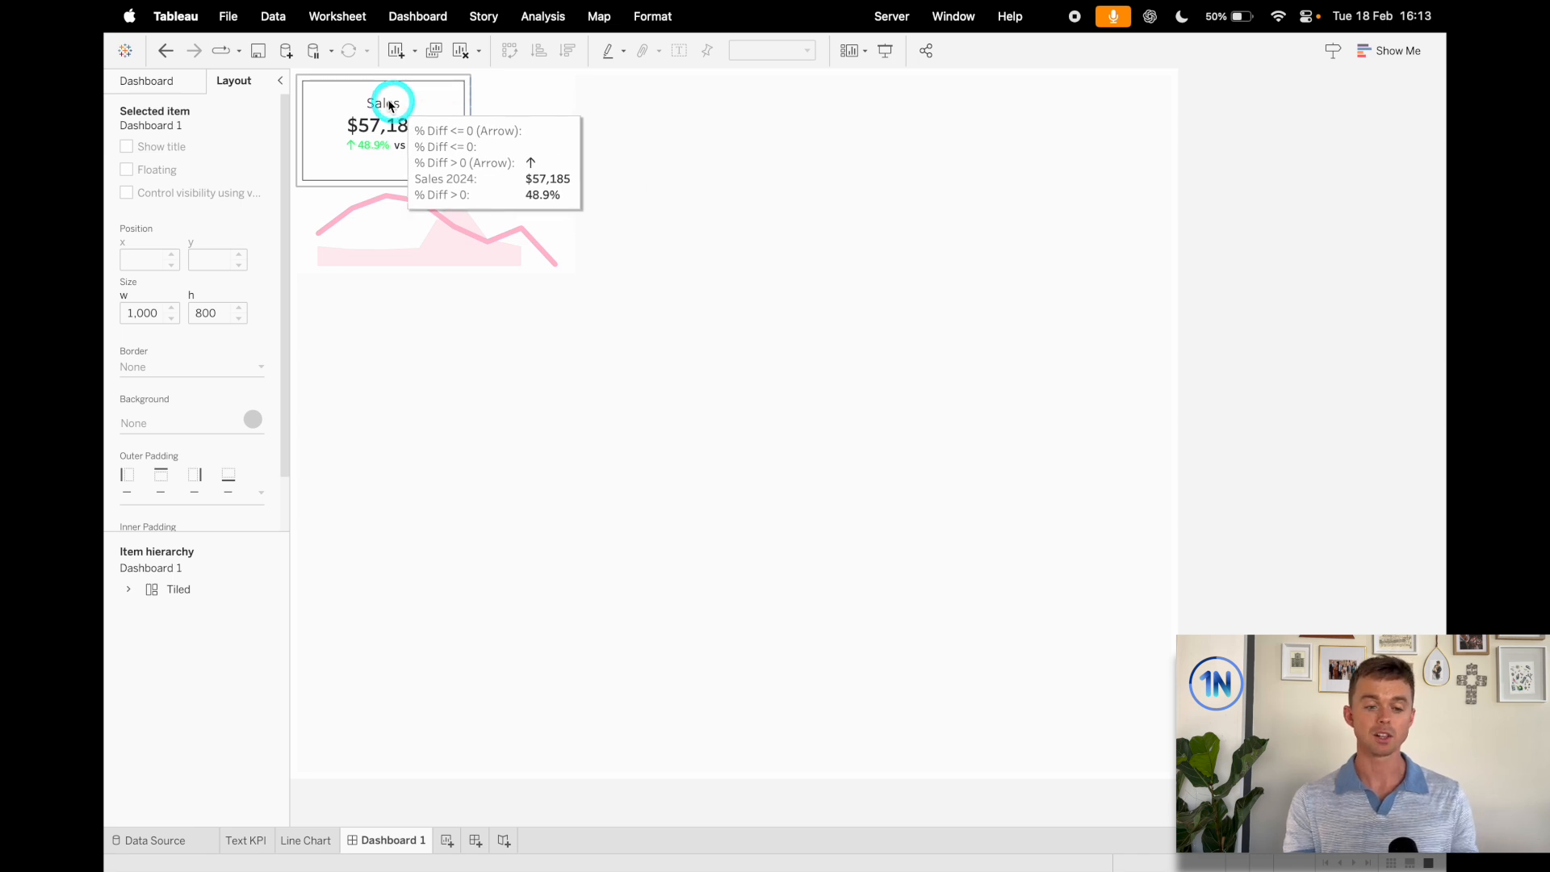
pyautogui.moveTo(425, 126)
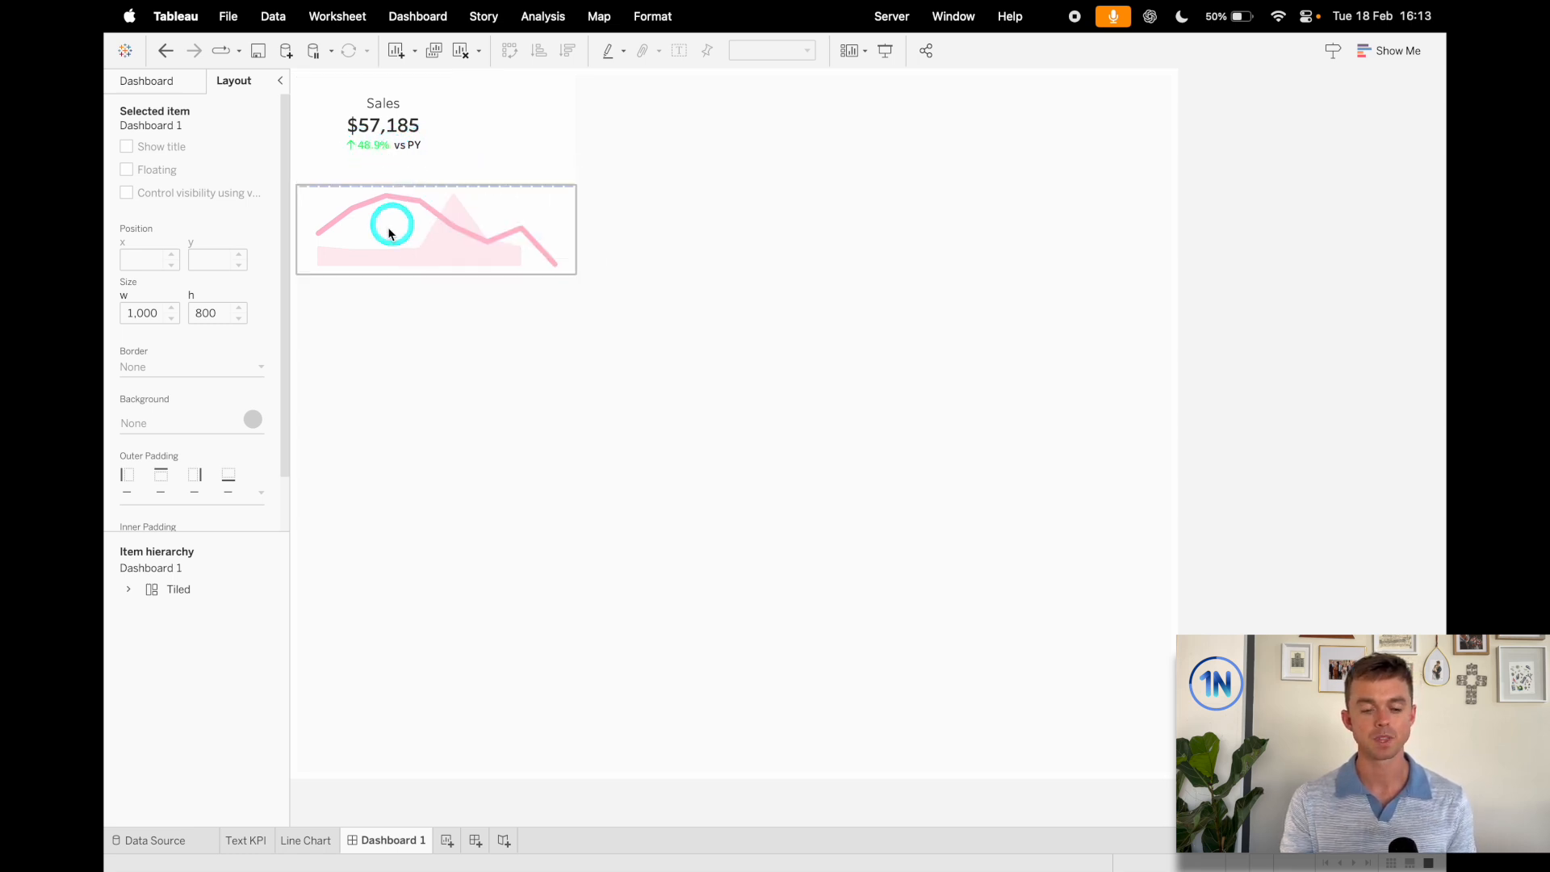
pyautogui.moveTo(421, 219)
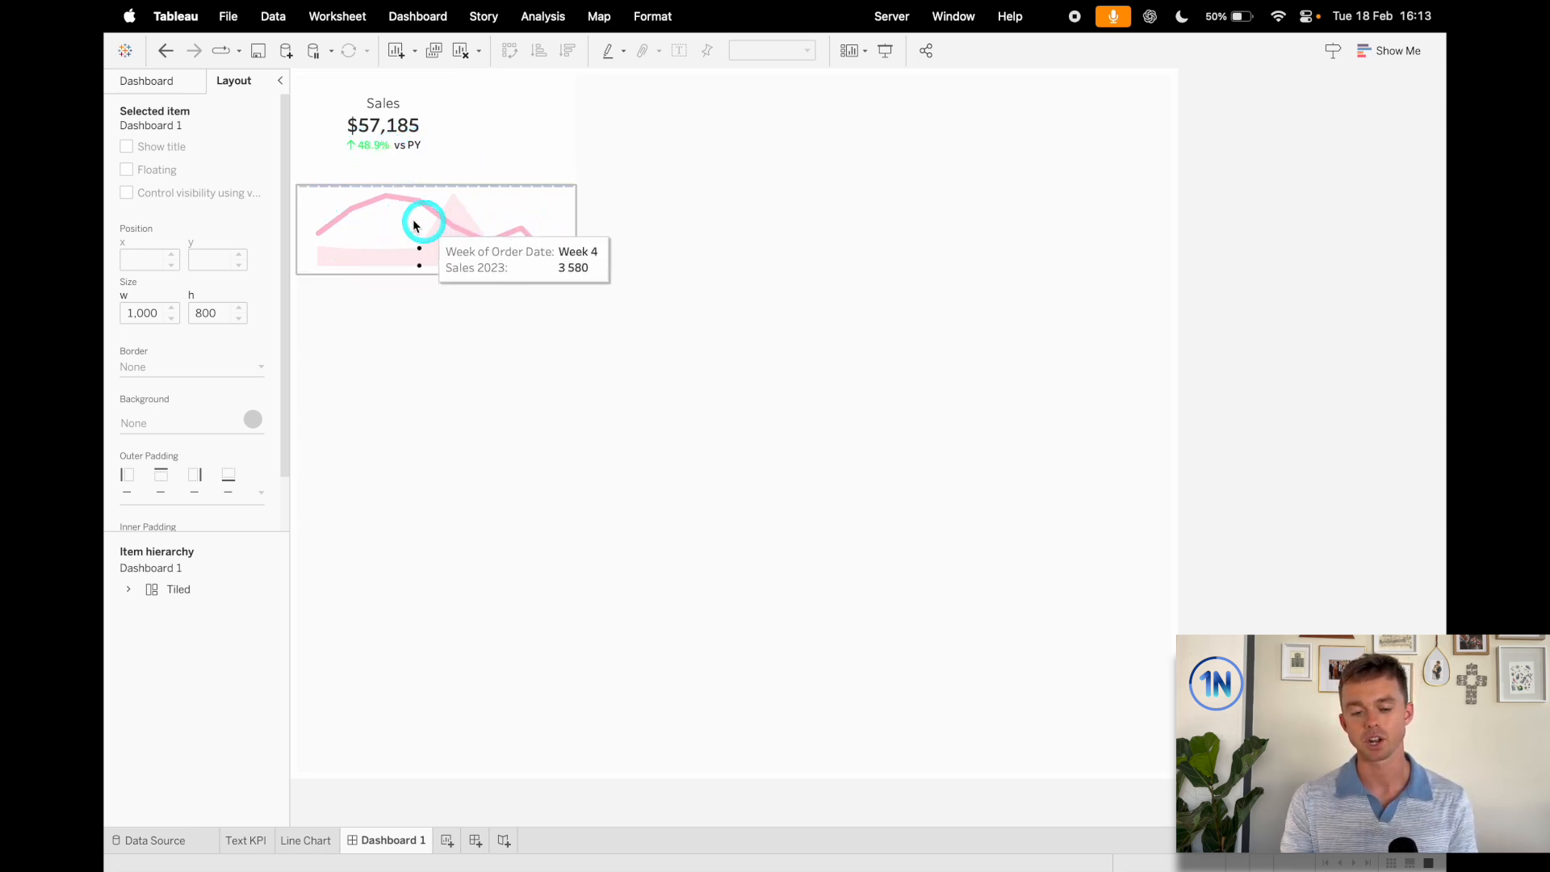
pyautogui.moveTo(372, 237)
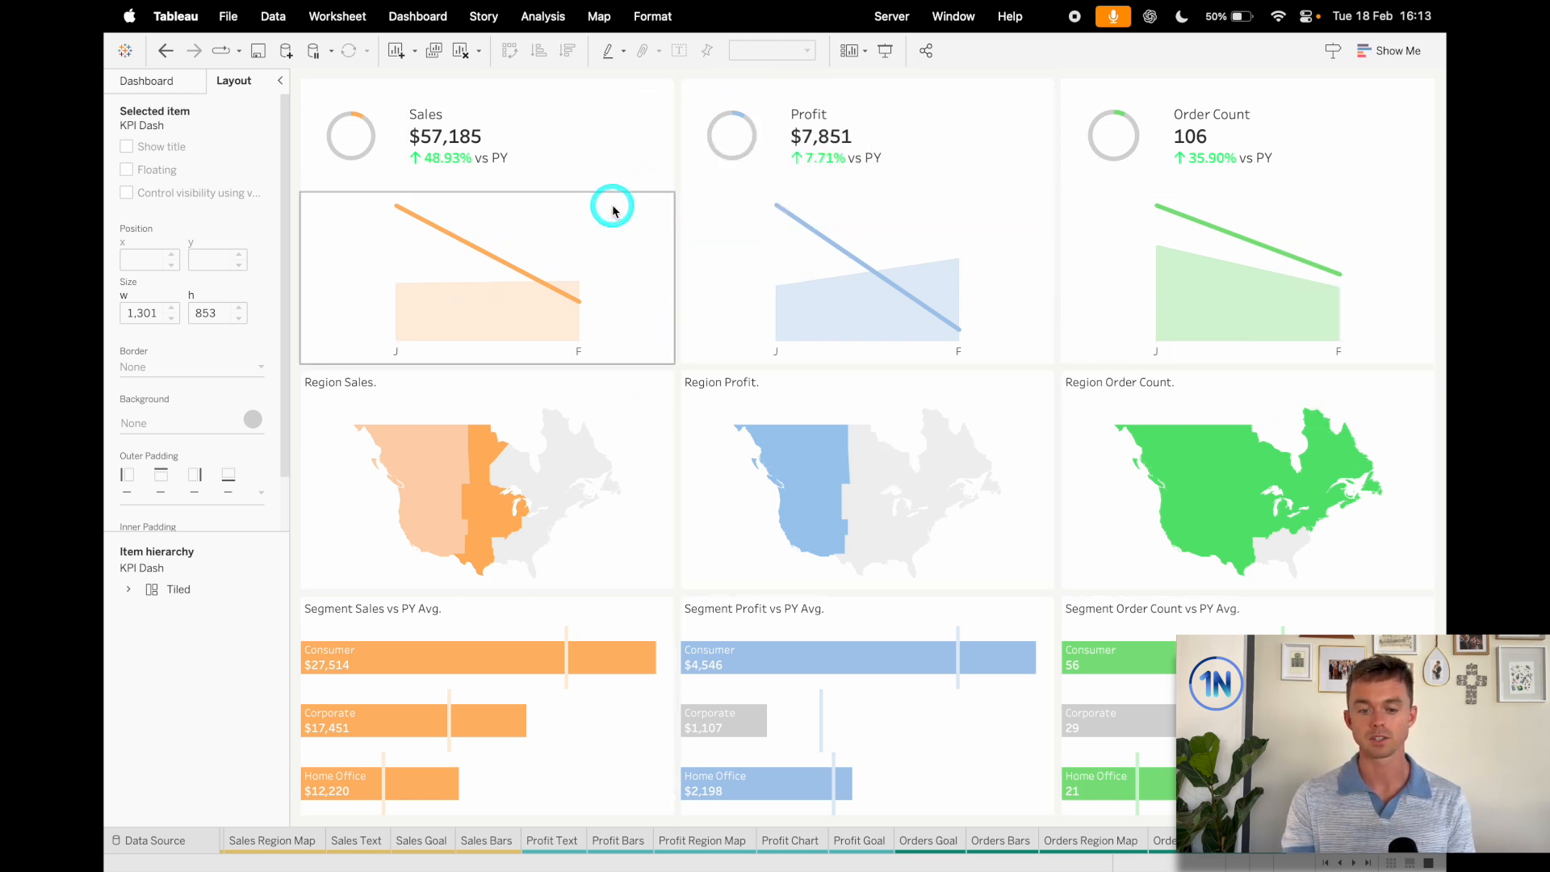
pyautogui.moveTo(601, 113)
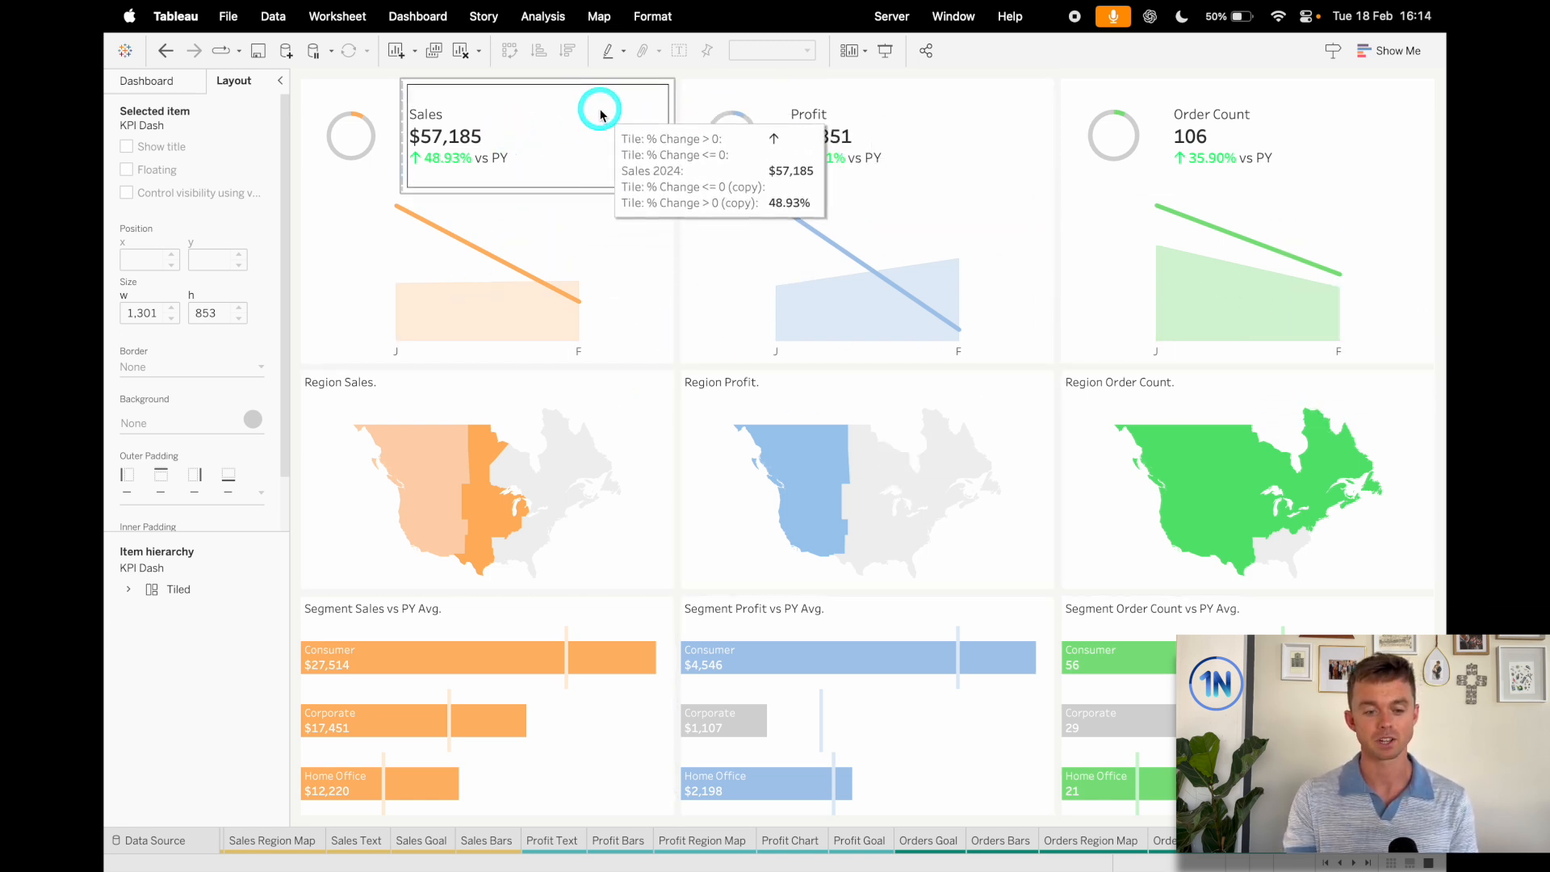
pyautogui.moveTo(586, 331)
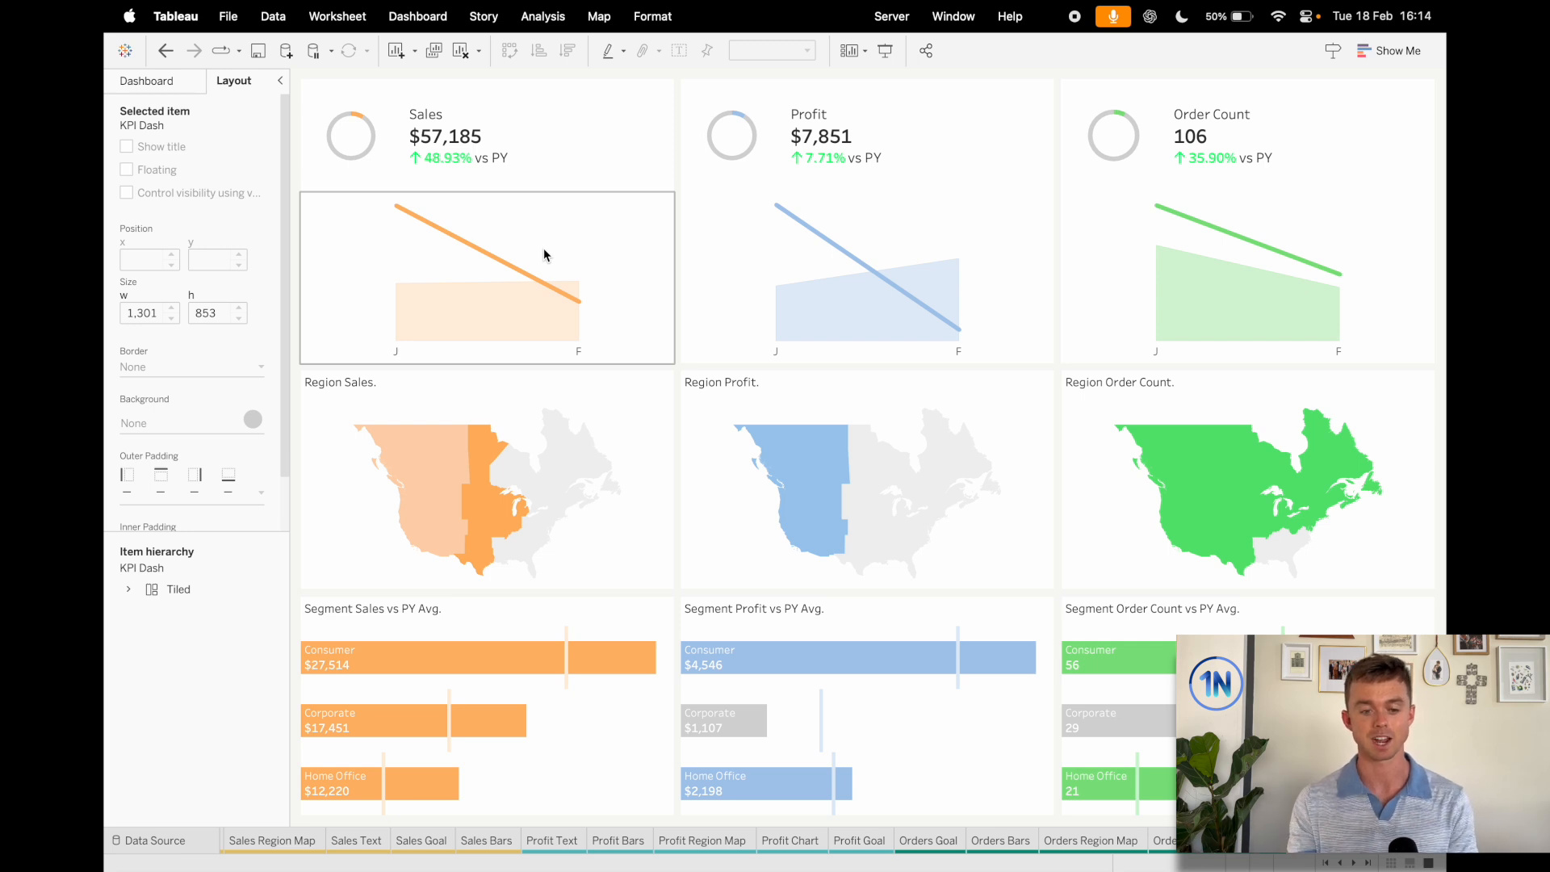
pyautogui.moveTo(1257, 158)
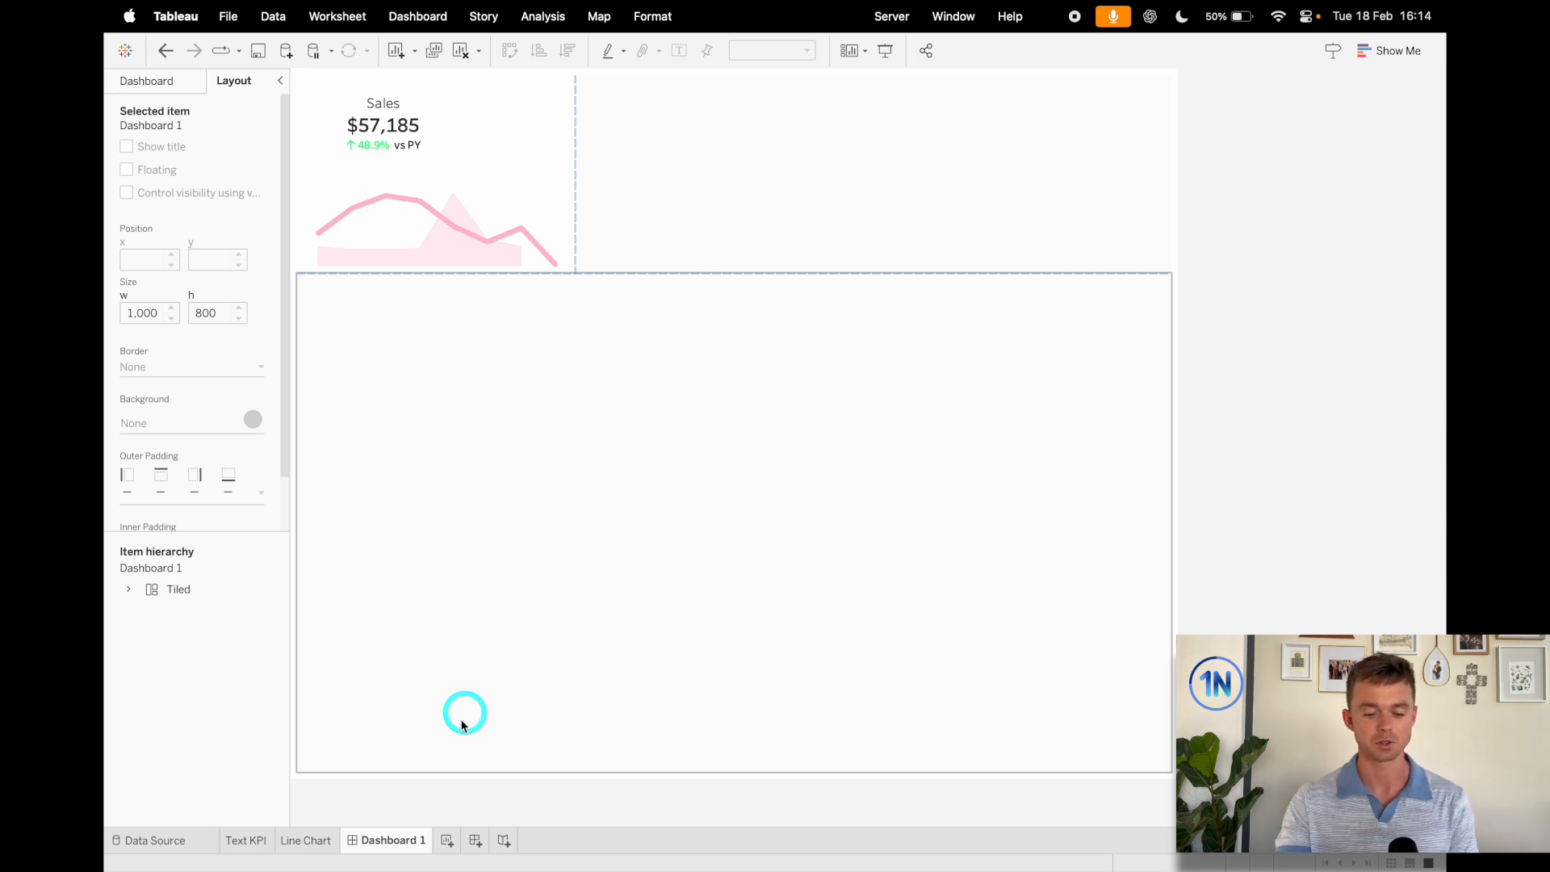
# - Reveal the Data pane's field-creation options on the new blank Sheet 3
pyautogui.click(498, 840)
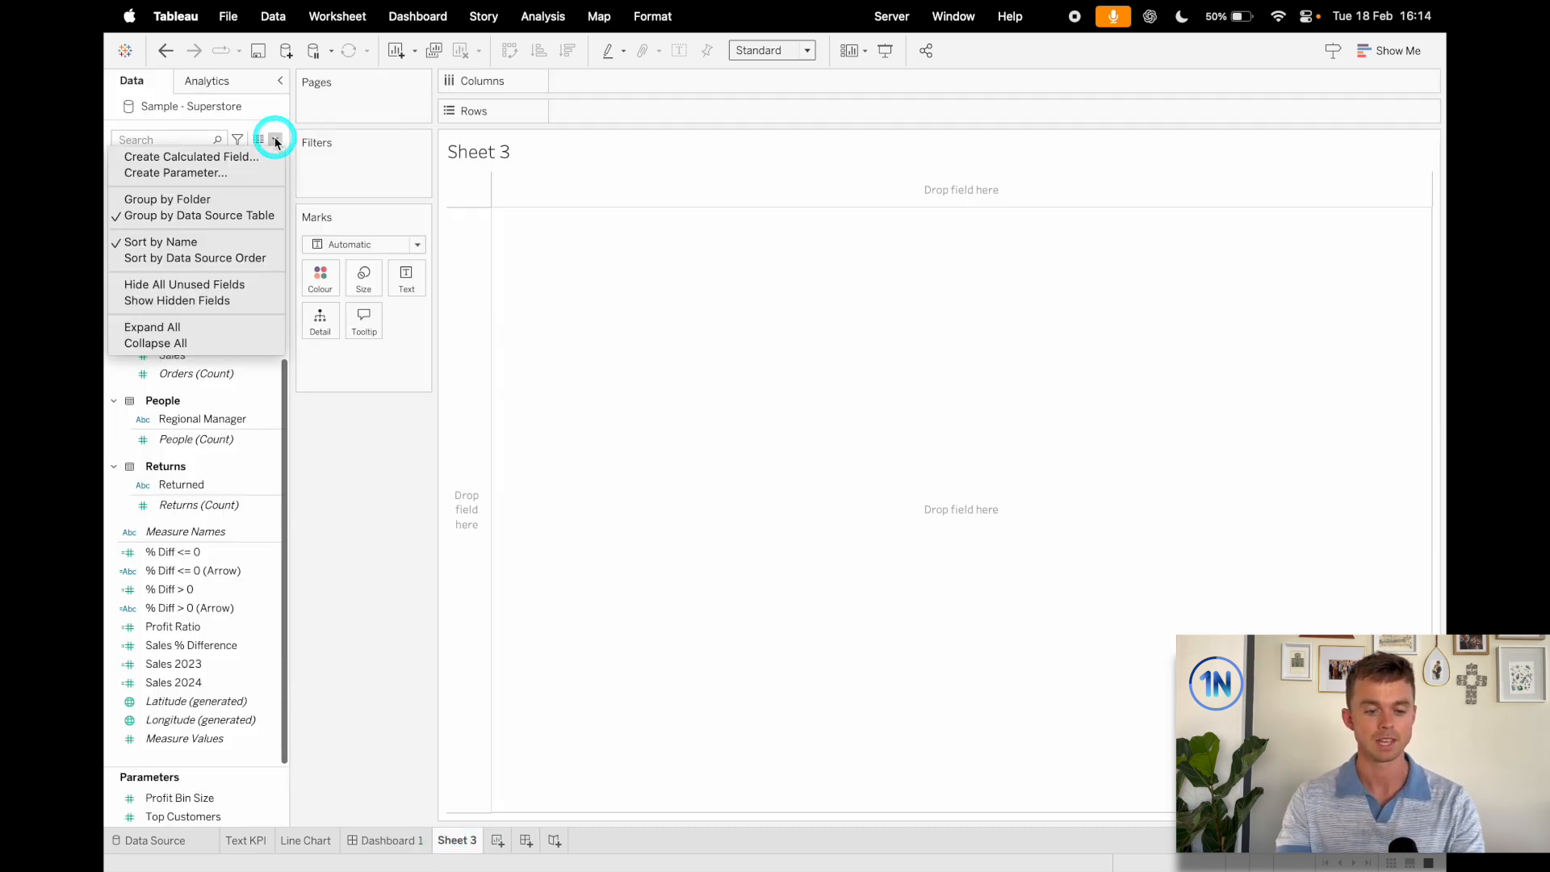
# - Start calculated field Sales 2024 A with SUM(IF YEAR([Order Date]) = 2024 as its first condition
pyautogui.click(189, 156)
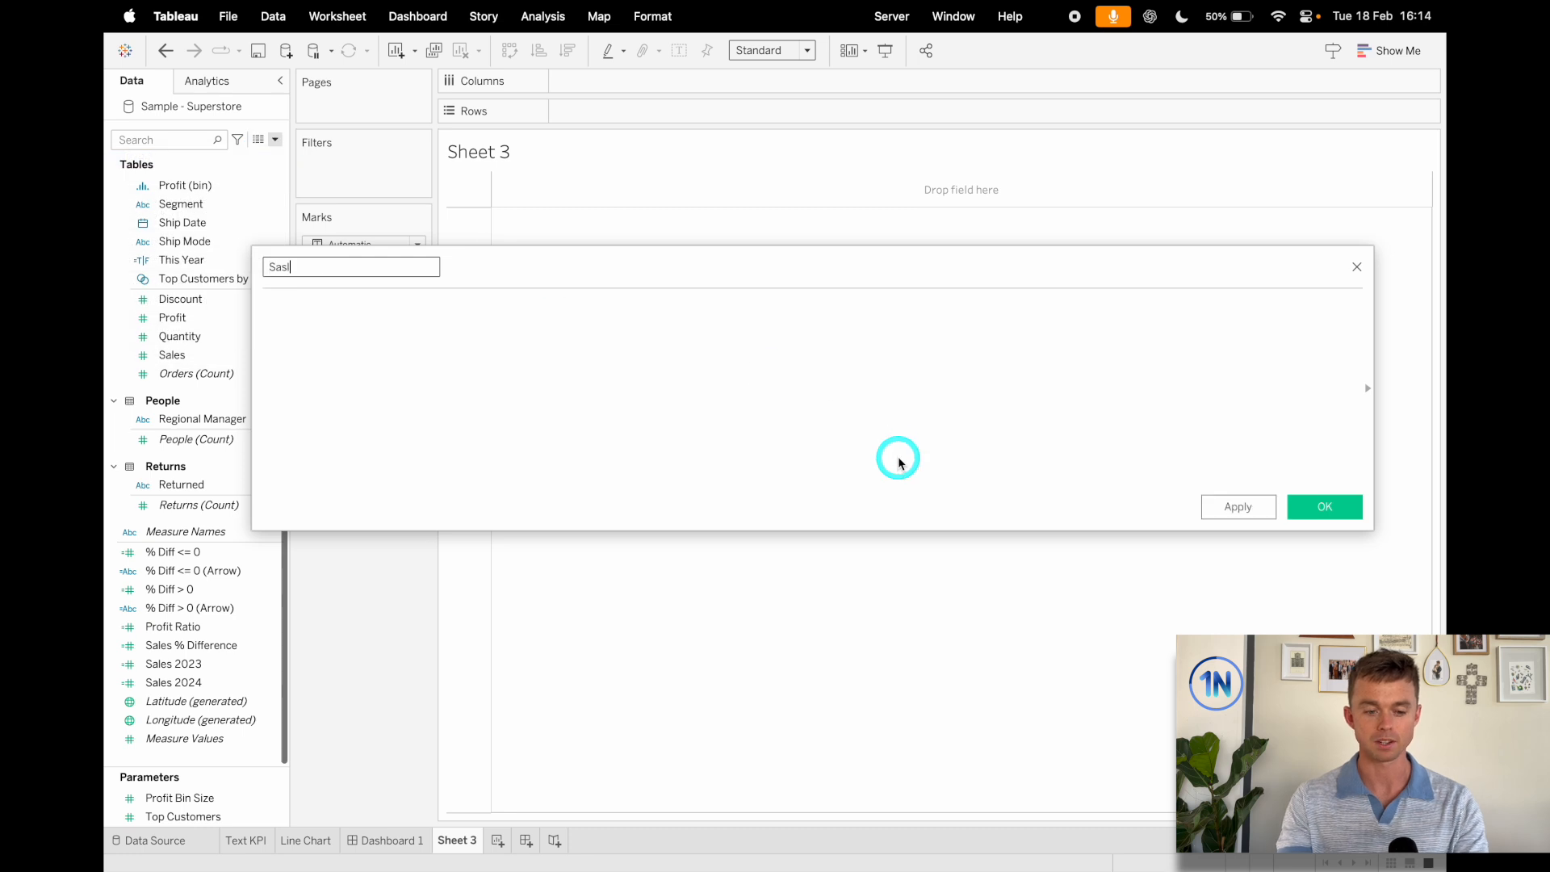
pyautogui.press('backspace')
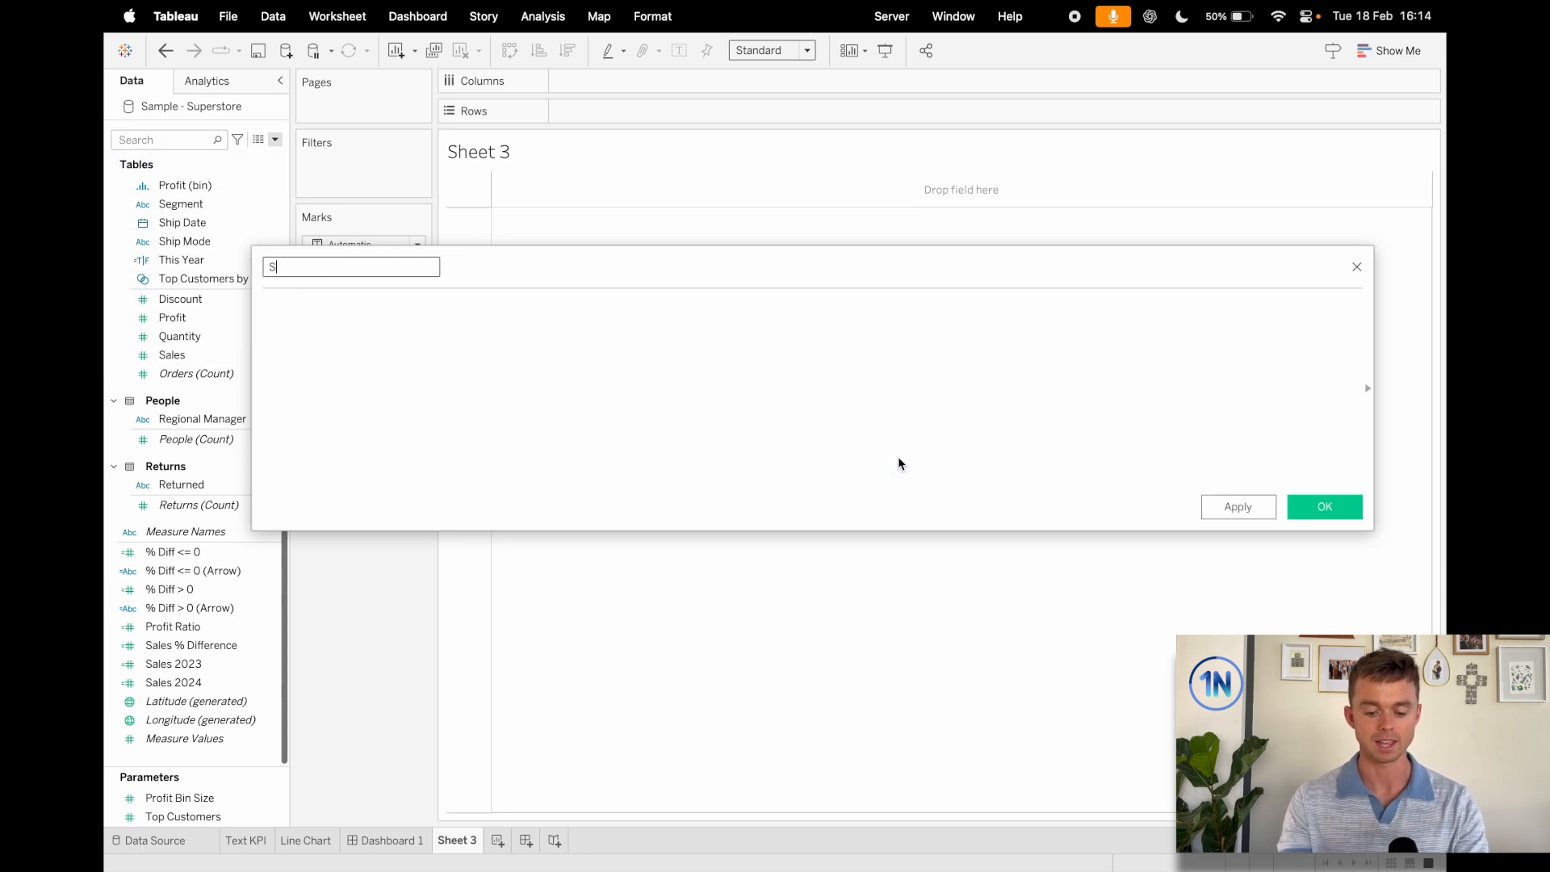
pyautogui.write('ales 2024 A')
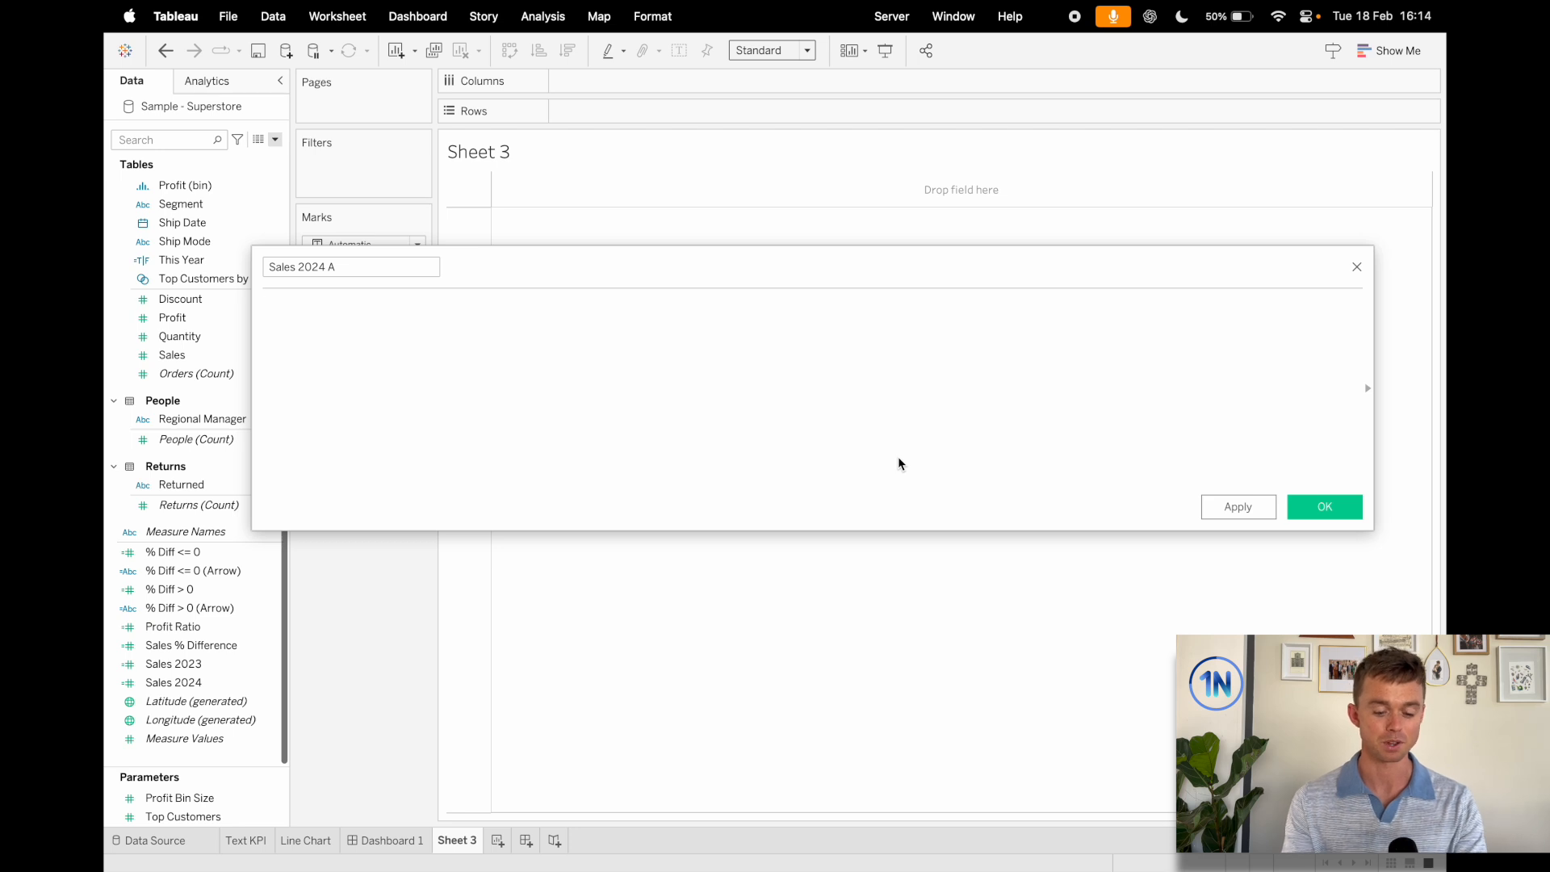
pyautogui.write('IF')
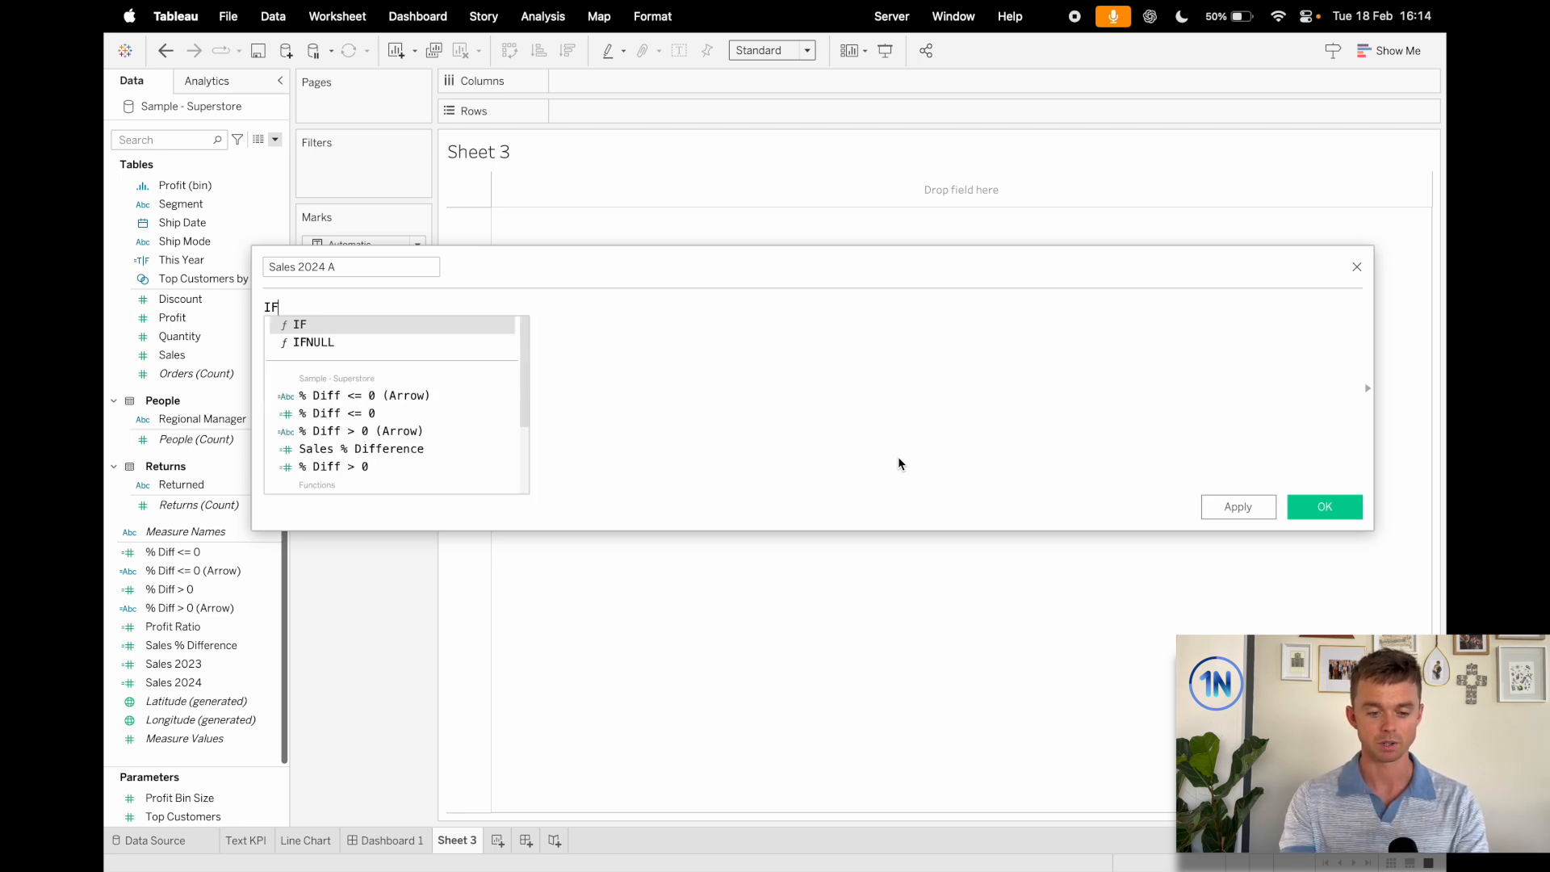
pyautogui.write('YEAR(ord')
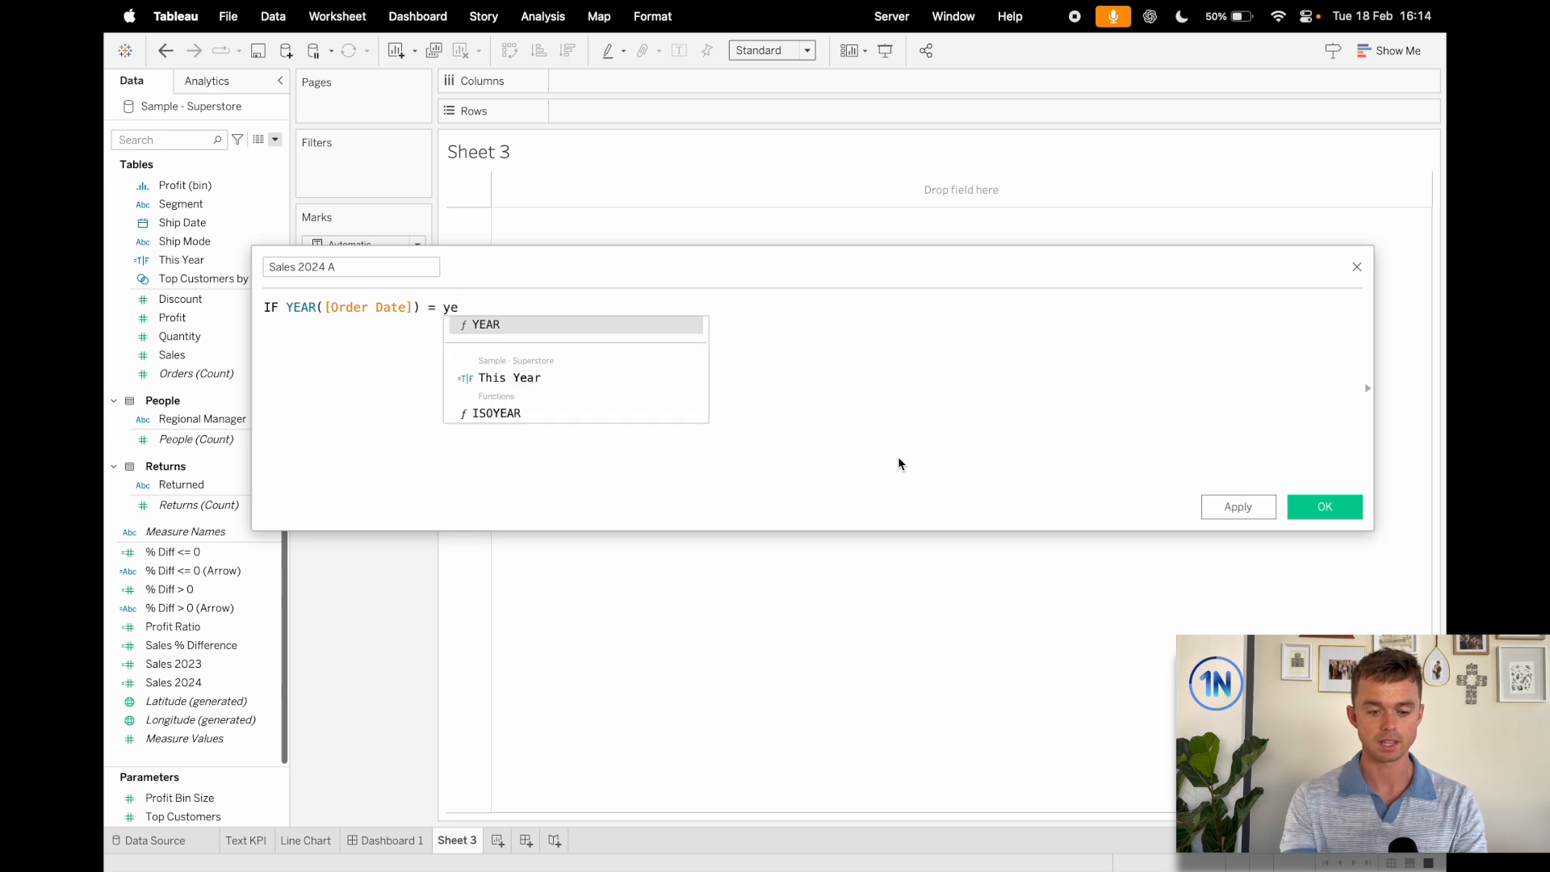
pyautogui.write('2024')
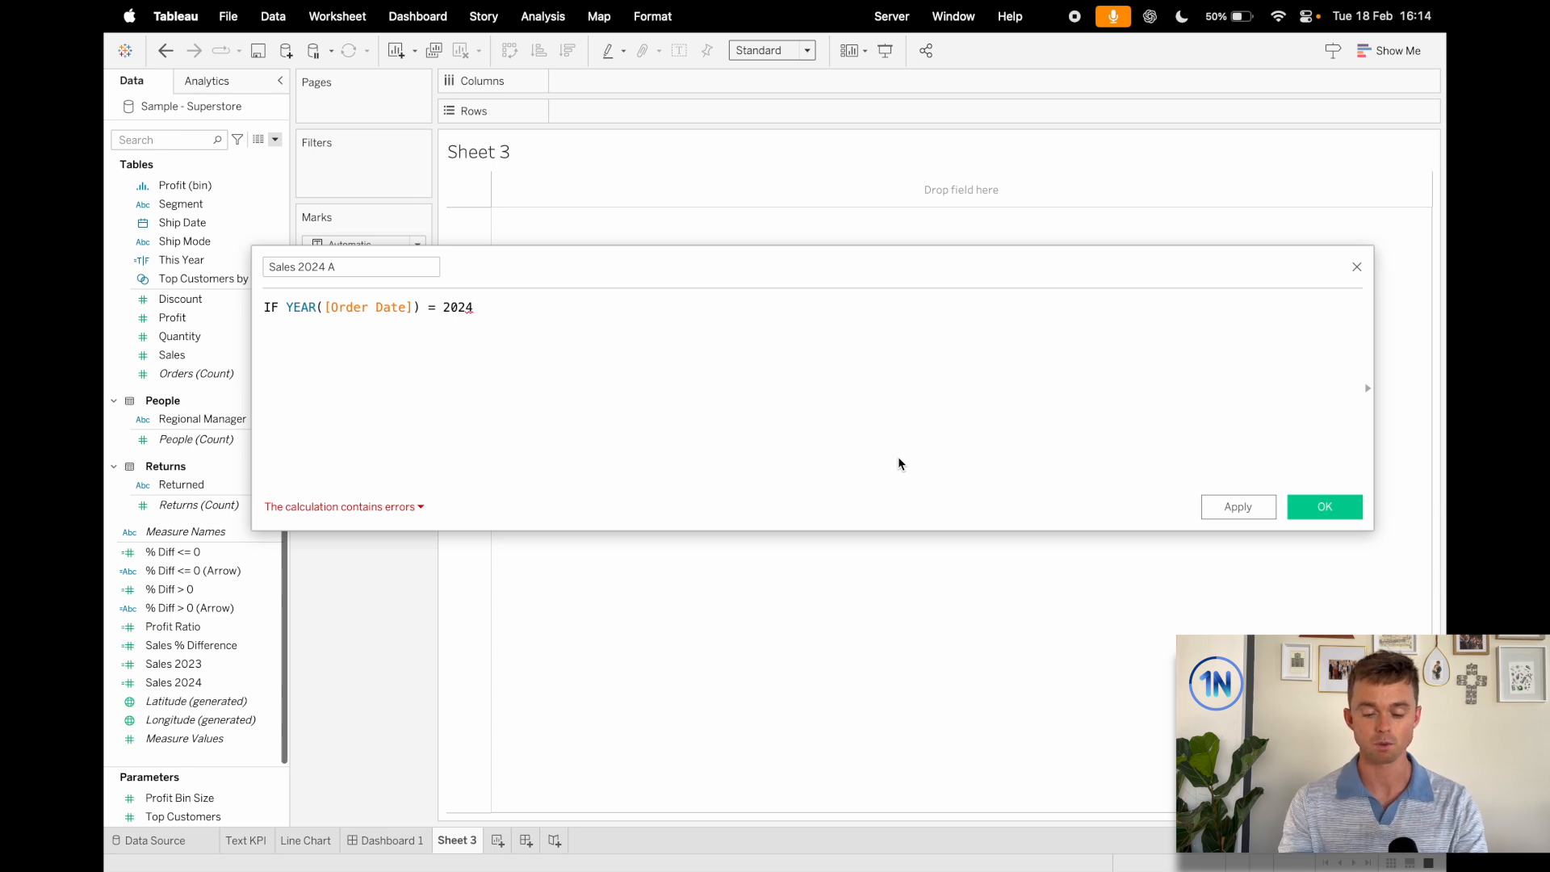
pyautogui.press('backspace')
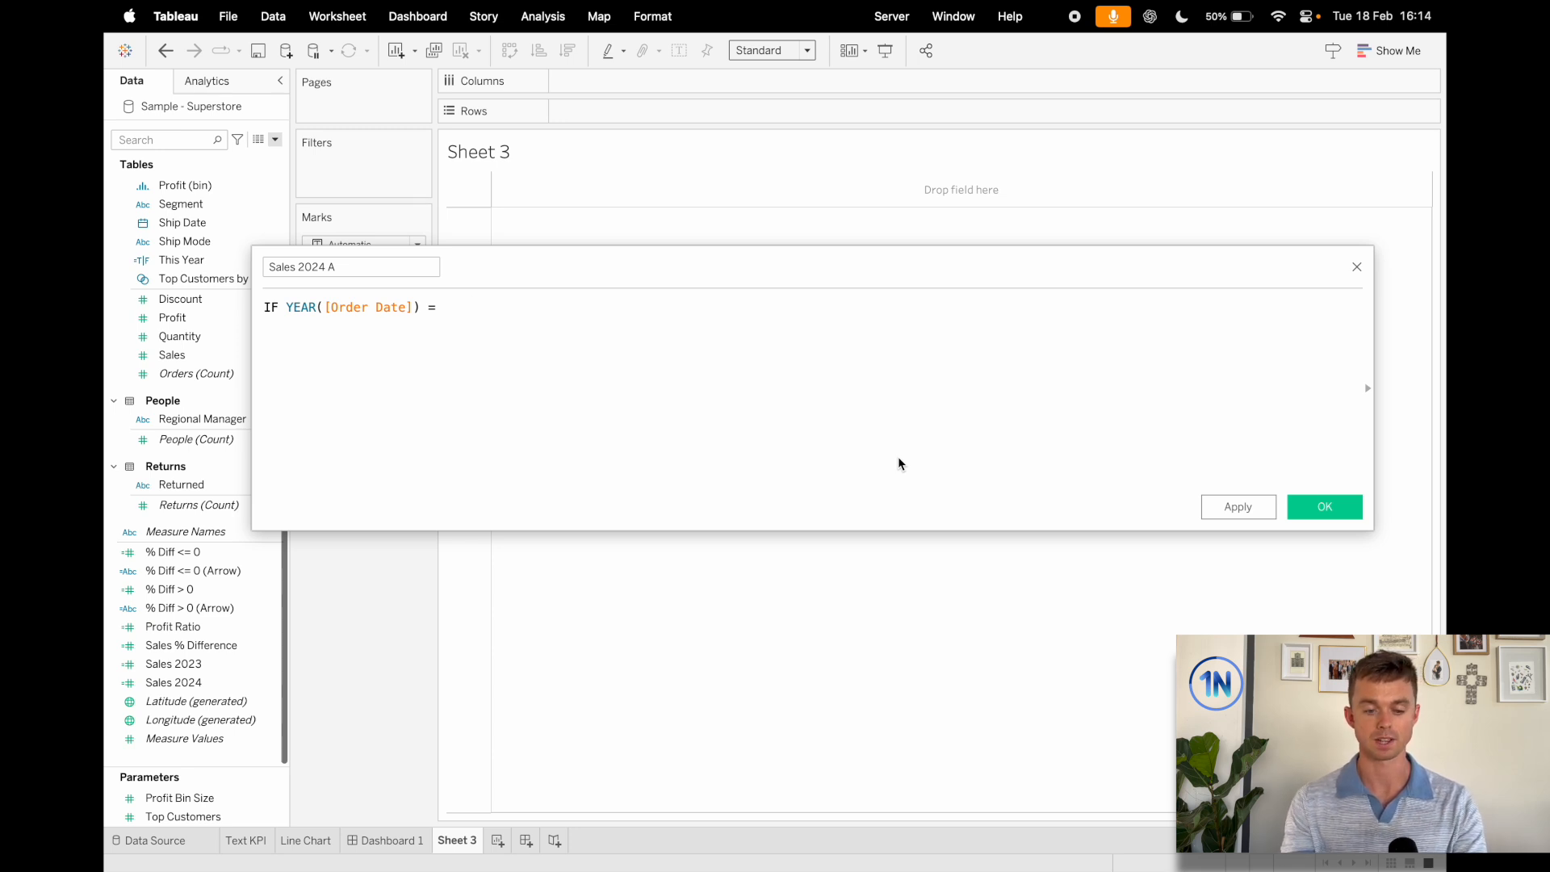
pyautogui.write('YEAR(')
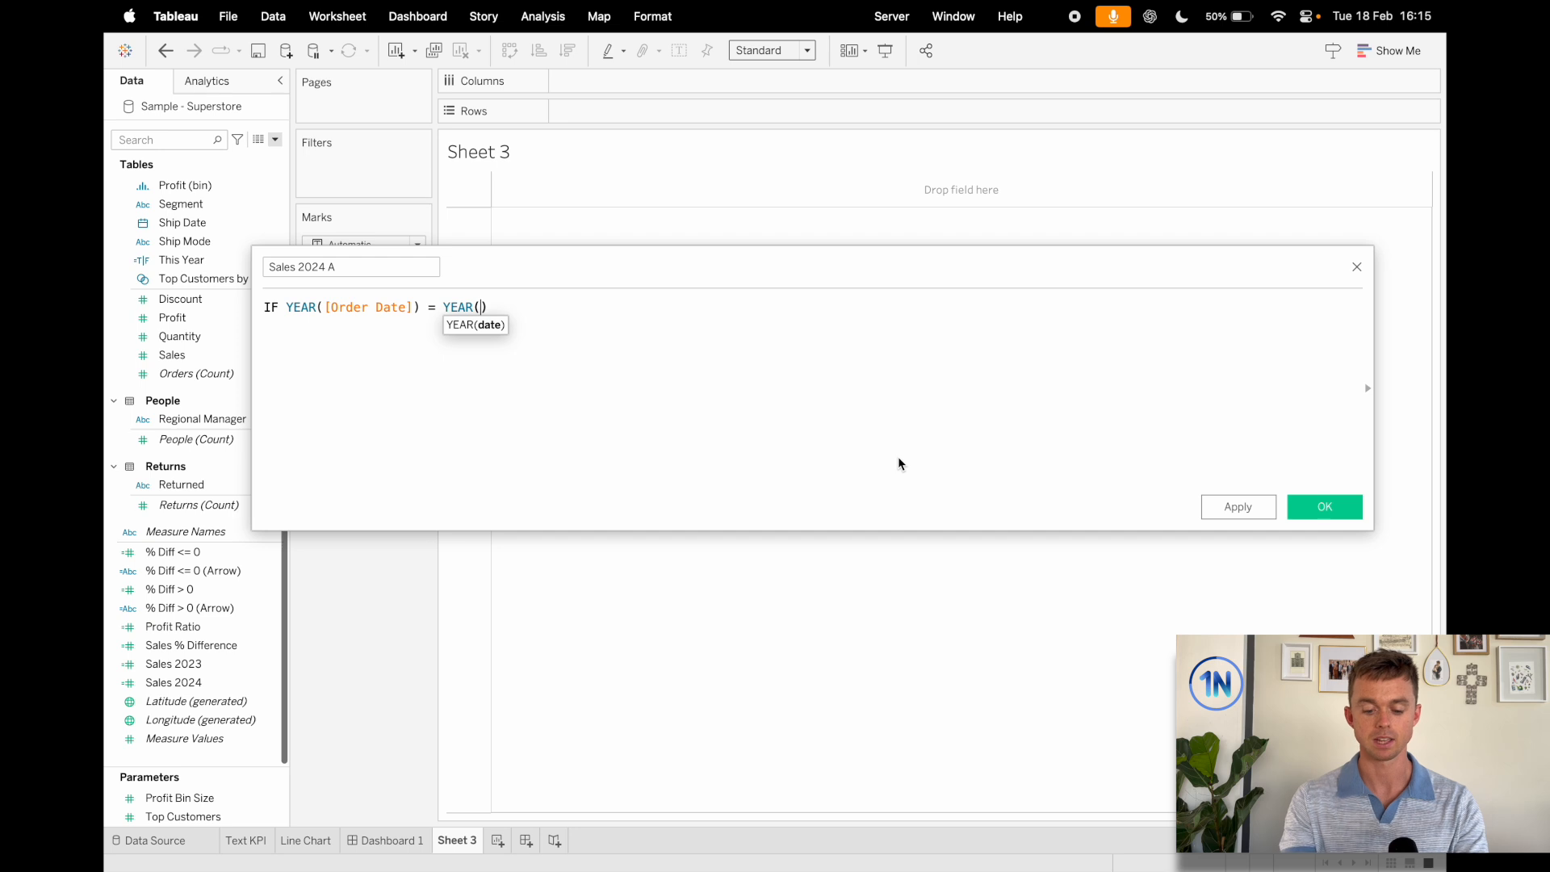
pyautogui.write('TODAY()')
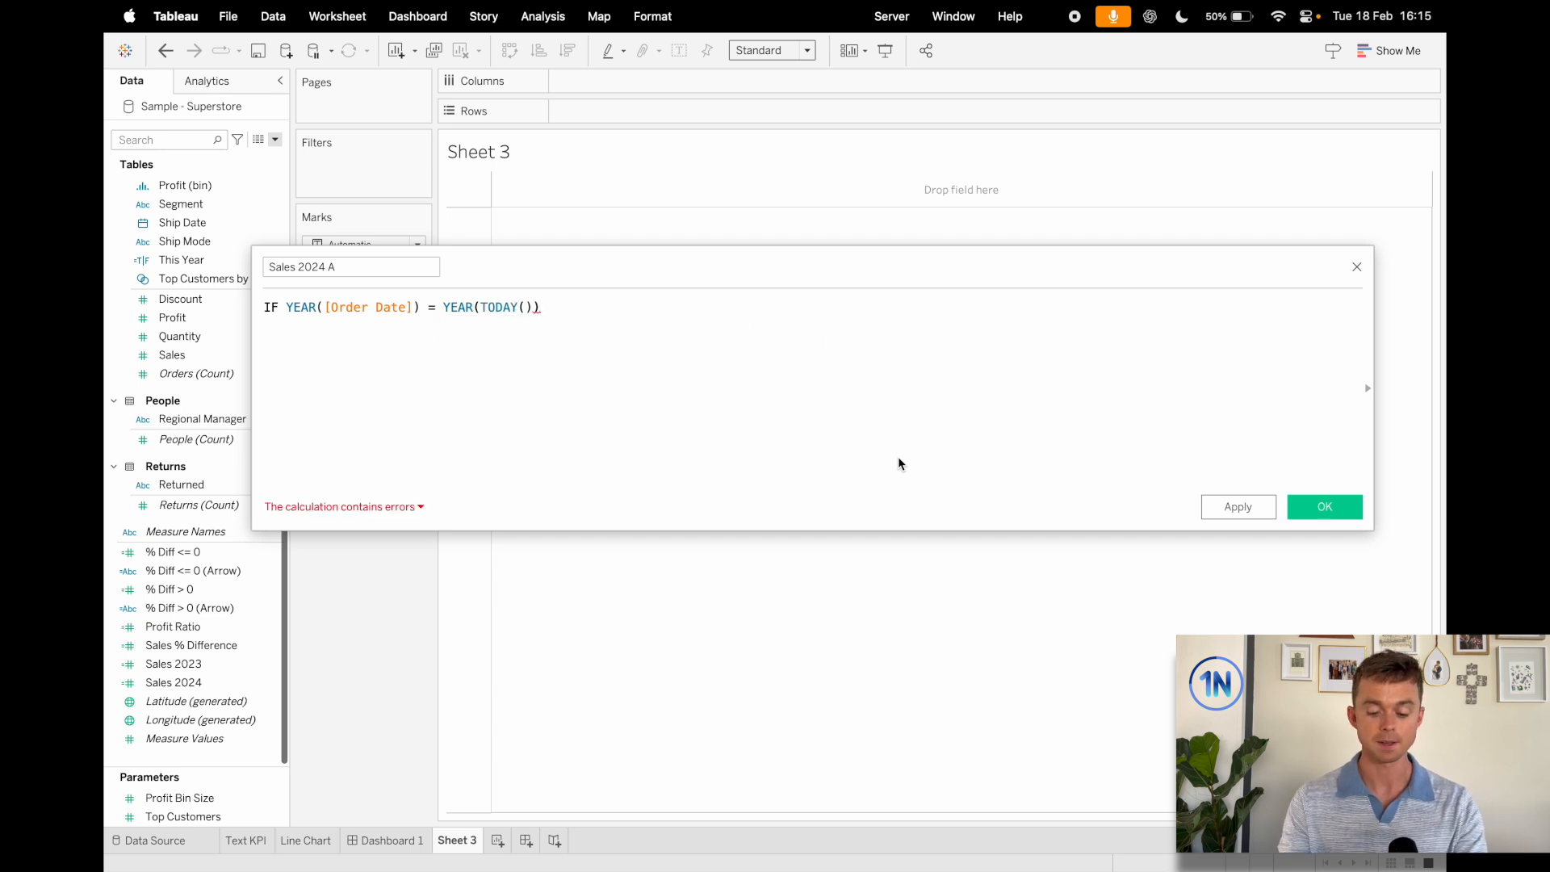
pyautogui.write('202')
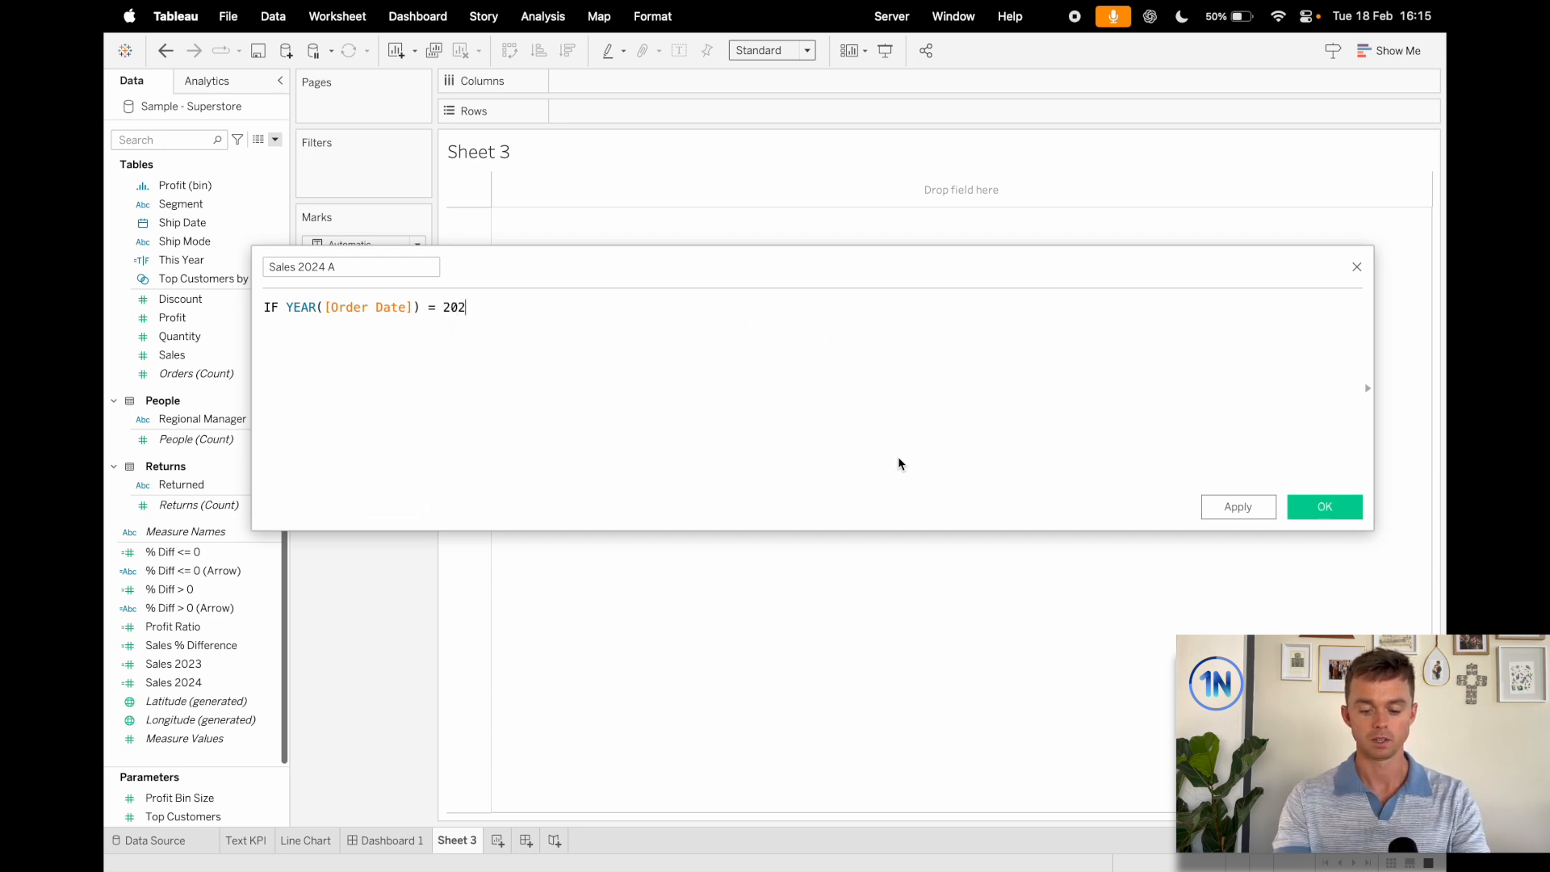
pyautogui.write('4')
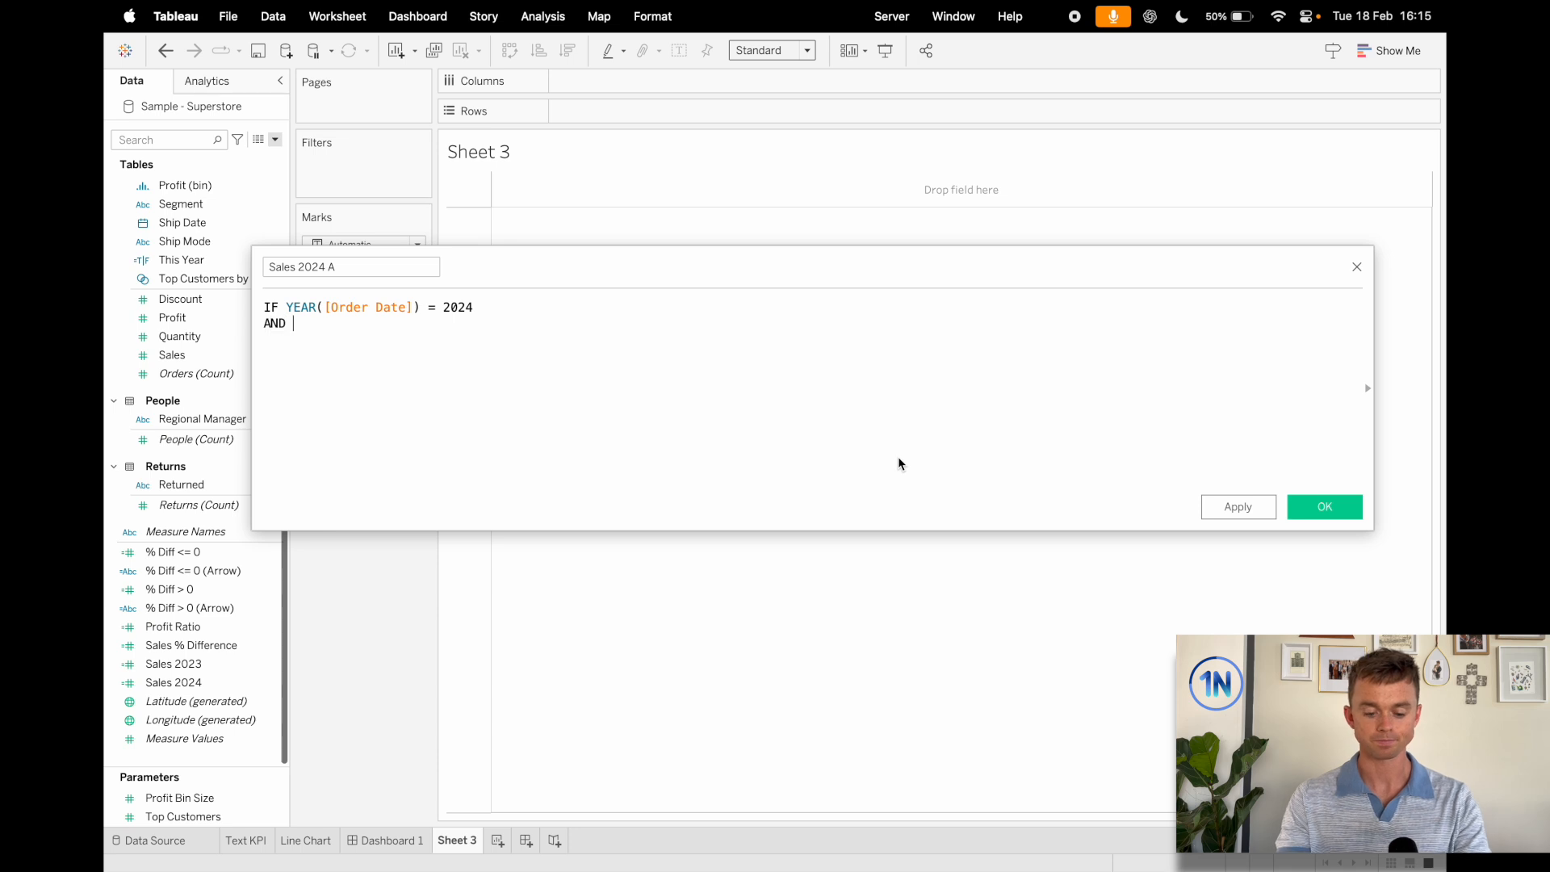
# - Add DATEPART('dayofyear',[Order Date]) <= DATEPART('dayofyear',TODAY()) THEN [Sales] END to complete the formula
pyautogui.write('da')
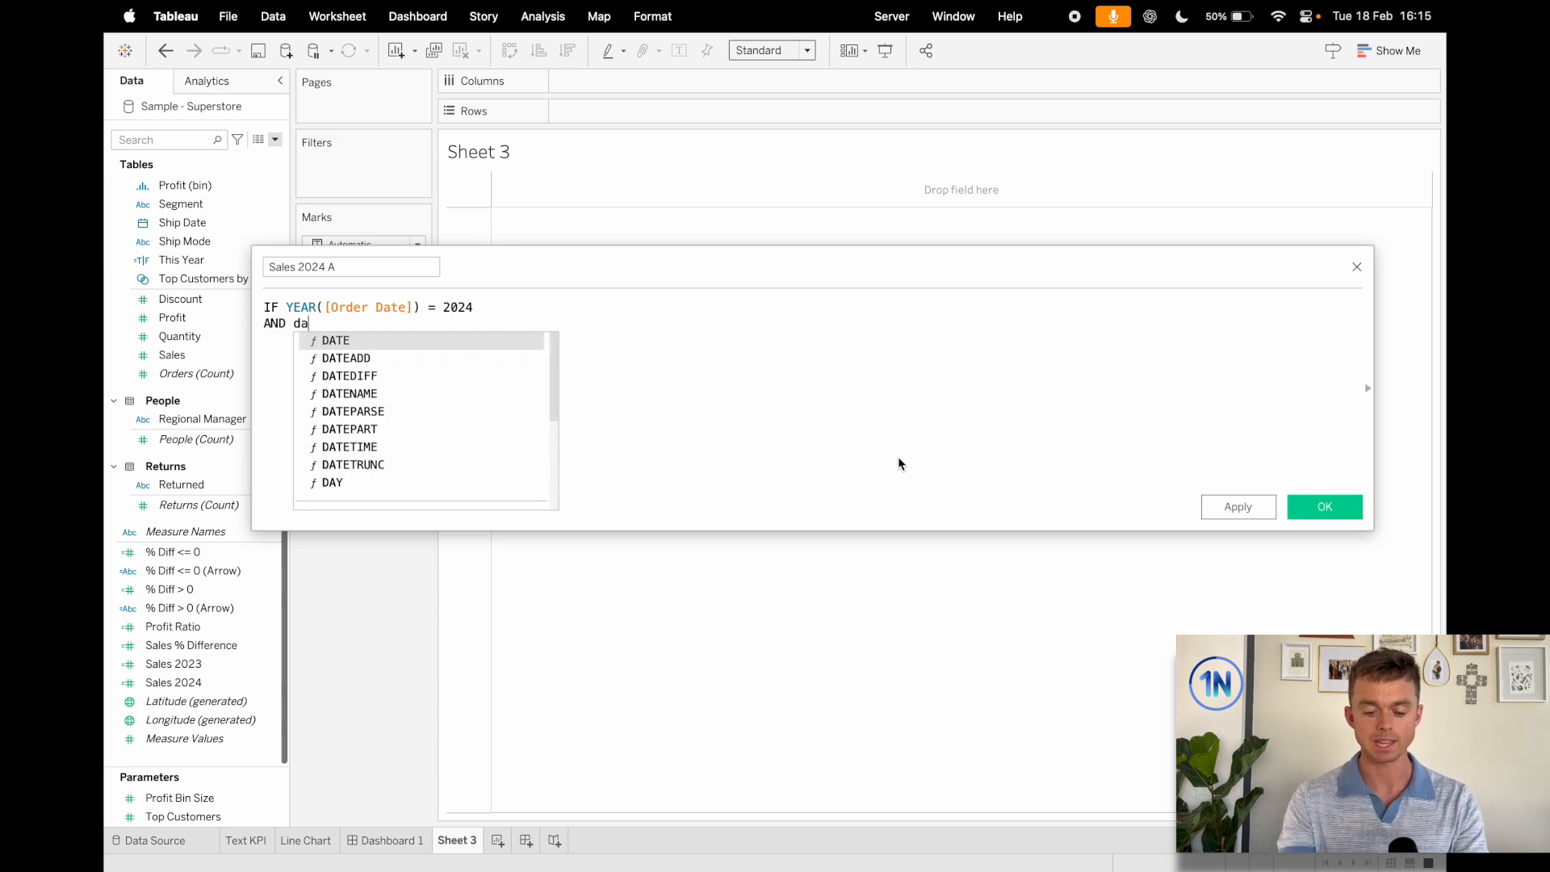
pyautogui.write('pa')
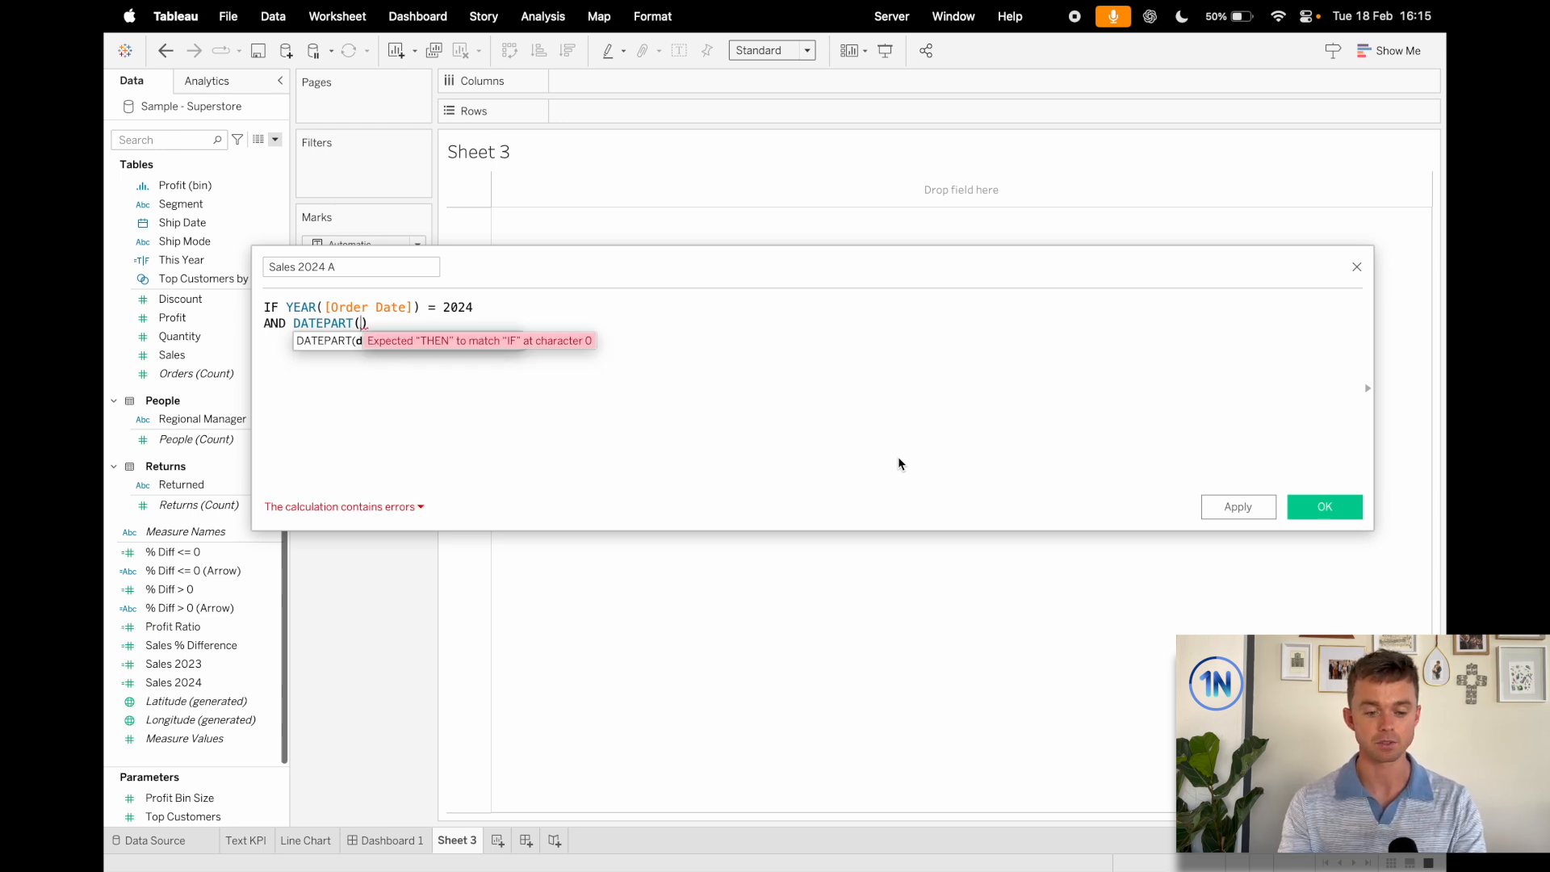
pyautogui.write("'dayof")
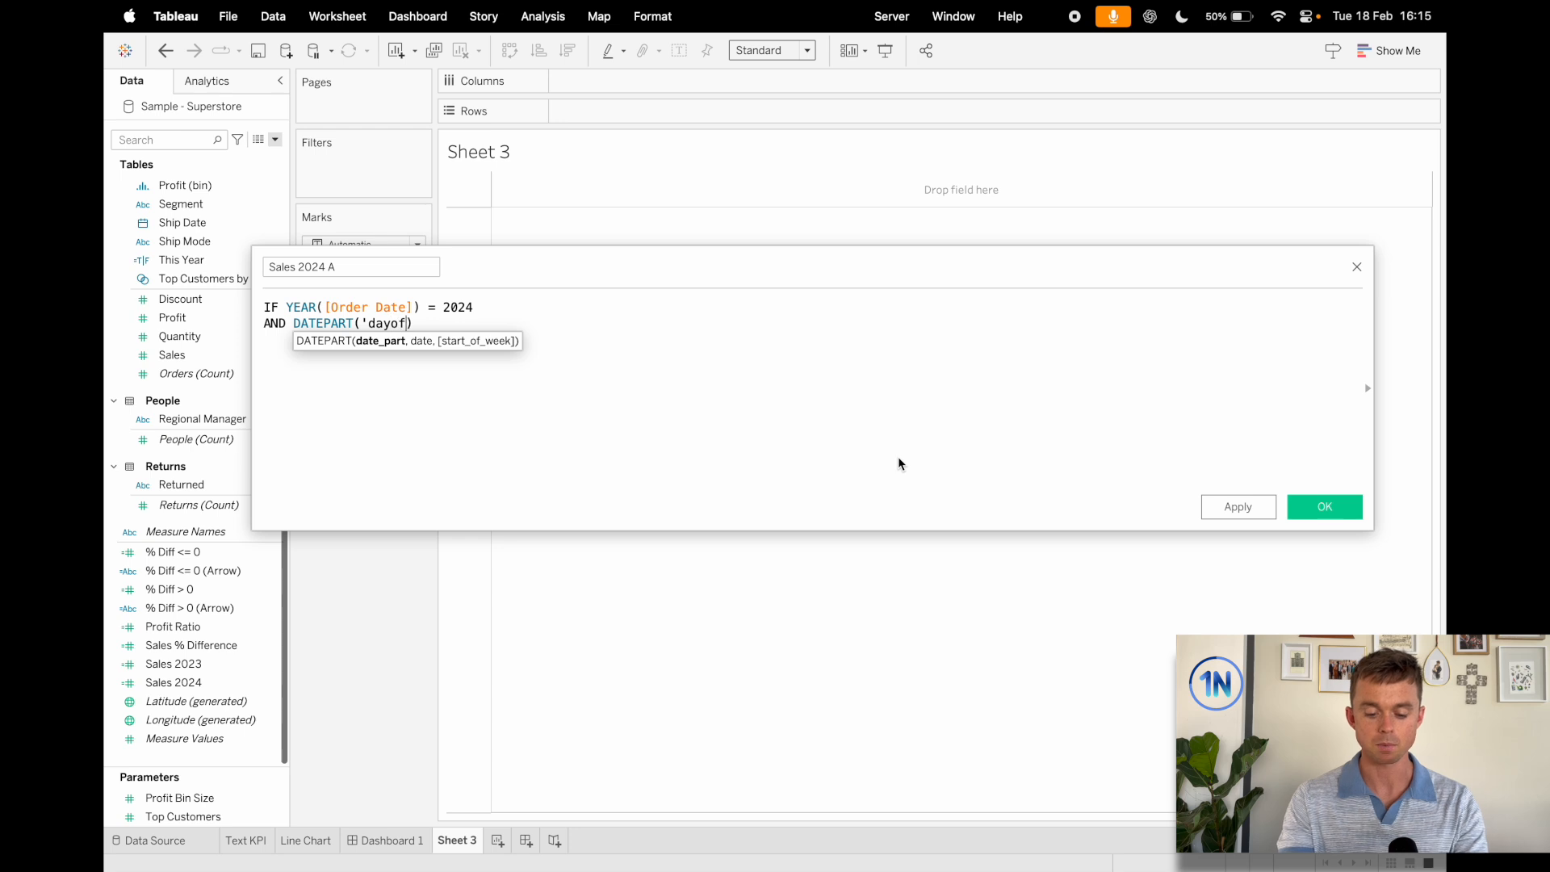
pyautogui.write("year',")
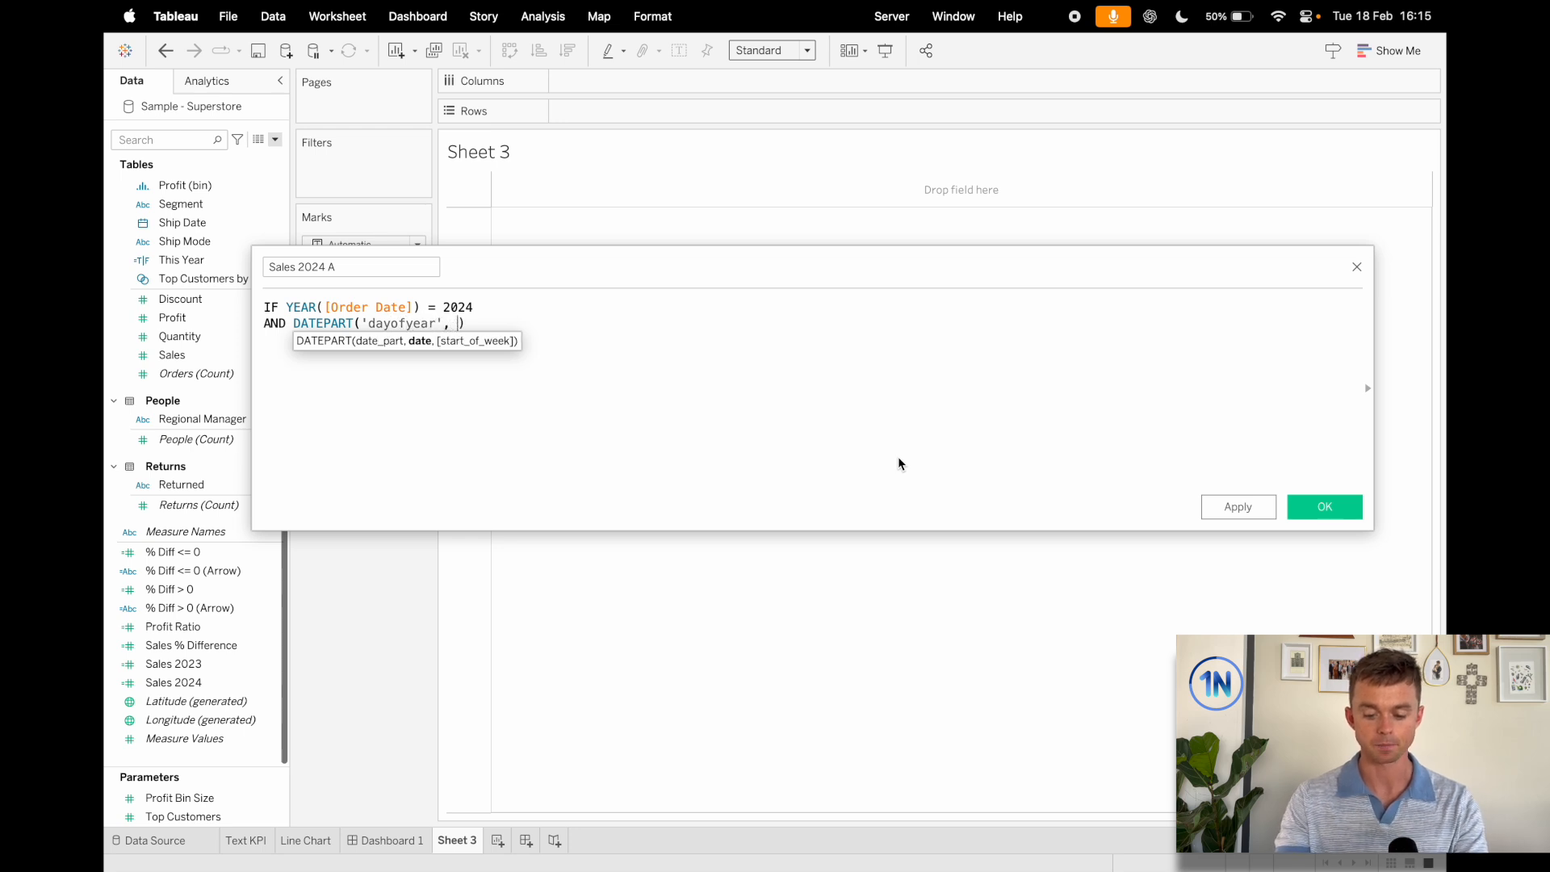
pyautogui.write('[Order Date])')
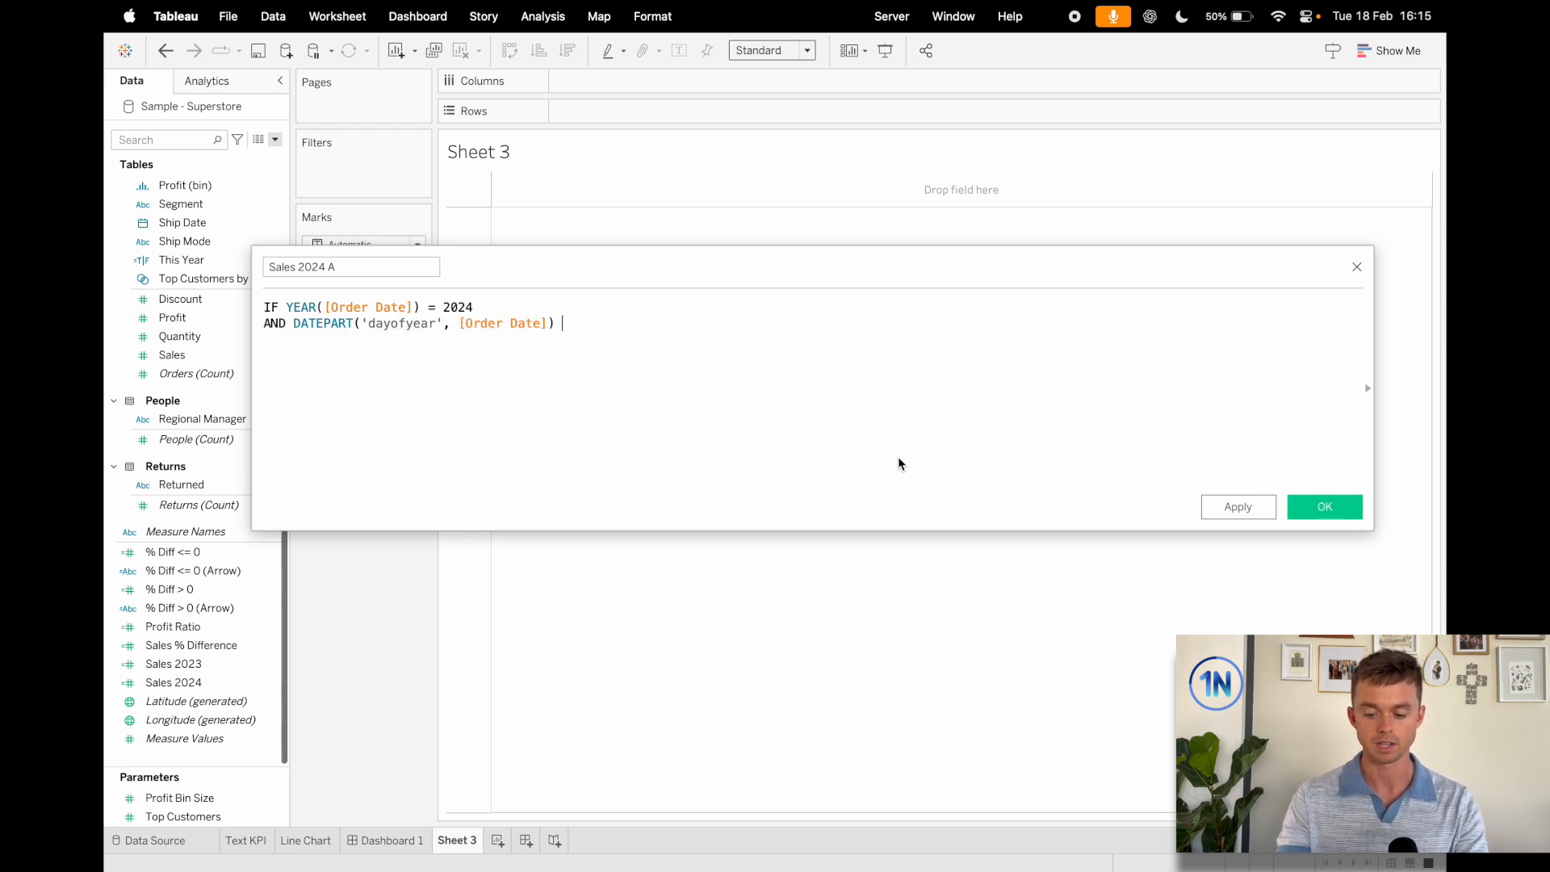
pyautogui.write('<= datep')
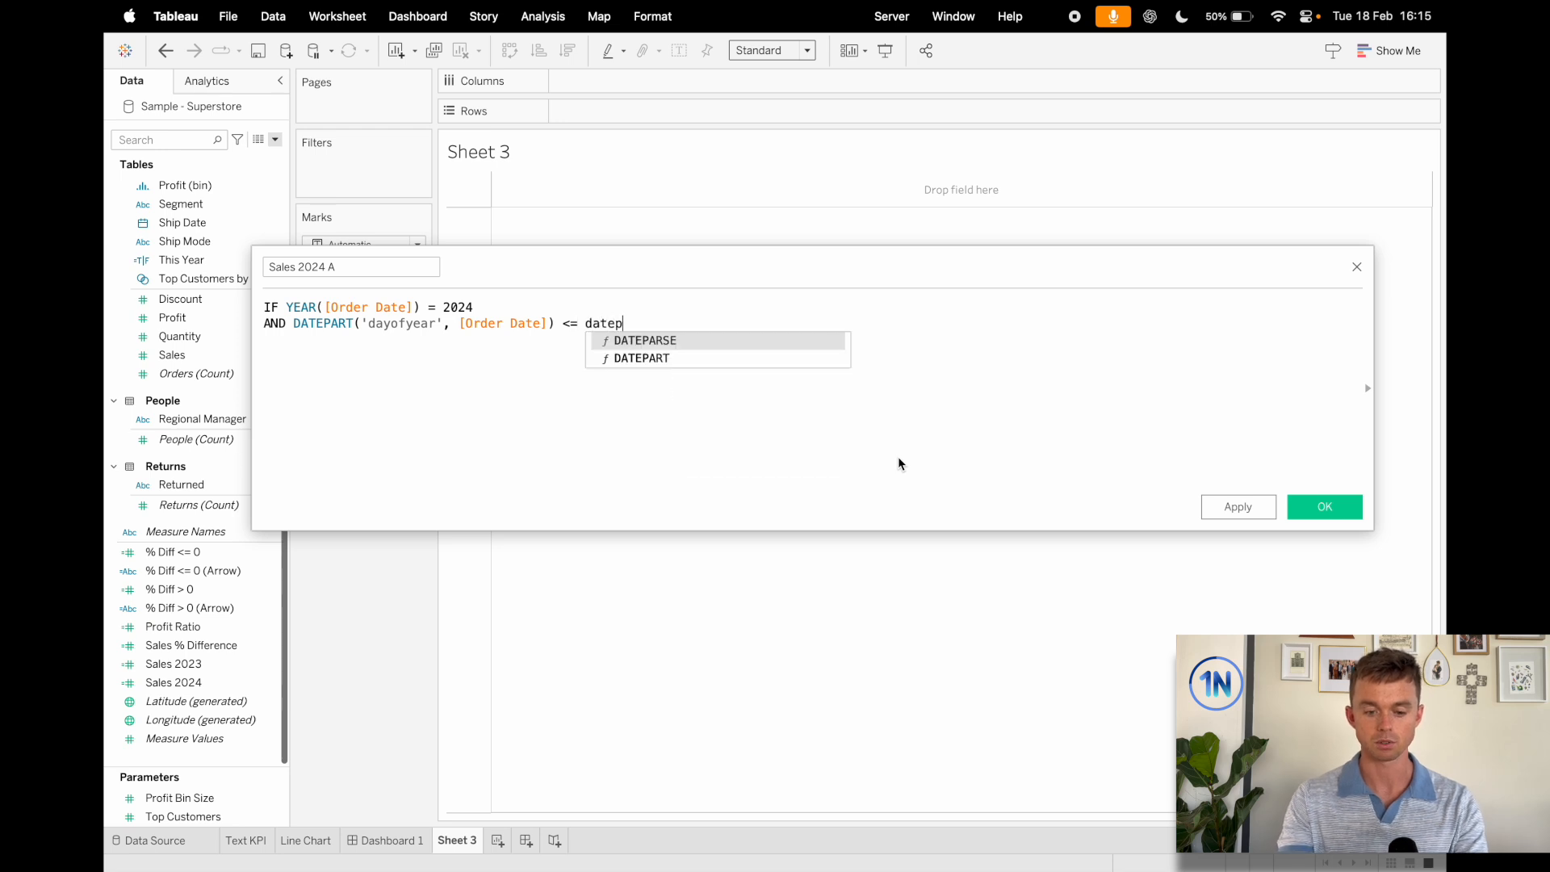
pyautogui.click(641, 358)
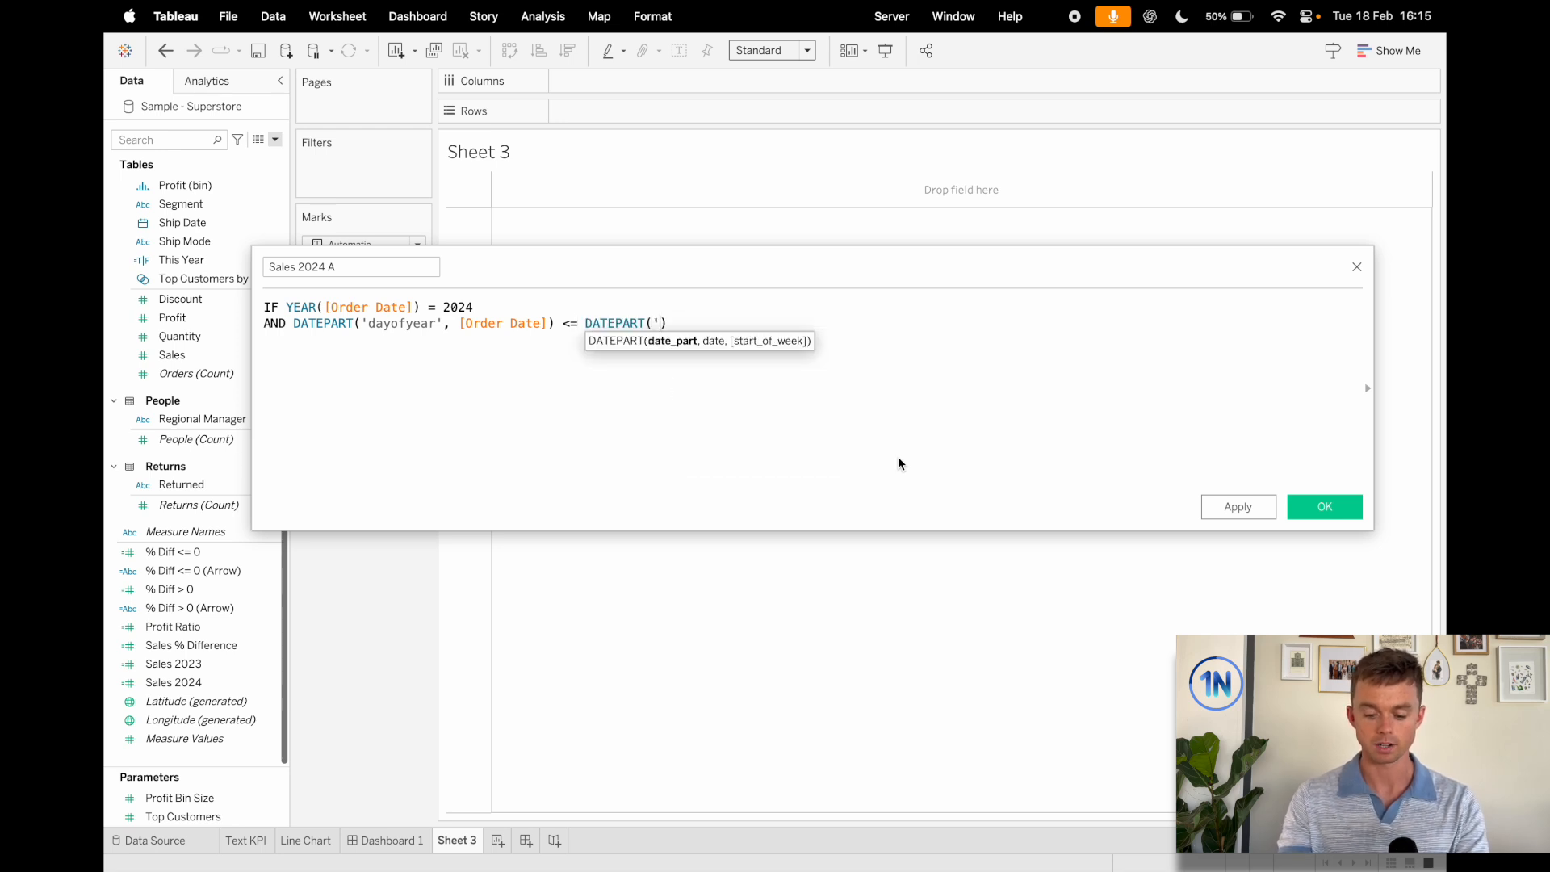
pyautogui.write("dayofyear',")
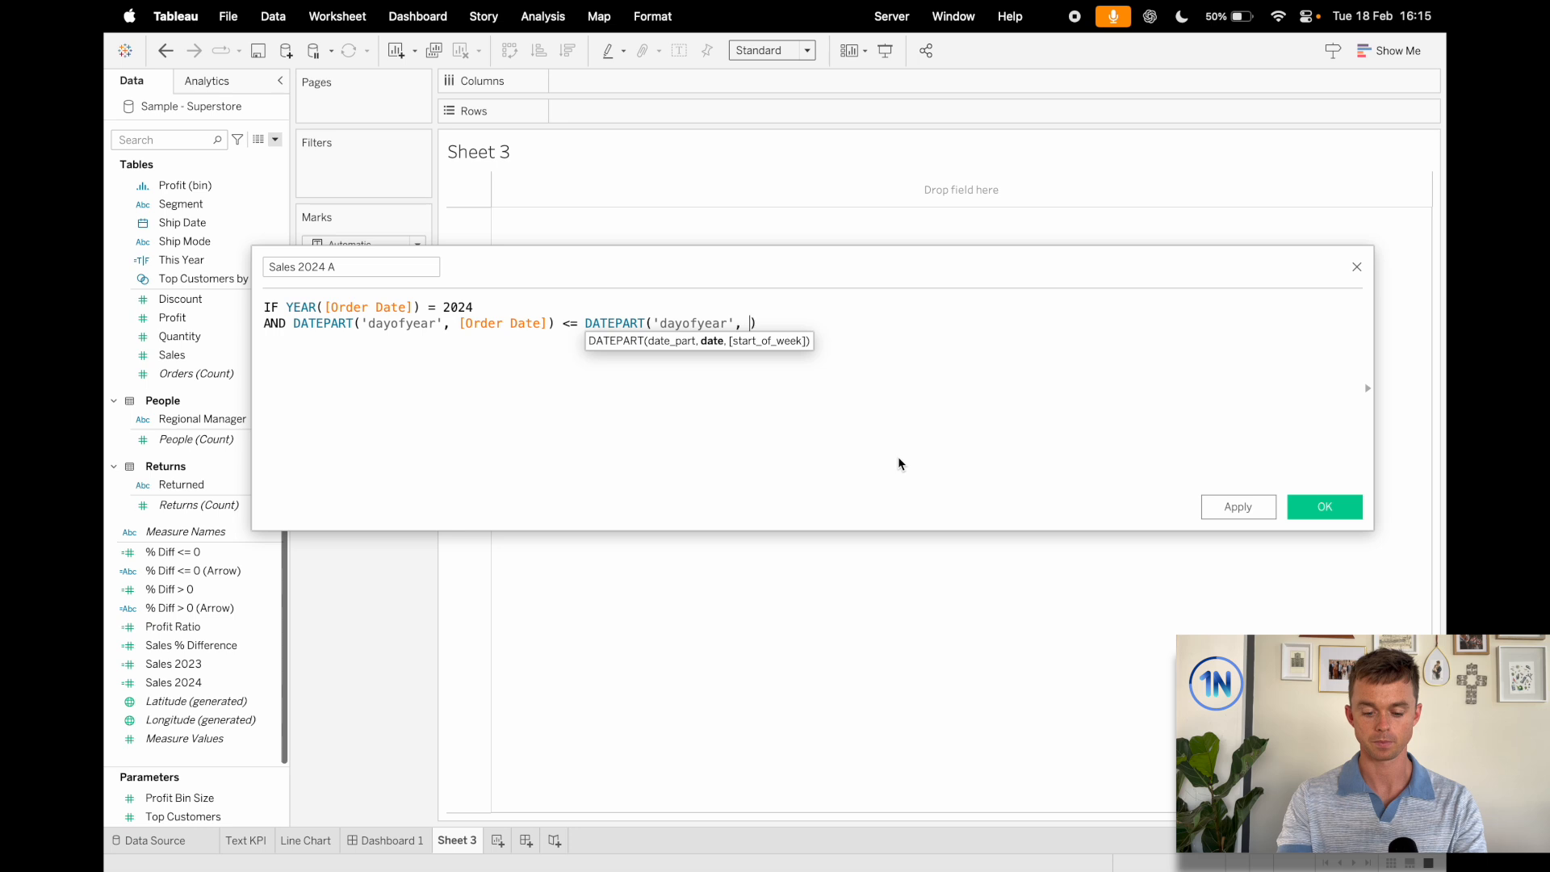
pyautogui.write('TODAY())')
pyautogui.click(370, 306)
pyautogui.write('SUM(')
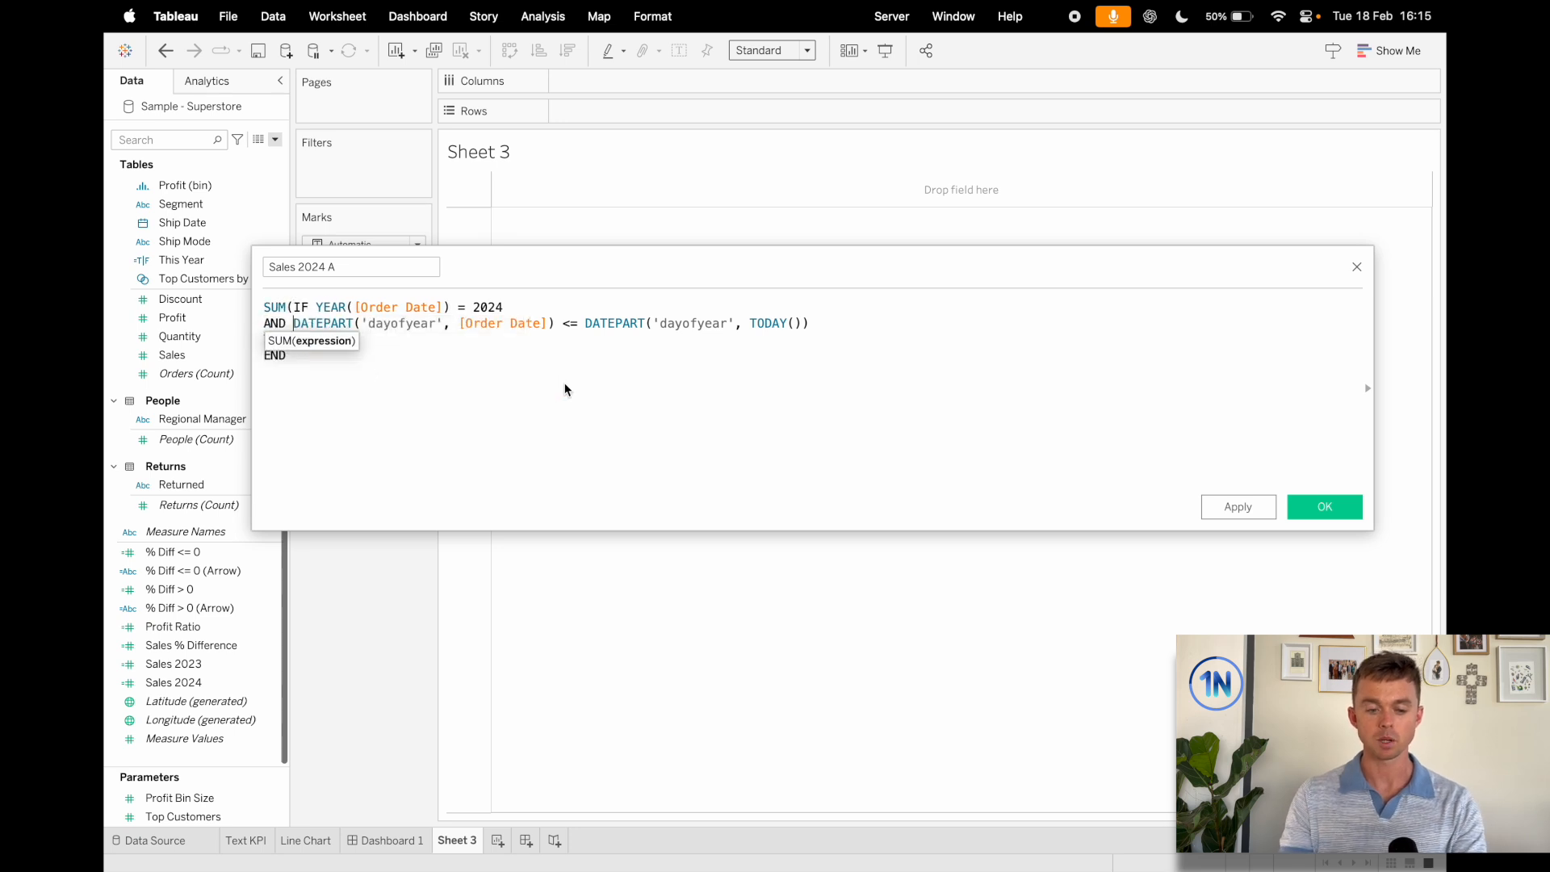
pyautogui.write('THEN [Sales]')
pyautogui.write(')')
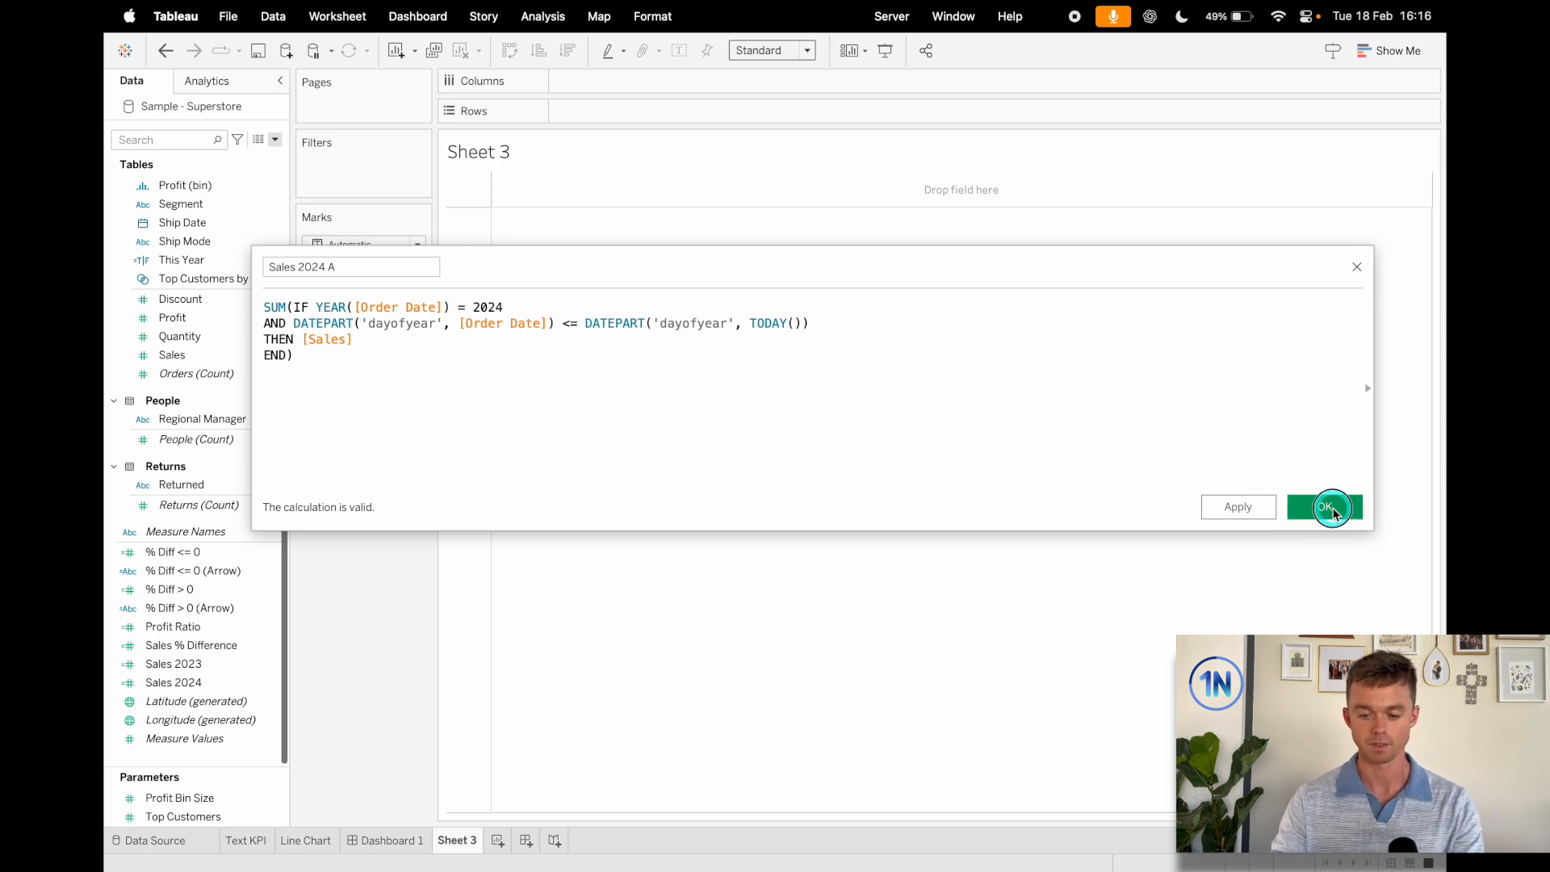
# - Save Sales 2024 A, give it a default currency format ($57,185), and duplicate the field
pyautogui.click(1324, 507)
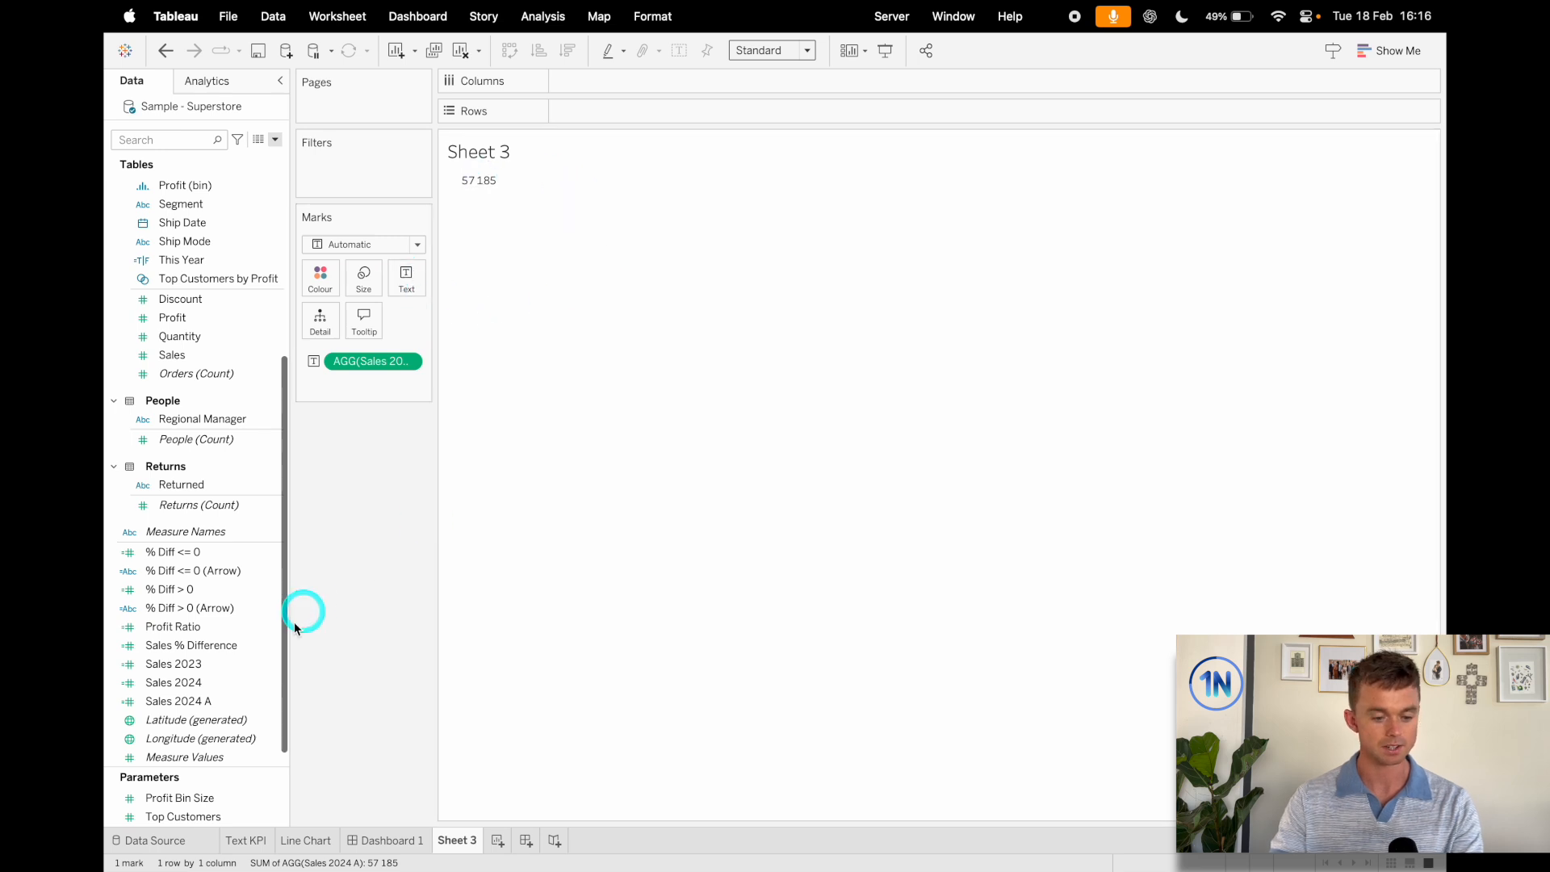
pyautogui.rightClick(179, 700)
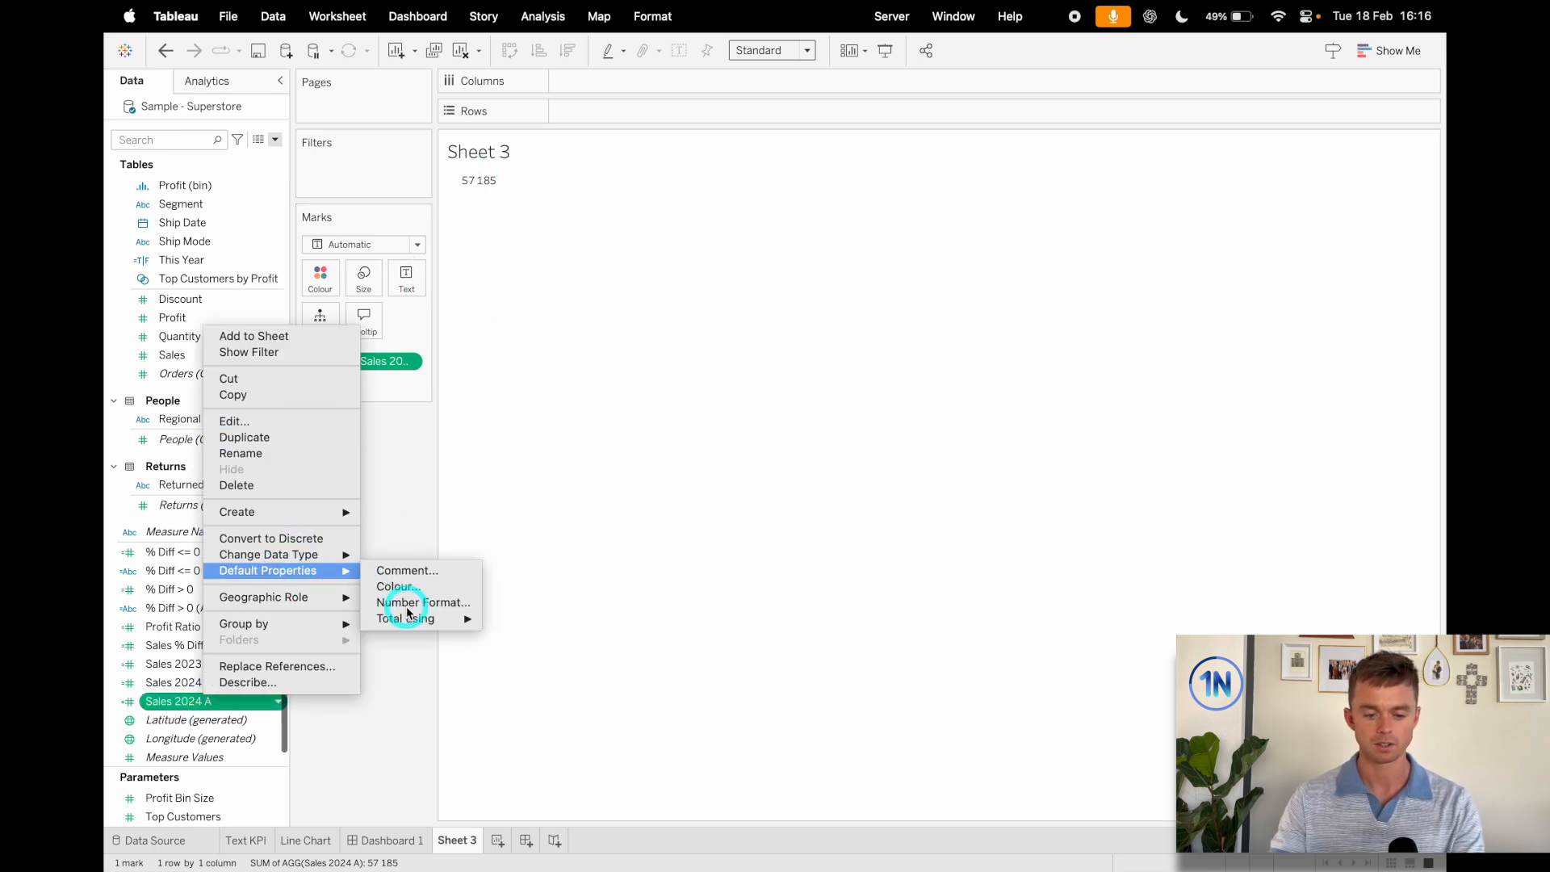
pyautogui.click(424, 603)
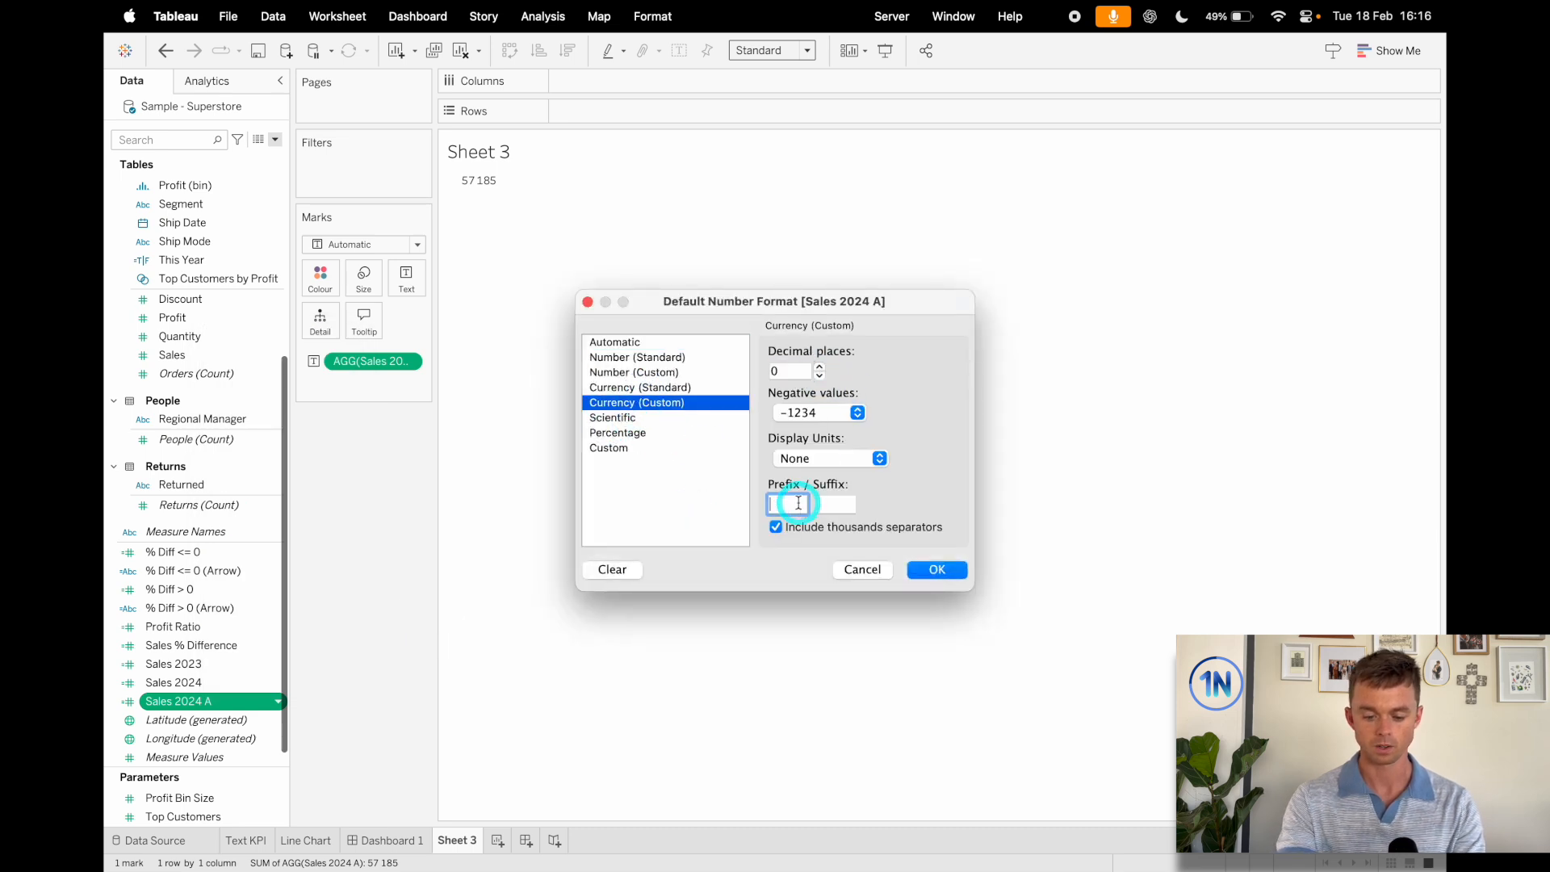
pyautogui.click(935, 570)
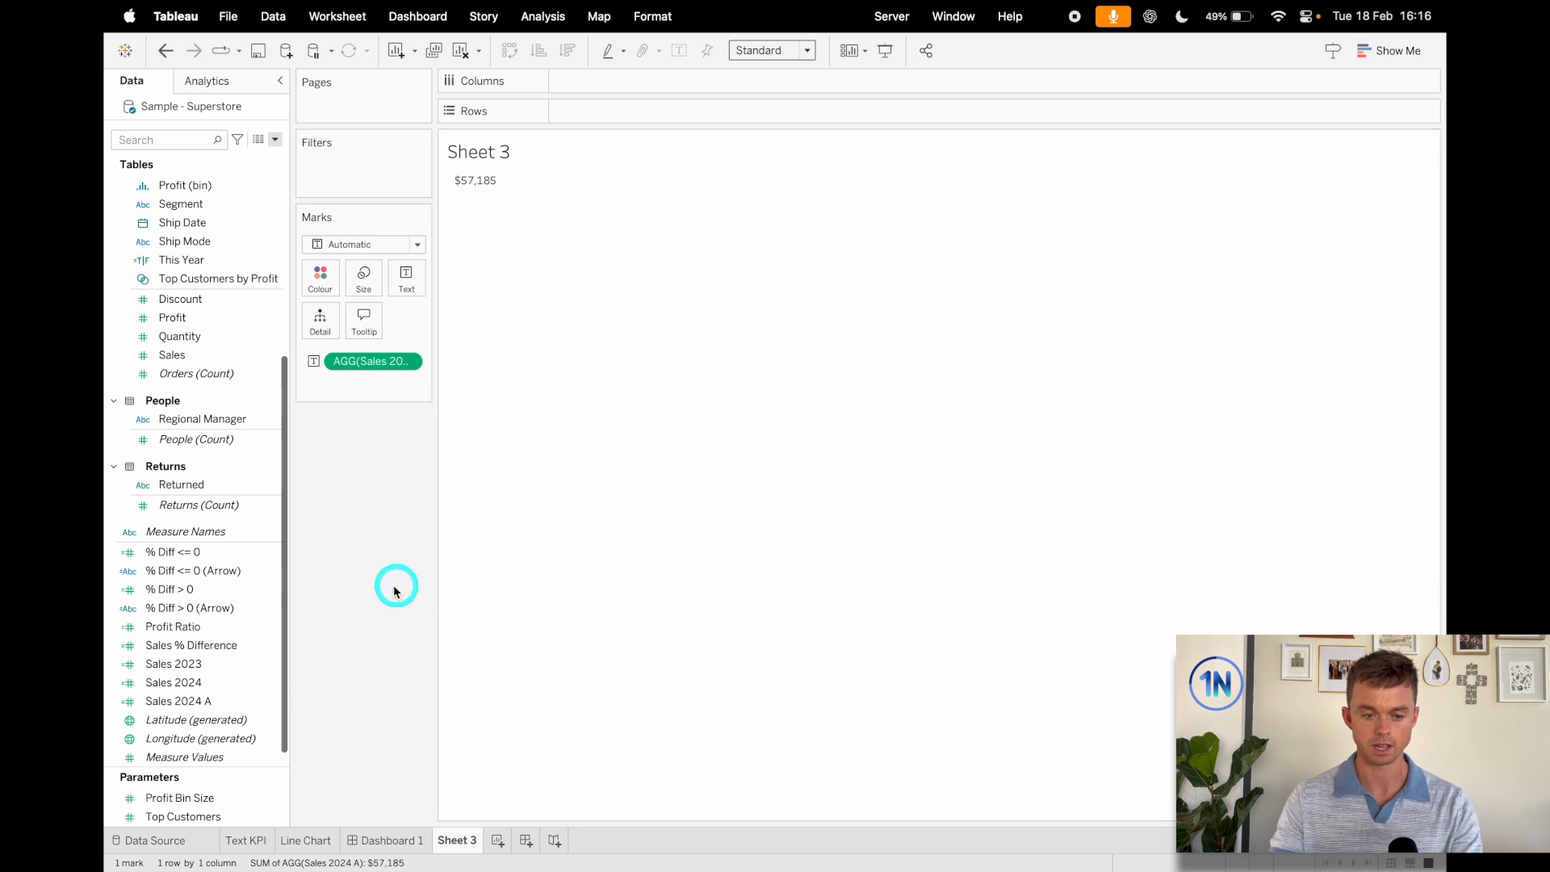
pyautogui.rightClick(179, 700)
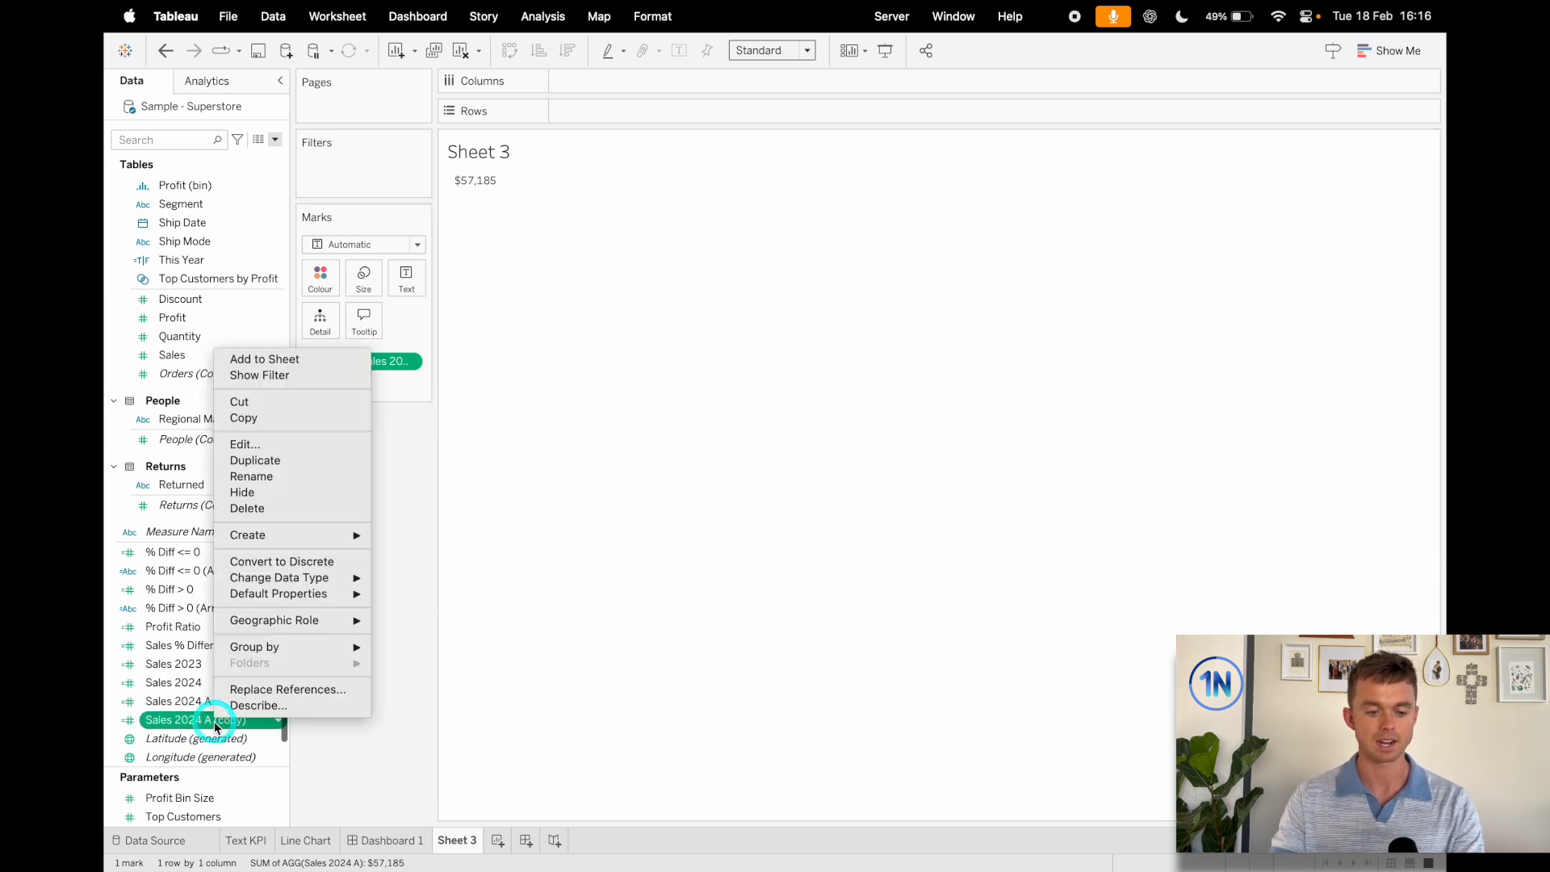
# - Turn the copy into Sales 2023 A YTD using year 2023, and rename the original Sales 2024 A YTD
pyautogui.click(244, 444)
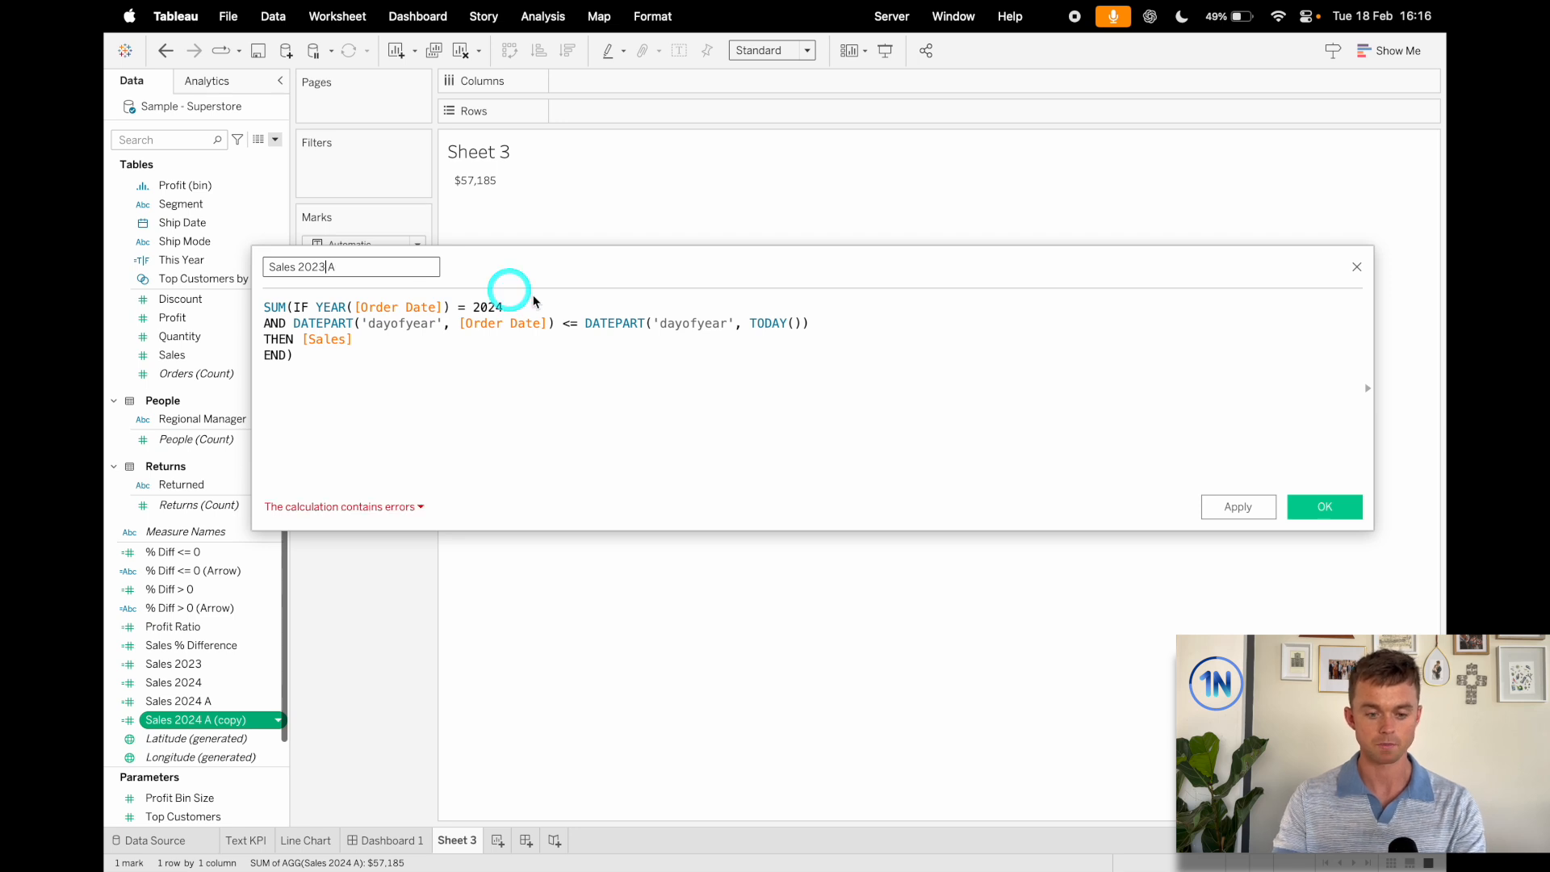
pyautogui.write('2023')
pyautogui.write(' A YTD')
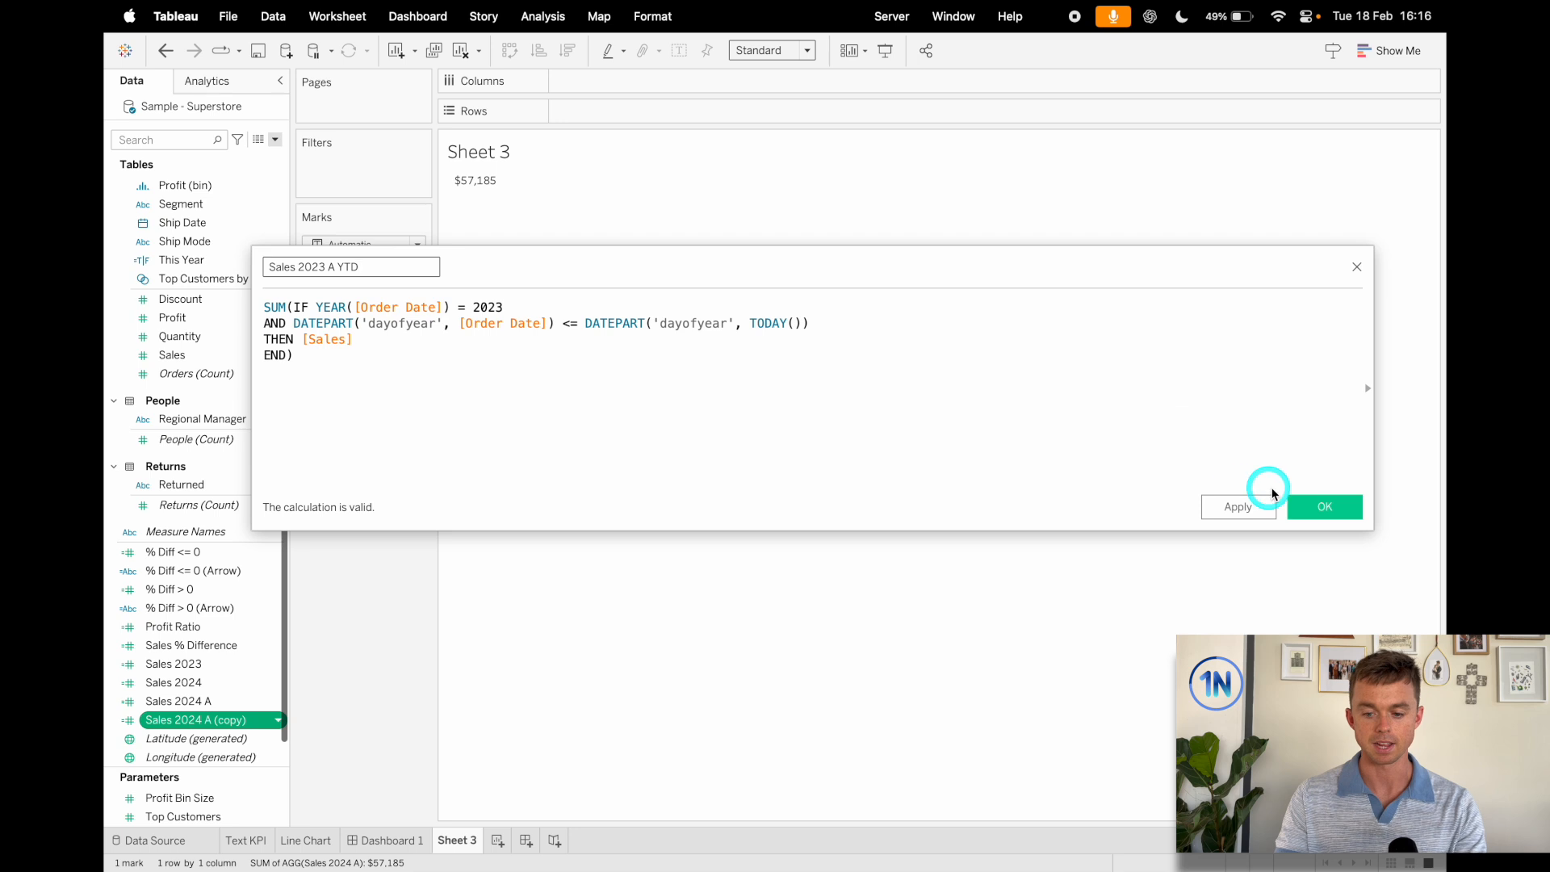
pyautogui.rightClick(178, 719)
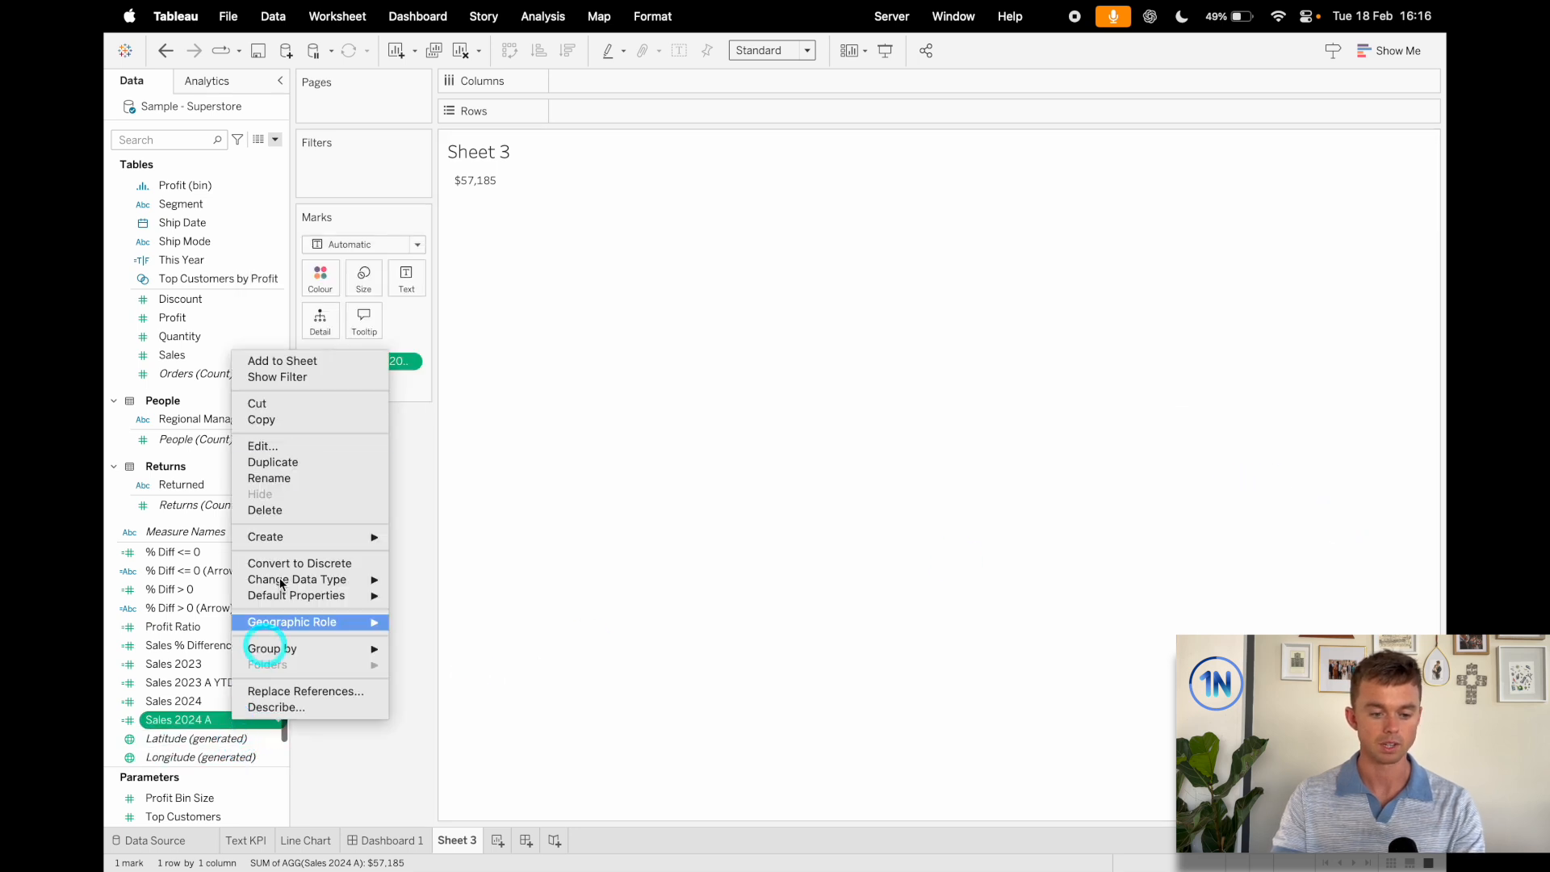
pyautogui.click(262, 446)
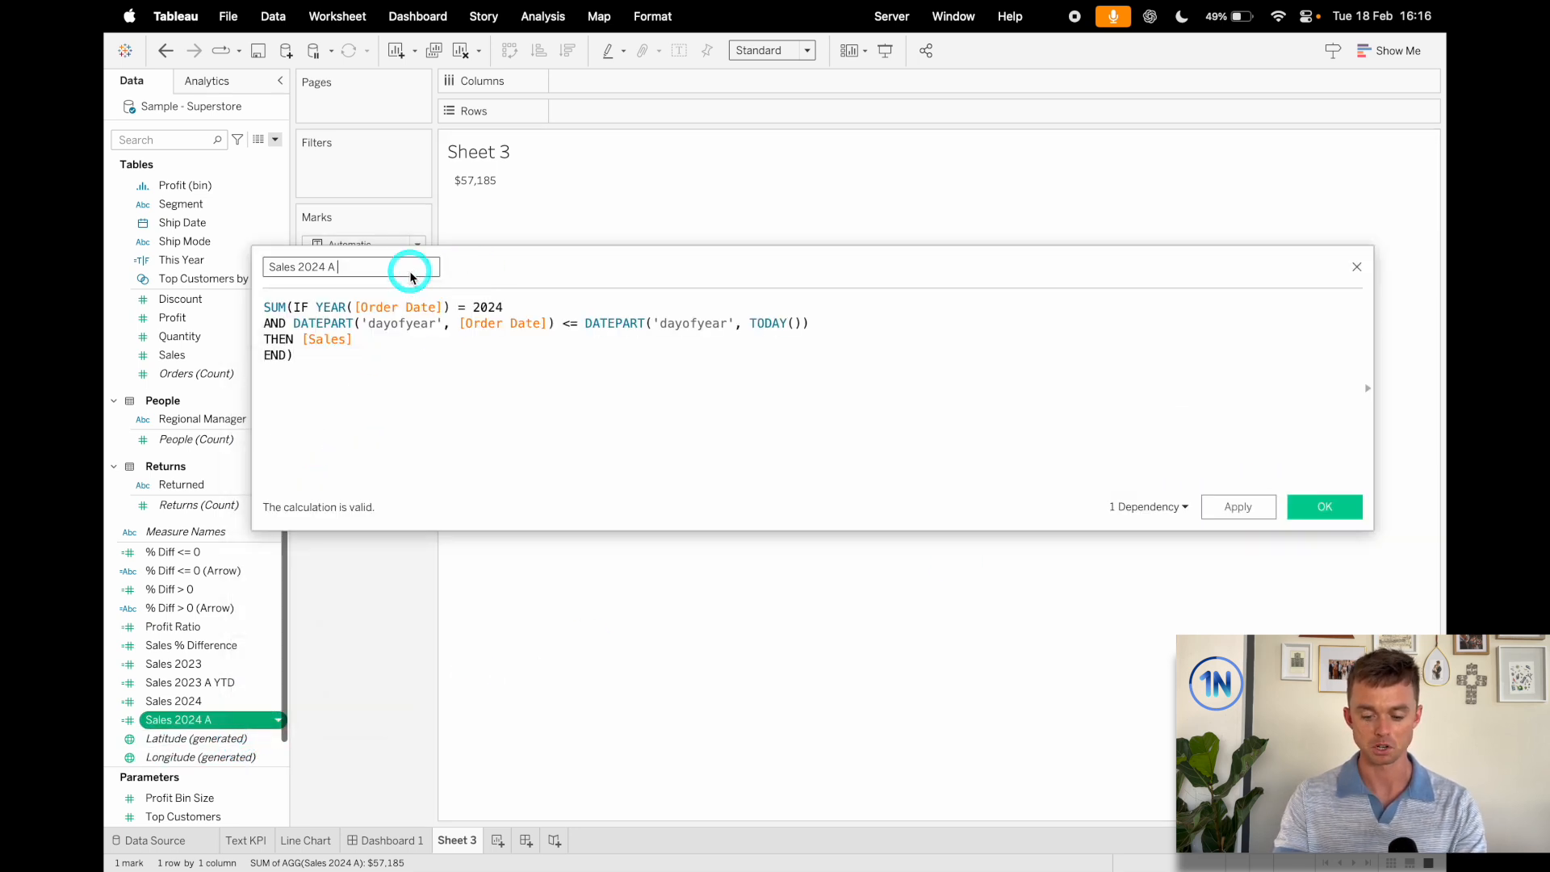
pyautogui.click(1324, 506)
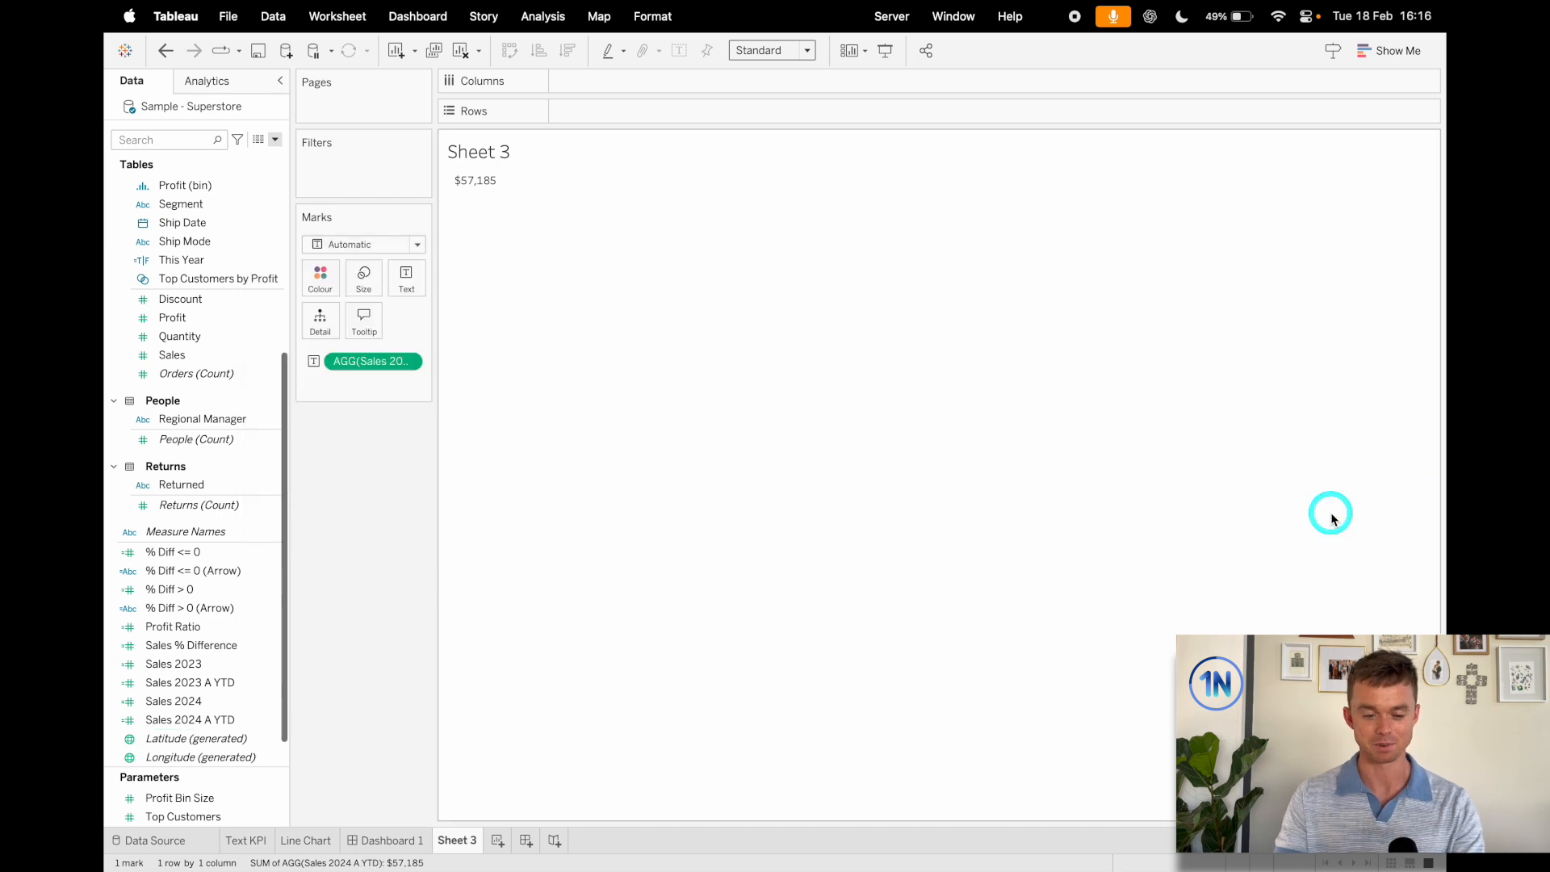
pyautogui.moveTo(554, 672)
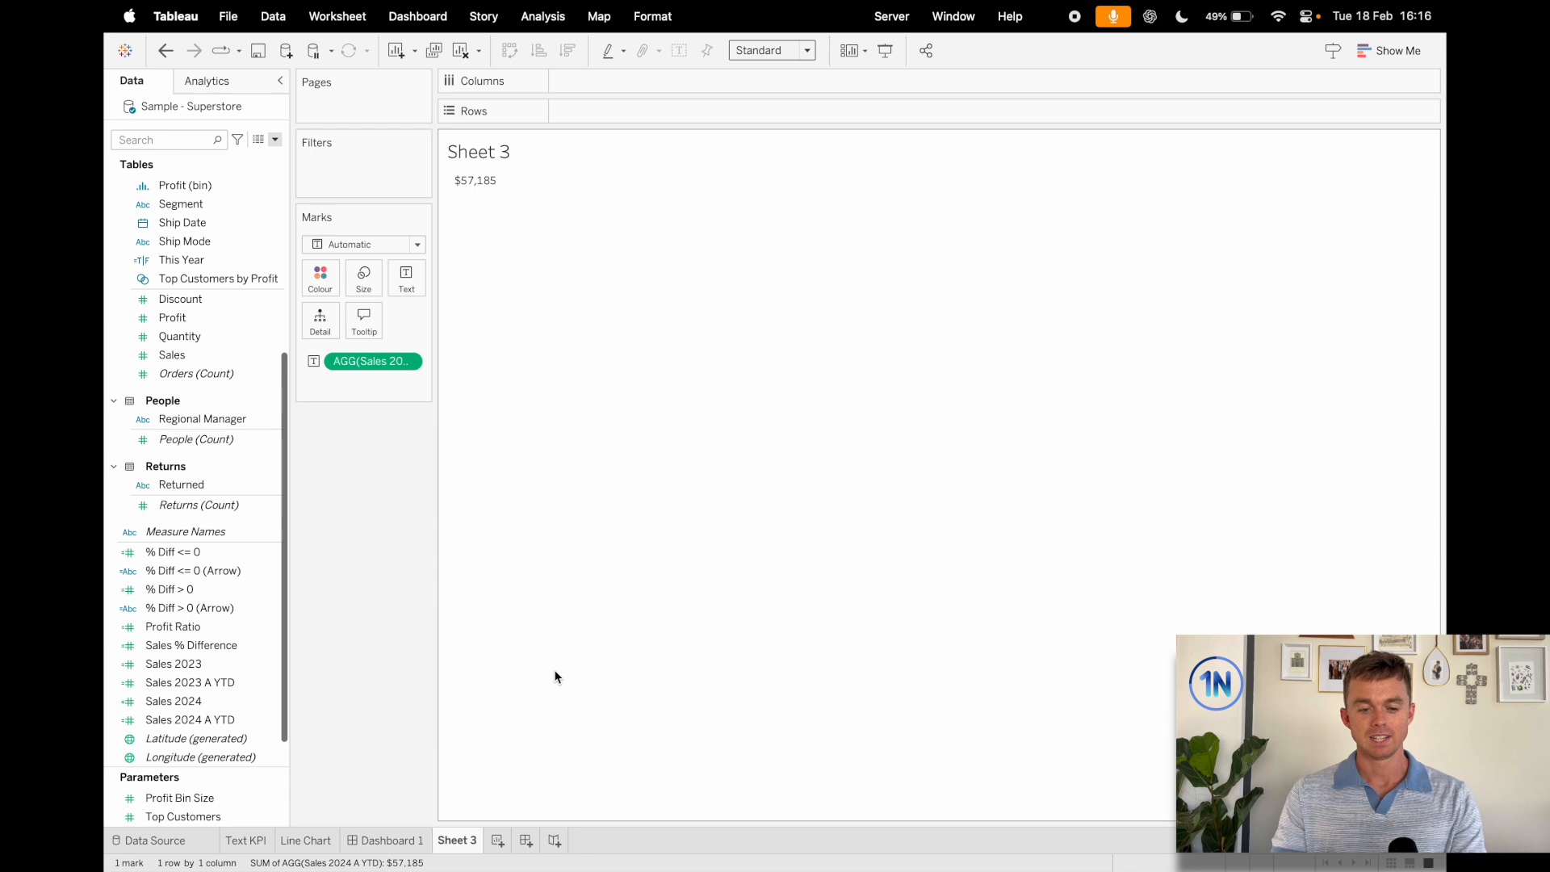
# - Create % Diff A as ([Sales 2024 A YTD]-[Sales 2023 A YTD])/[Sales 2023 A YTD]
pyautogui.click(260, 139)
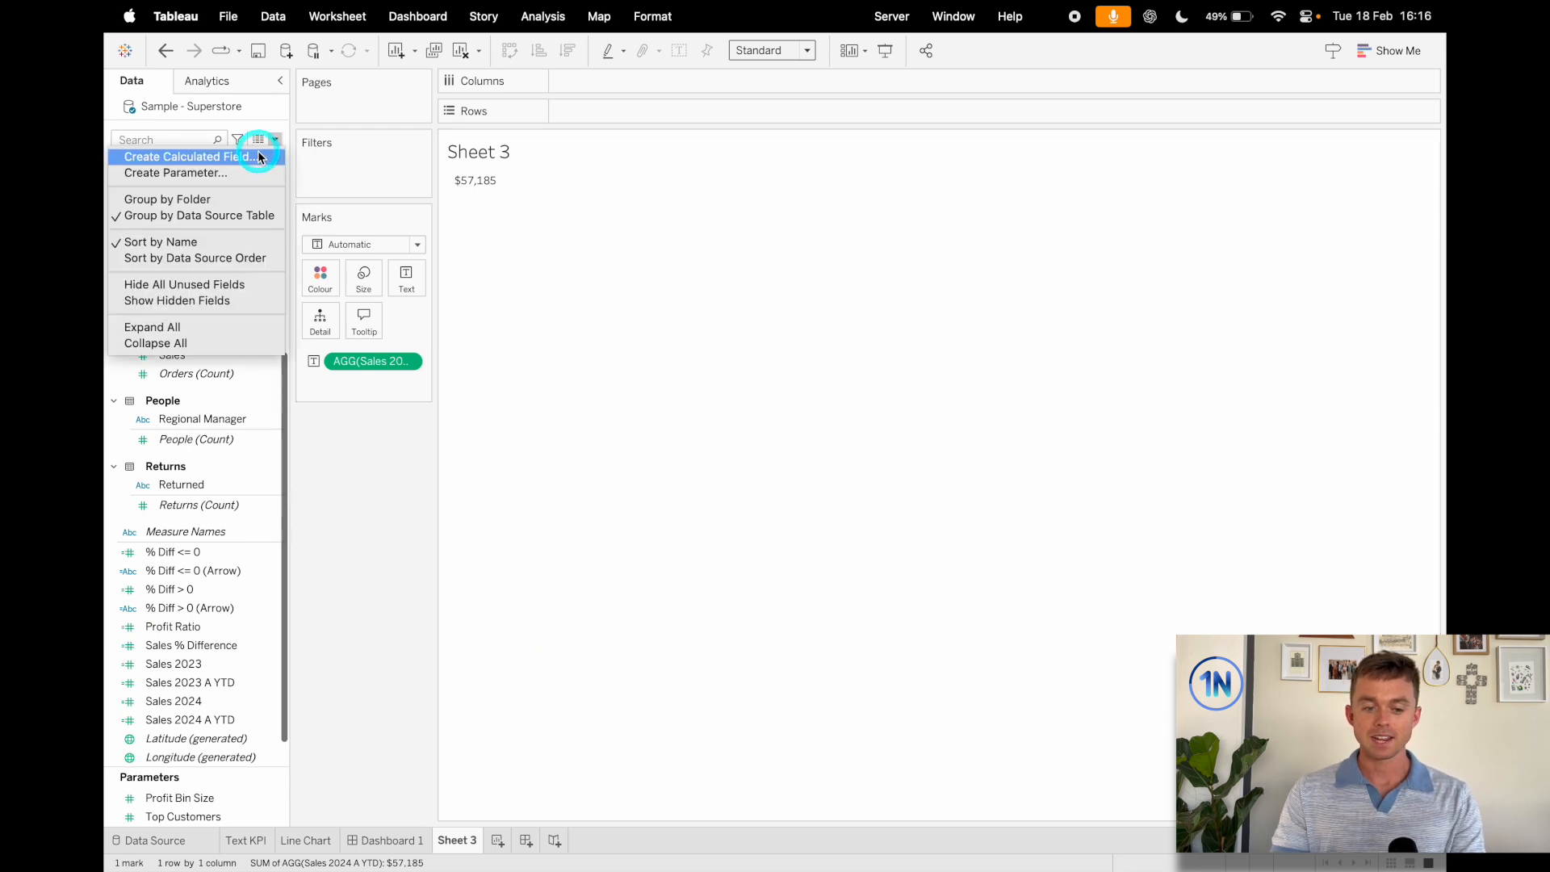
pyautogui.click(185, 157)
pyautogui.write('%')
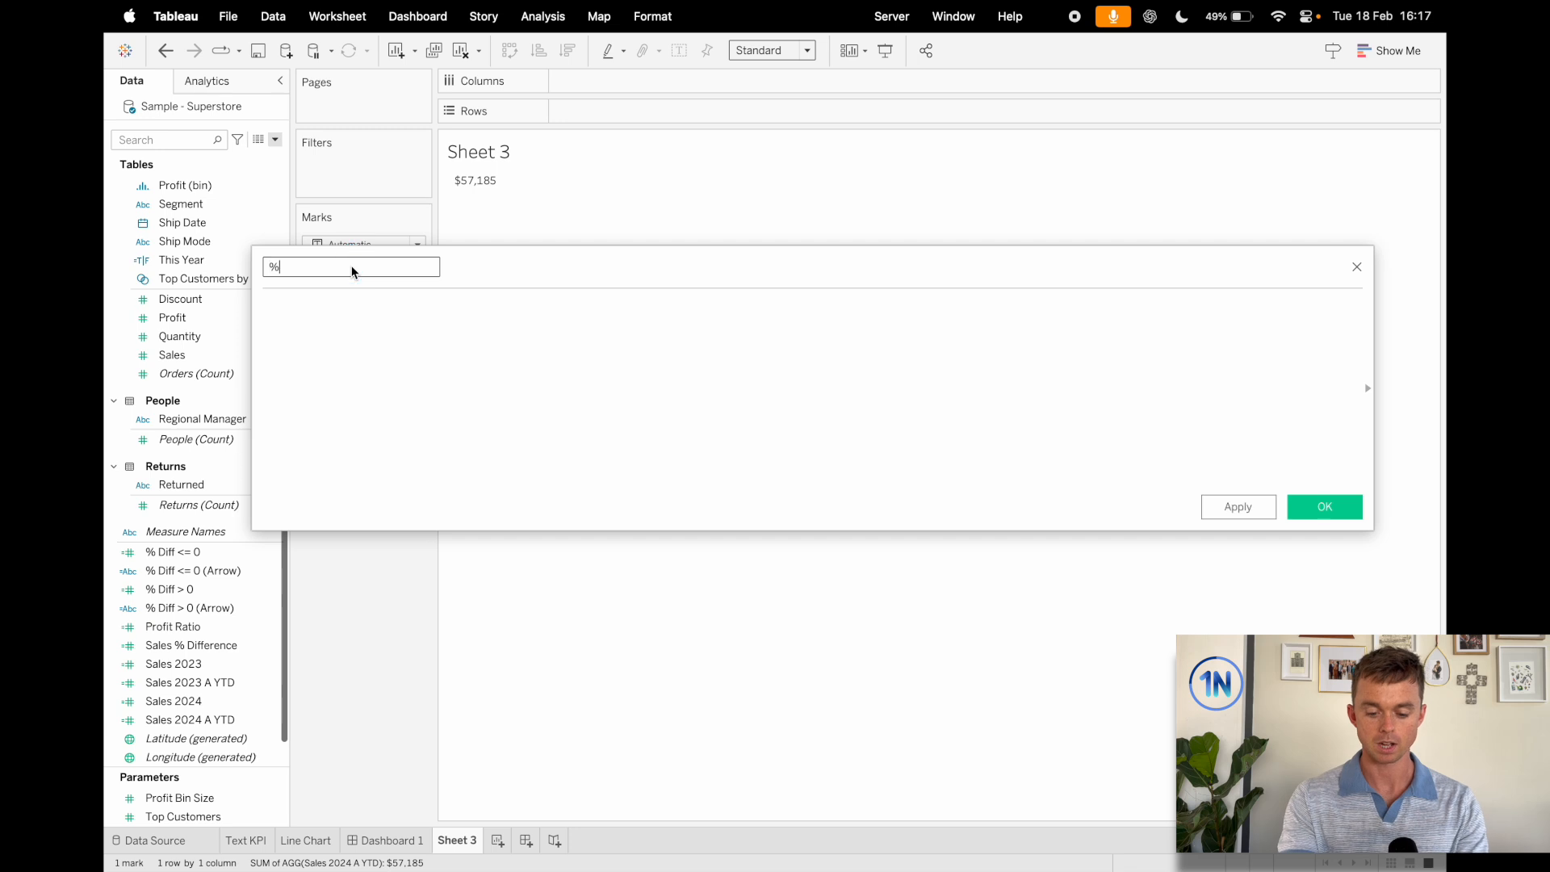
pyautogui.write('Diff')
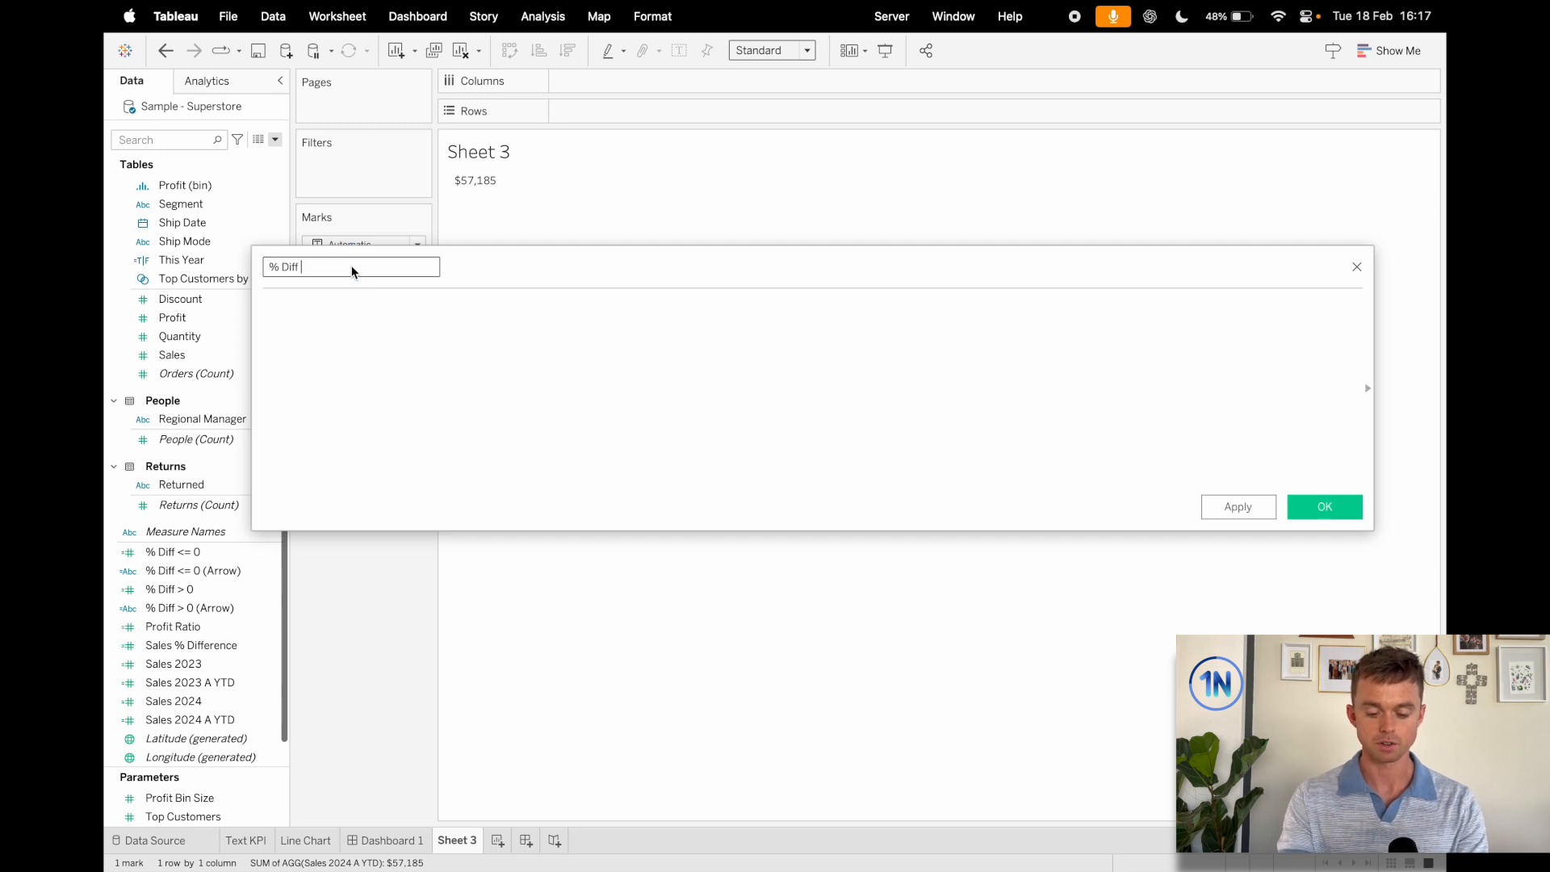
pyautogui.write('A')
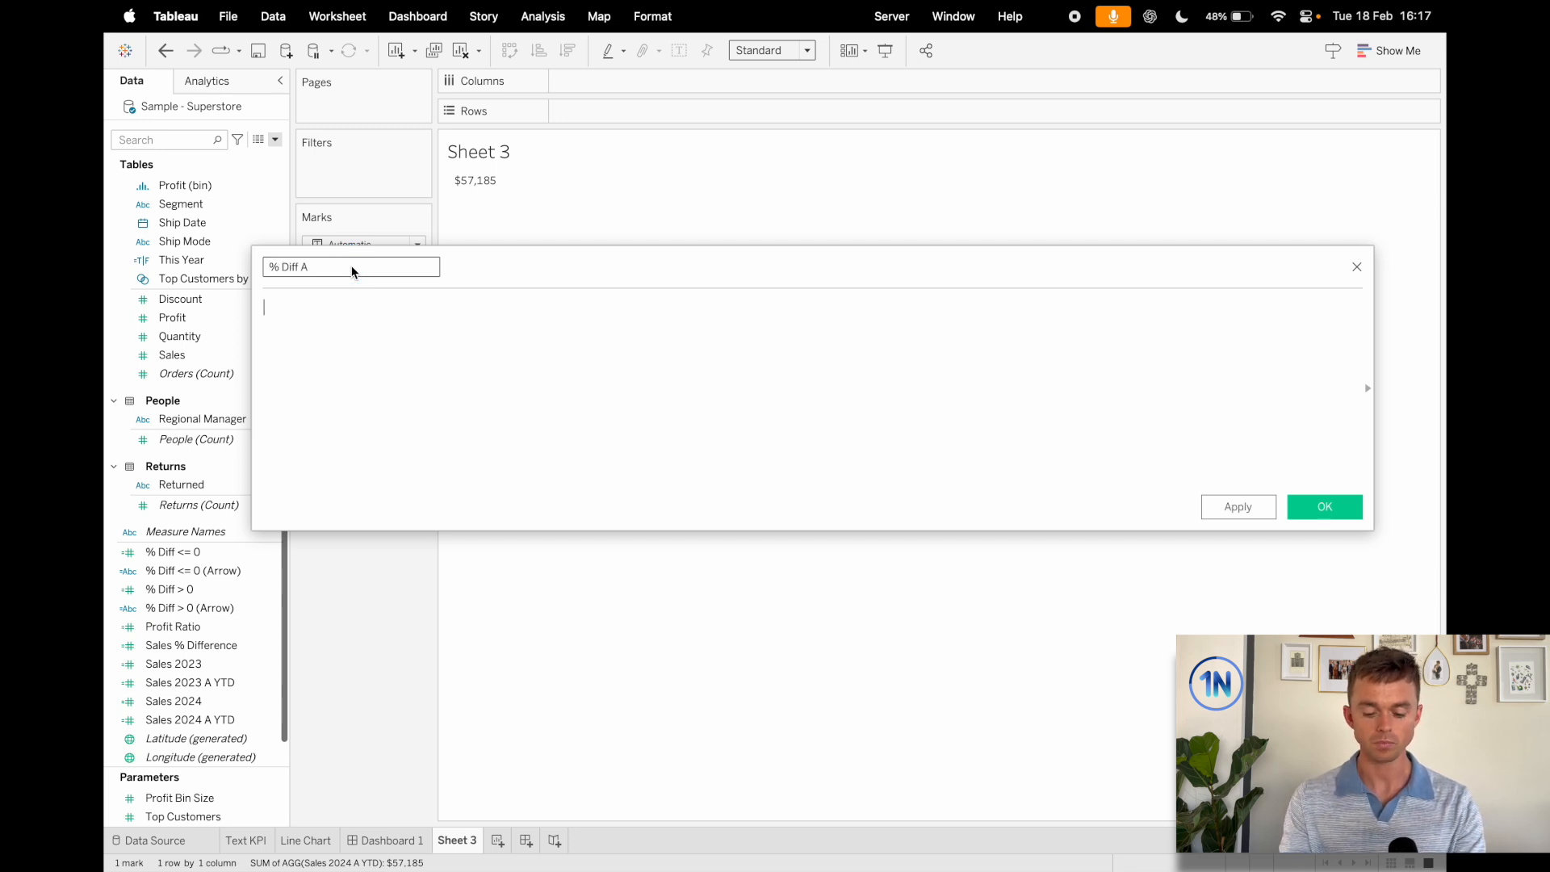
pyautogui.write('(')
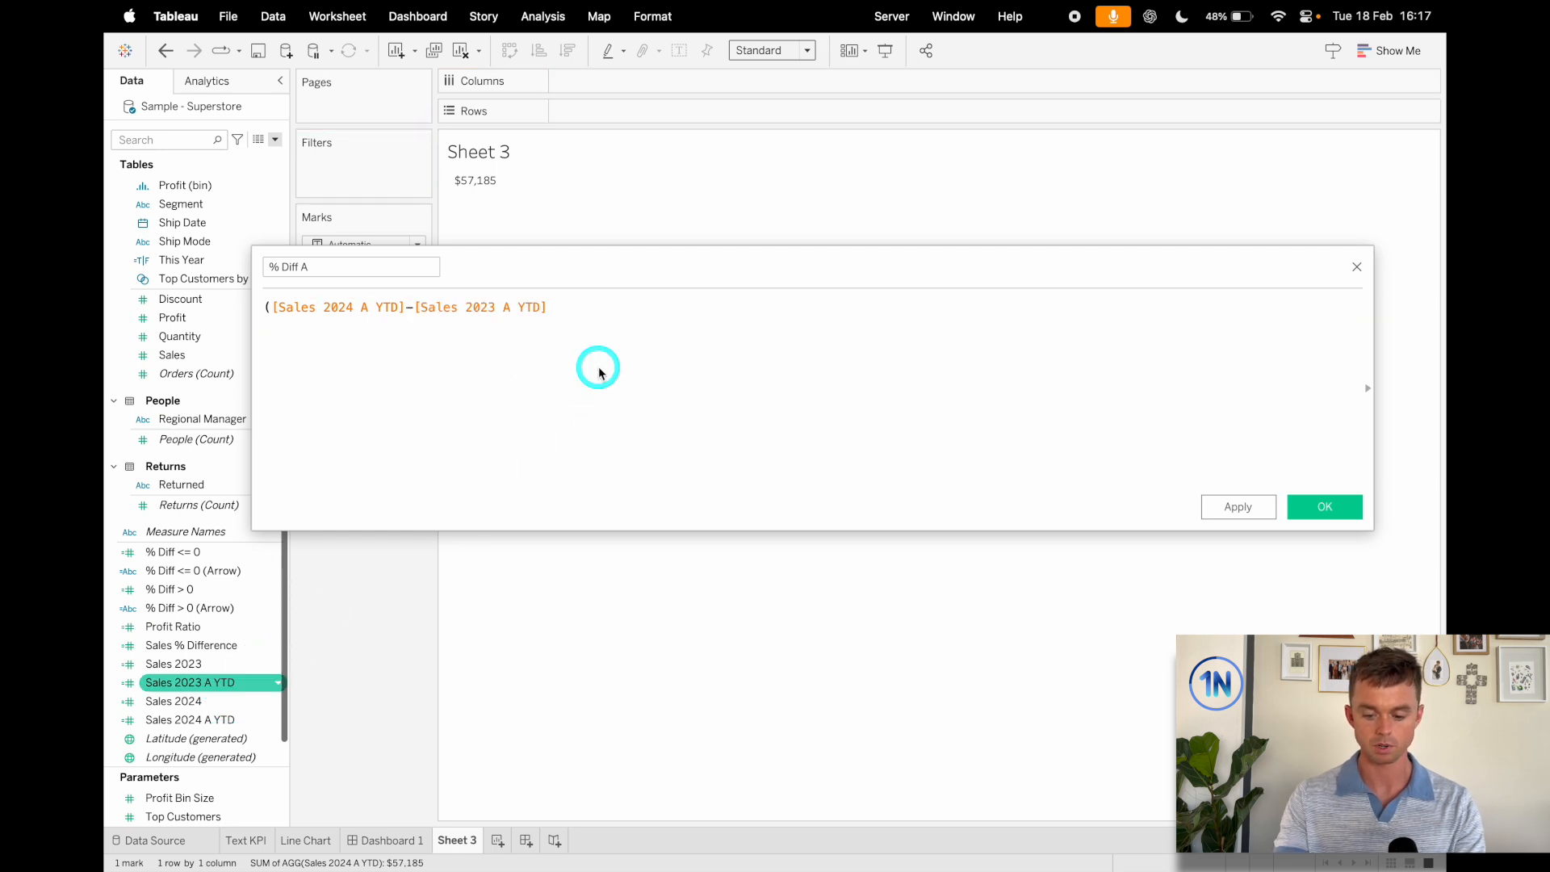
pyautogui.write(')')
pyautogui.write('/')
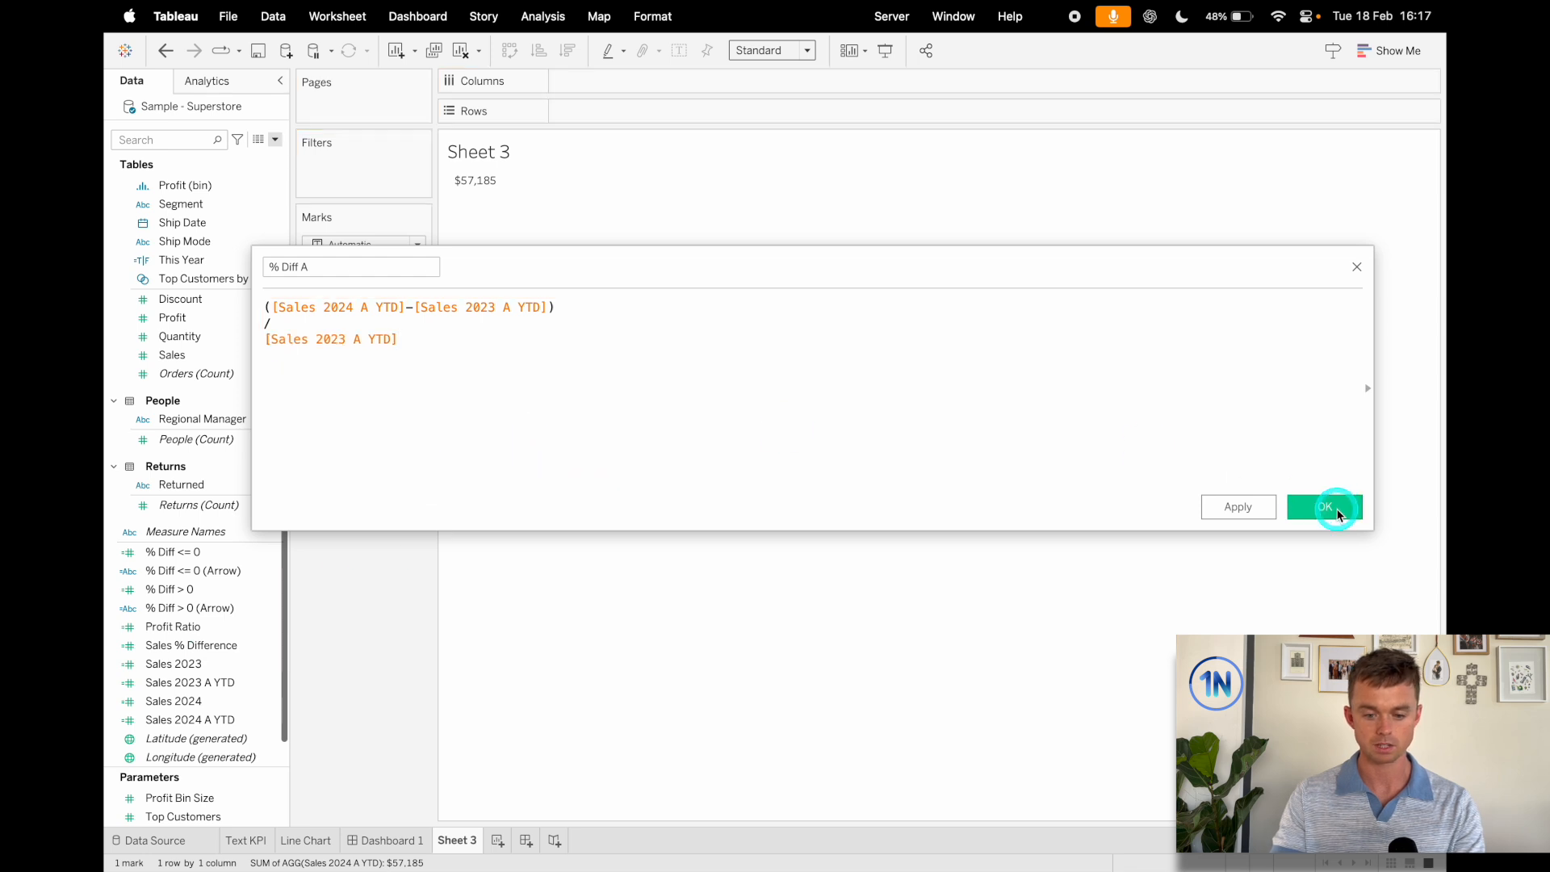
pyautogui.click(1324, 506)
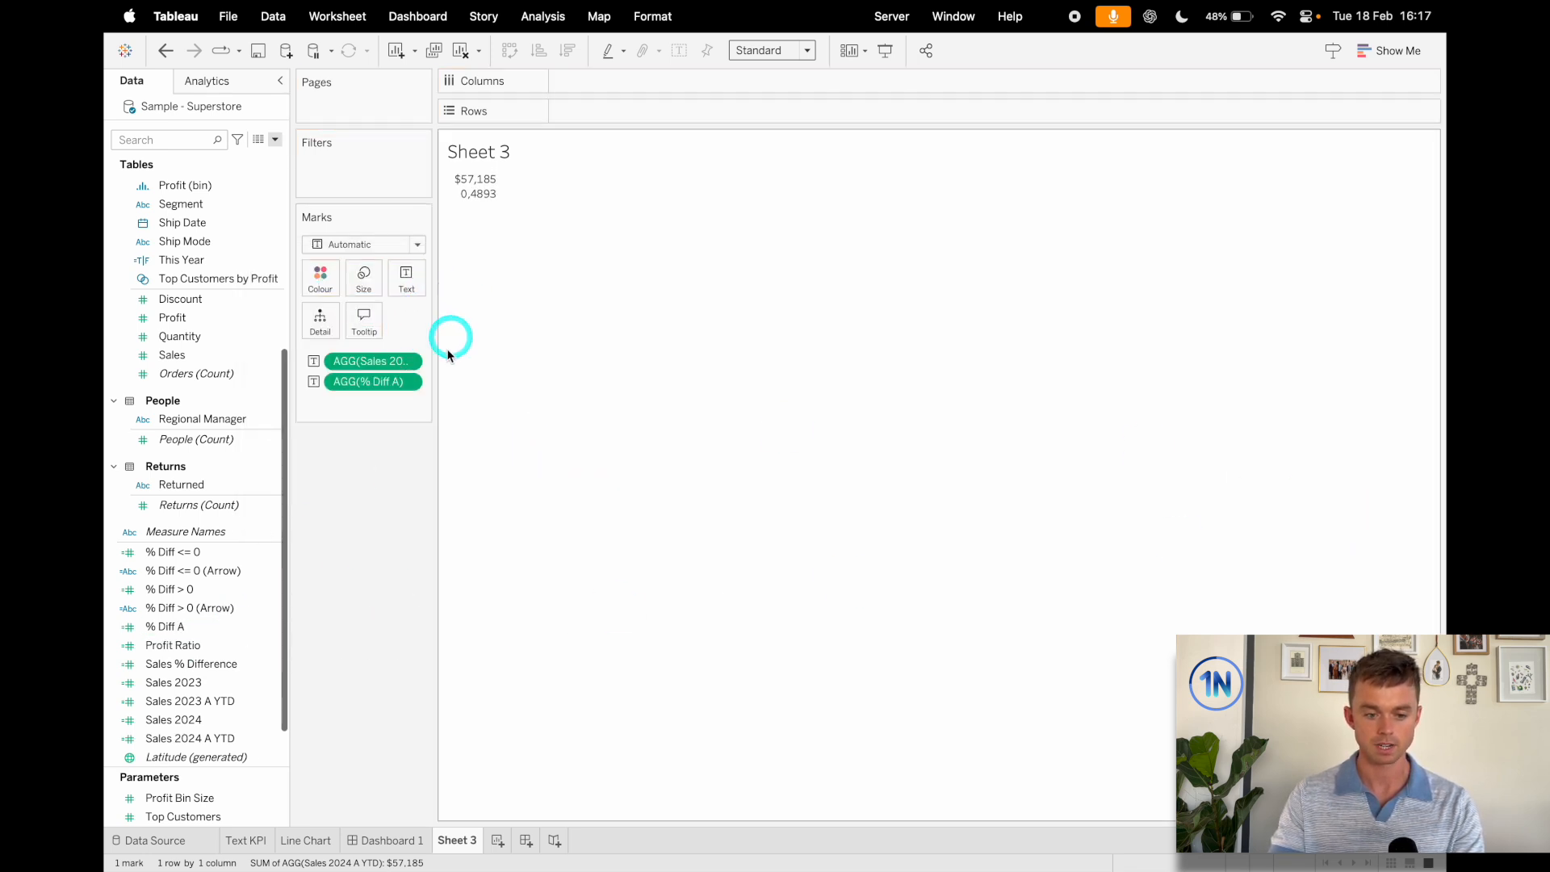
# - Add % Diff A to Text and format it as a 1-decimal percentage, showing 48.9%
pyautogui.click(191, 664)
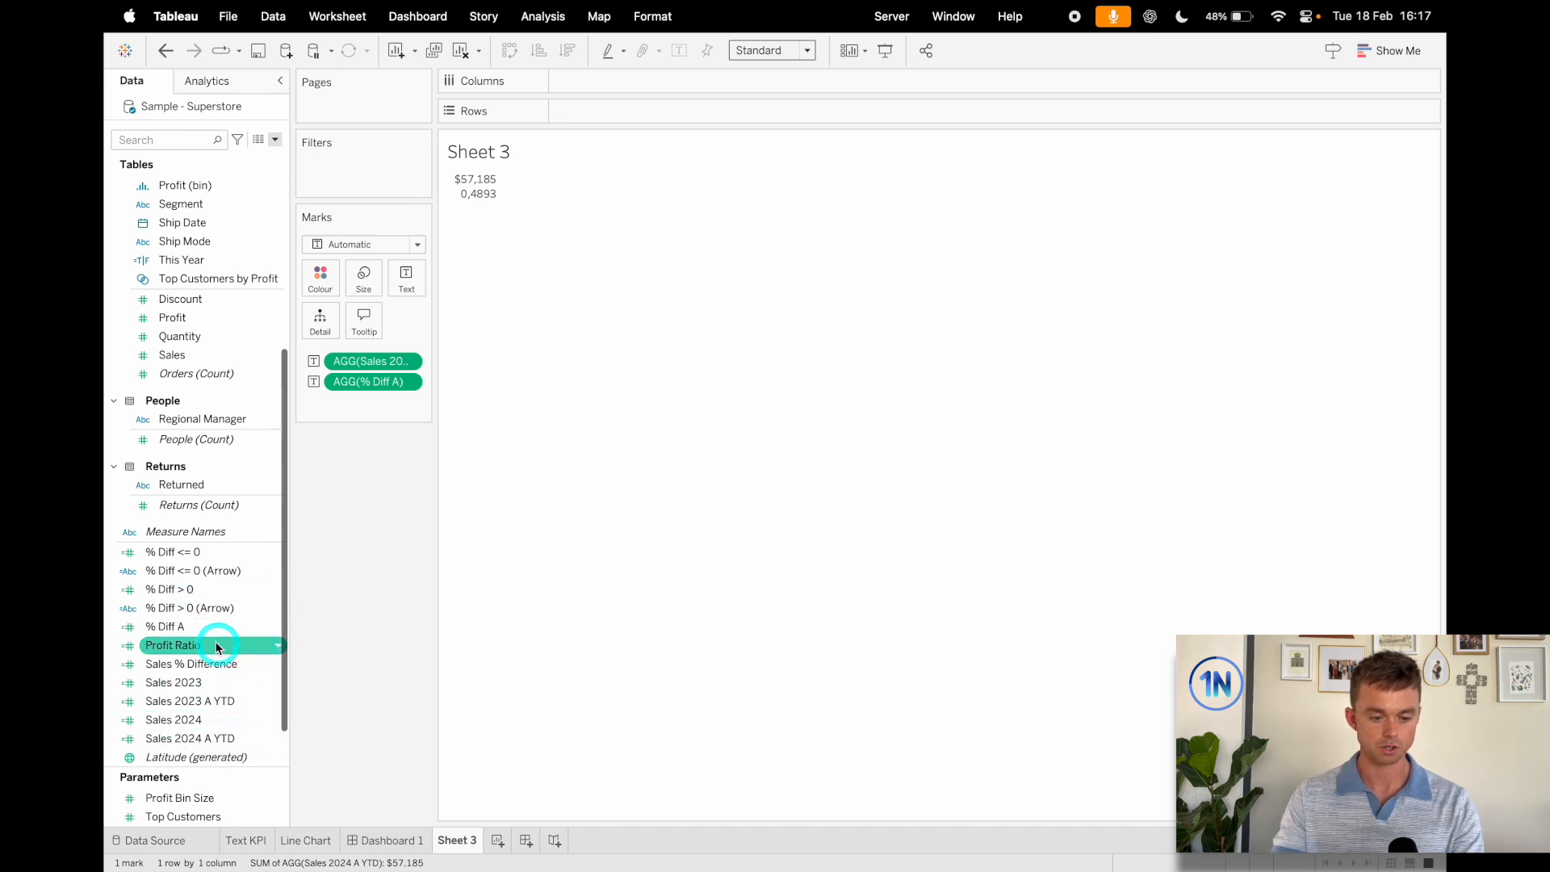
pyautogui.rightClick(165, 626)
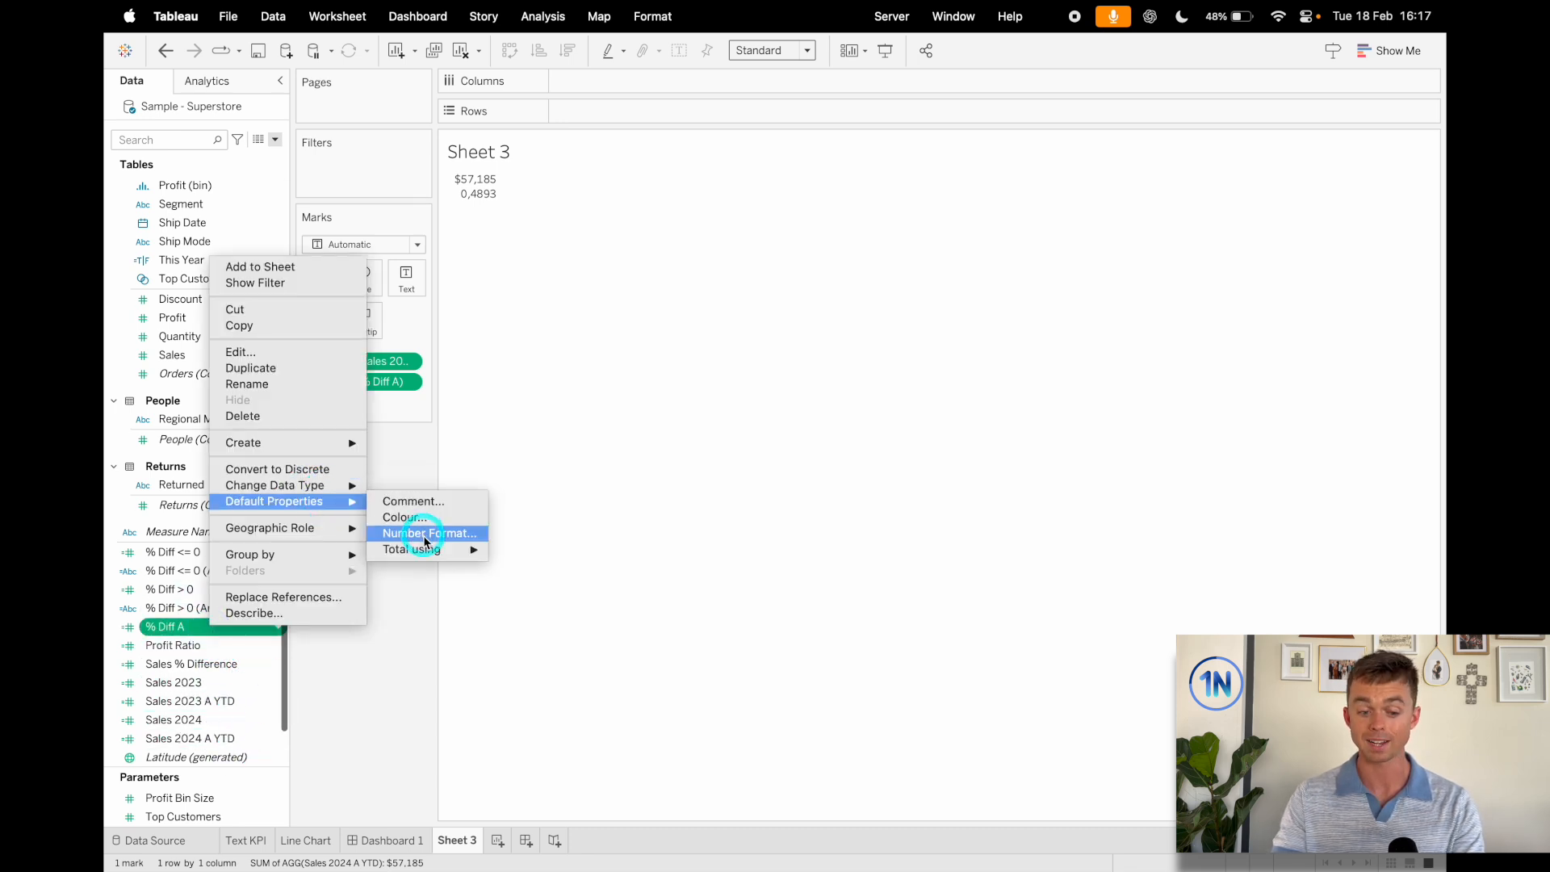
pyautogui.click(427, 533)
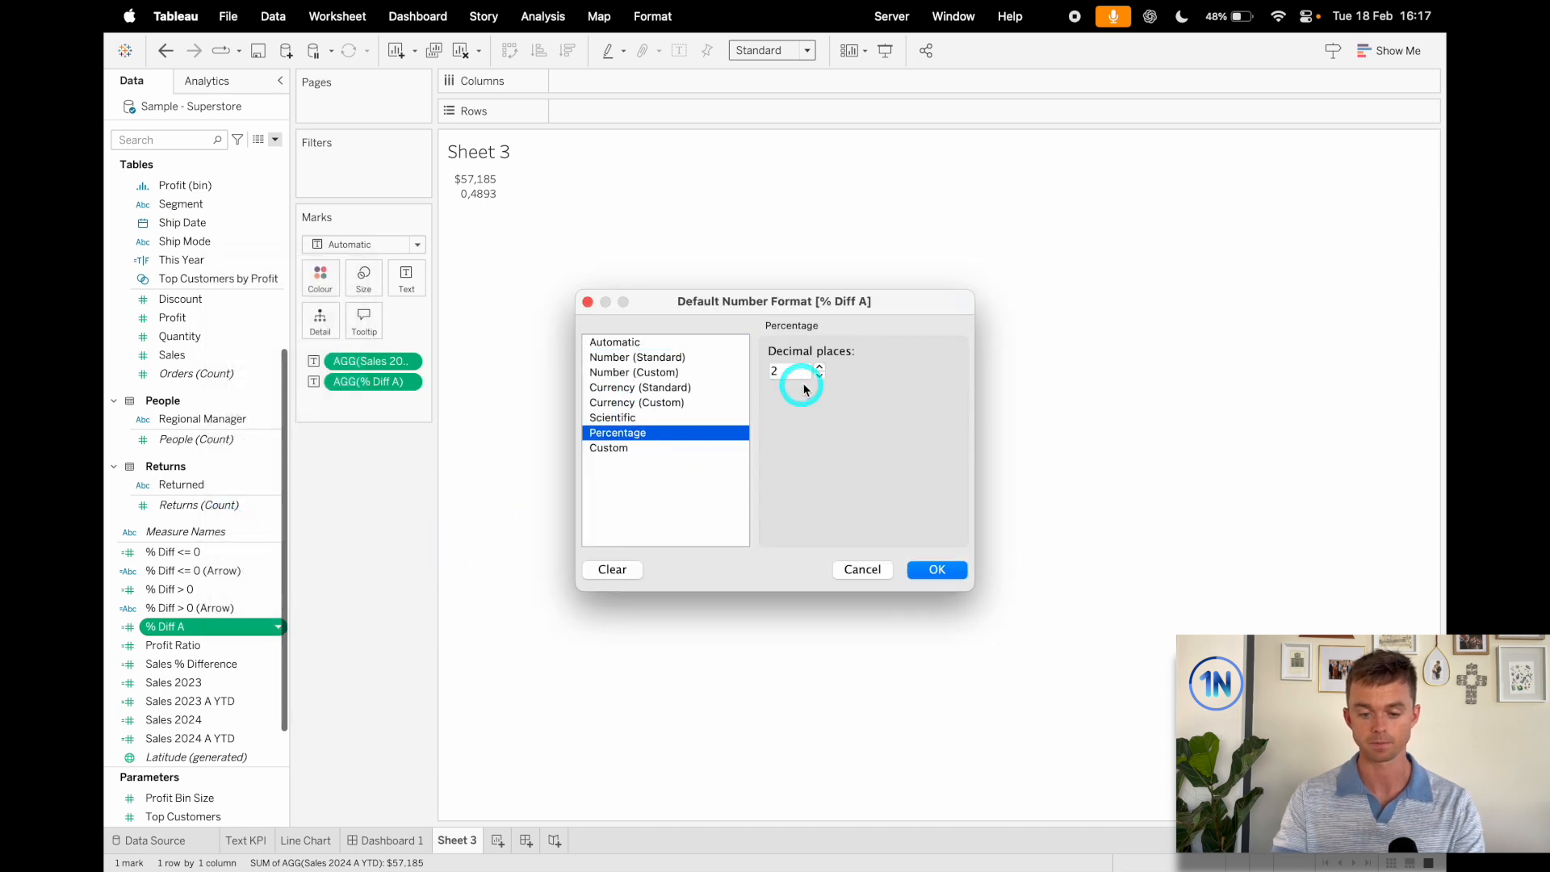
pyautogui.click(935, 570)
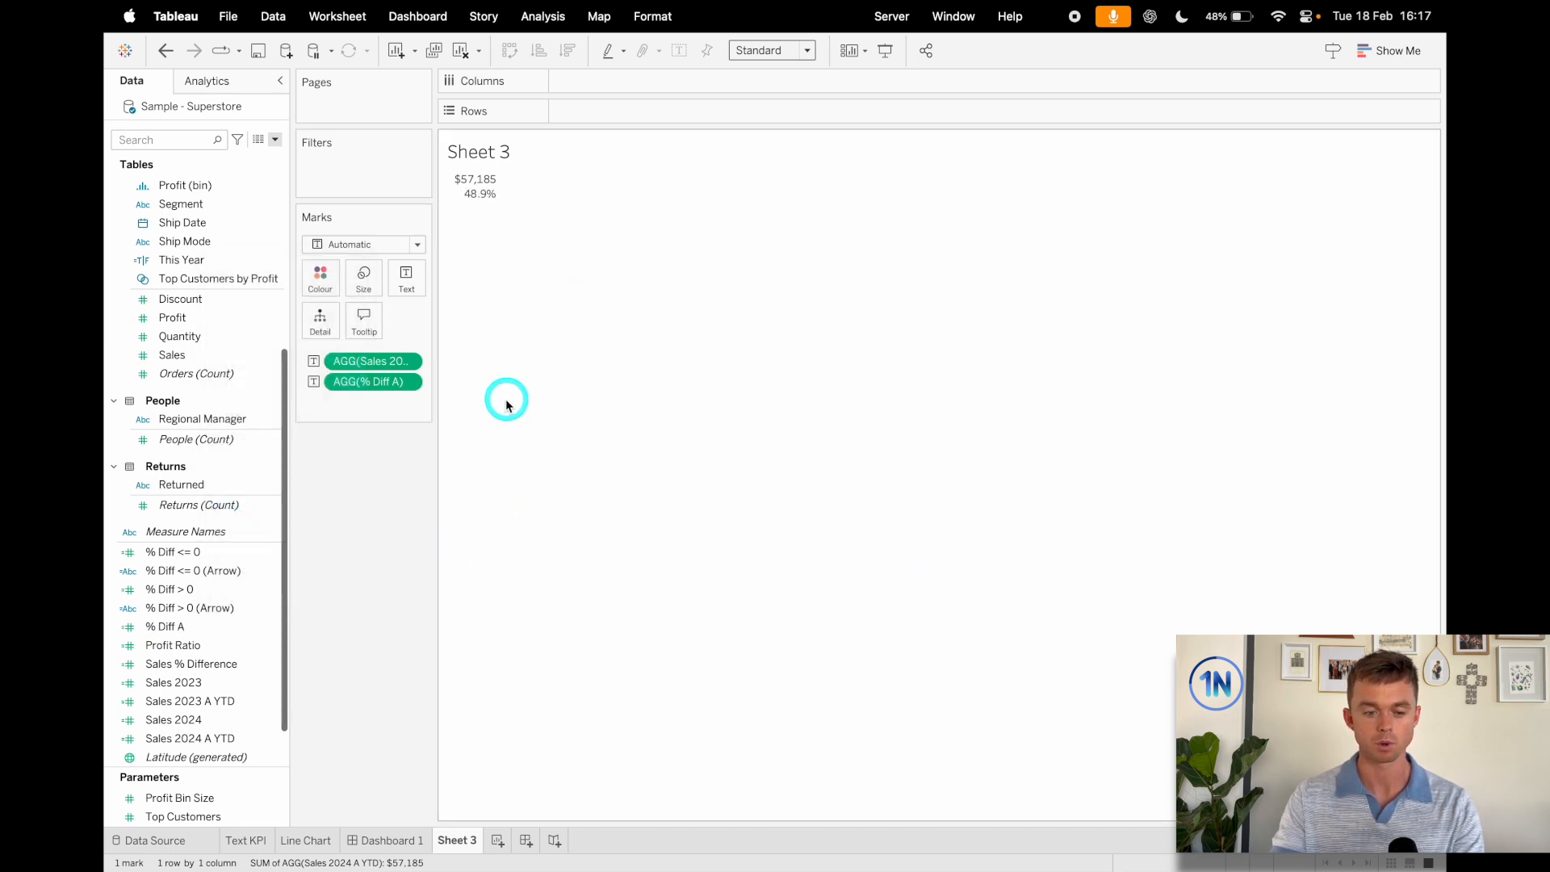
pyautogui.moveTo(561, 423)
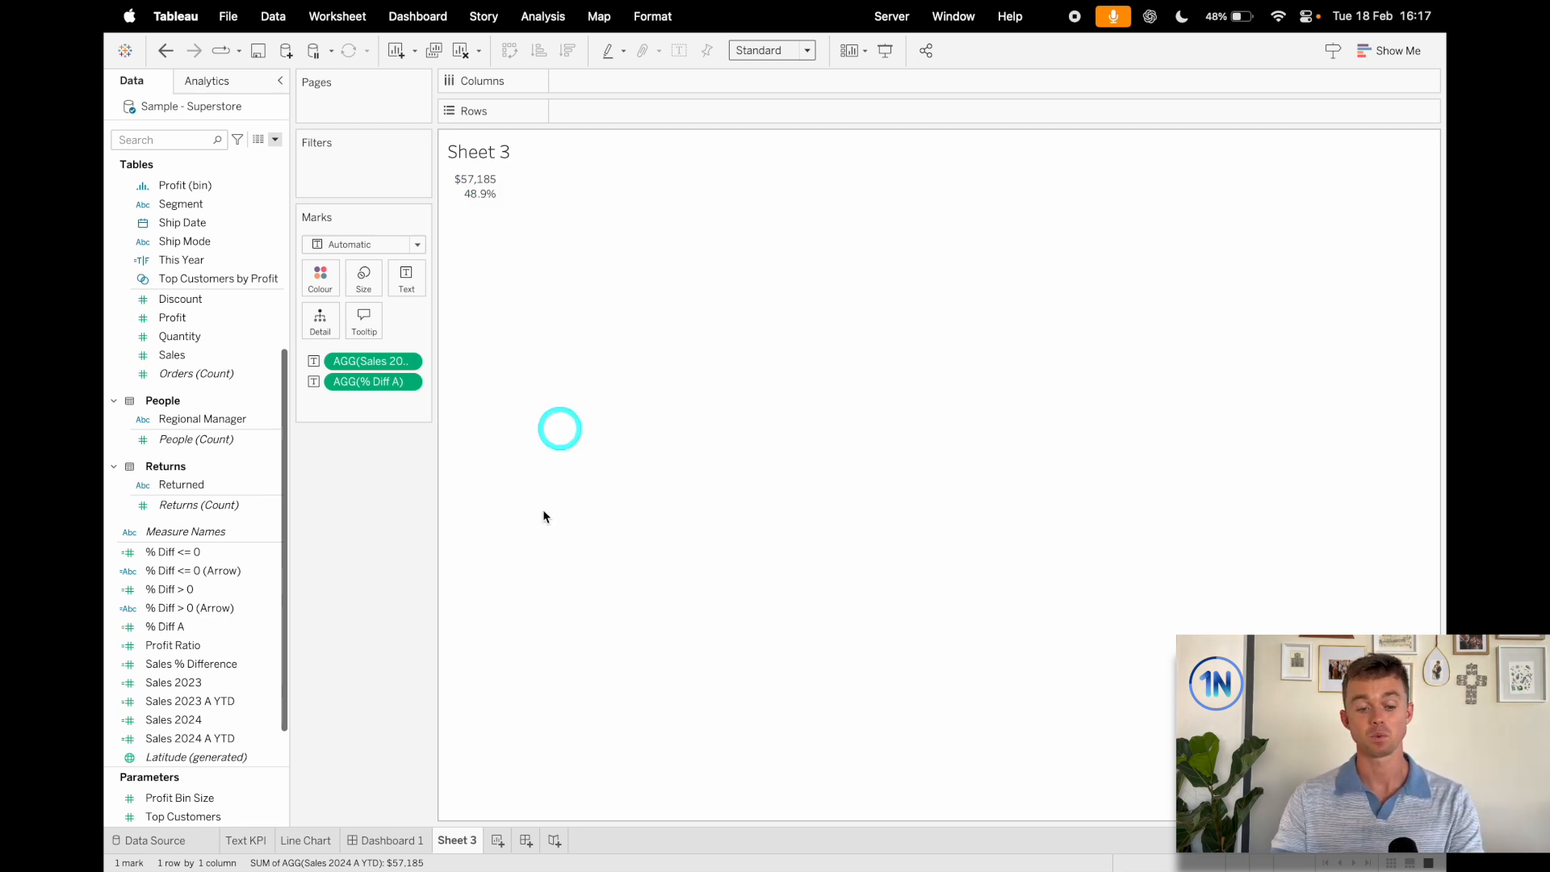
pyautogui.click(392, 840)
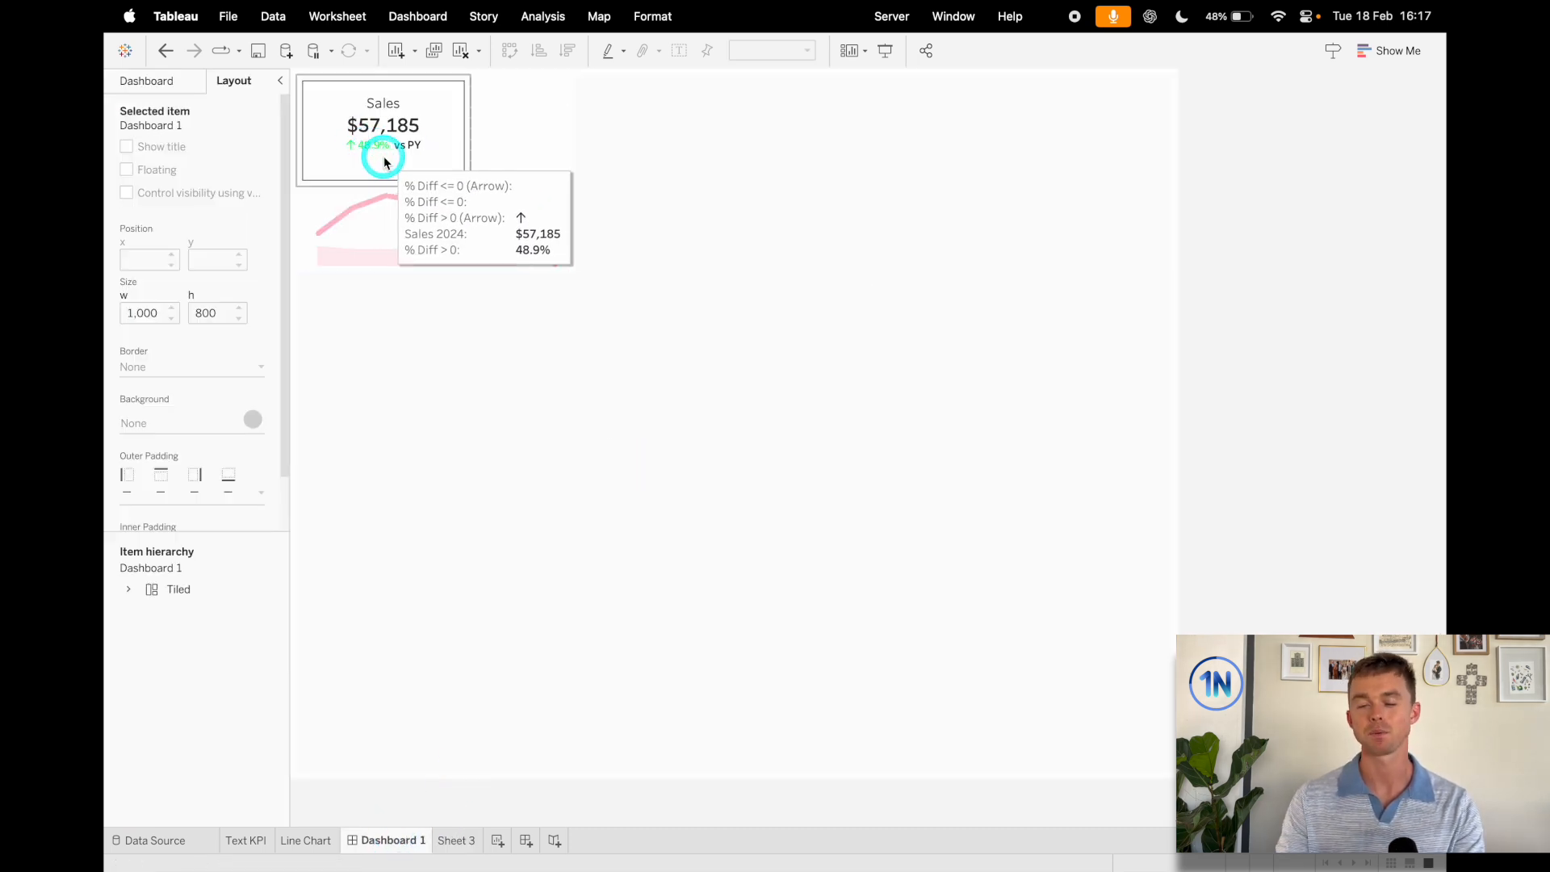
pyautogui.moveTo(410, 173)
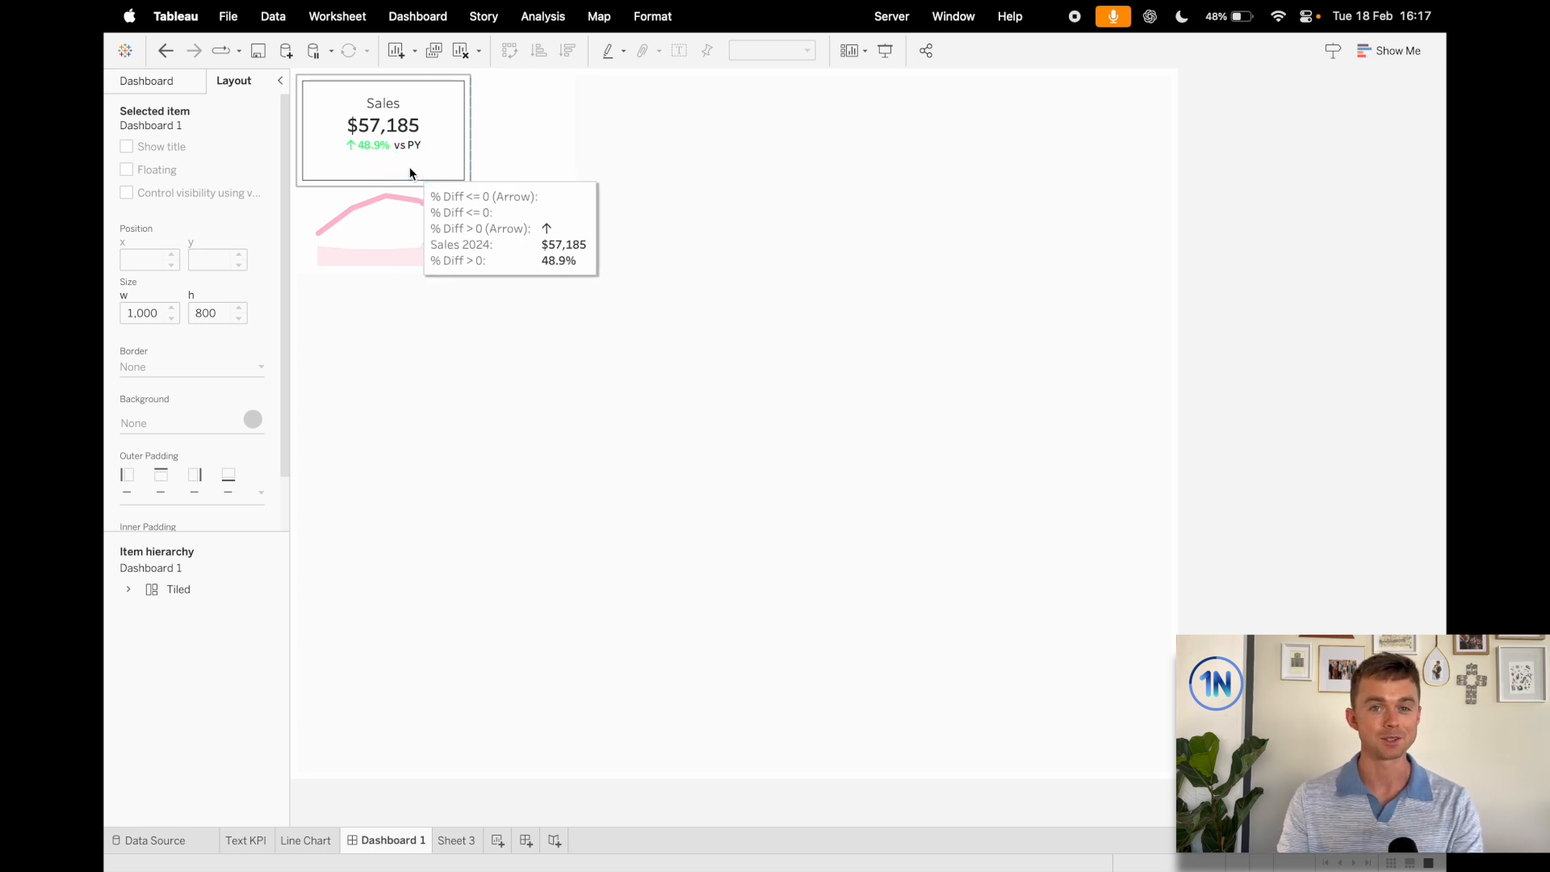
pyautogui.click(455, 840)
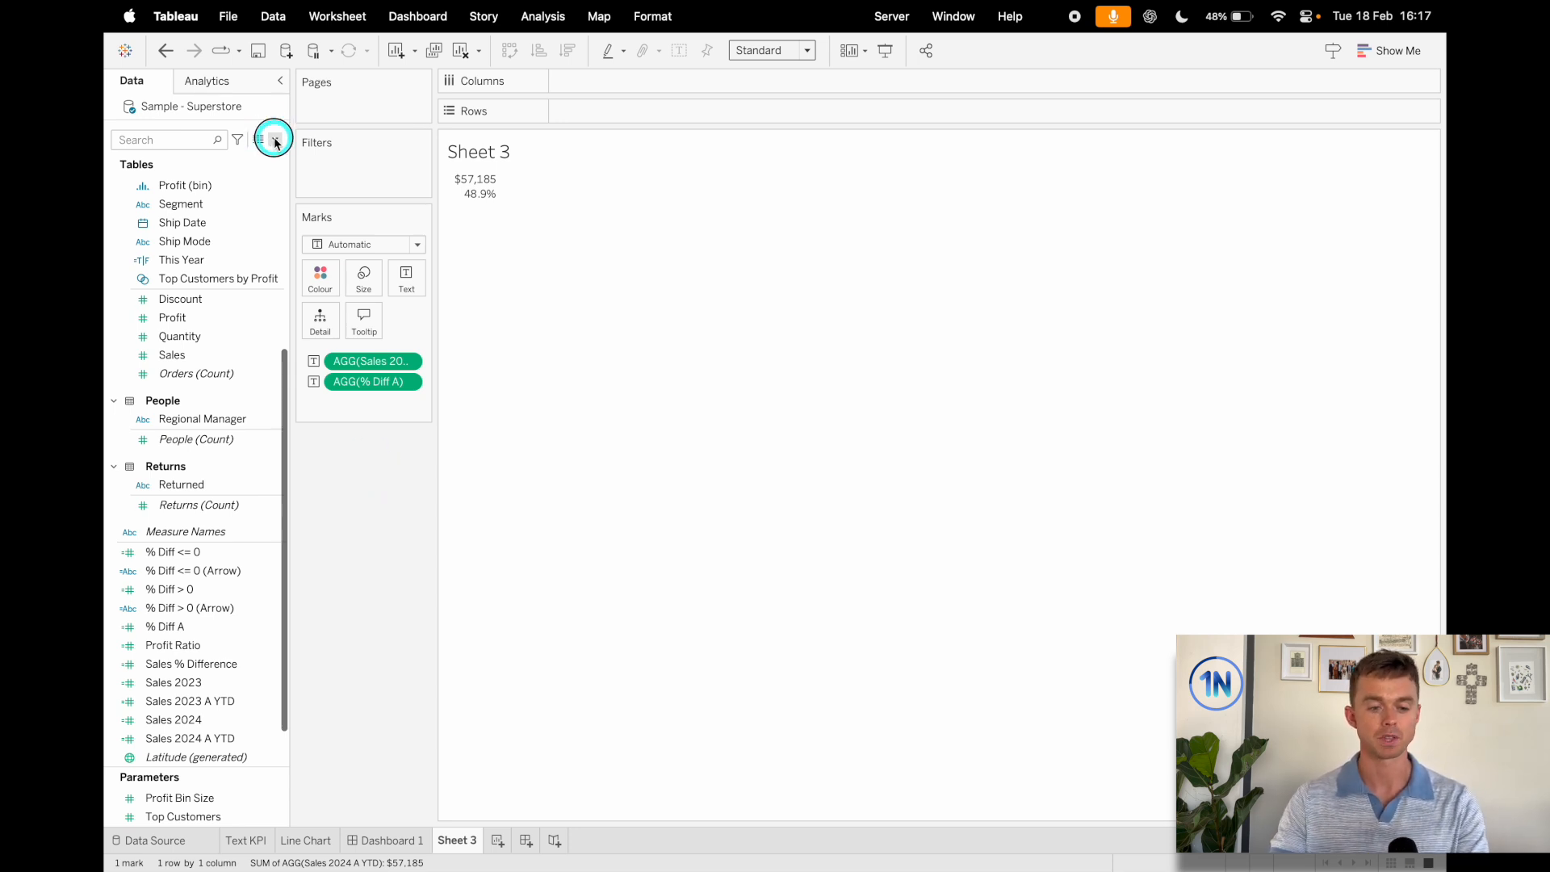
# - Create % Diff > 0 A as IF [% Diff A] >= 0 THEN [% Diff A] END
pyautogui.click(274, 139)
pyautogui.write('% Diff')
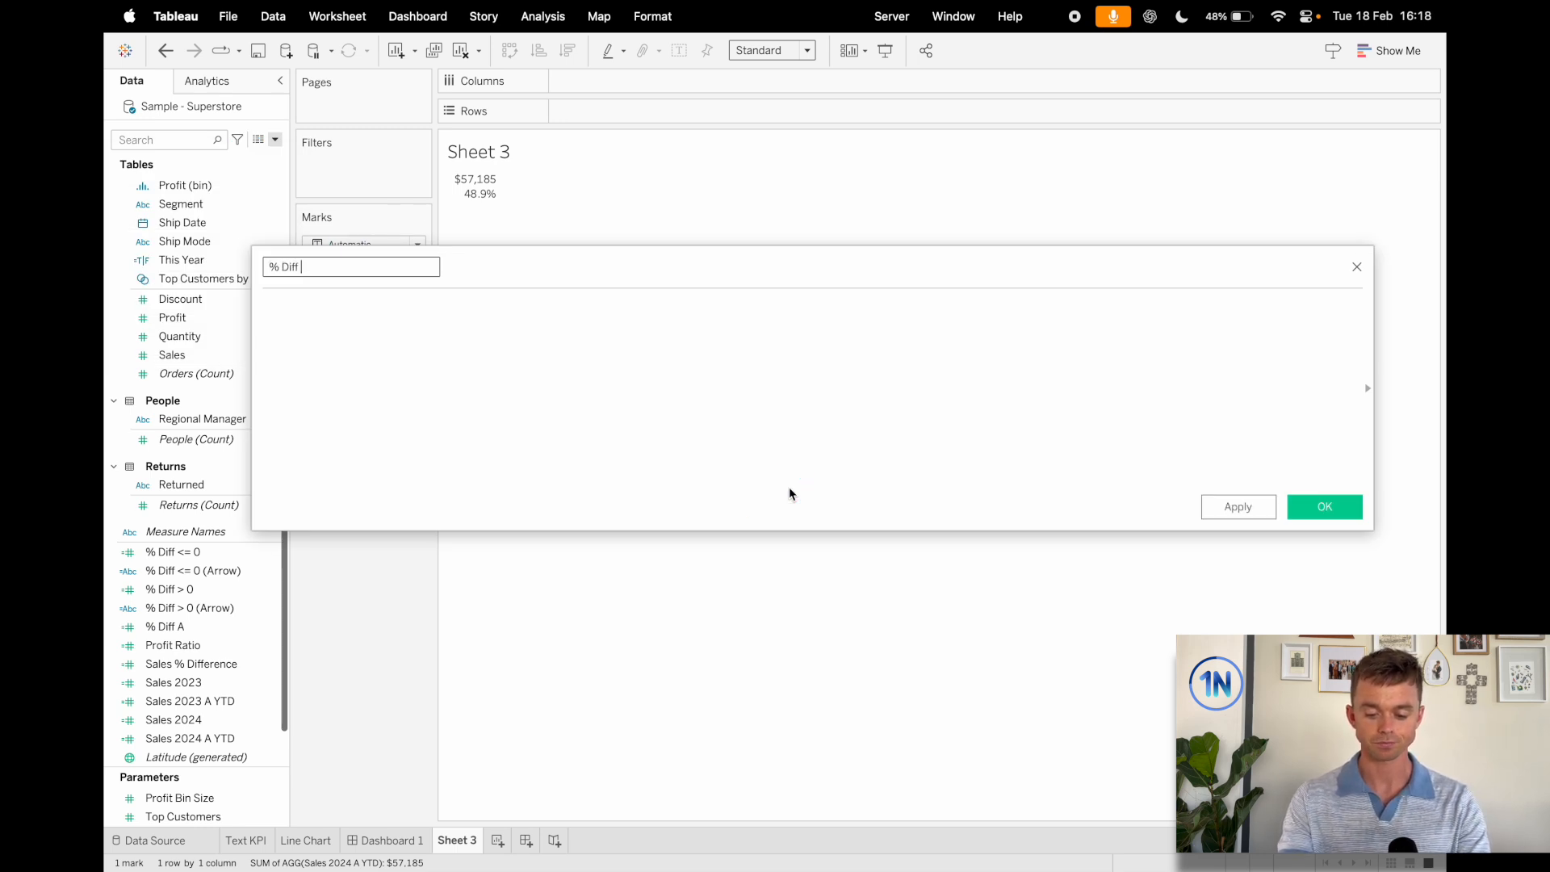
pyautogui.write('> 0 A')
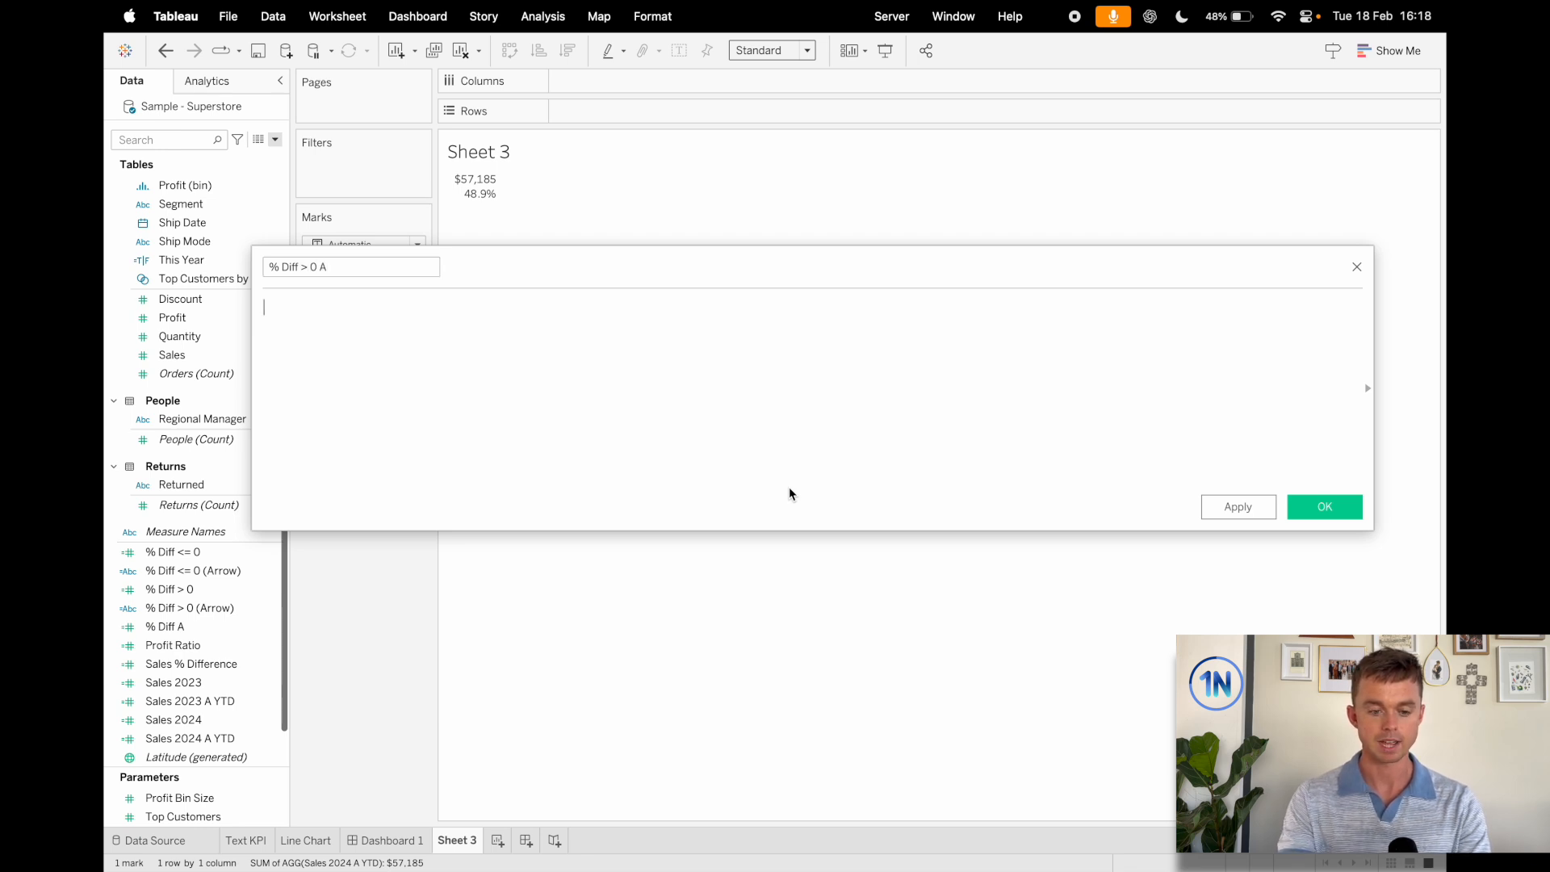
pyautogui.write('IF')
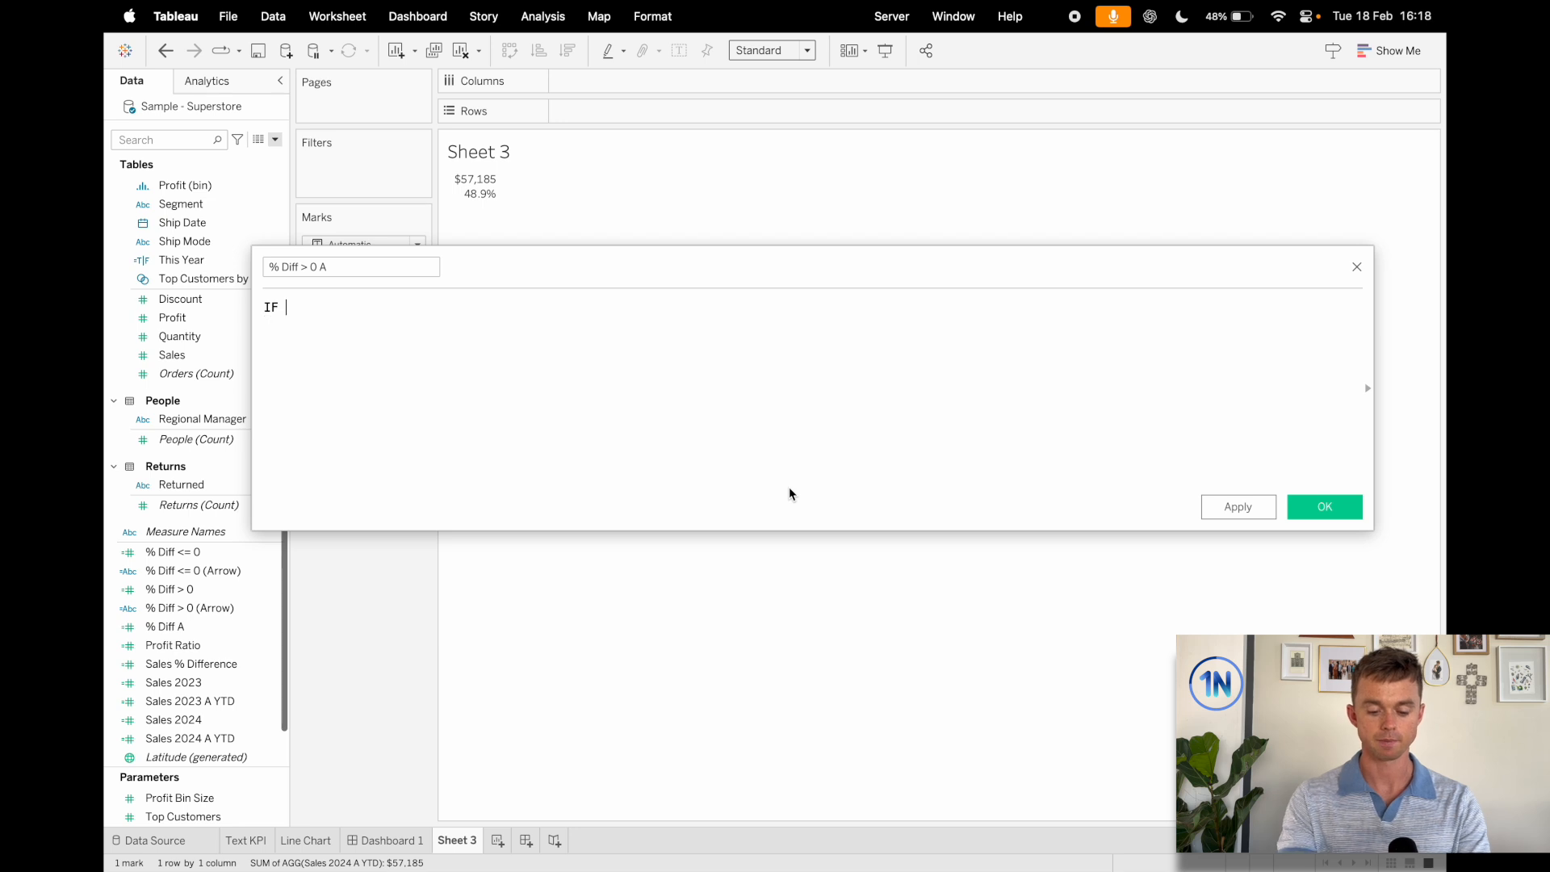
pyautogui.write('Diff A]')
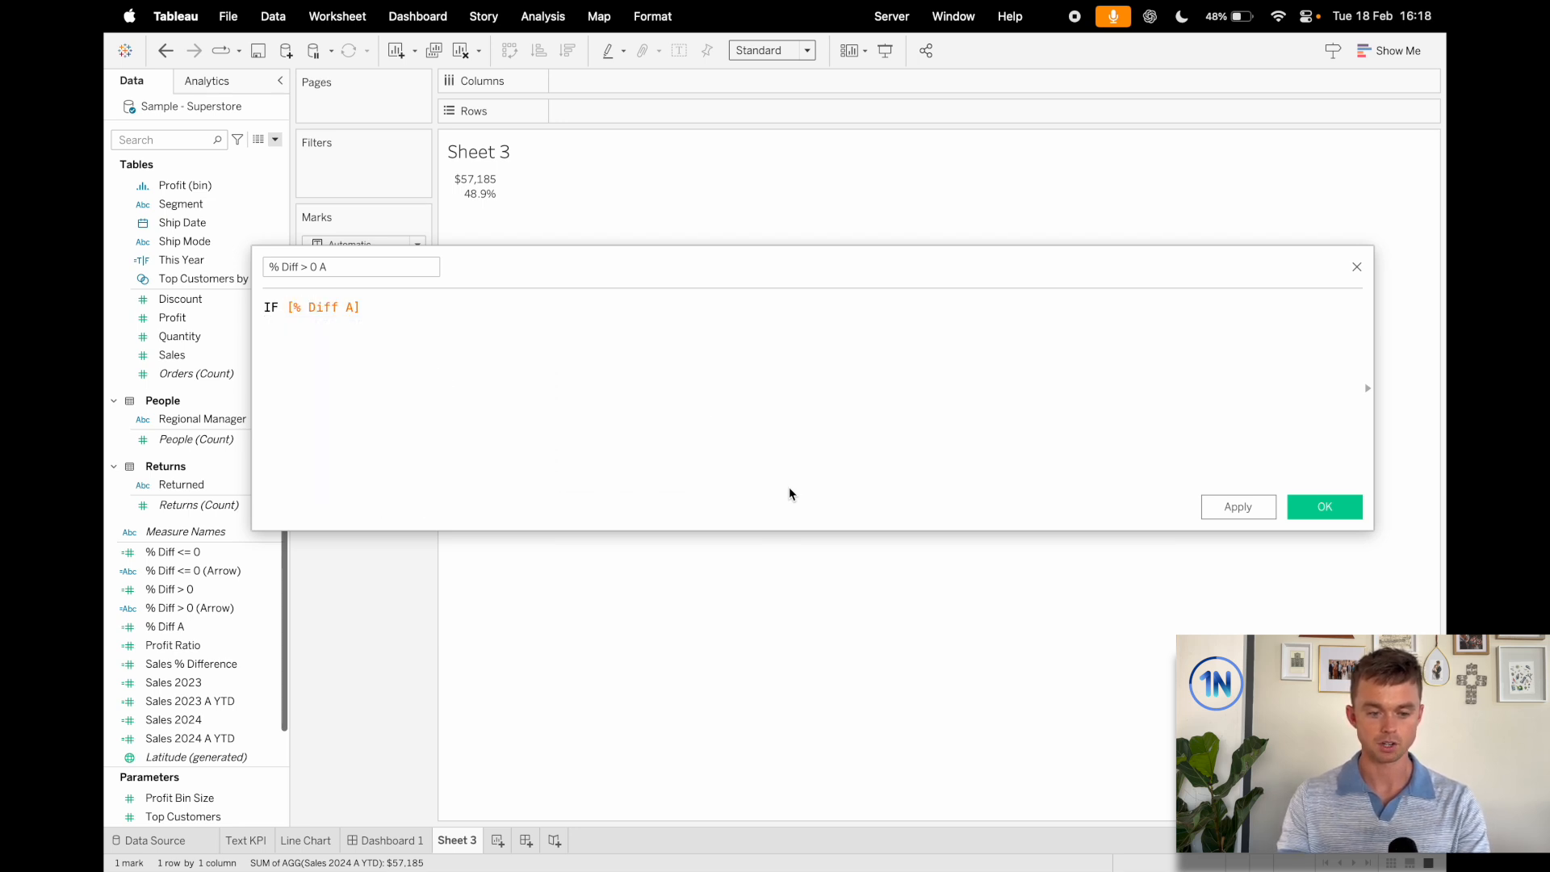
pyautogui.write('>')
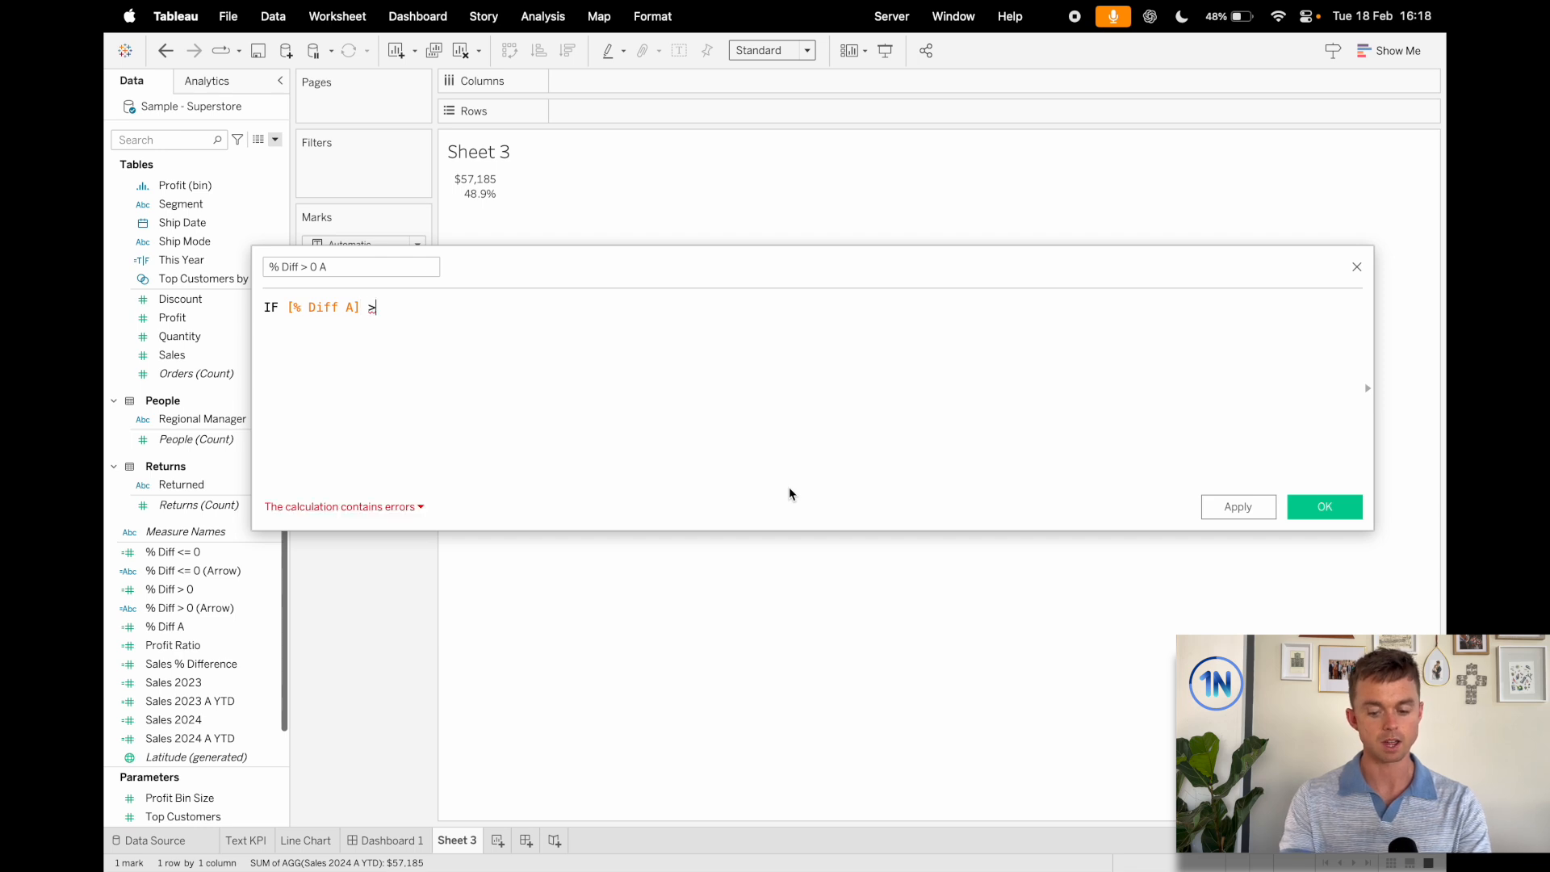
pyautogui.write('= 0 THEN')
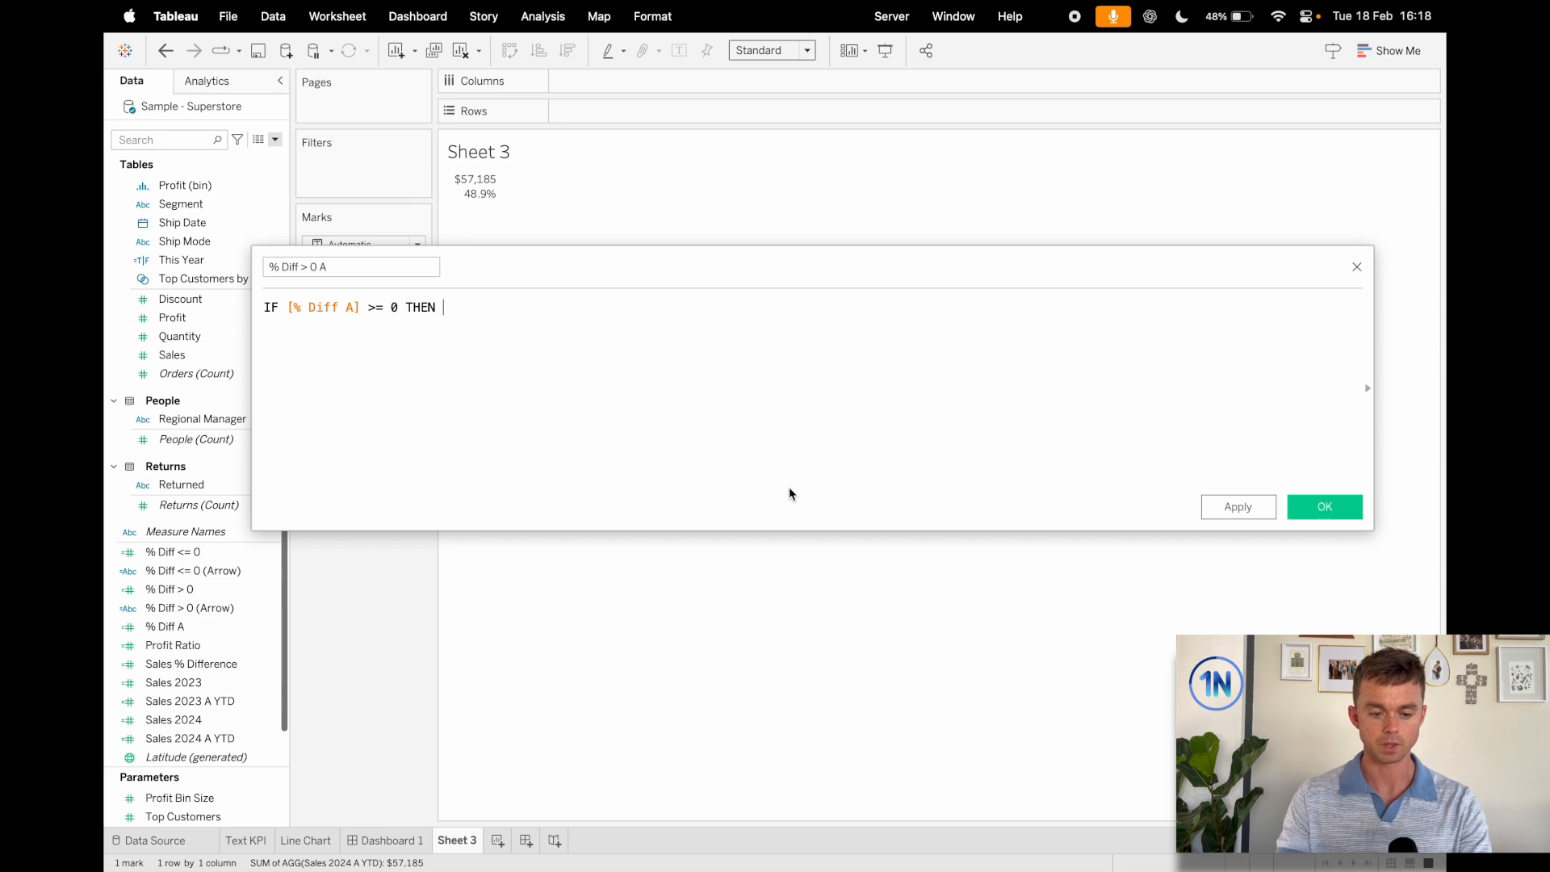
pyautogui.write('Diff A] END')
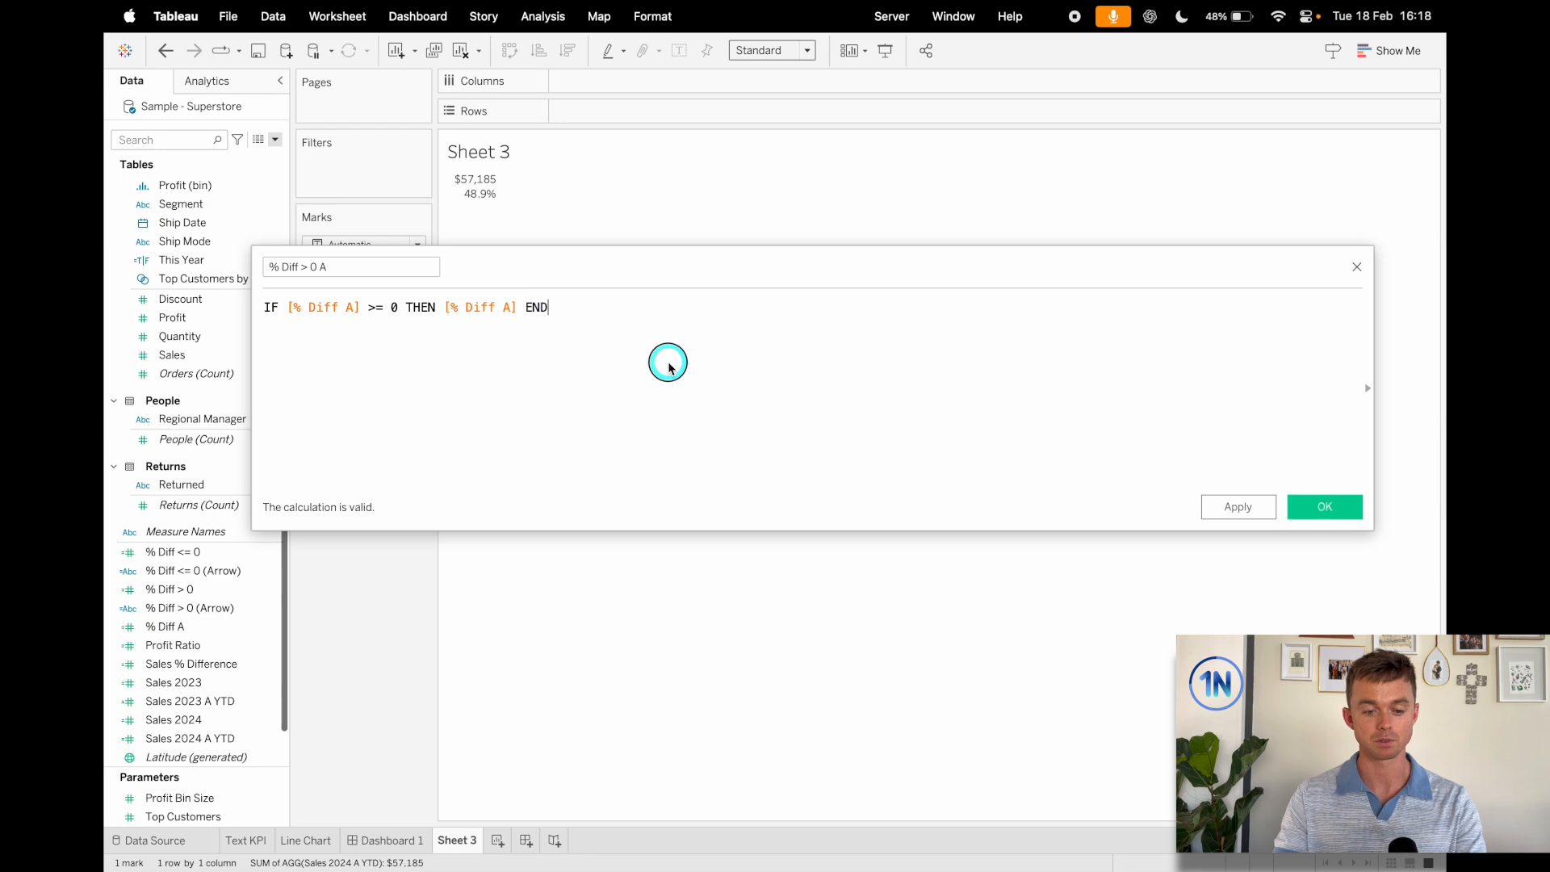
pyautogui.click(1324, 505)
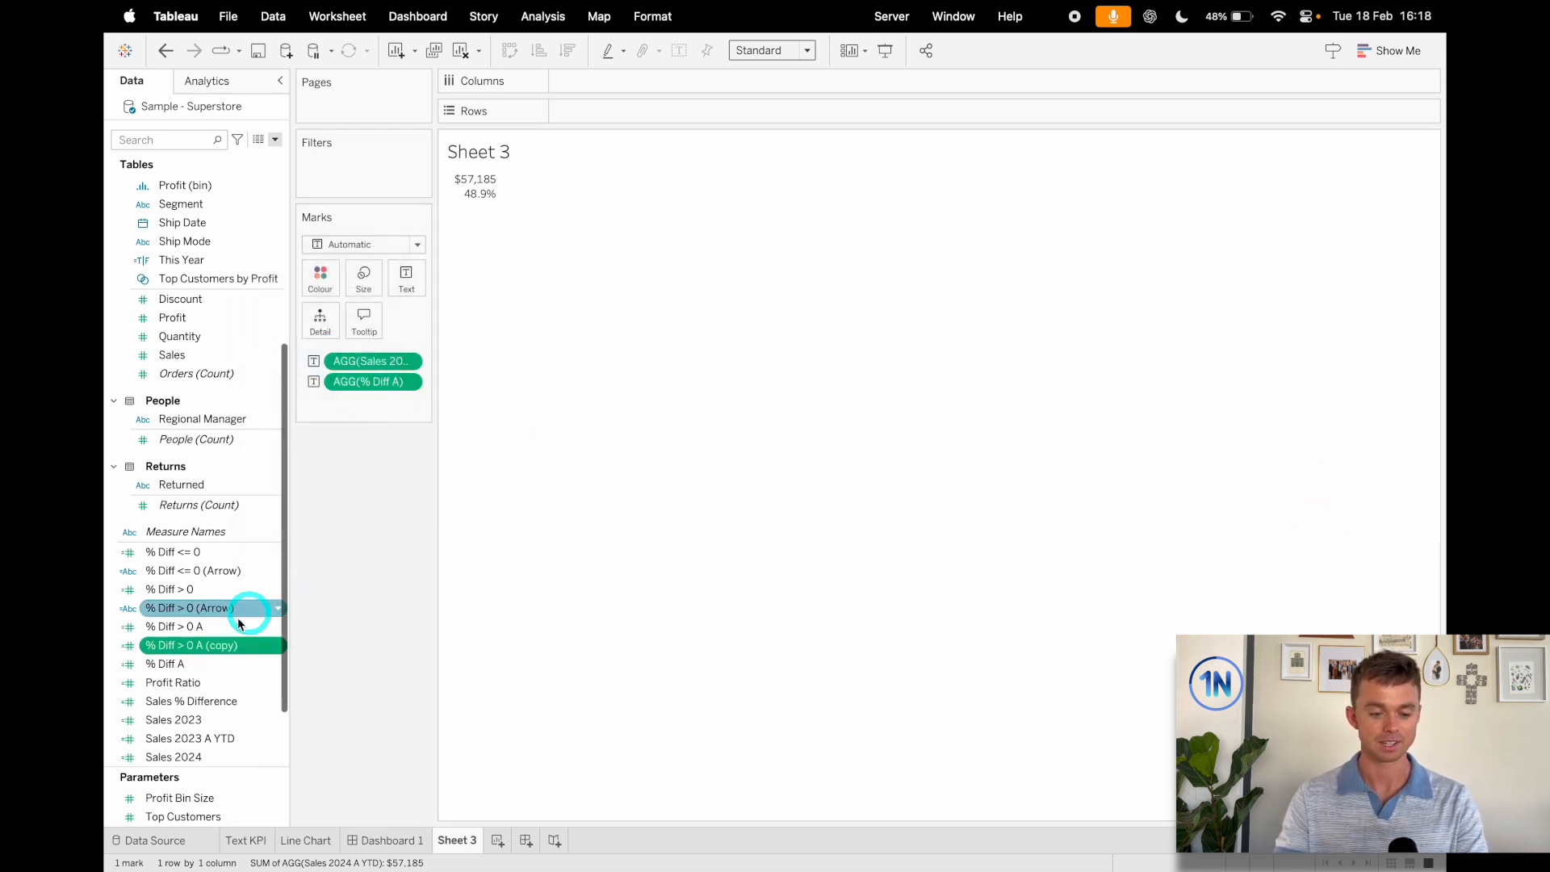
# - Edit the copy into % Diff < 0 A (copy), returning % Diff A only when below zero
pyautogui.rightClick(192, 644)
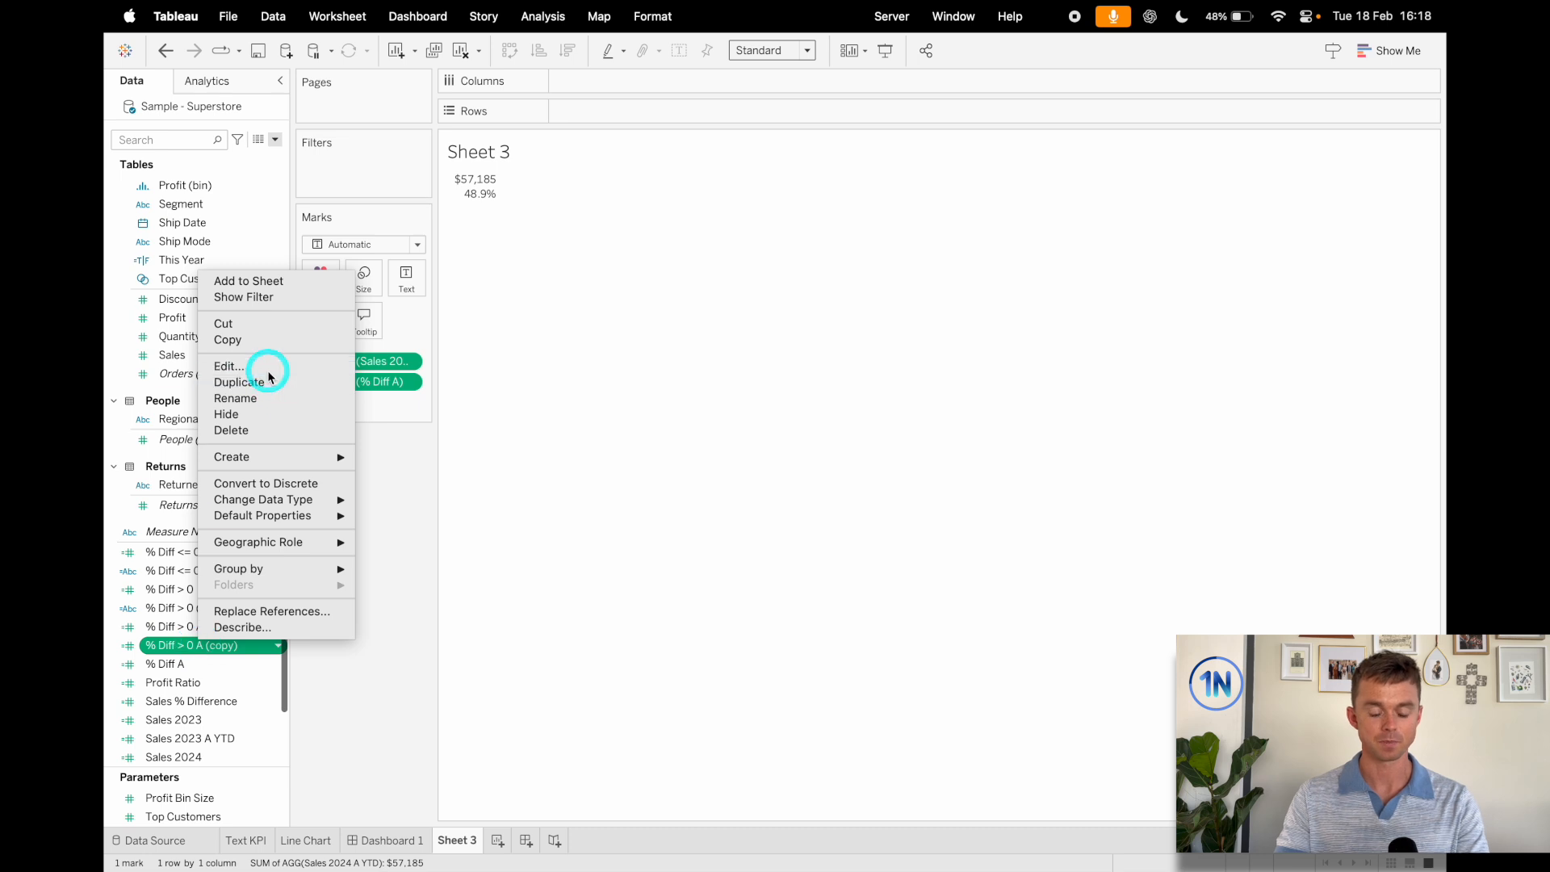
pyautogui.click(228, 367)
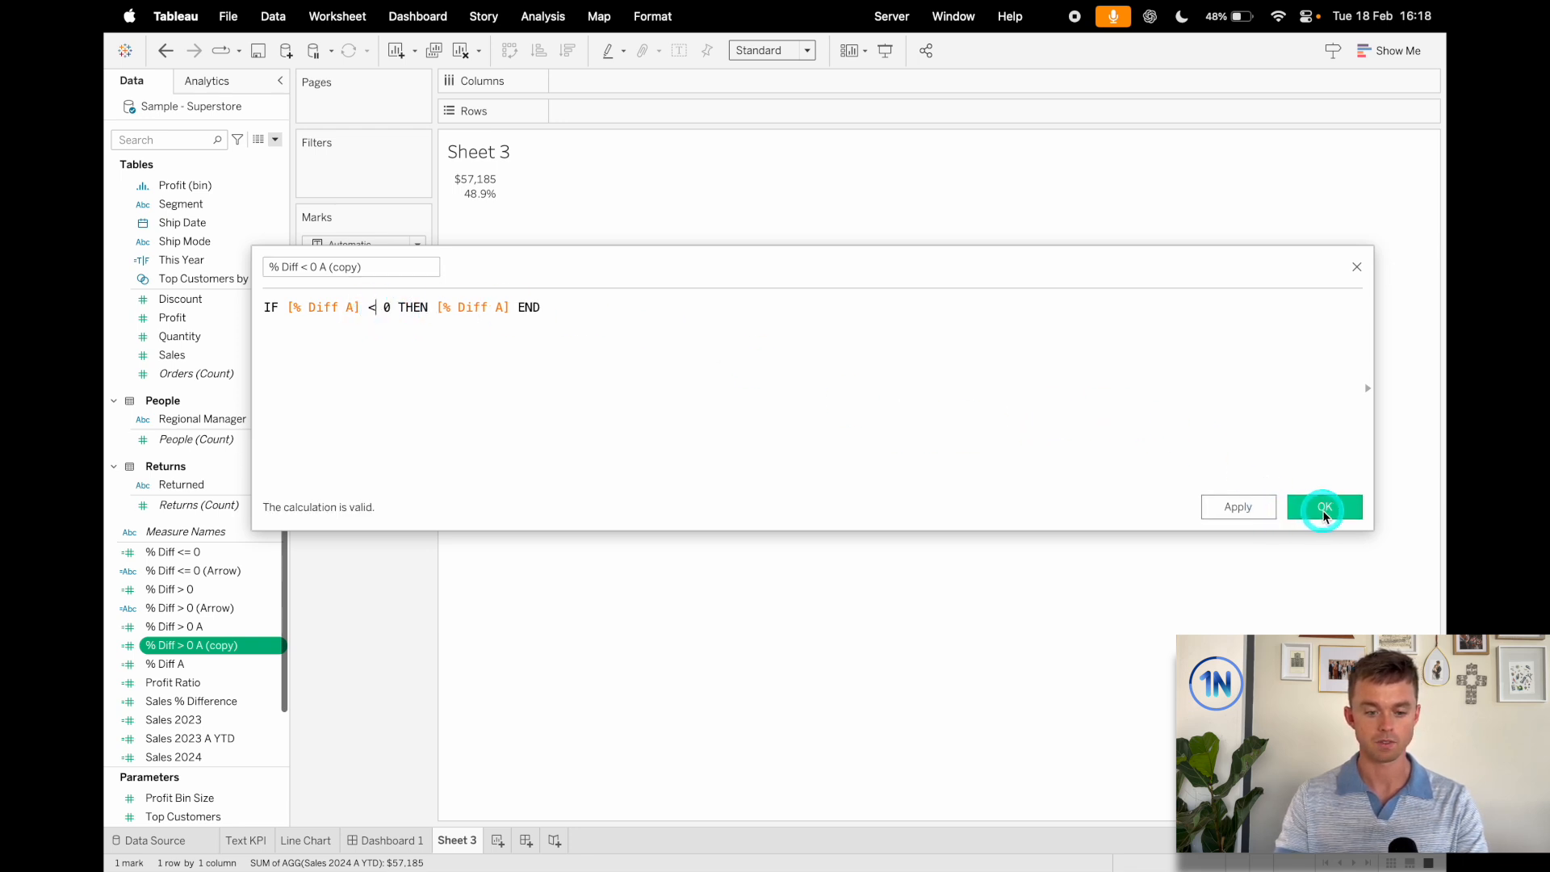
pyautogui.click(1324, 505)
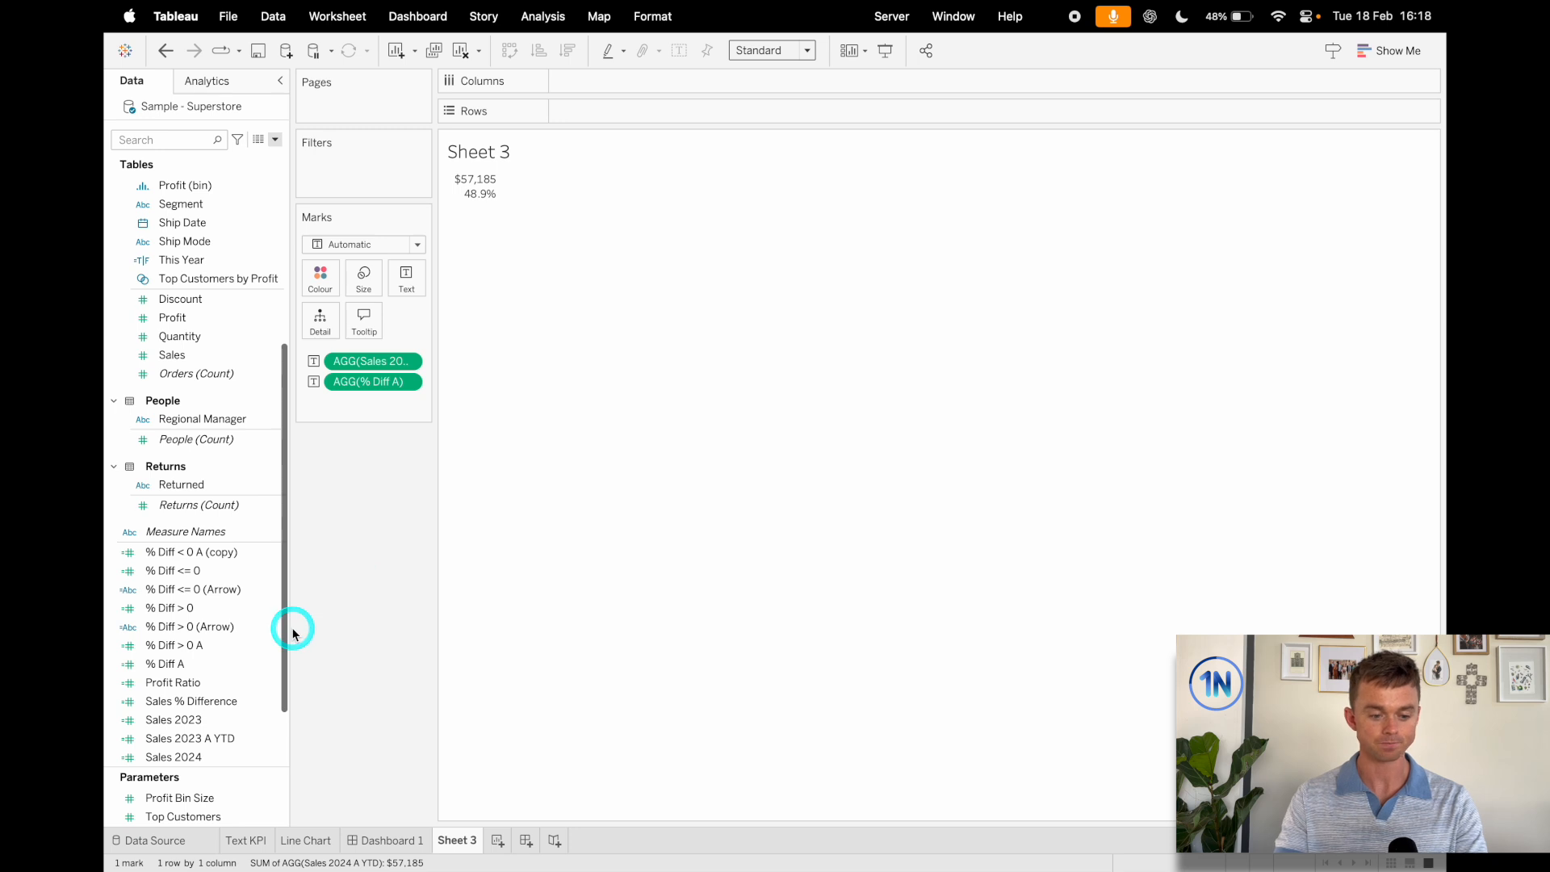
pyautogui.click(192, 552)
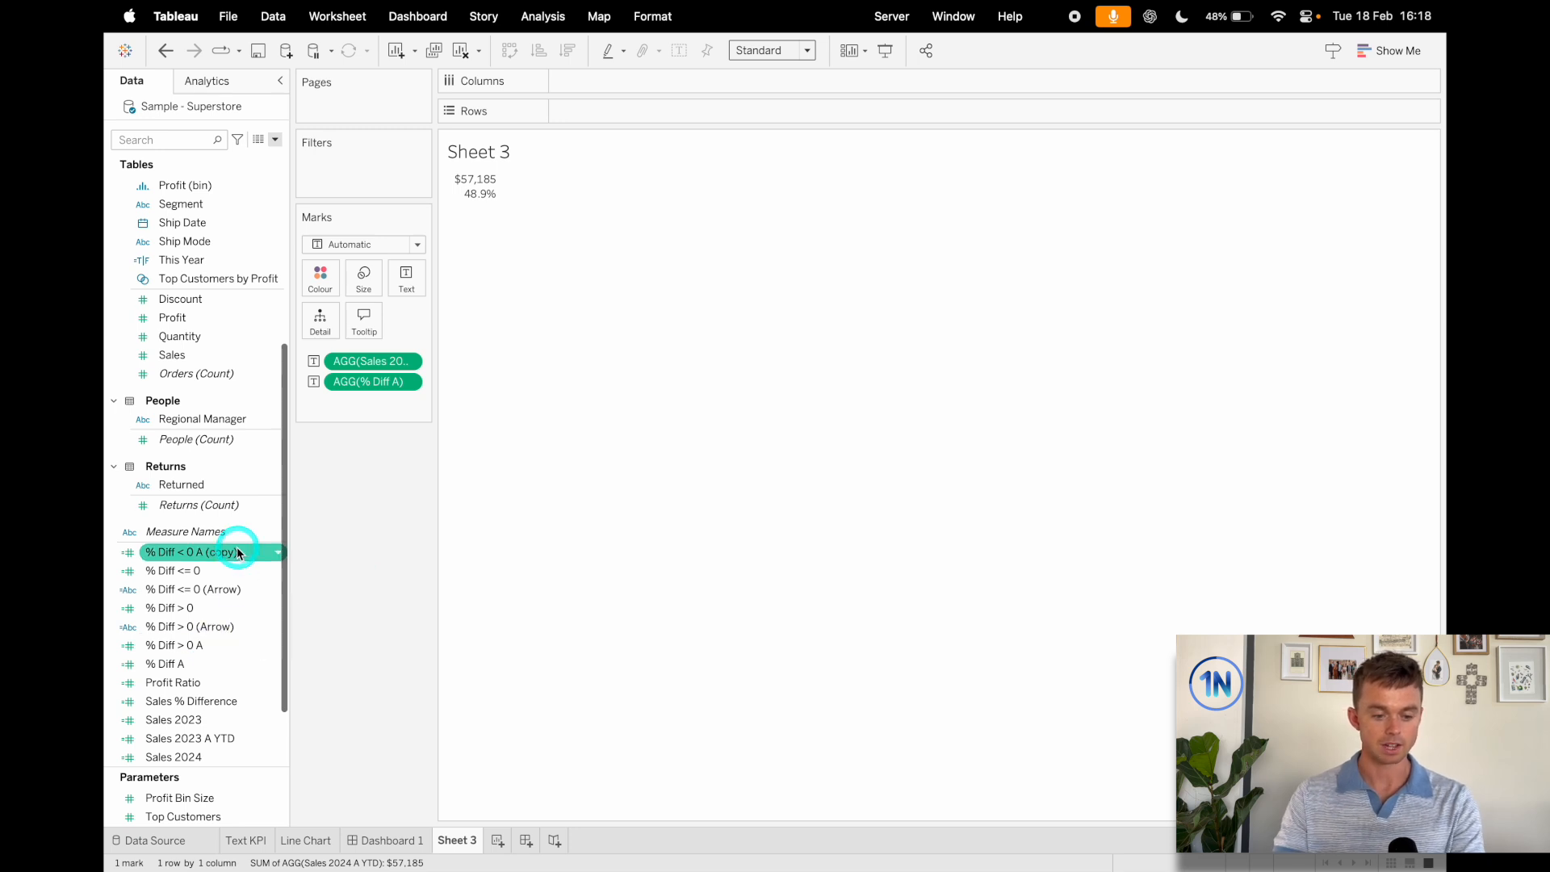
# - Add the below-zero field to Text and format the difference fields as percentages (48.9%)
pyautogui.click(173, 645)
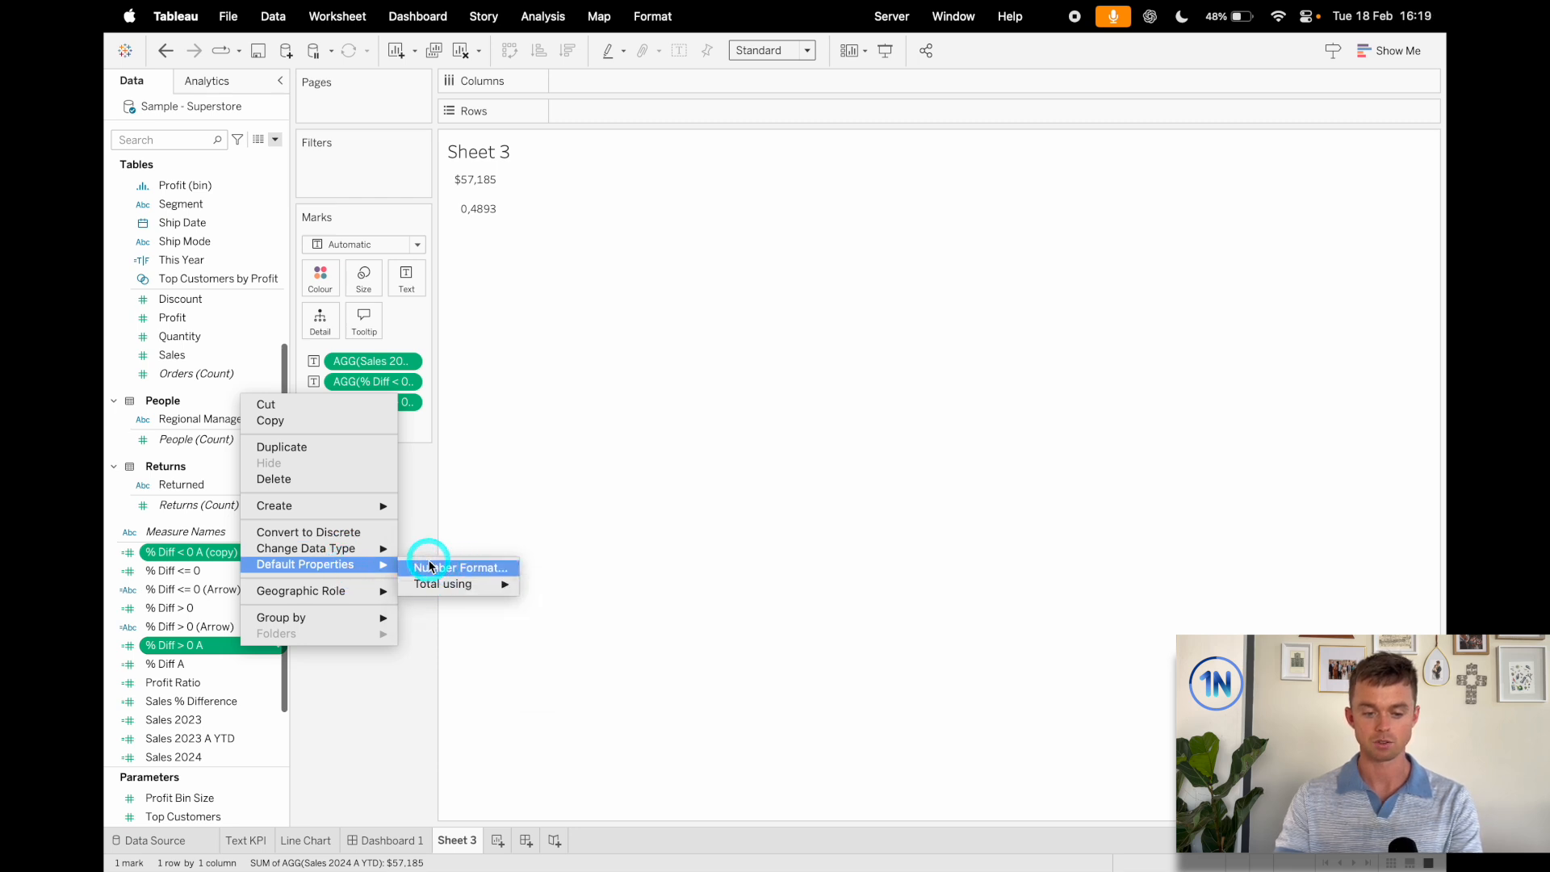
pyautogui.click(462, 567)
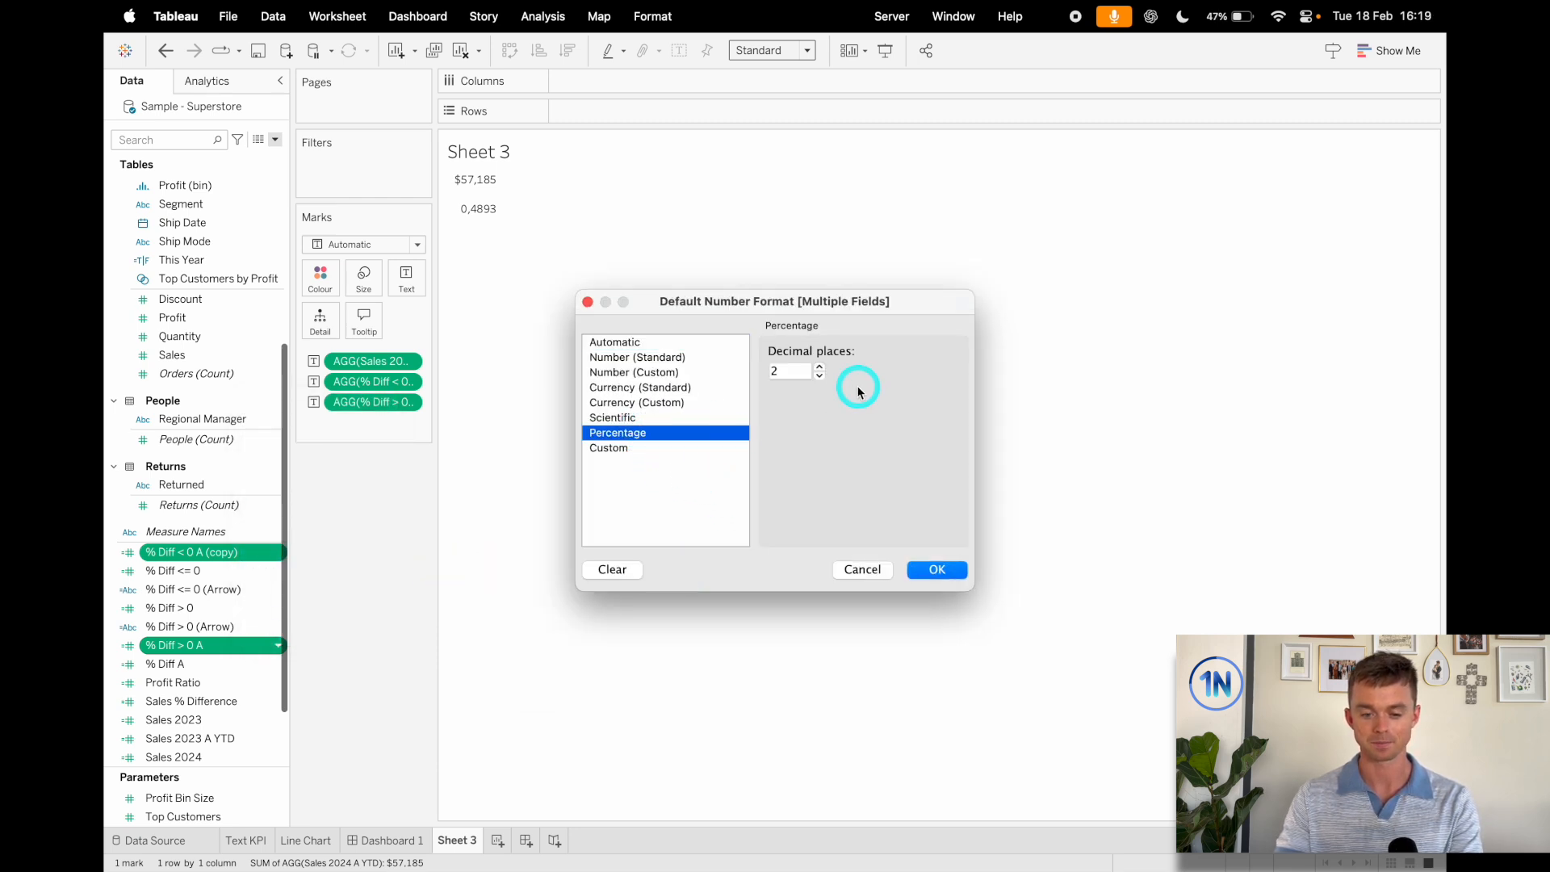
pyautogui.click(935, 570)
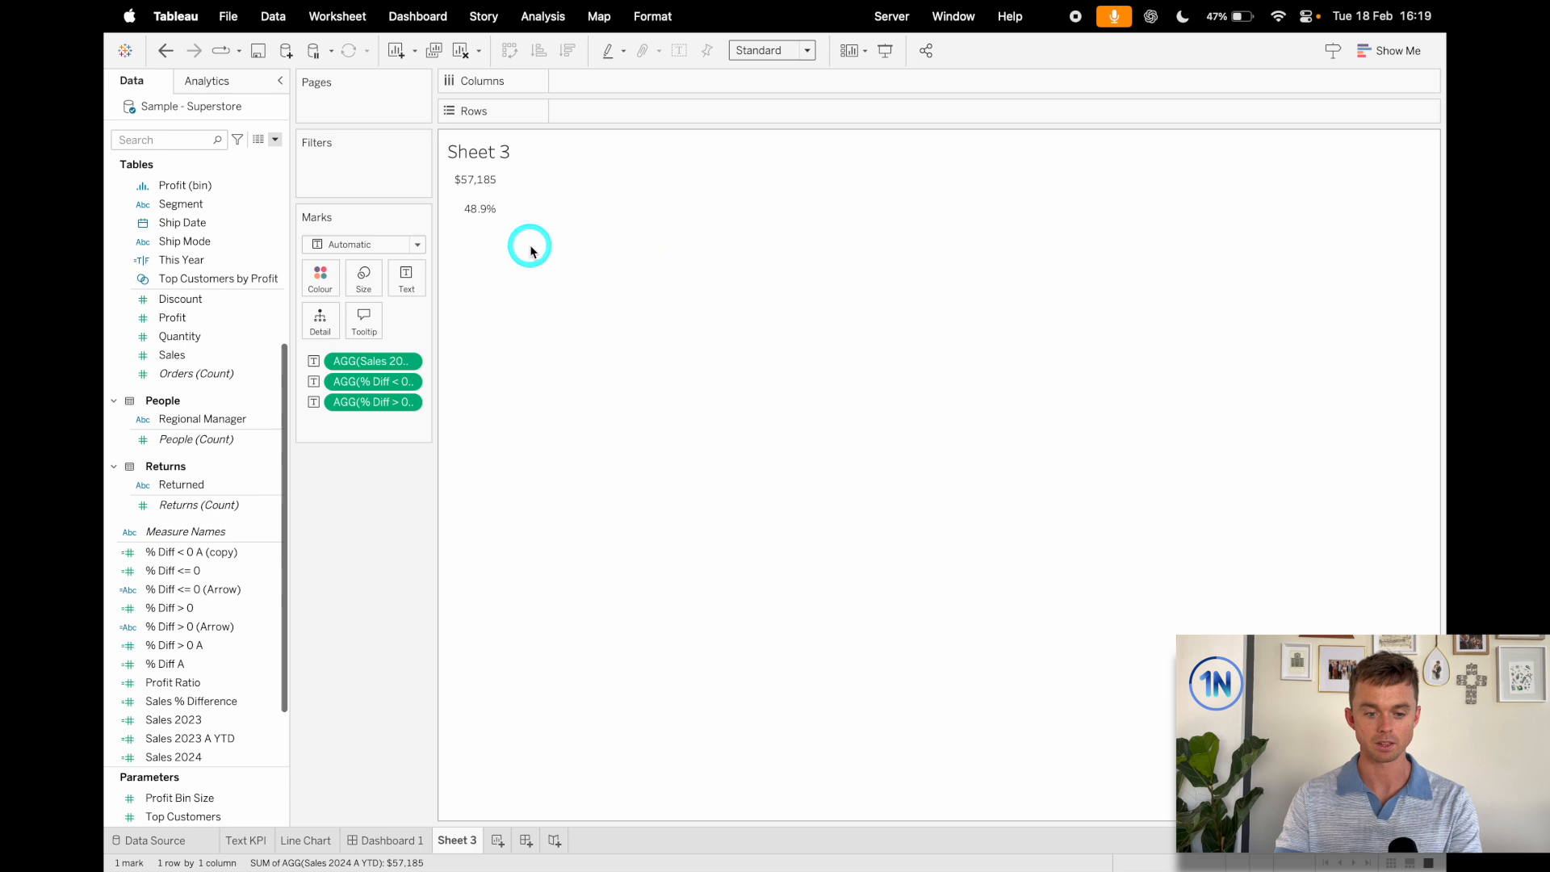
pyautogui.moveTo(479, 191)
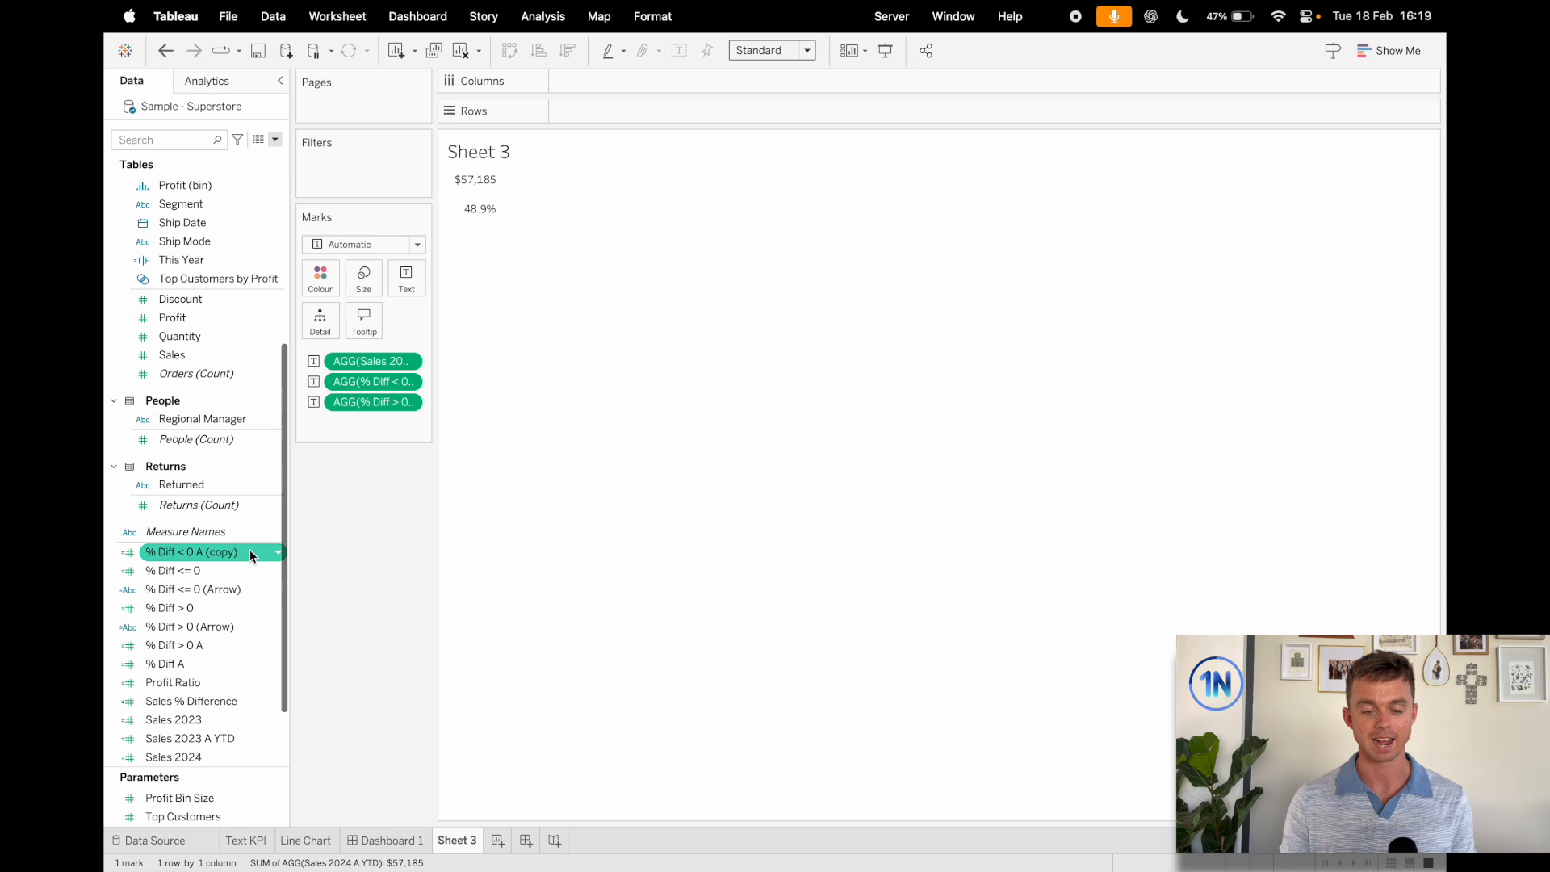
# - Edit the label: sales value first, both % Diff fields side by side below, positive coloured green
pyautogui.click(406, 276)
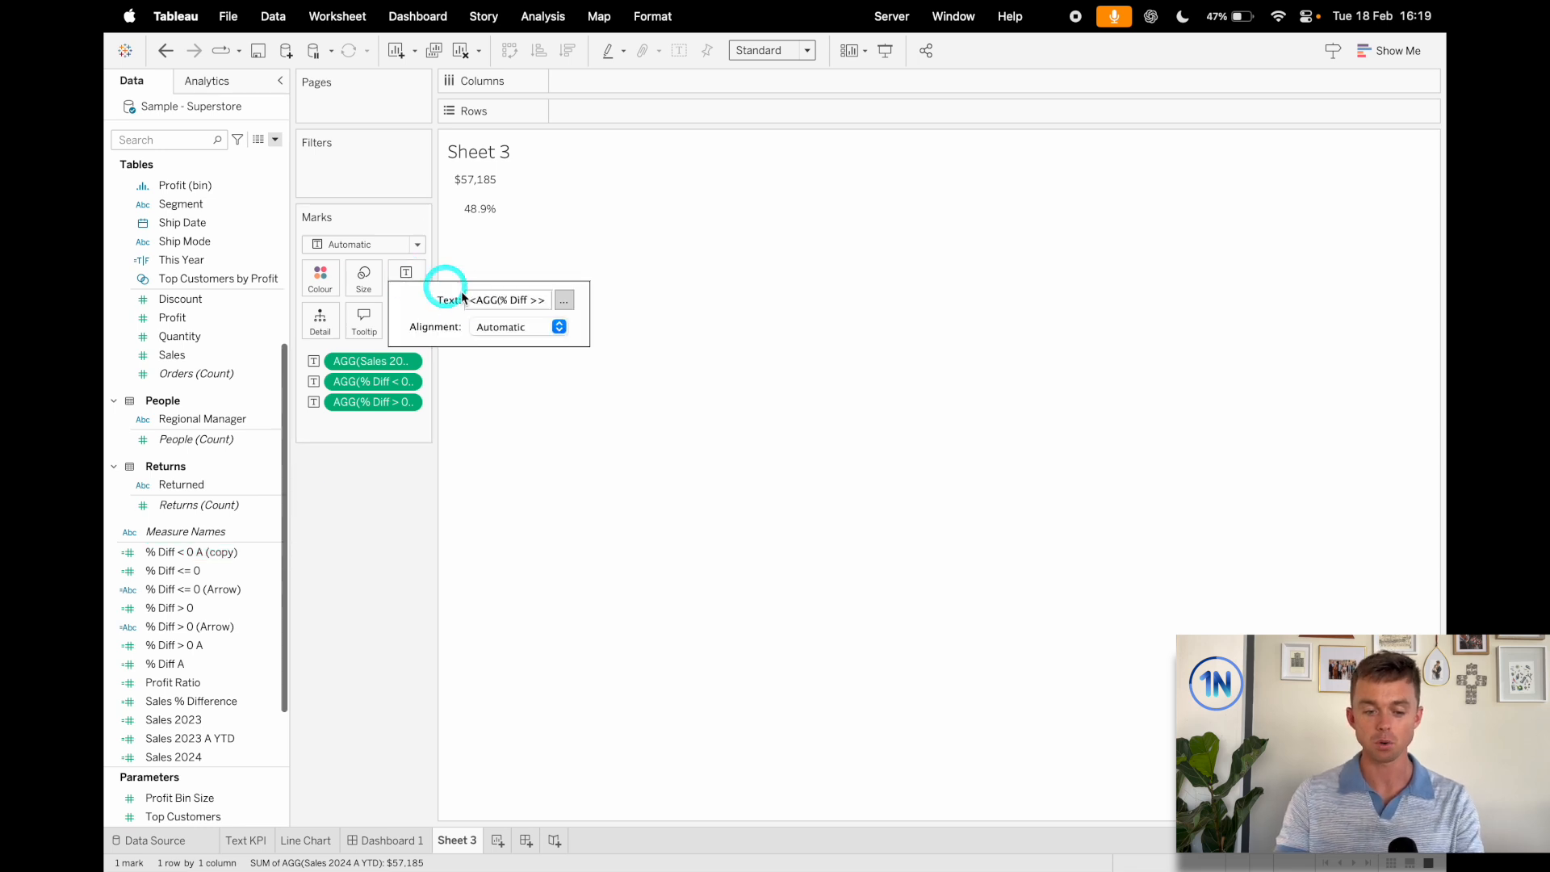
pyautogui.click(562, 301)
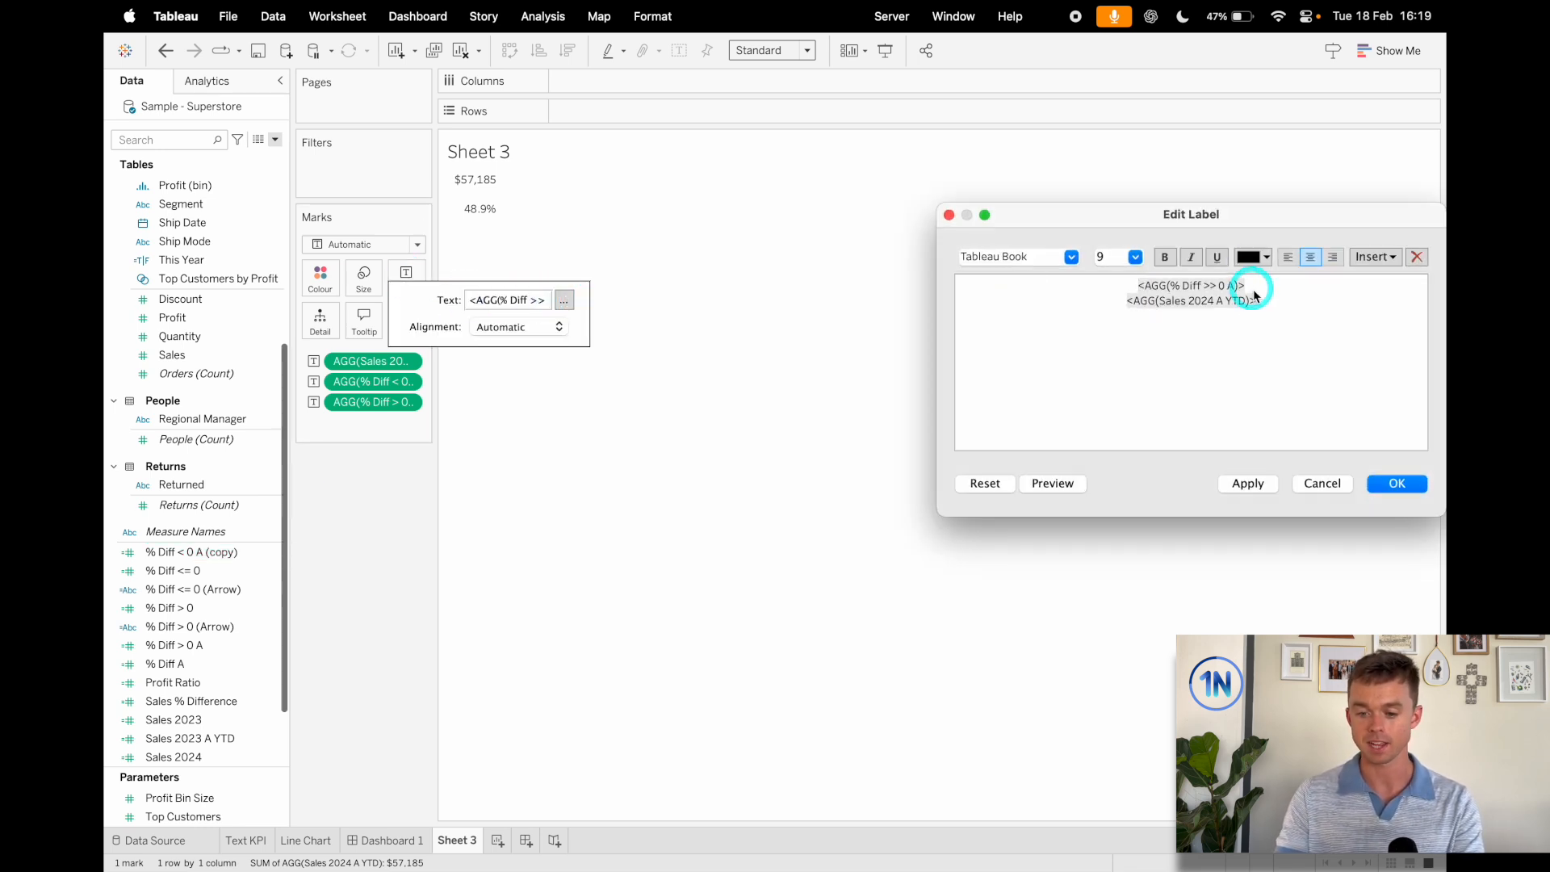
pyautogui.click(1372, 256)
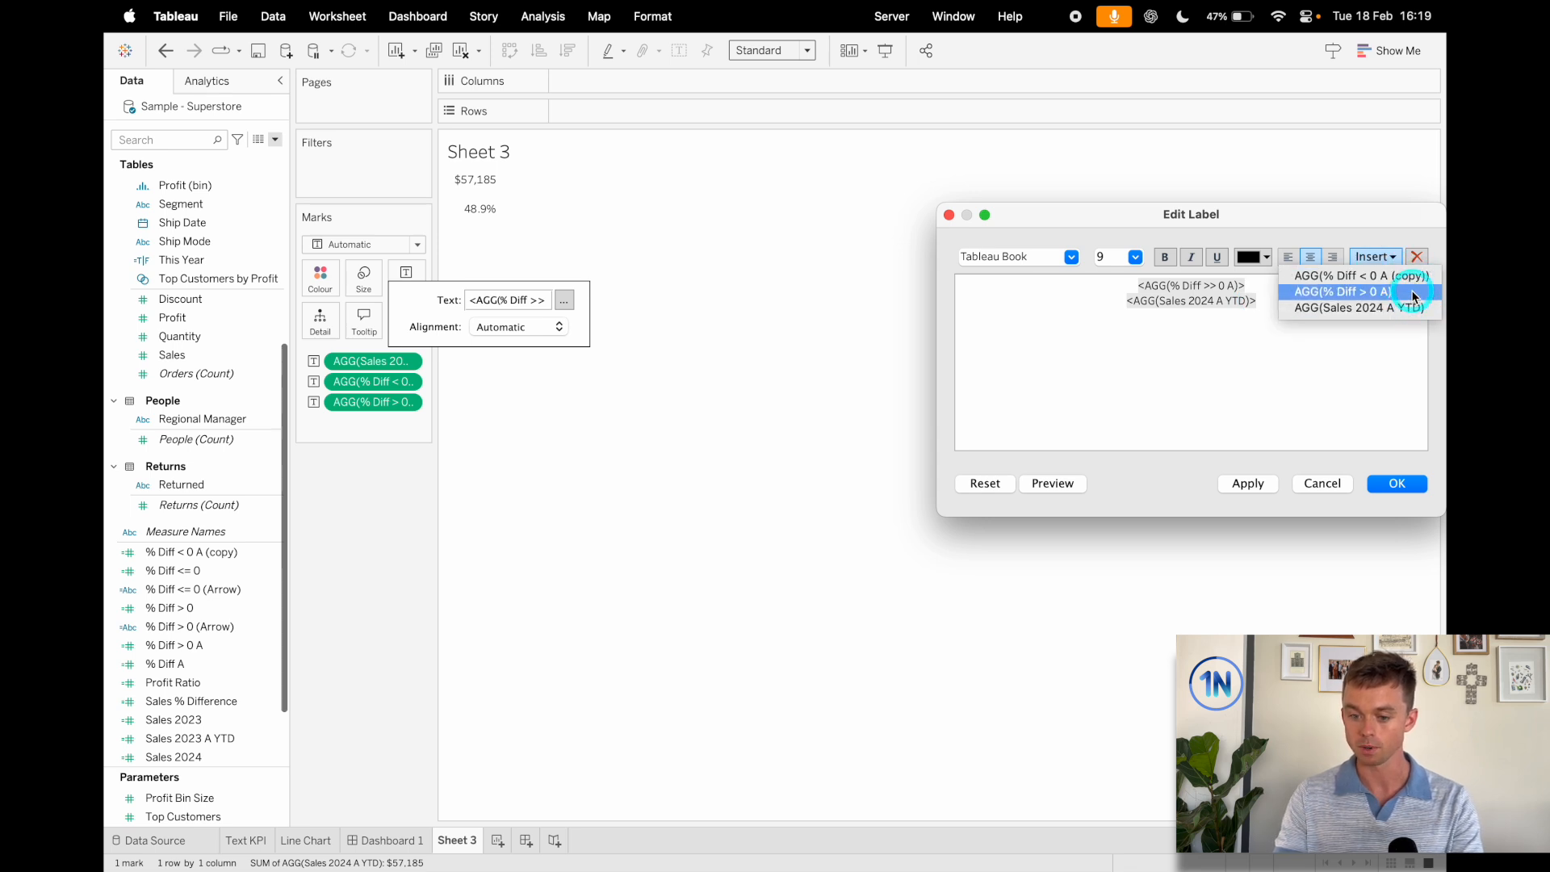
pyautogui.click(1358, 291)
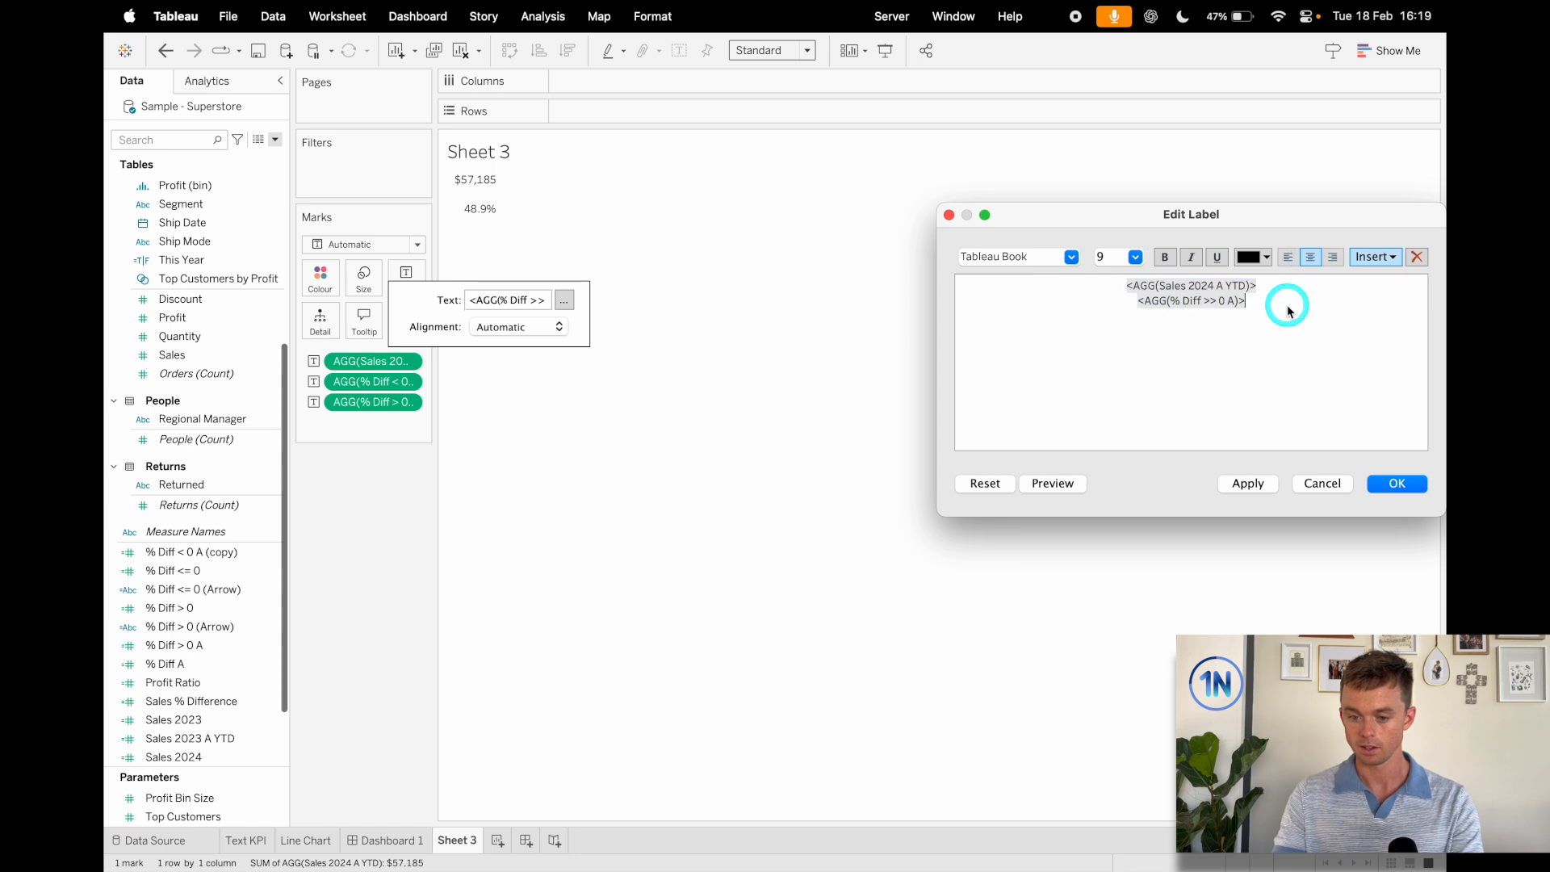
pyautogui.click(1372, 257)
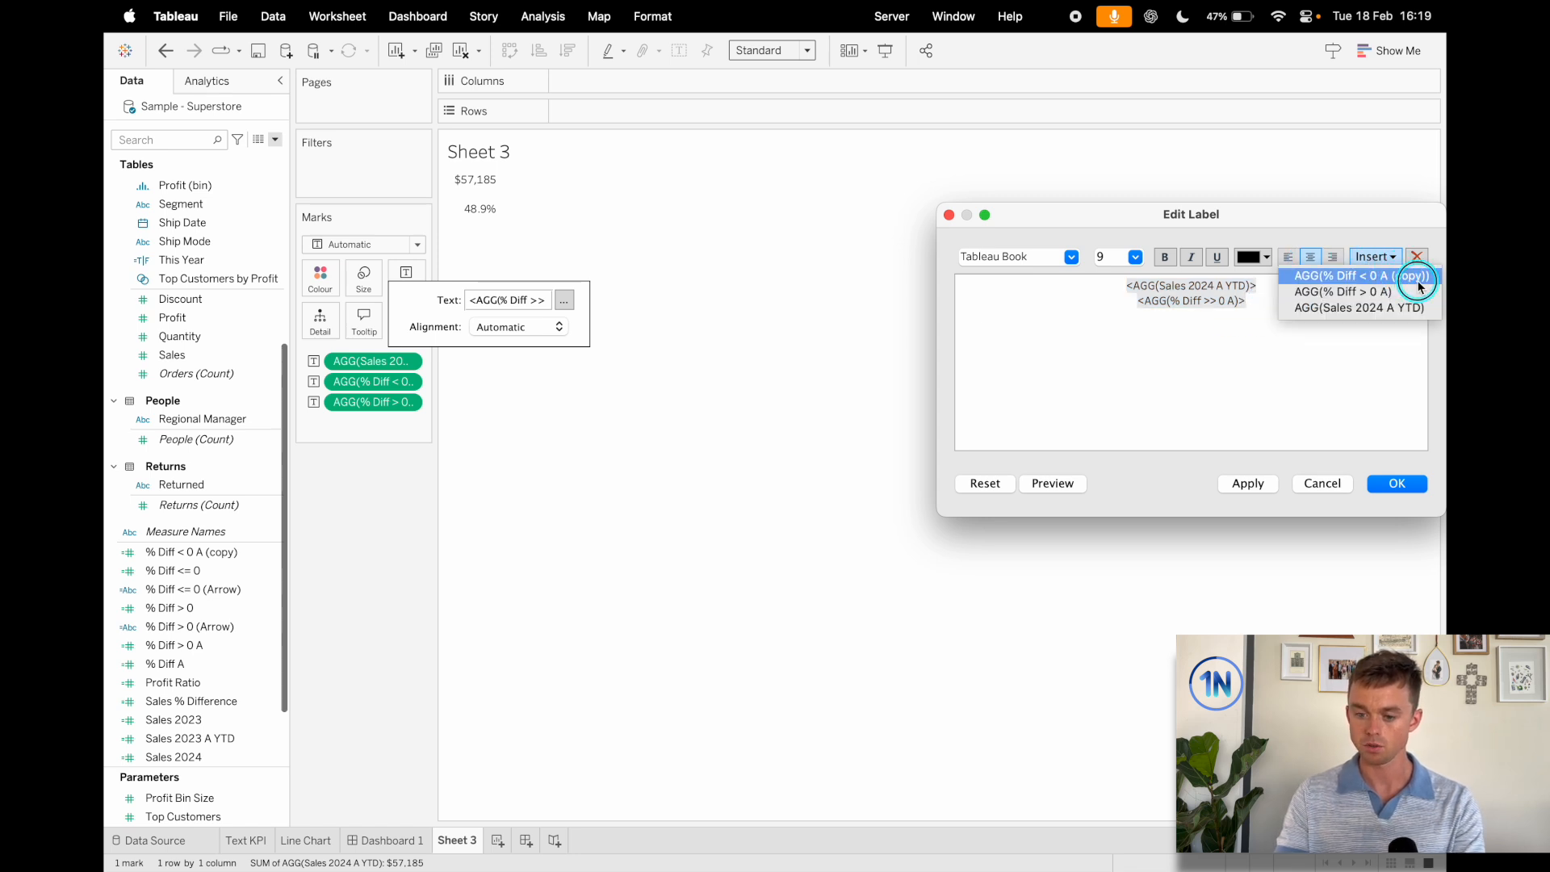
pyautogui.click(1355, 275)
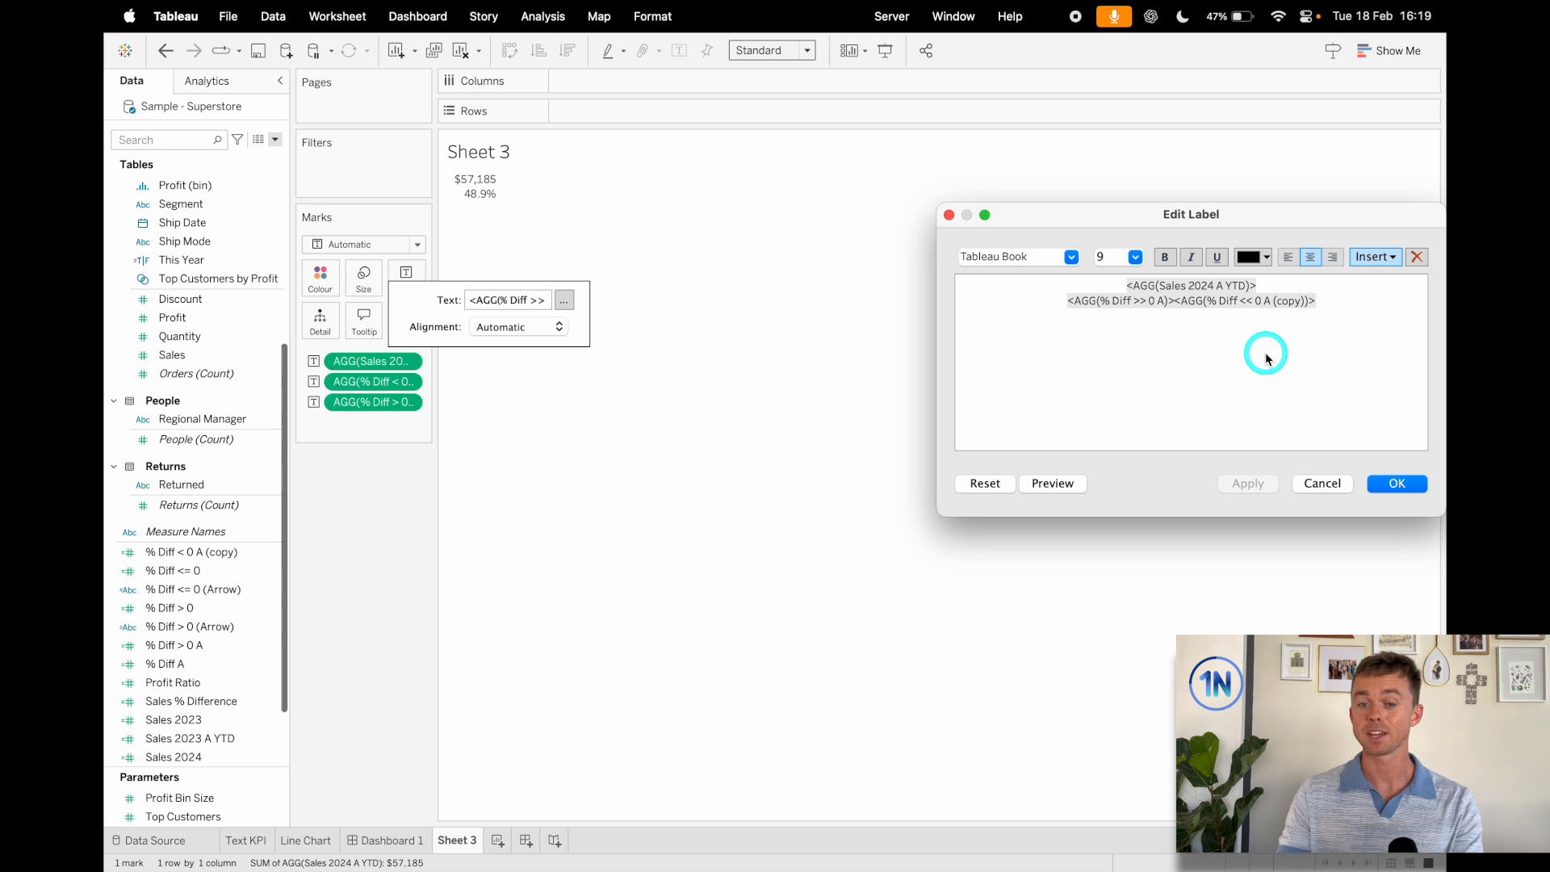
pyautogui.moveTo(1066, 302)
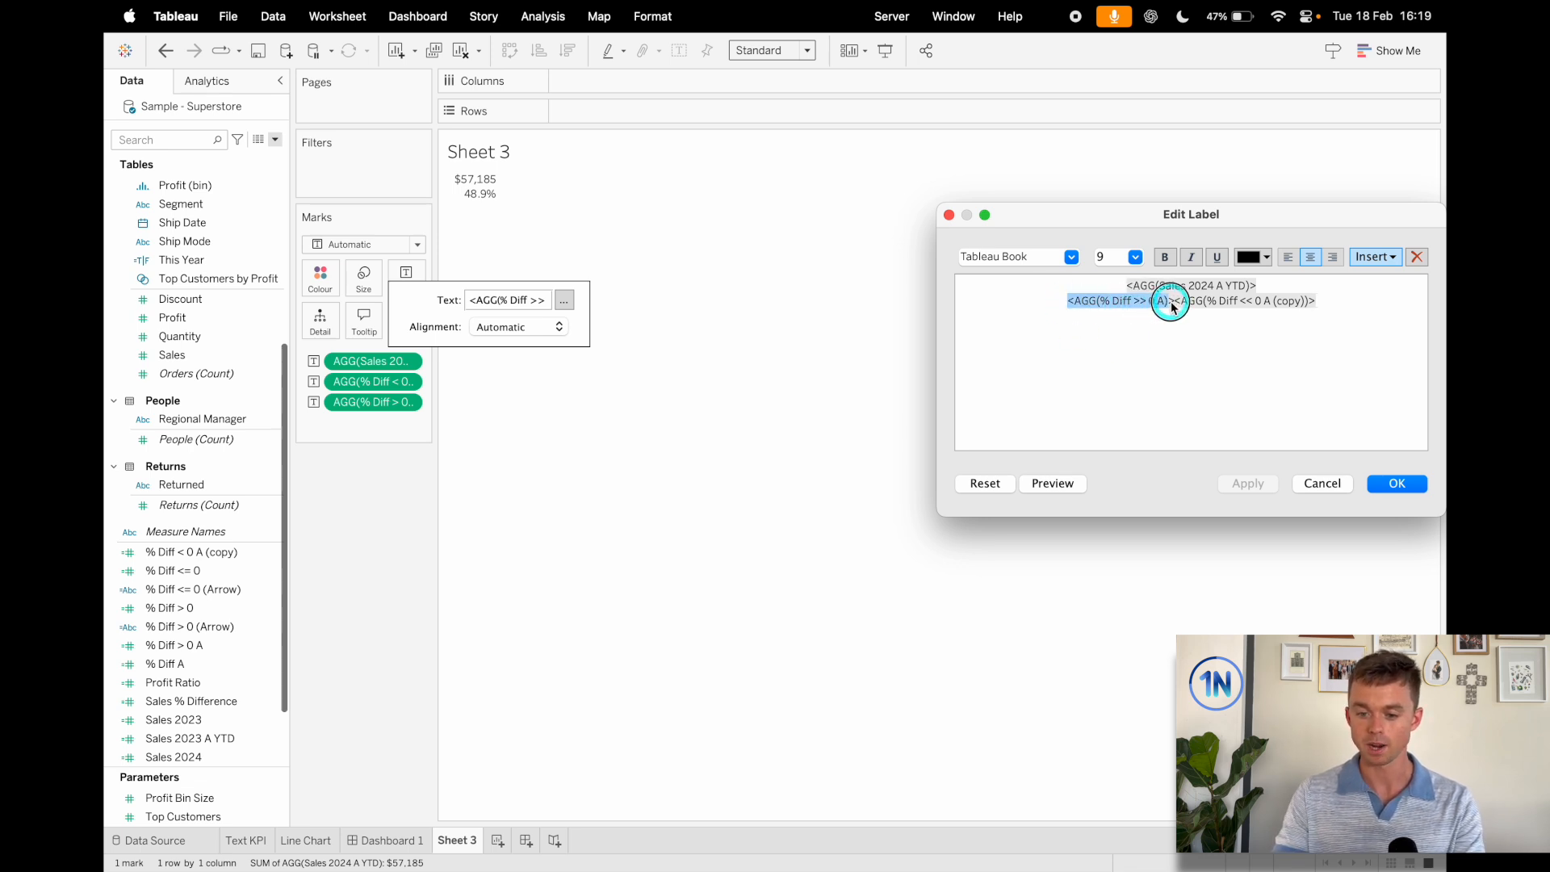
pyautogui.click(1266, 256)
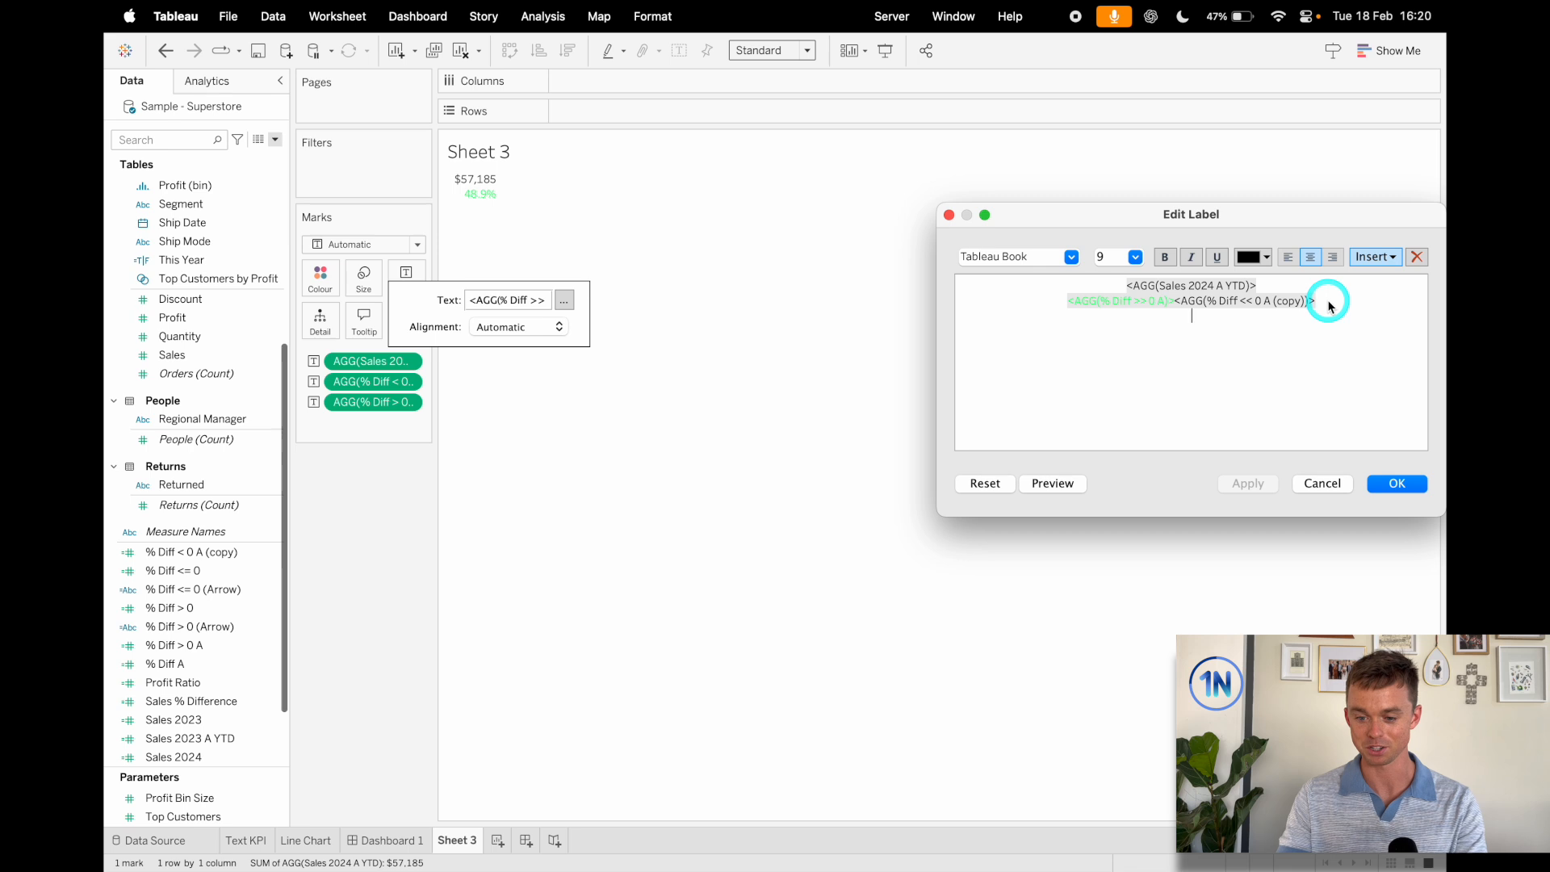
pyautogui.click(1248, 257)
pyautogui.write('Sales')
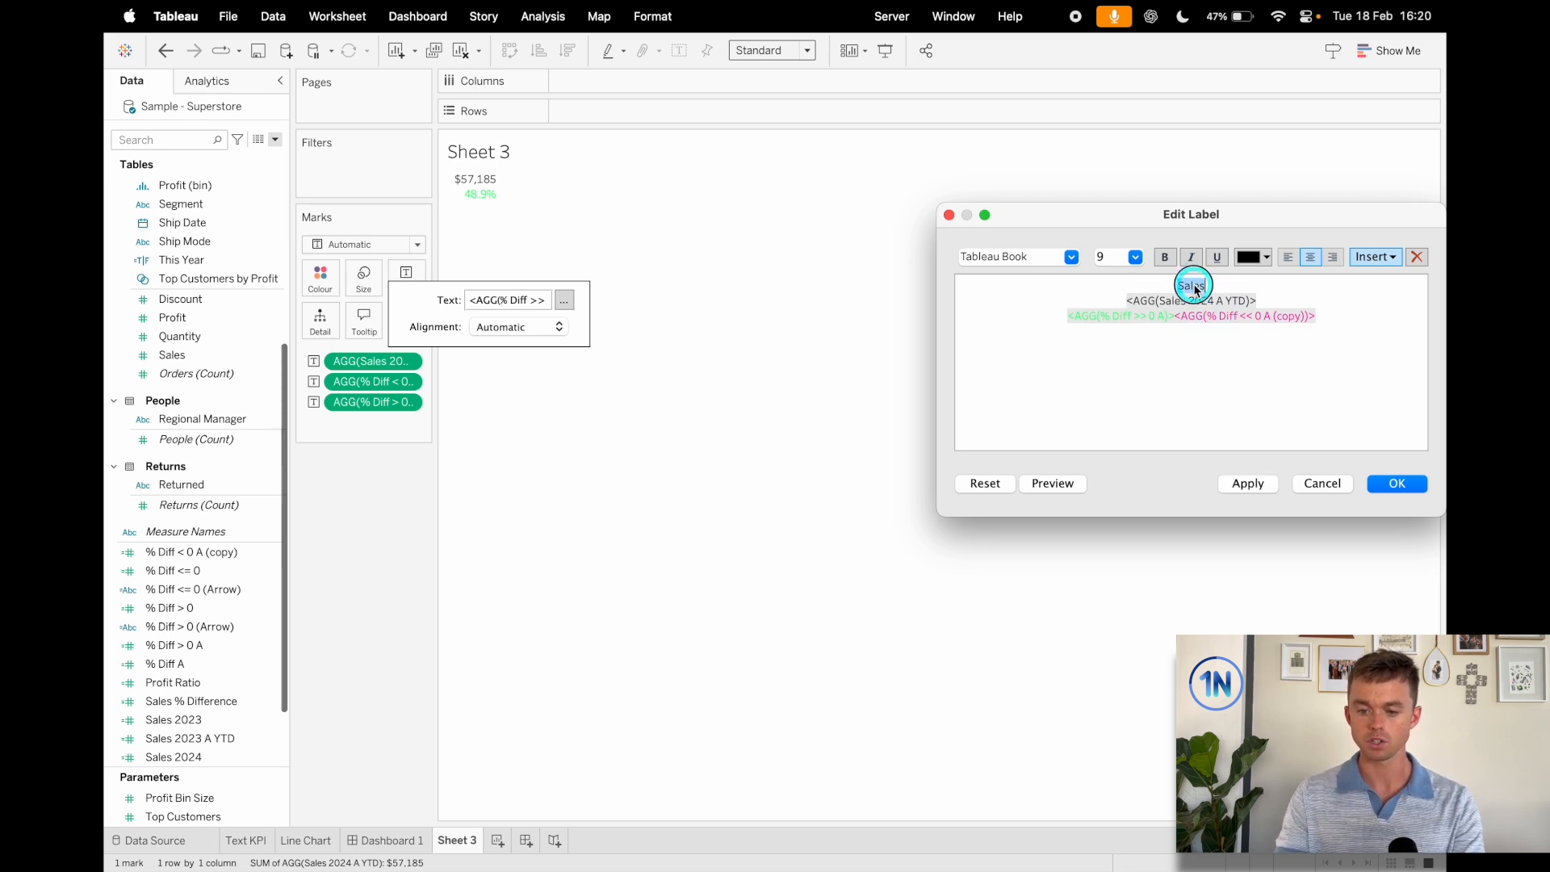
# - Add a 'Sales' heading, make the value 18 point and the percentage 12 point bold, and apply
pyautogui.click(1134, 257)
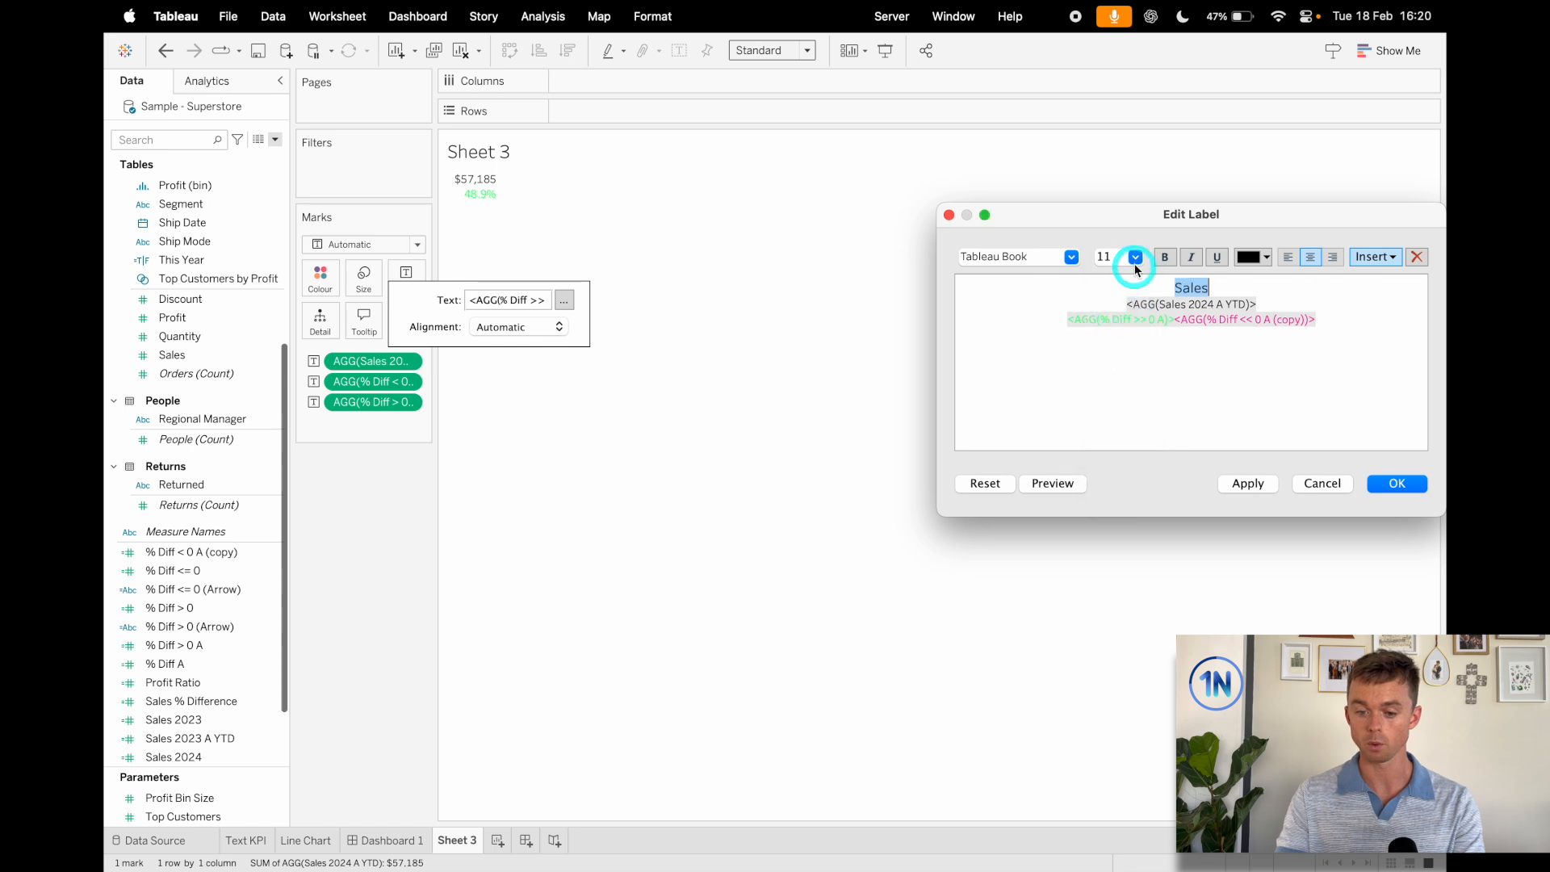
pyautogui.click(1134, 257)
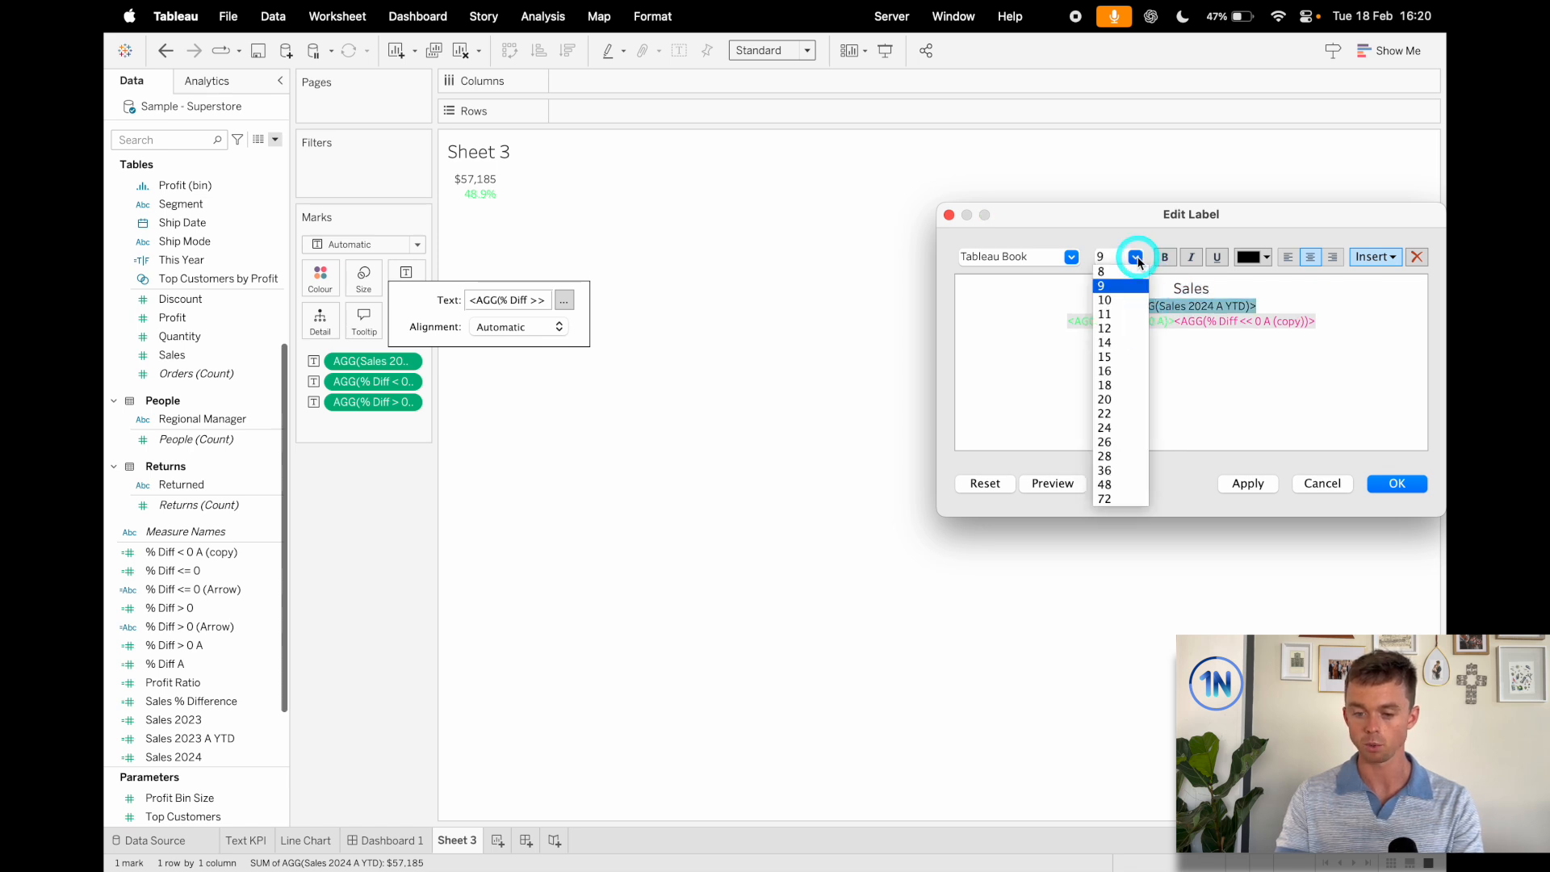
pyautogui.click(1105, 385)
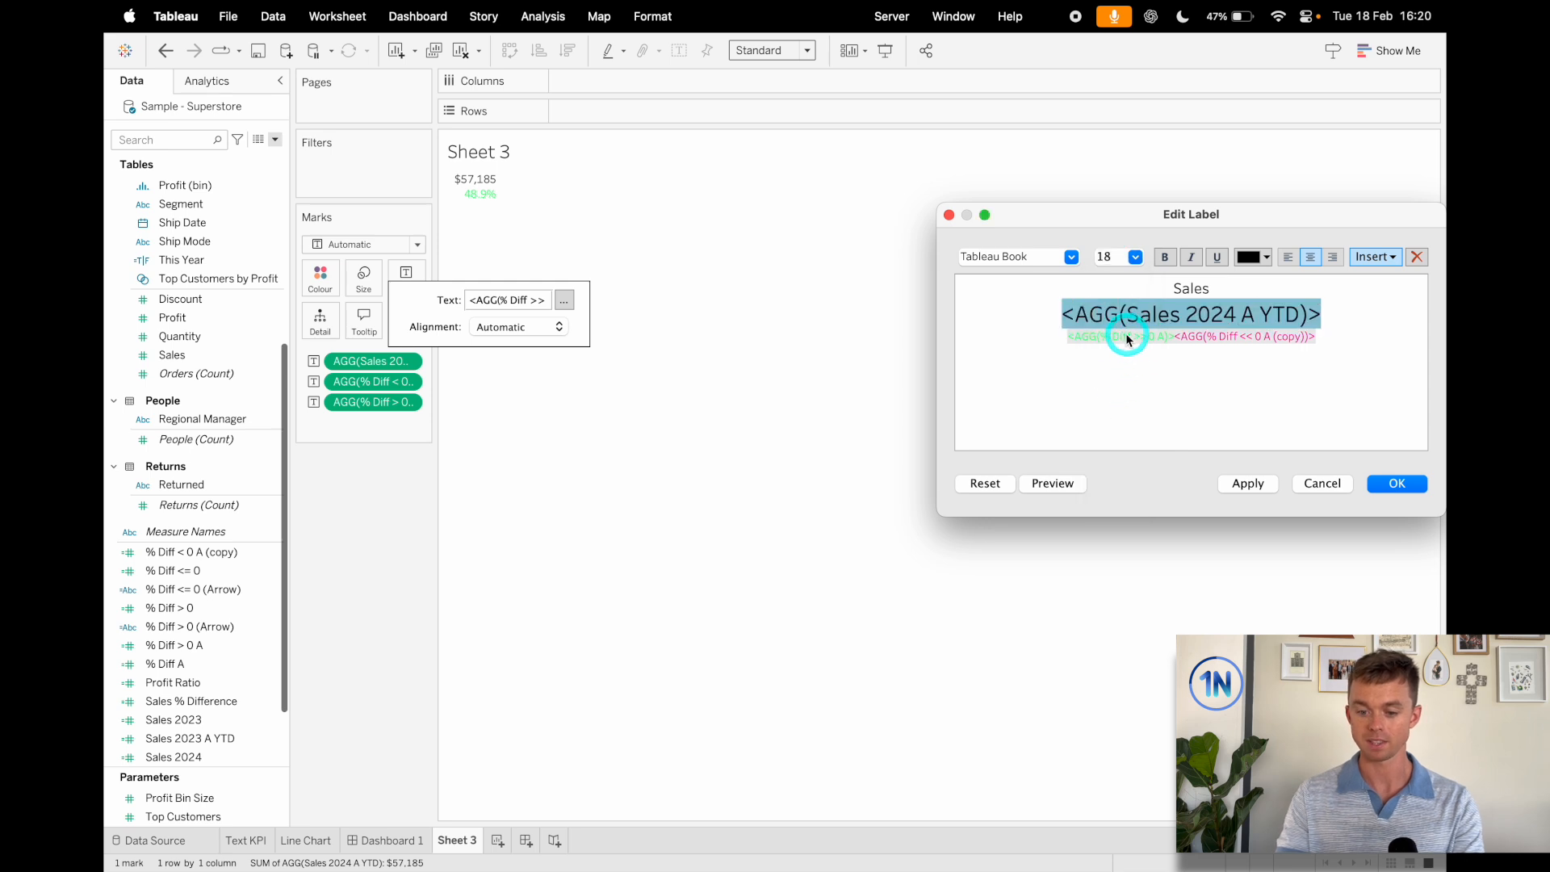
pyautogui.click(1136, 256)
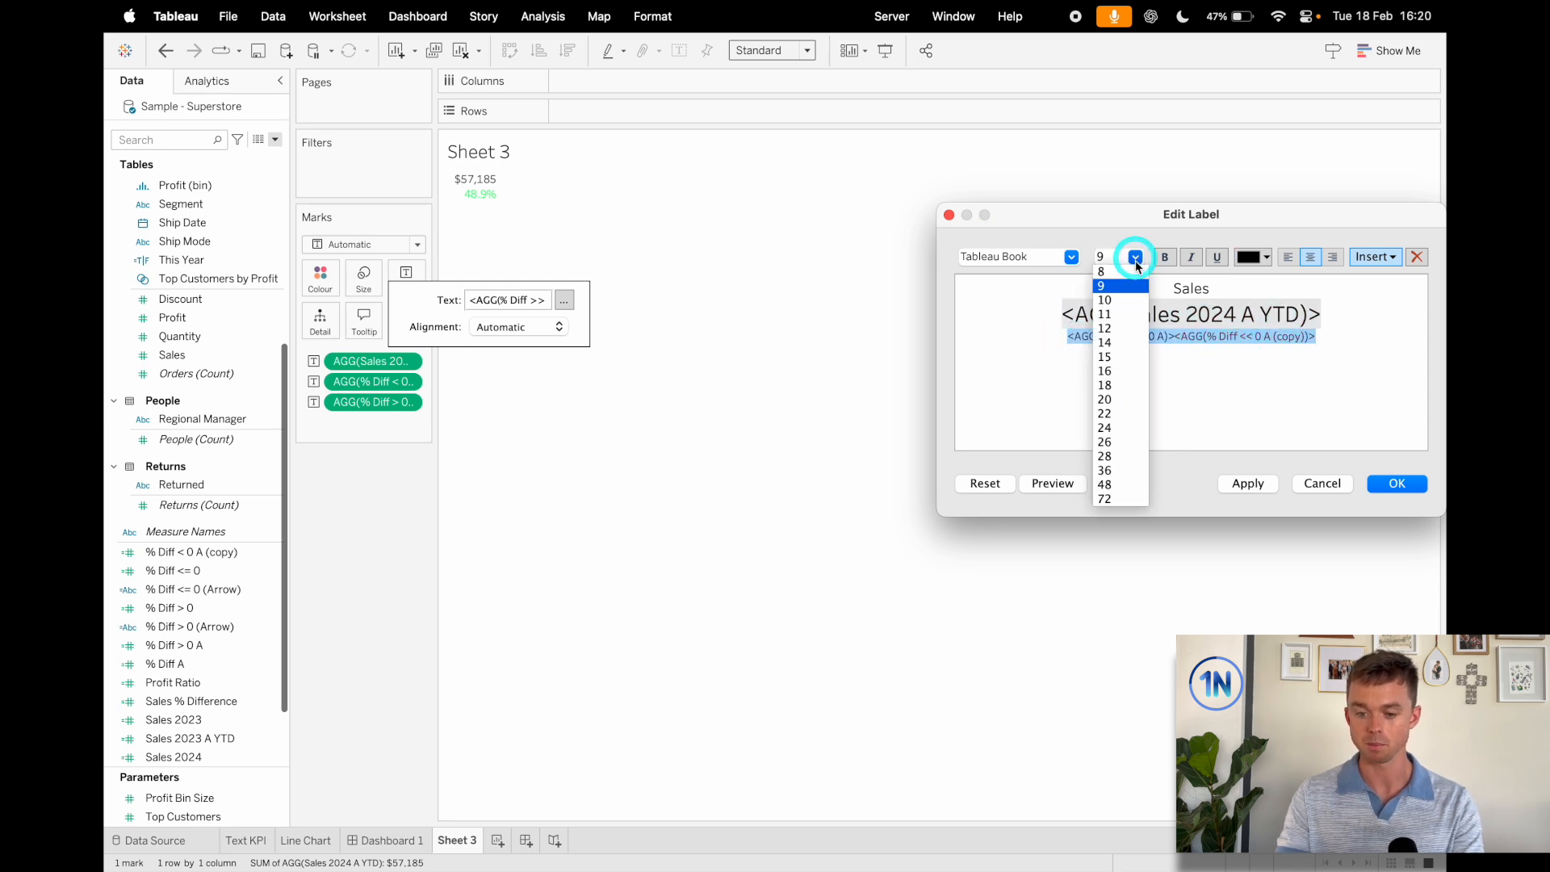
pyautogui.click(1104, 384)
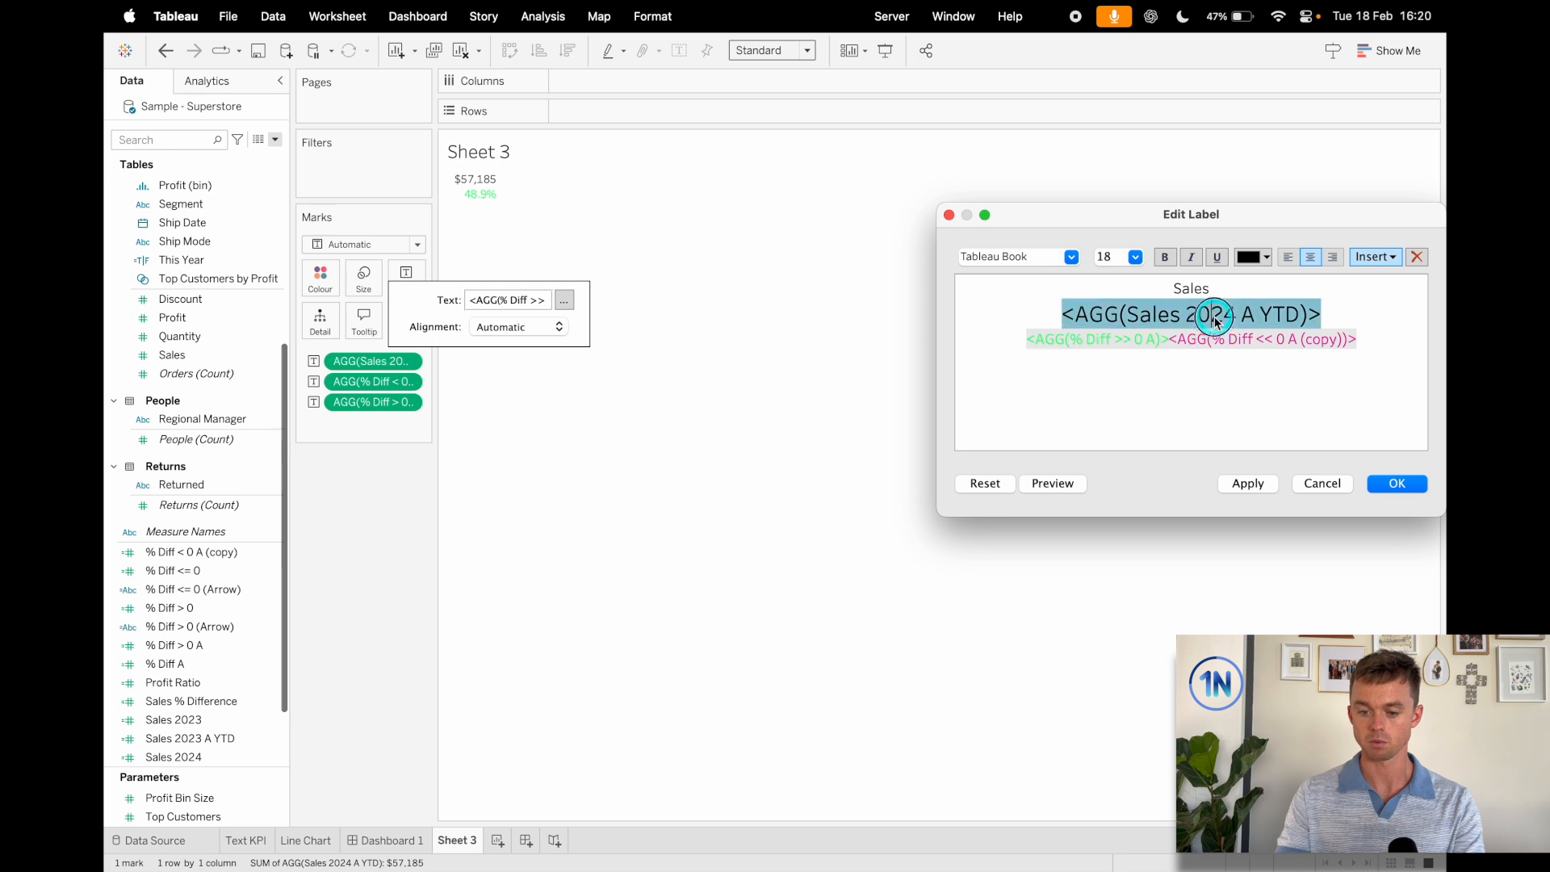
pyautogui.click(1247, 483)
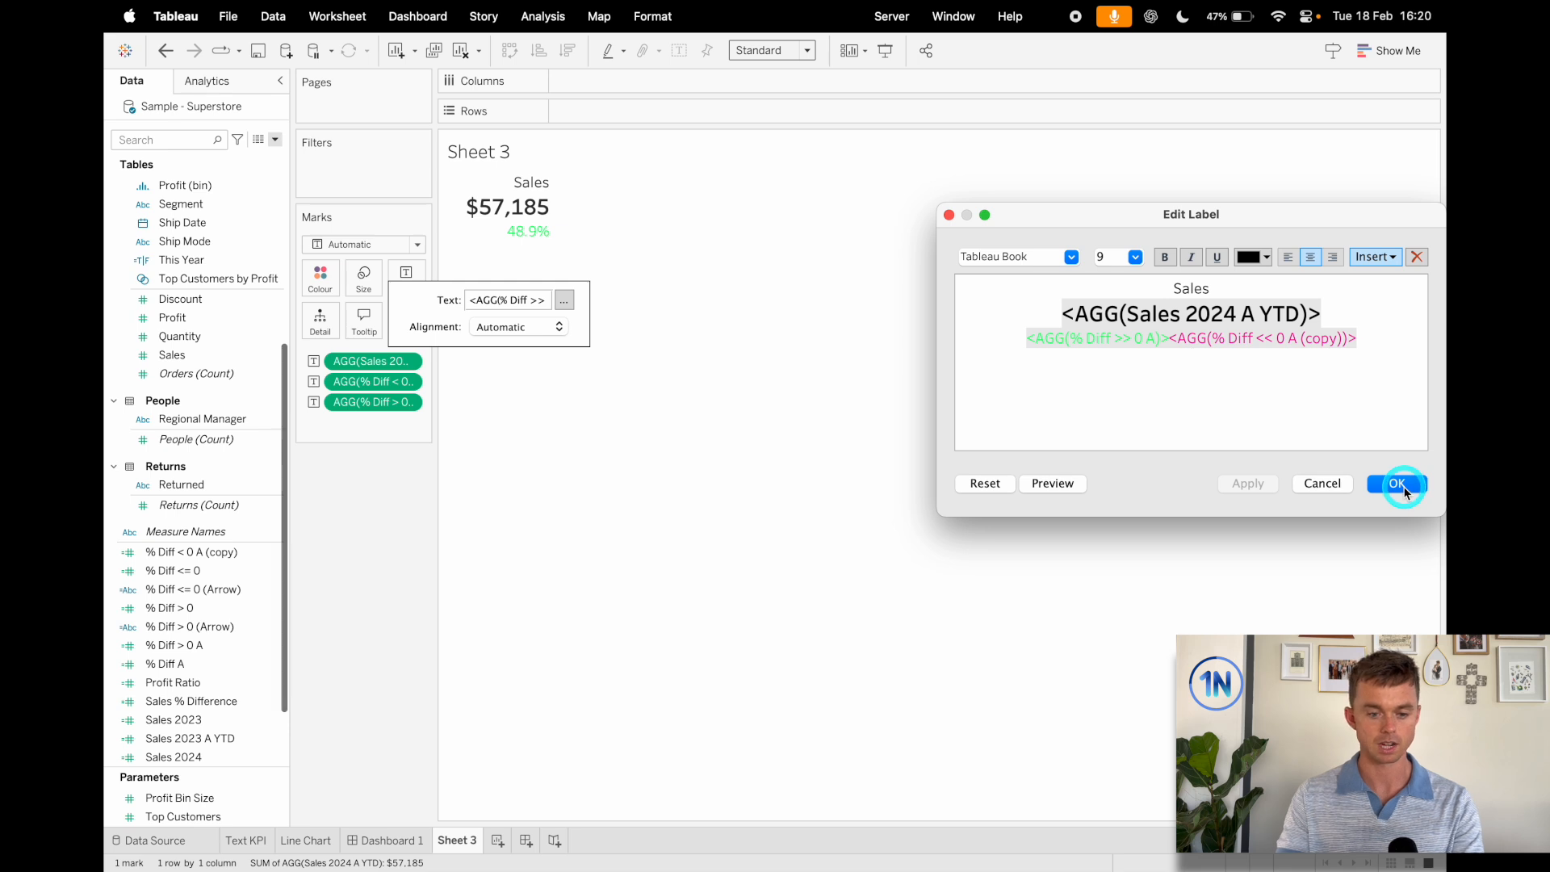
pyautogui.click(1397, 483)
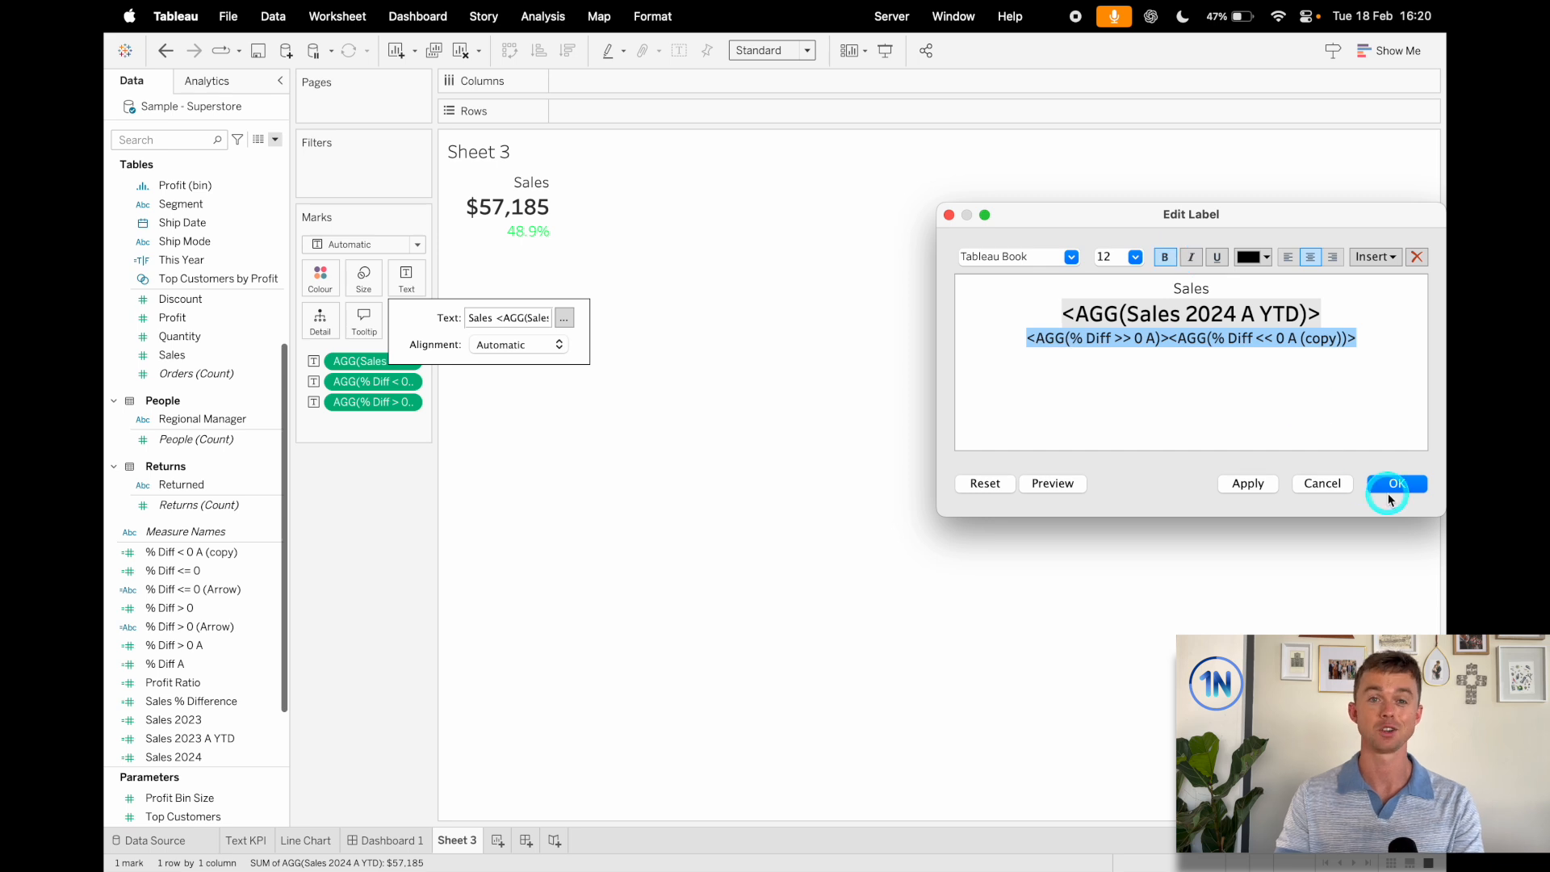
# - Confirm the label and compare the tile on Dashboard 1 before returning to Sheet 3
pyautogui.click(1394, 483)
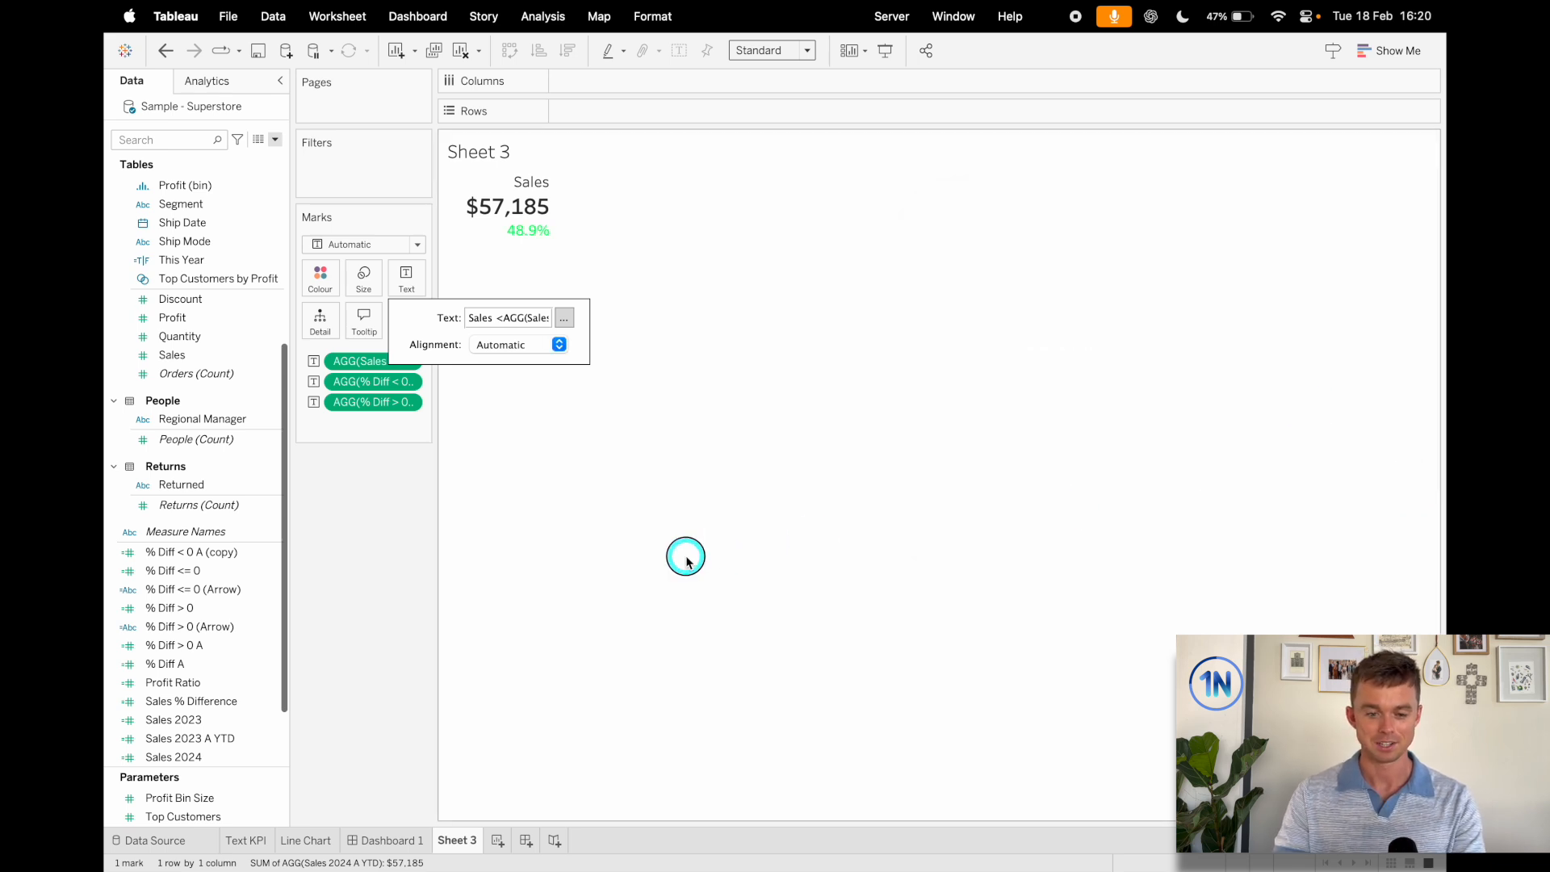
pyautogui.click(729, 457)
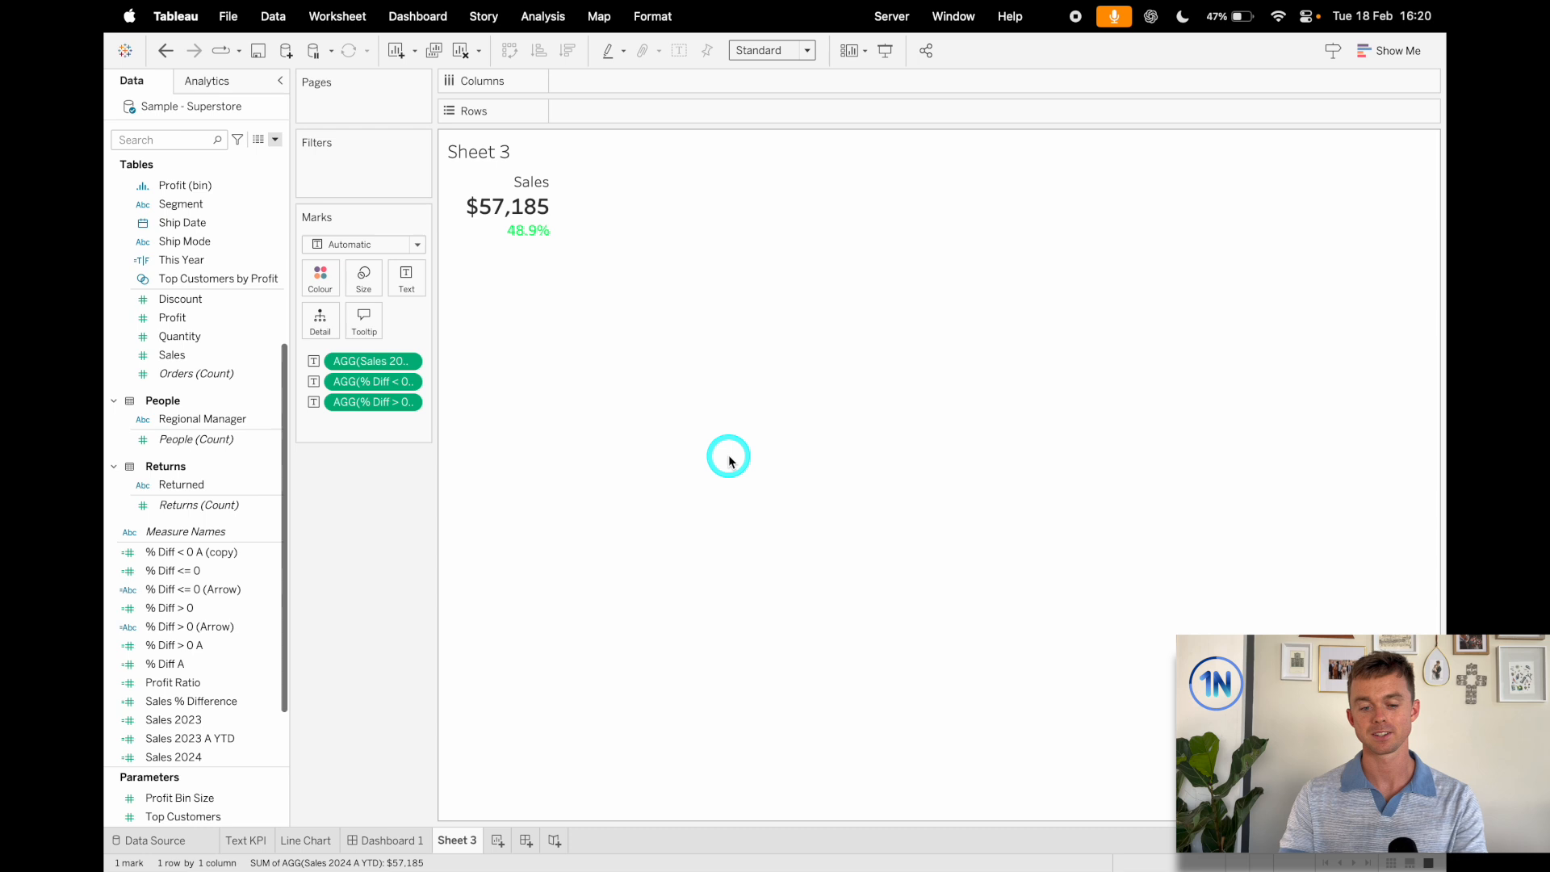
pyautogui.click(393, 840)
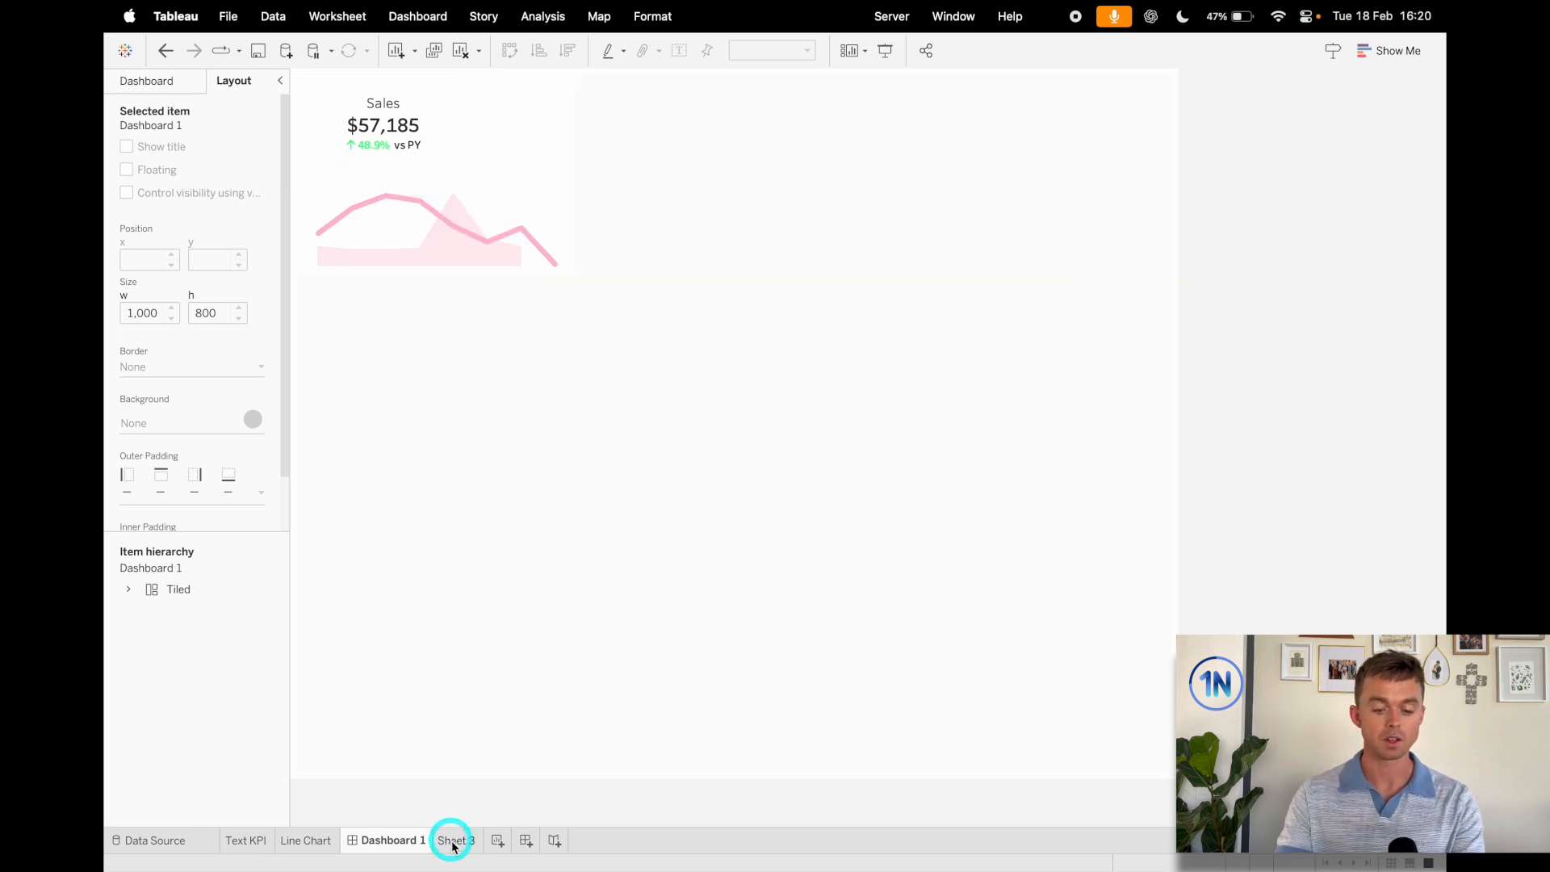
pyautogui.click(455, 839)
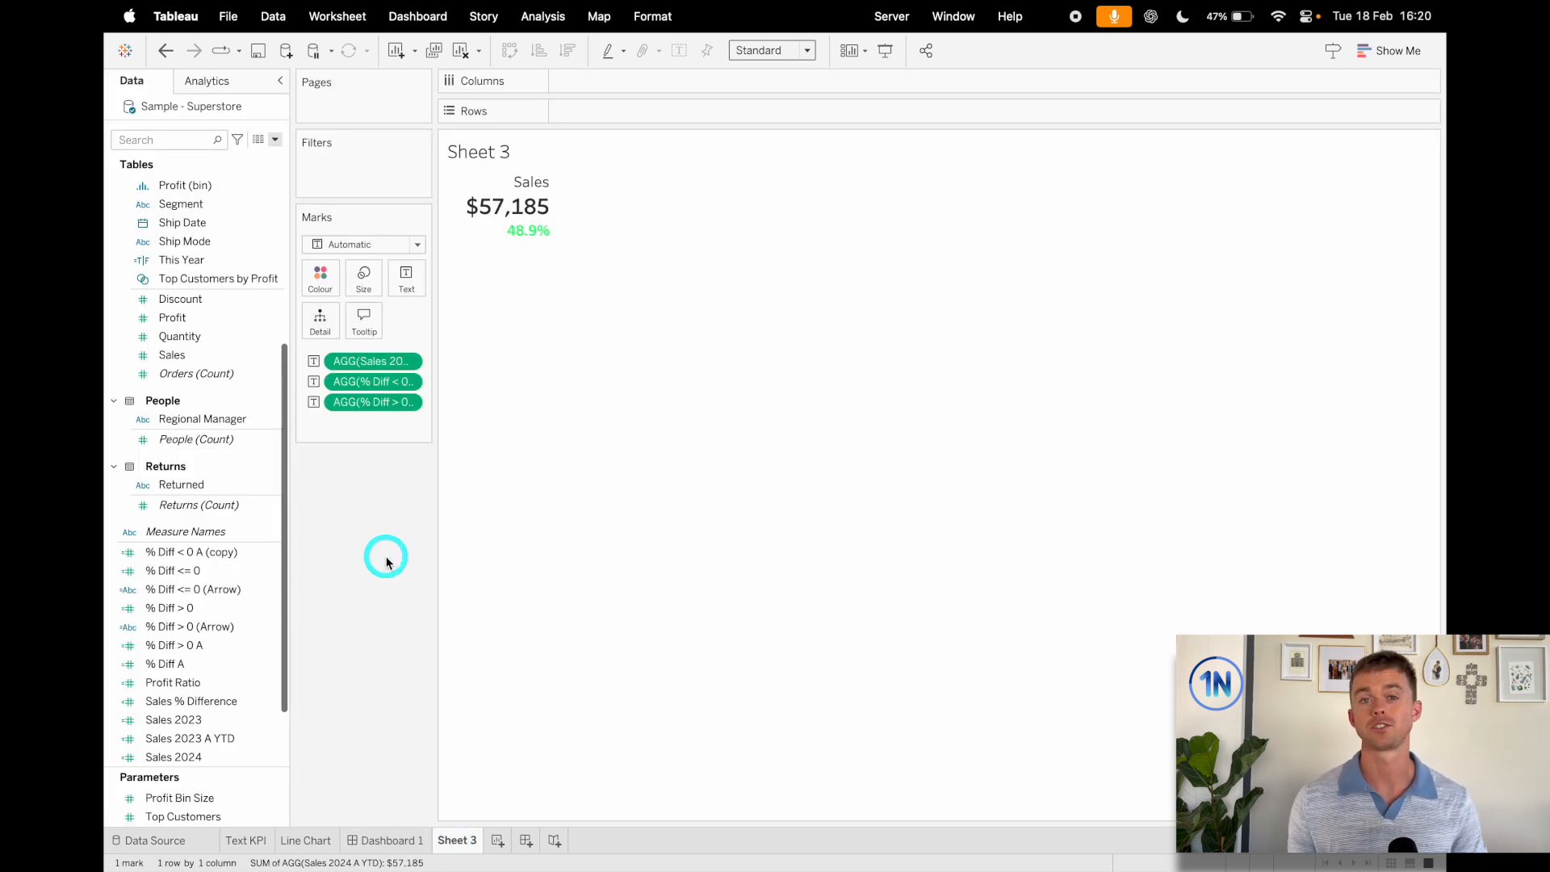
# - Duplicate the % Diff < 0 A calculation from the Data pane
pyautogui.click(192, 552)
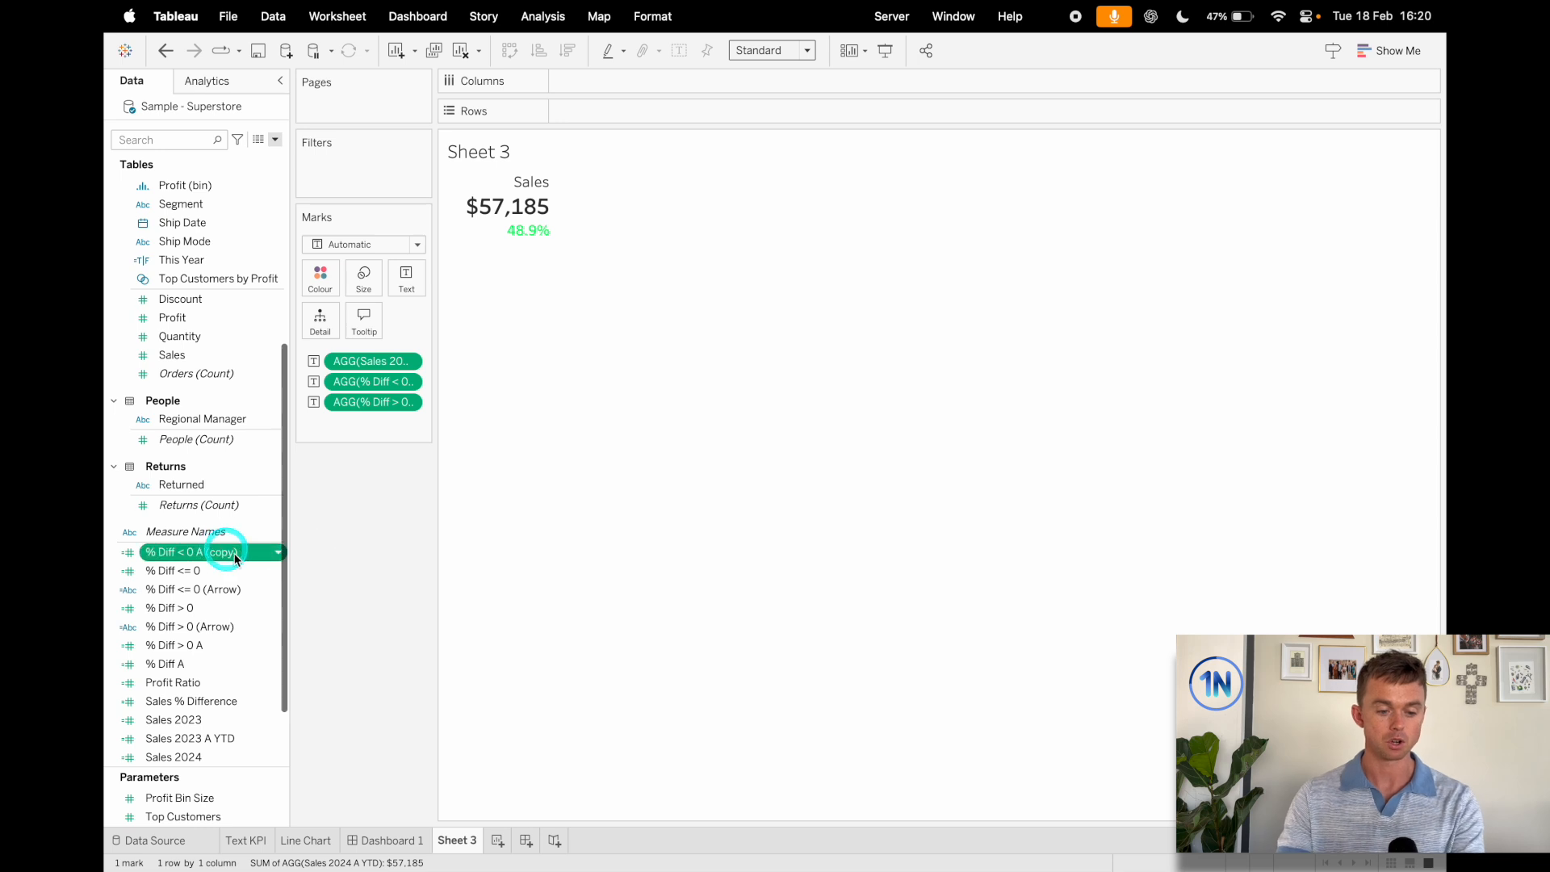
pyautogui.click(173, 645)
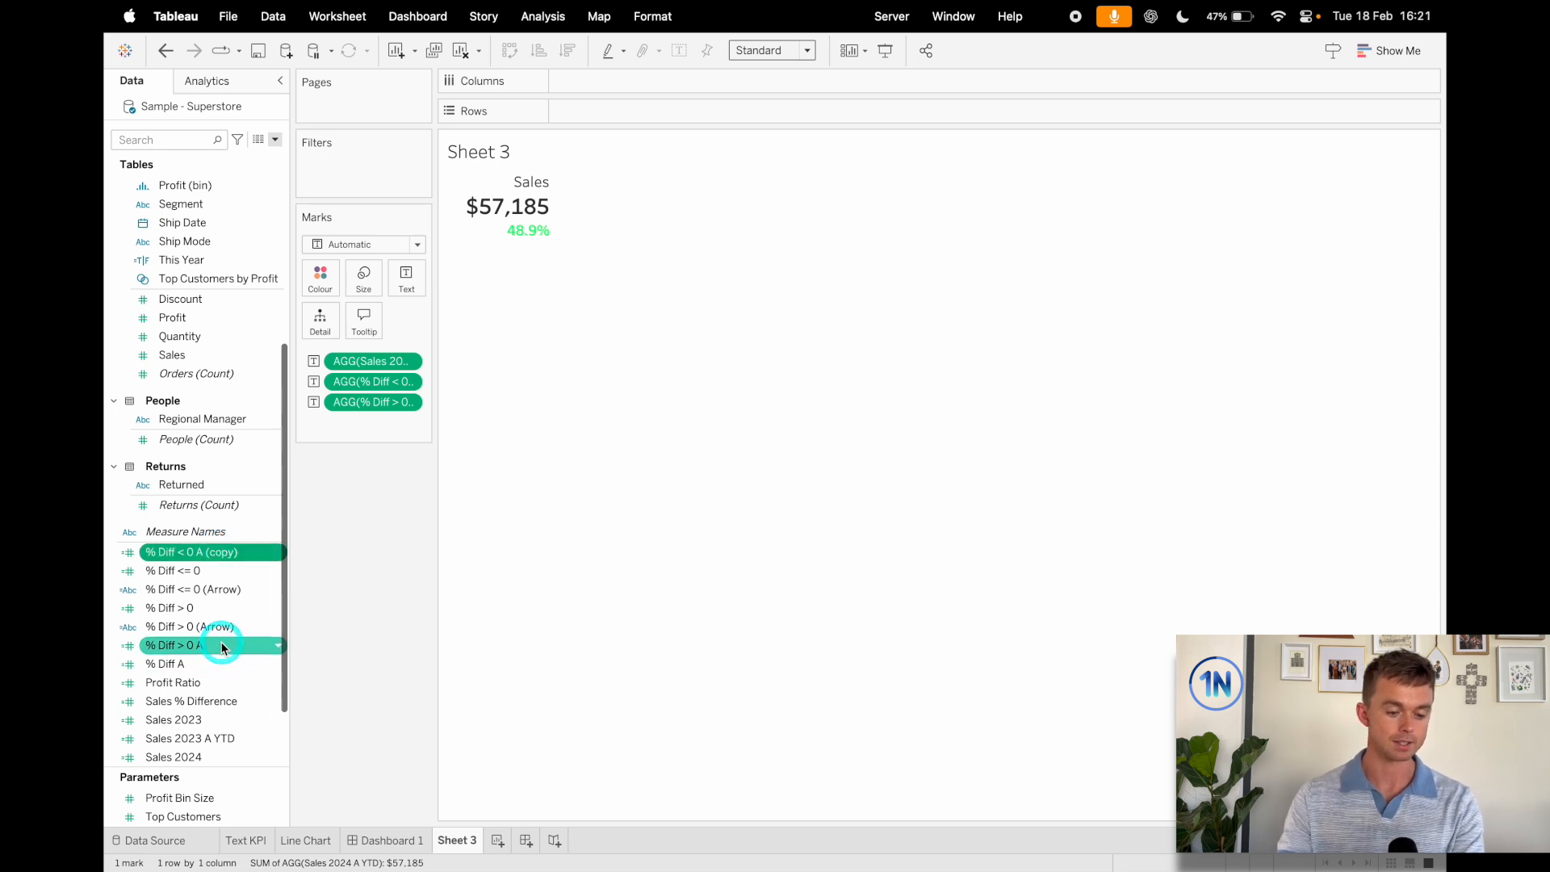
pyautogui.rightClick(175, 644)
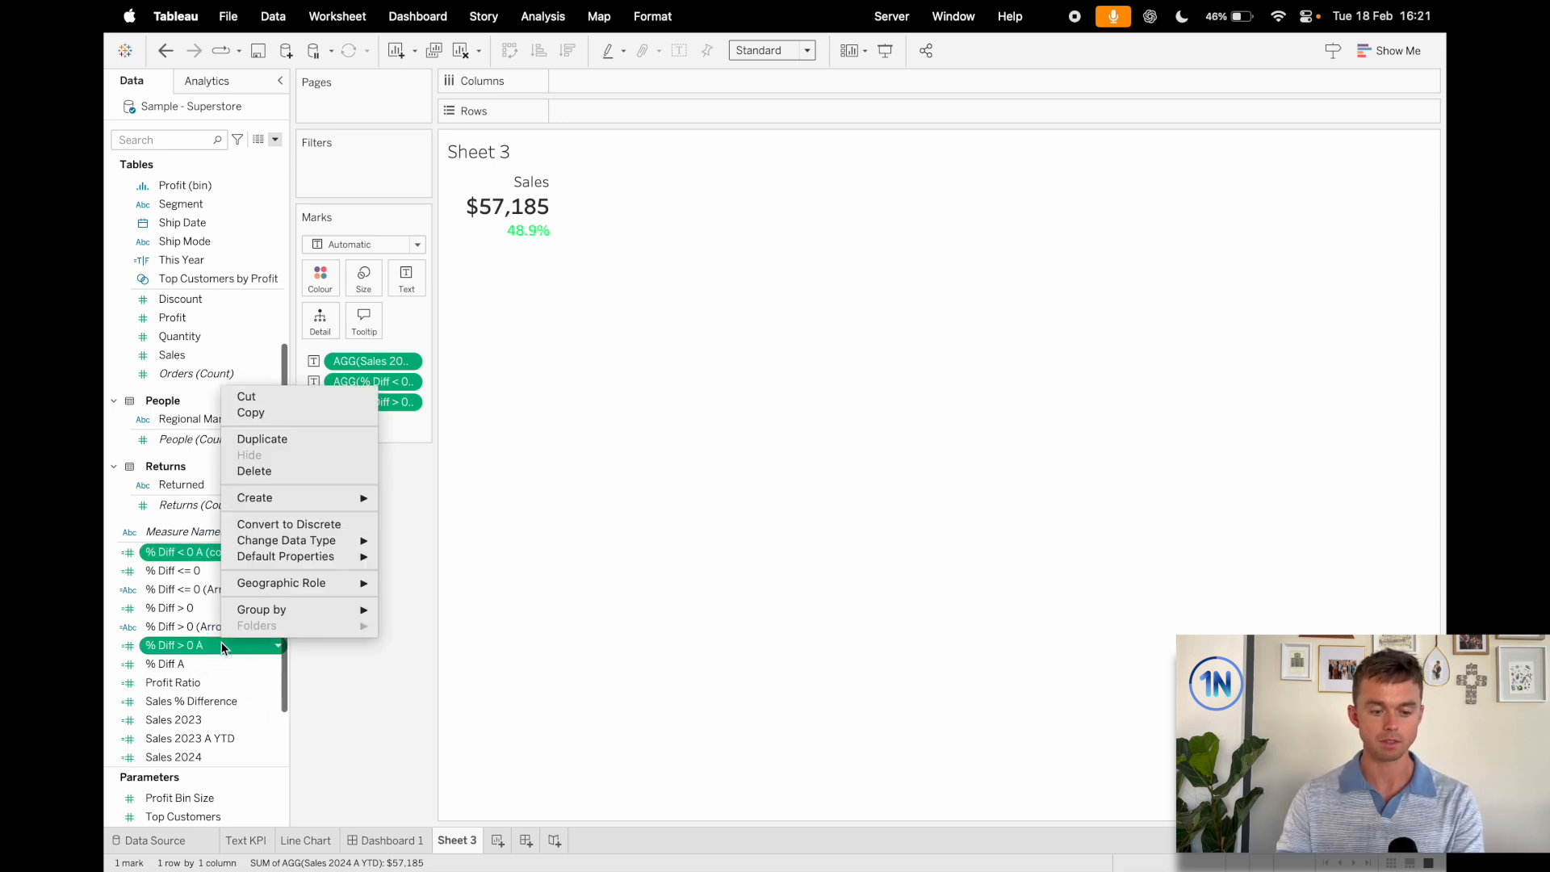
pyautogui.click(262, 439)
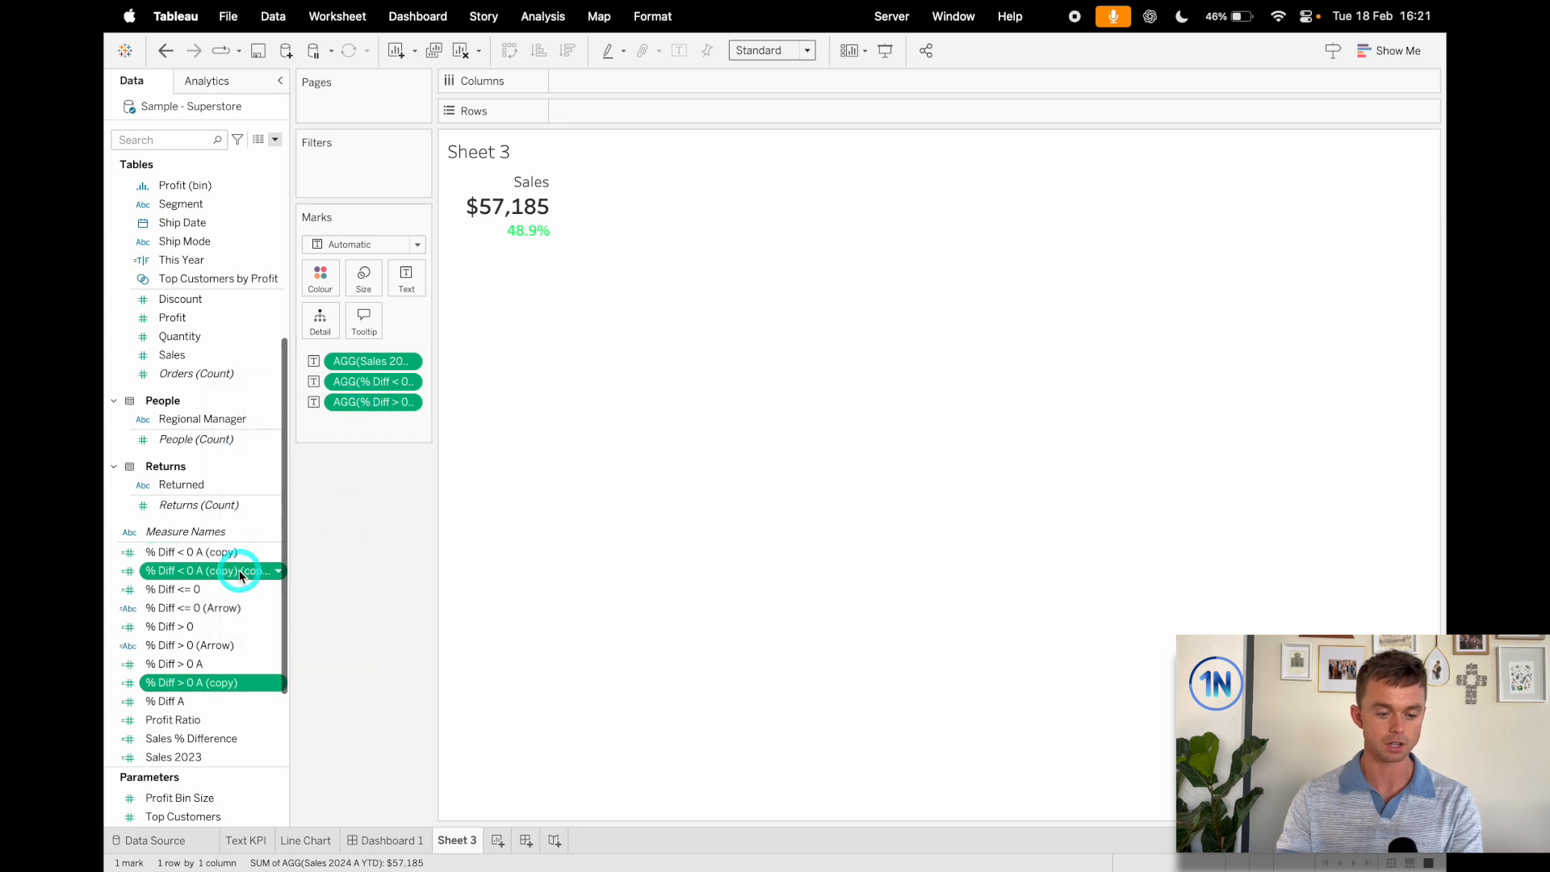
# - Rename the copy '% Diff < 0 A (Arrow)' so it returns "↓" for negative % Diff A
pyautogui.rightClick(209, 570)
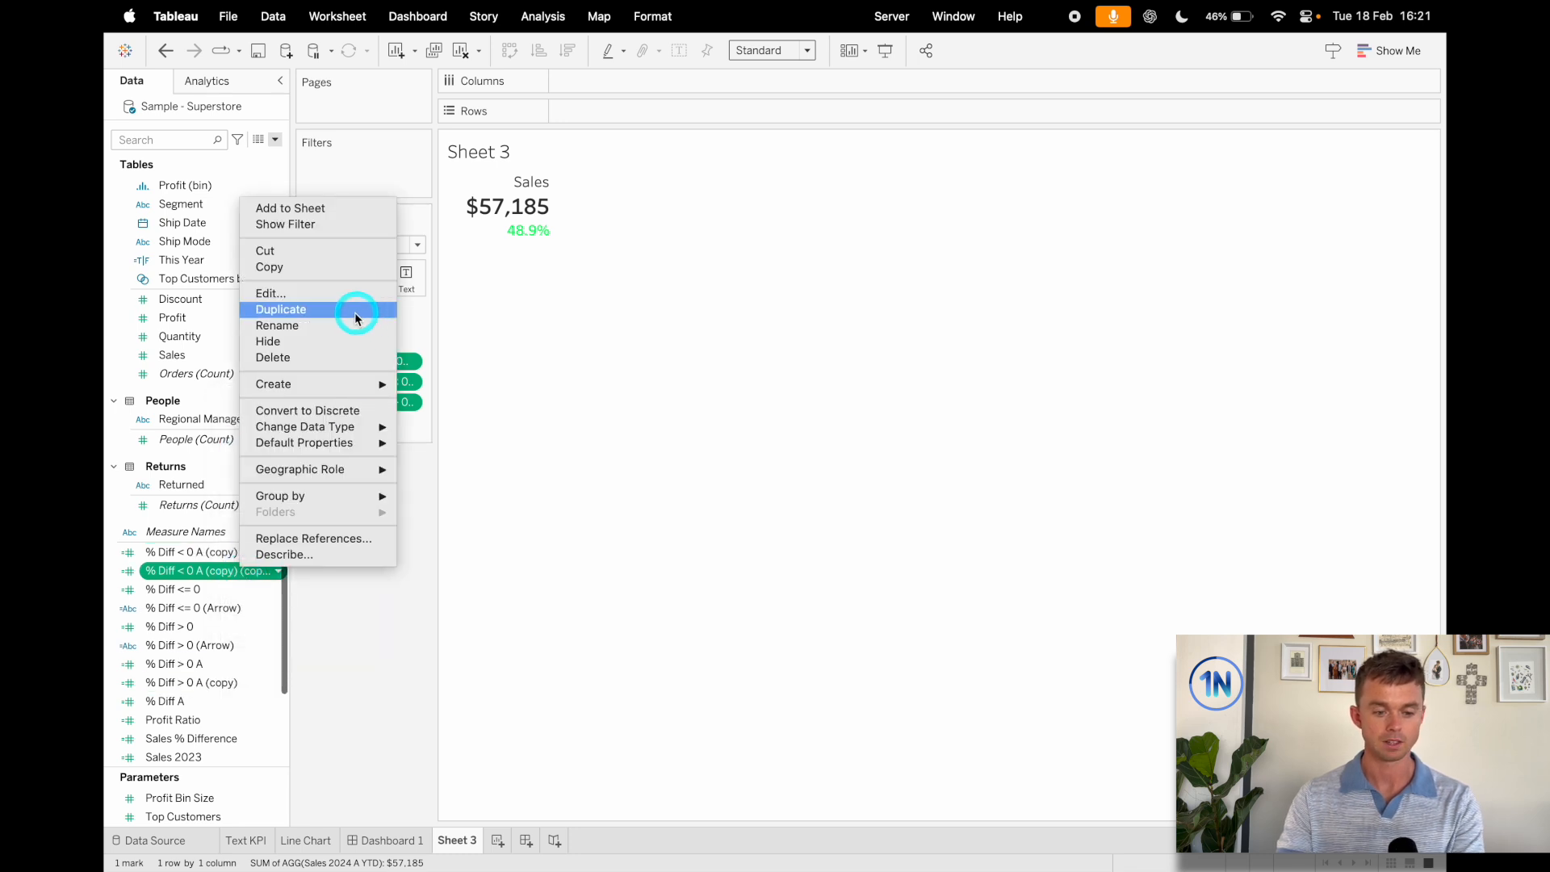
pyautogui.click(270, 293)
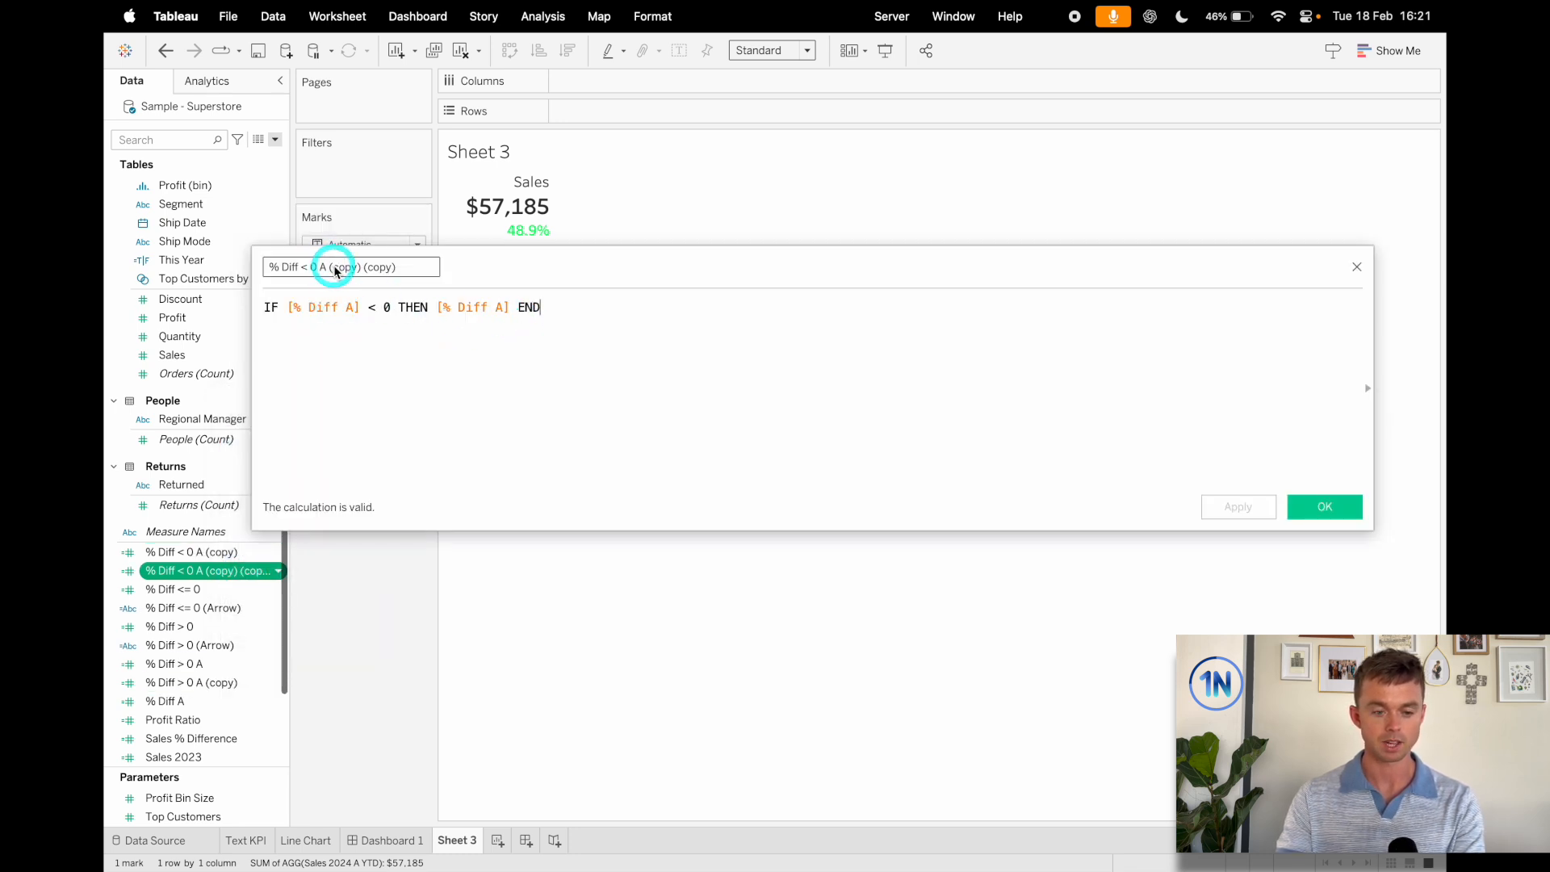
pyautogui.write('% Diff < 0 A (Arrow')
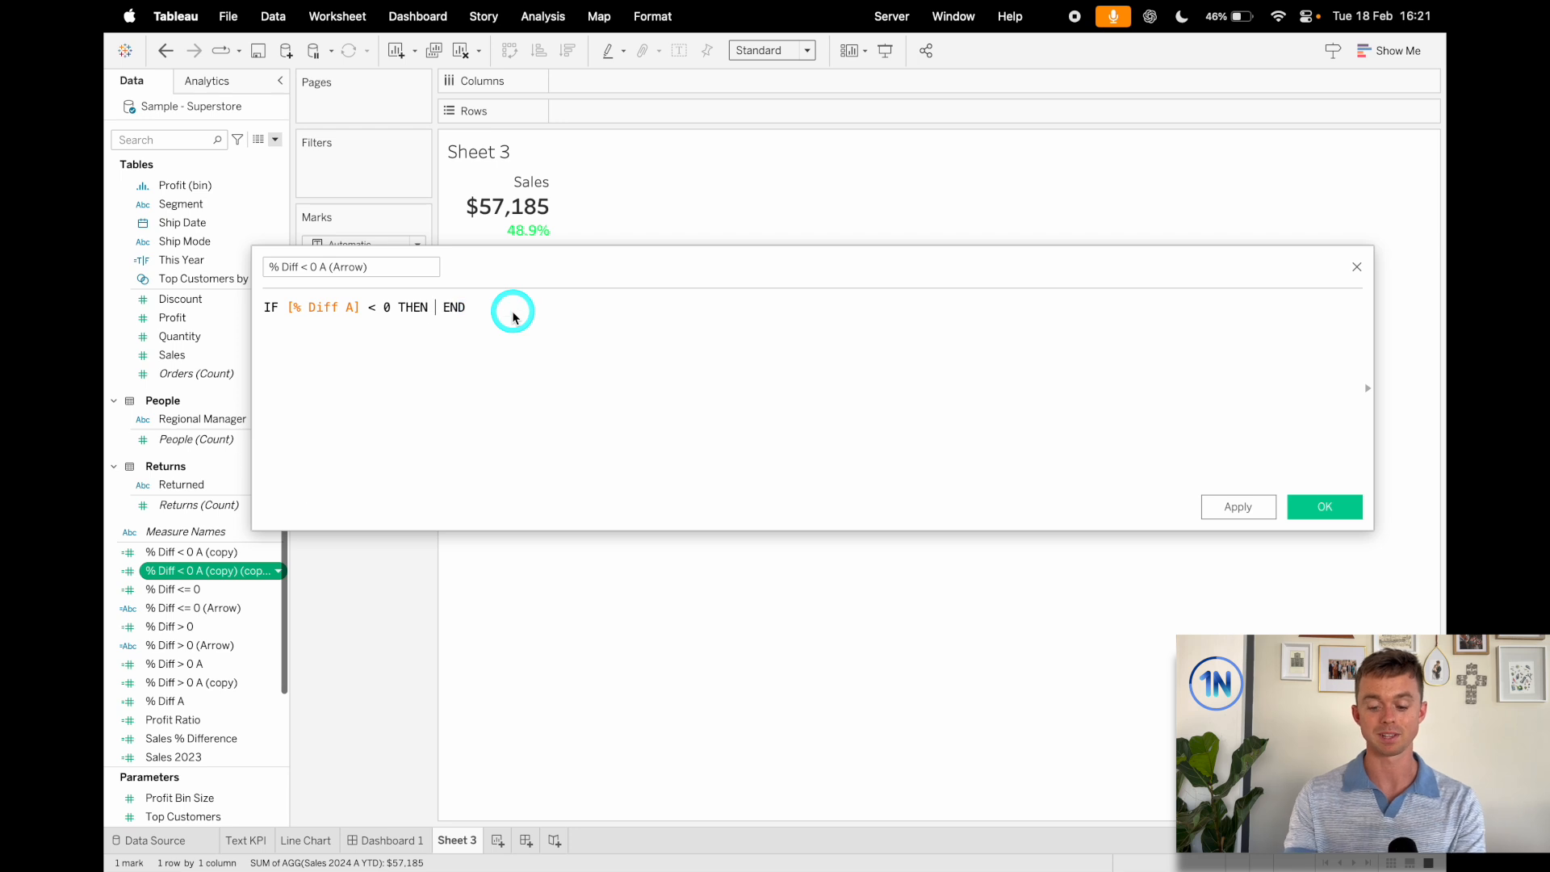
pyautogui.write('"↓')
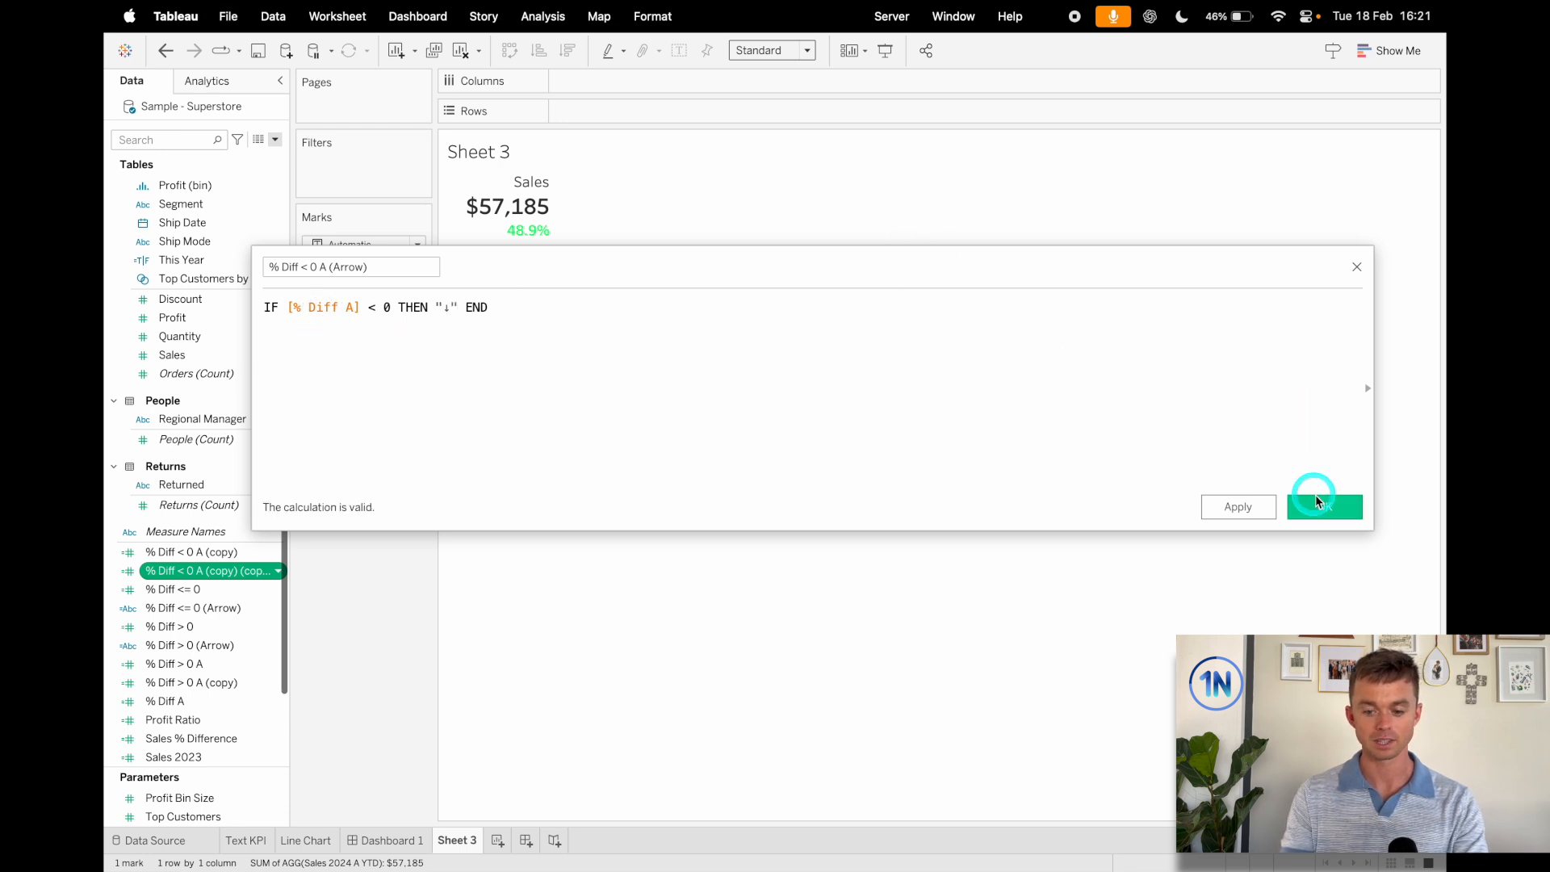
pyautogui.click(1324, 505)
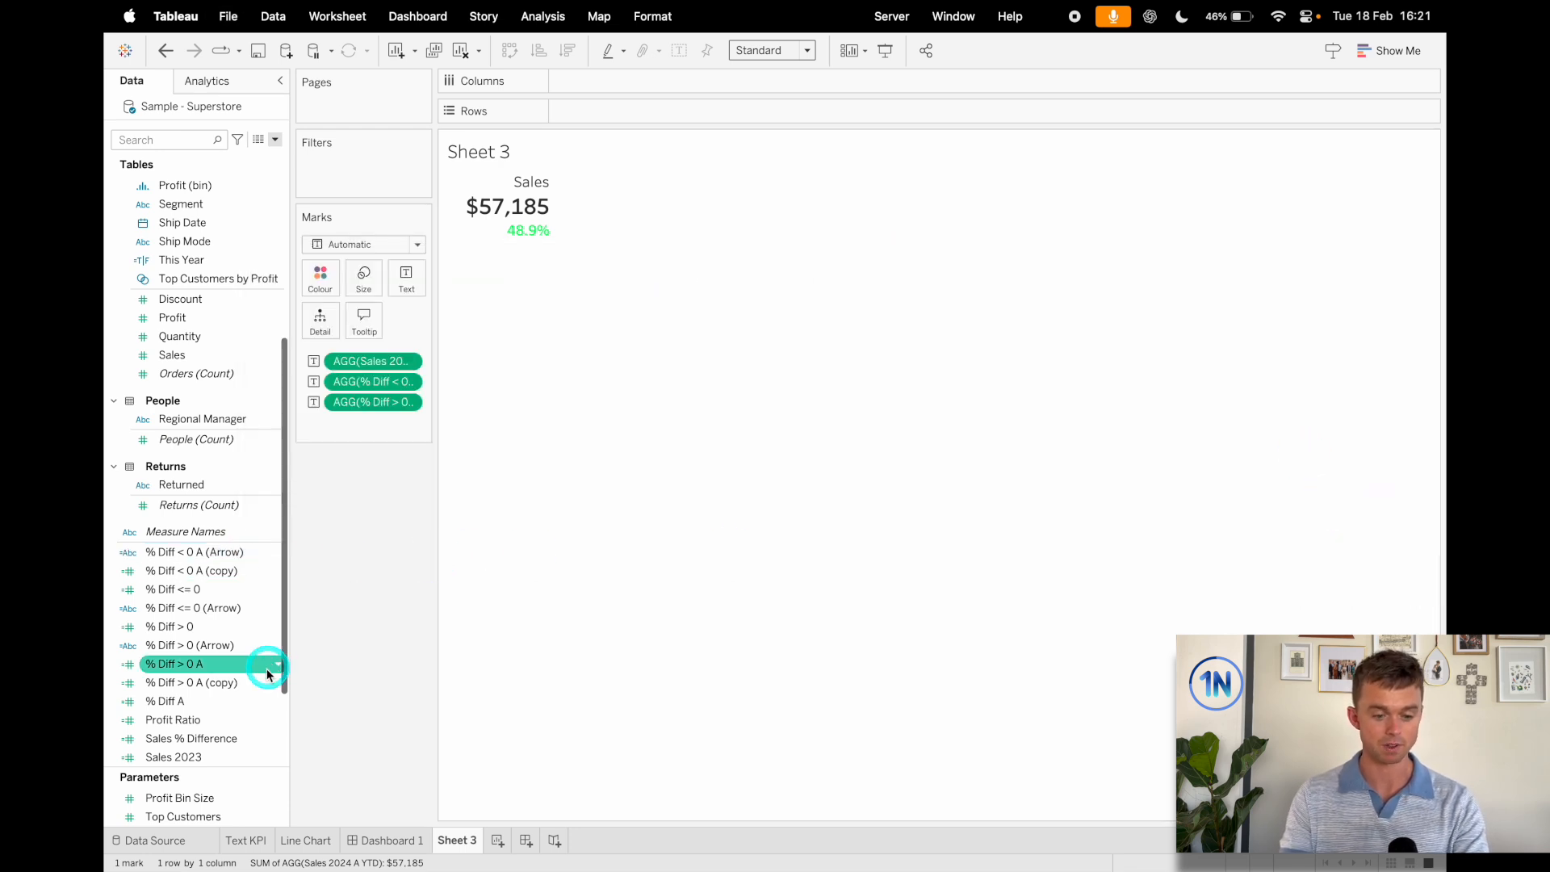
# - Turn the % Diff > 0 A copy into '% Diff > 0 A (Arrow)' returning "↑" for zero or positive growth
pyautogui.rightClick(174, 664)
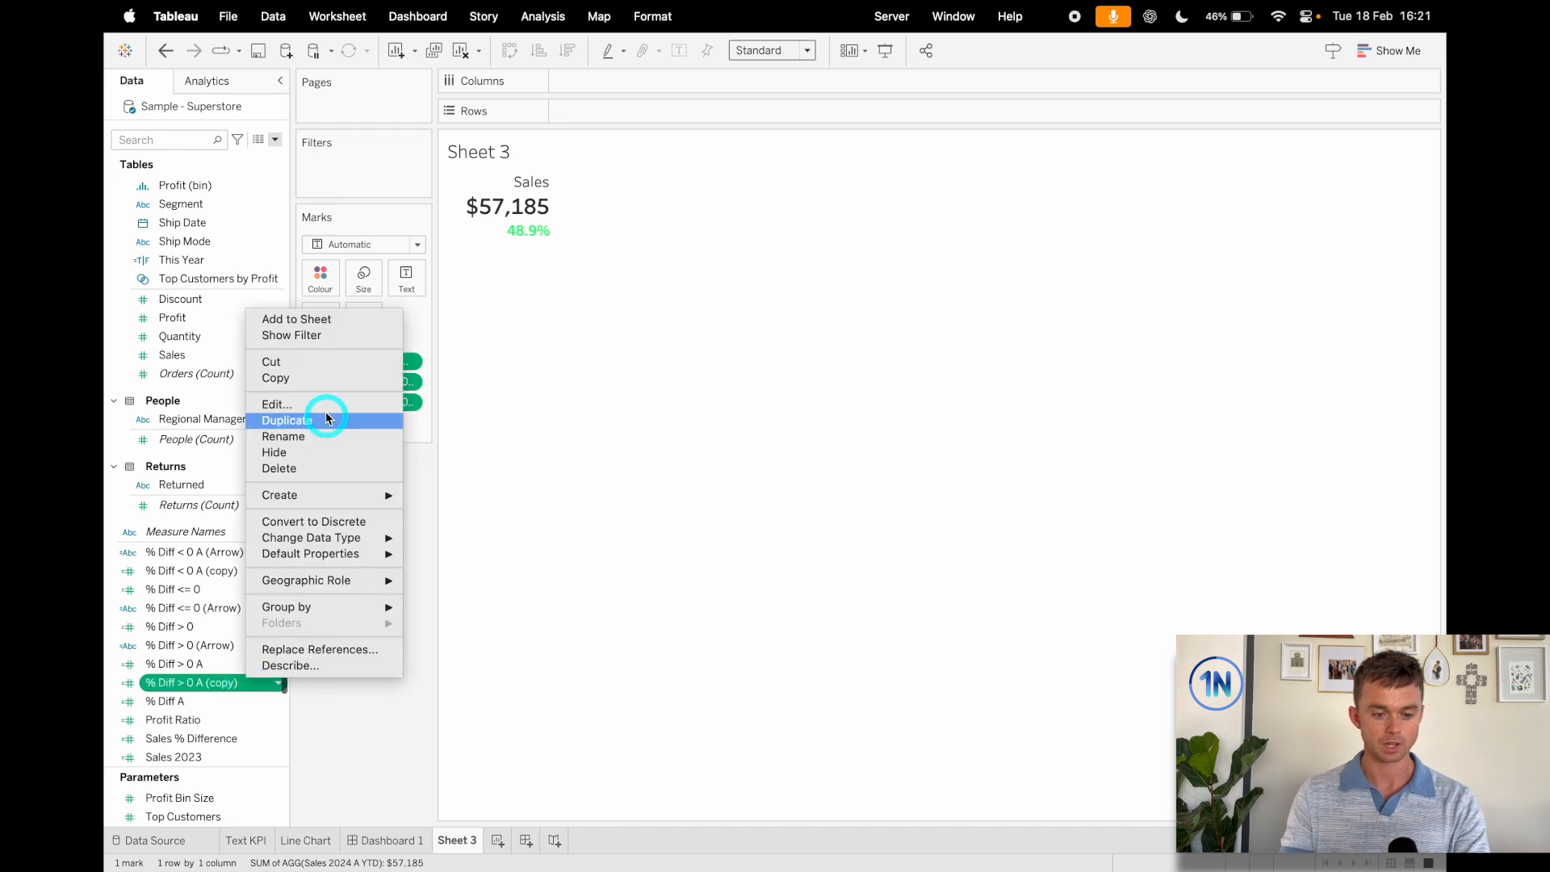
pyautogui.click(277, 404)
pyautogui.write('a')
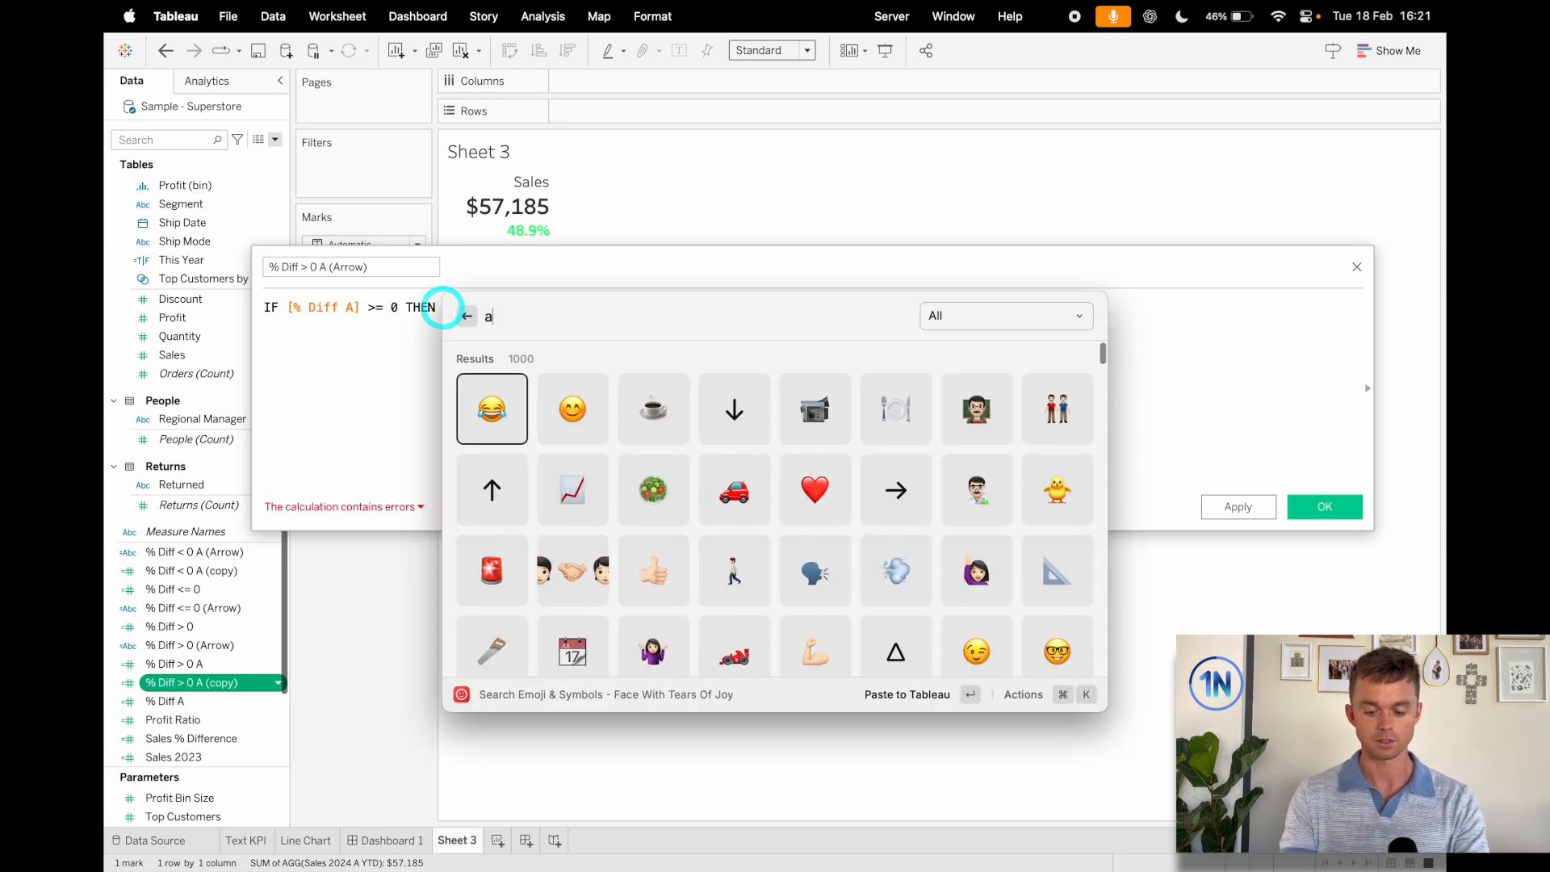
pyautogui.write('rrow')
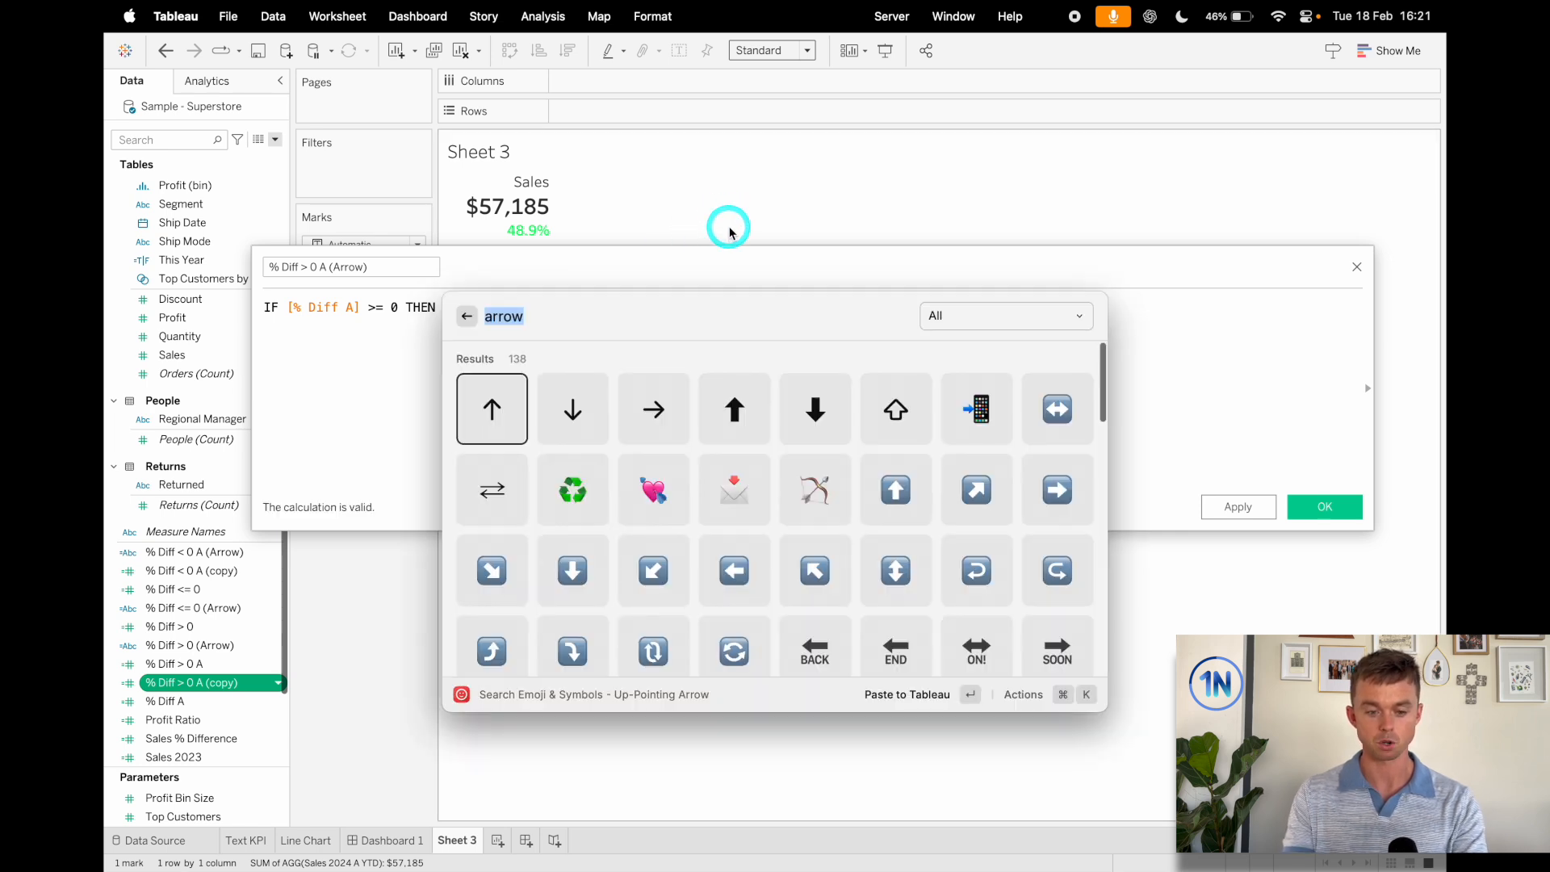
pyautogui.moveTo(730, 233)
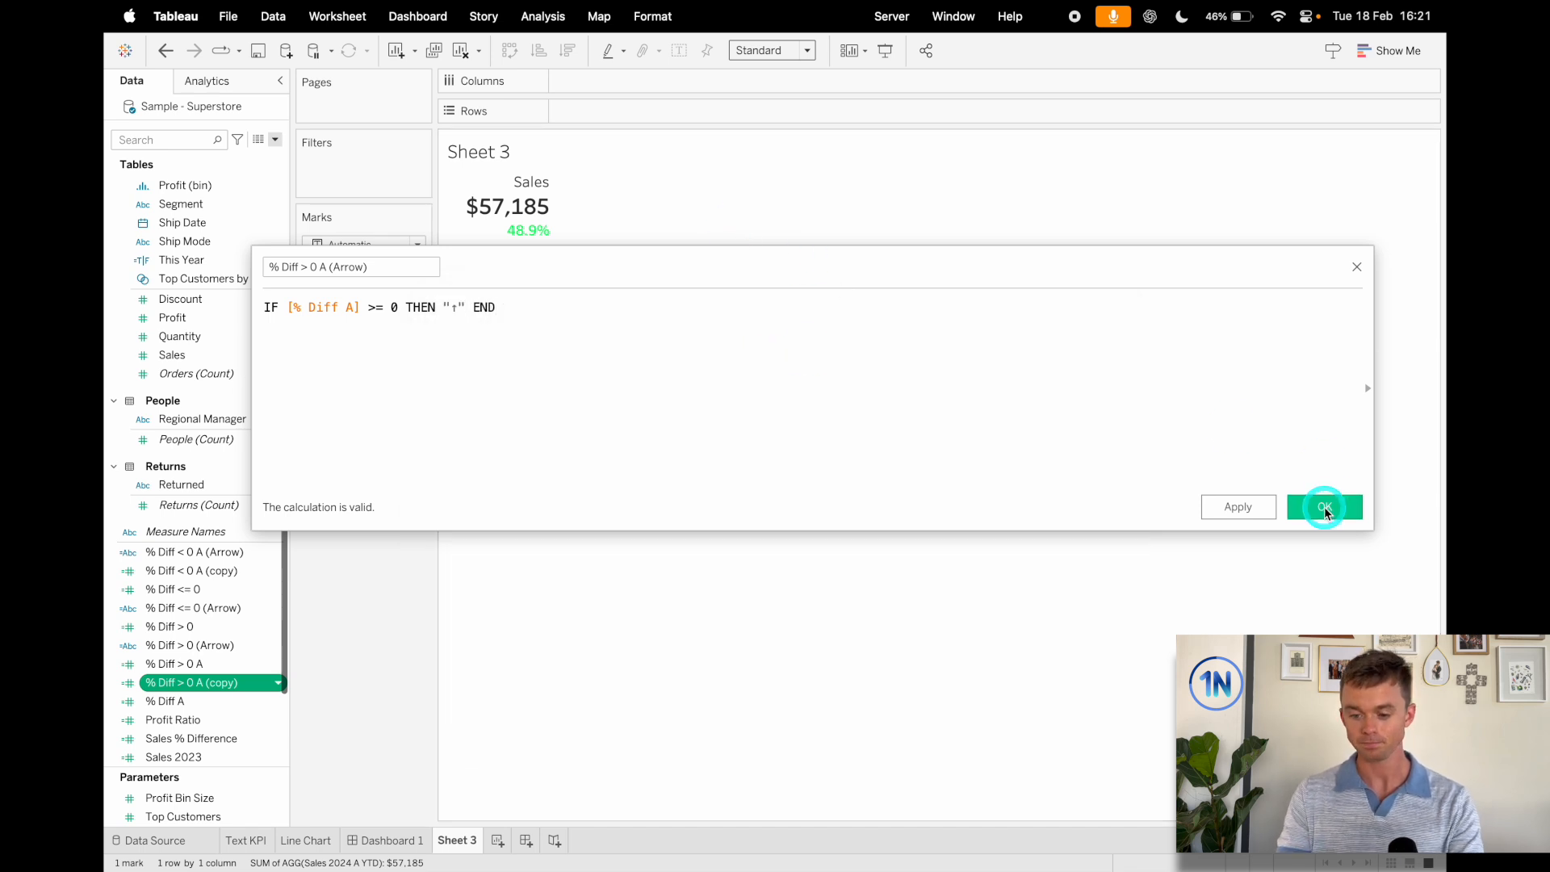
pyautogui.click(1324, 505)
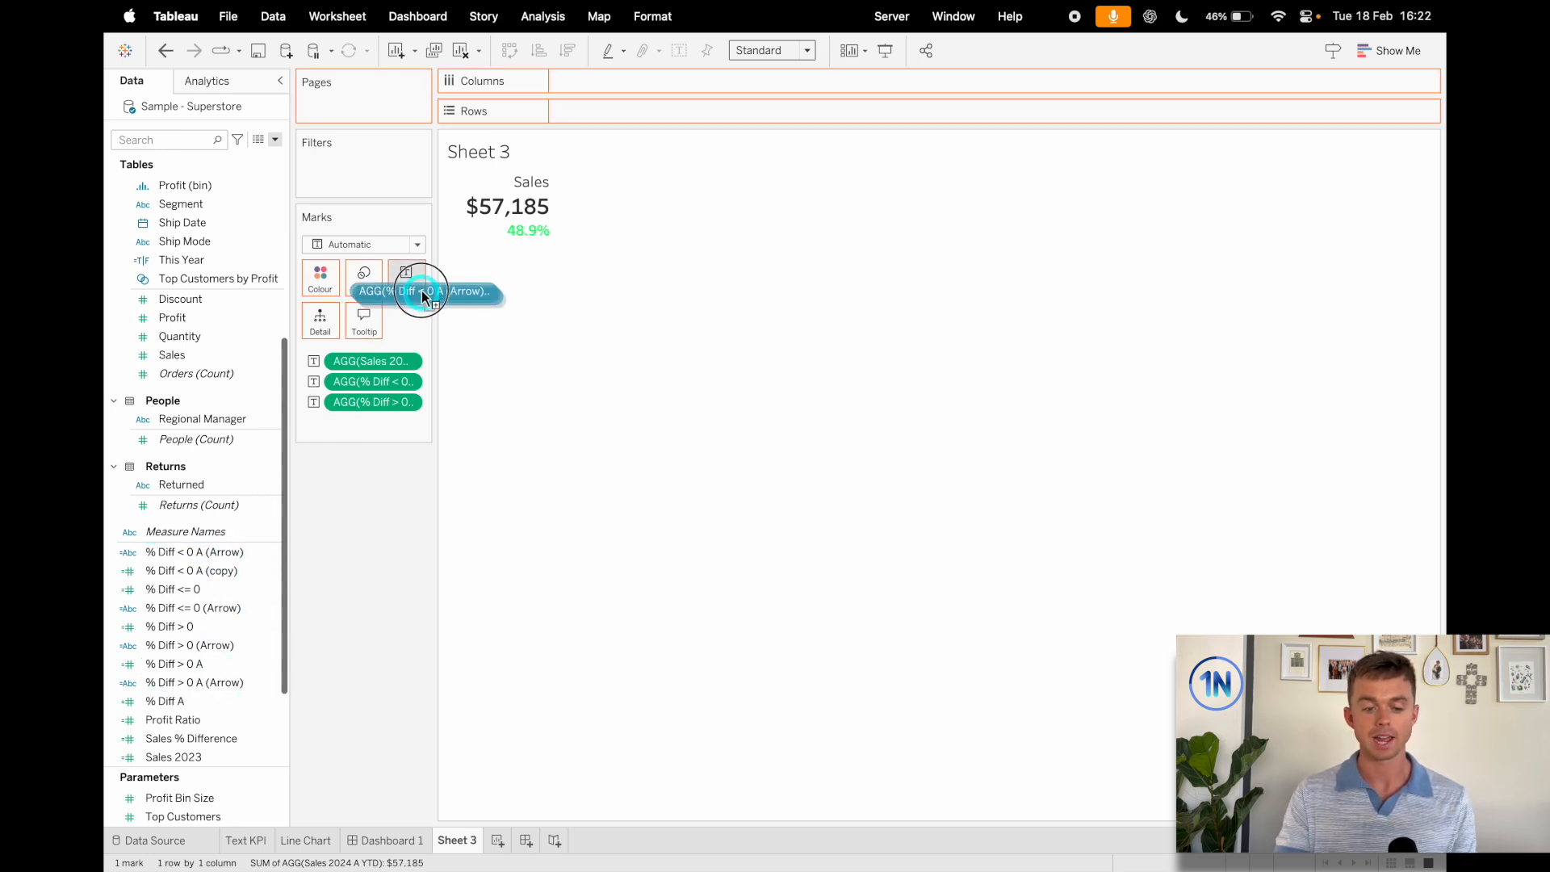
# - Add both Arrow fields to the tile label and make the up and down arrows bold
pyautogui.click(407, 276)
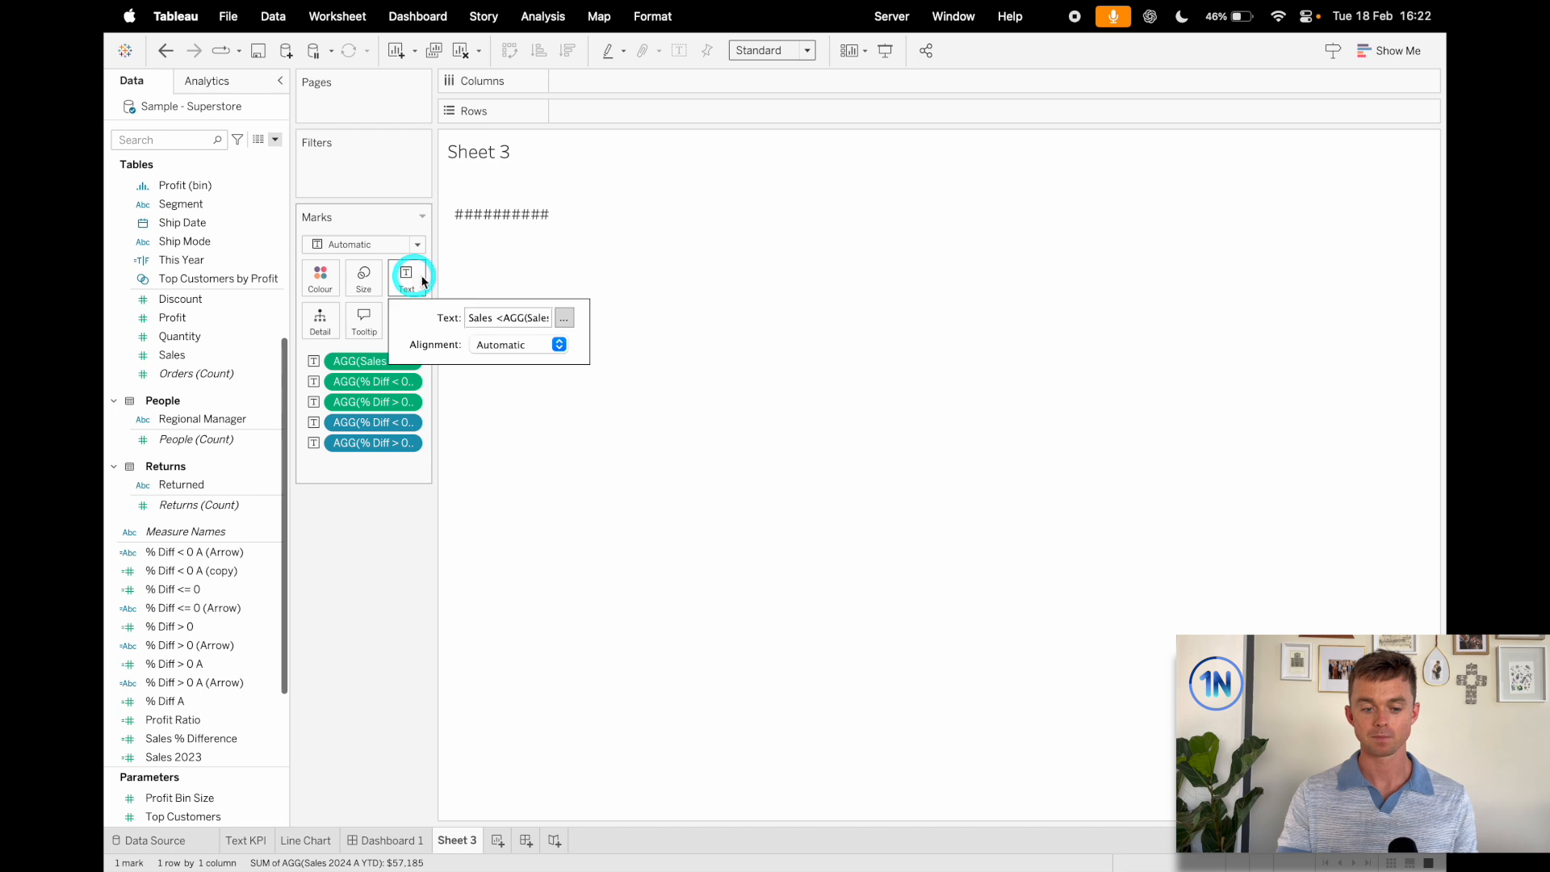
pyautogui.click(564, 318)
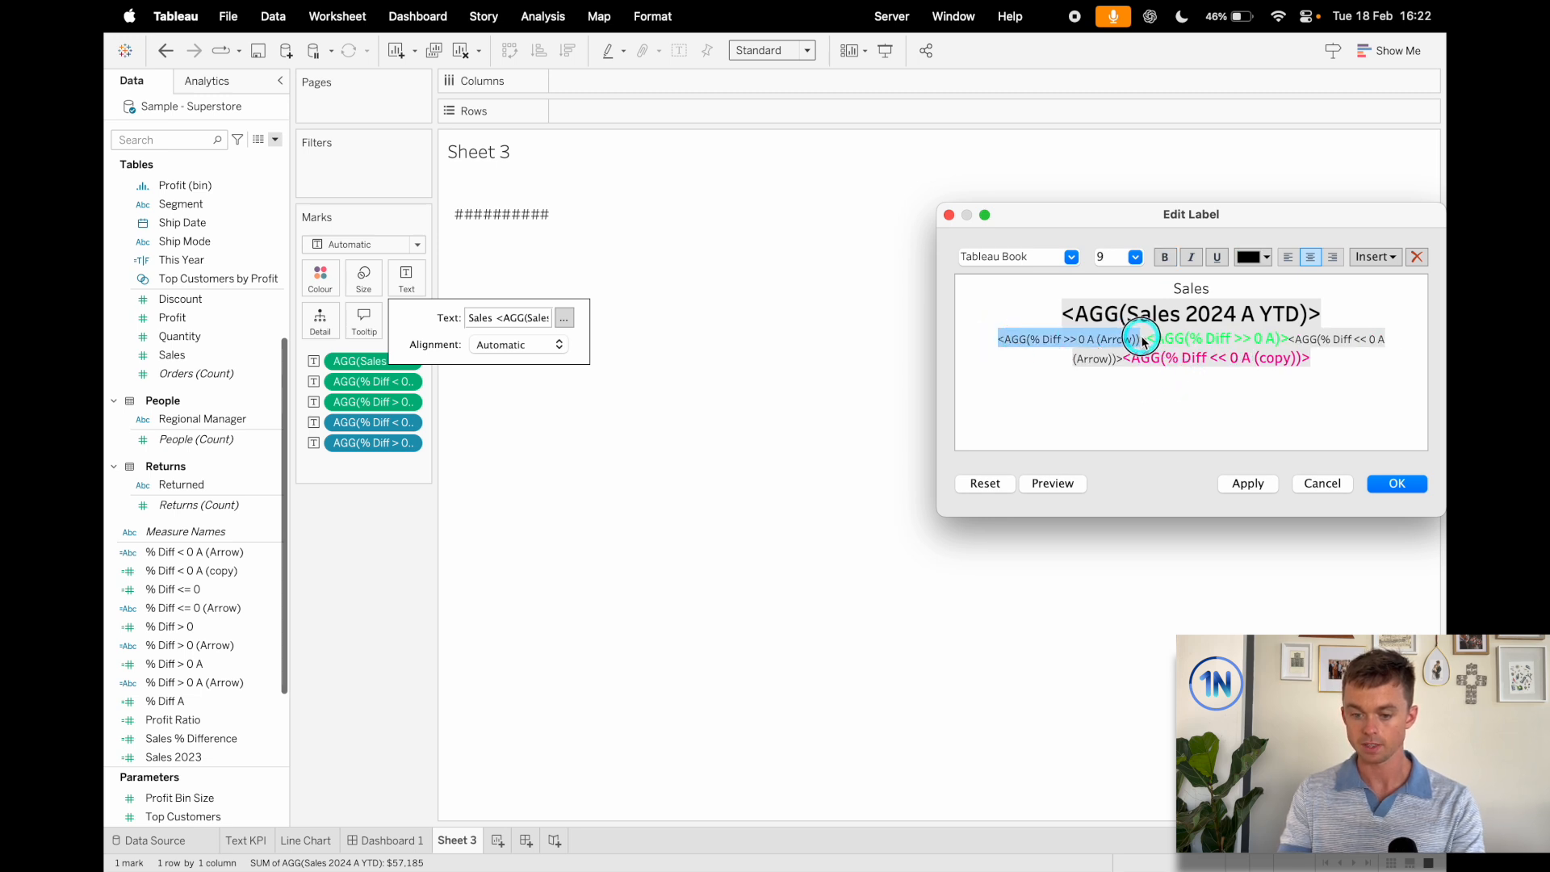
pyautogui.click(1134, 256)
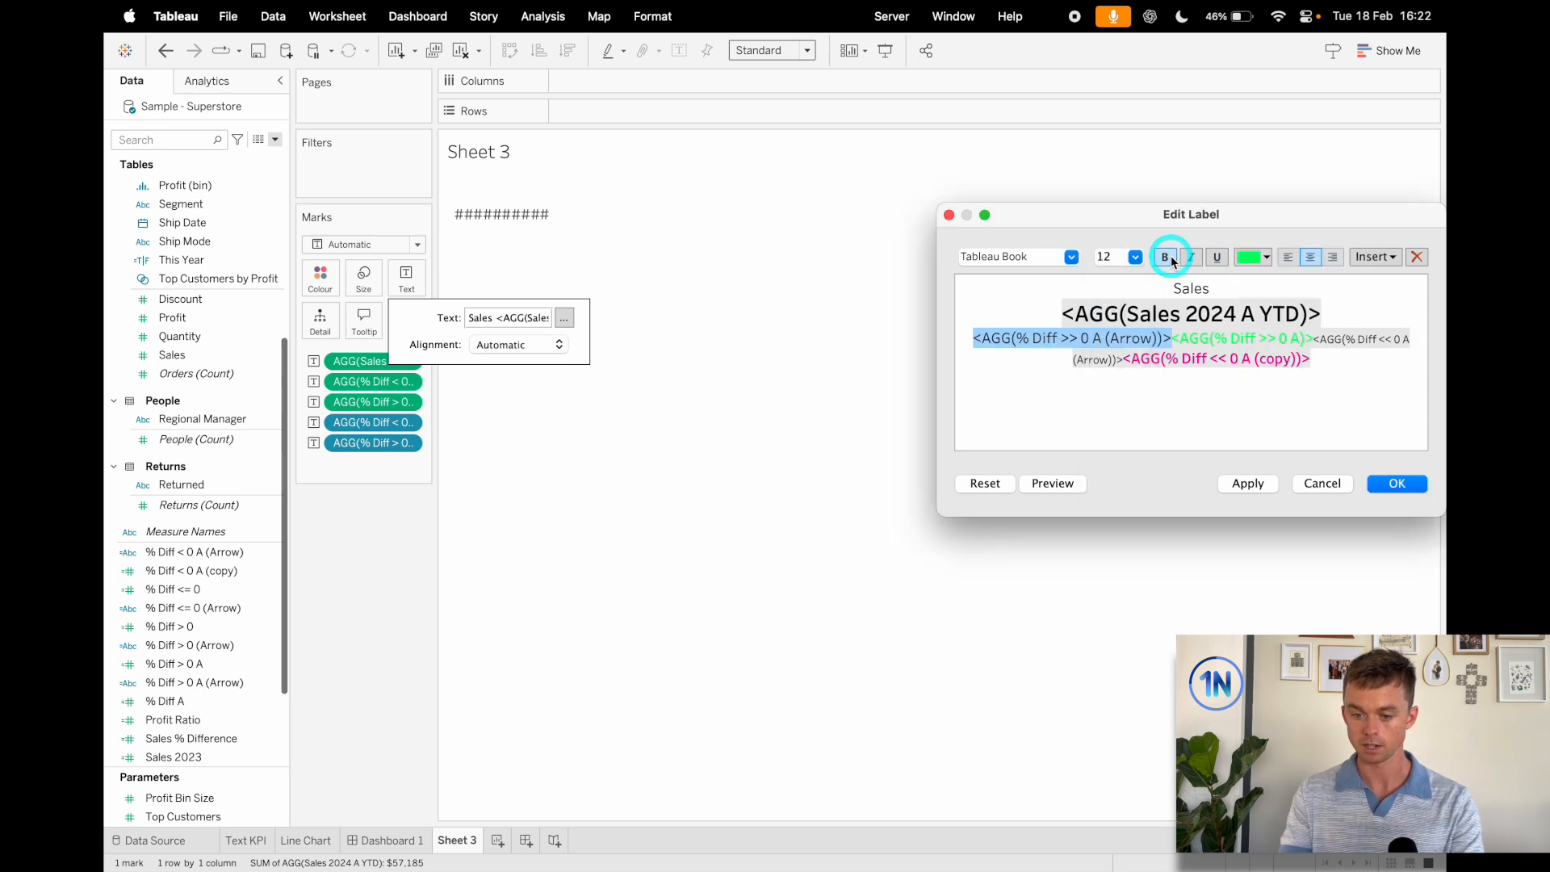
pyautogui.click(1165, 257)
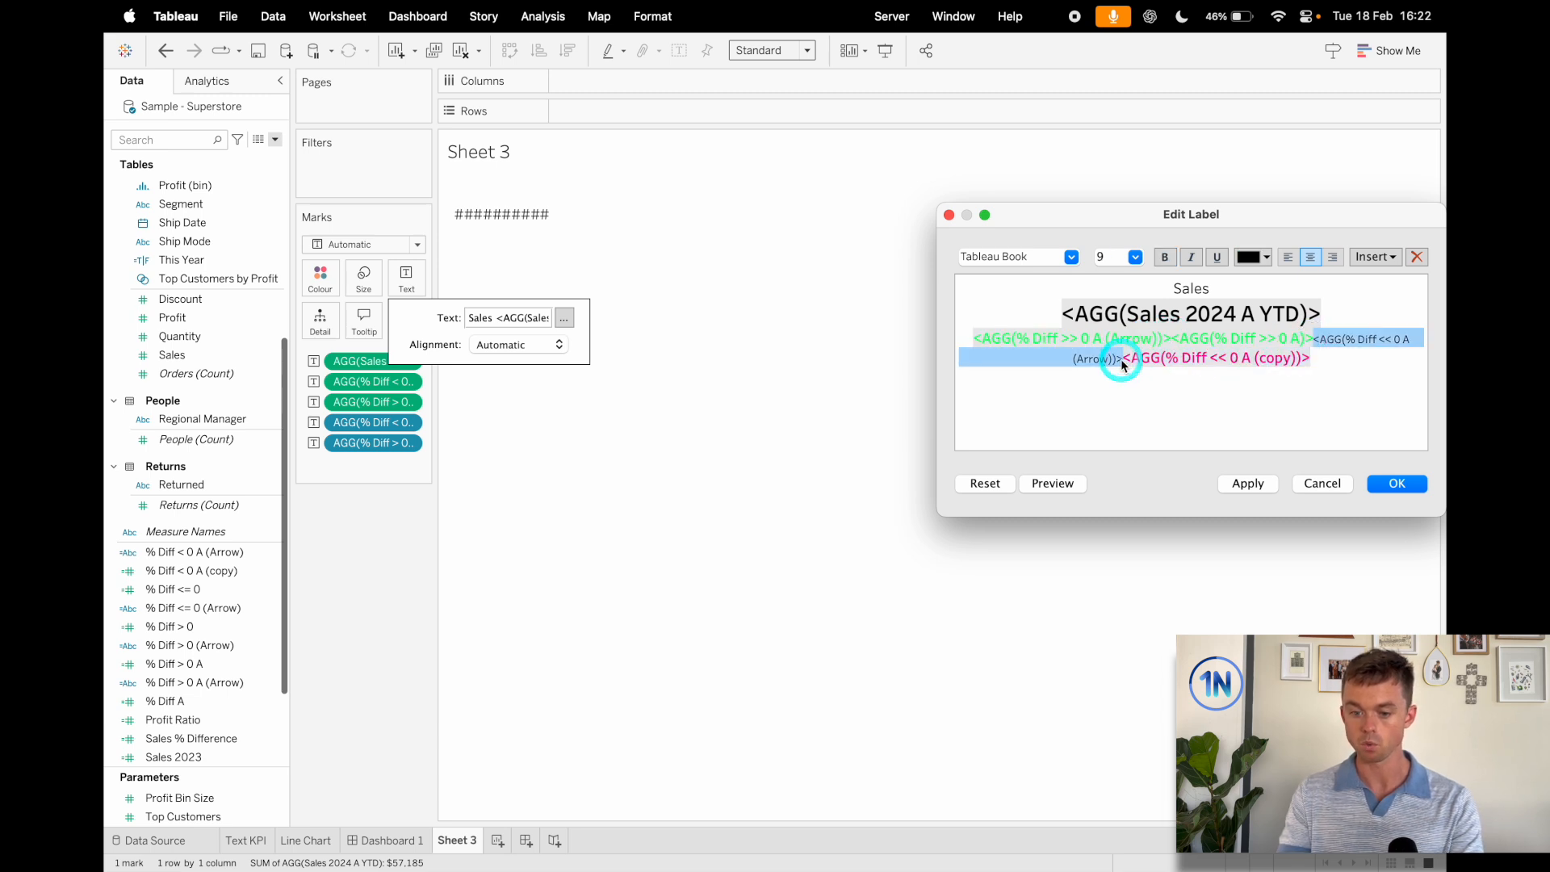
pyautogui.click(1134, 256)
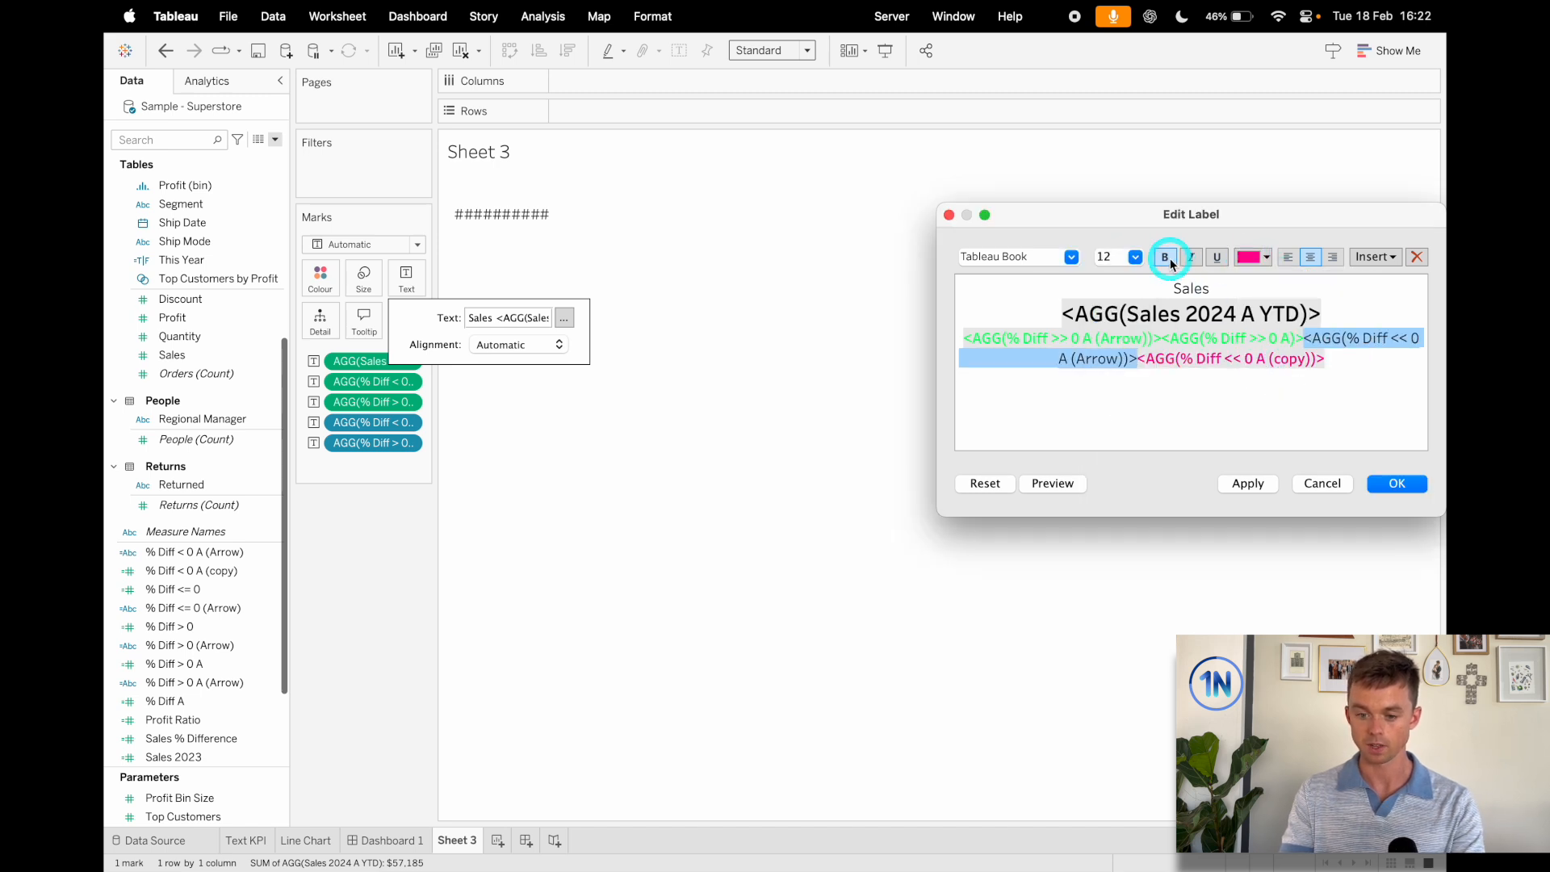
pyautogui.click(1247, 483)
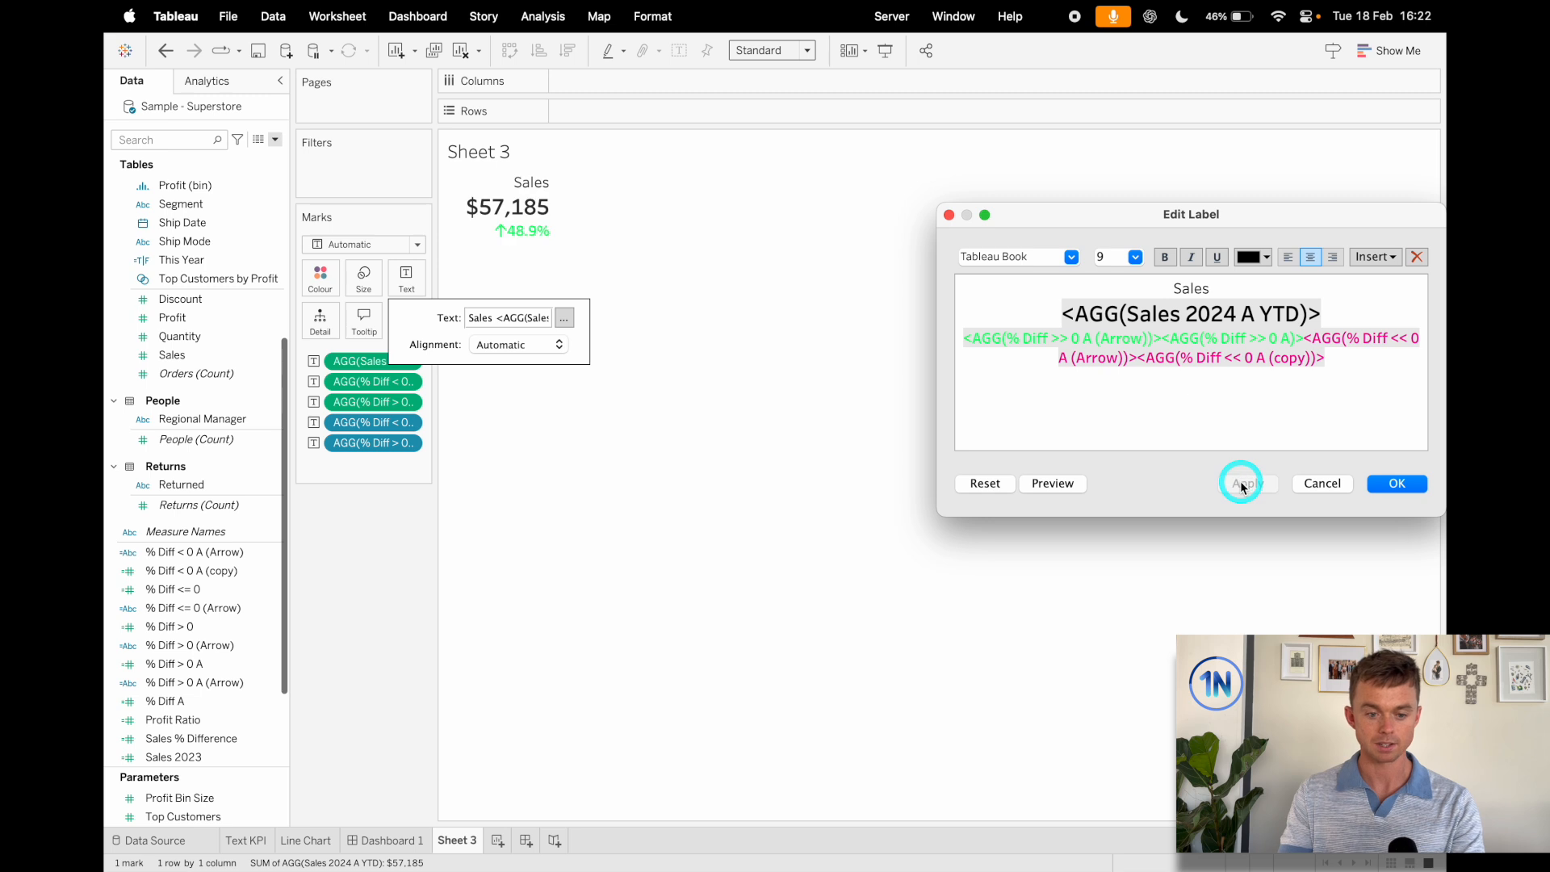
# - Add a space after the arrow, apply the label, and check the ↑ 48.9% tile on Dashboard 1
pyautogui.click(1246, 483)
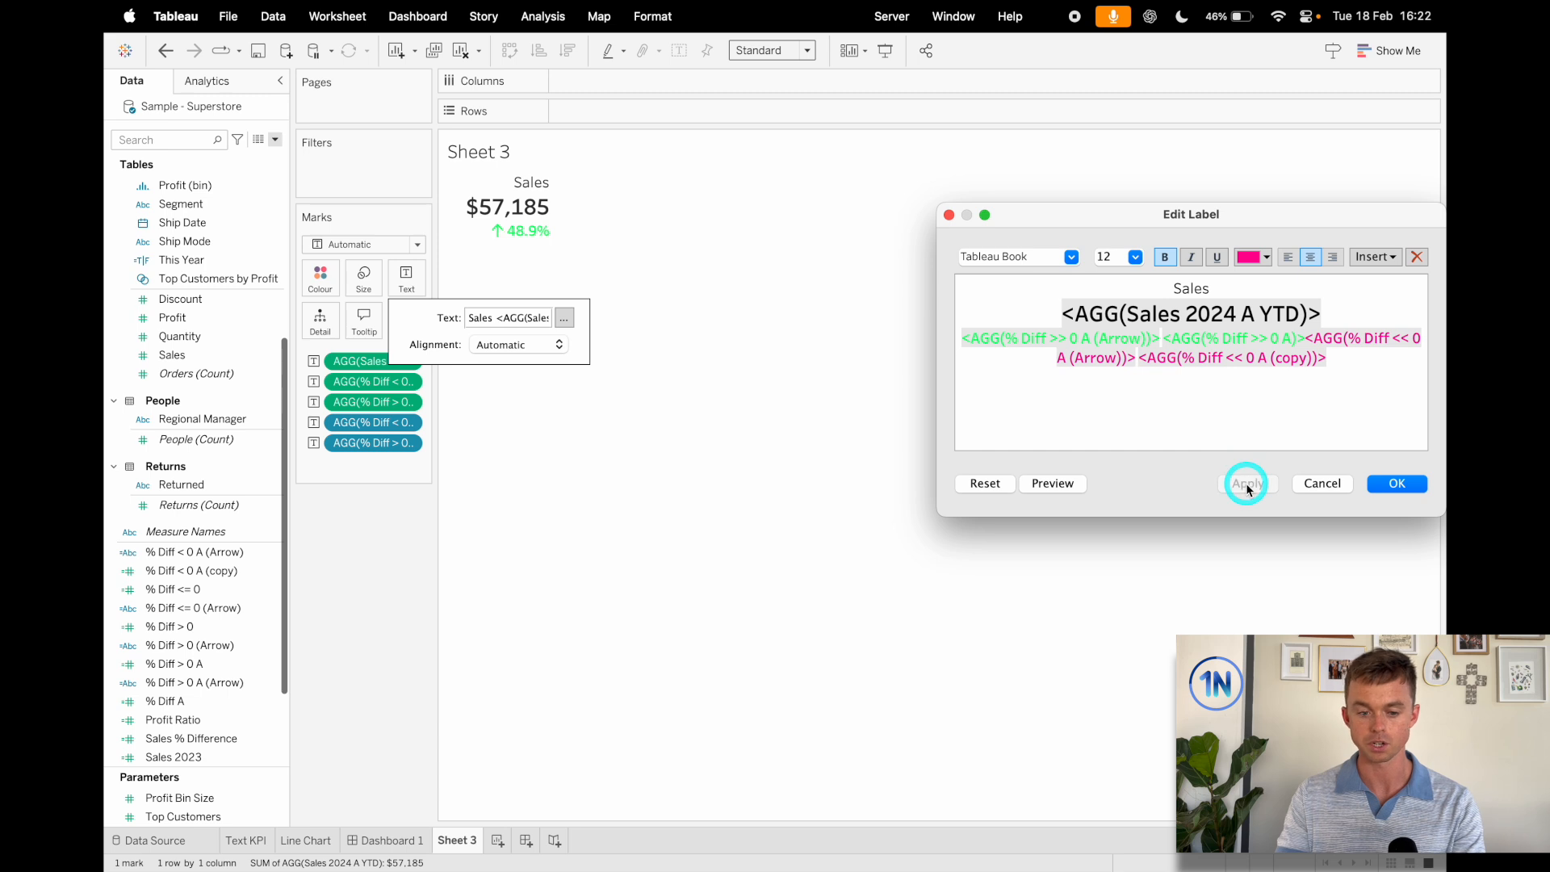
pyautogui.click(1246, 483)
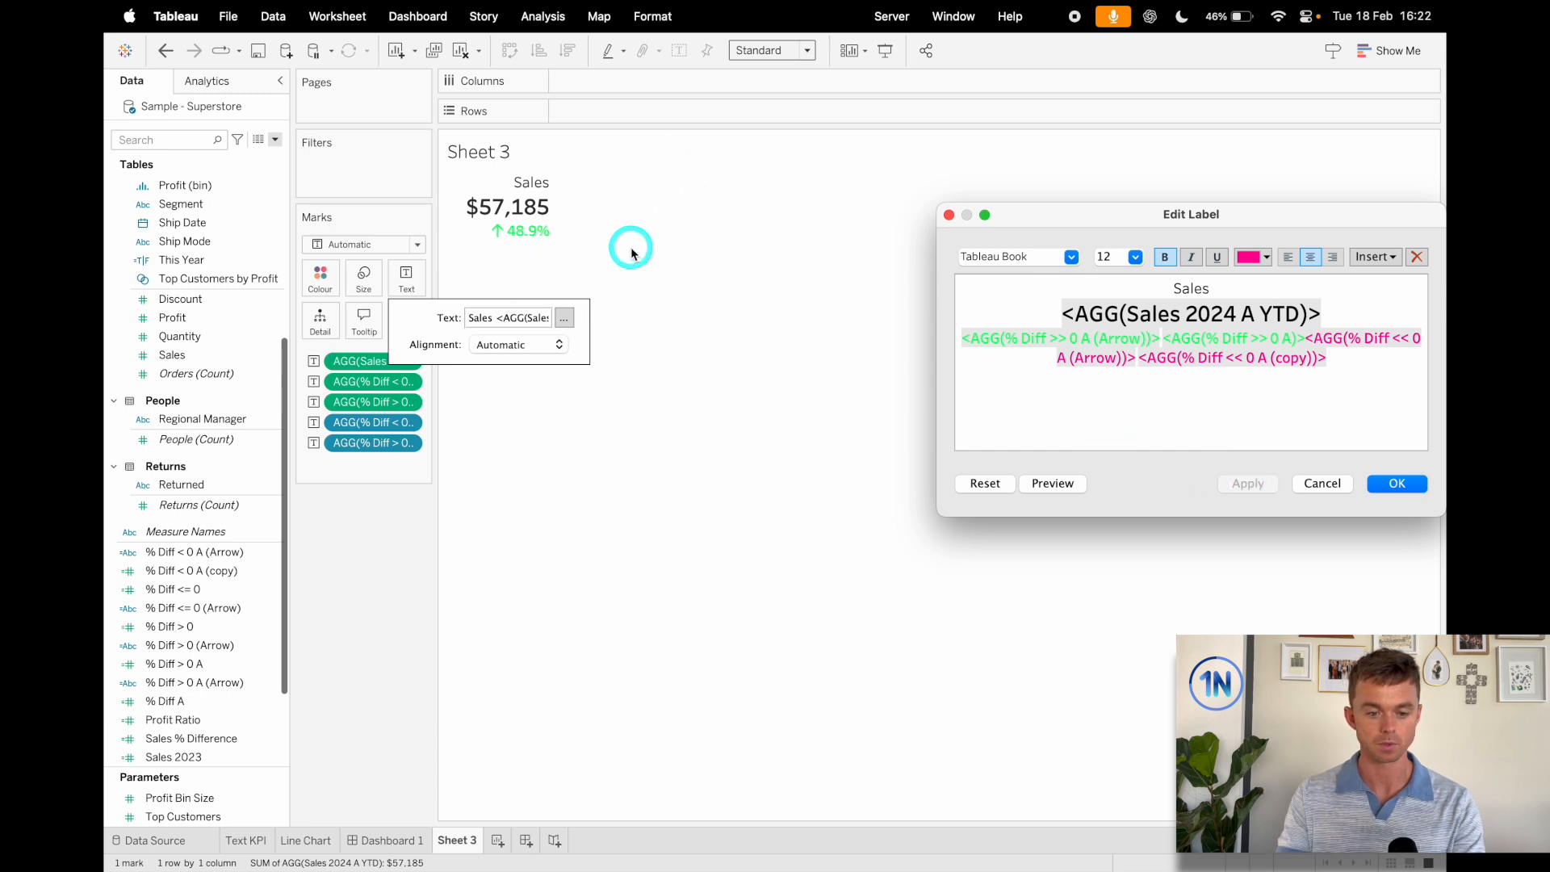
pyautogui.click(1395, 483)
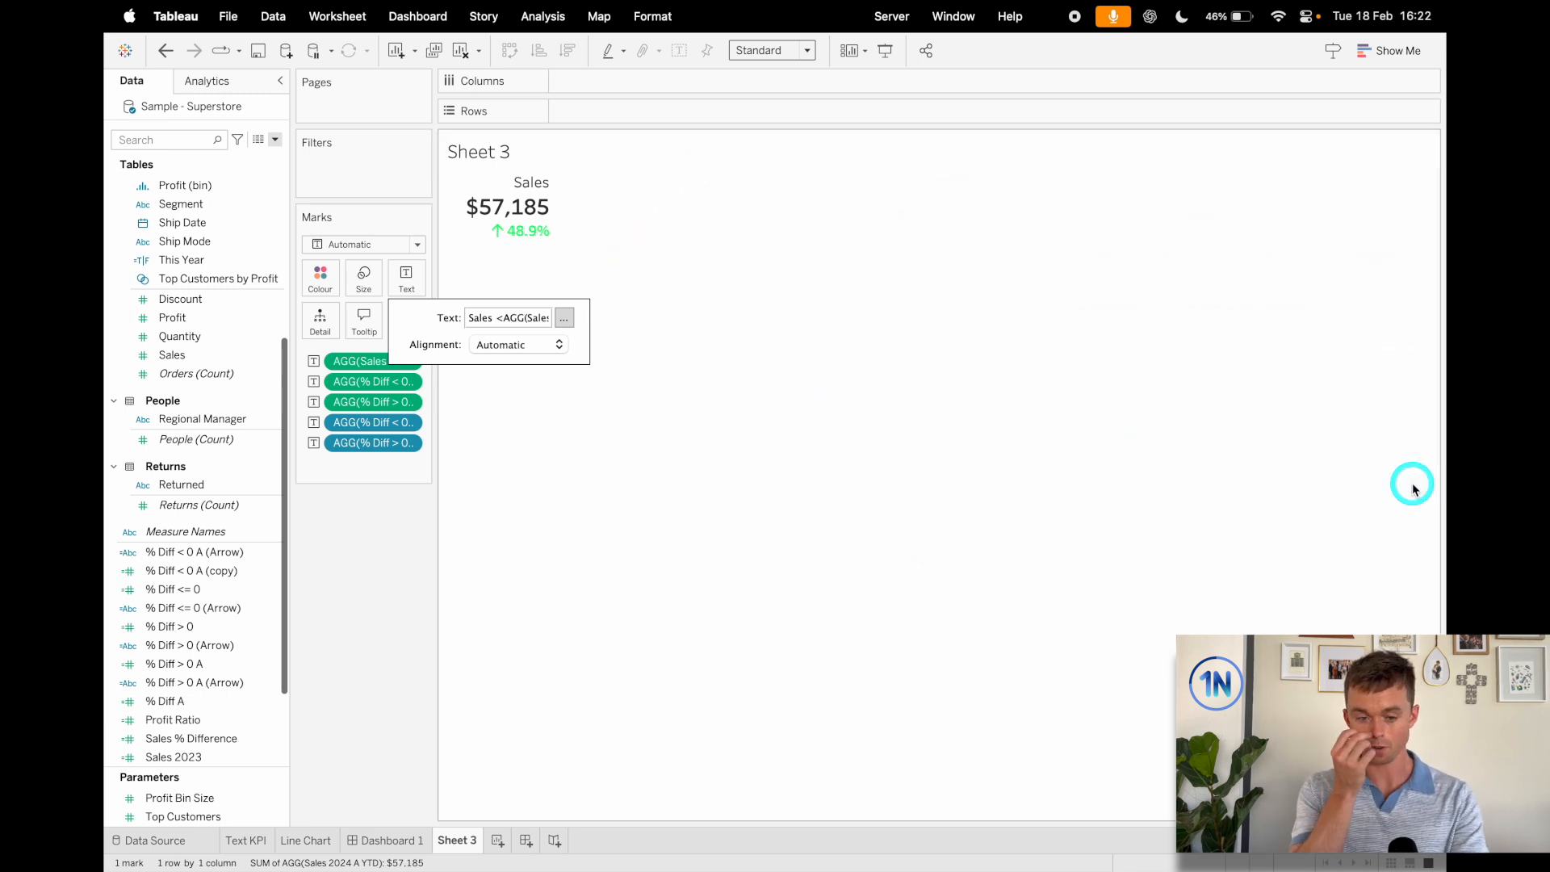
pyautogui.click(531, 207)
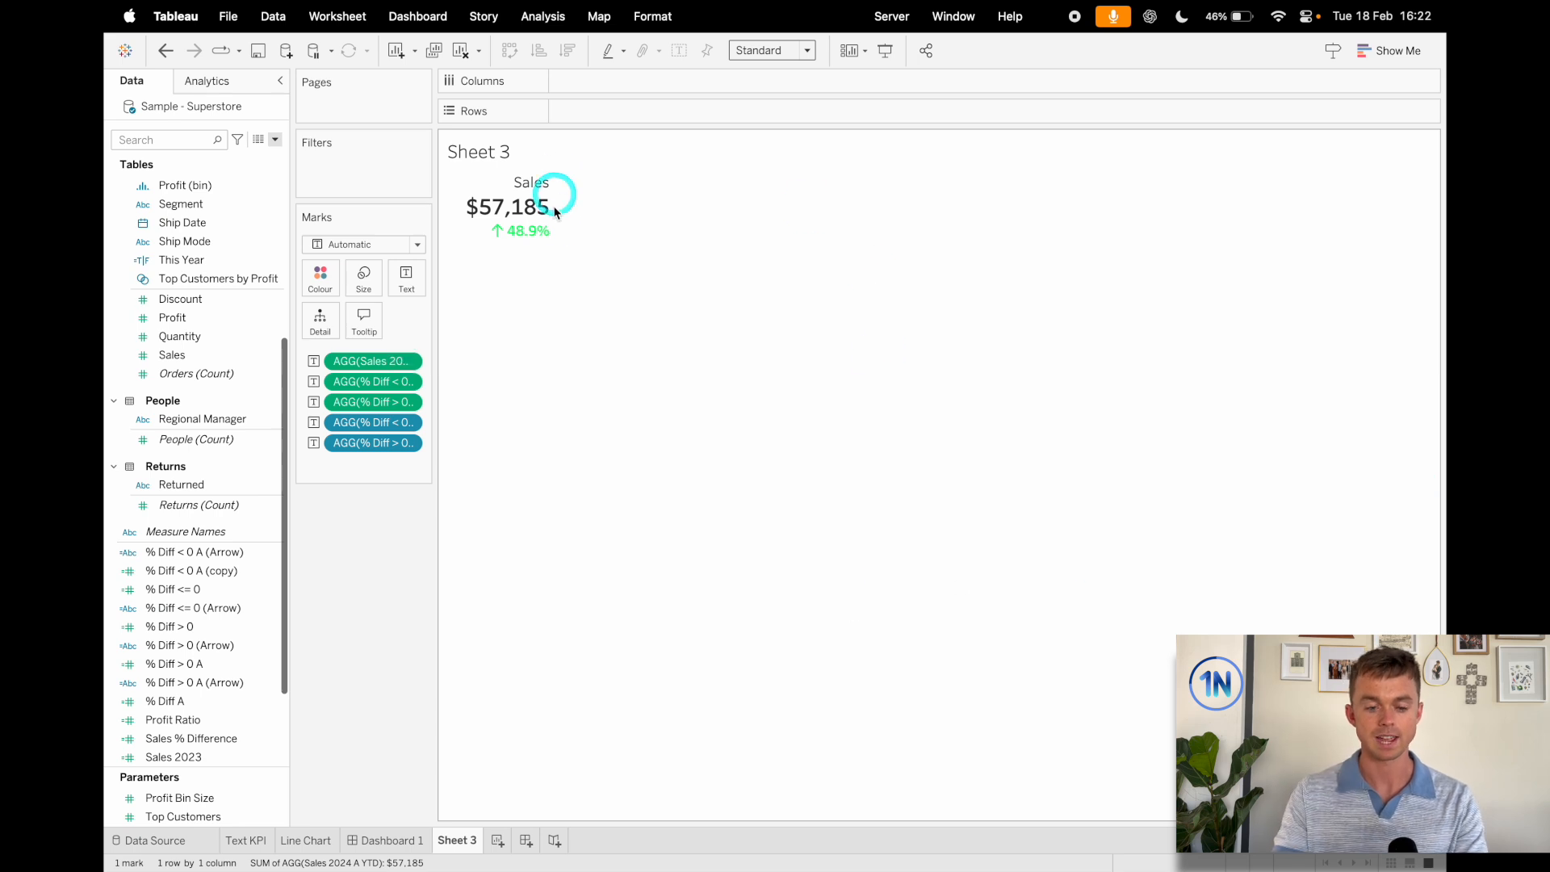
pyautogui.click(392, 840)
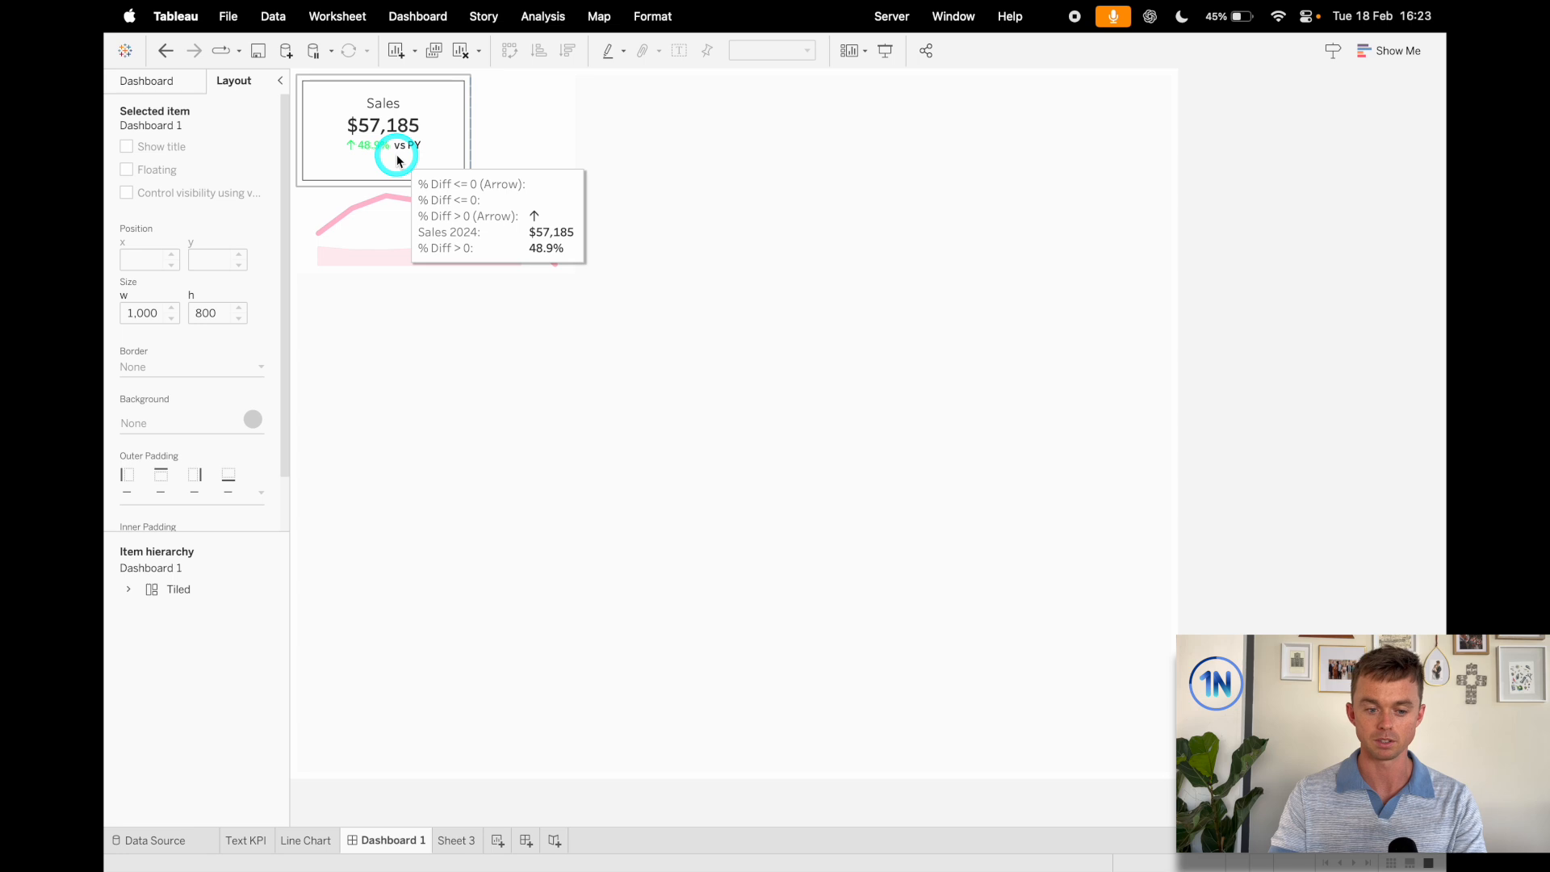
pyautogui.moveTo(443, 210)
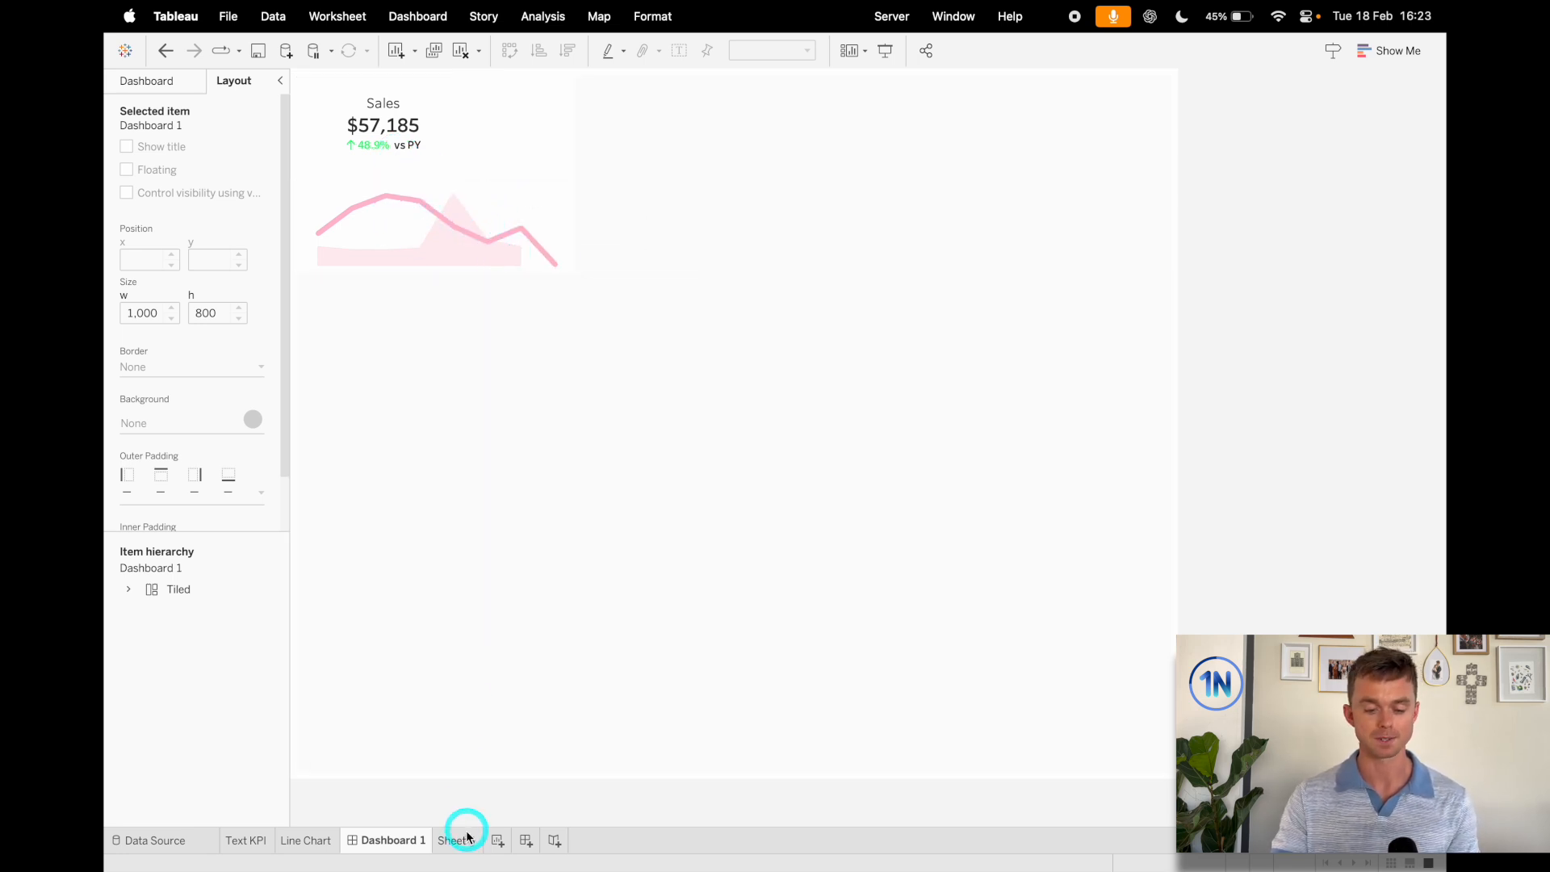
# - Return to Sheet 3 and add a new blank worksheet, Sheet 4
pyautogui.click(459, 840)
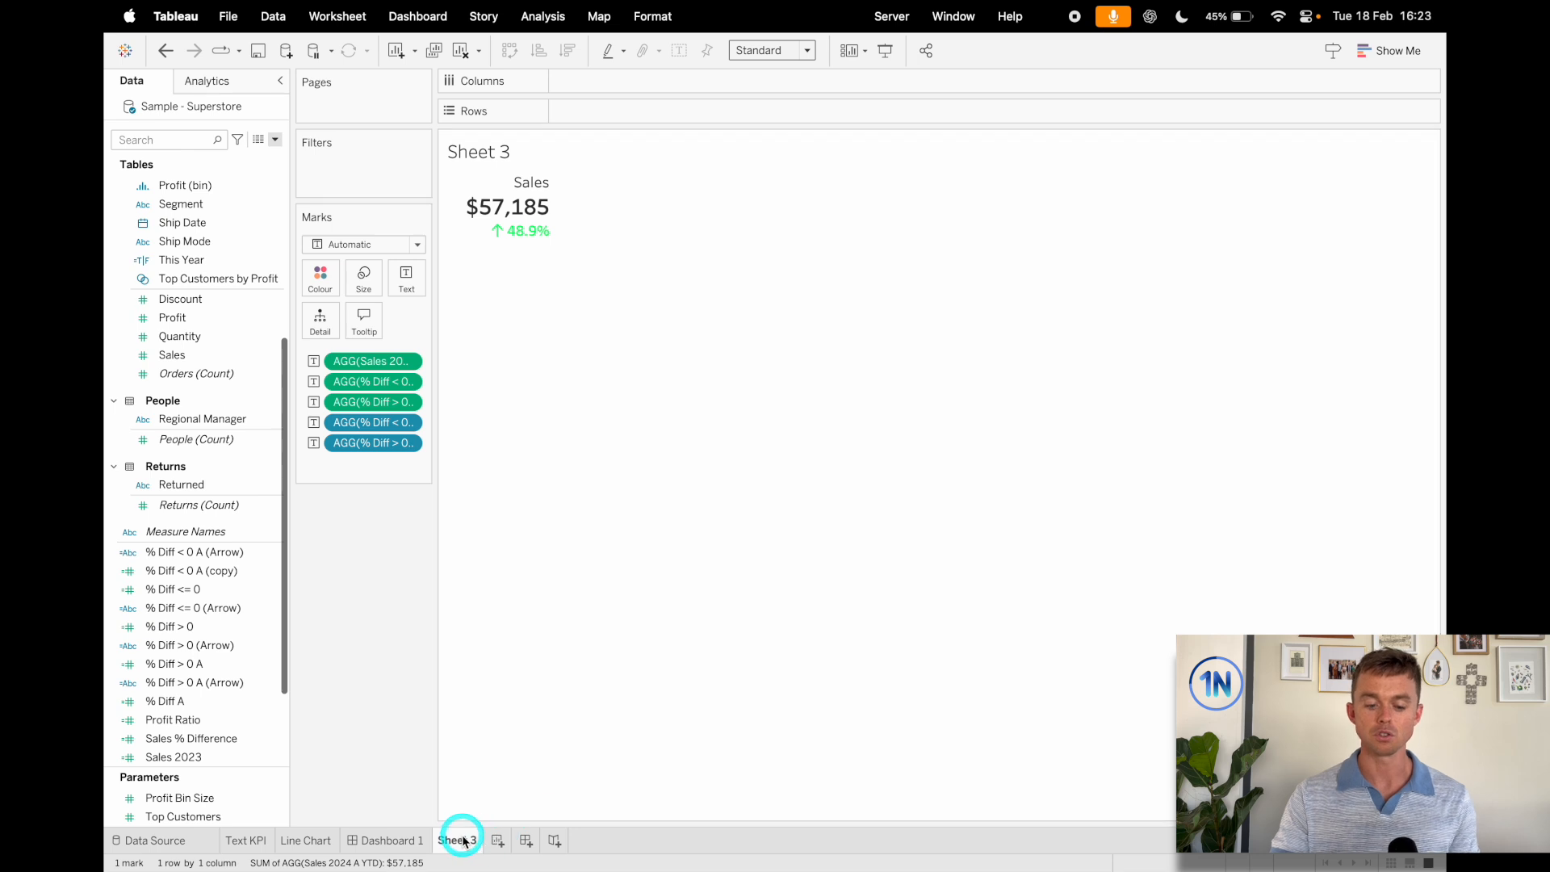
pyautogui.click(525, 839)
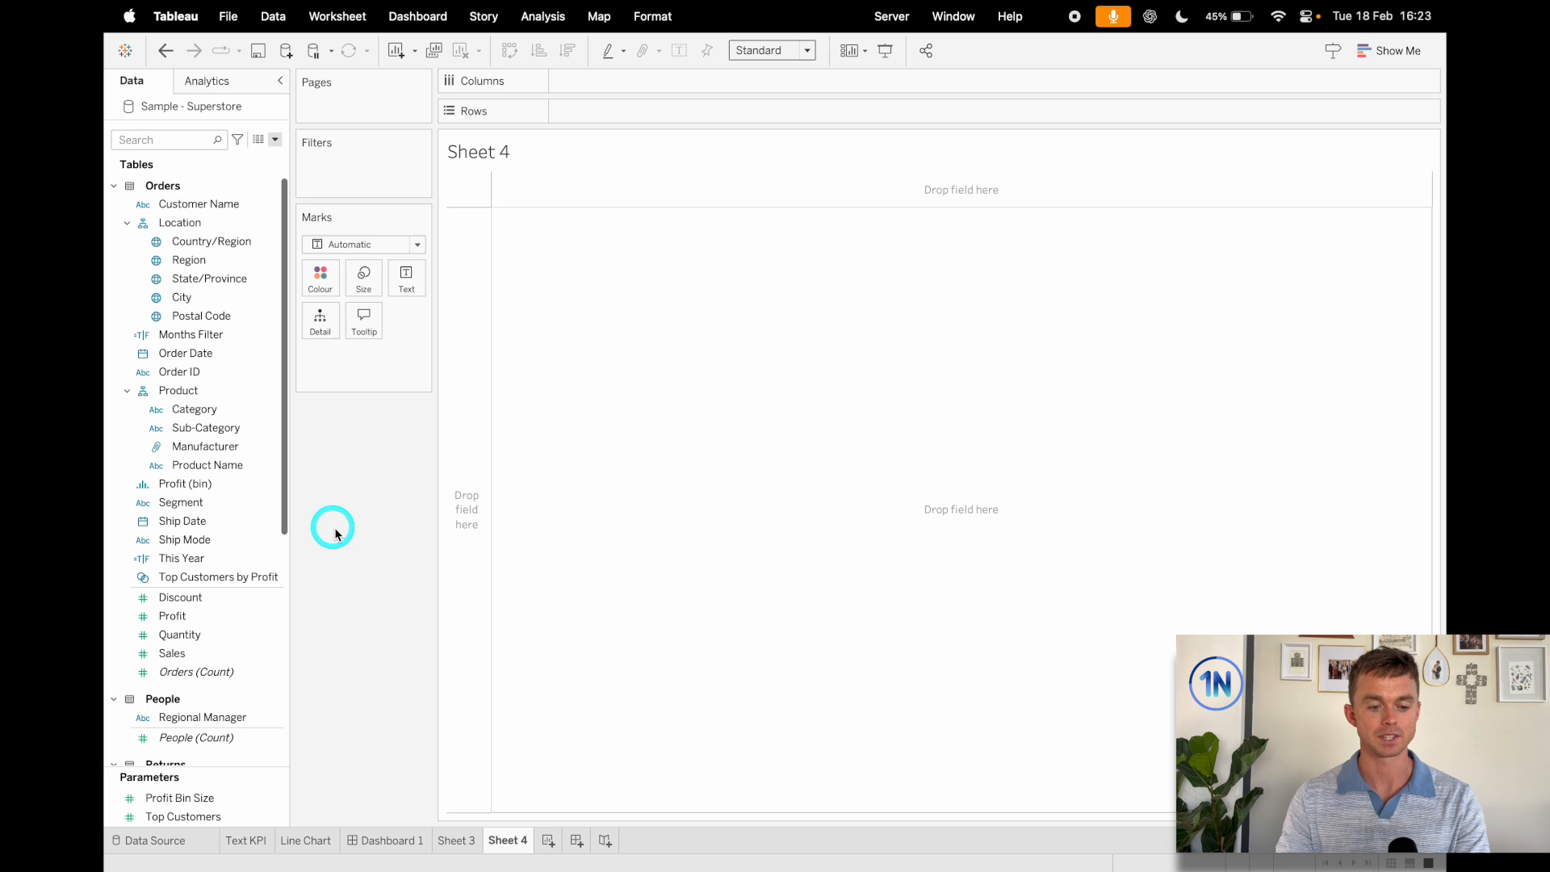
# - Put WEEK(Order Date) on Columns as a continuous axis spanning weeks 0 to 55
pyautogui.click(186, 483)
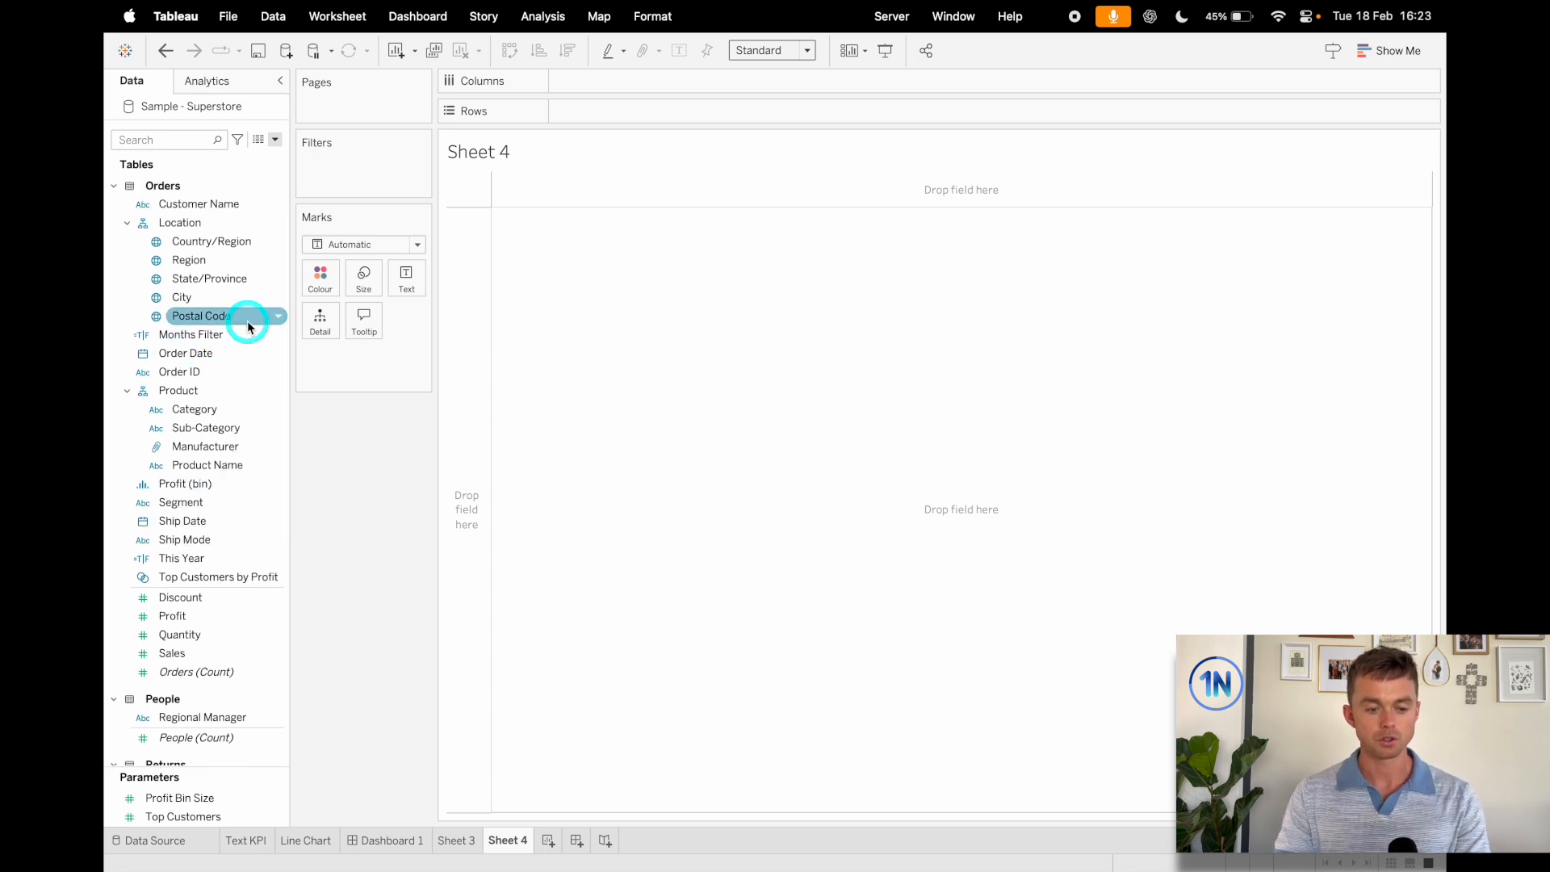
pyautogui.click(205, 427)
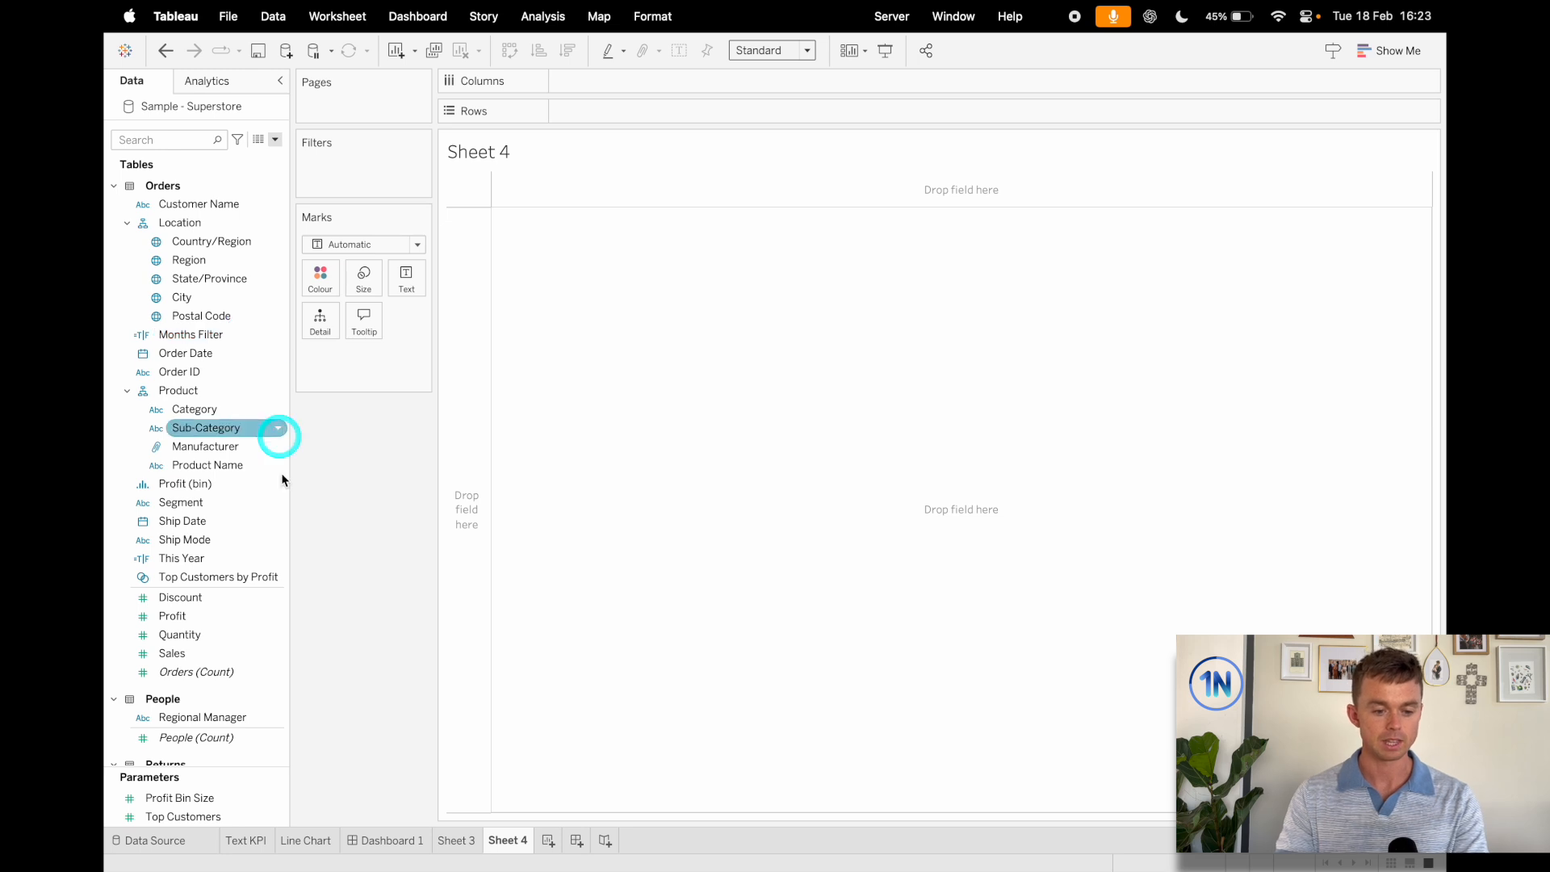
pyautogui.moveTo(203, 576)
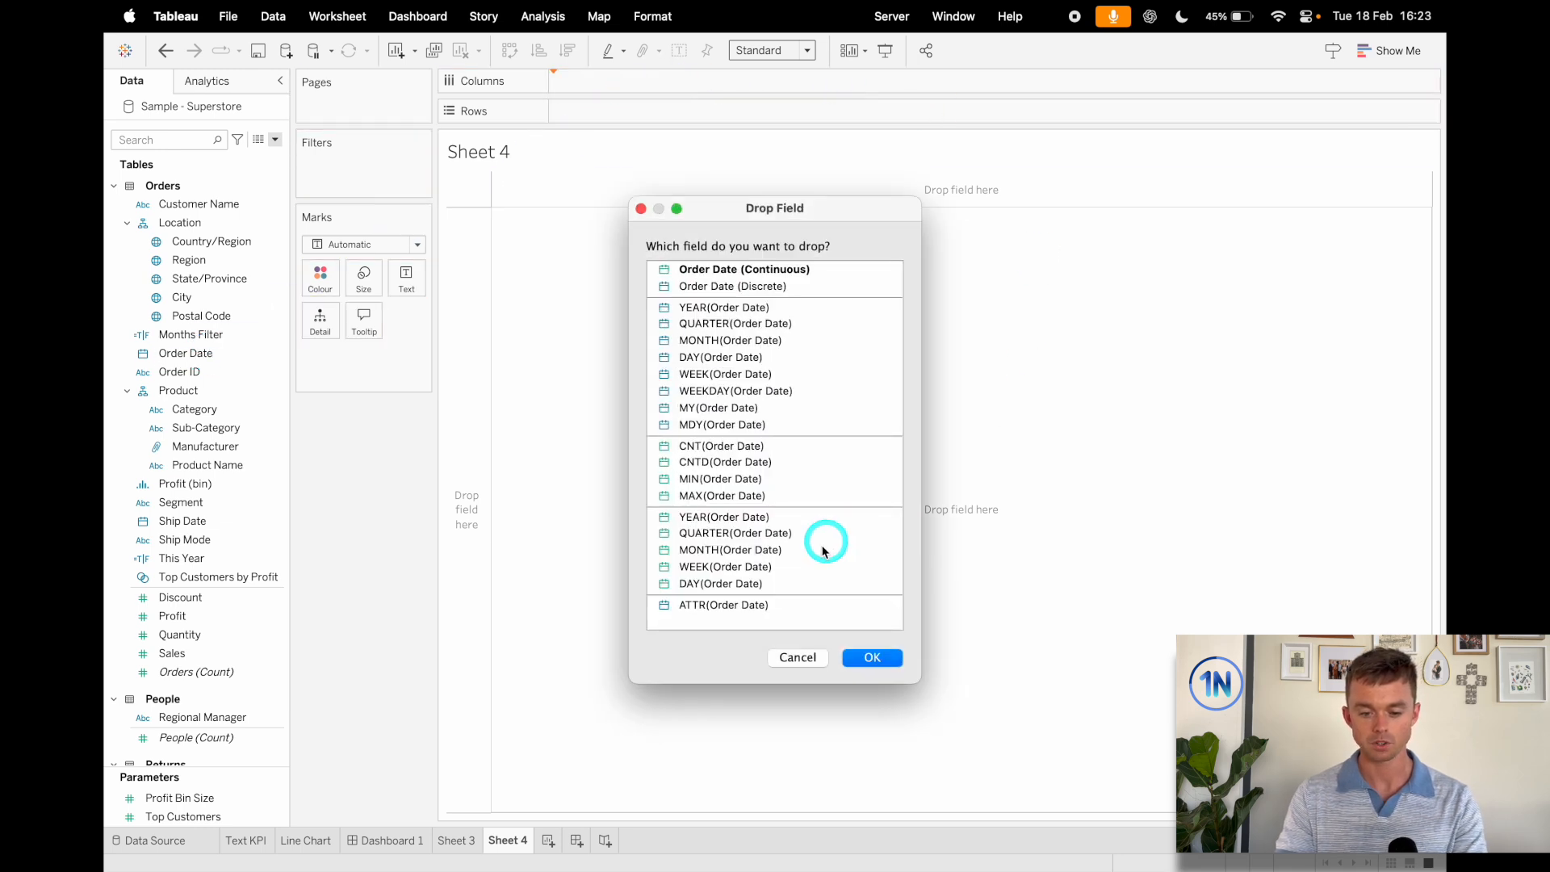
pyautogui.click(725, 567)
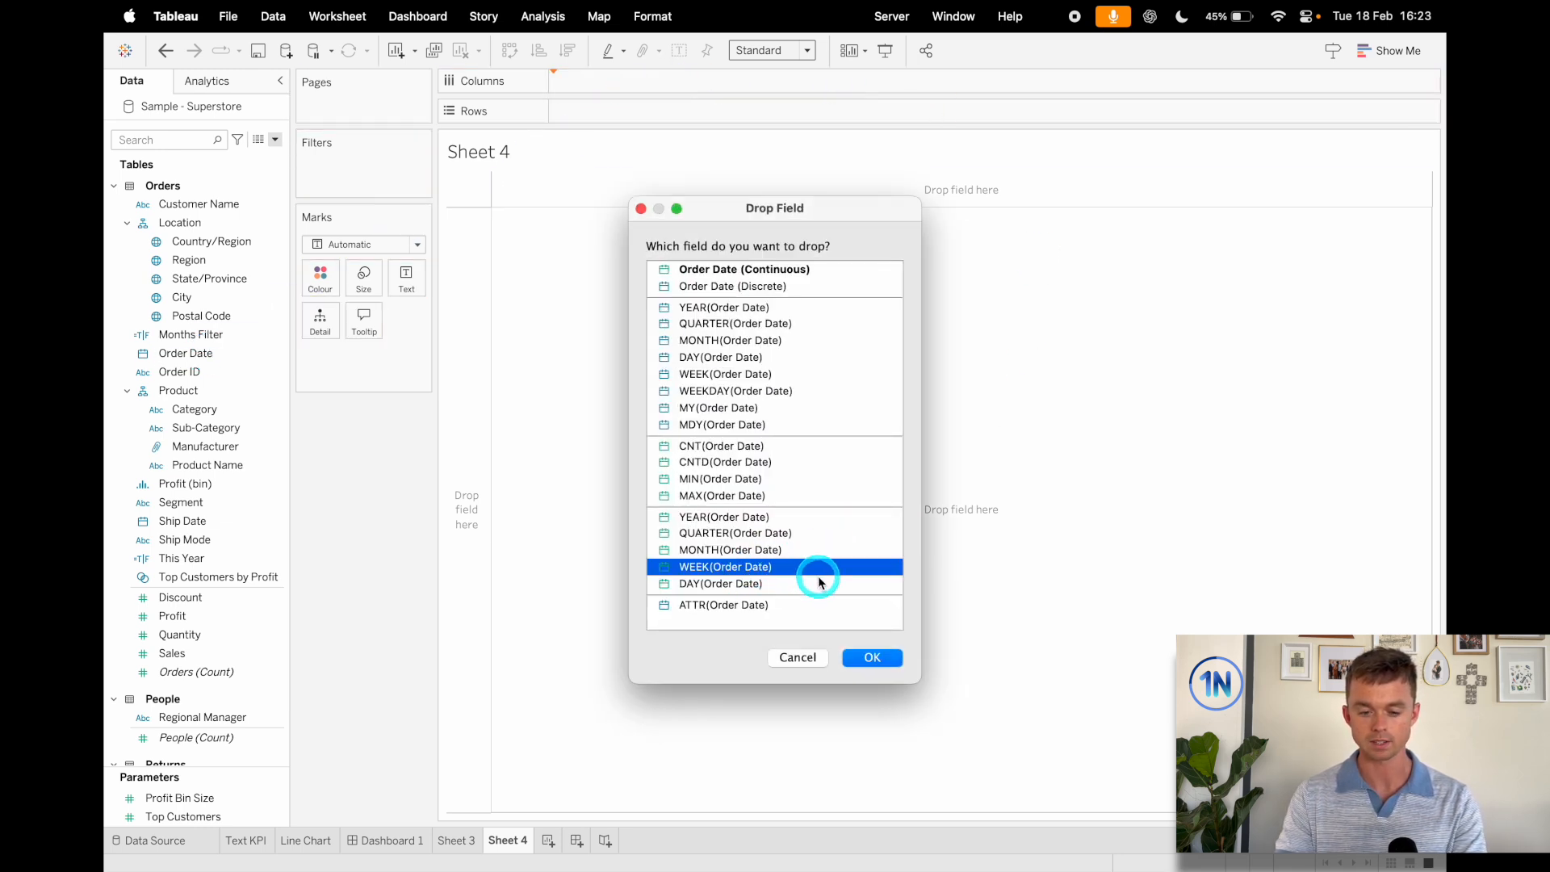
pyautogui.click(726, 373)
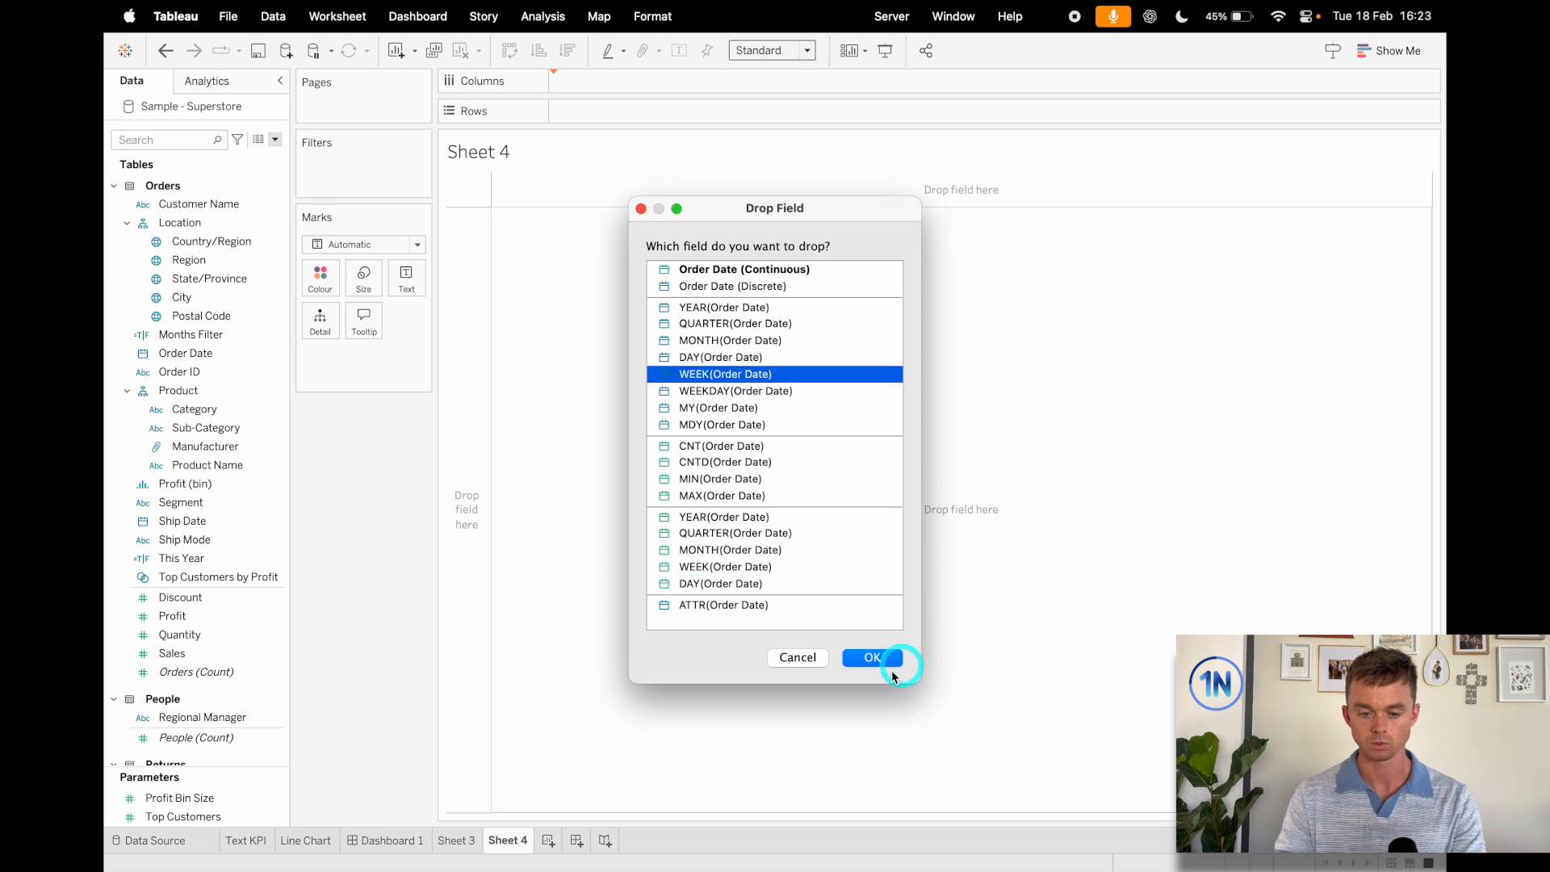
pyautogui.click(869, 658)
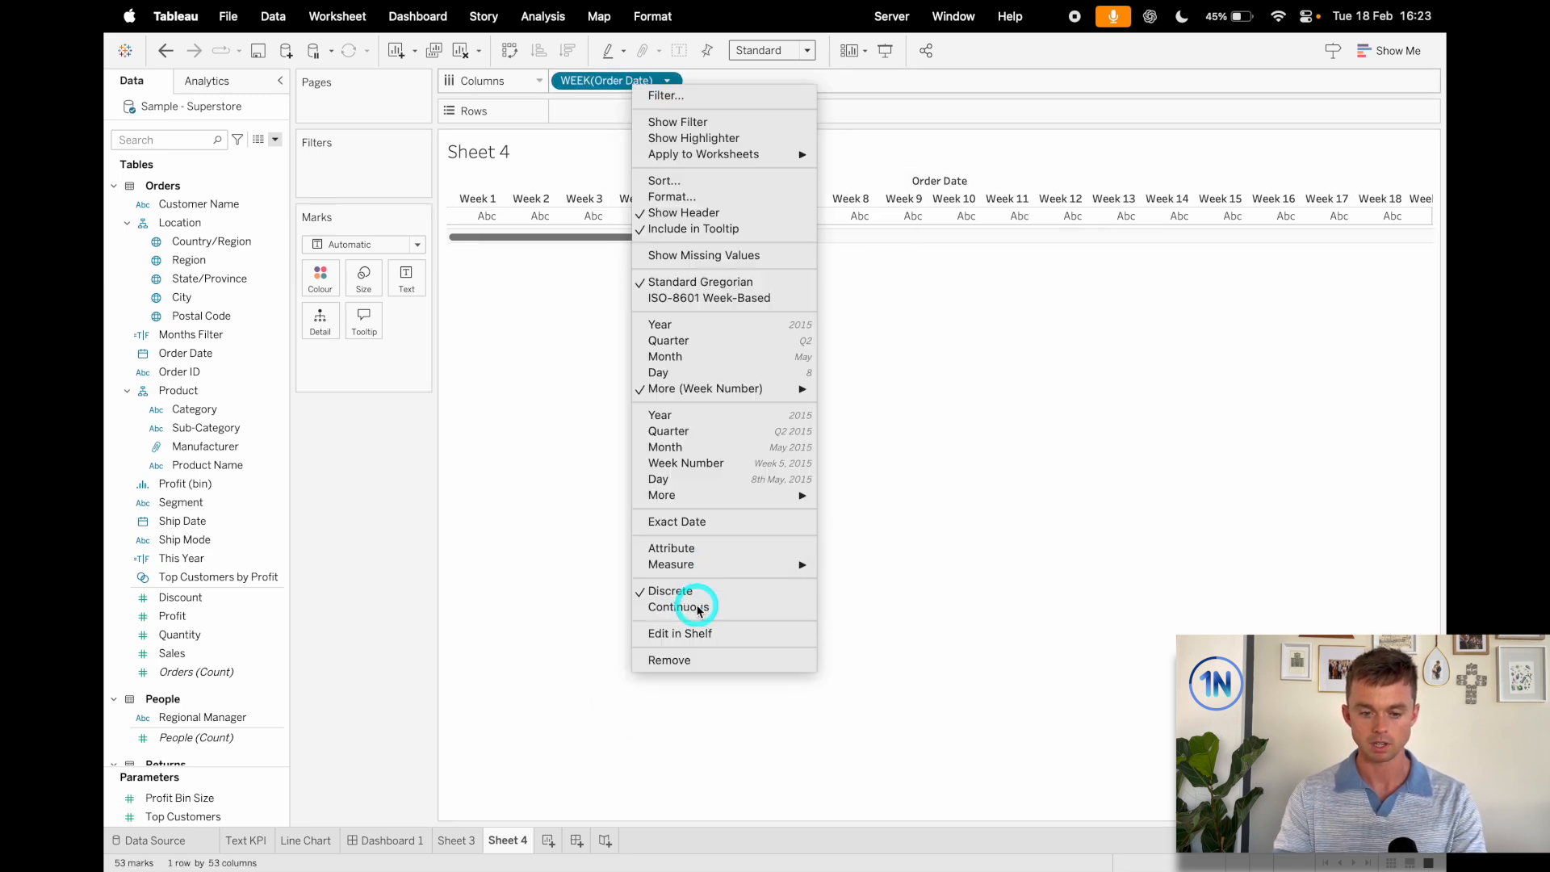
pyautogui.click(680, 606)
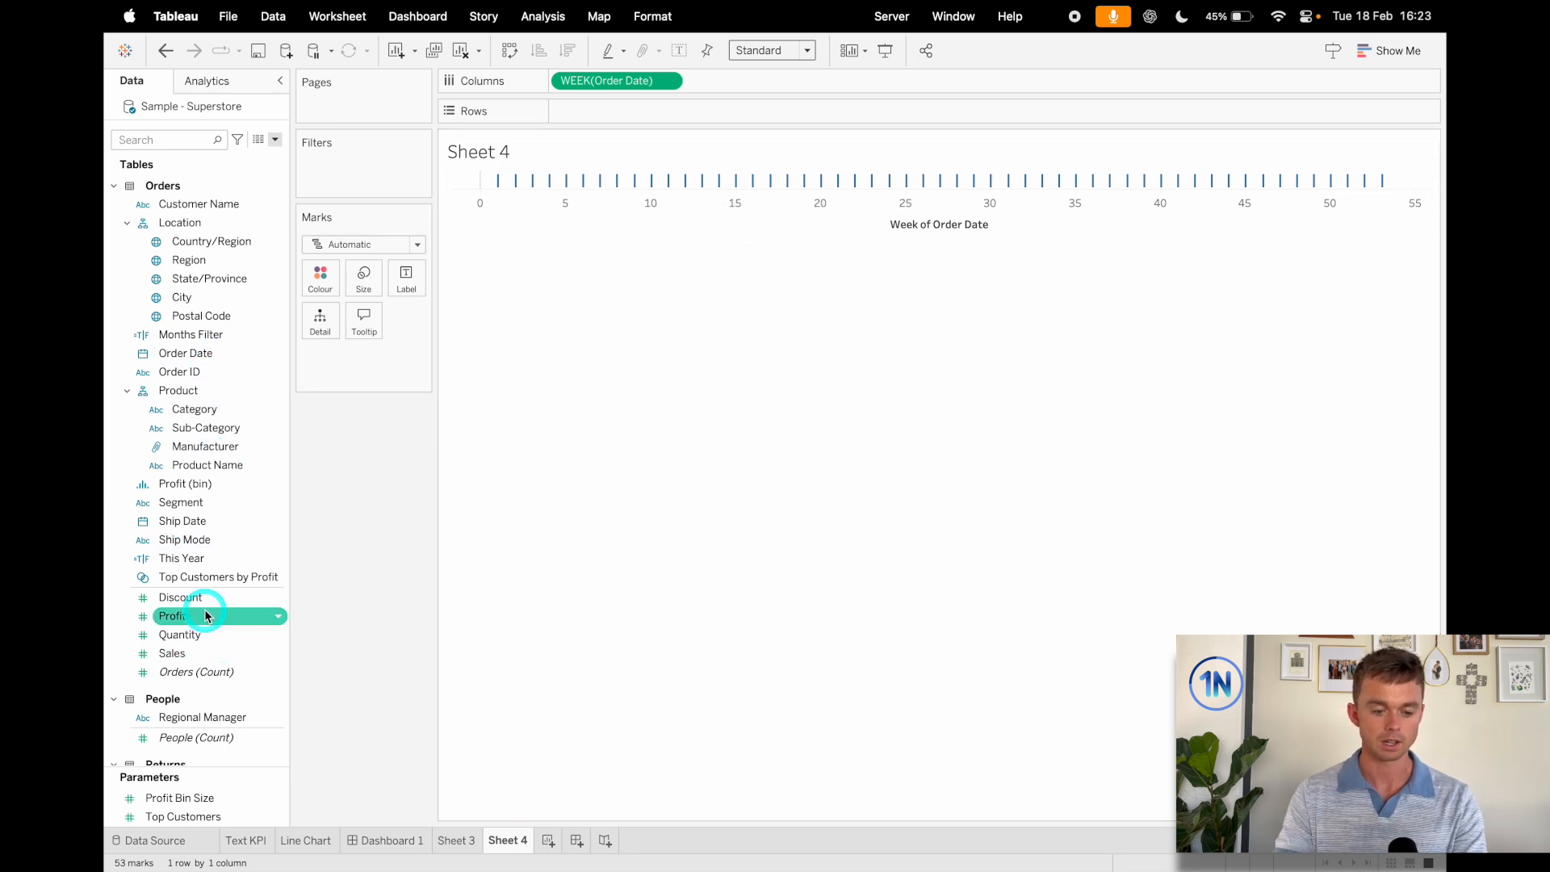
# - Synchronise the two YTD sales axes and hide the week axis header
pyautogui.scroll(-3)
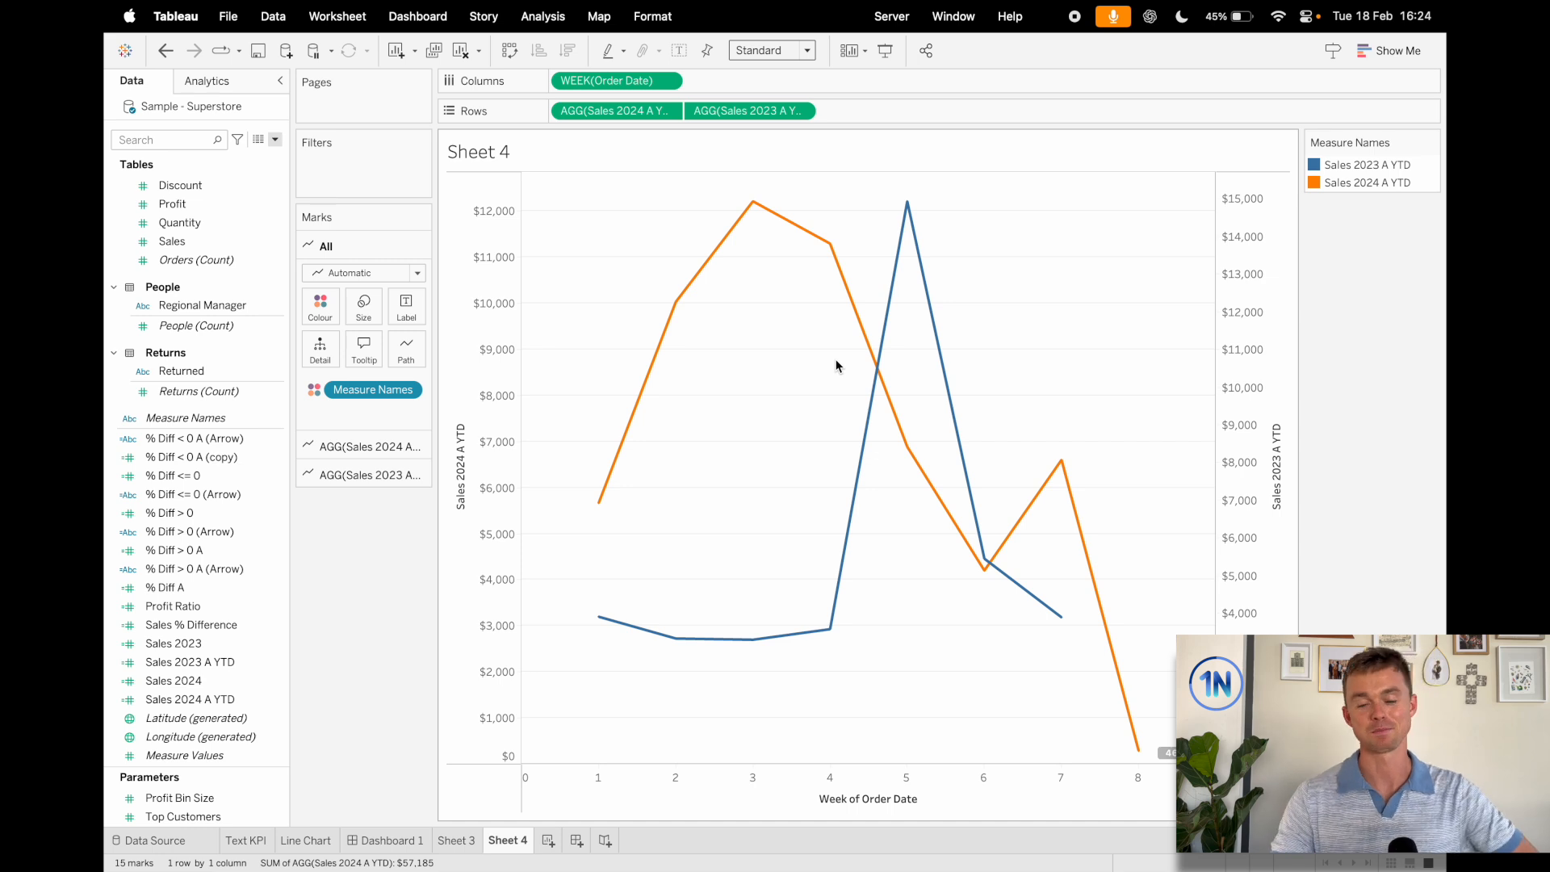
pyautogui.rightClick(1256, 395)
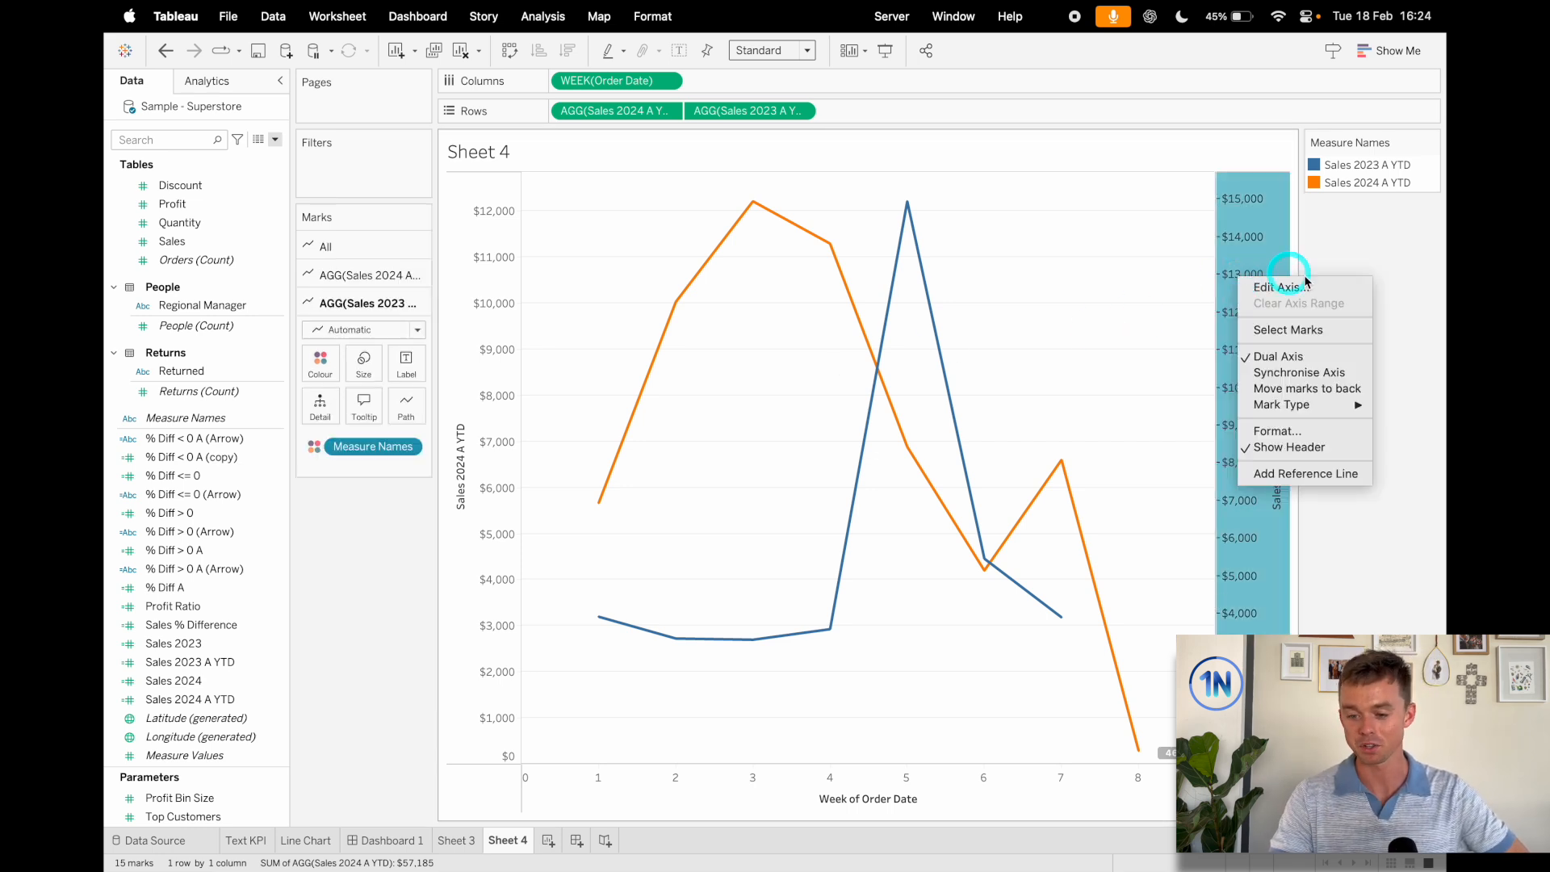
pyautogui.click(1300, 371)
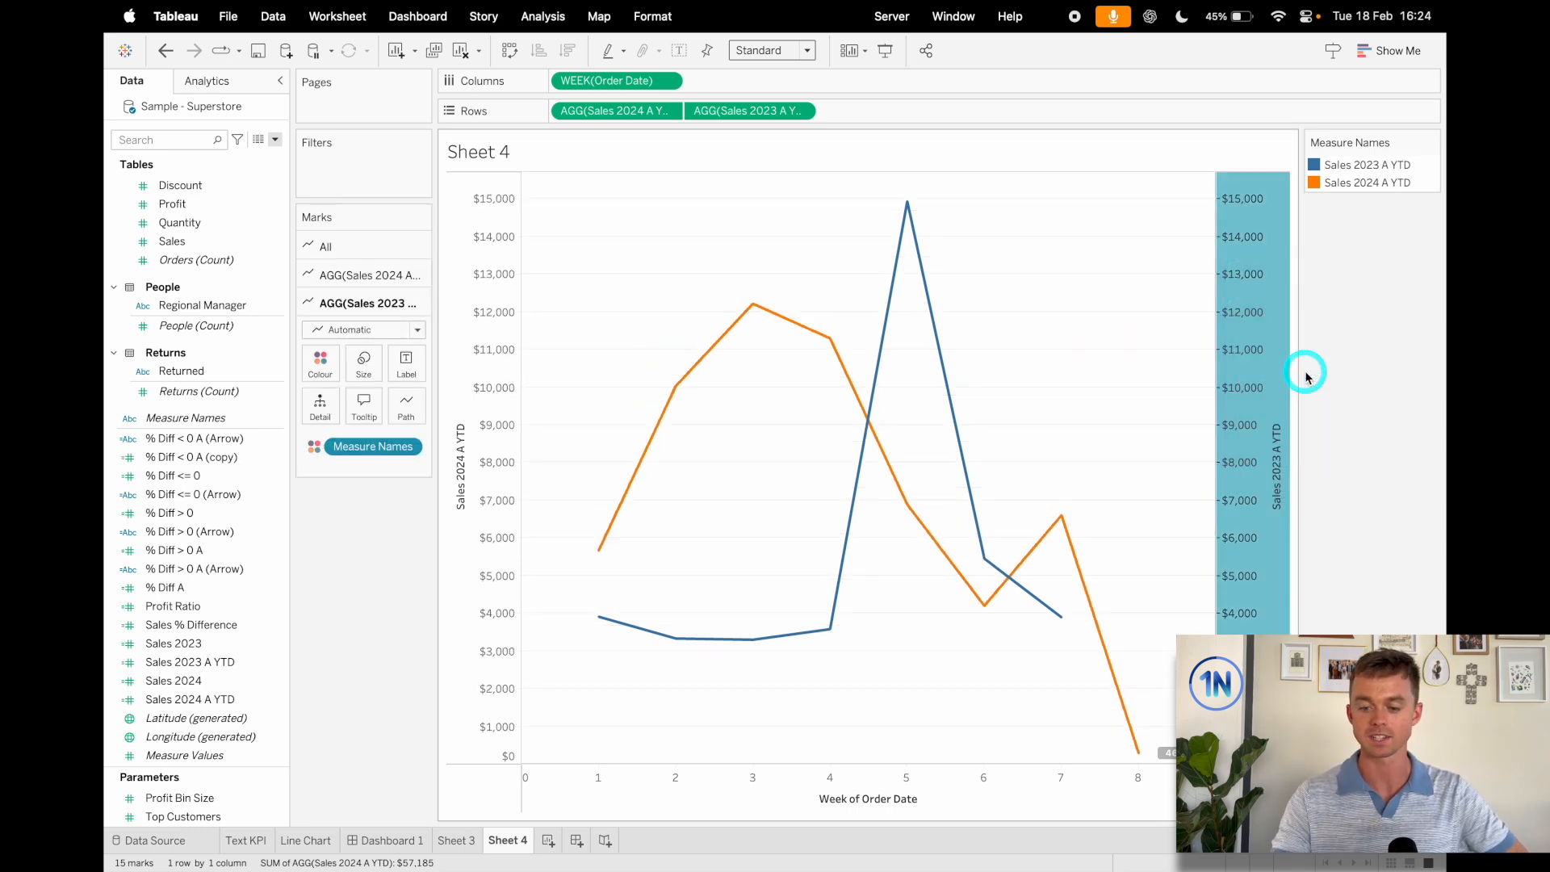
pyautogui.rightClick(1240, 363)
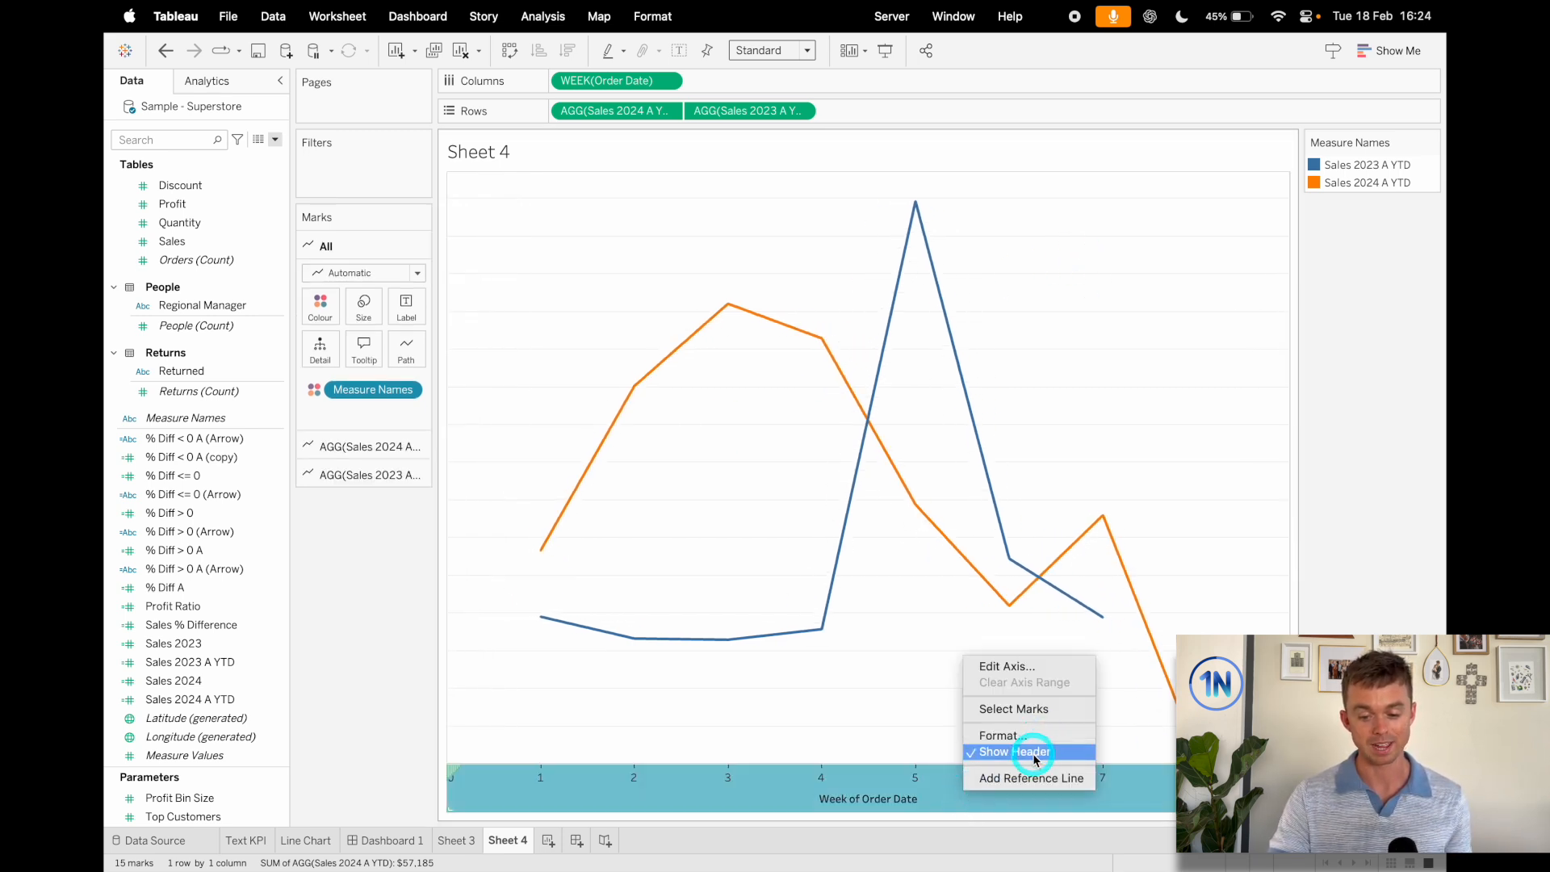
pyautogui.click(1012, 751)
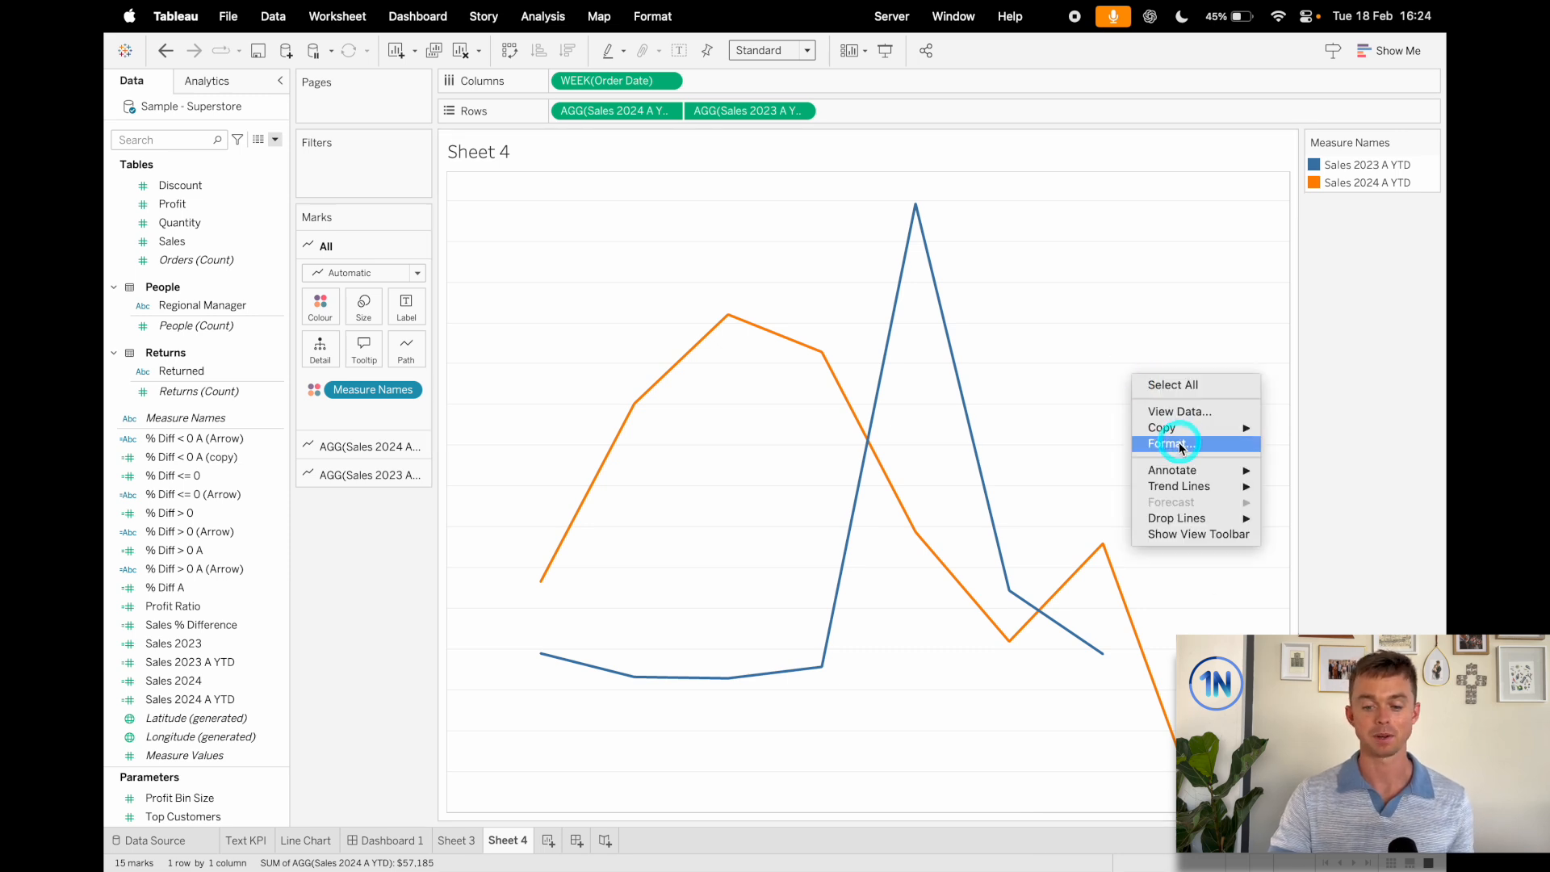
# - Format grid lines, zero lines, axis rulers and row/header borders to None
pyautogui.click(1166, 442)
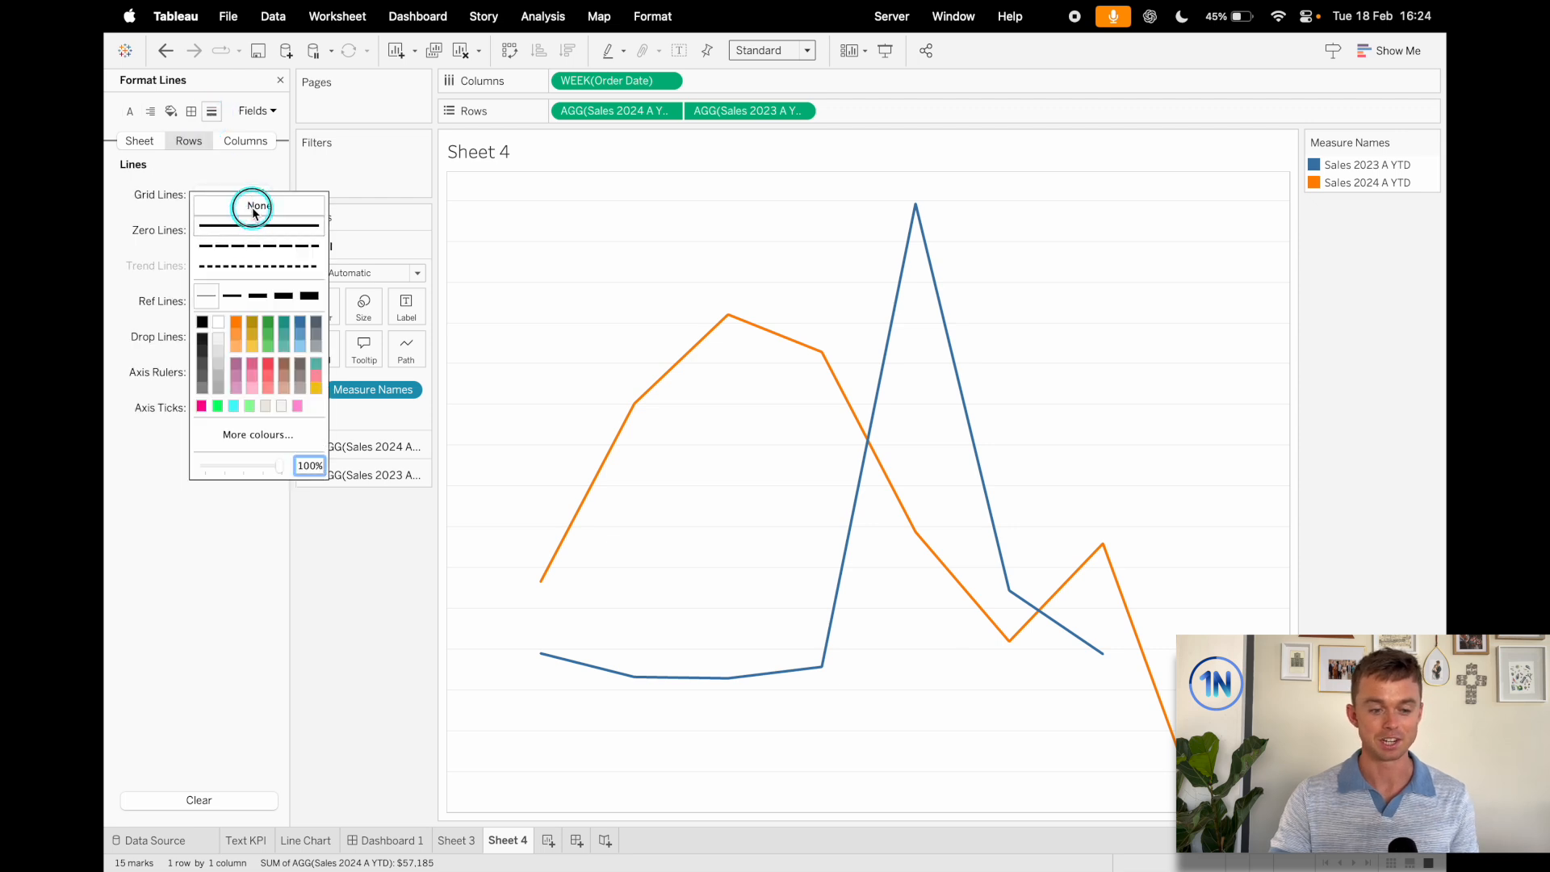
pyautogui.click(258, 205)
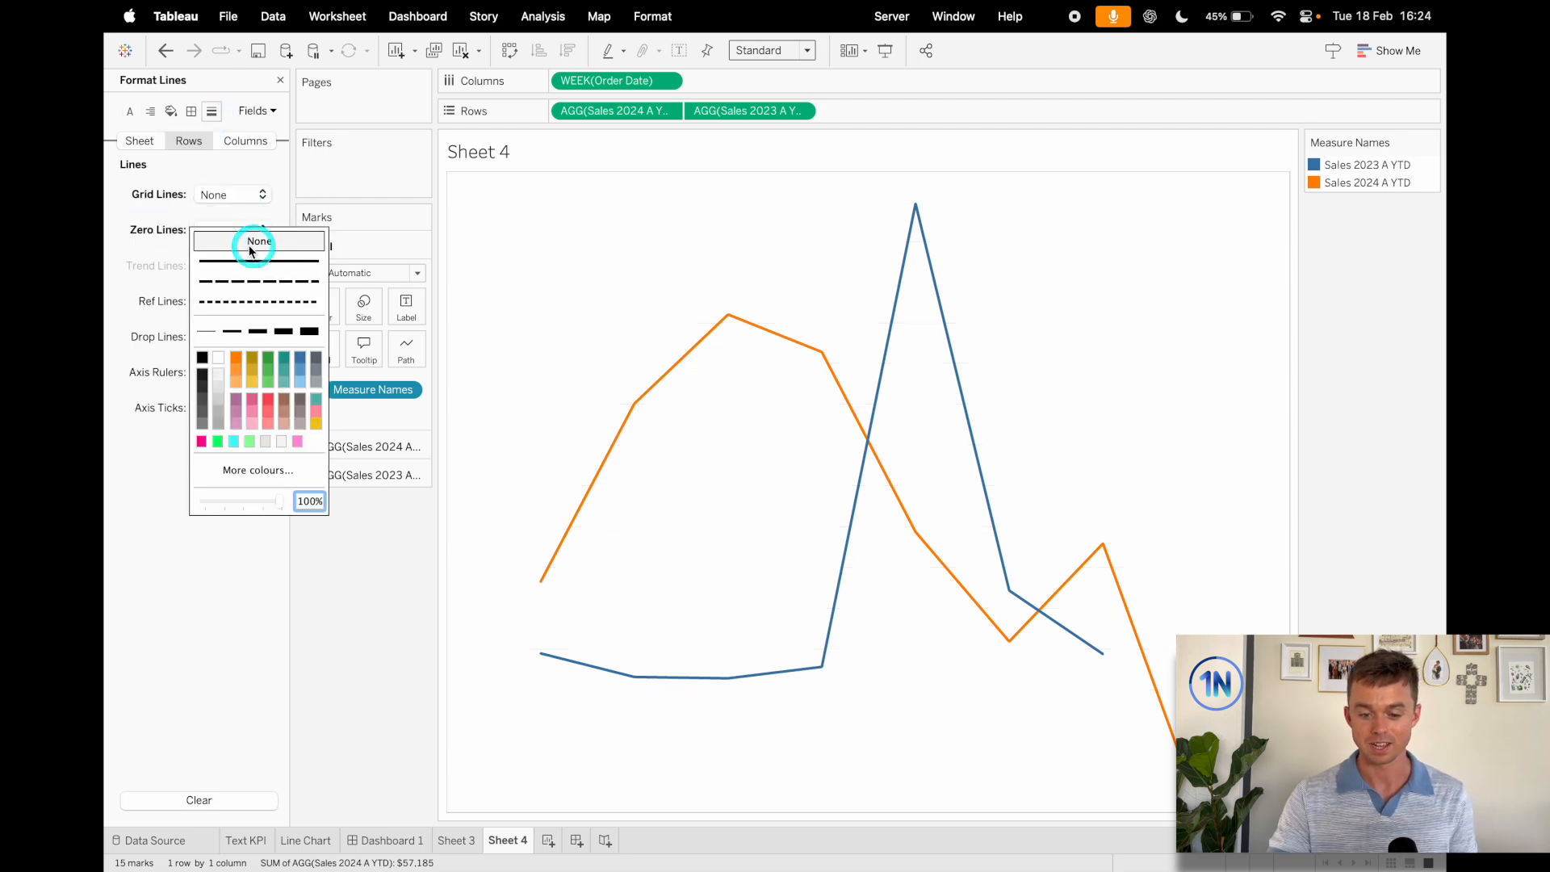
pyautogui.click(258, 241)
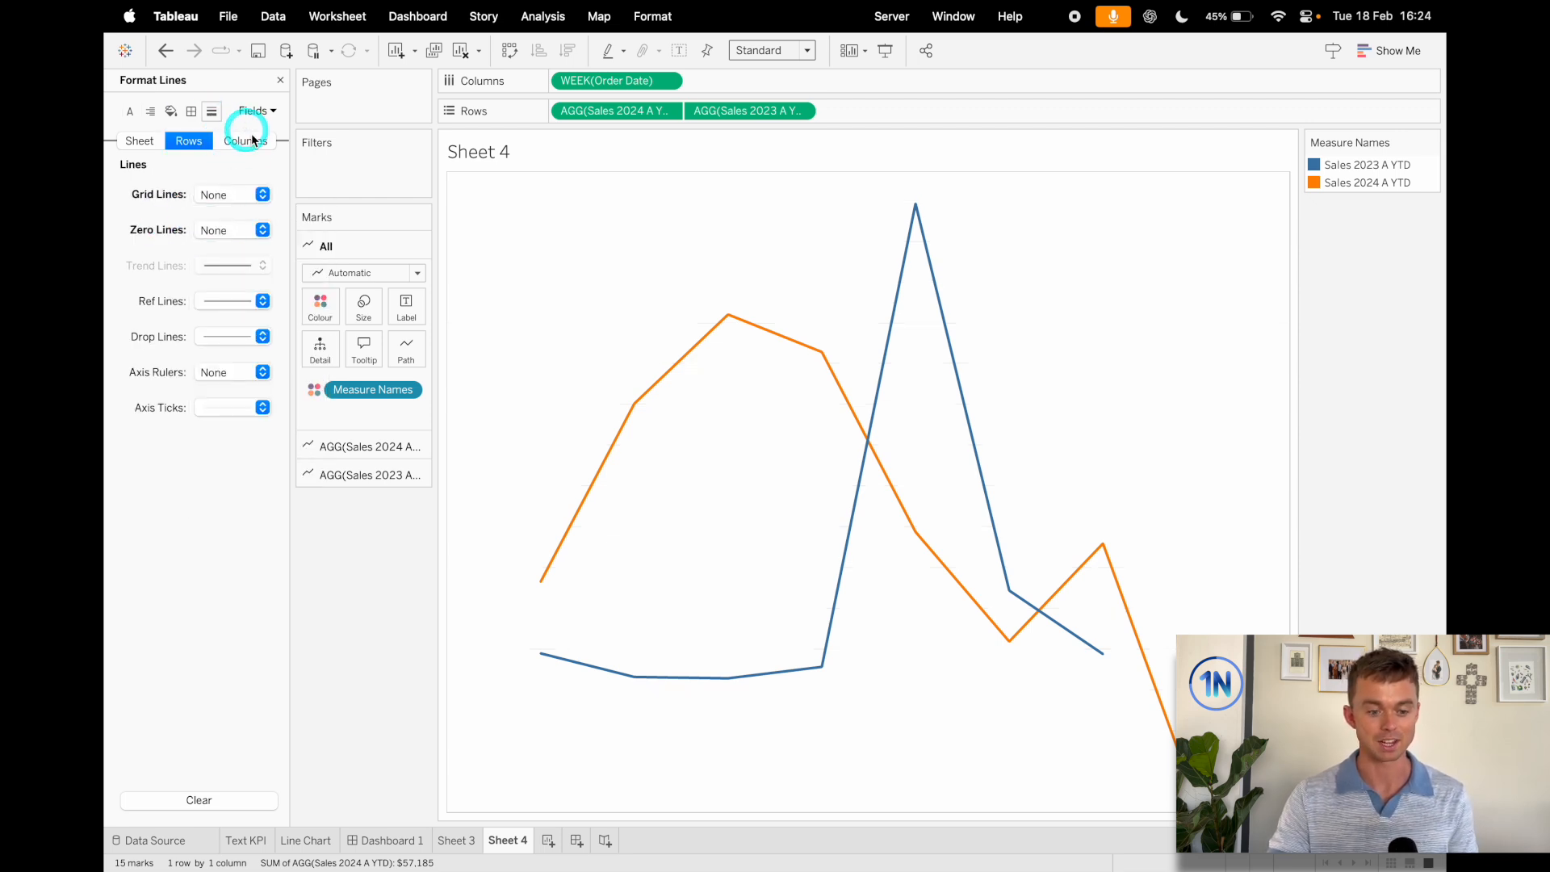
pyautogui.click(262, 229)
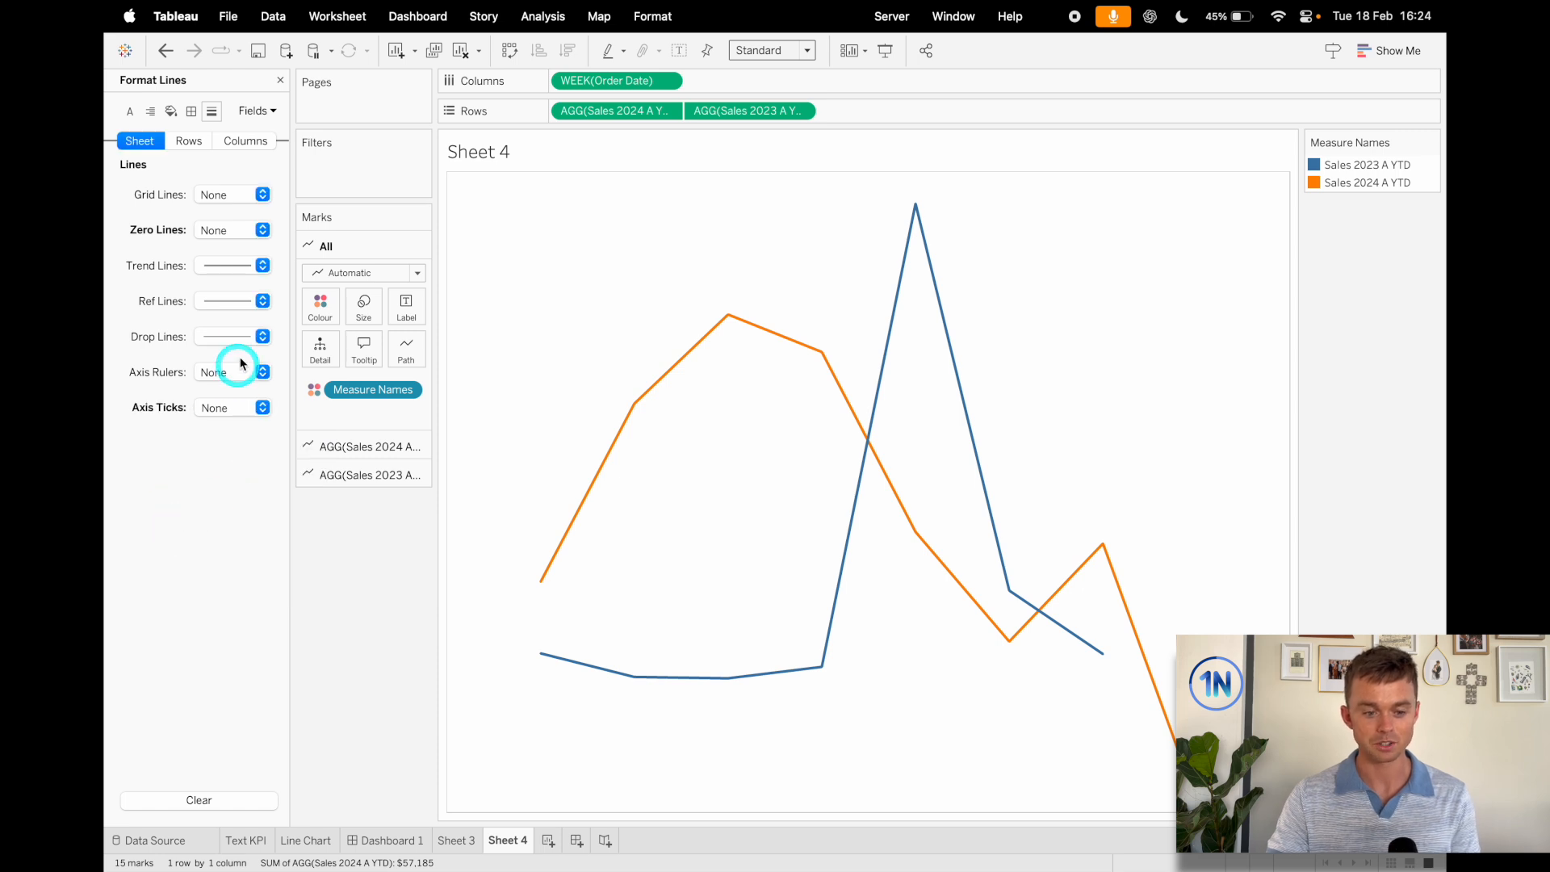
pyautogui.click(190, 111)
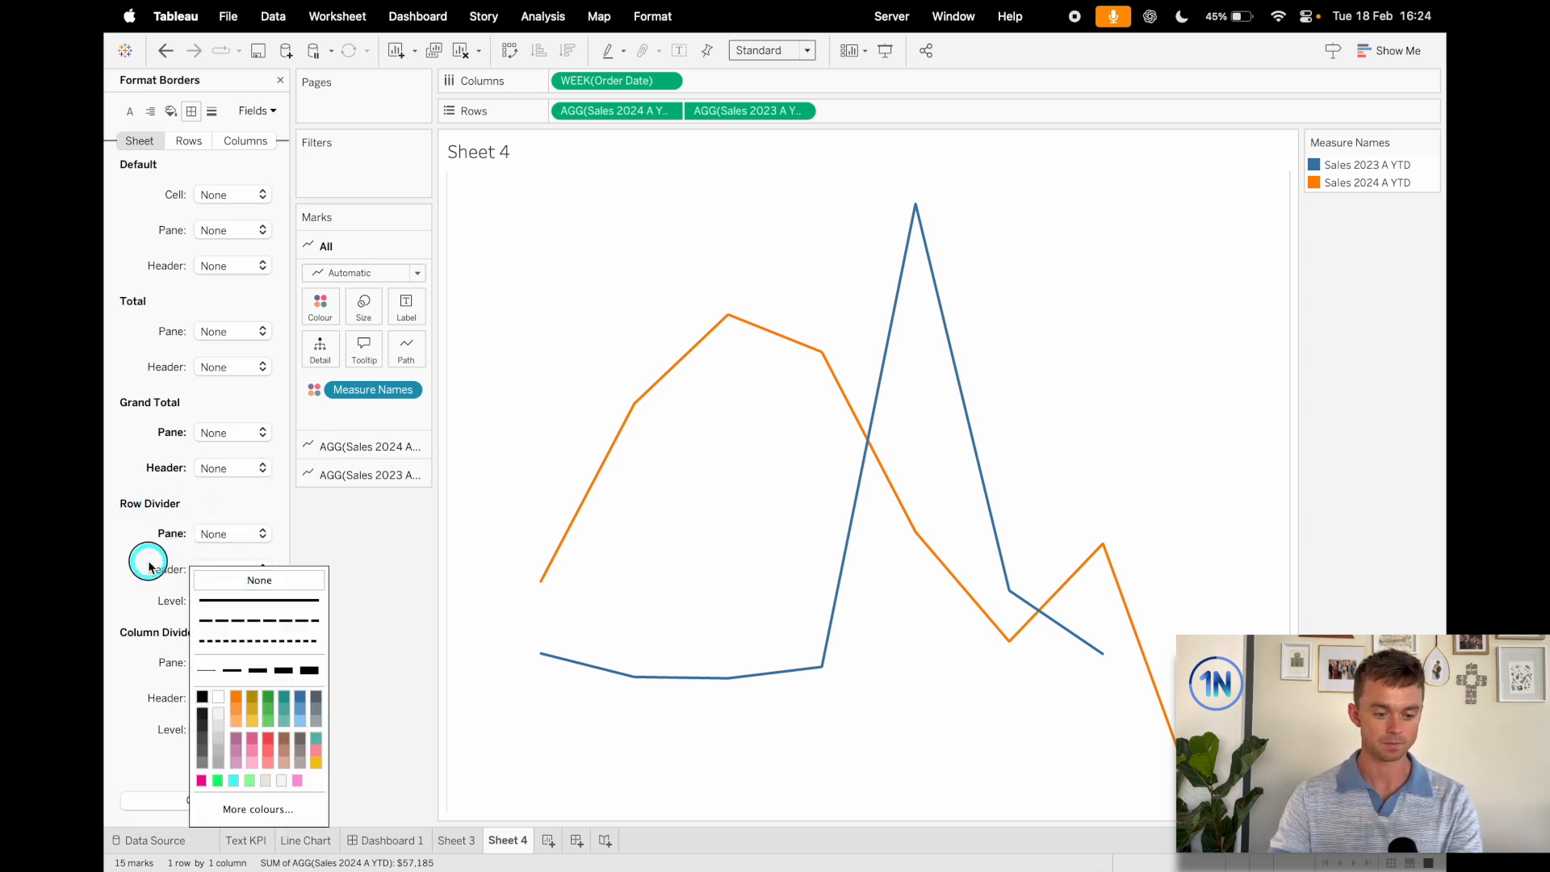
pyautogui.click(232, 367)
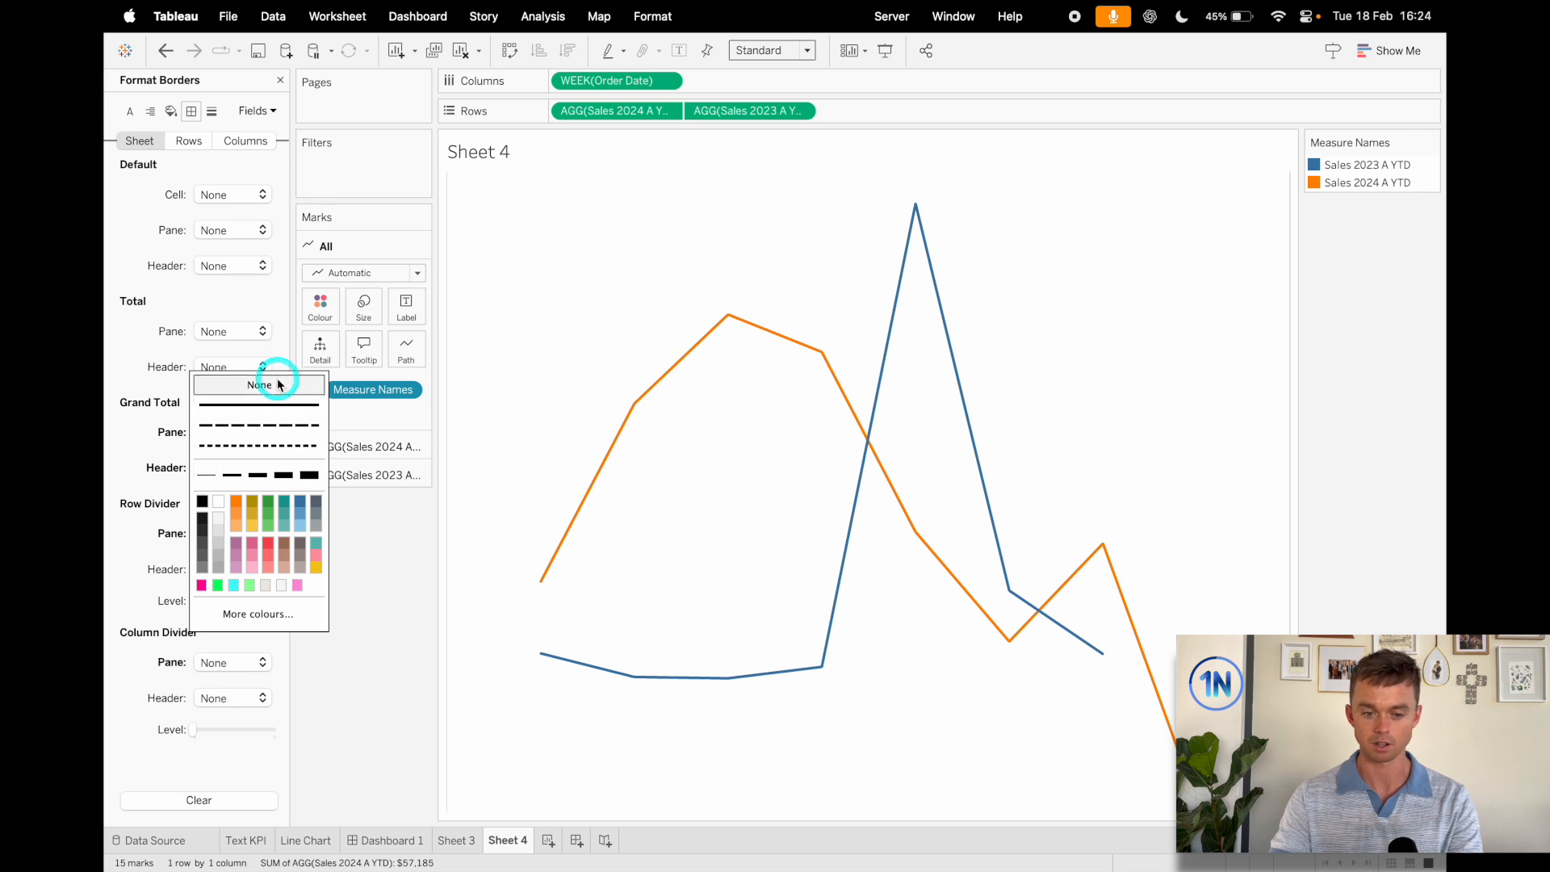
pyautogui.click(260, 384)
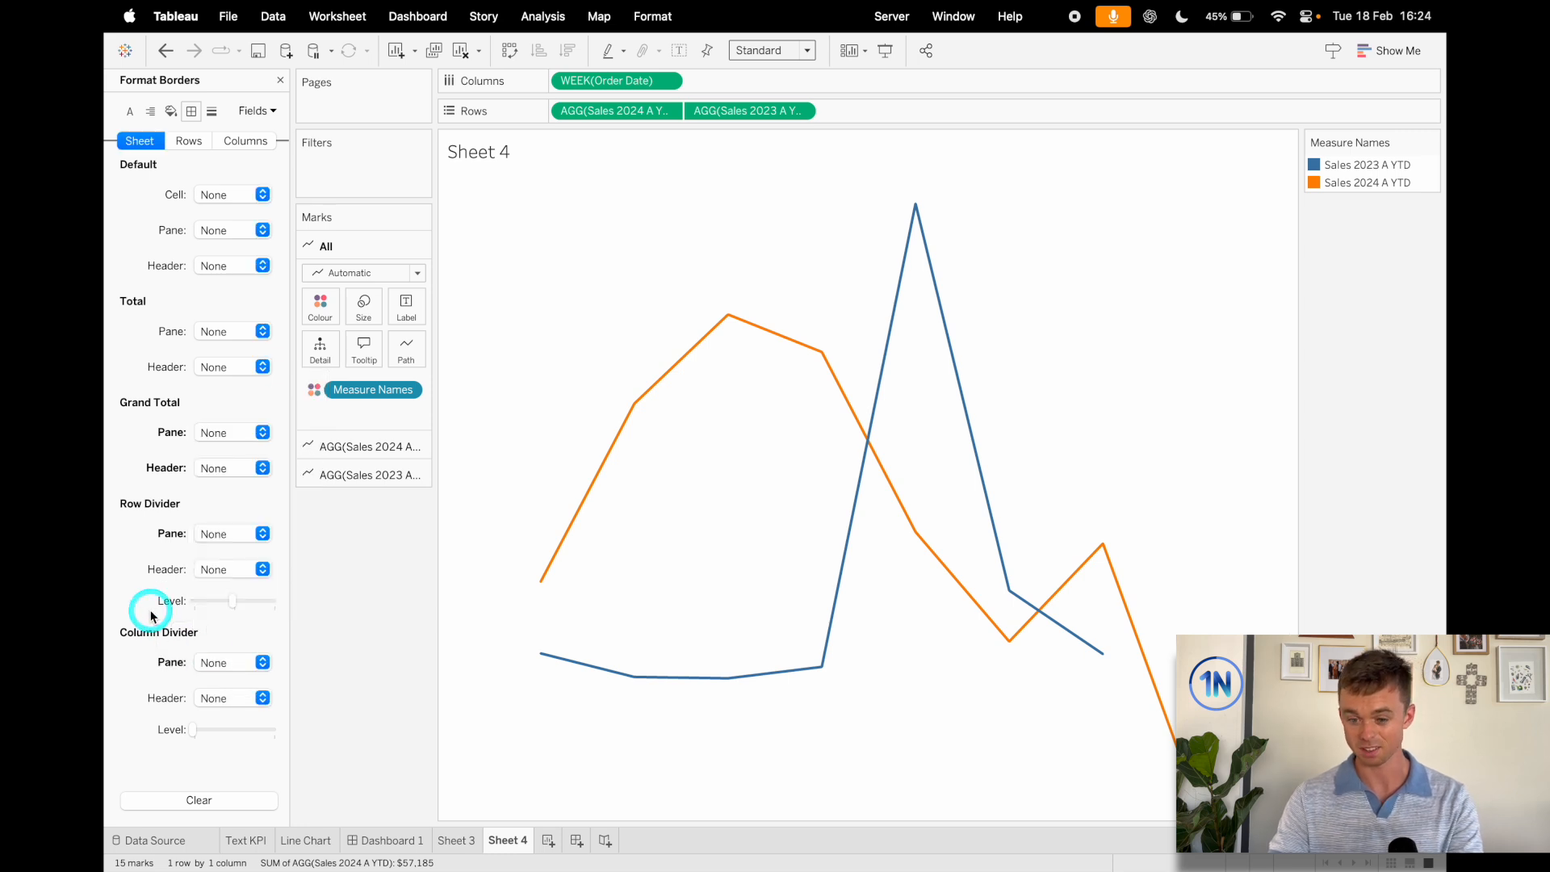
pyautogui.click(279, 79)
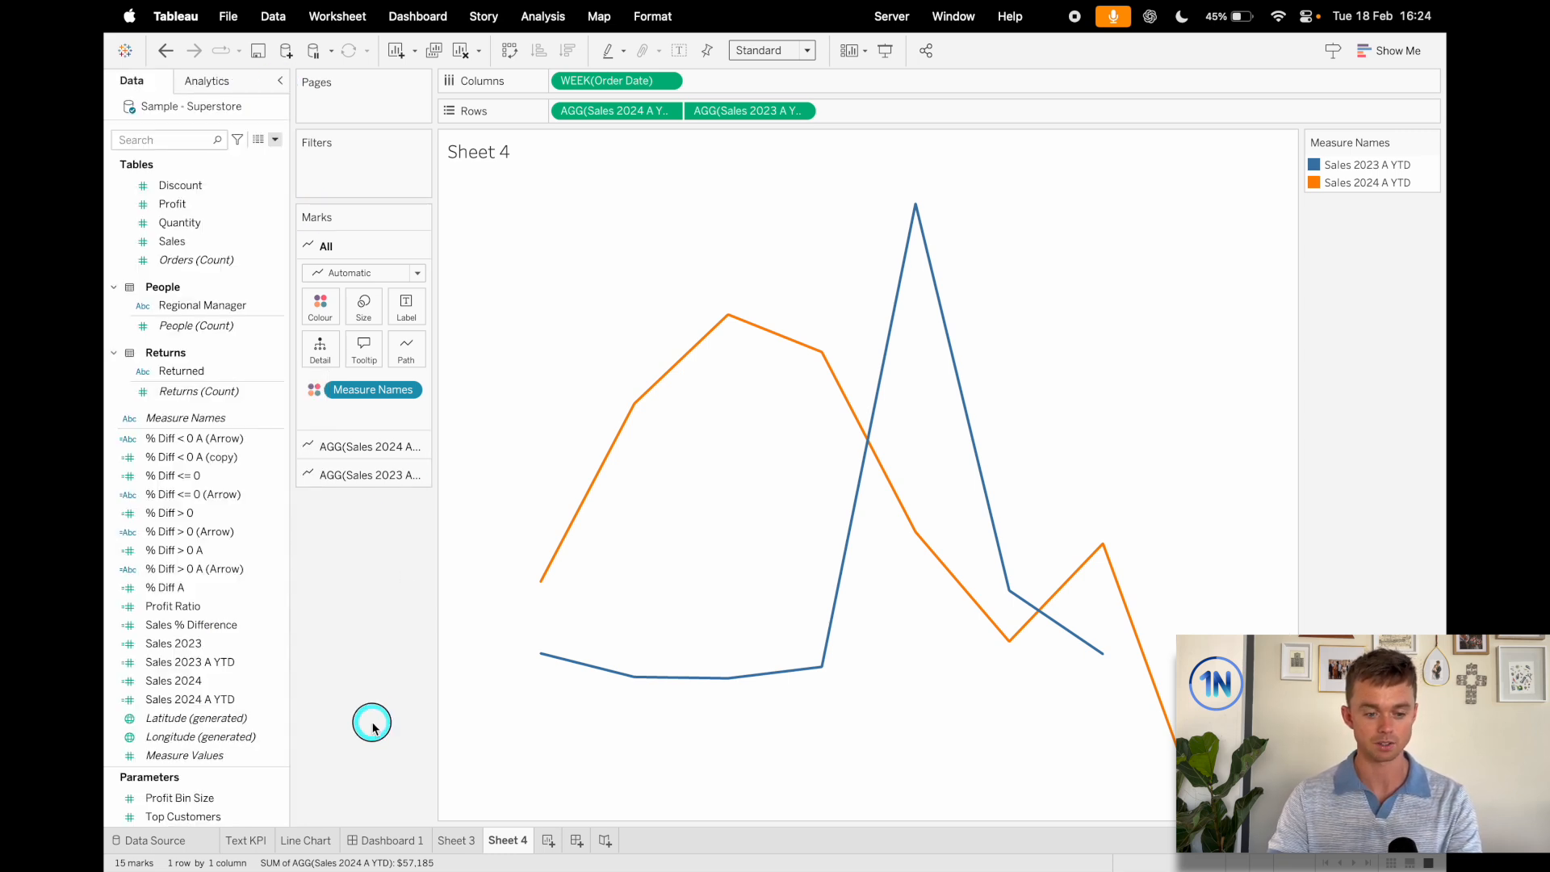
# - Set Sales 2024 A YTD marks to Line and Sales 2023 A YTD marks to Area
pyautogui.click(363, 440)
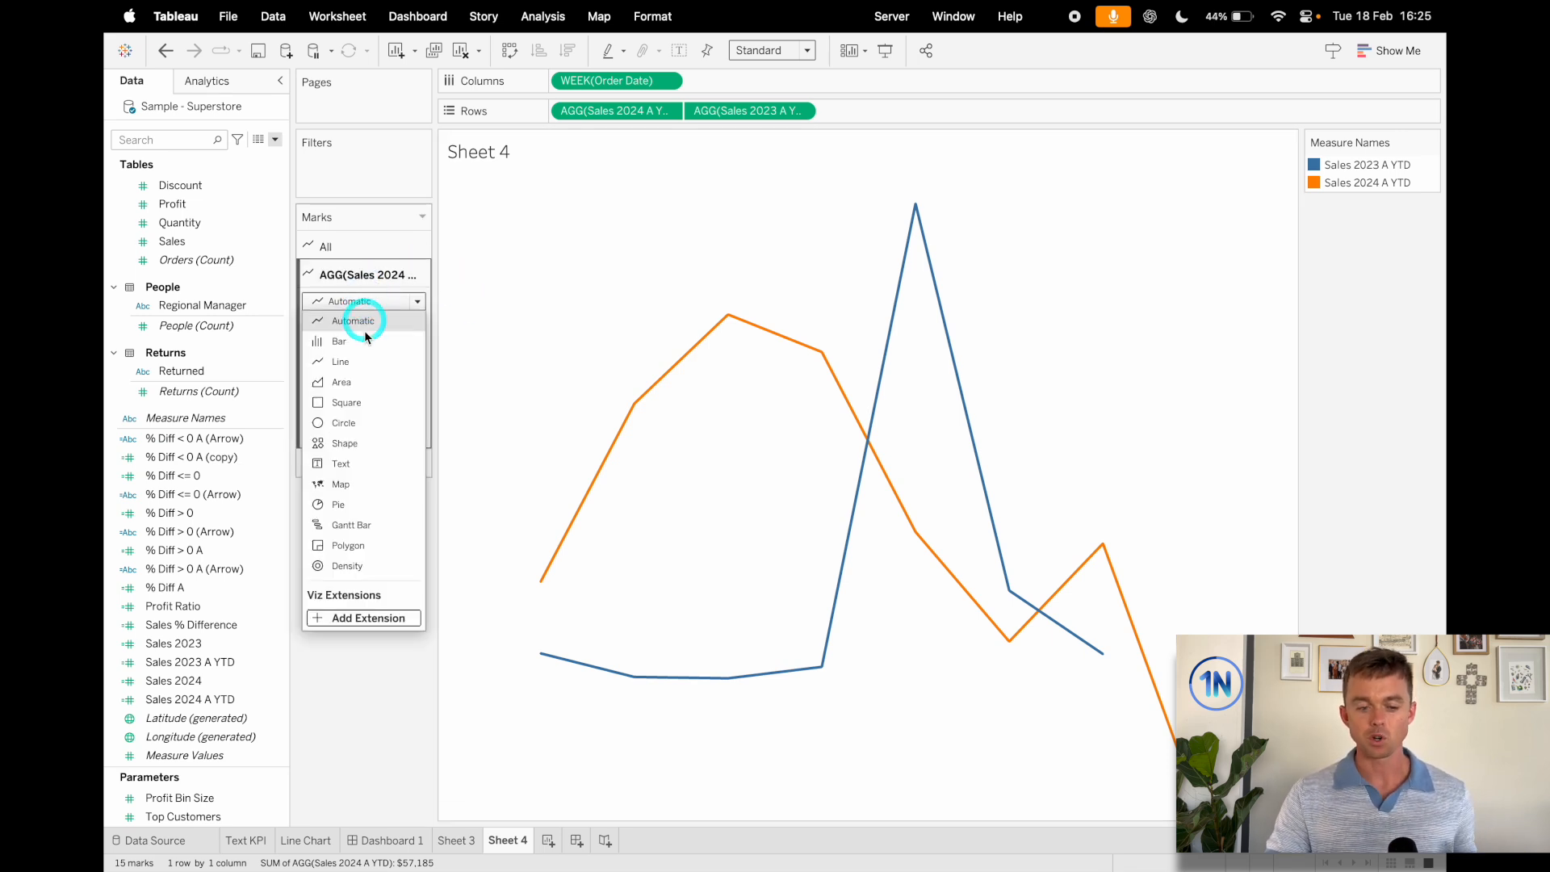
pyautogui.click(341, 360)
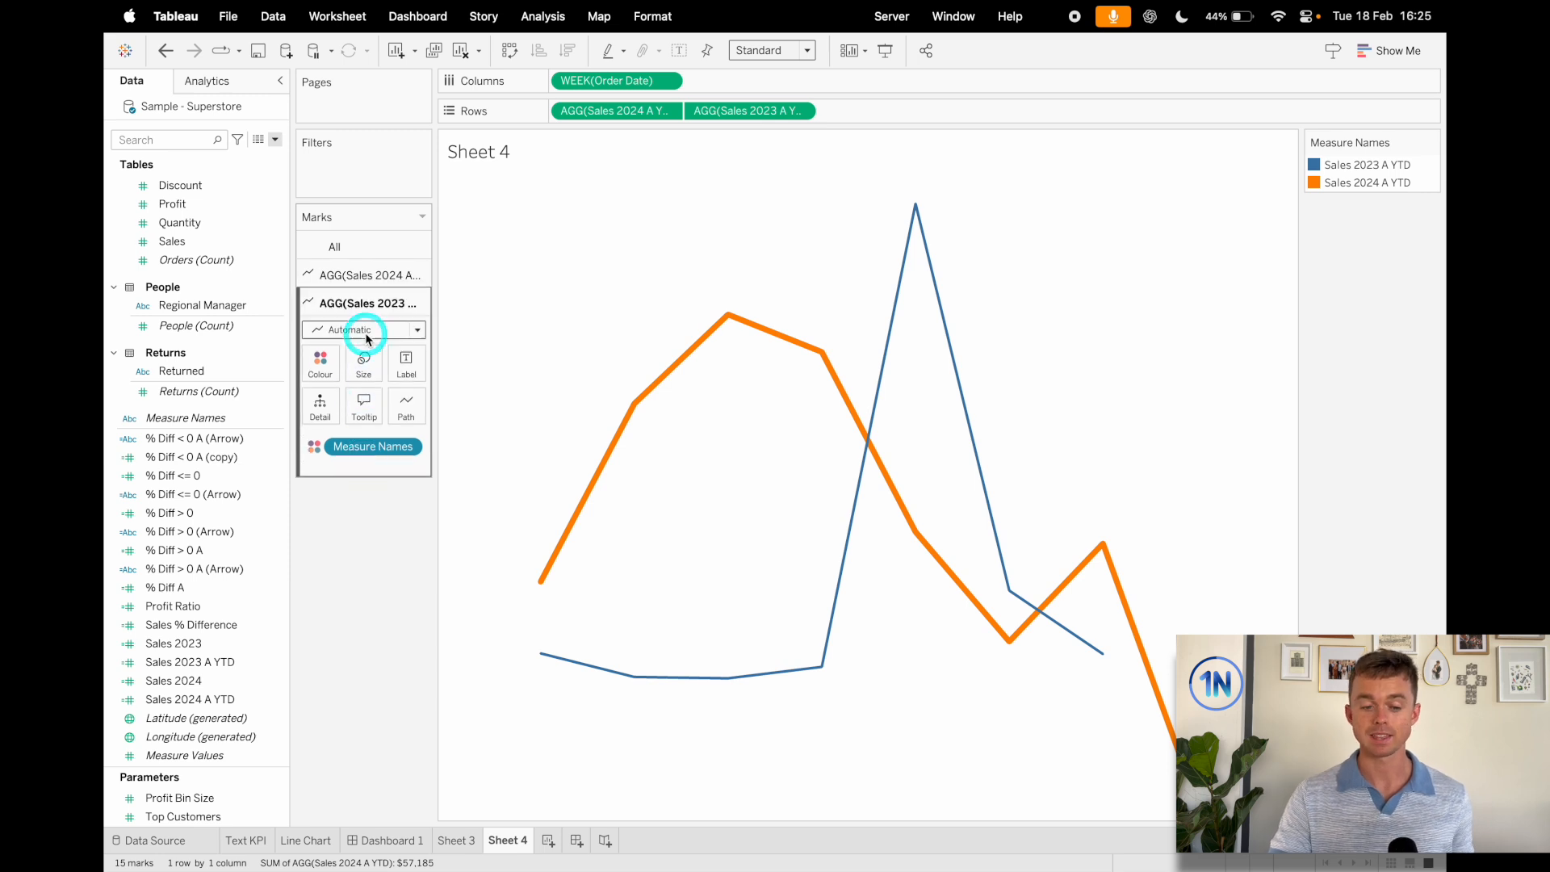
pyautogui.click(415, 330)
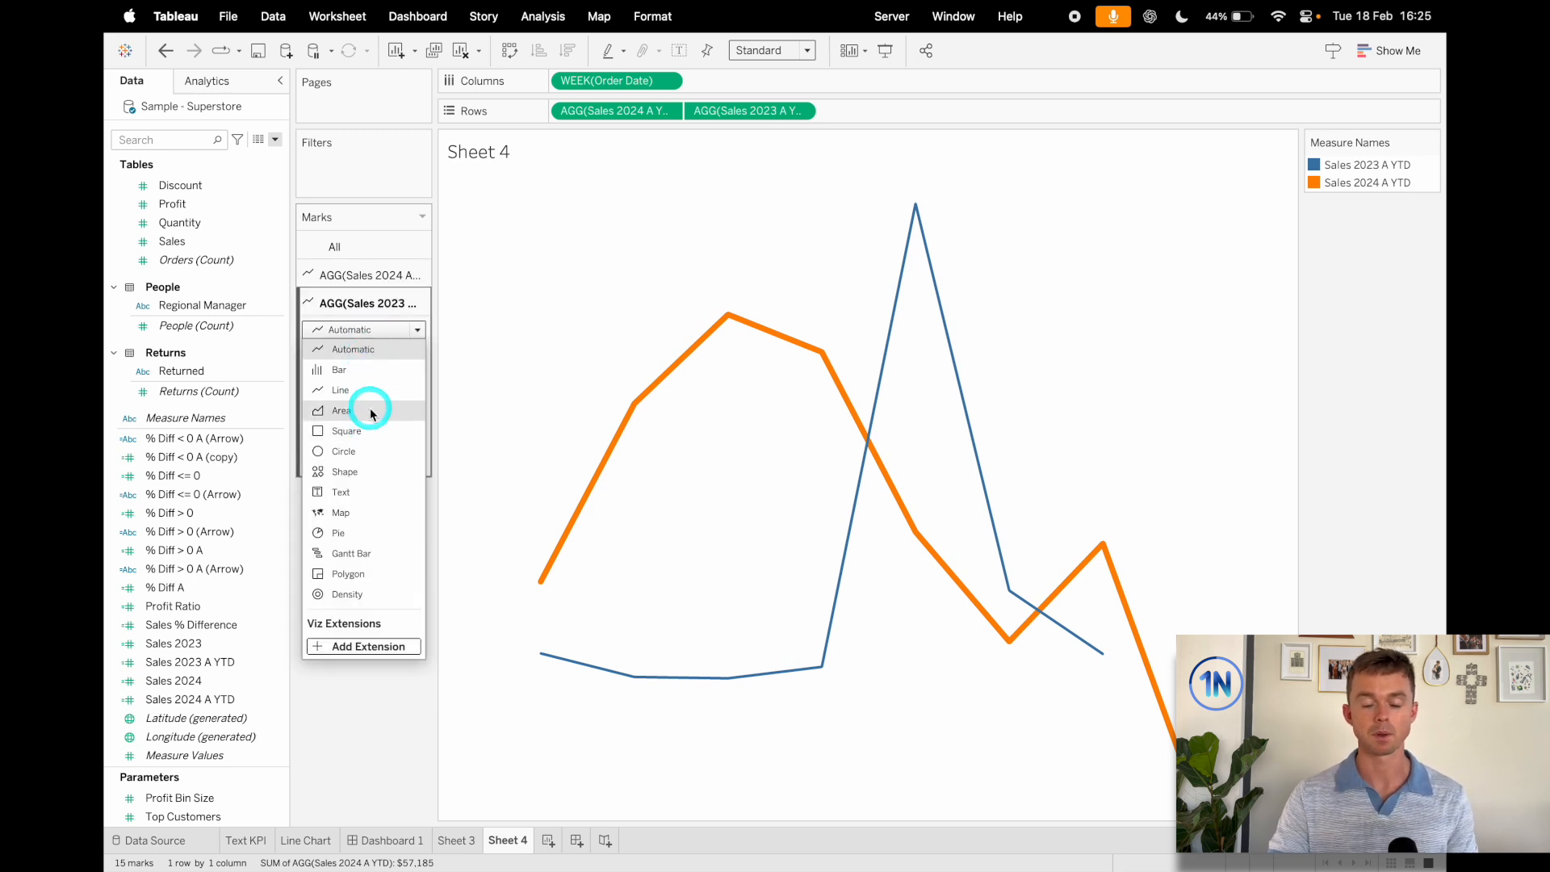
pyautogui.click(341, 409)
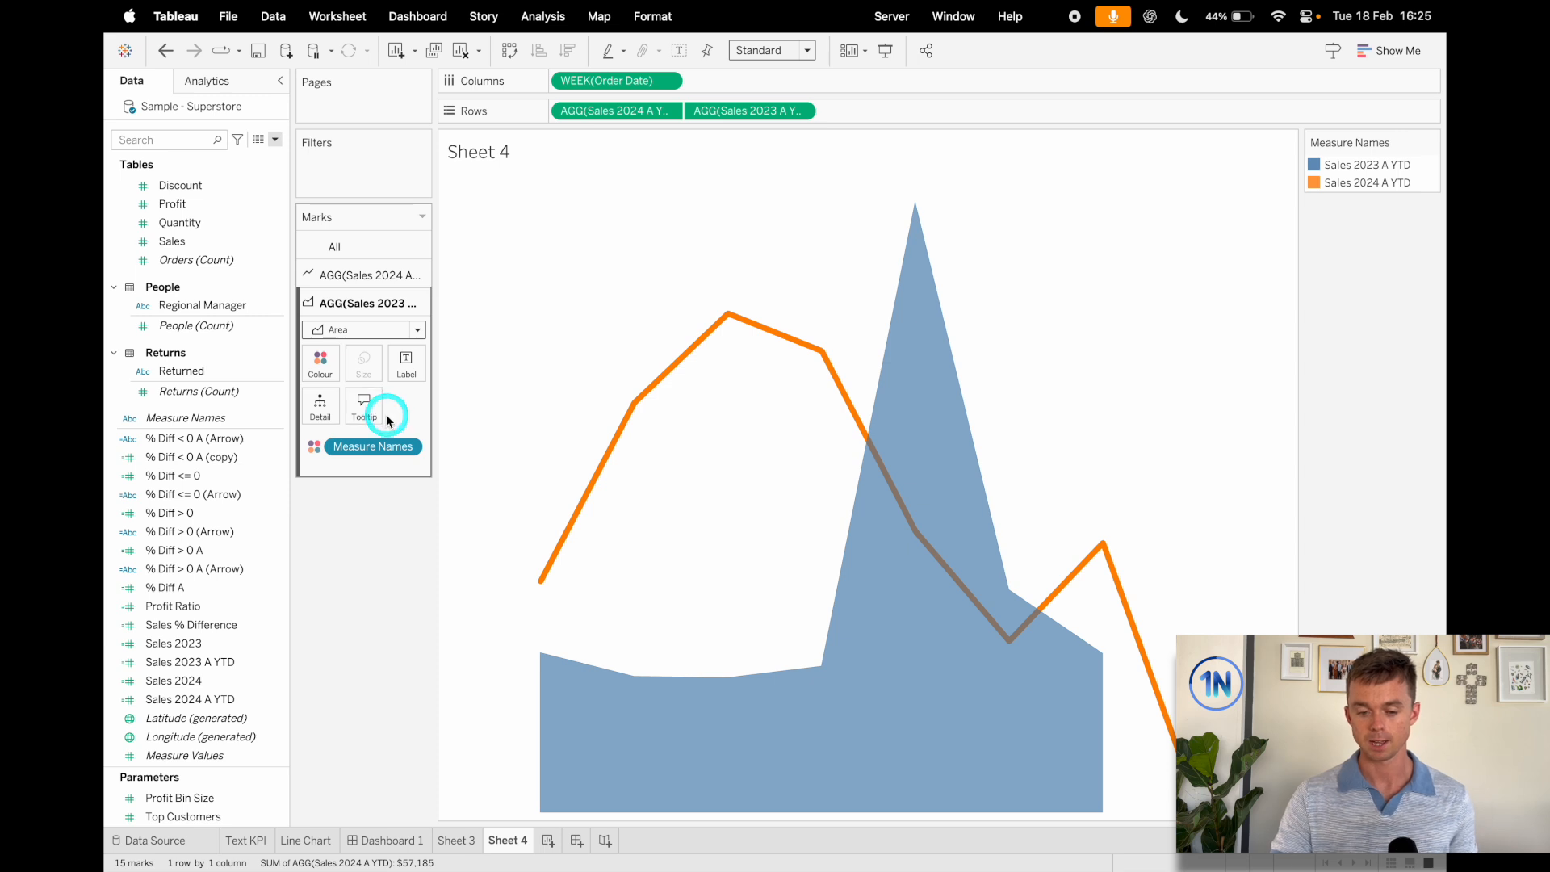
pyautogui.moveTo(1243, 177)
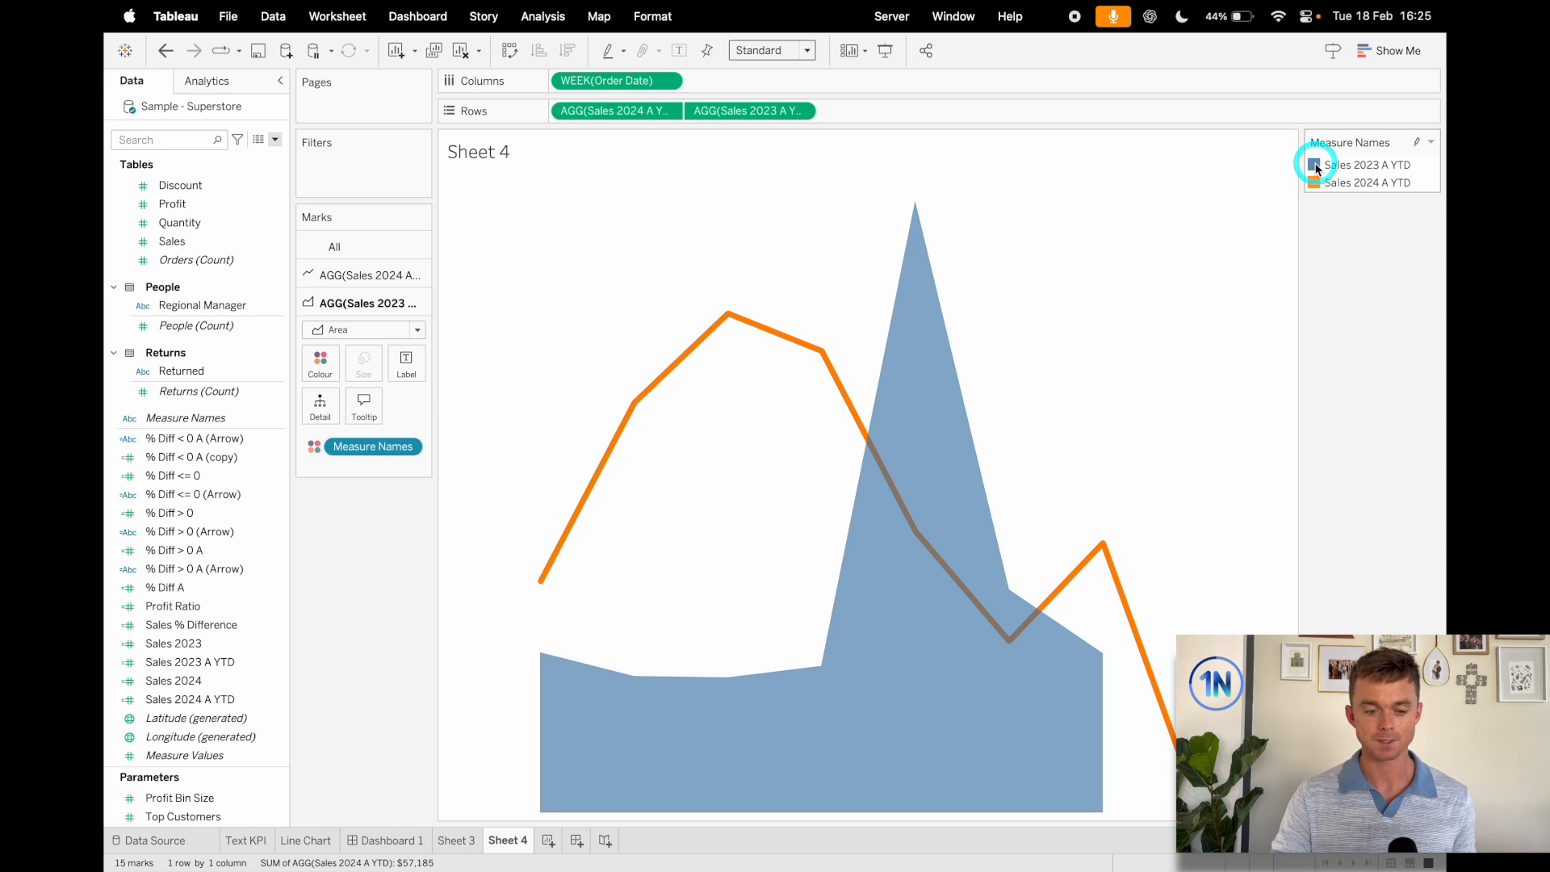
# - From the Tableau 20 palette, colour both YTD sales series light blue
pyautogui.click(320, 328)
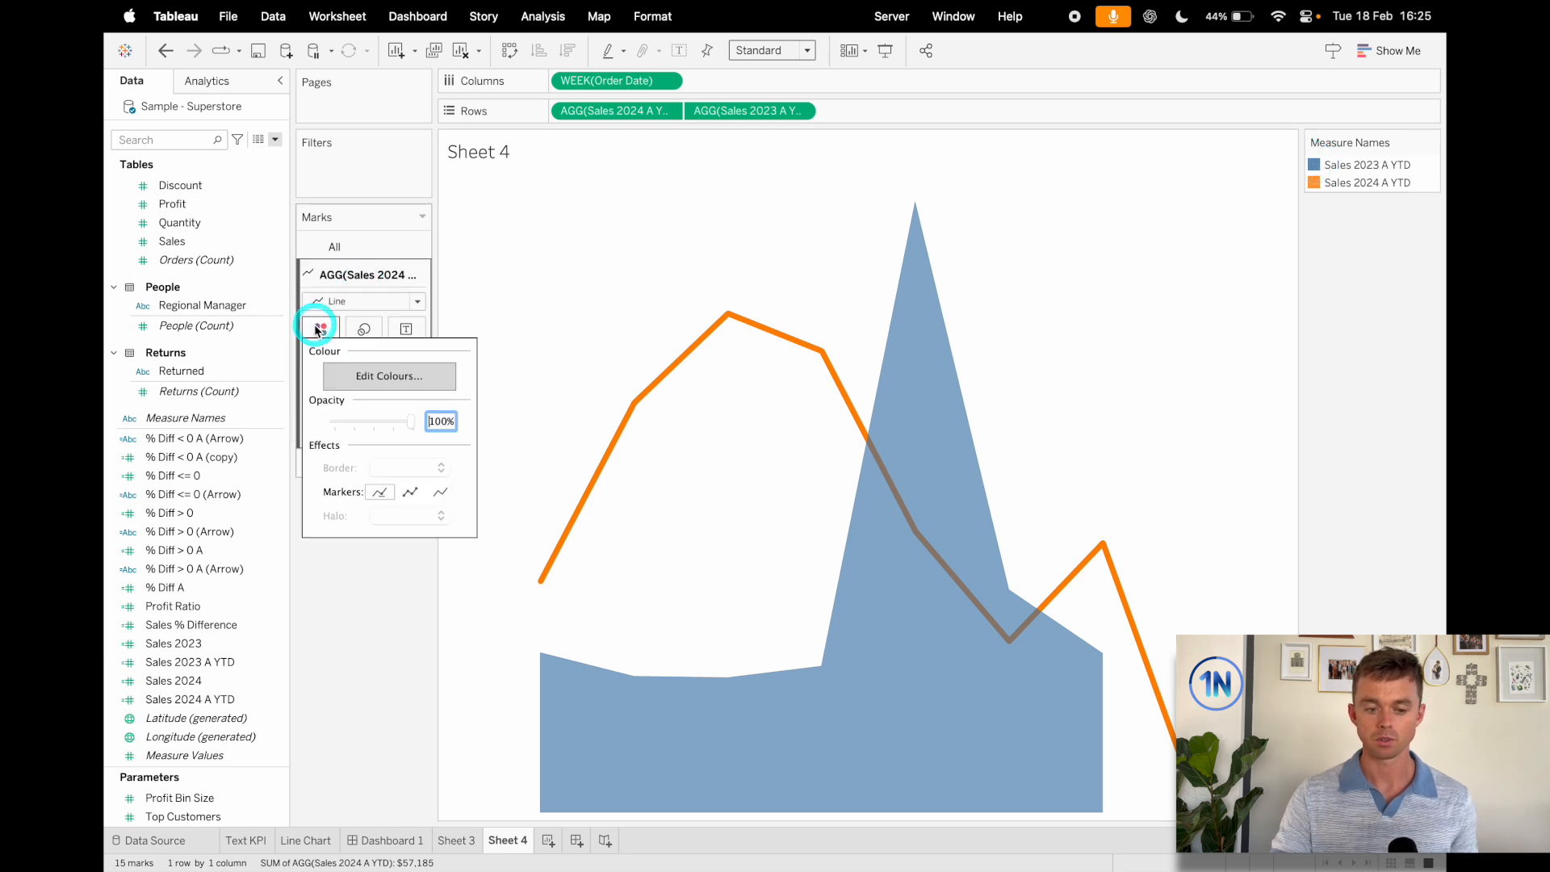
pyautogui.click(389, 377)
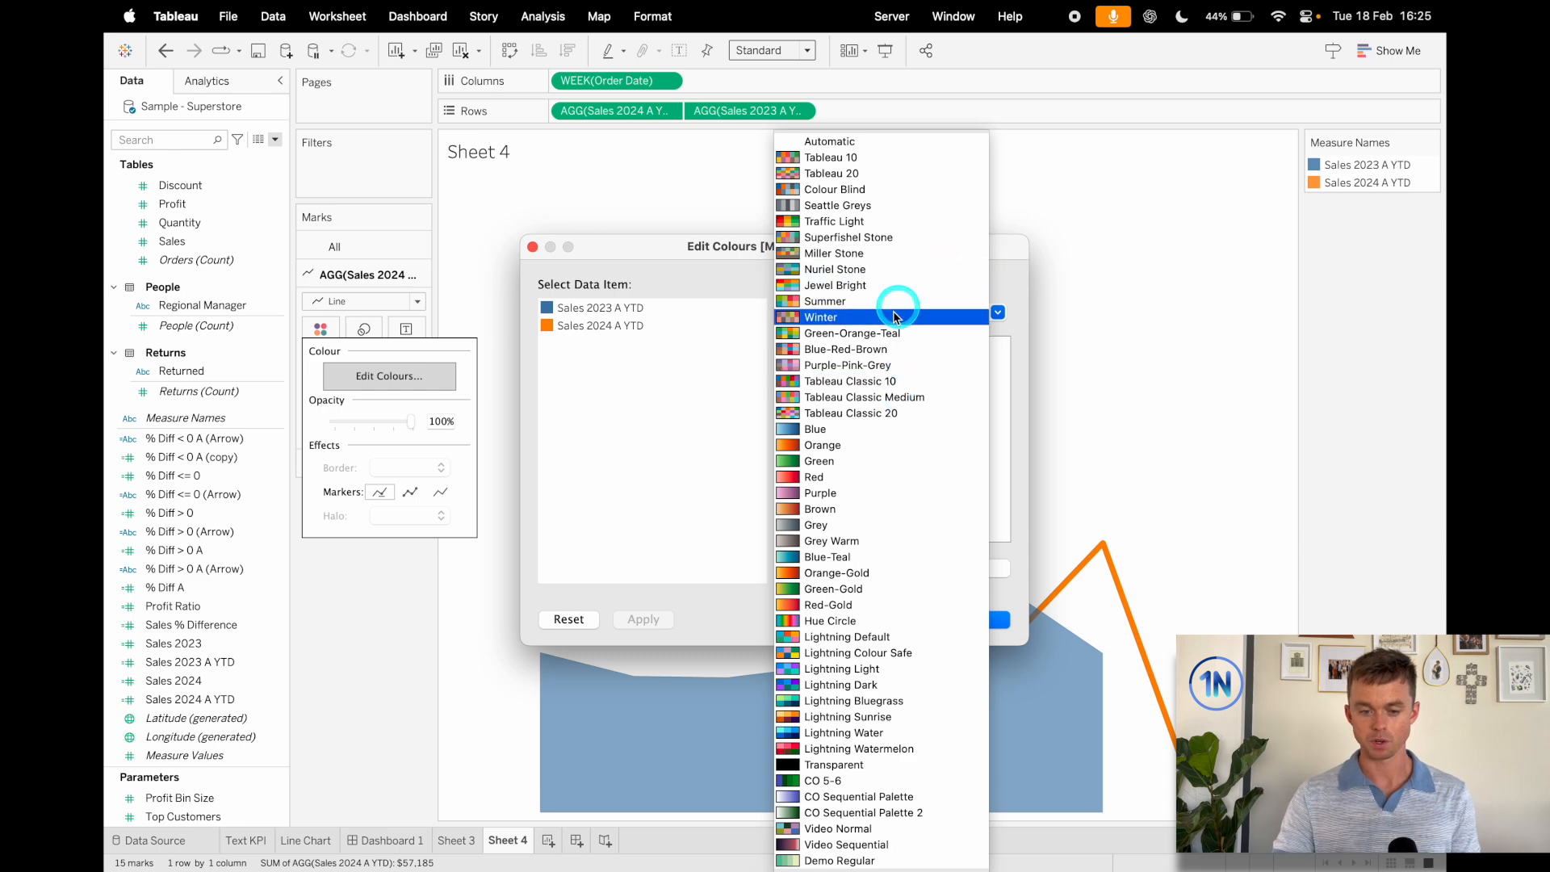
pyautogui.moveTo(884, 188)
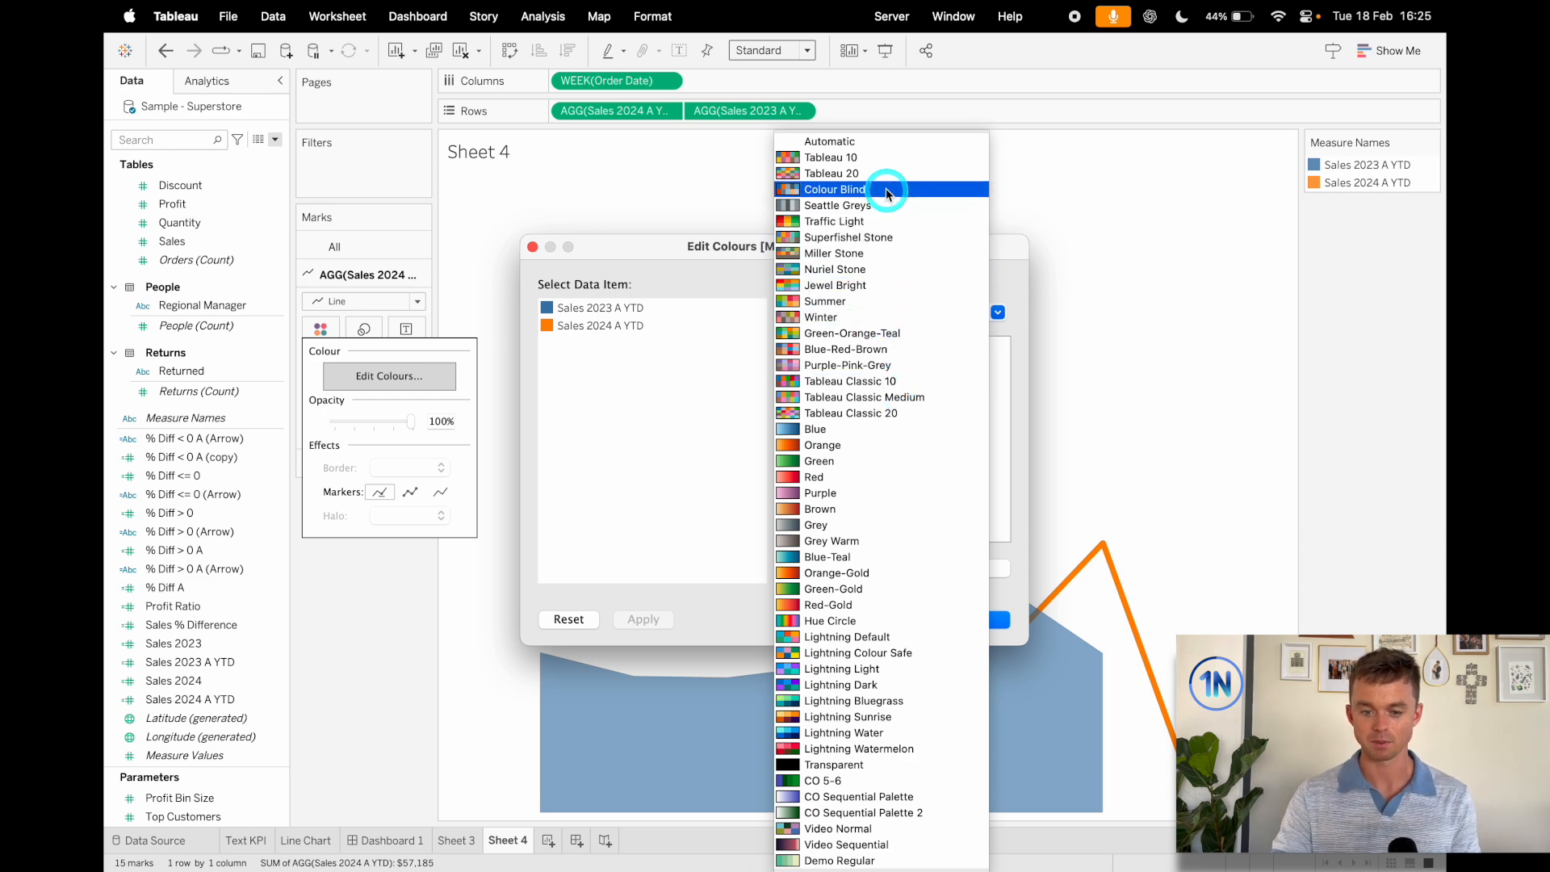
pyautogui.click(830, 173)
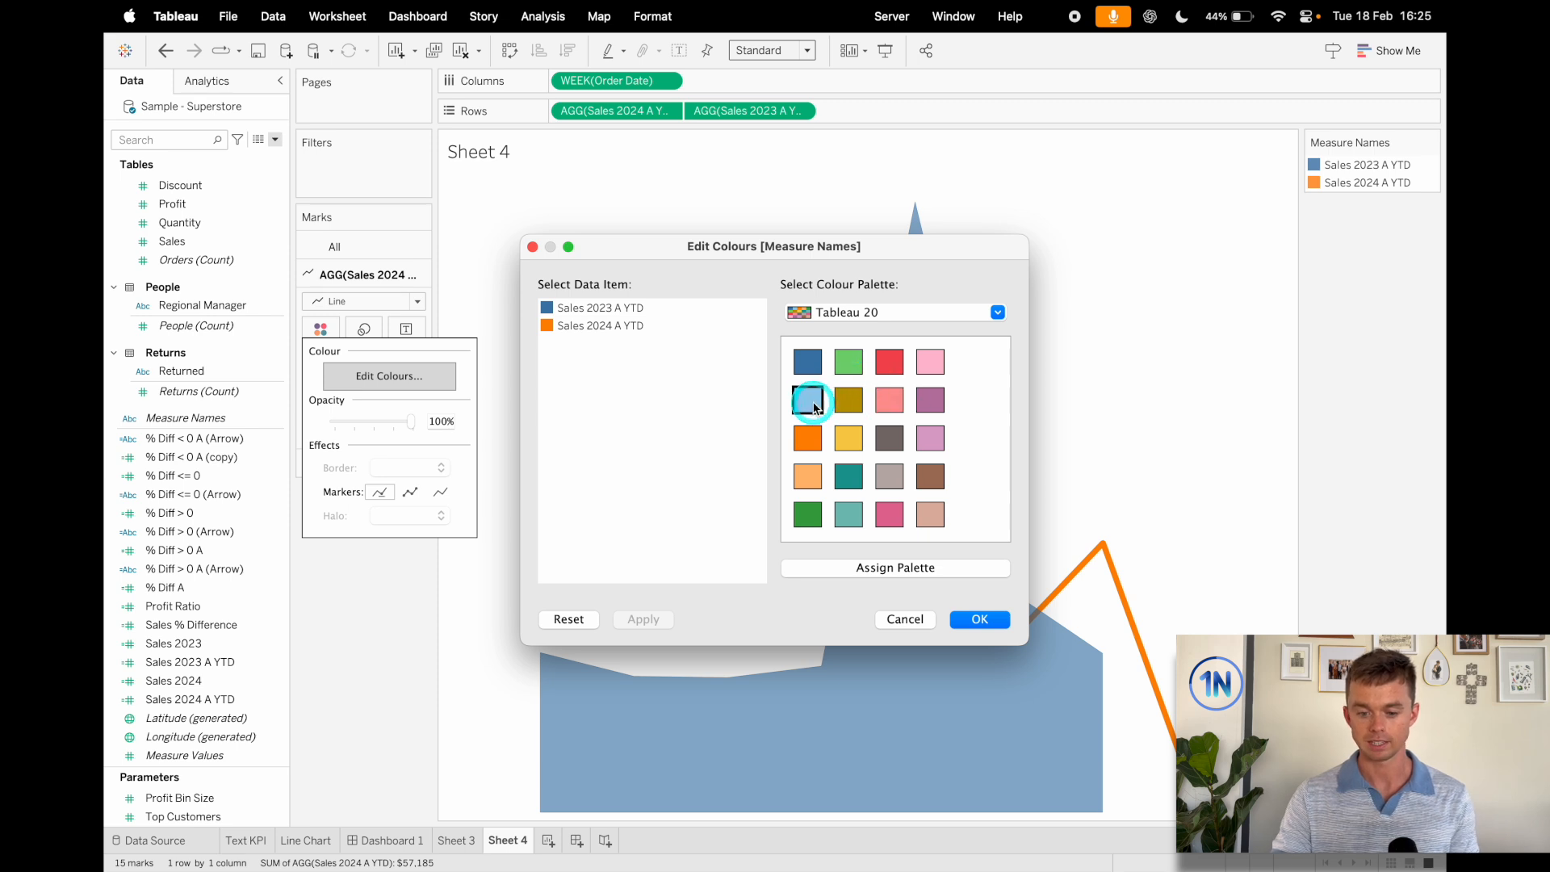
pyautogui.click(848, 399)
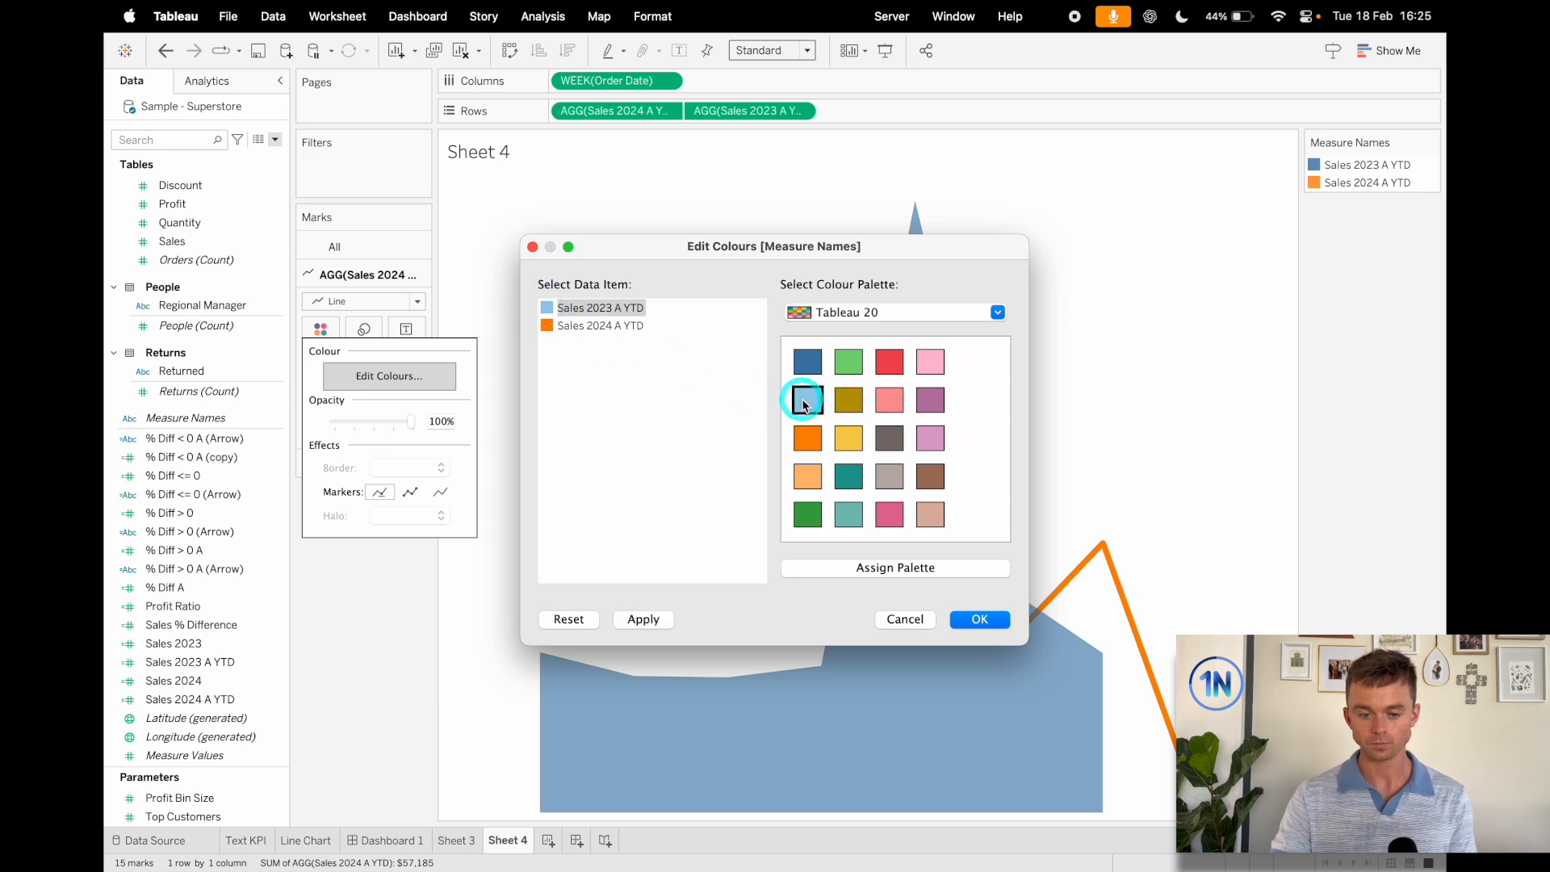
pyautogui.click(600, 325)
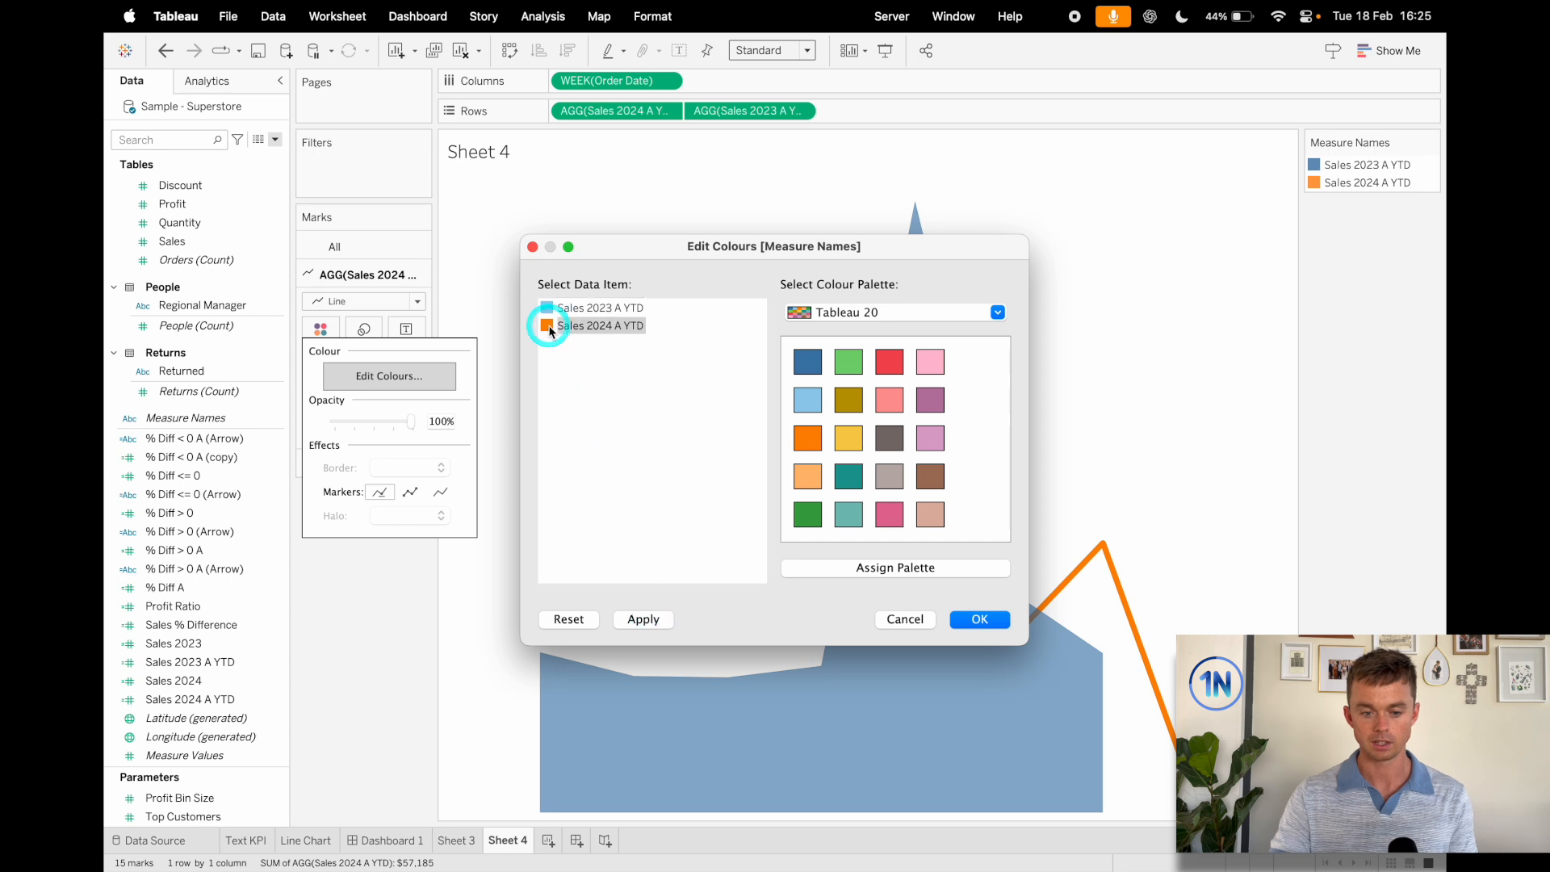
pyautogui.click(979, 618)
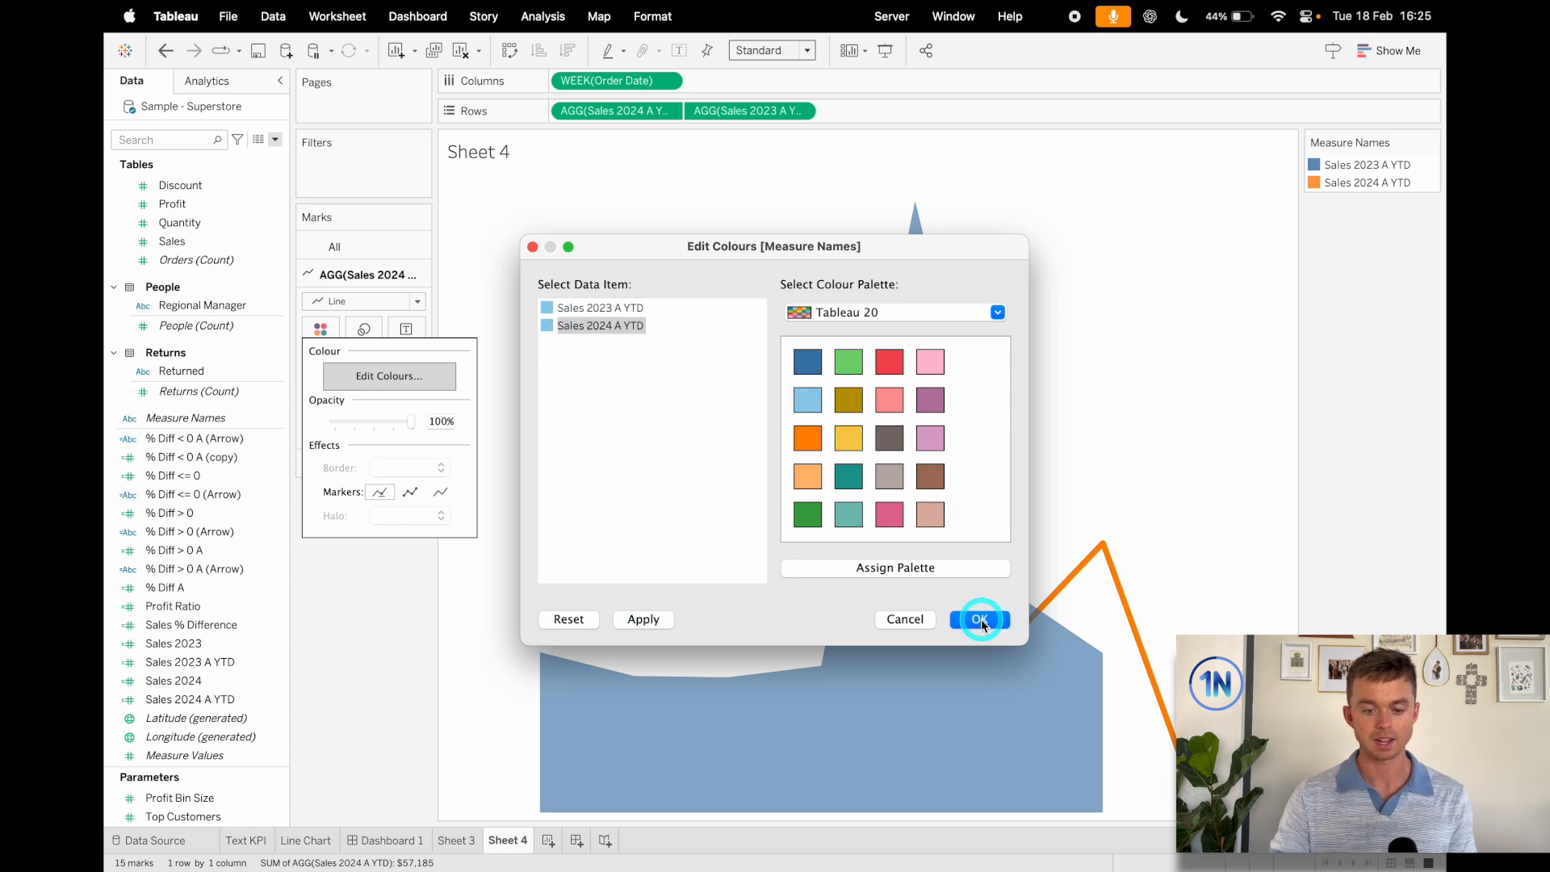
pyautogui.click(980, 619)
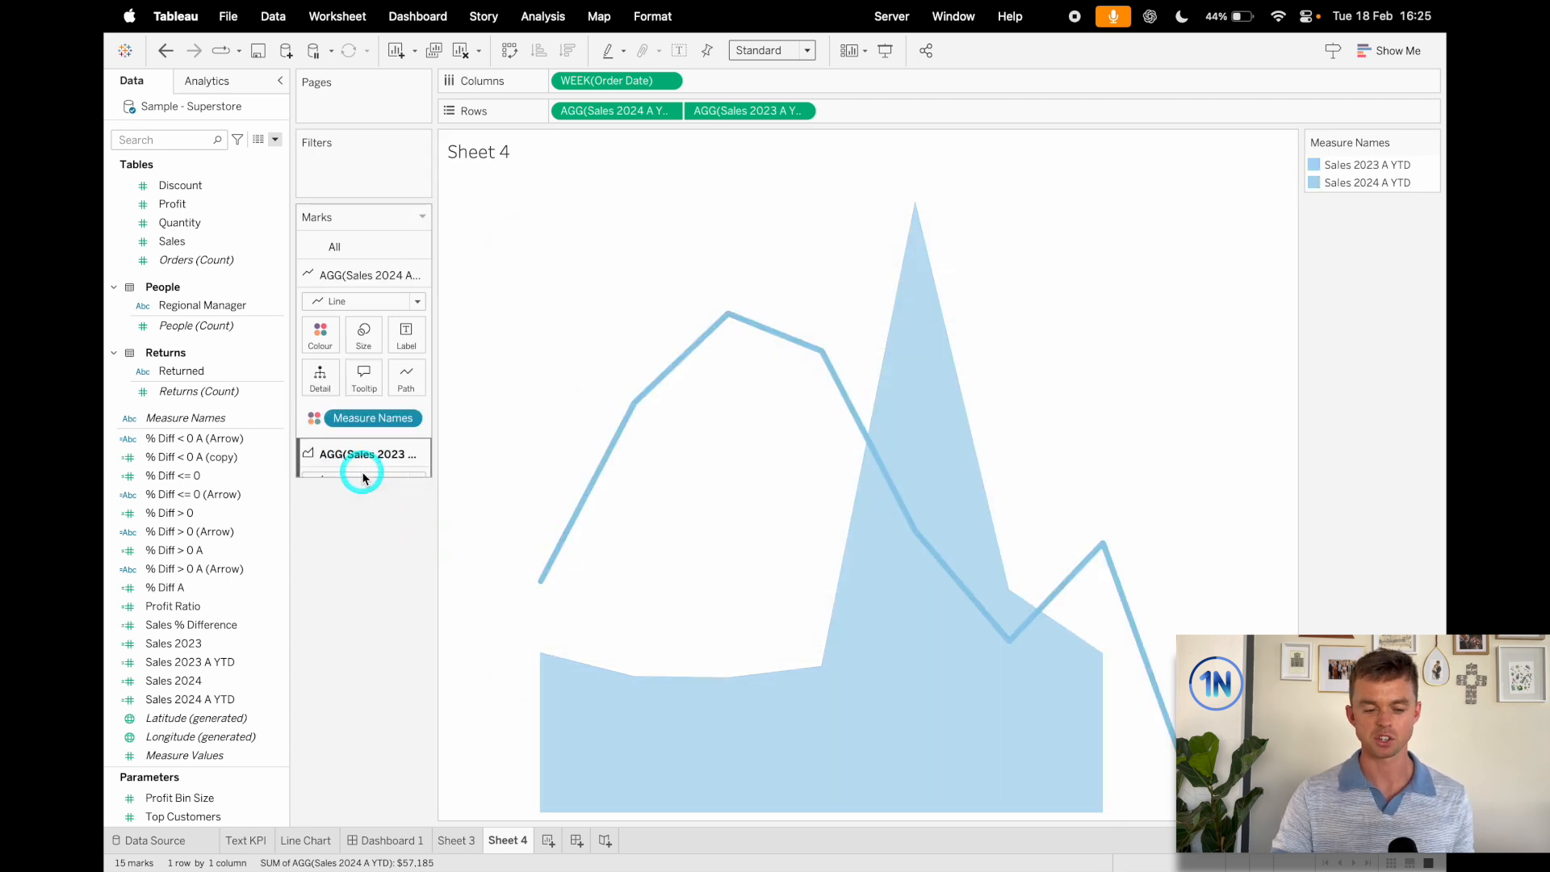
# - Fade the 2023 YTD area marks to 30% opacity
pyautogui.click(320, 359)
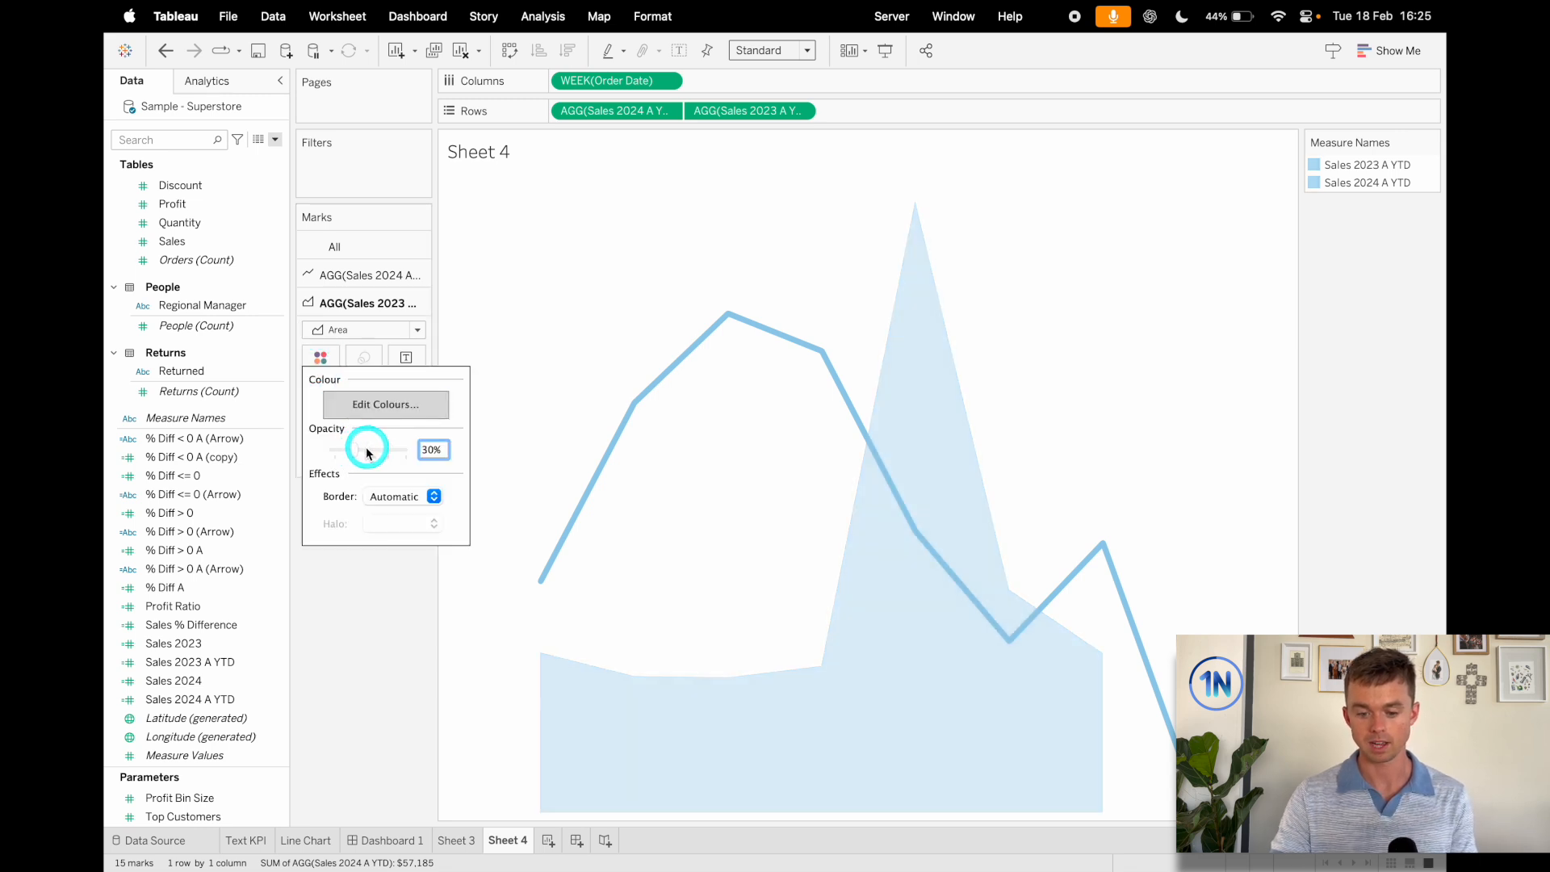
pyautogui.click(368, 607)
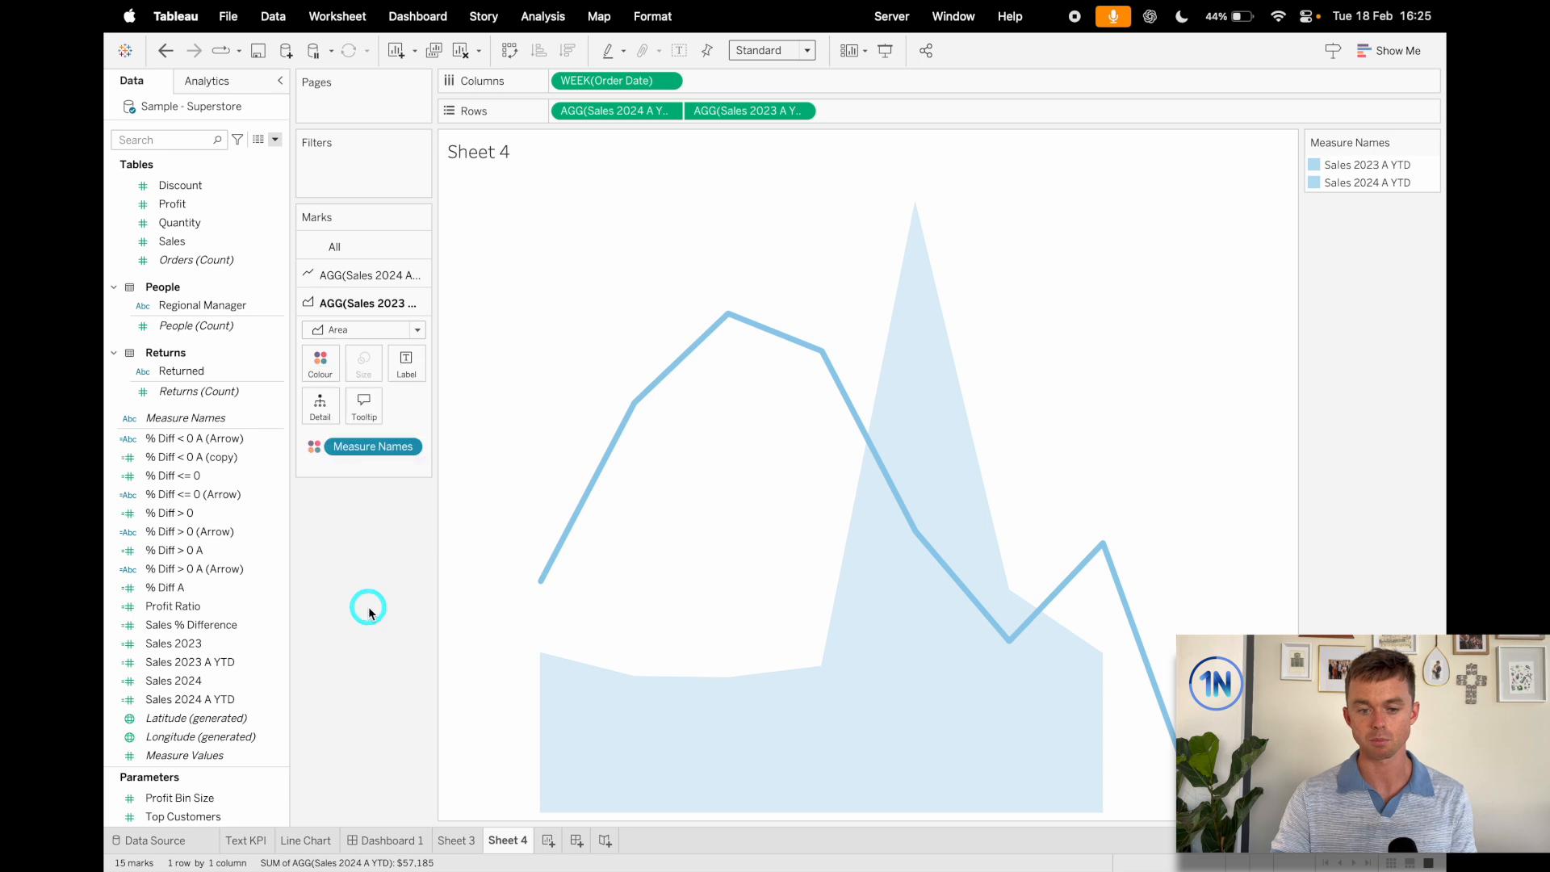
# - Move the 2024 YTD line marks to the front and hide the sales axis header
pyautogui.rightClick(616, 109)
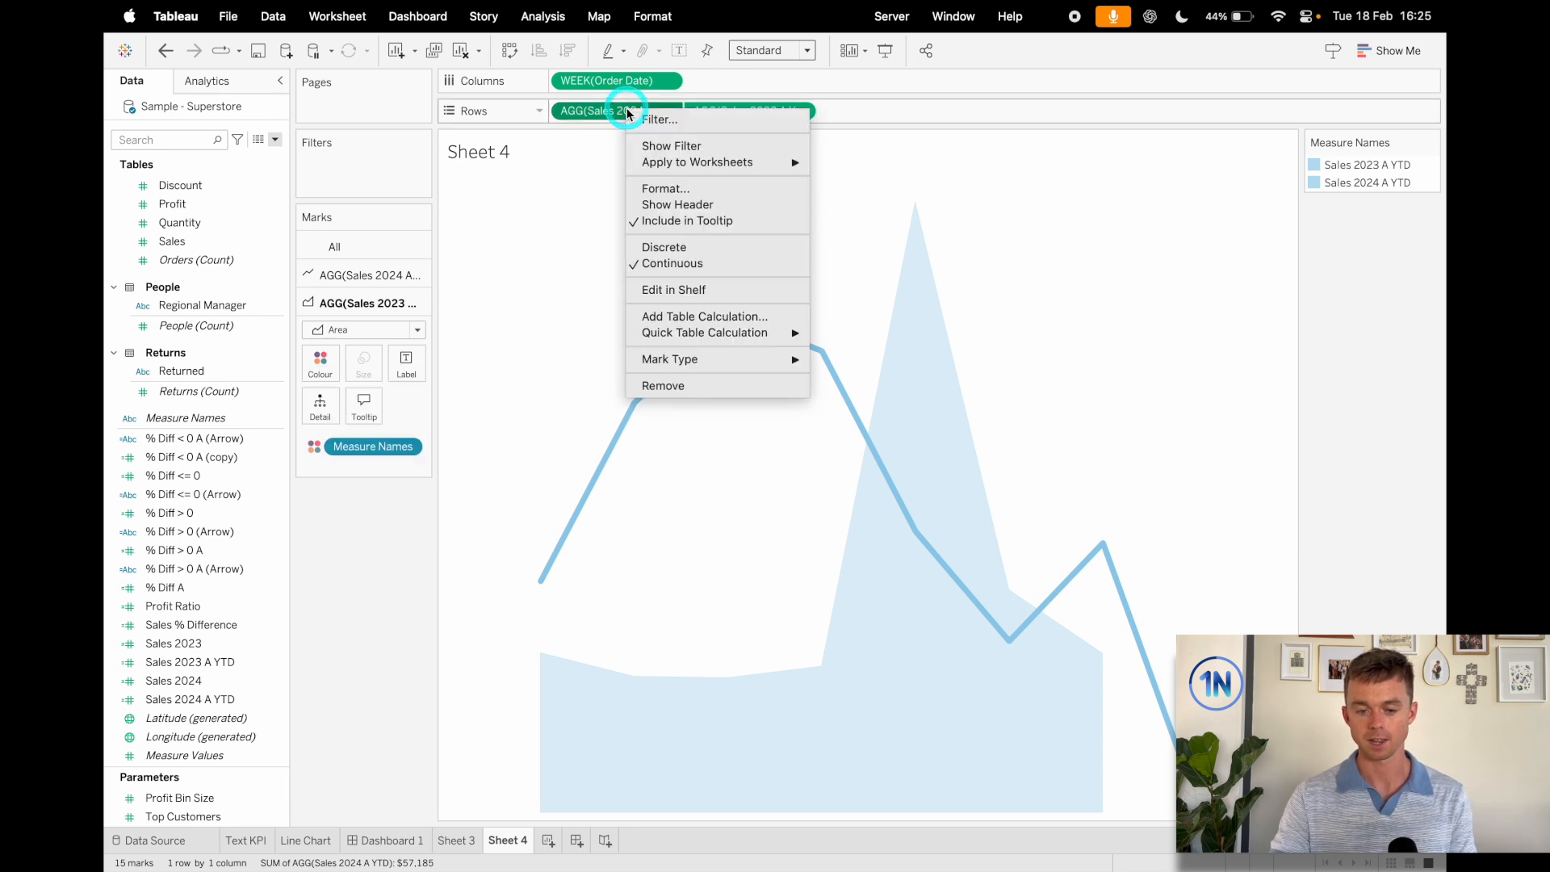
pyautogui.click(872, 445)
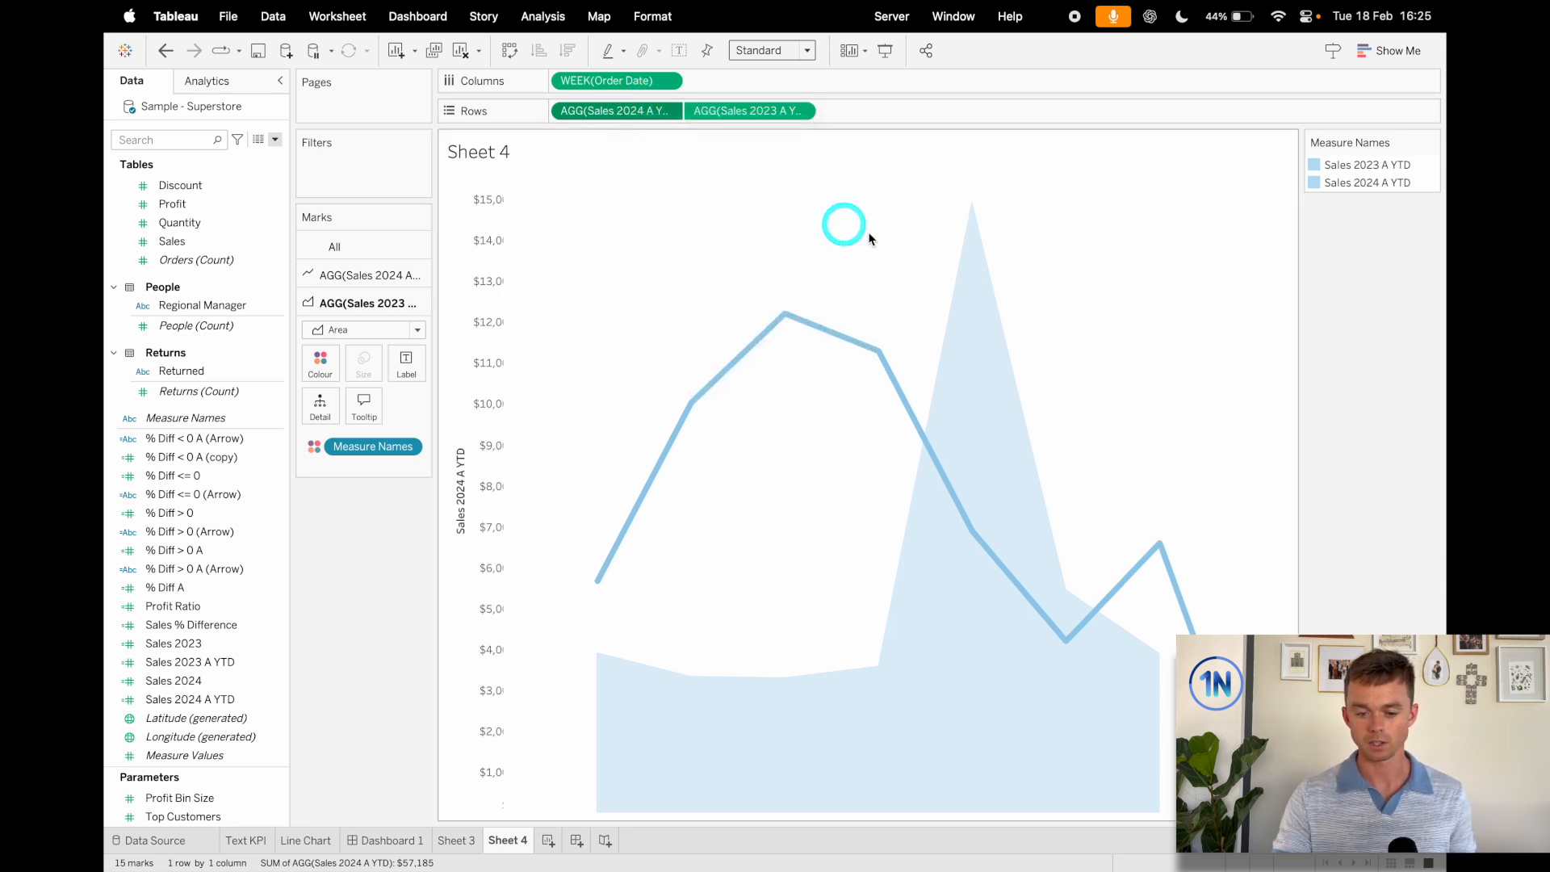
pyautogui.rightClick(473, 484)
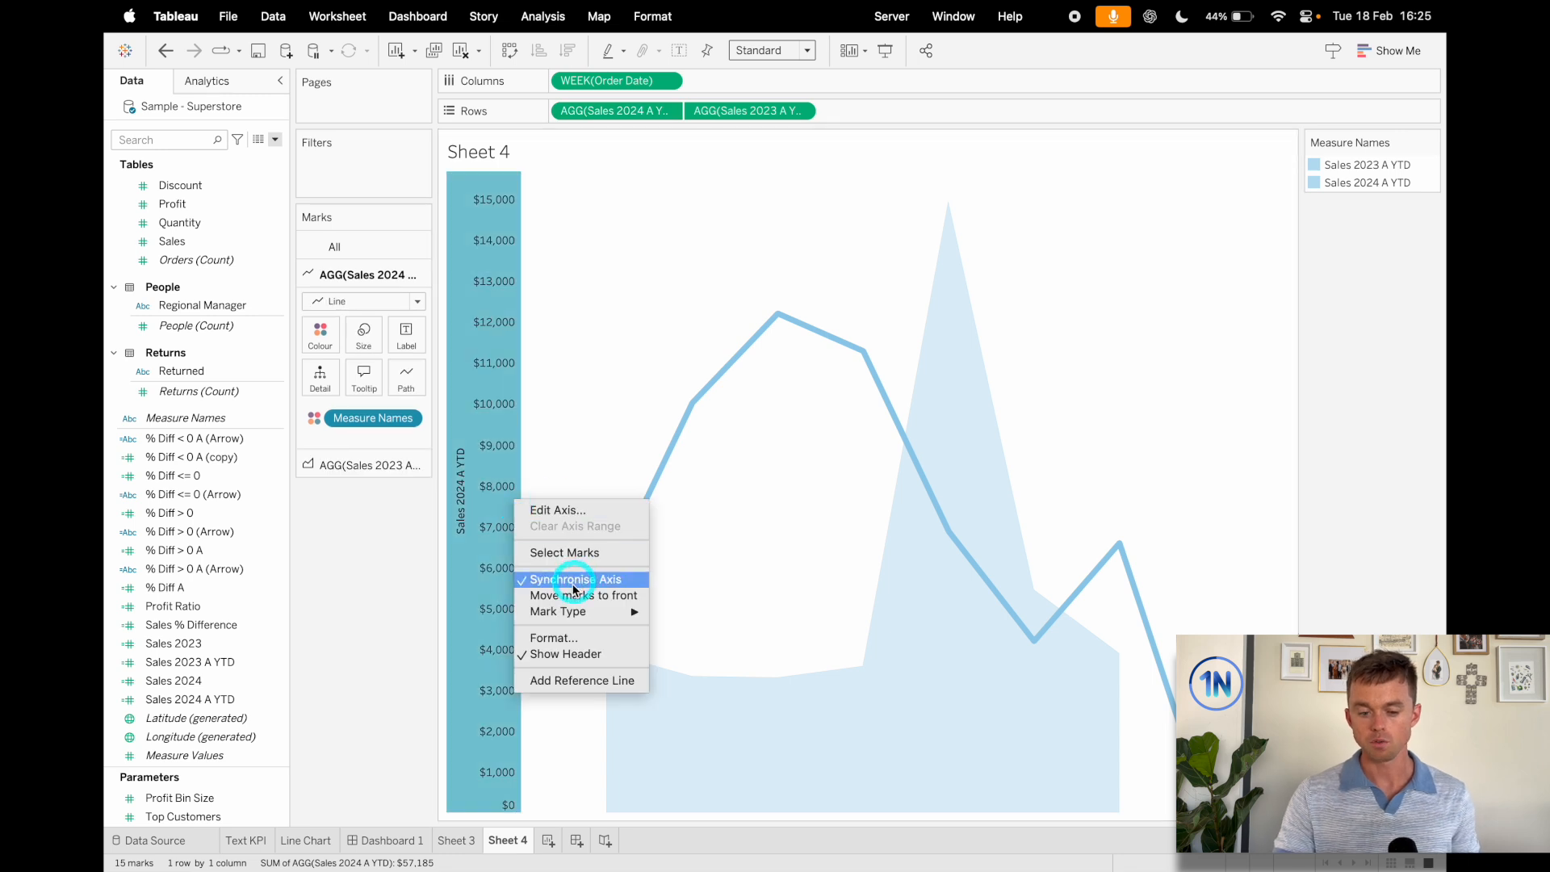
pyautogui.click(571, 580)
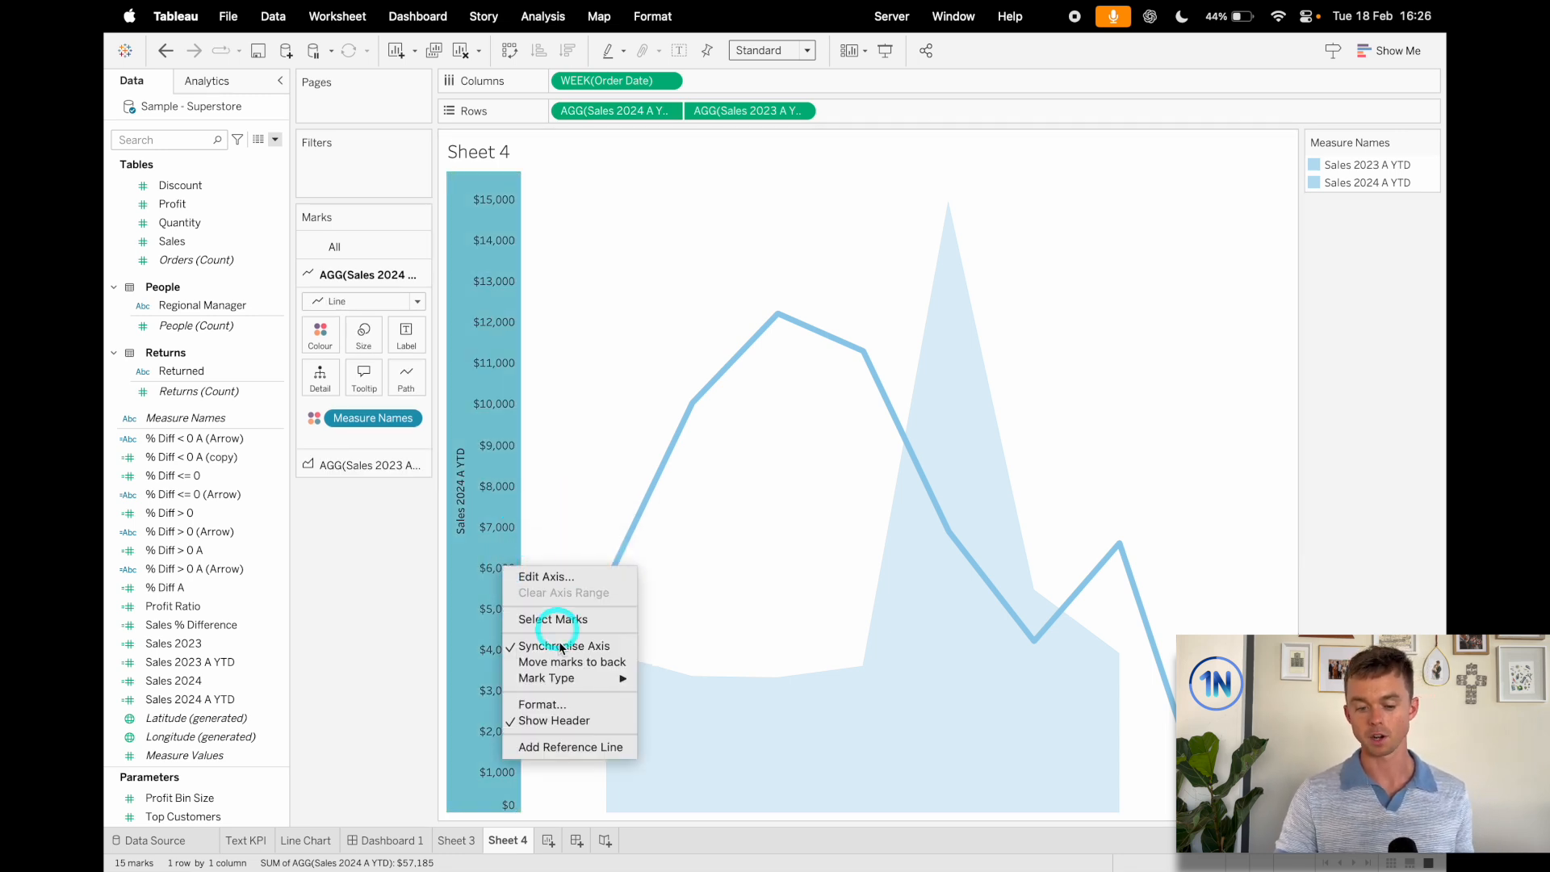
pyautogui.moveTo(570, 662)
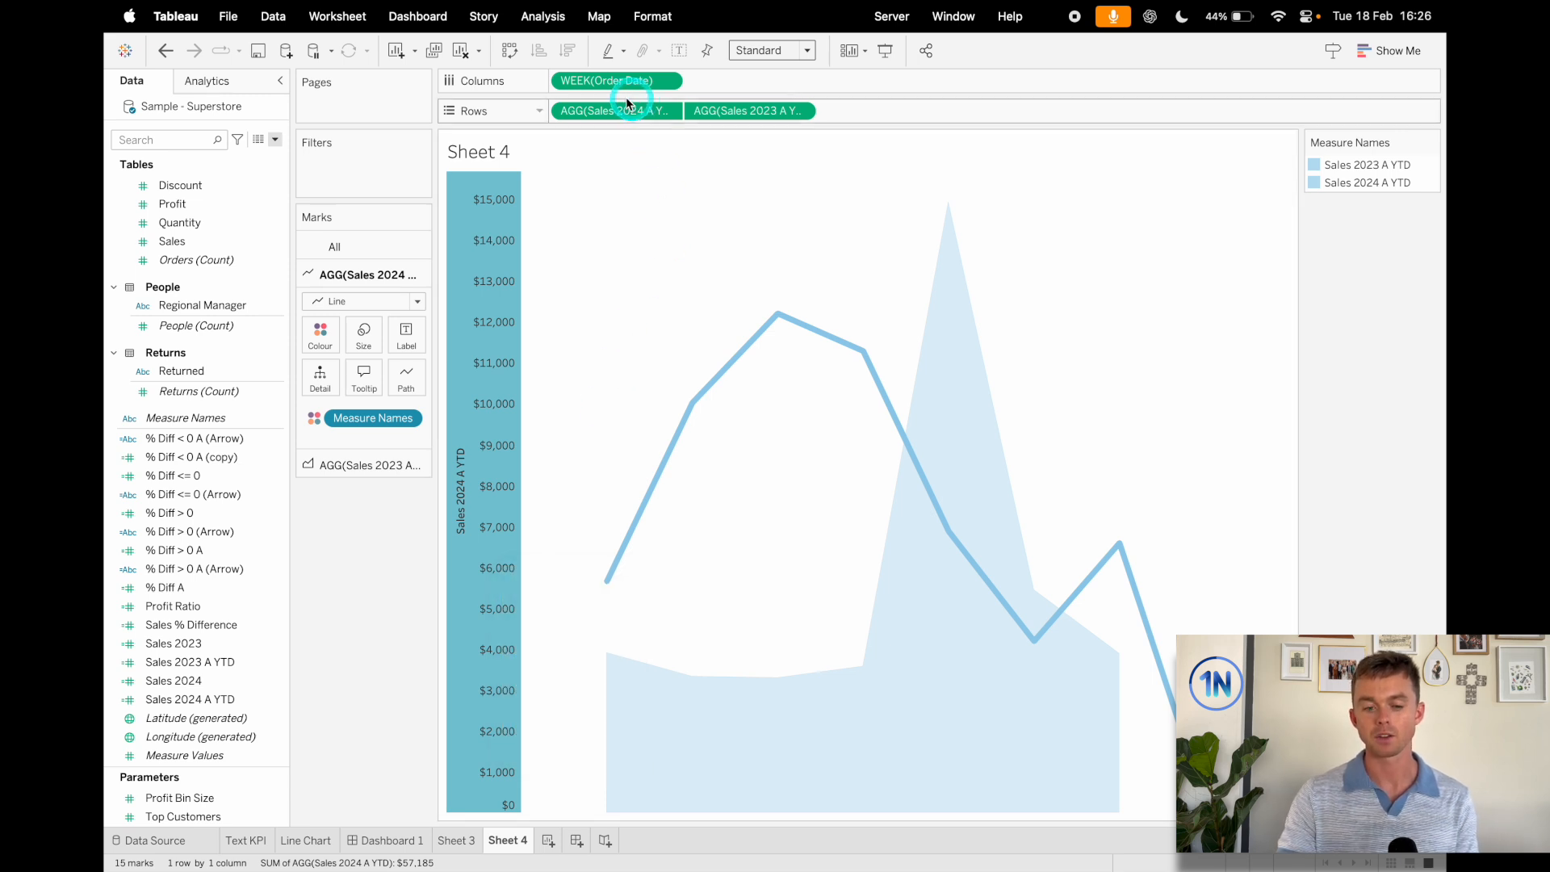
pyautogui.rightClick(616, 110)
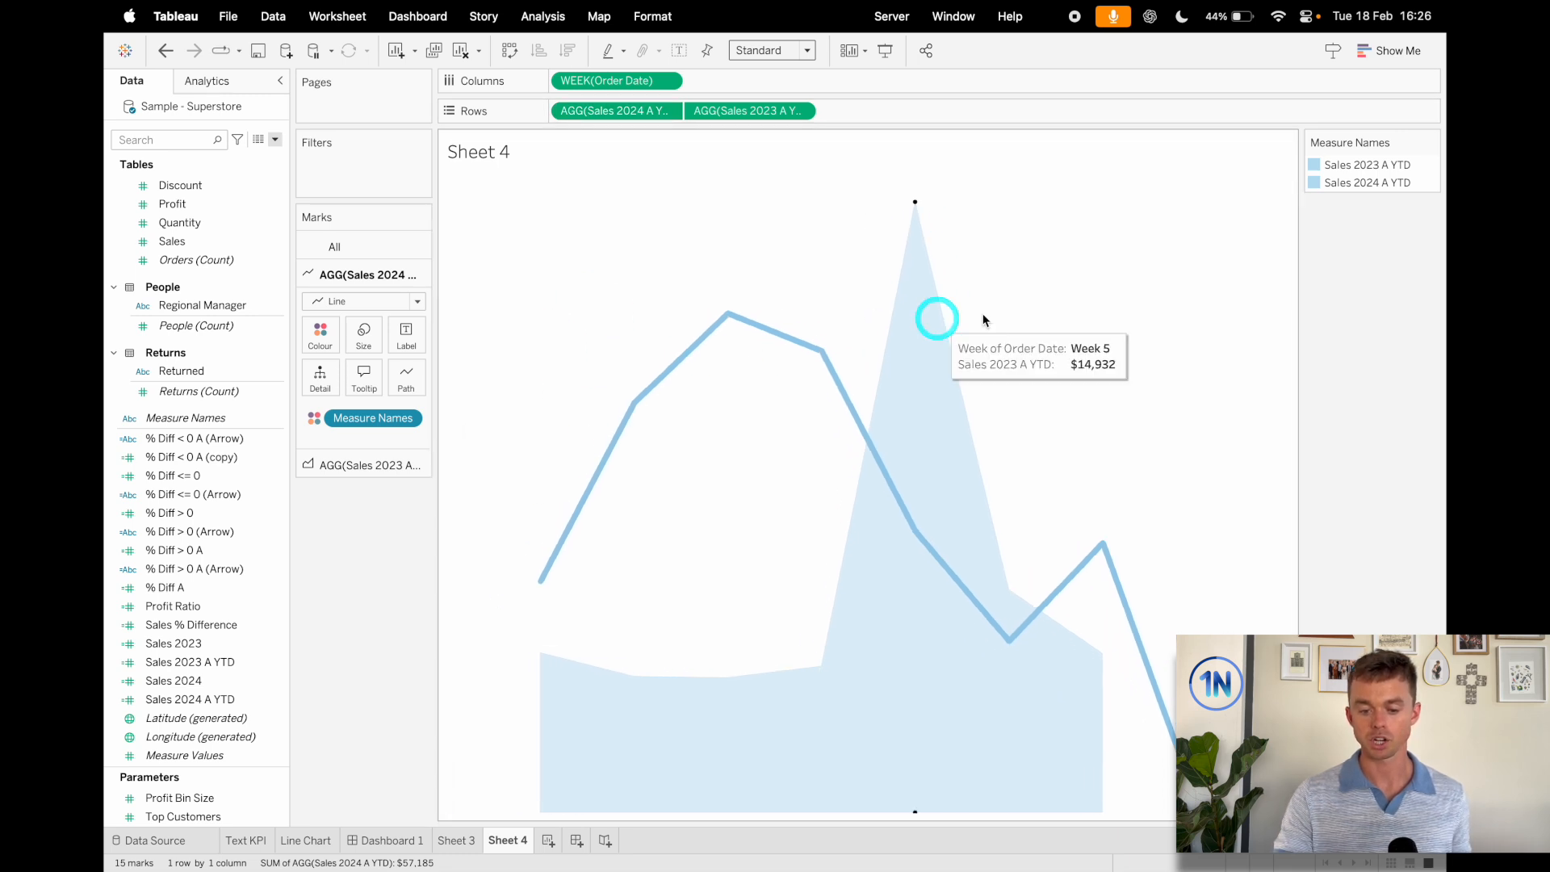
pyautogui.moveTo(1116, 337)
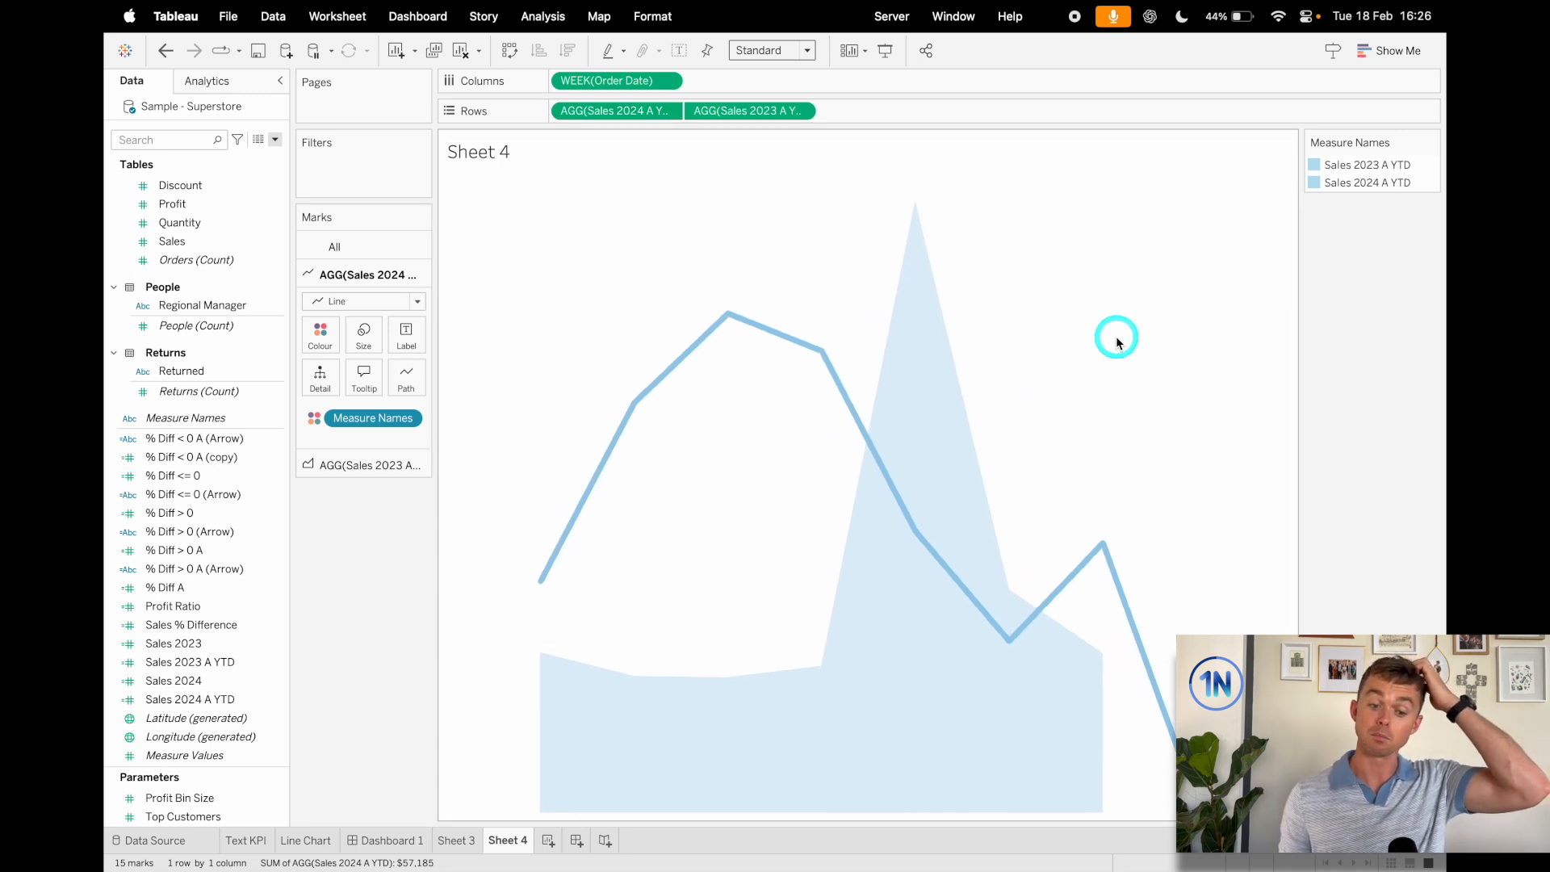
pyautogui.moveTo(1118, 342)
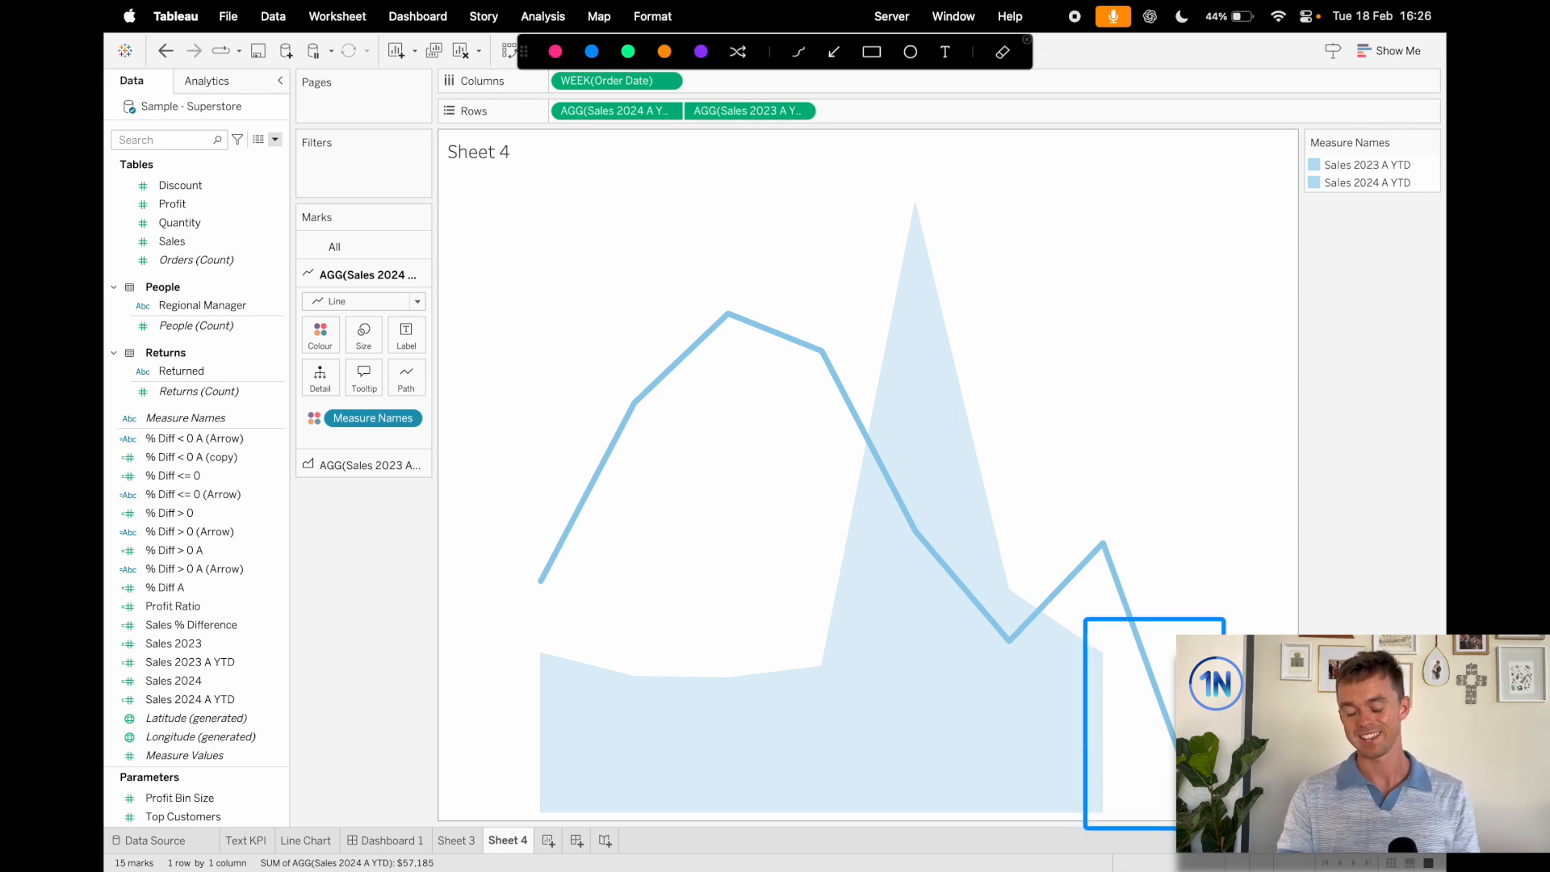
pyautogui.moveTo(1116, 671)
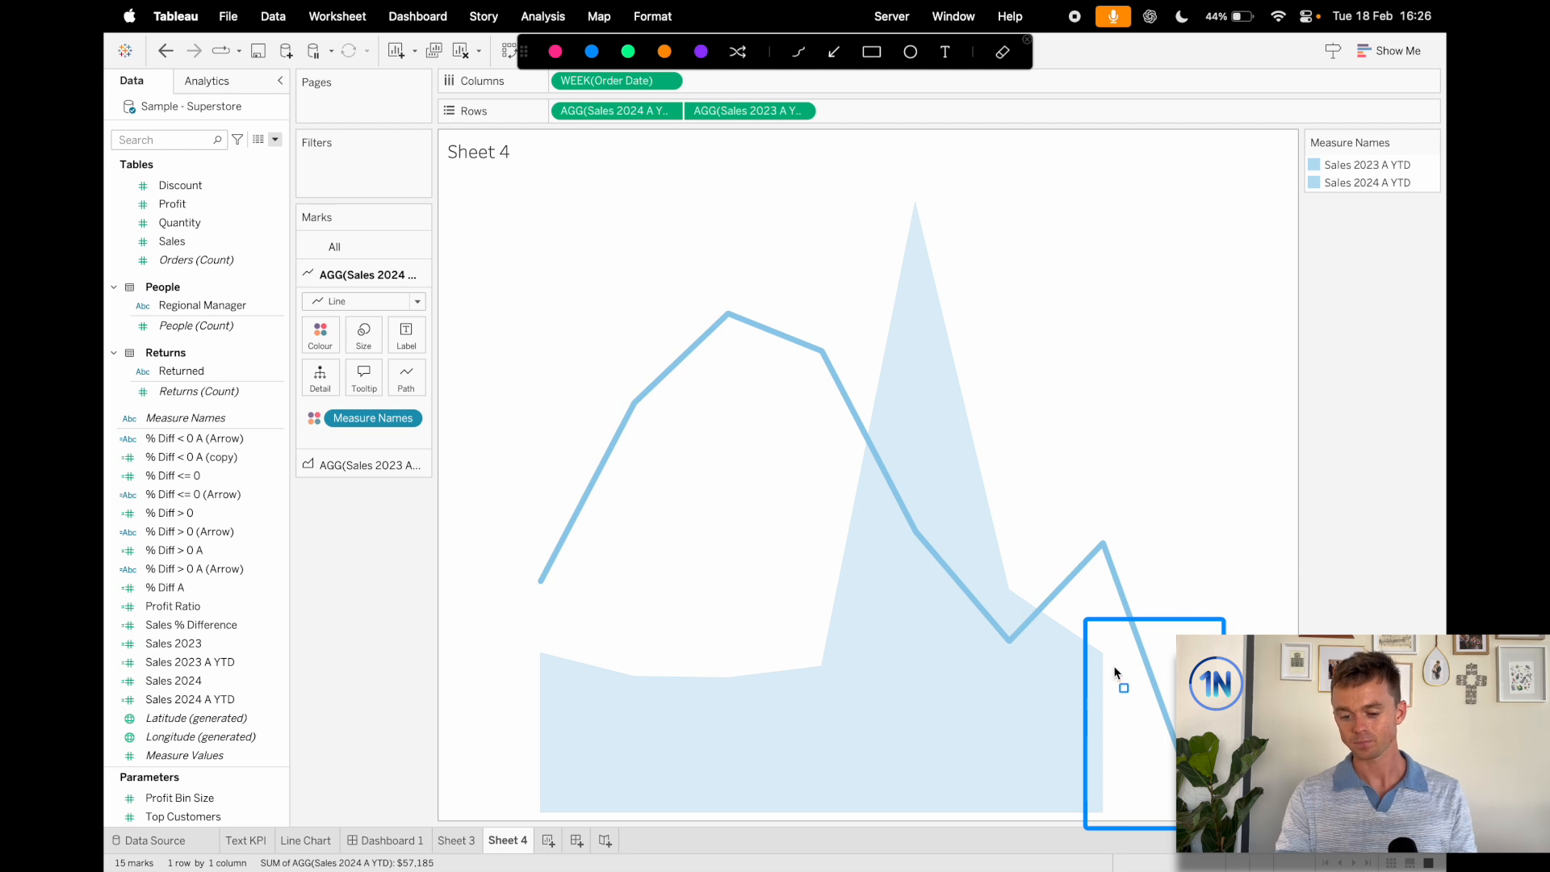
pyautogui.moveTo(730, 281)
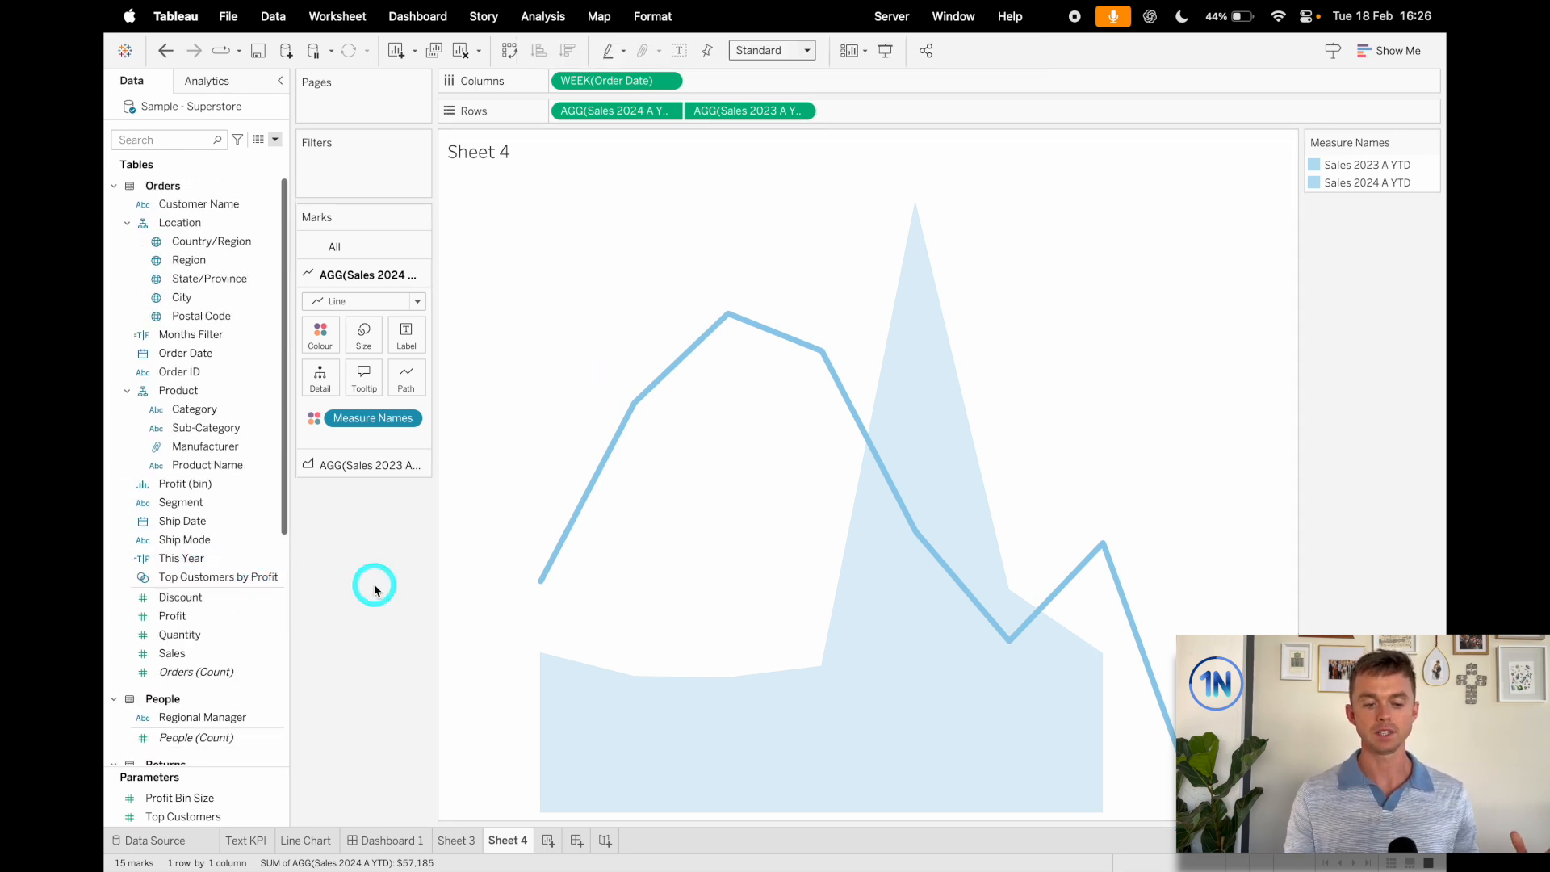
pyautogui.moveTo(373, 585)
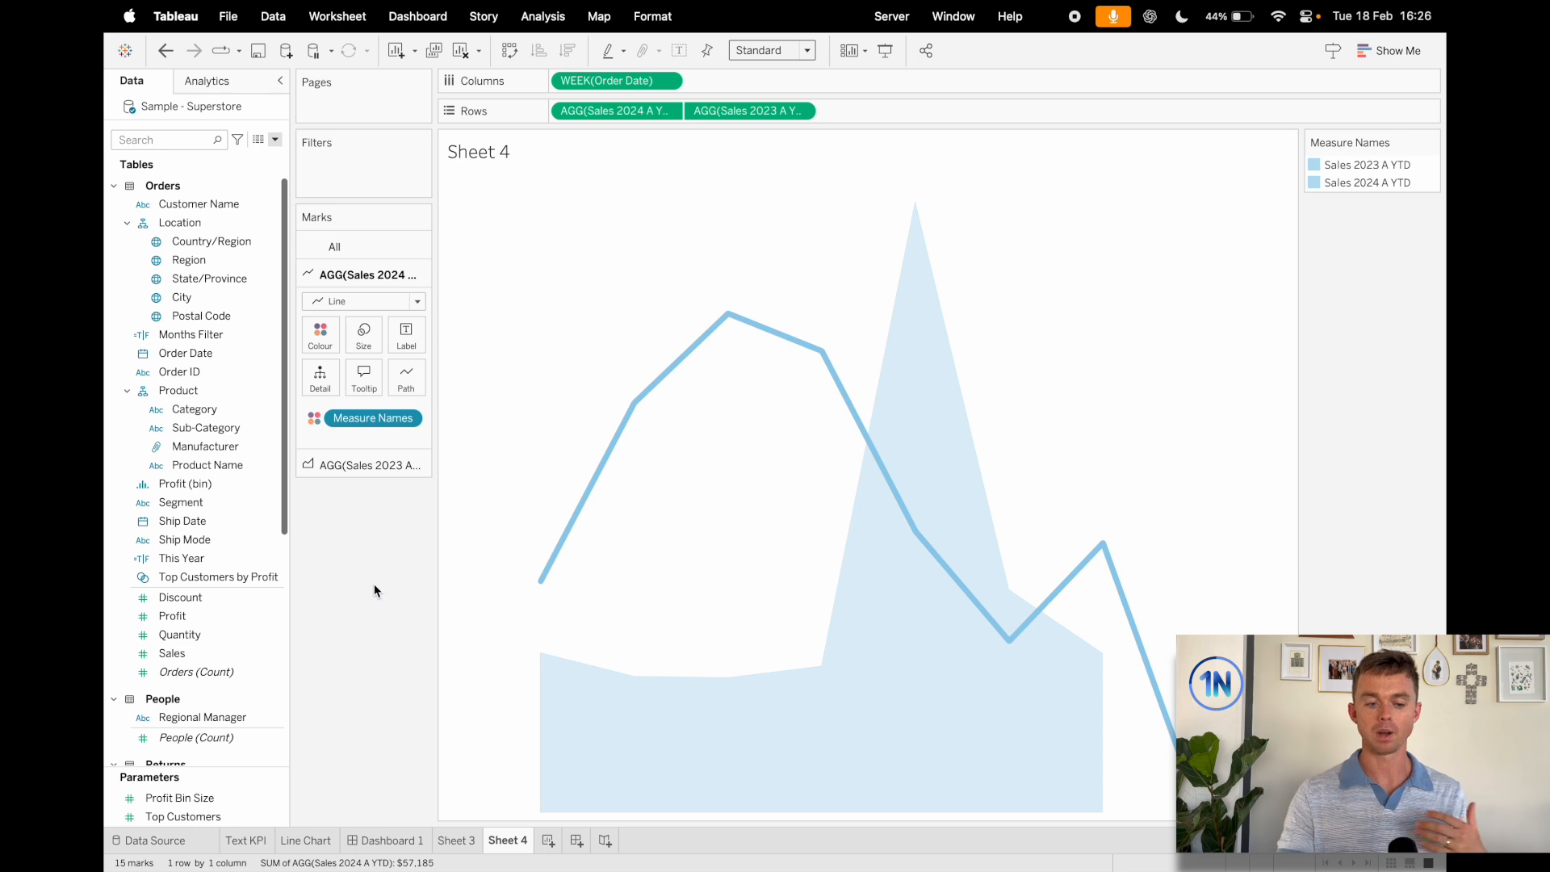
# - Review the Months Filter formula, then filter Sheet 4 by it keeping only True
pyautogui.rightClick(192, 334)
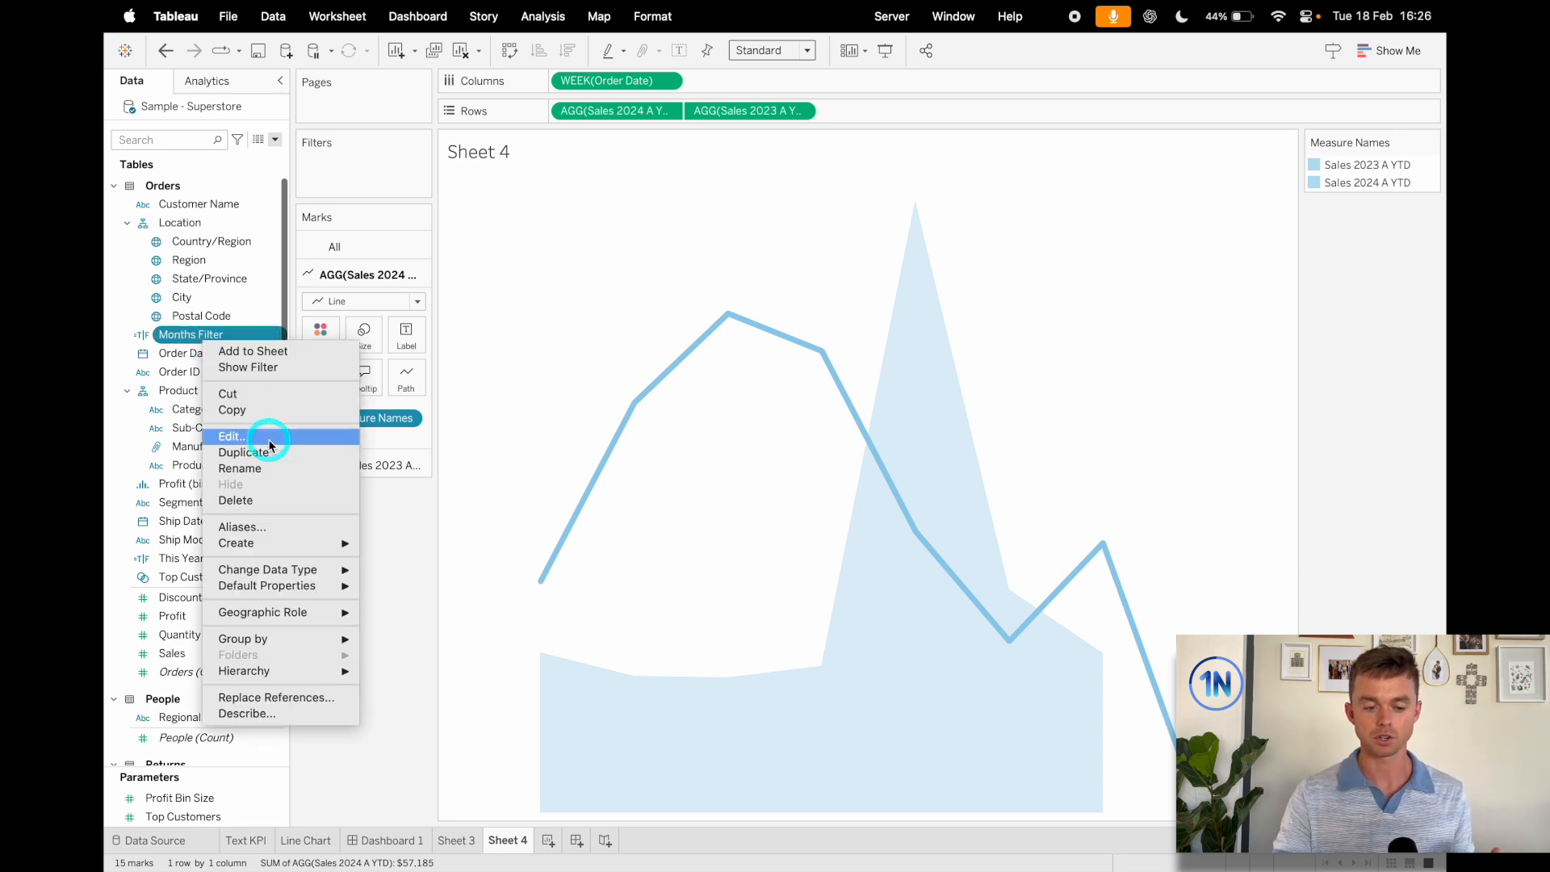
pyautogui.click(231, 436)
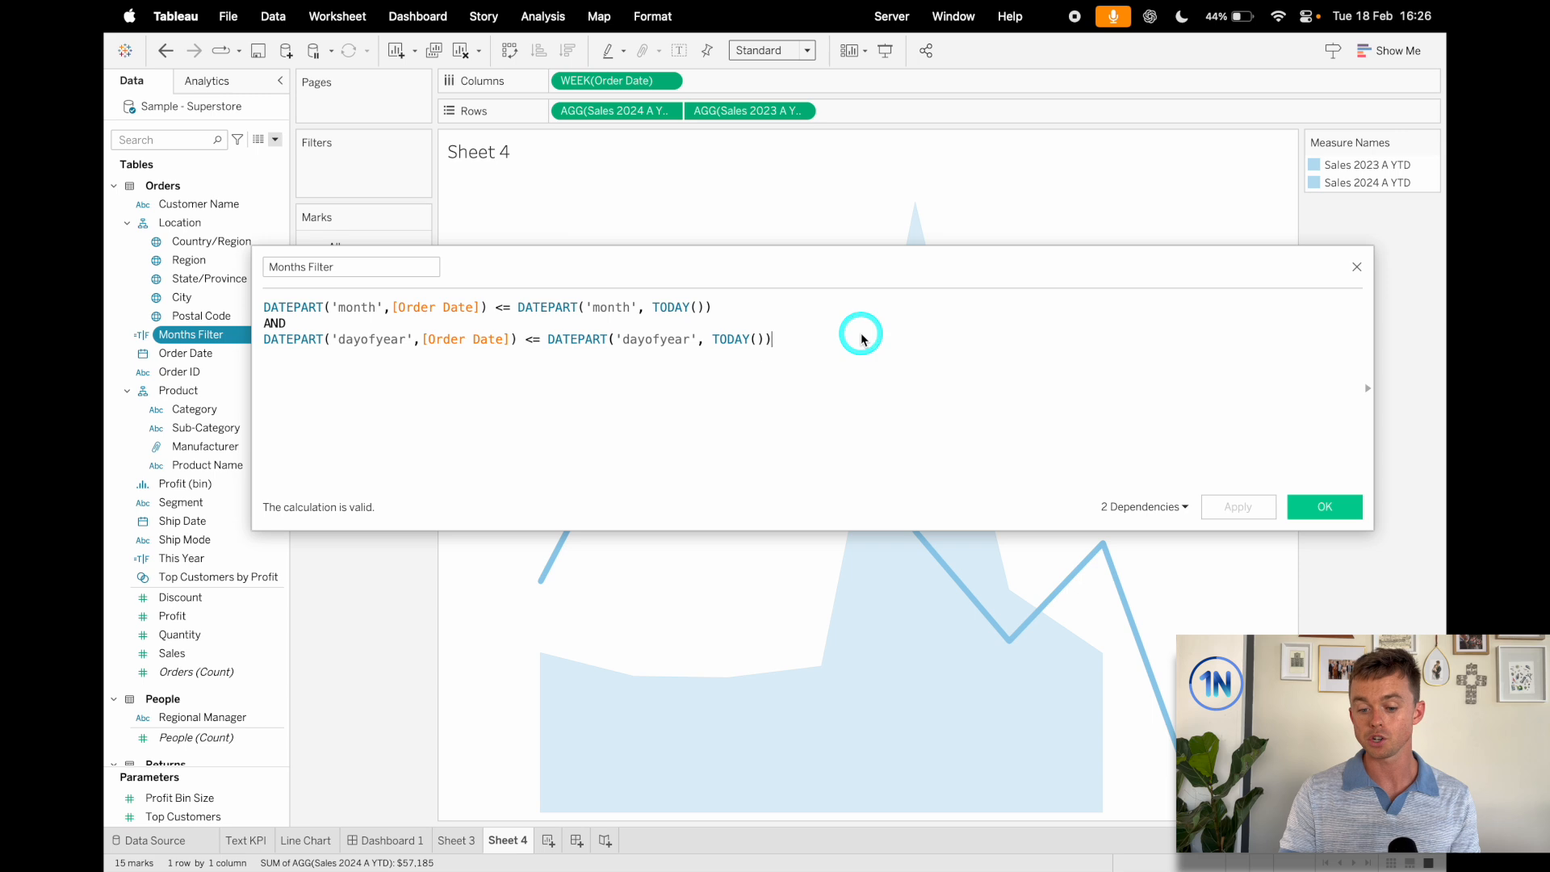
pyautogui.moveTo(860, 333)
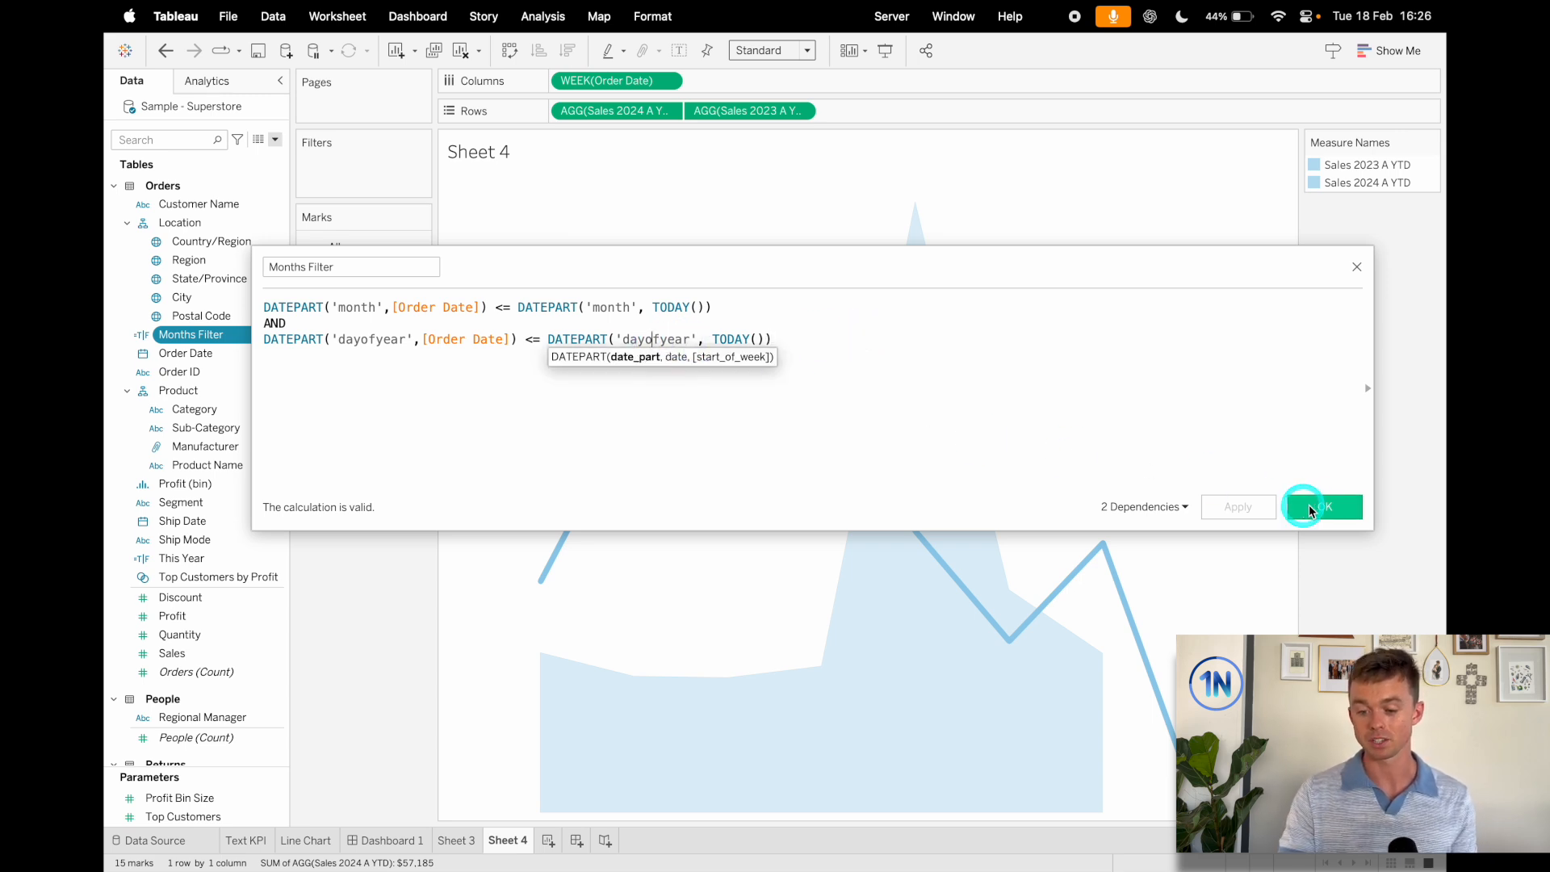
pyautogui.moveTo(771, 312)
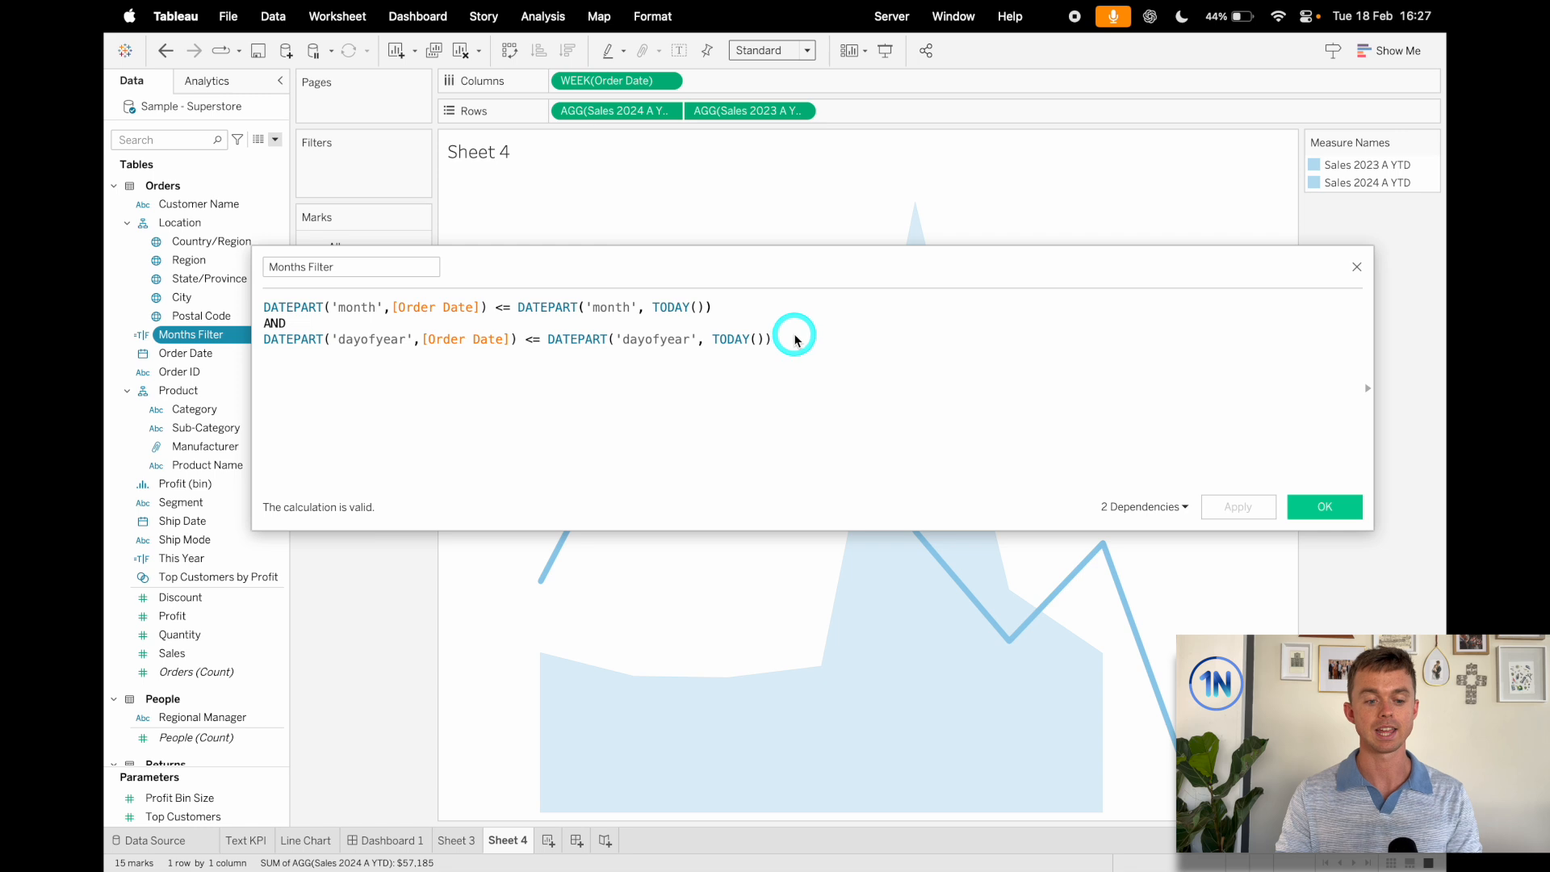
pyautogui.moveTo(1059, 373)
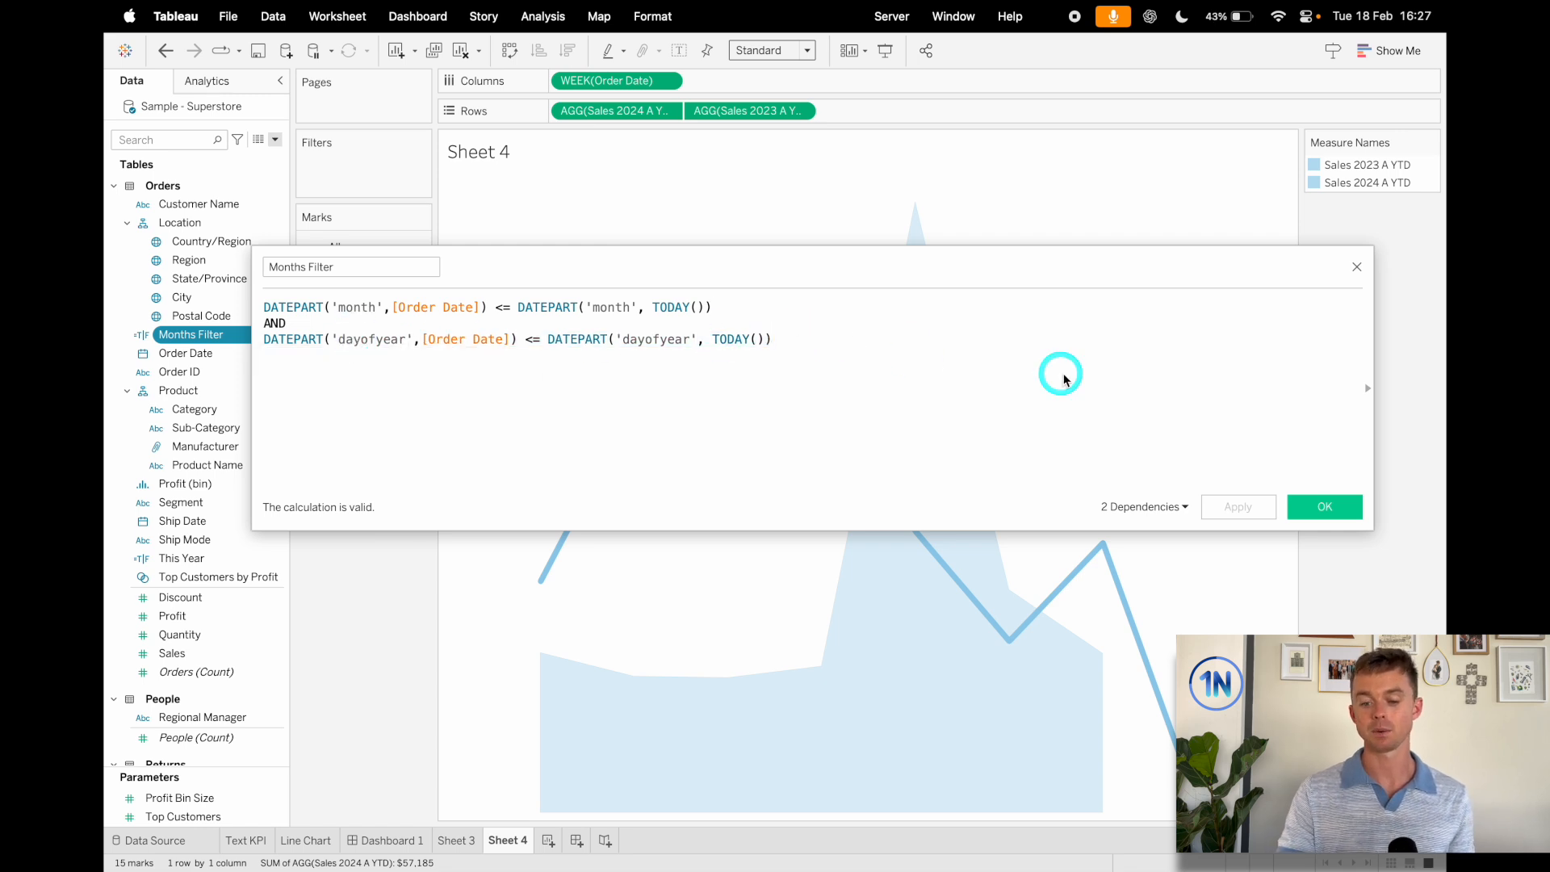
pyautogui.click(1324, 506)
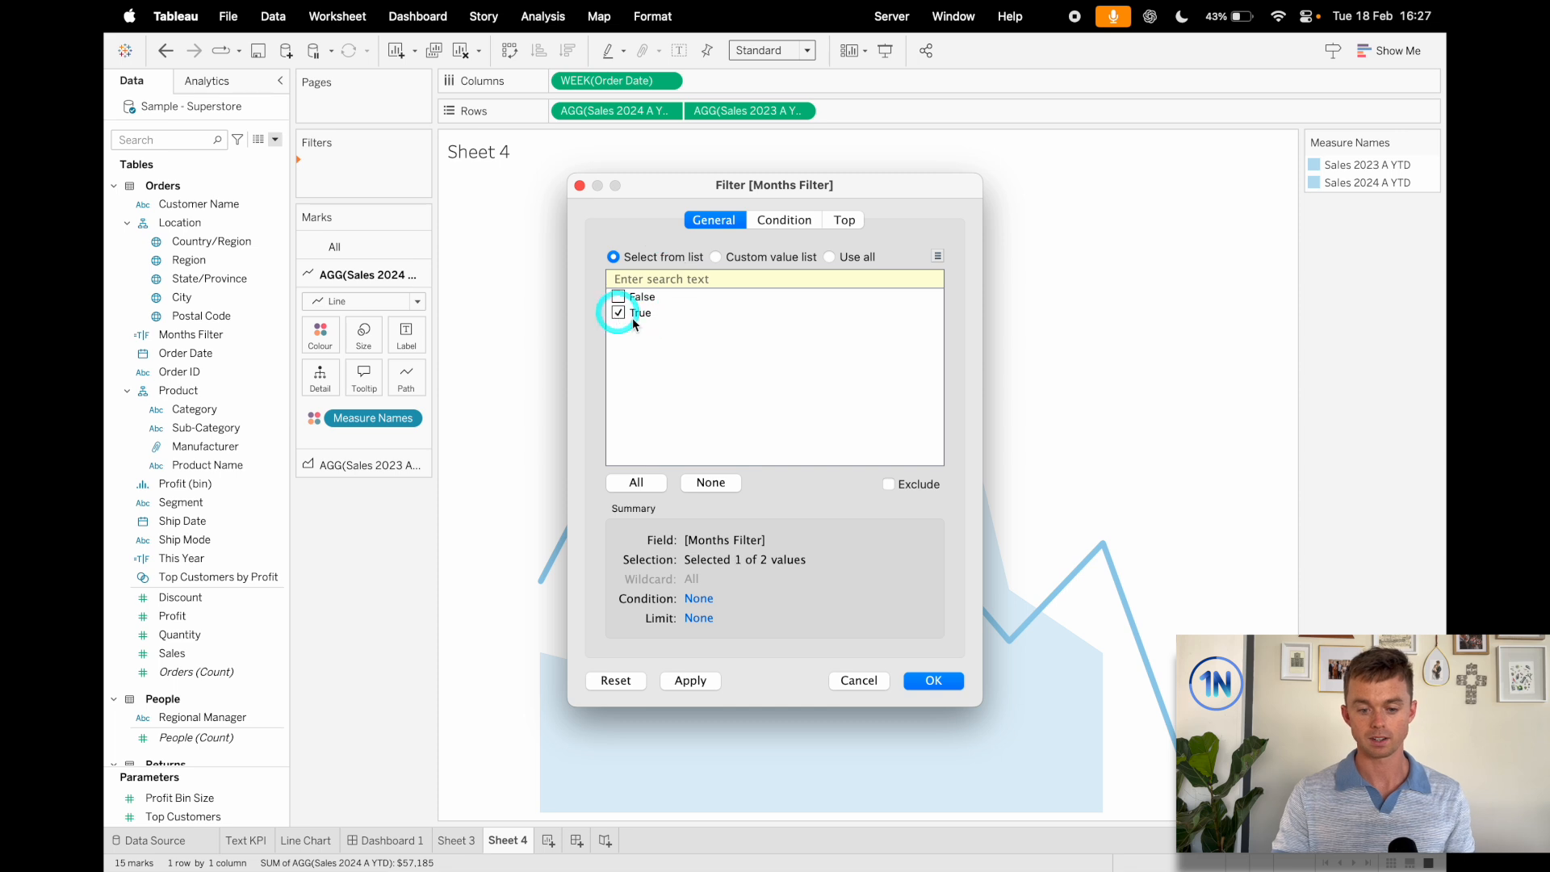
pyautogui.click(932, 680)
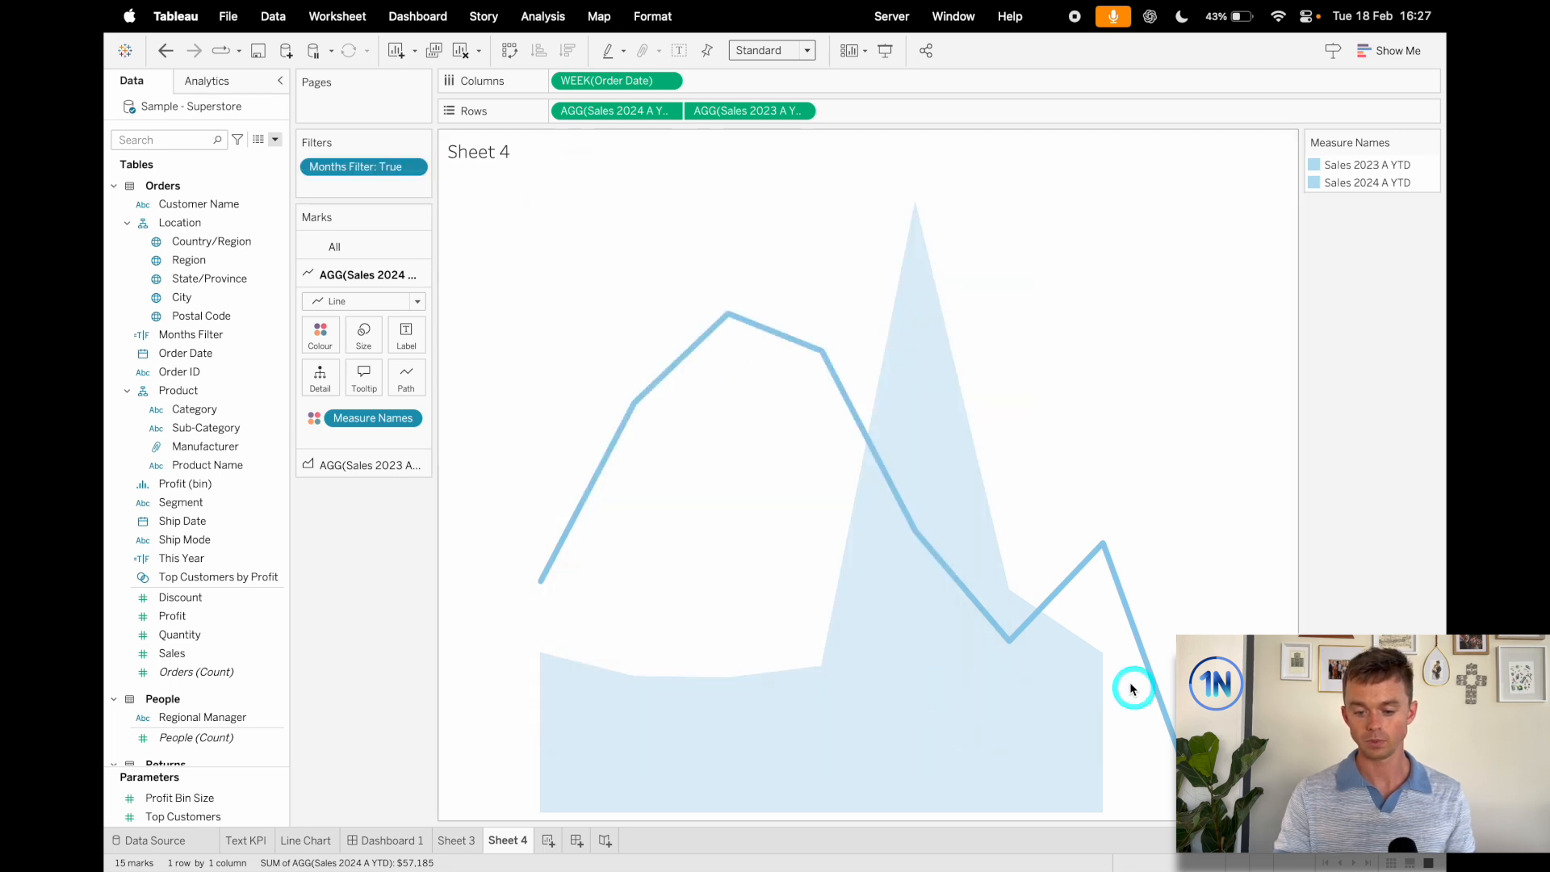
pyautogui.moveTo(1021, 360)
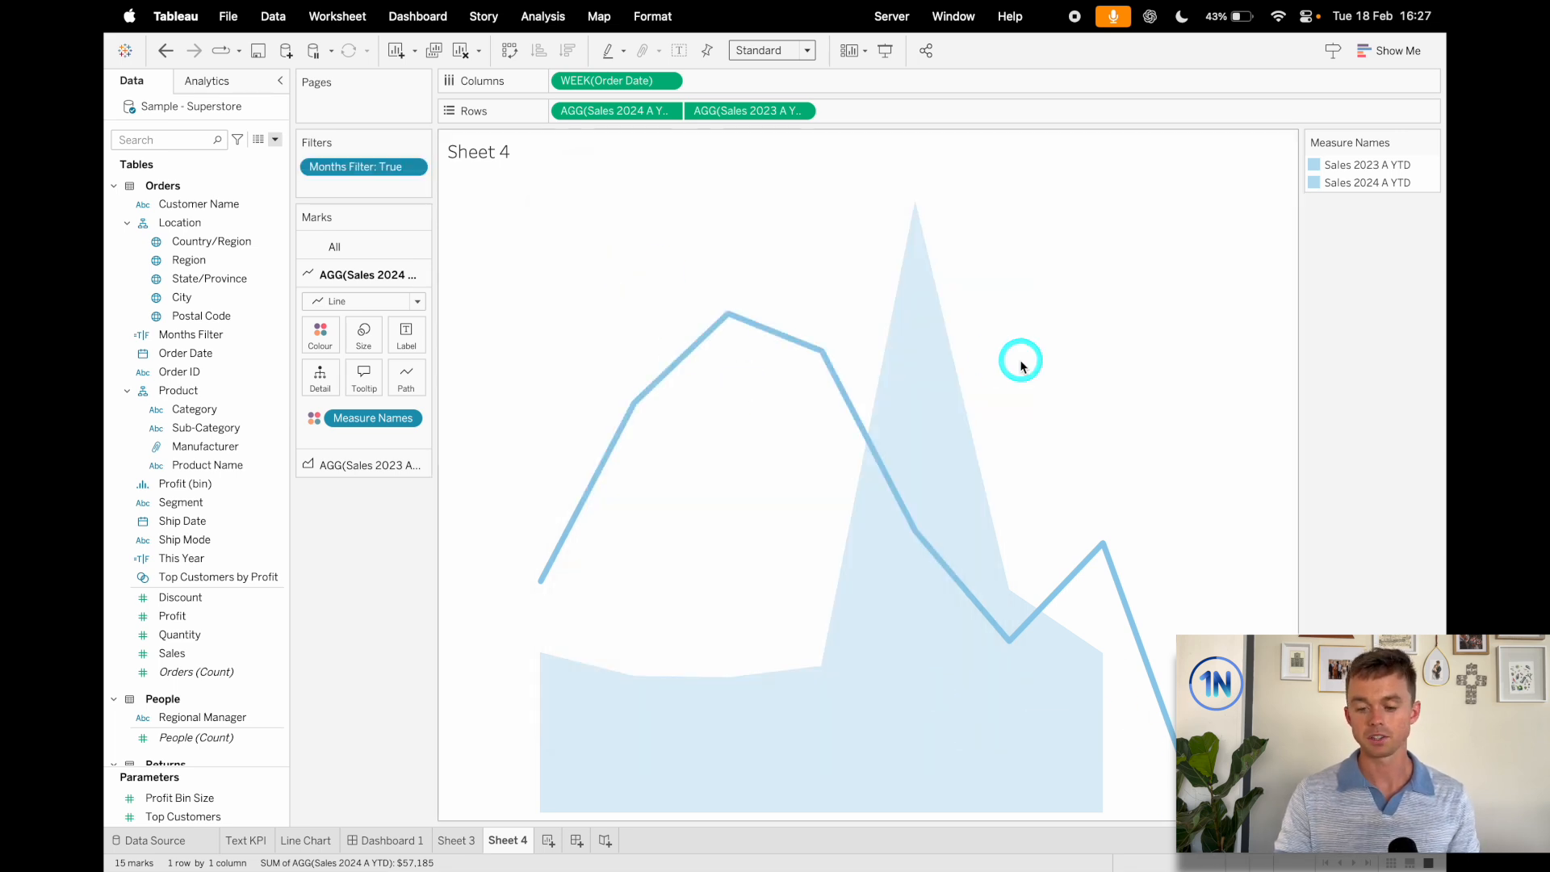
pyautogui.moveTo(536, 499)
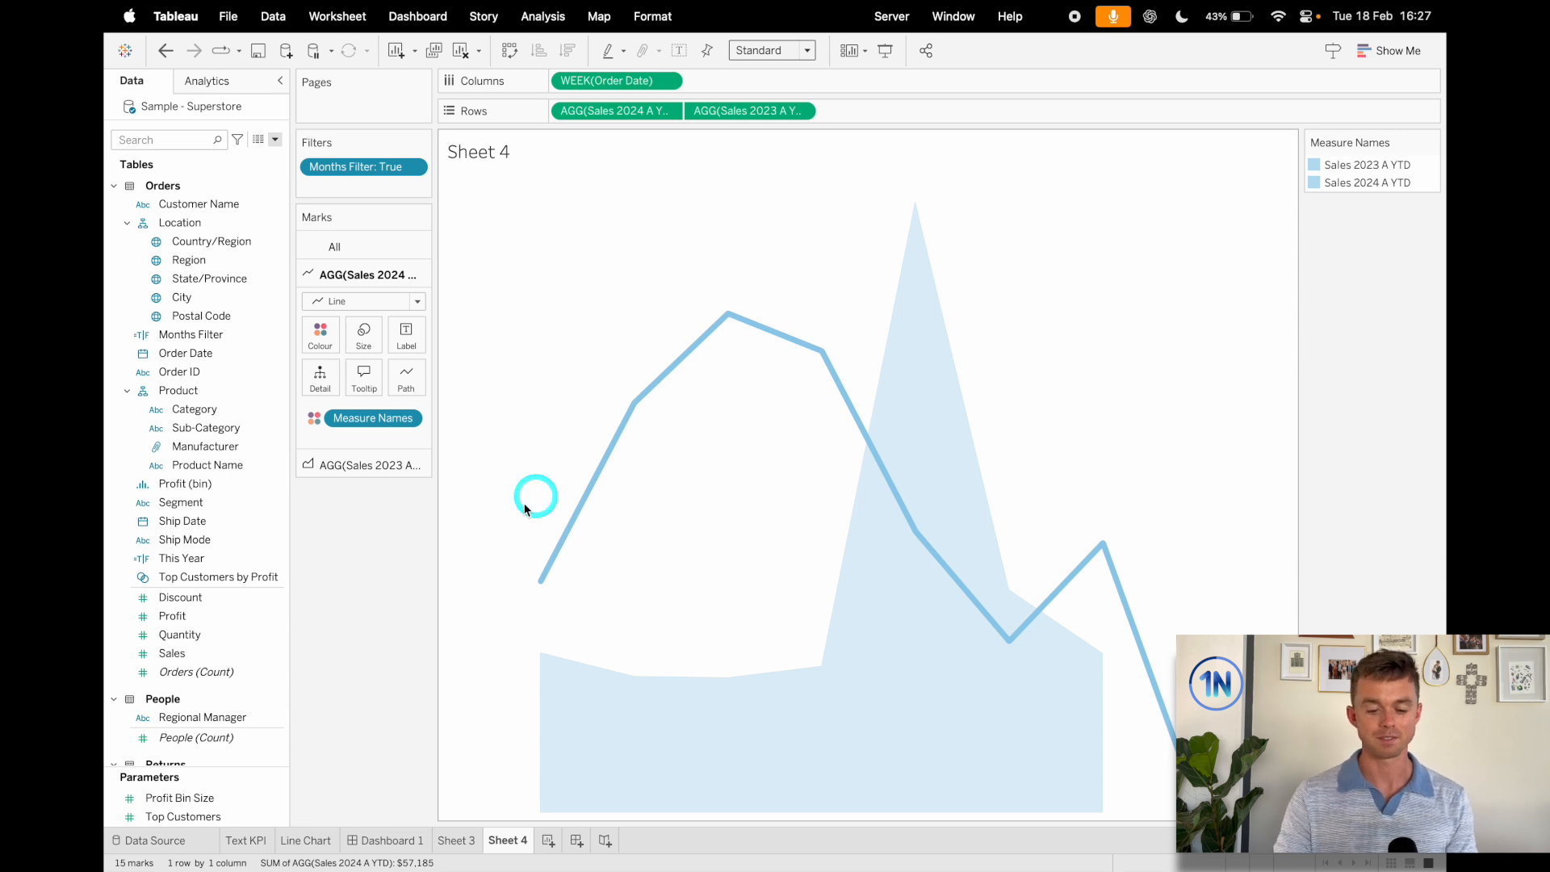
# - Check the Sheet 3 sales KPI, return to Sheet 4 and create Dashboard 2
pyautogui.click(460, 840)
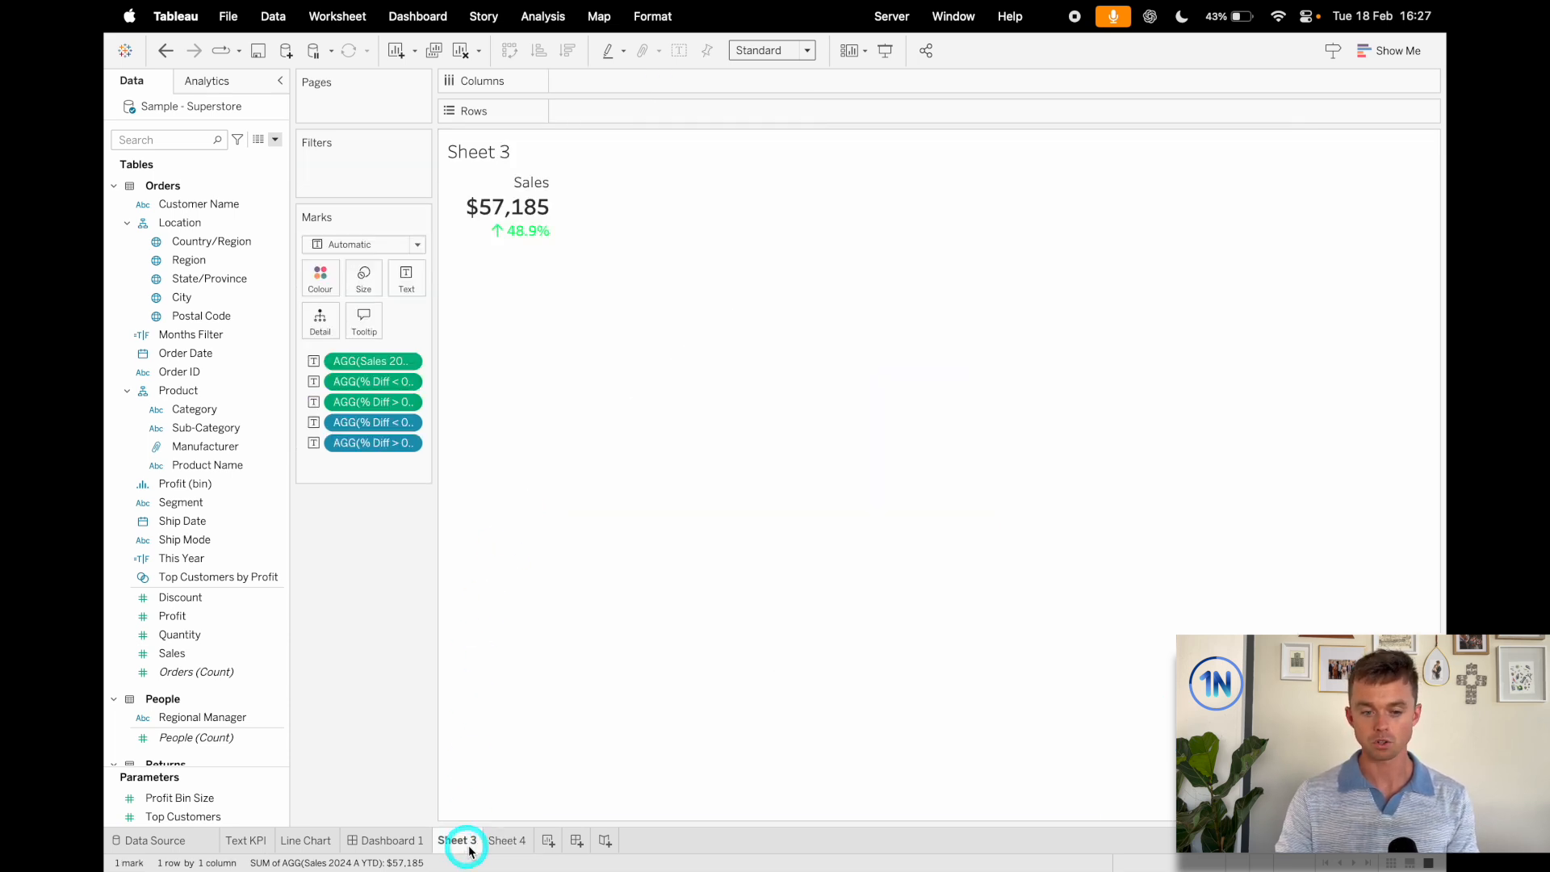
pyautogui.click(507, 840)
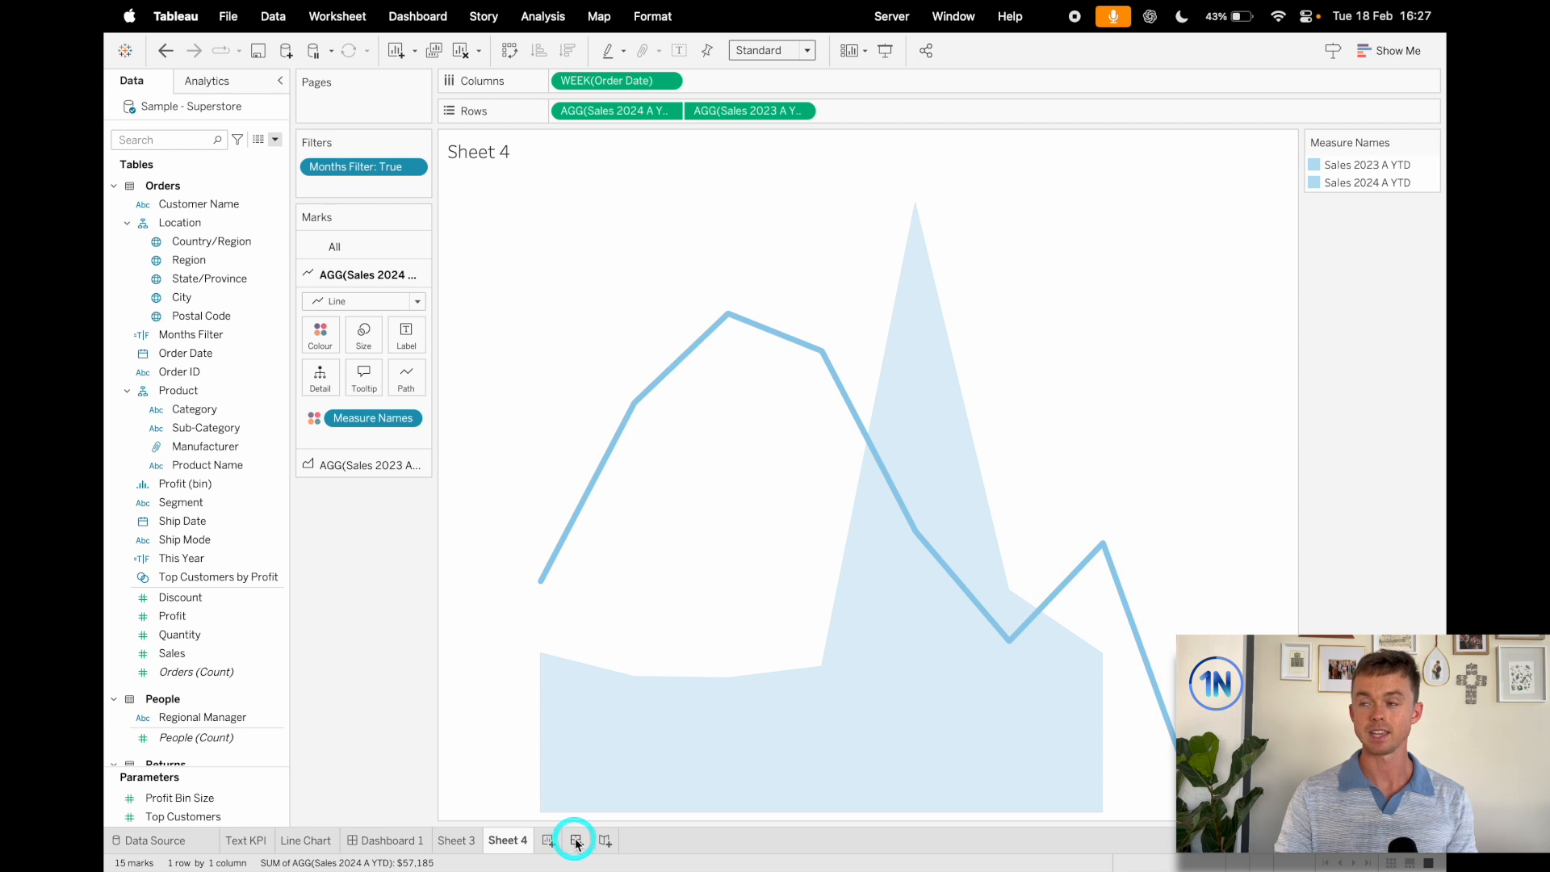
pyautogui.click(575, 840)
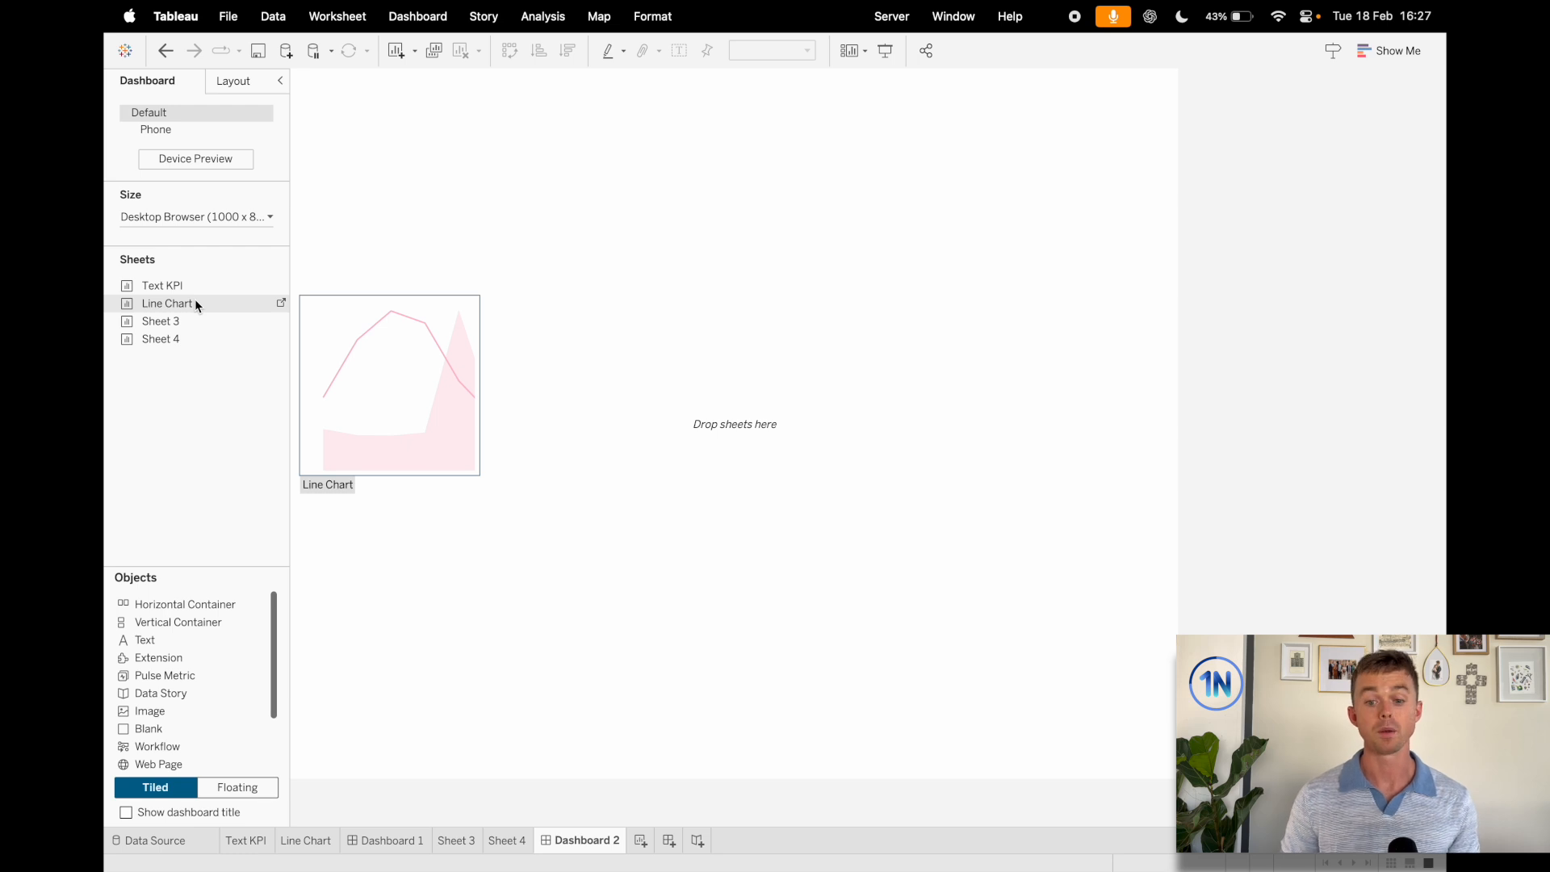
# - Add the Sheet 4 chart to Dashboard 2, delete its colour legend and hide its title
pyautogui.click(160, 339)
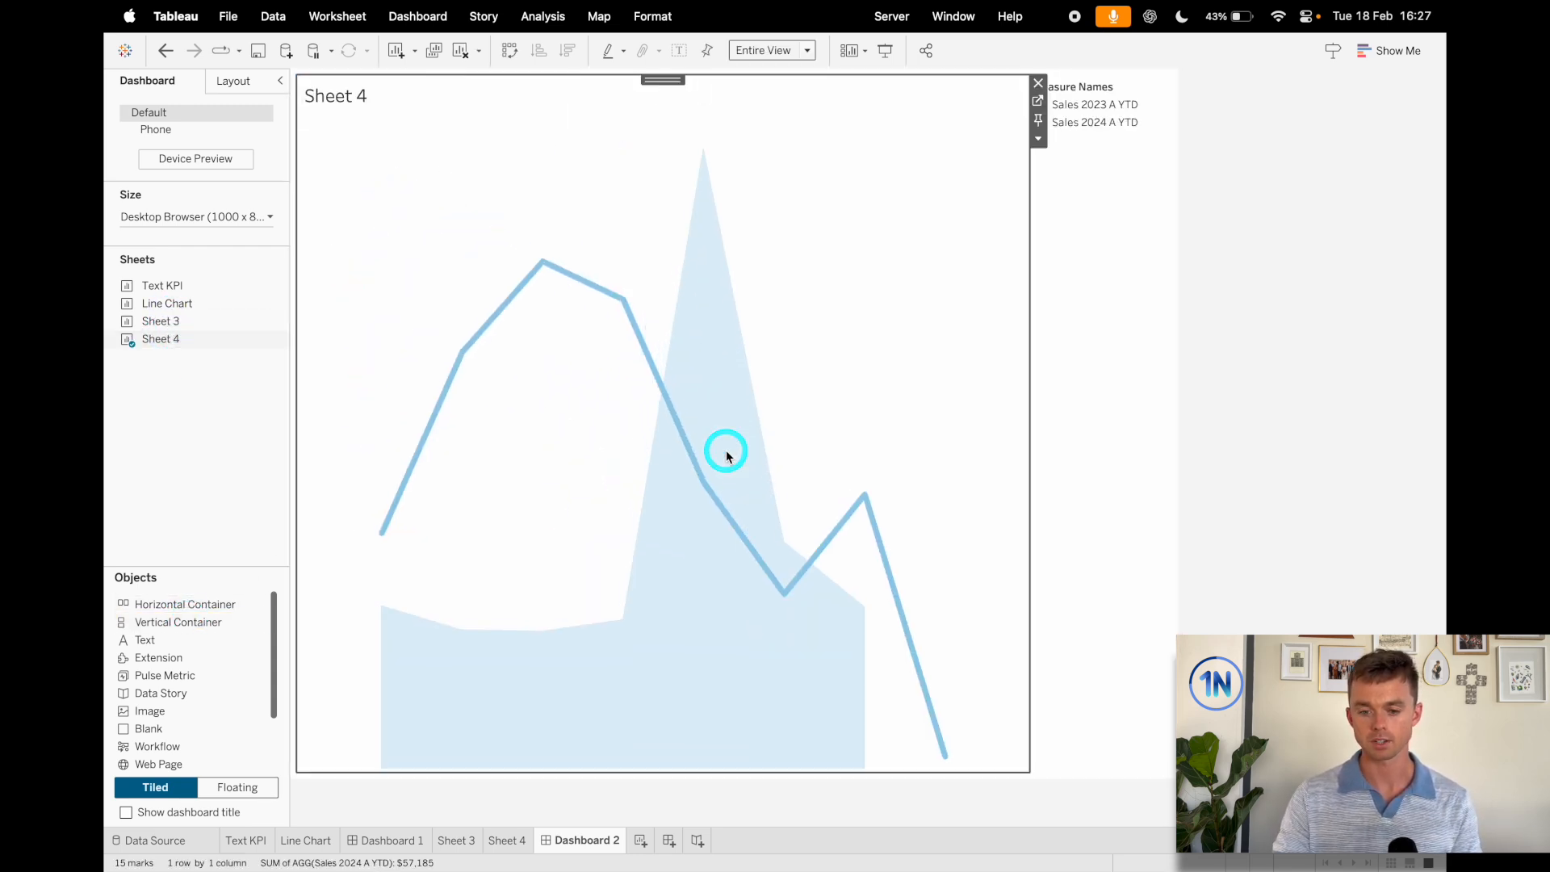
pyautogui.click(1179, 82)
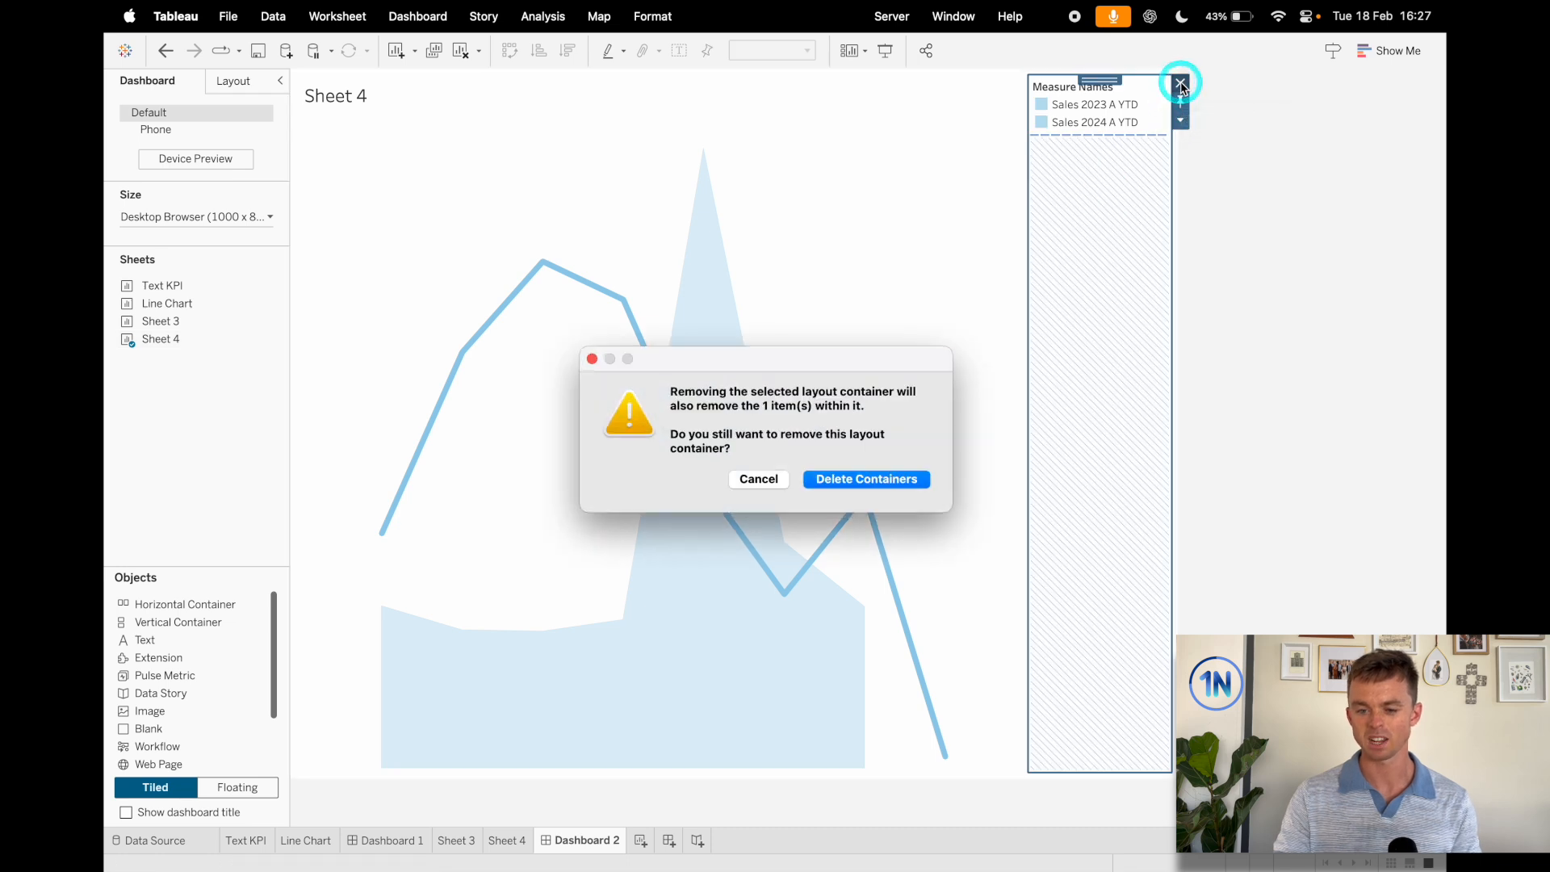
pyautogui.click(863, 478)
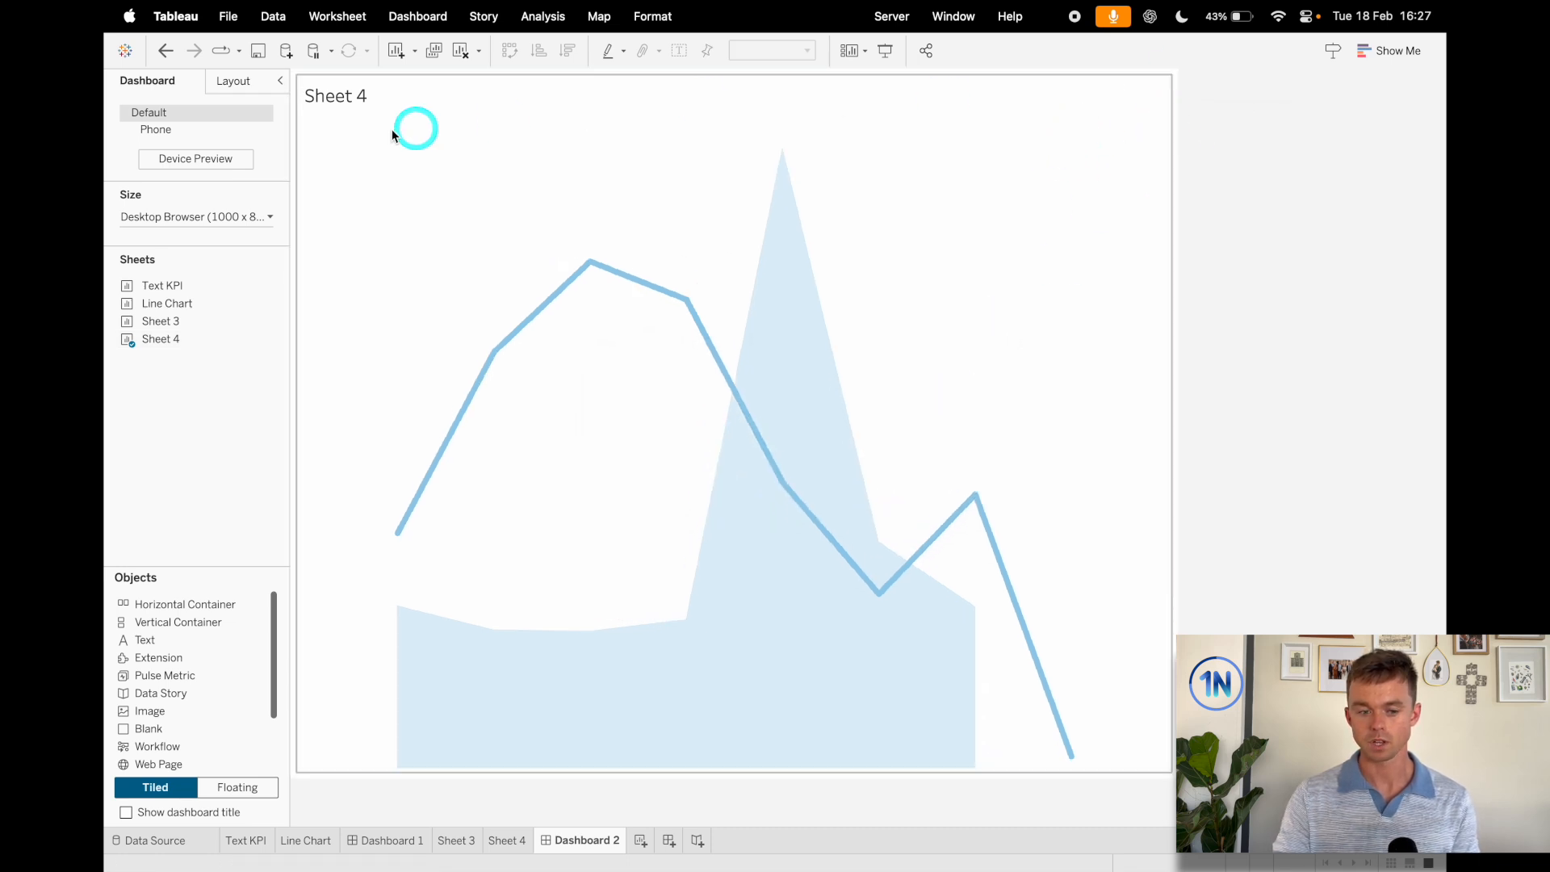
pyautogui.rightClick(336, 95)
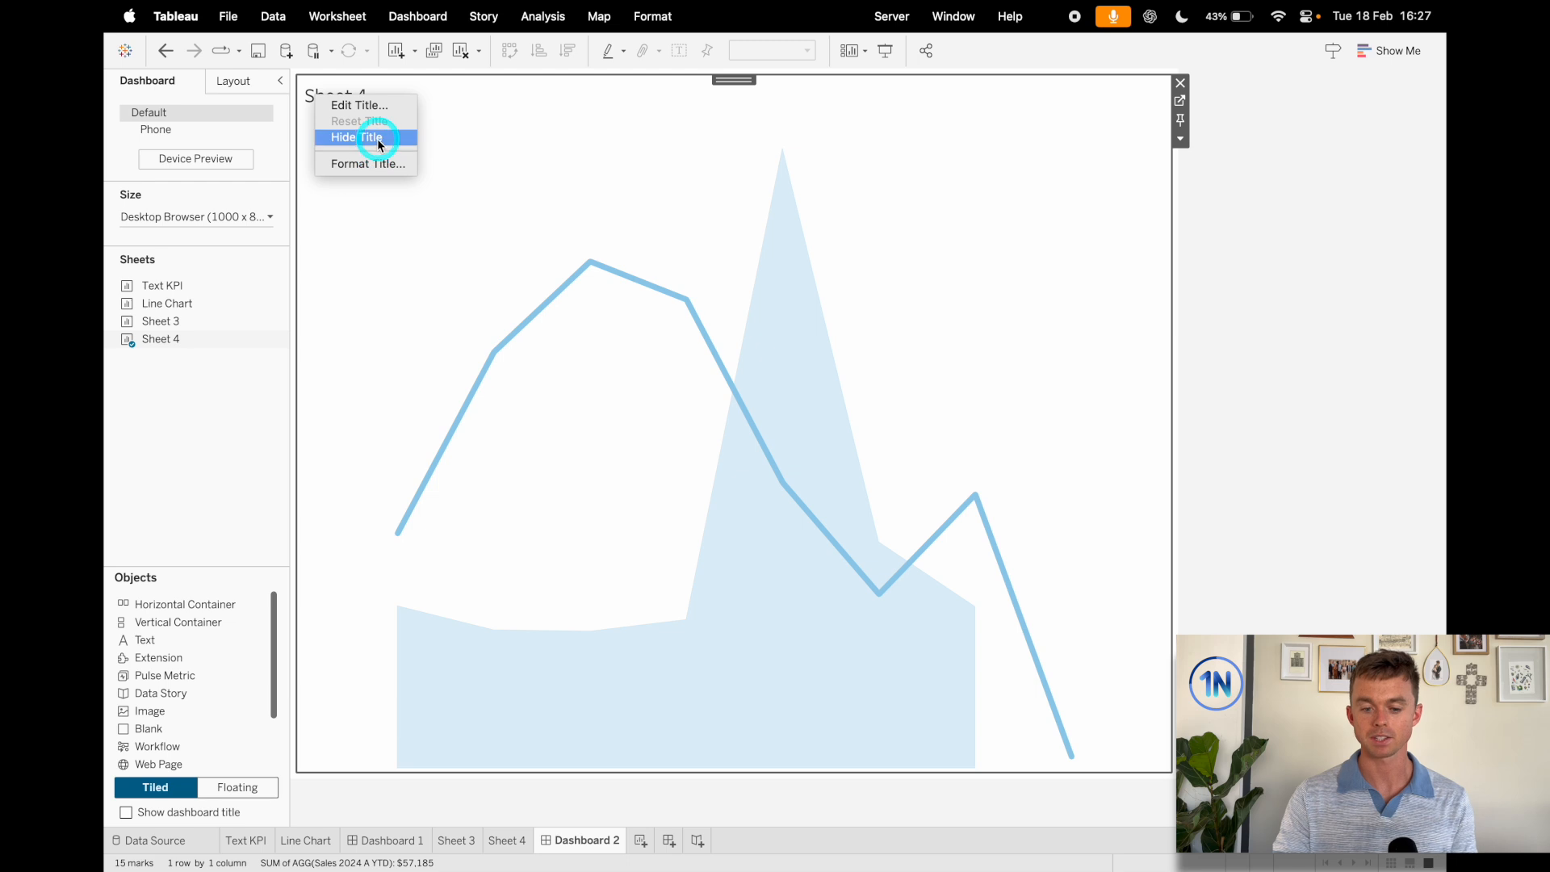
pyautogui.click(356, 135)
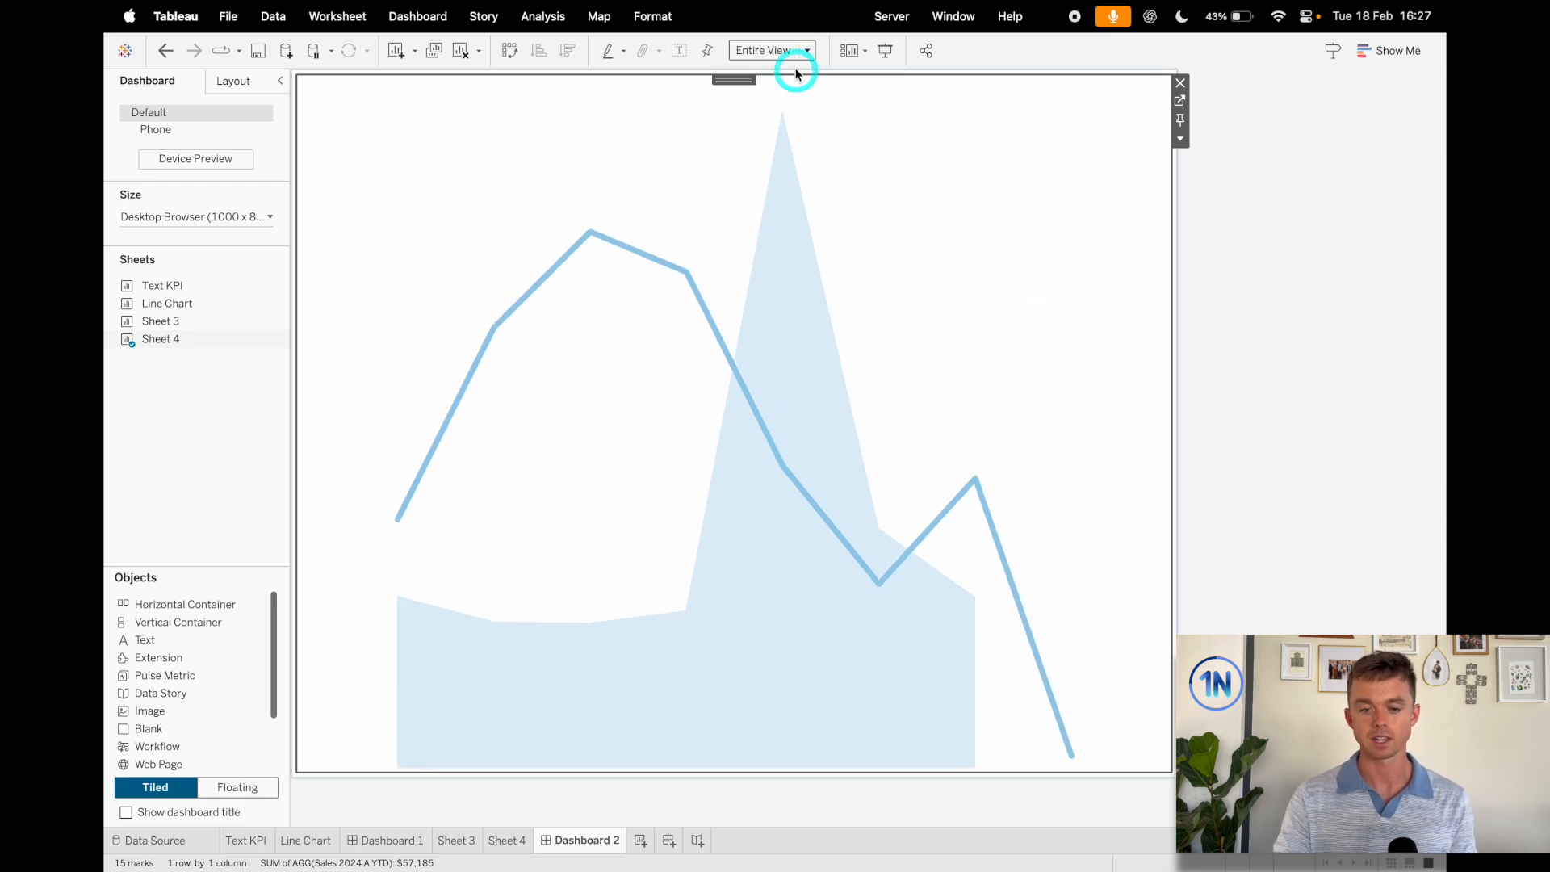
pyautogui.moveTo(1142, 465)
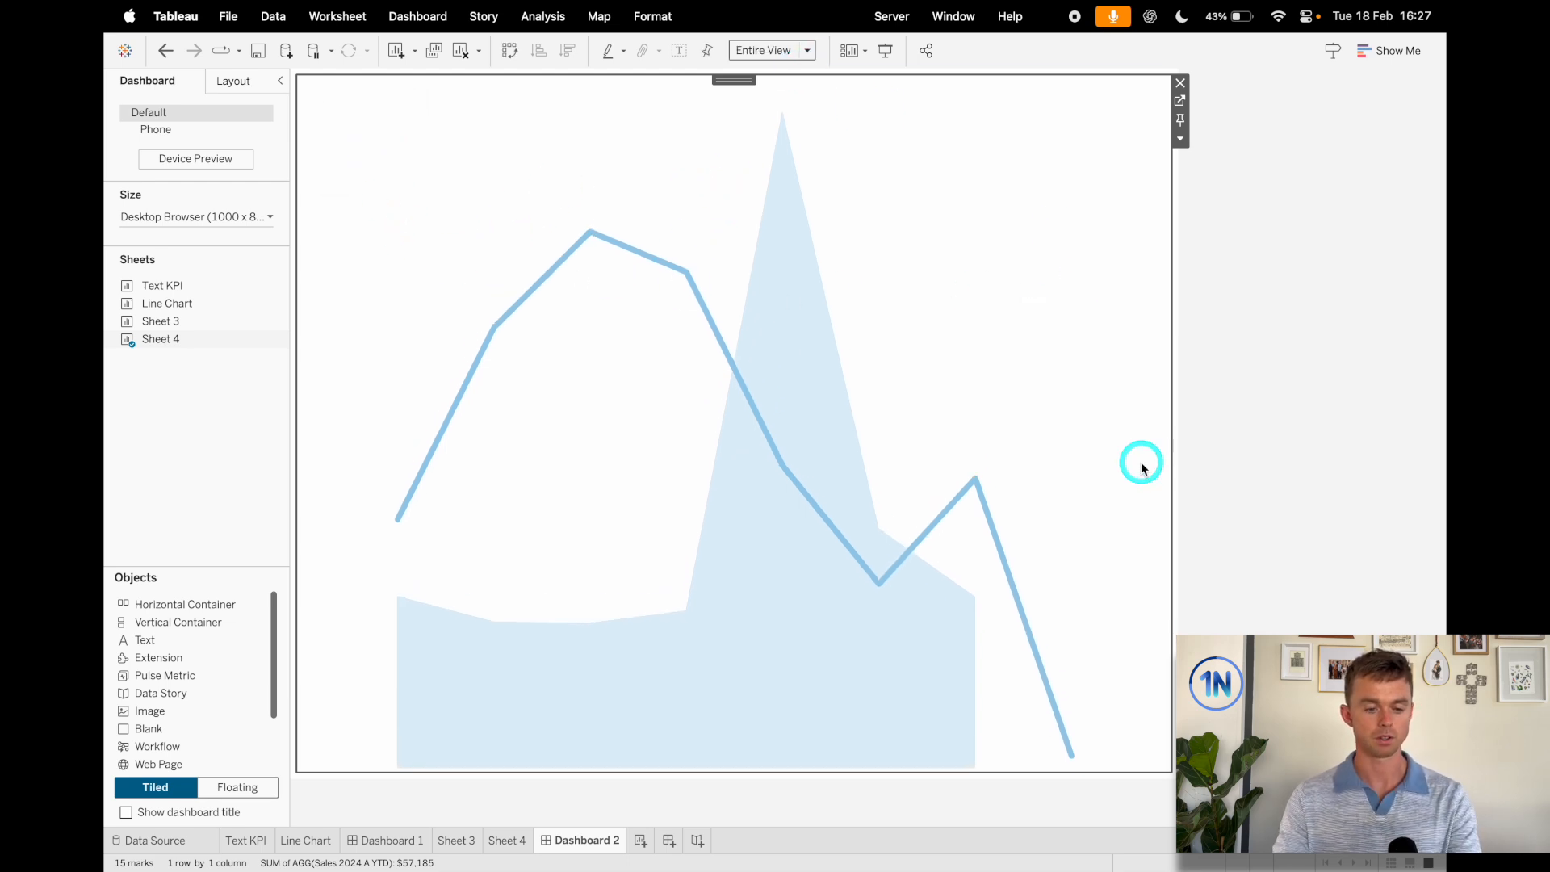
pyautogui.moveTo(183, 604)
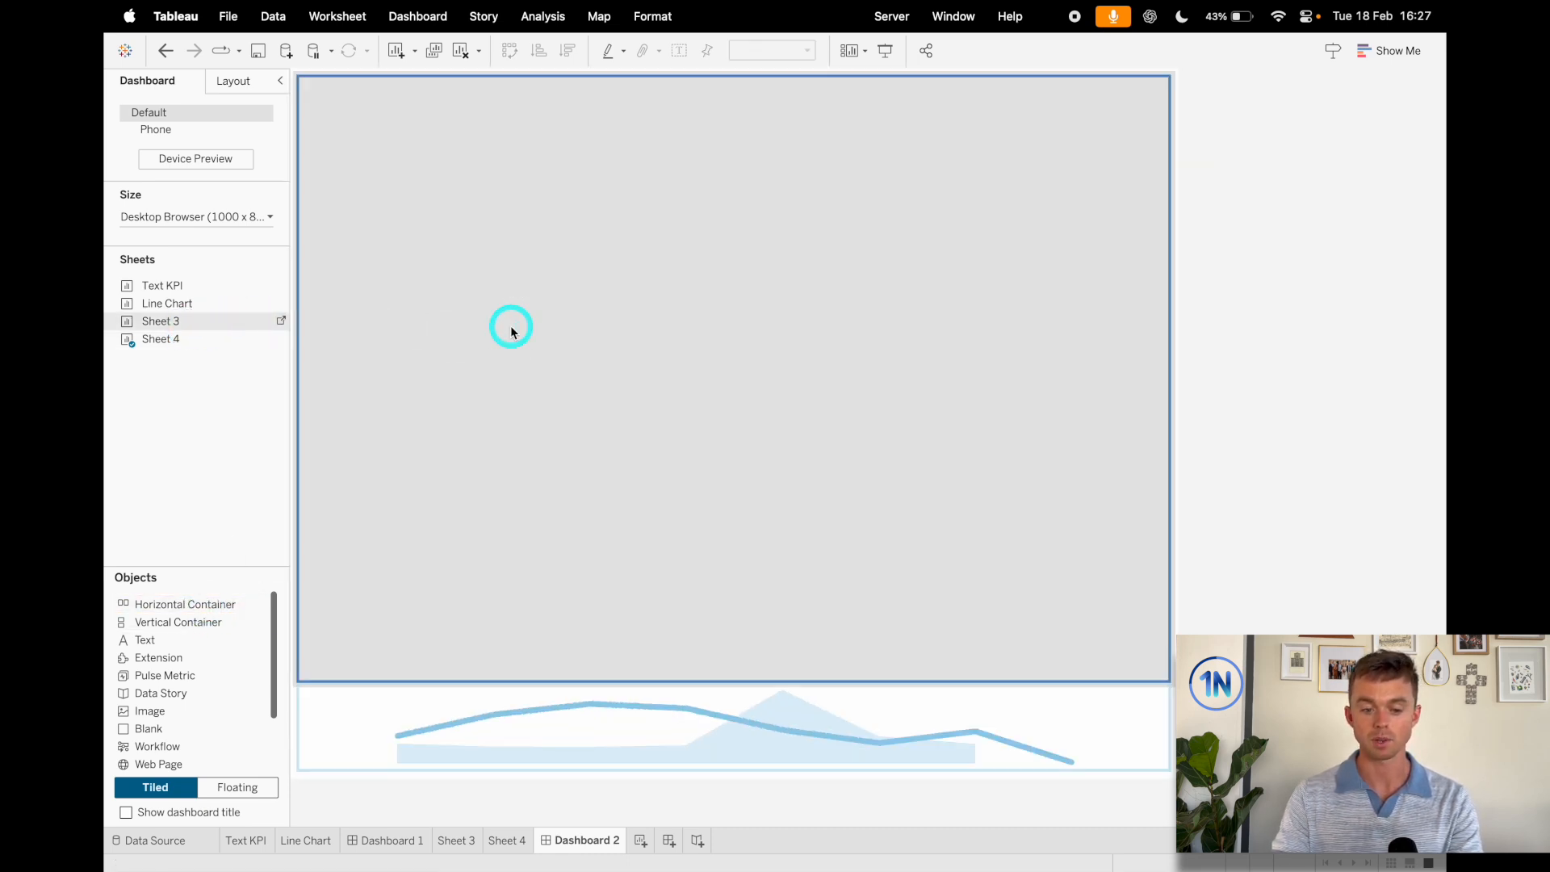
# - Fit the line chart to Entire View and place the Sales KPI in a top row above it
pyautogui.rightClick(335, 97)
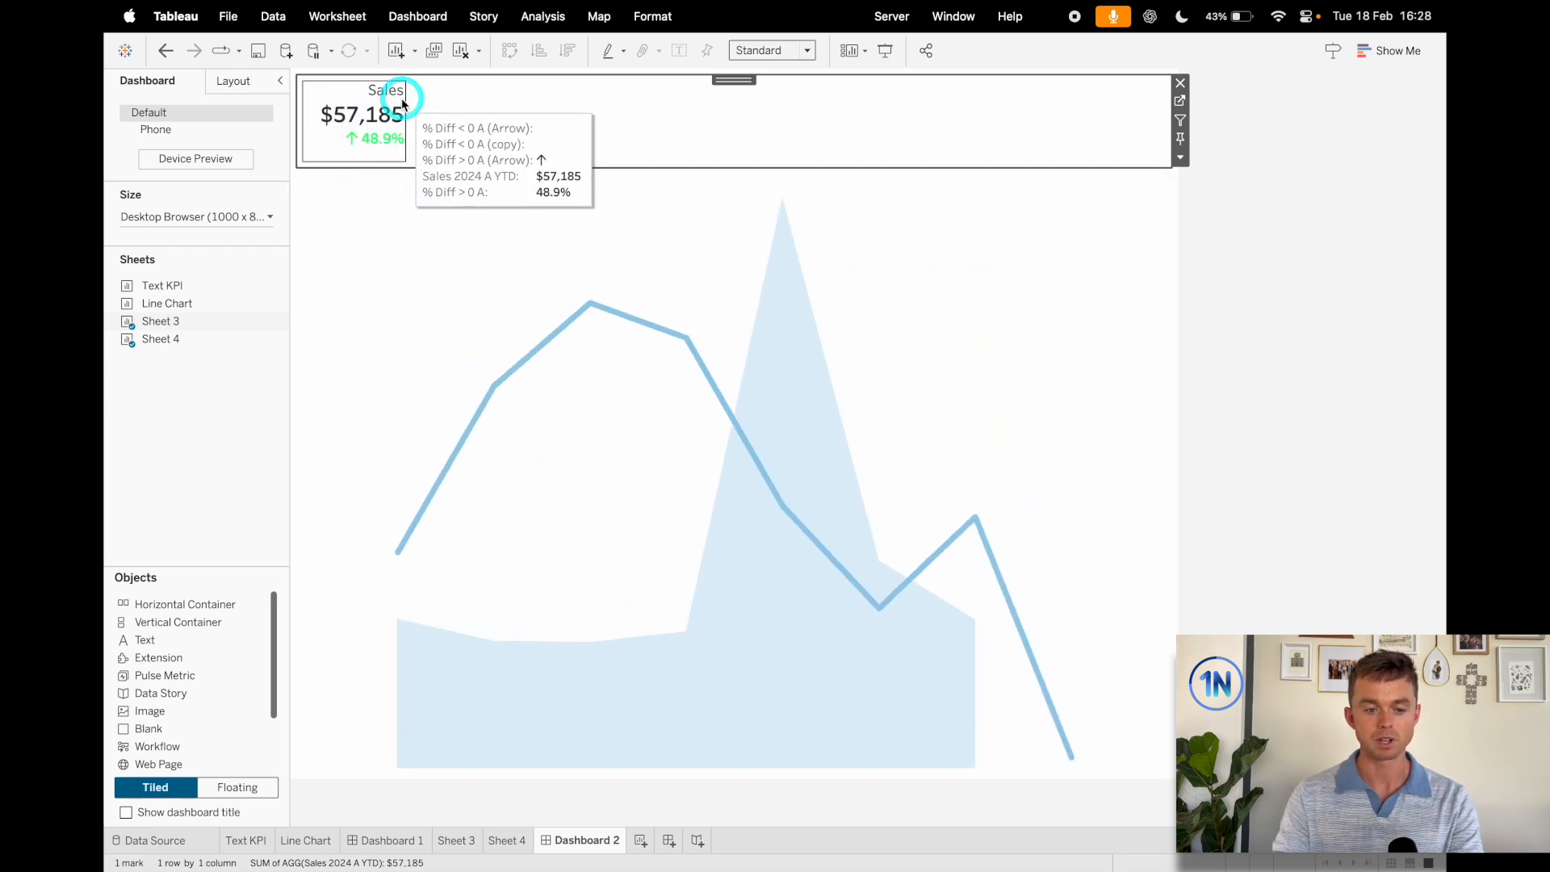
pyautogui.moveTo(732, 151)
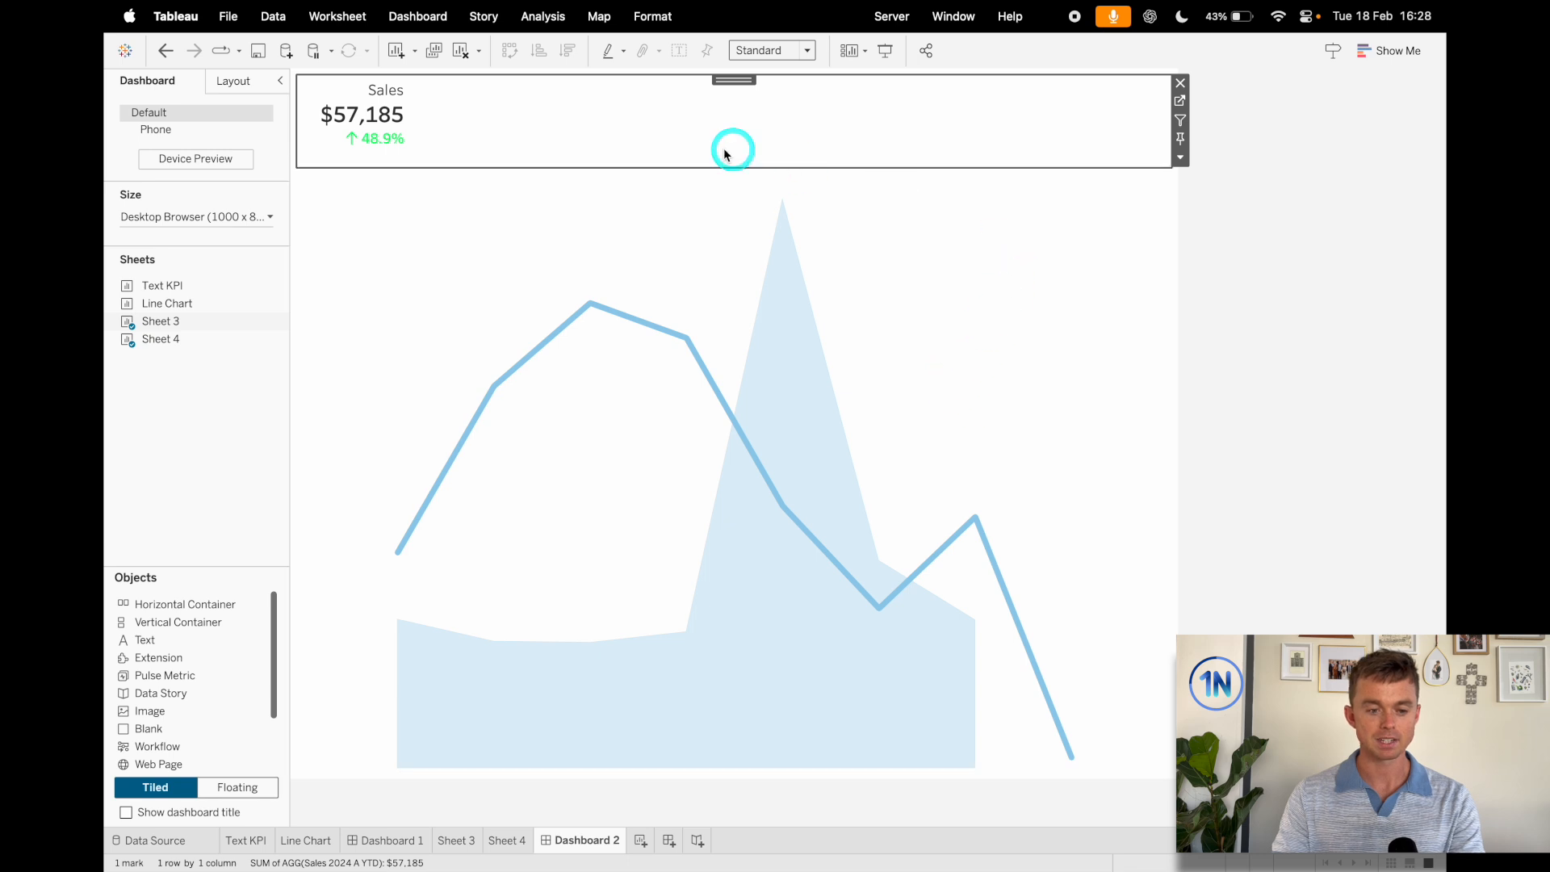
pyautogui.moveTo(1082, 446)
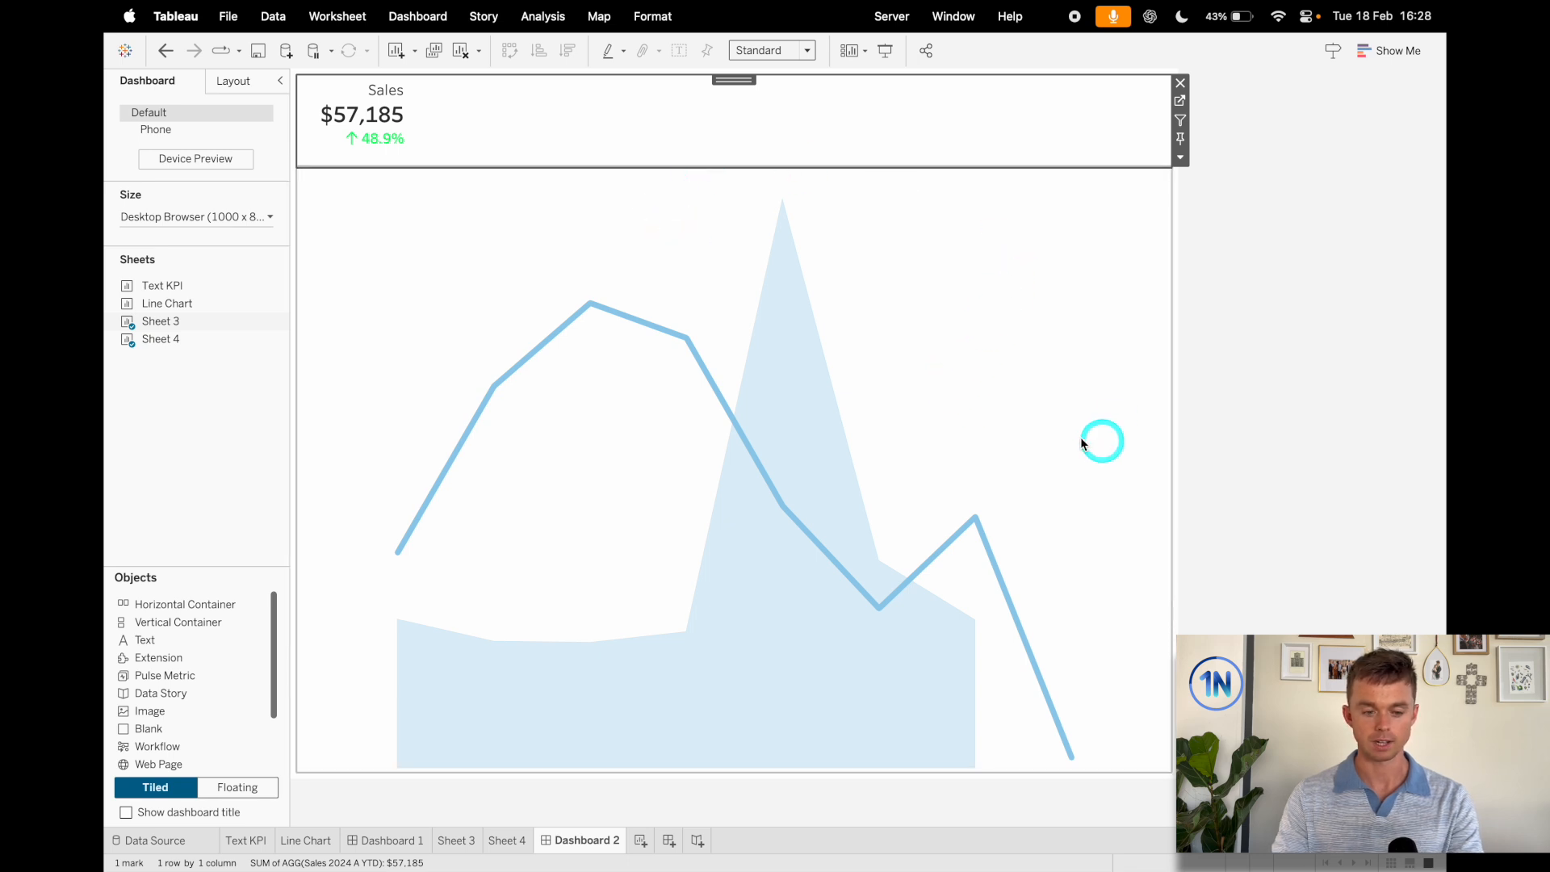
pyautogui.moveTo(149, 730)
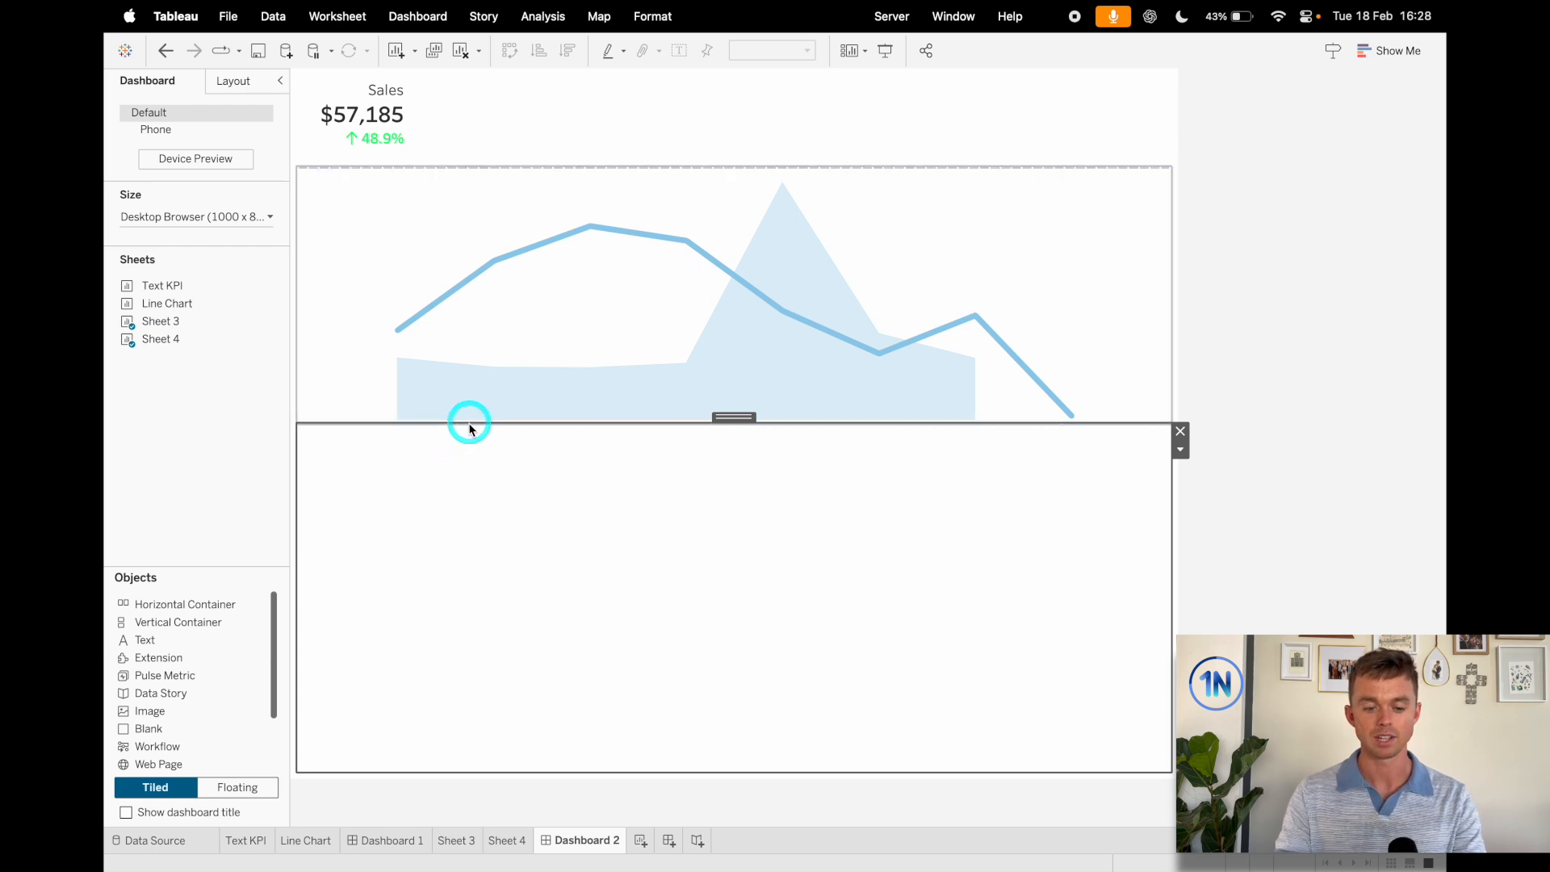
pyautogui.moveTo(364, 422)
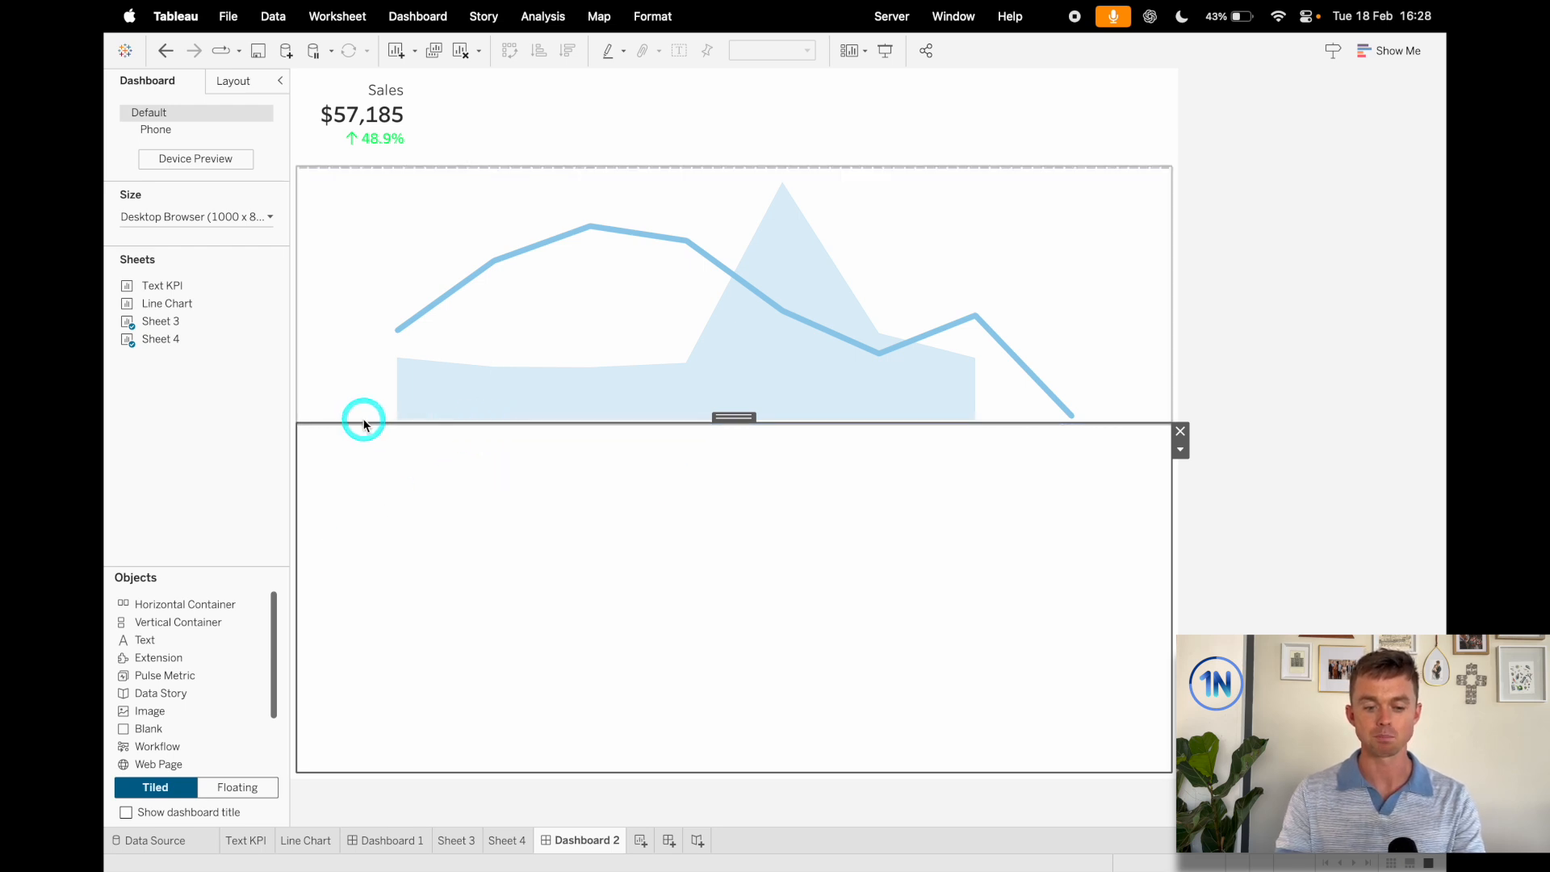
pyautogui.moveTo(1077, 414)
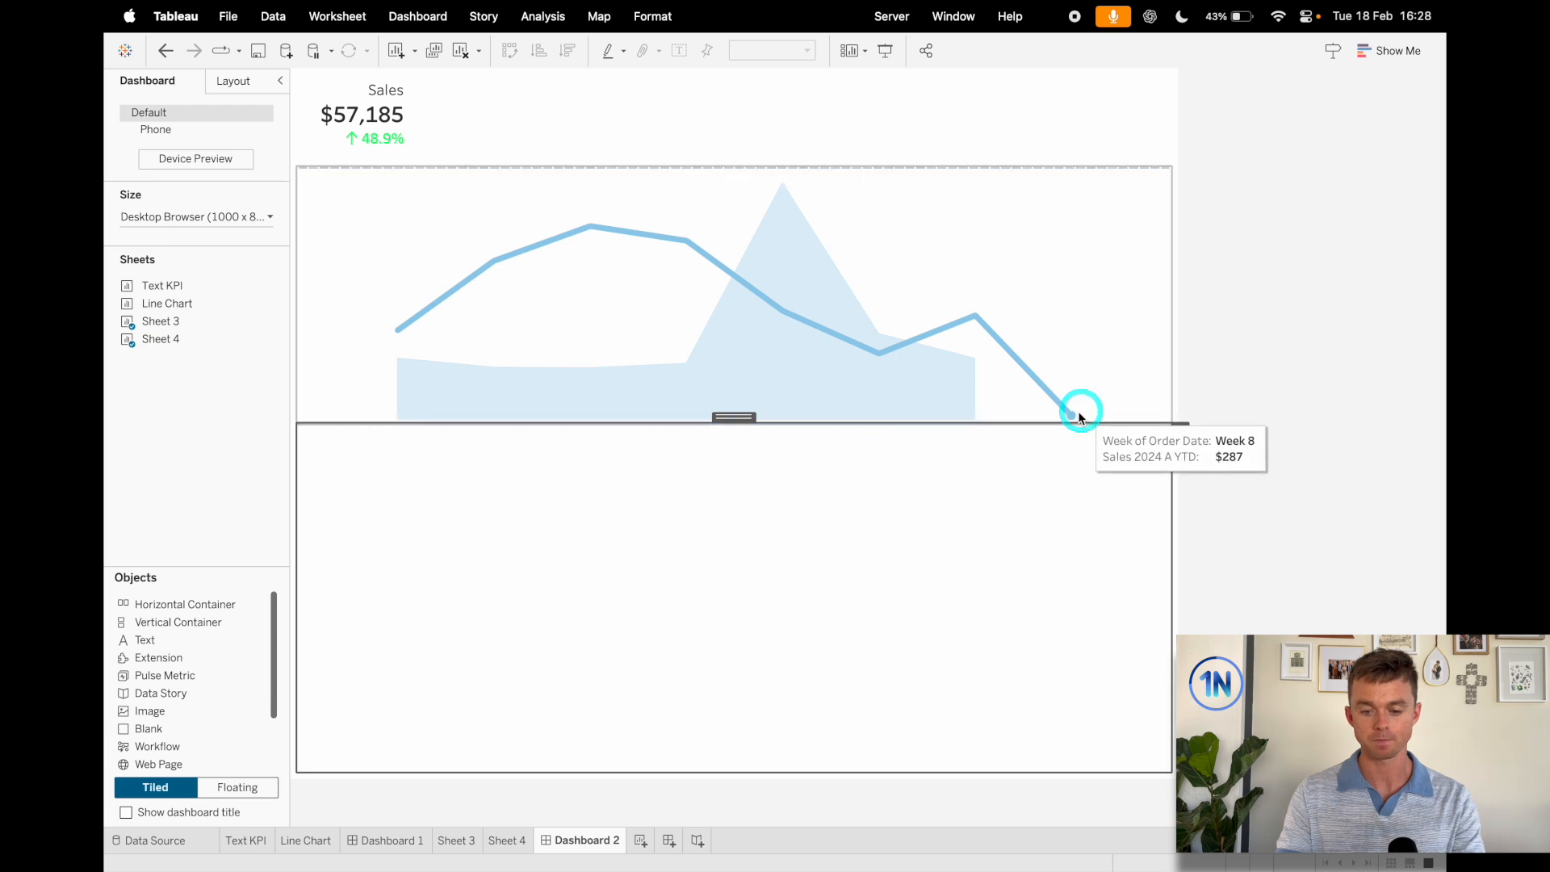
pyautogui.moveTo(1135, 425)
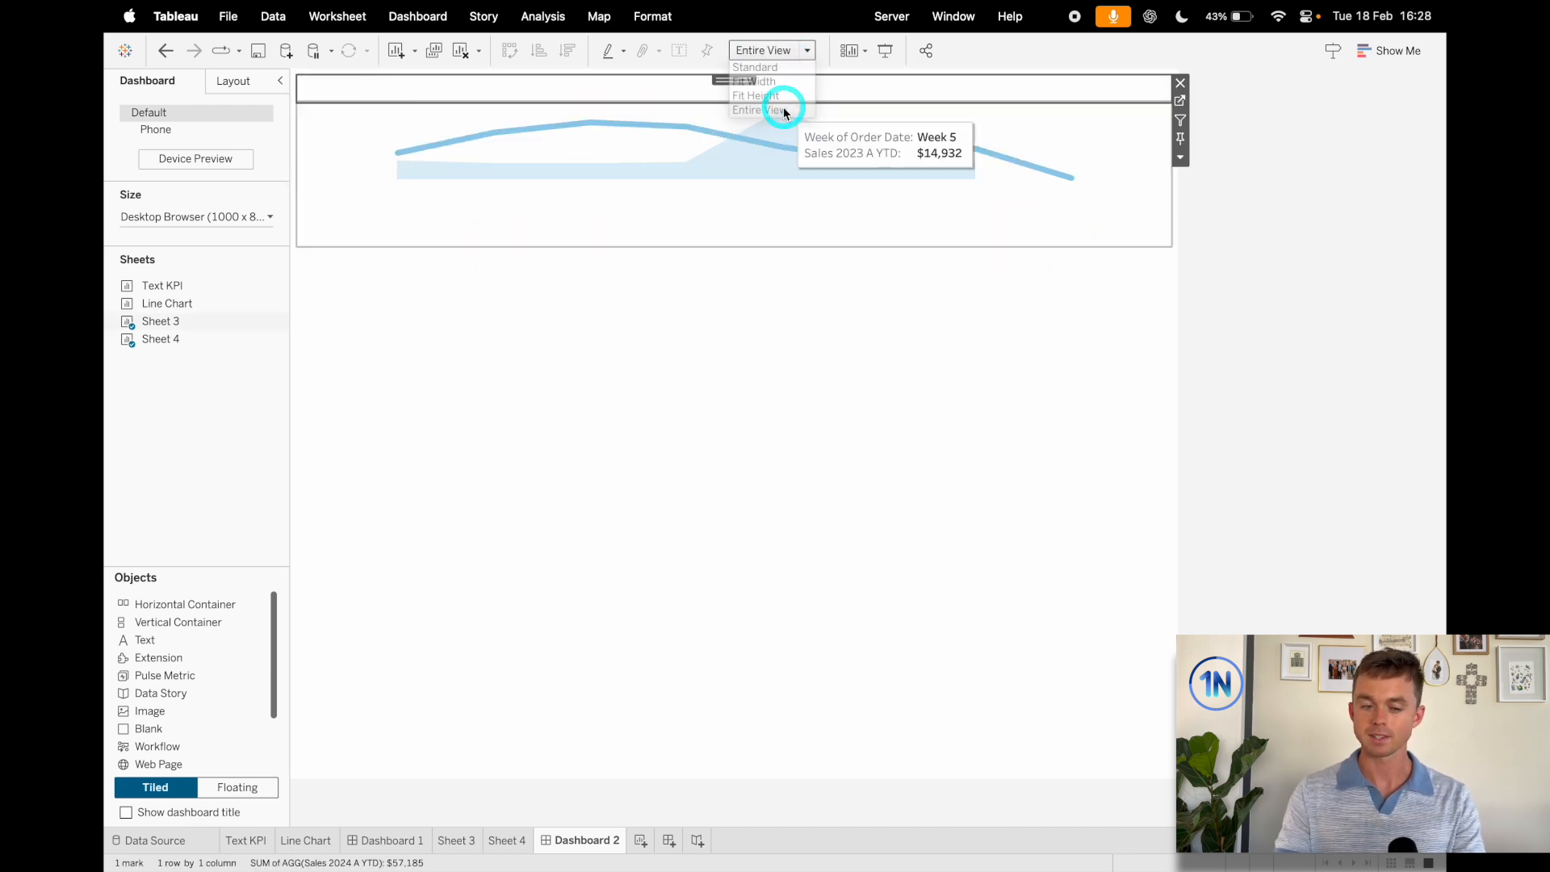
pyautogui.click(755, 110)
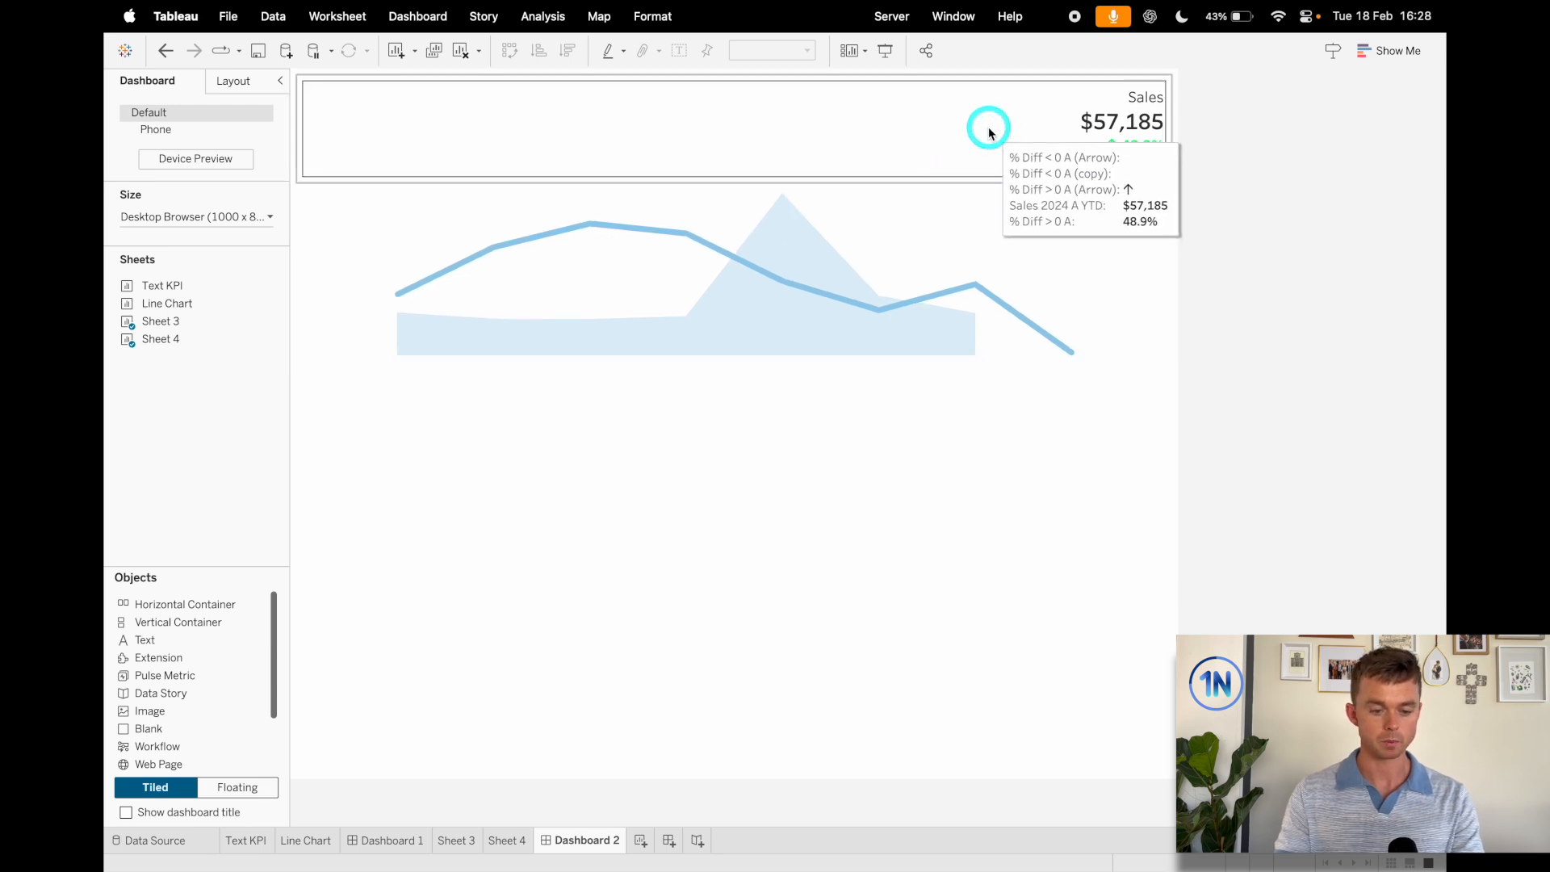
pyautogui.click(1062, 104)
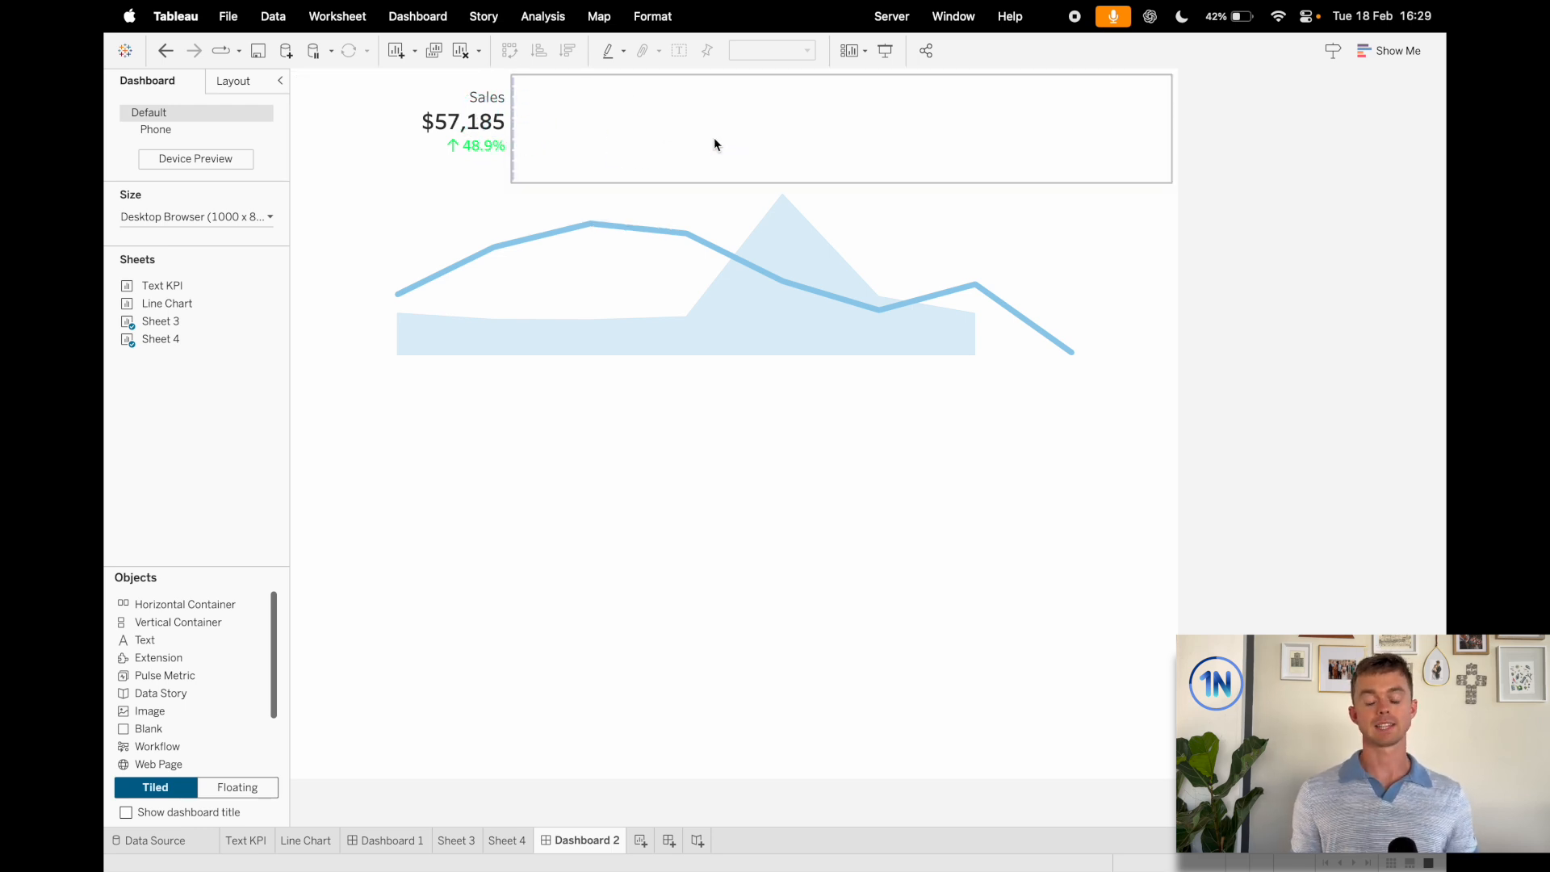
# - Narrow the line chart and top KPI row to the left half of the dashboard
pyautogui.click(909, 218)
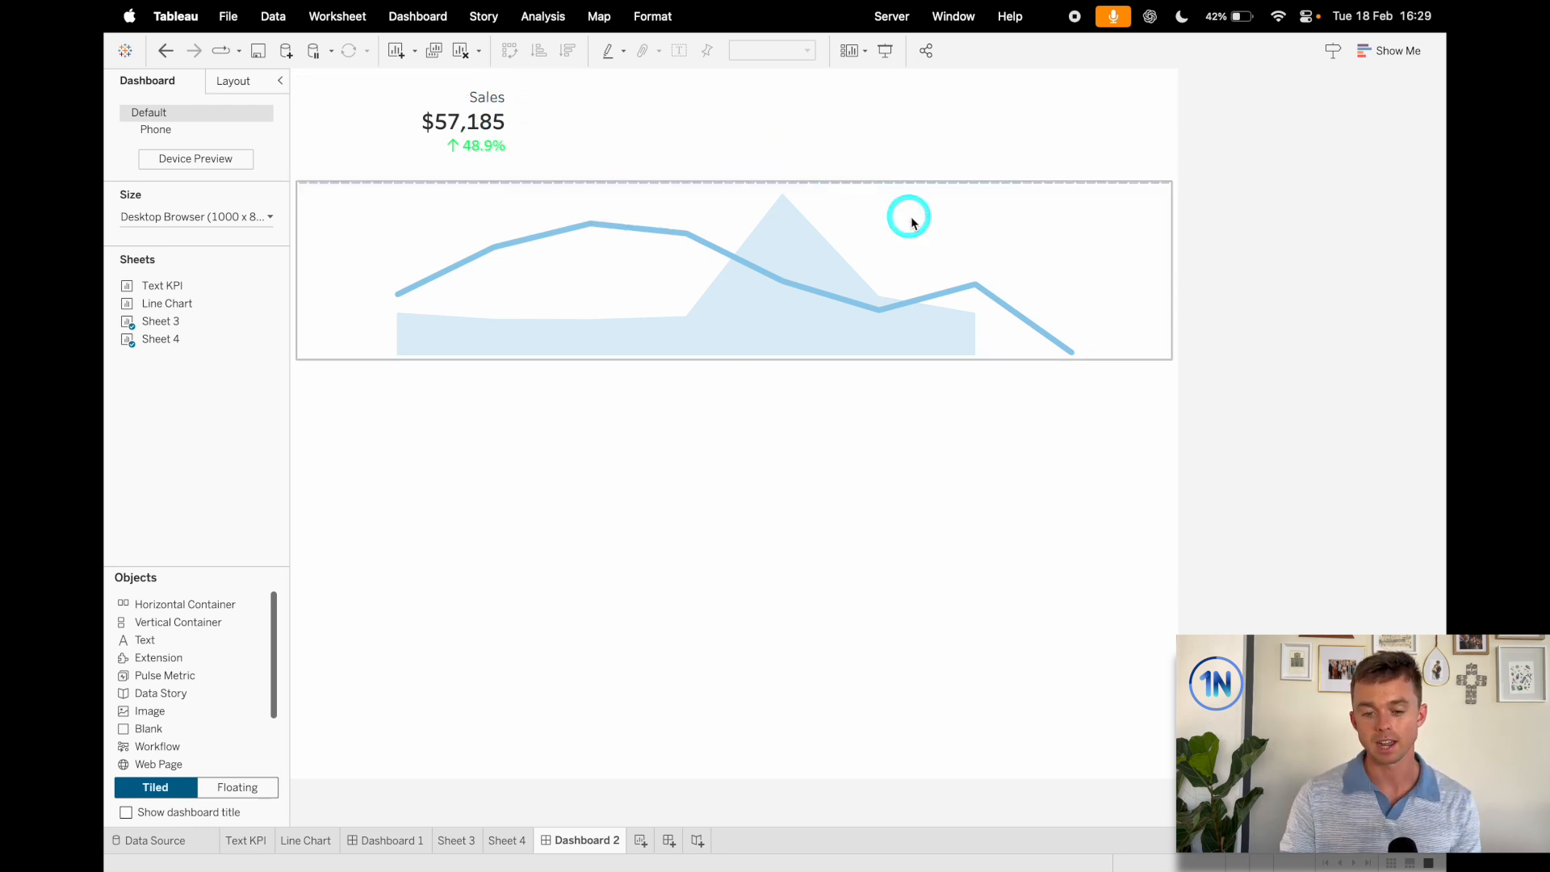
pyautogui.click(733, 270)
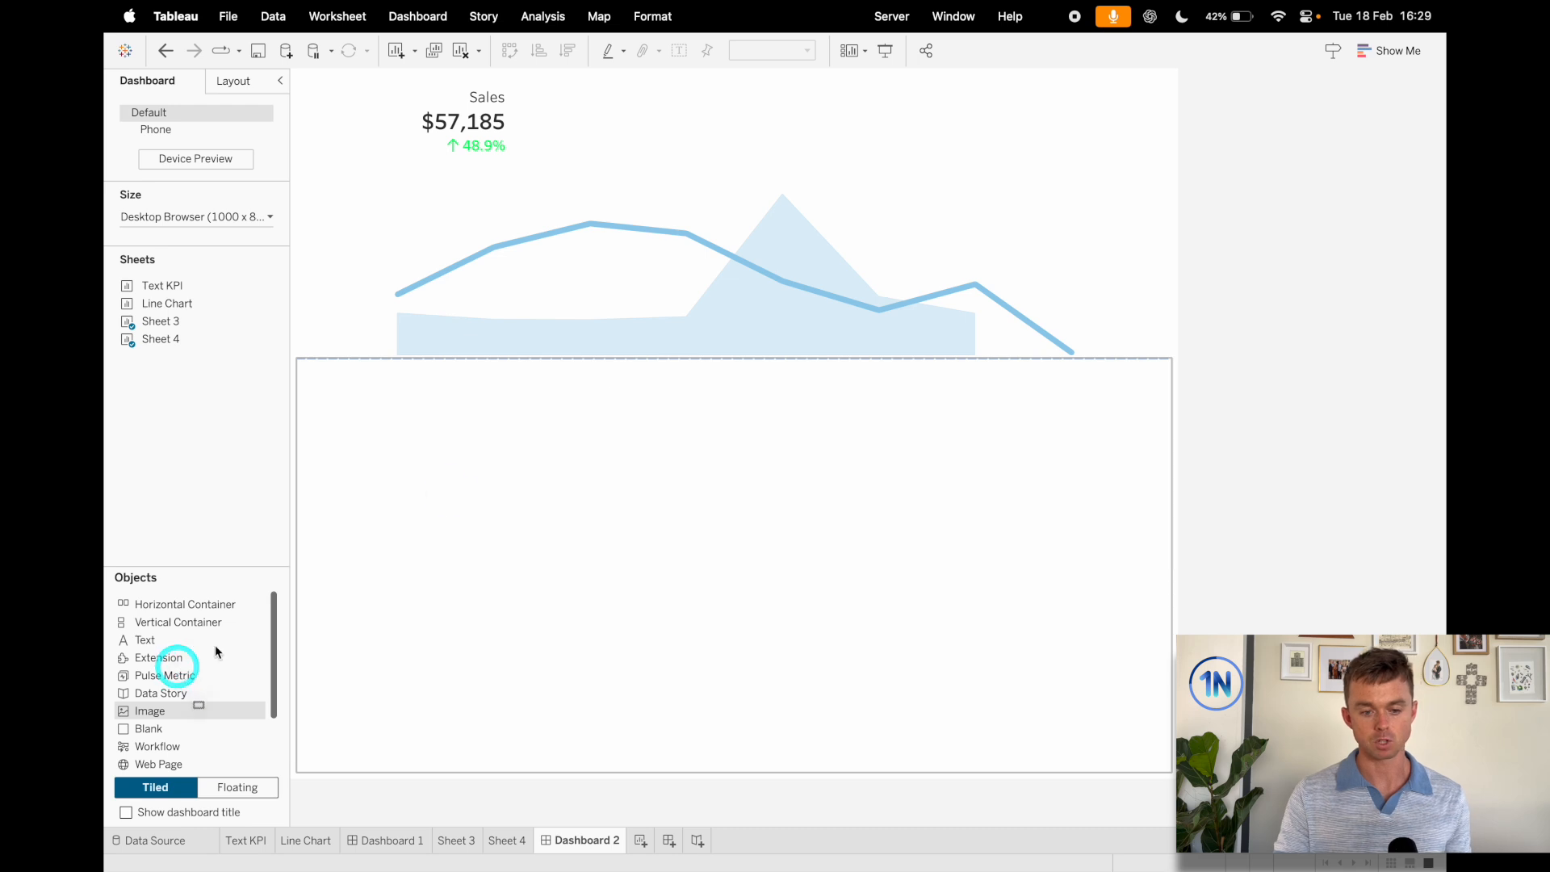
pyautogui.click(733, 257)
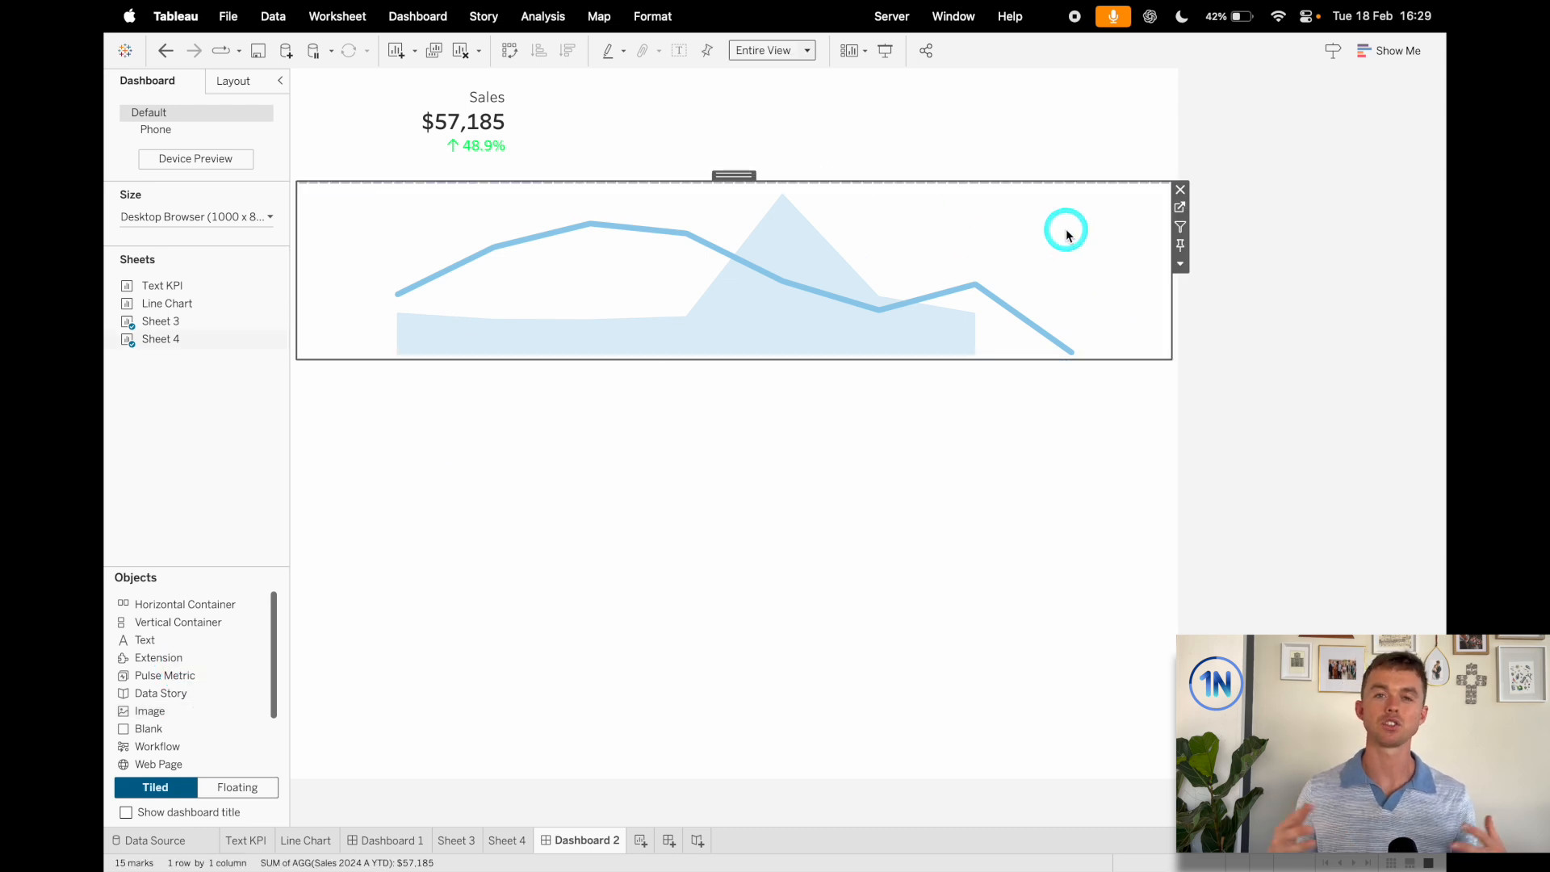
pyautogui.moveTo(991, 359)
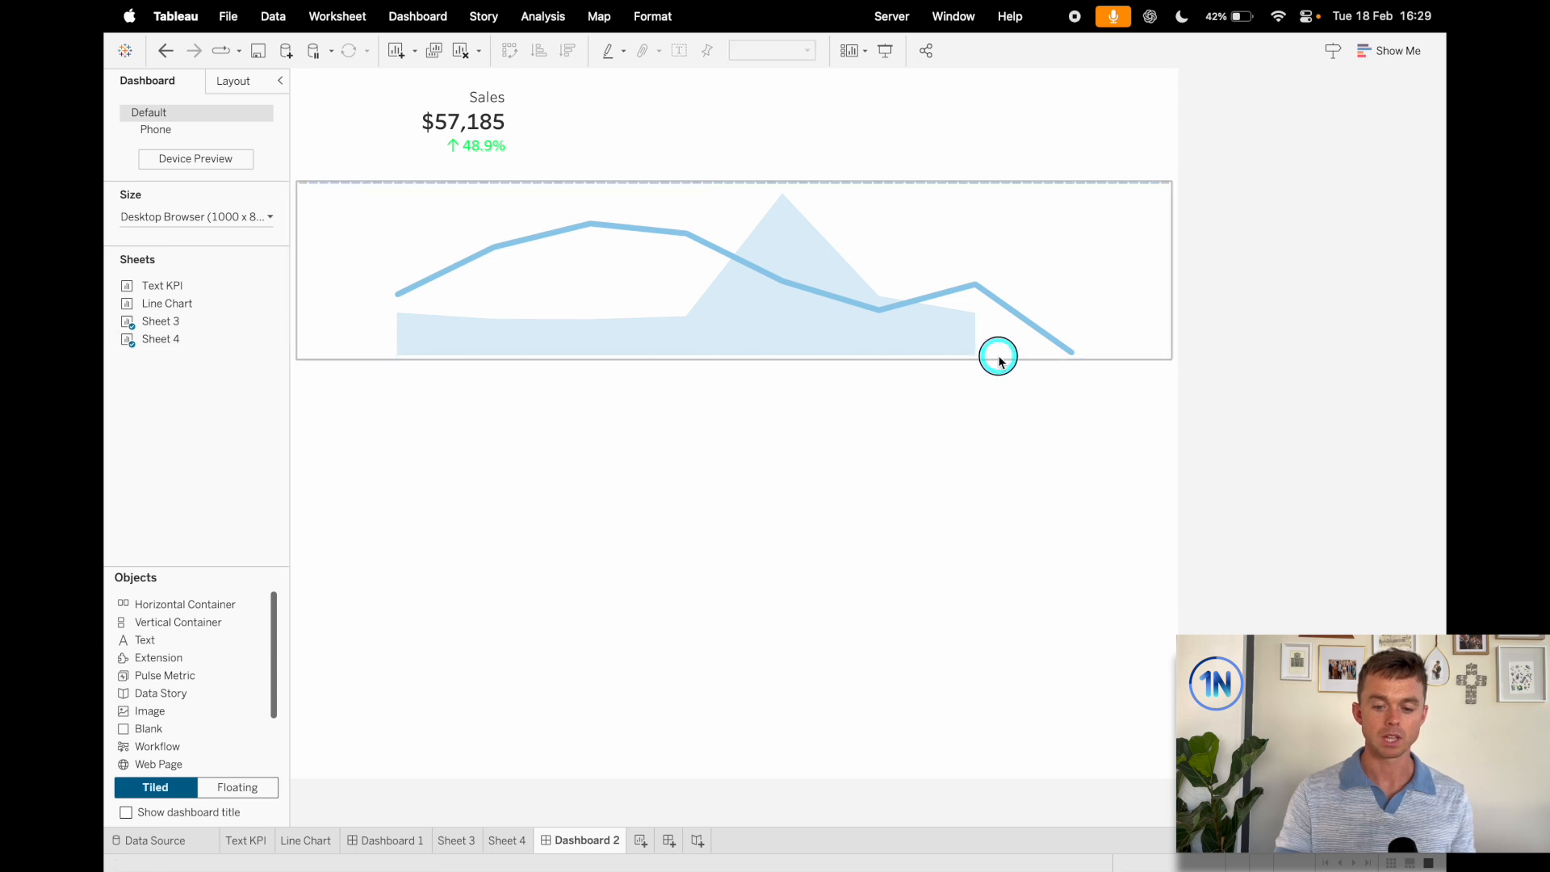
pyautogui.click(998, 355)
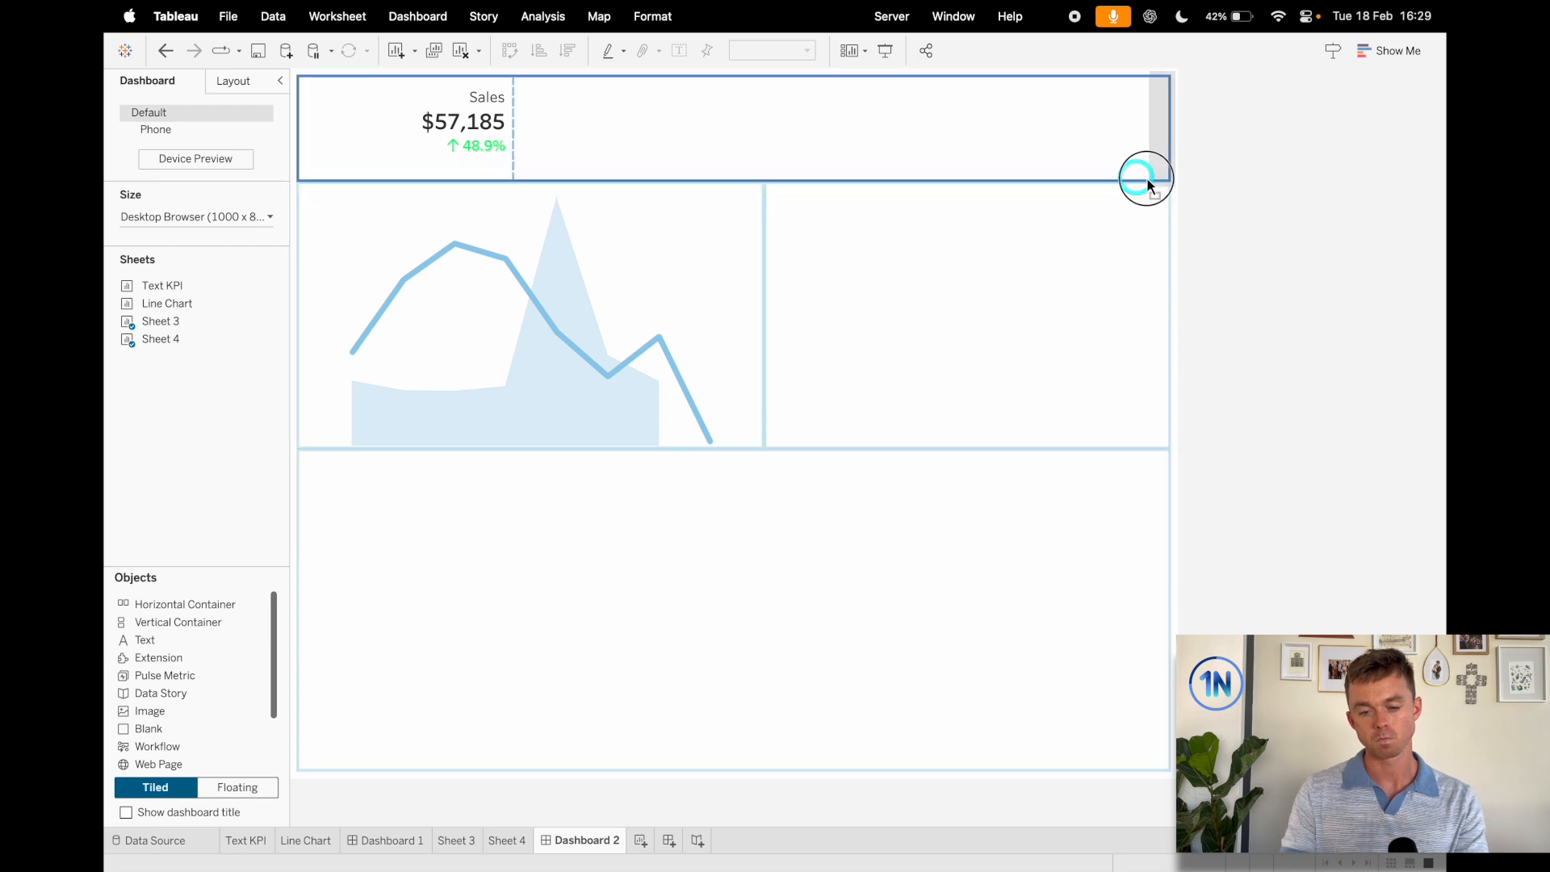
pyautogui.moveTo(1177, 190)
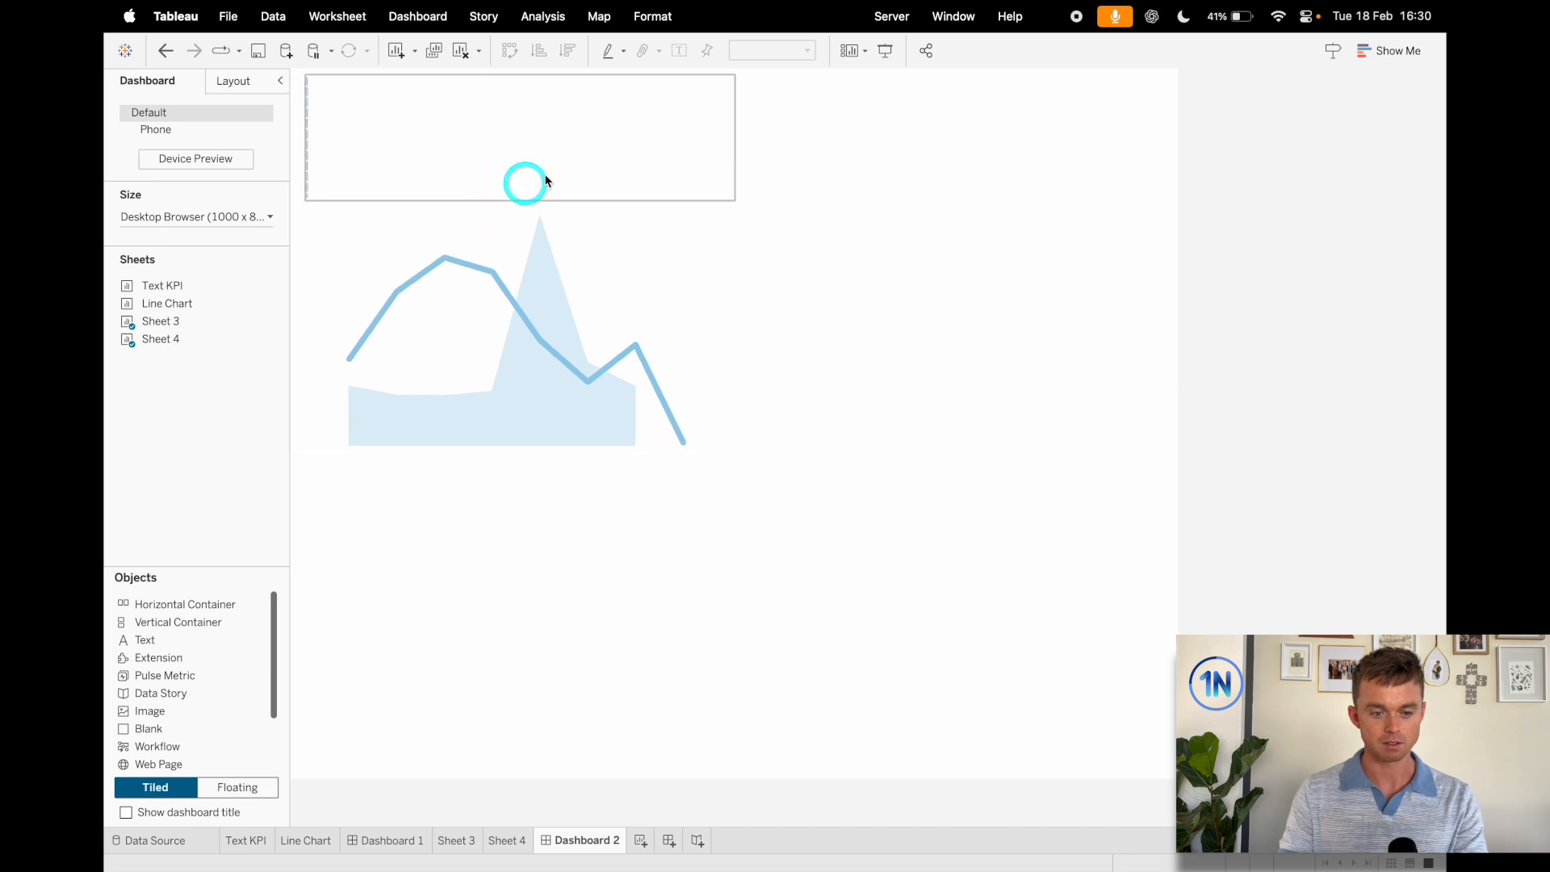
# - Tighten the blank space beside the Sales KPI so KPI and chart form one compact top-left tile
pyautogui.click(518, 135)
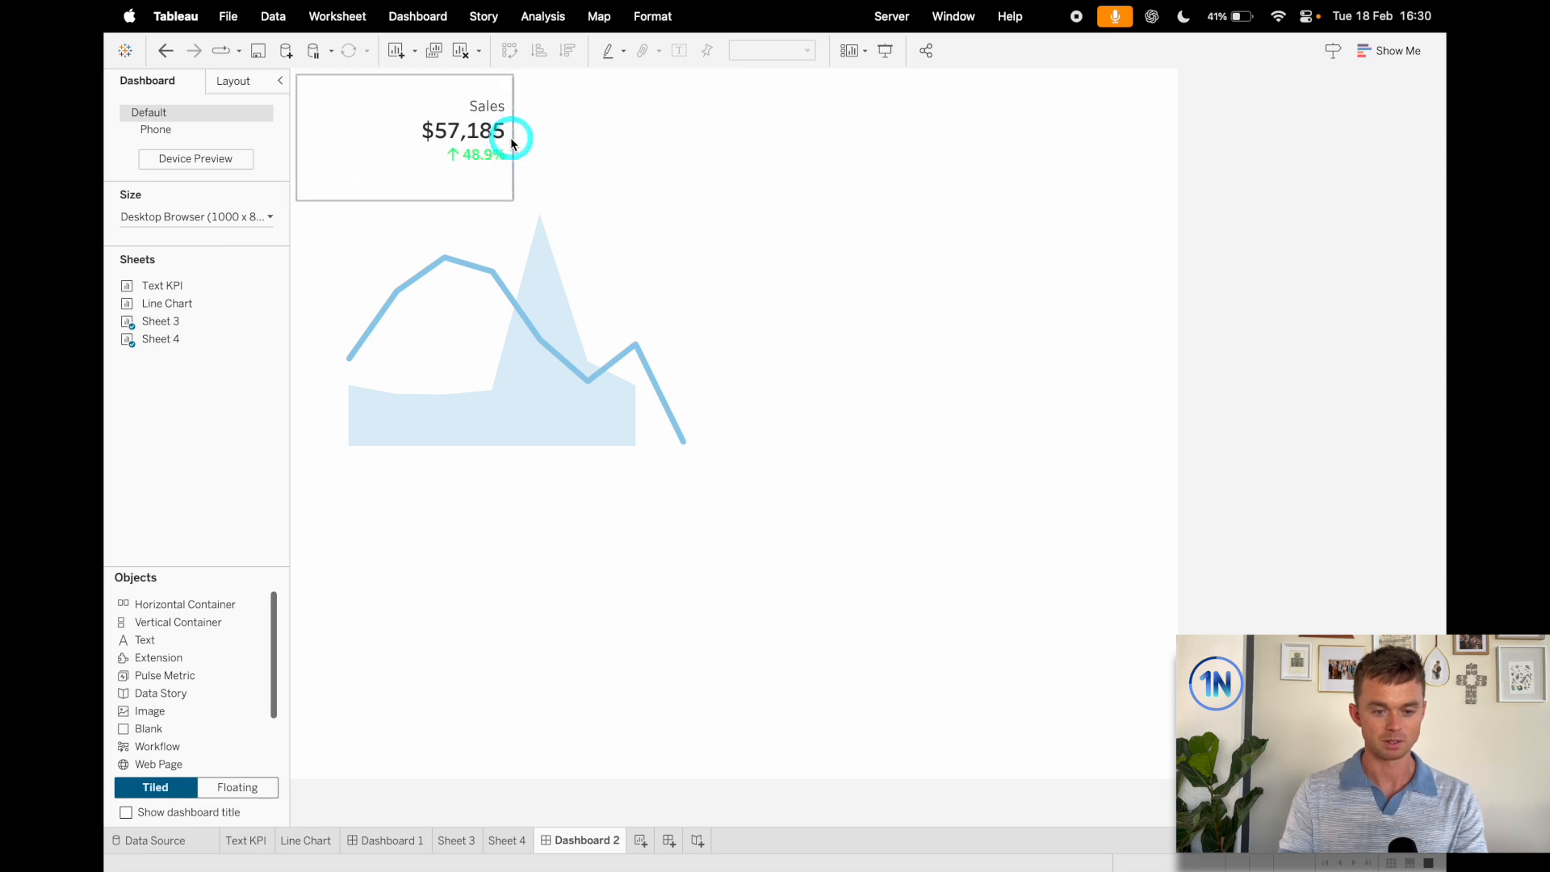
pyautogui.click(613, 450)
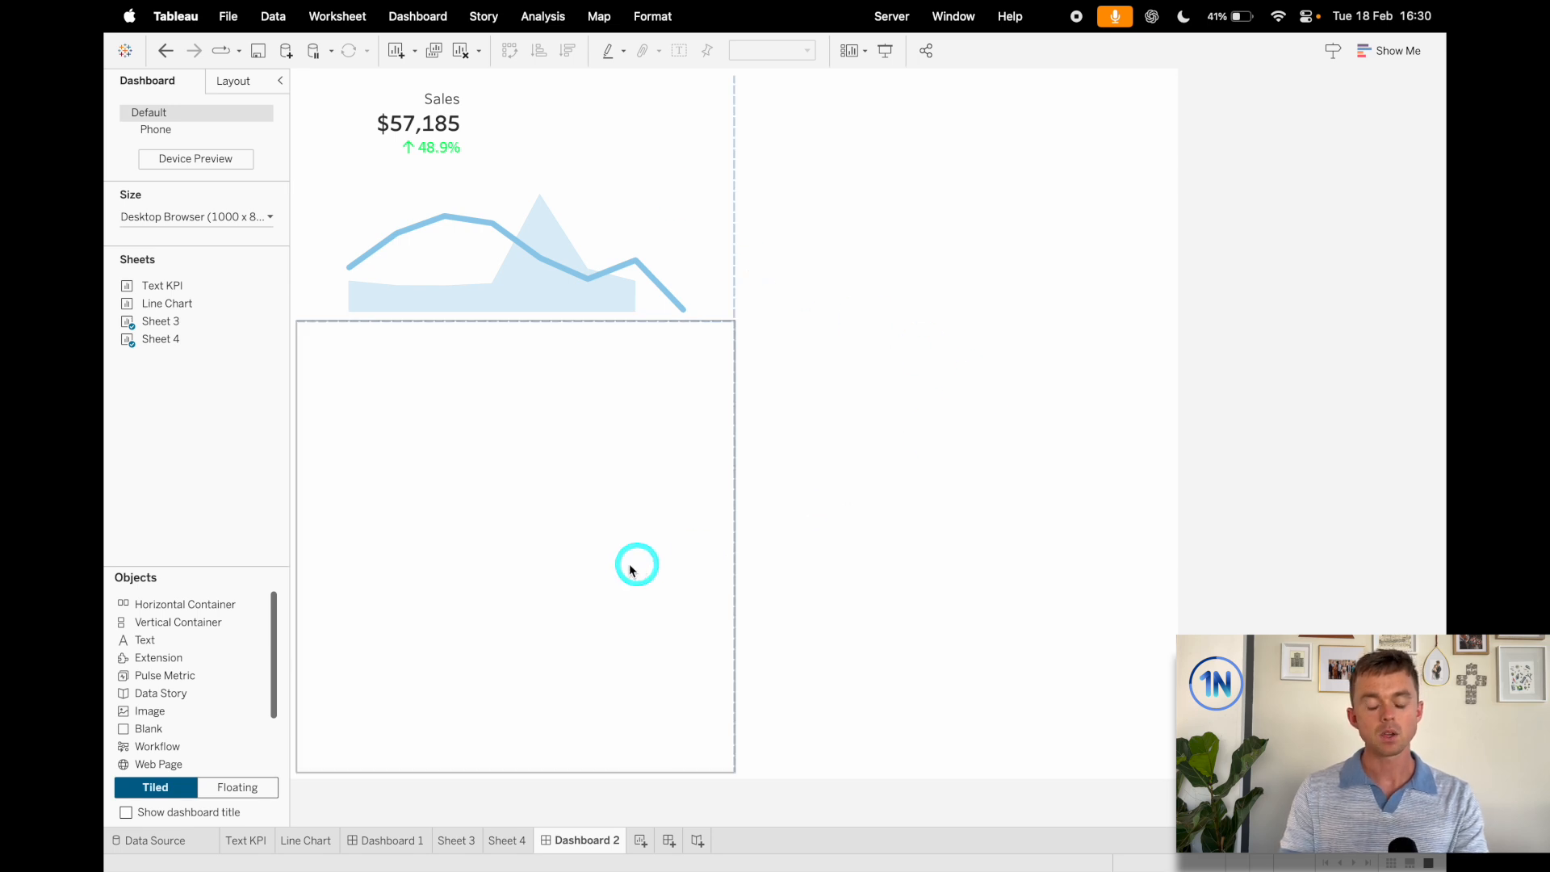
pyautogui.moveTo(609, 565)
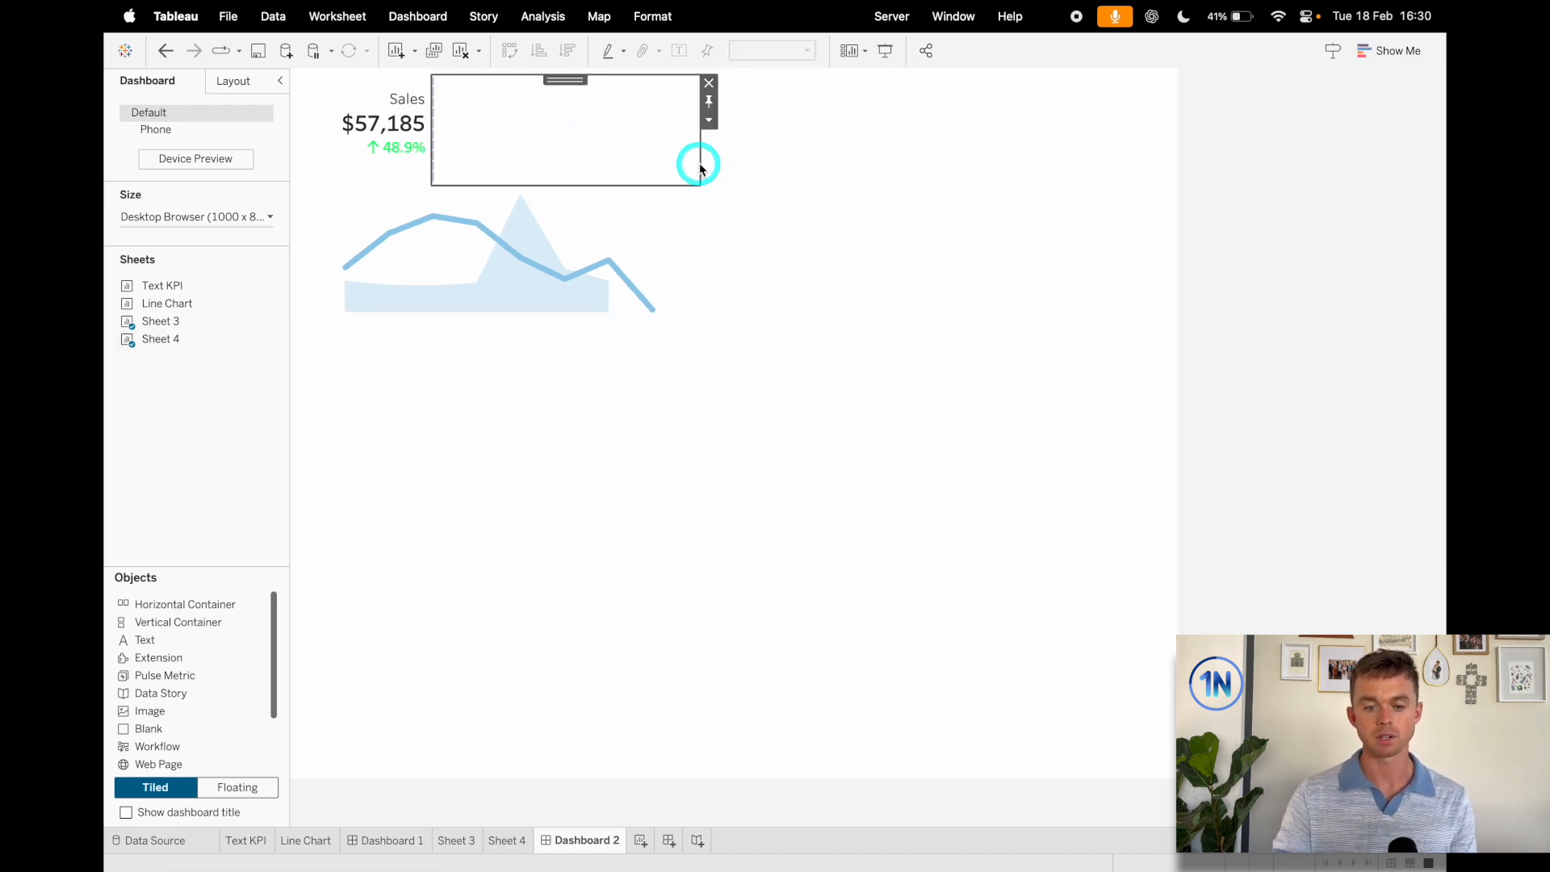
pyautogui.moveTo(699, 164); pyautogui.dragTo(662, 165)
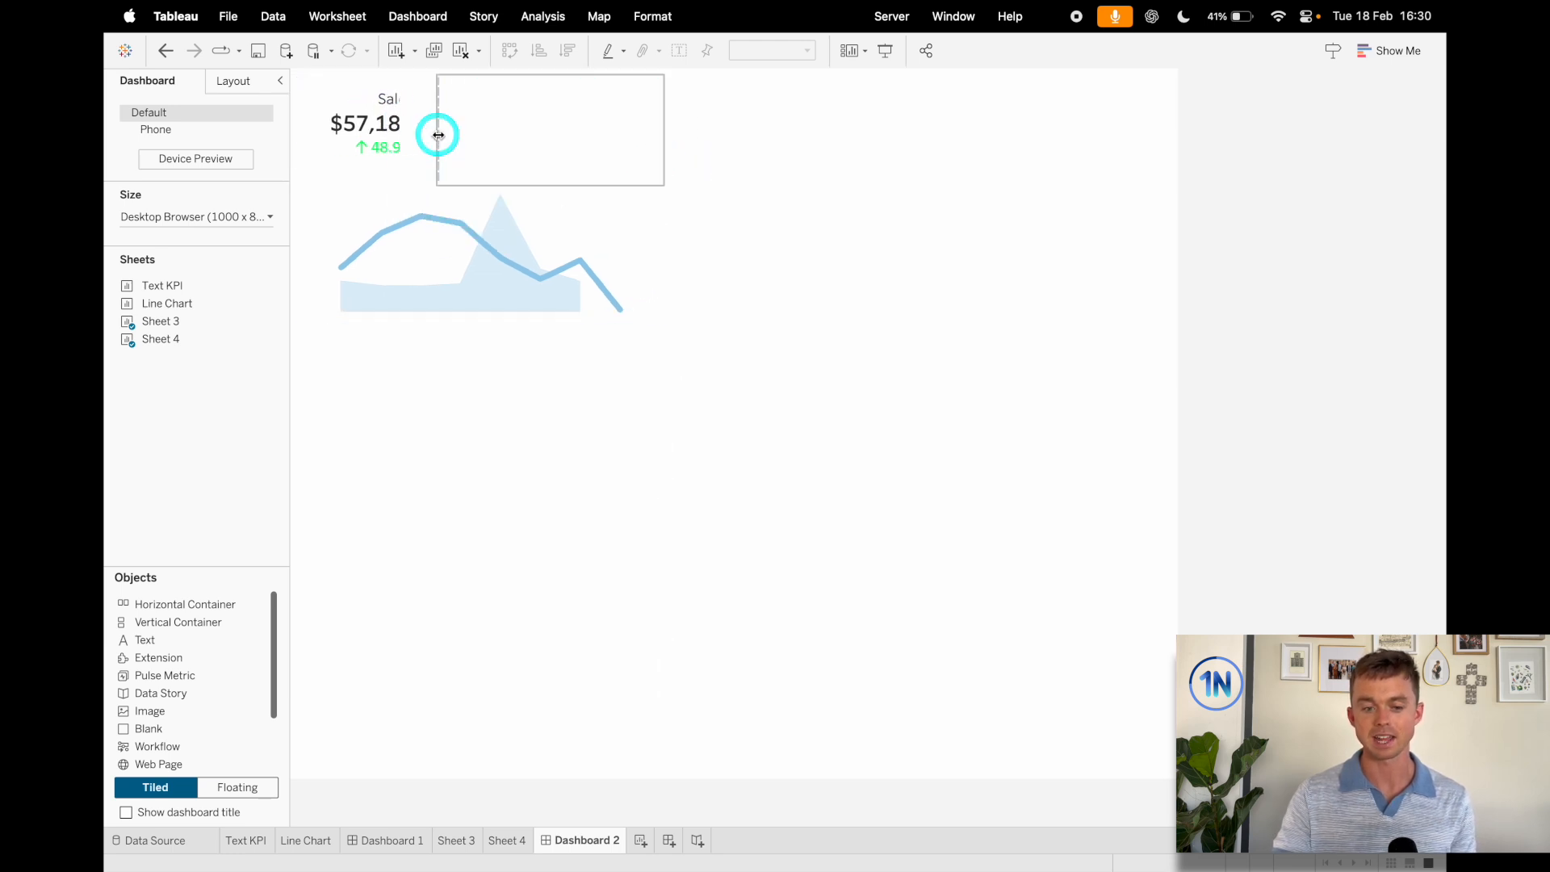
pyautogui.moveTo(438, 136); pyautogui.dragTo(648, 225)
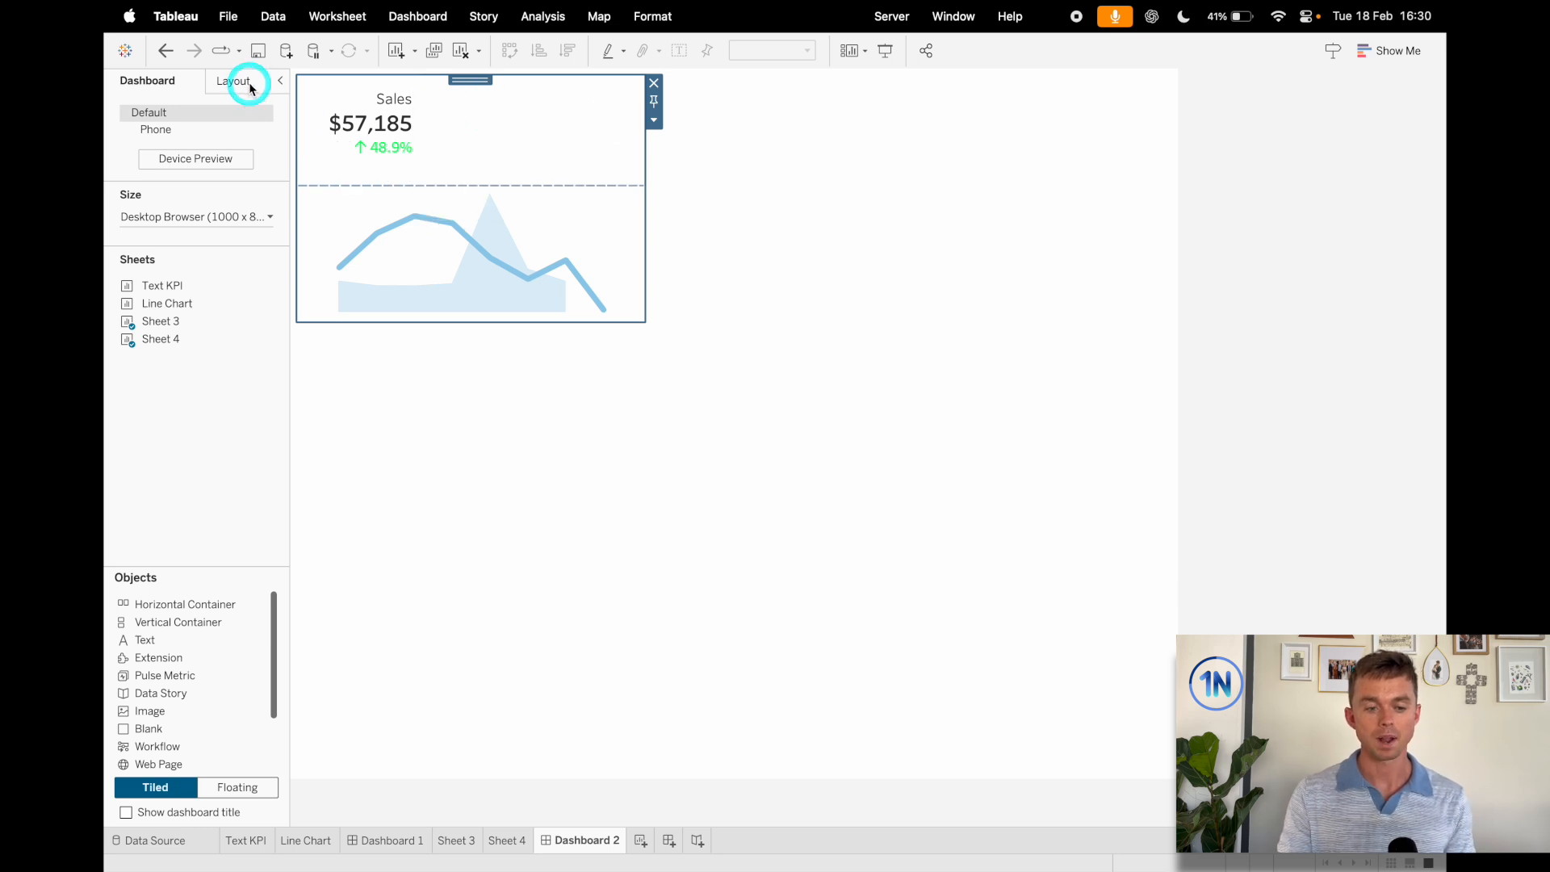
# - Select the overall Tiled container in the Layout pane
pyautogui.click(234, 81)
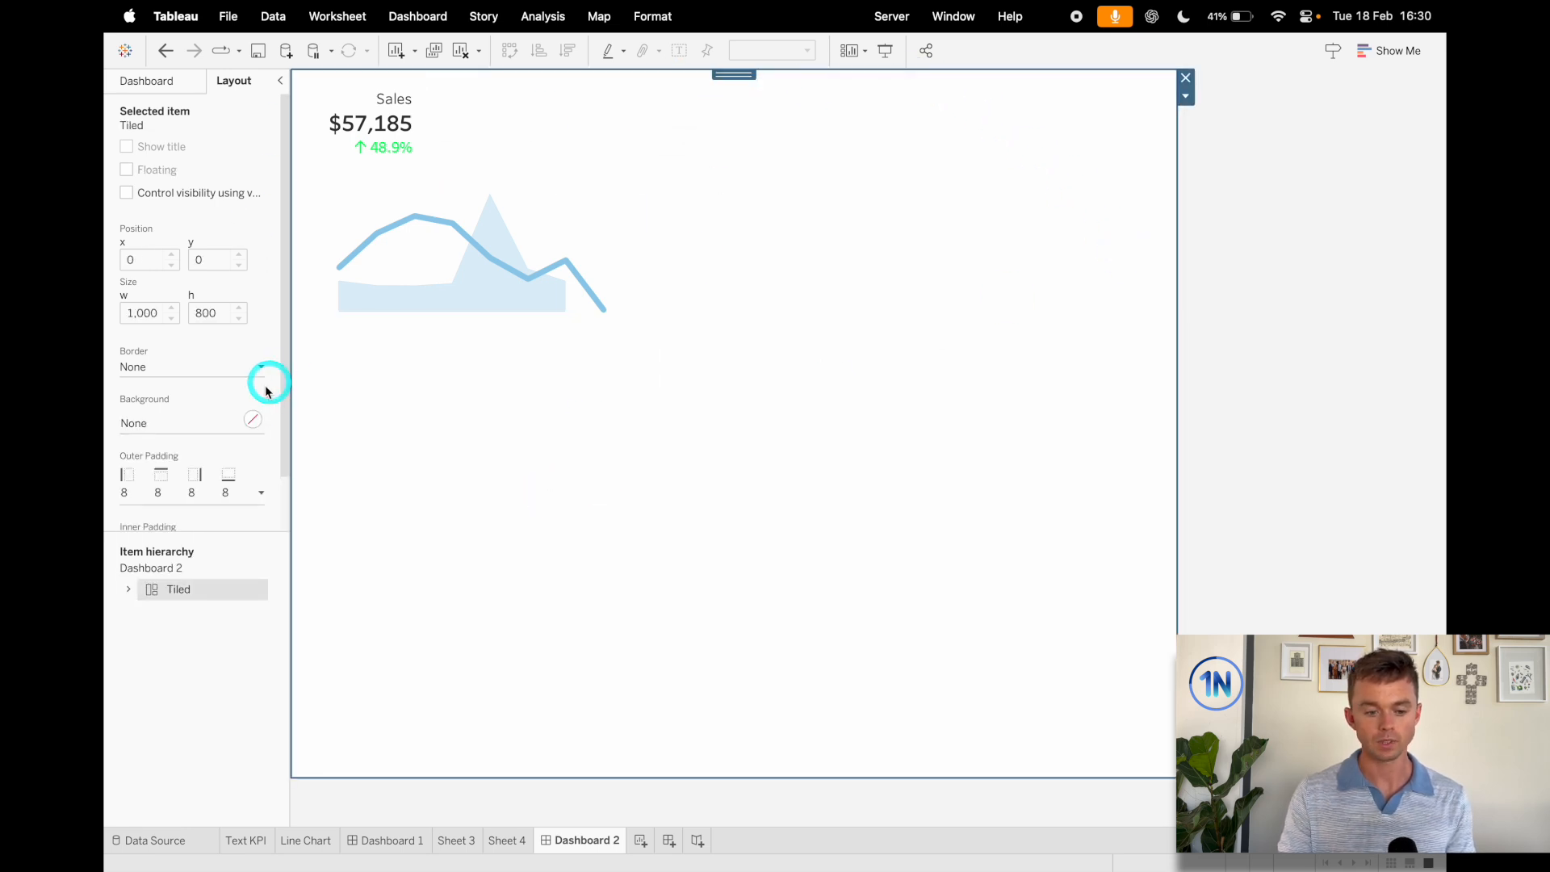
pyautogui.click(252, 419)
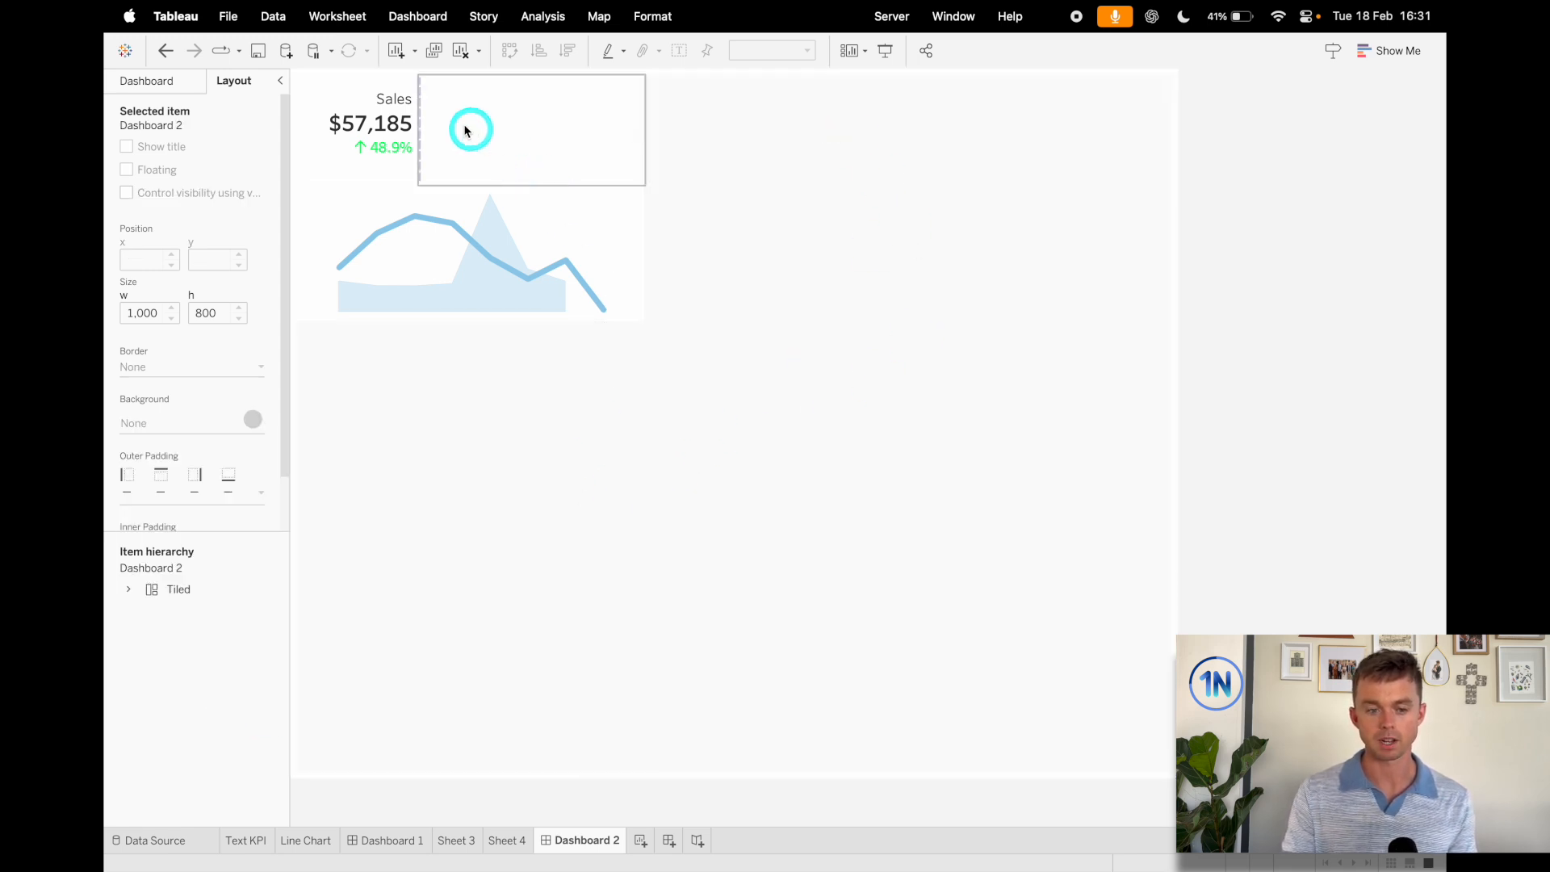
pyautogui.click(179, 588)
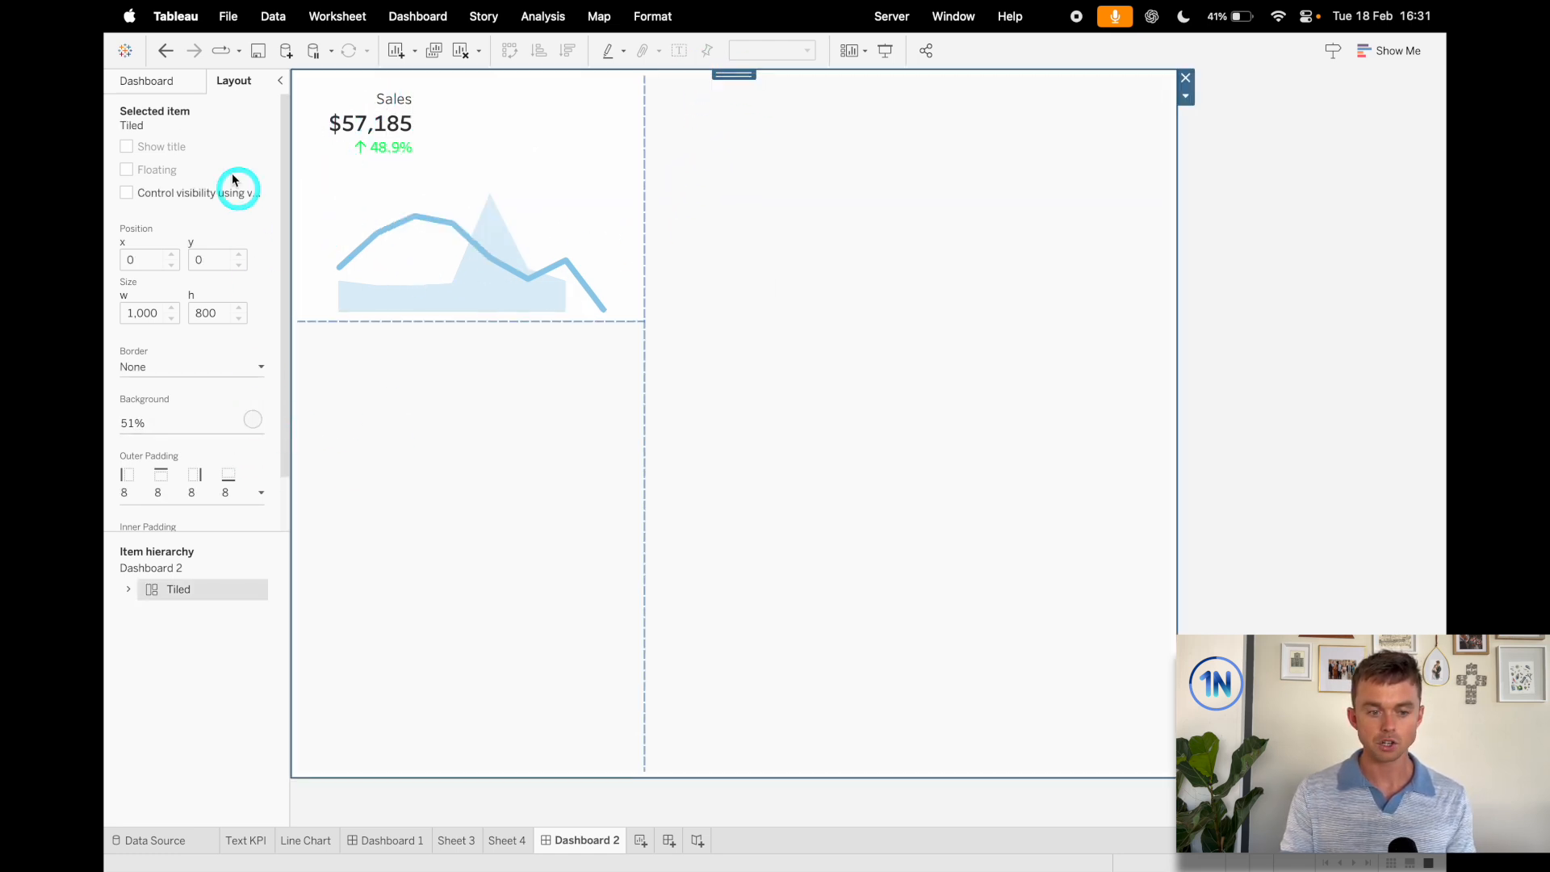
# - Set the Dashboard Shading Default to a light 15% grey via Dashboard > Format
pyautogui.click(417, 16)
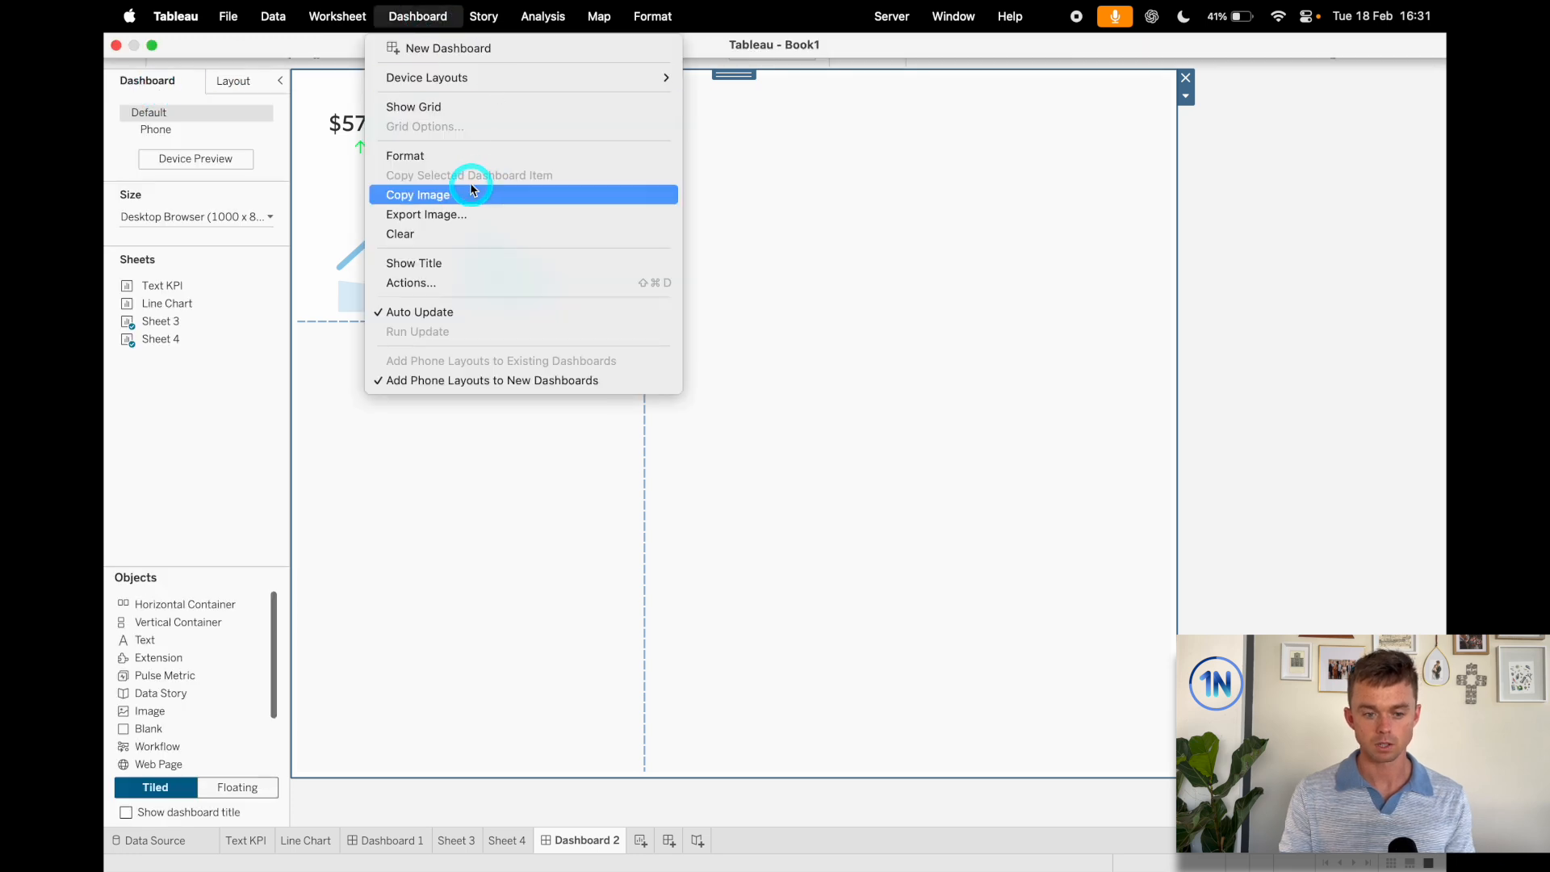
pyautogui.click(403, 155)
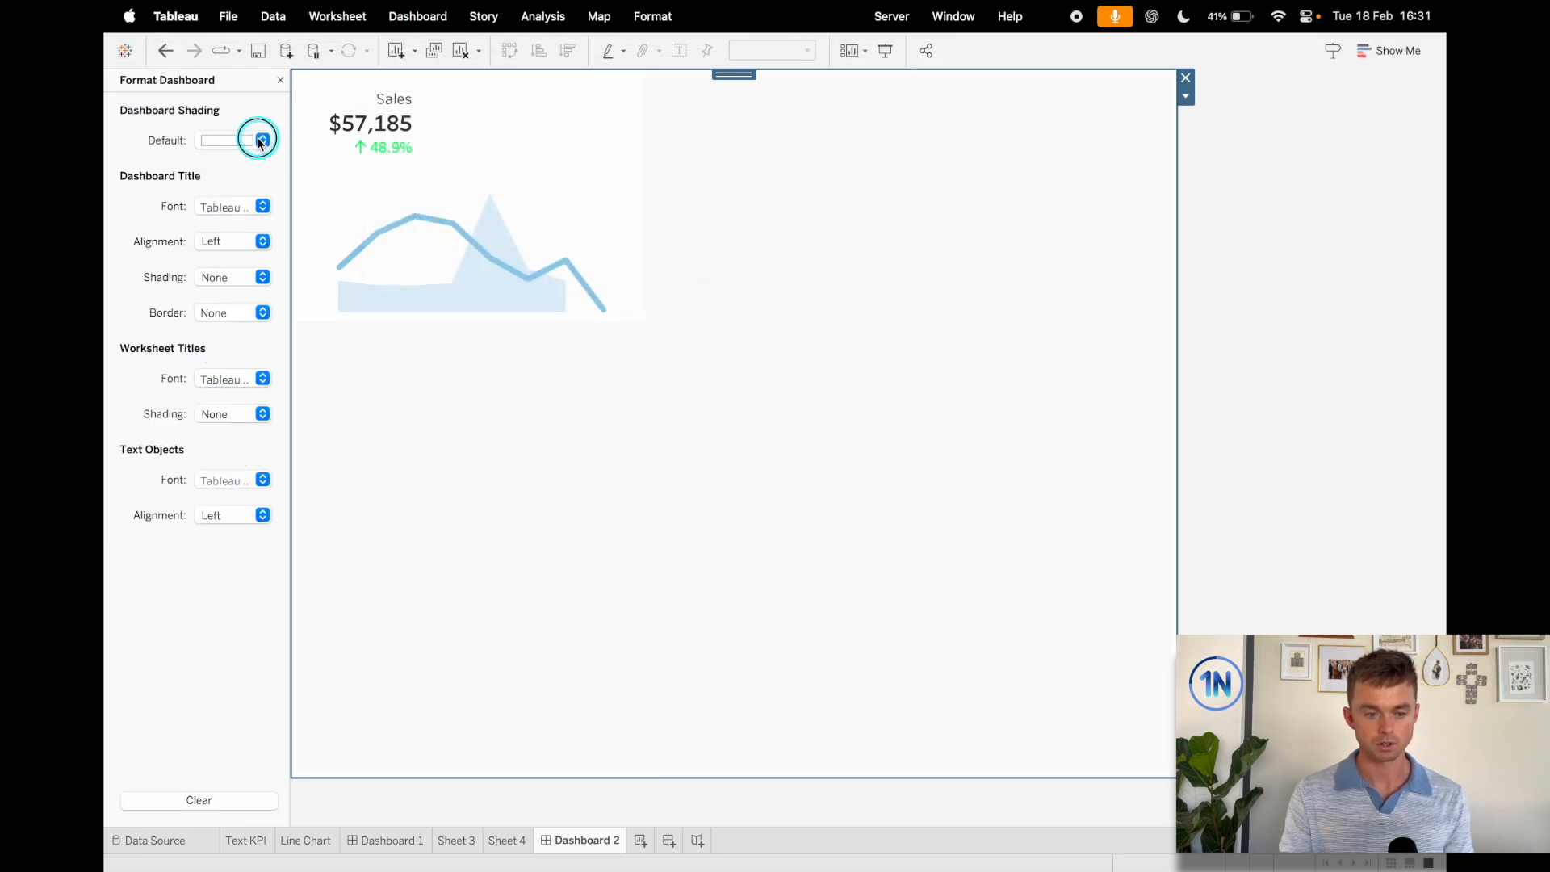
pyautogui.click(260, 138)
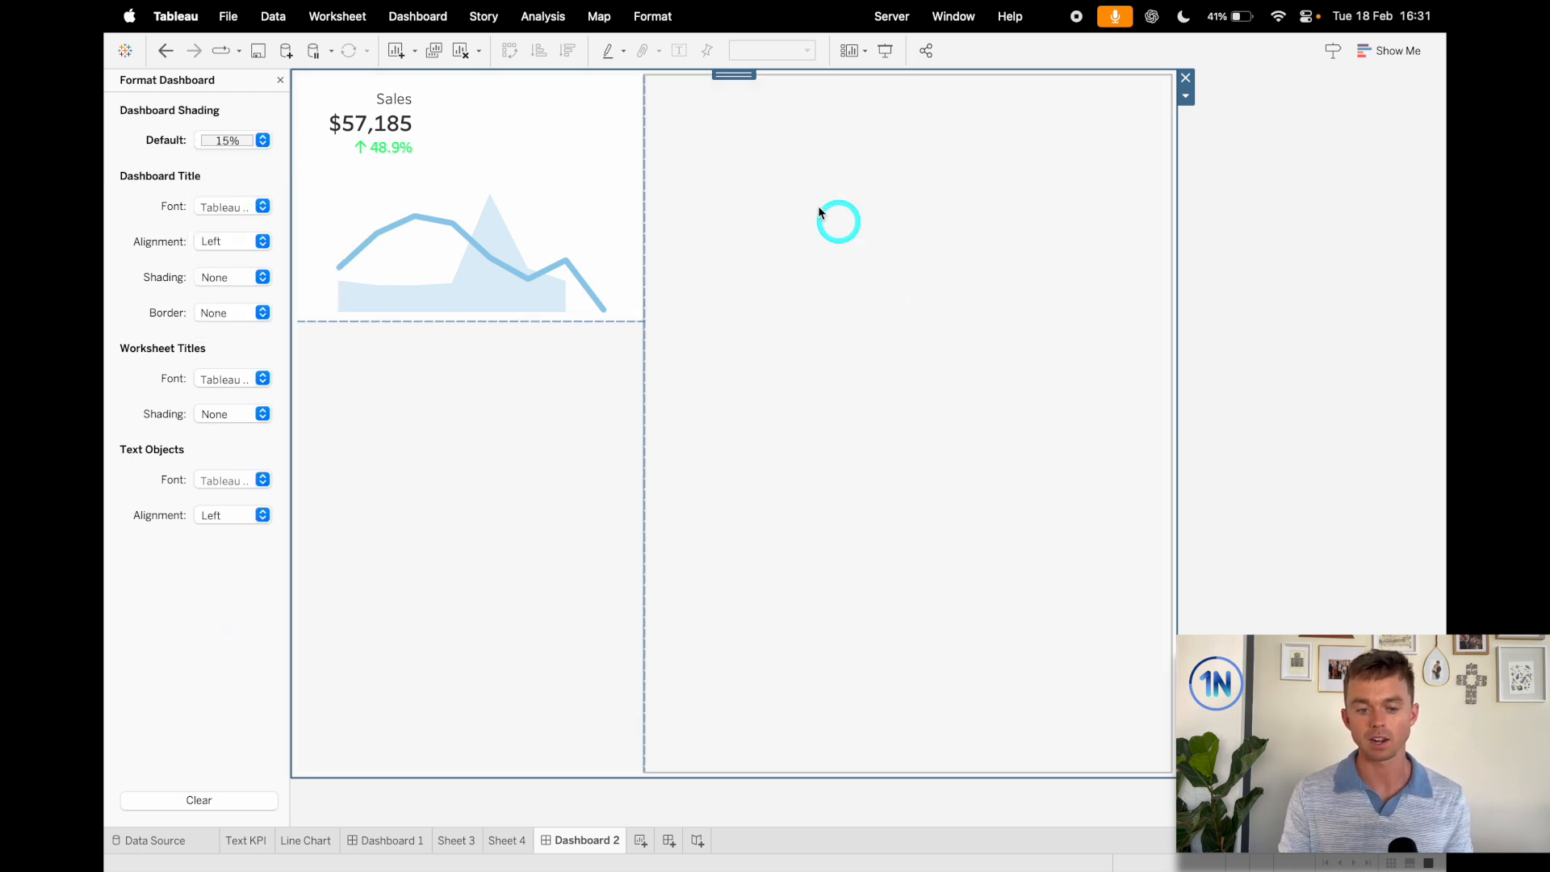
pyautogui.moveTo(1270, 313)
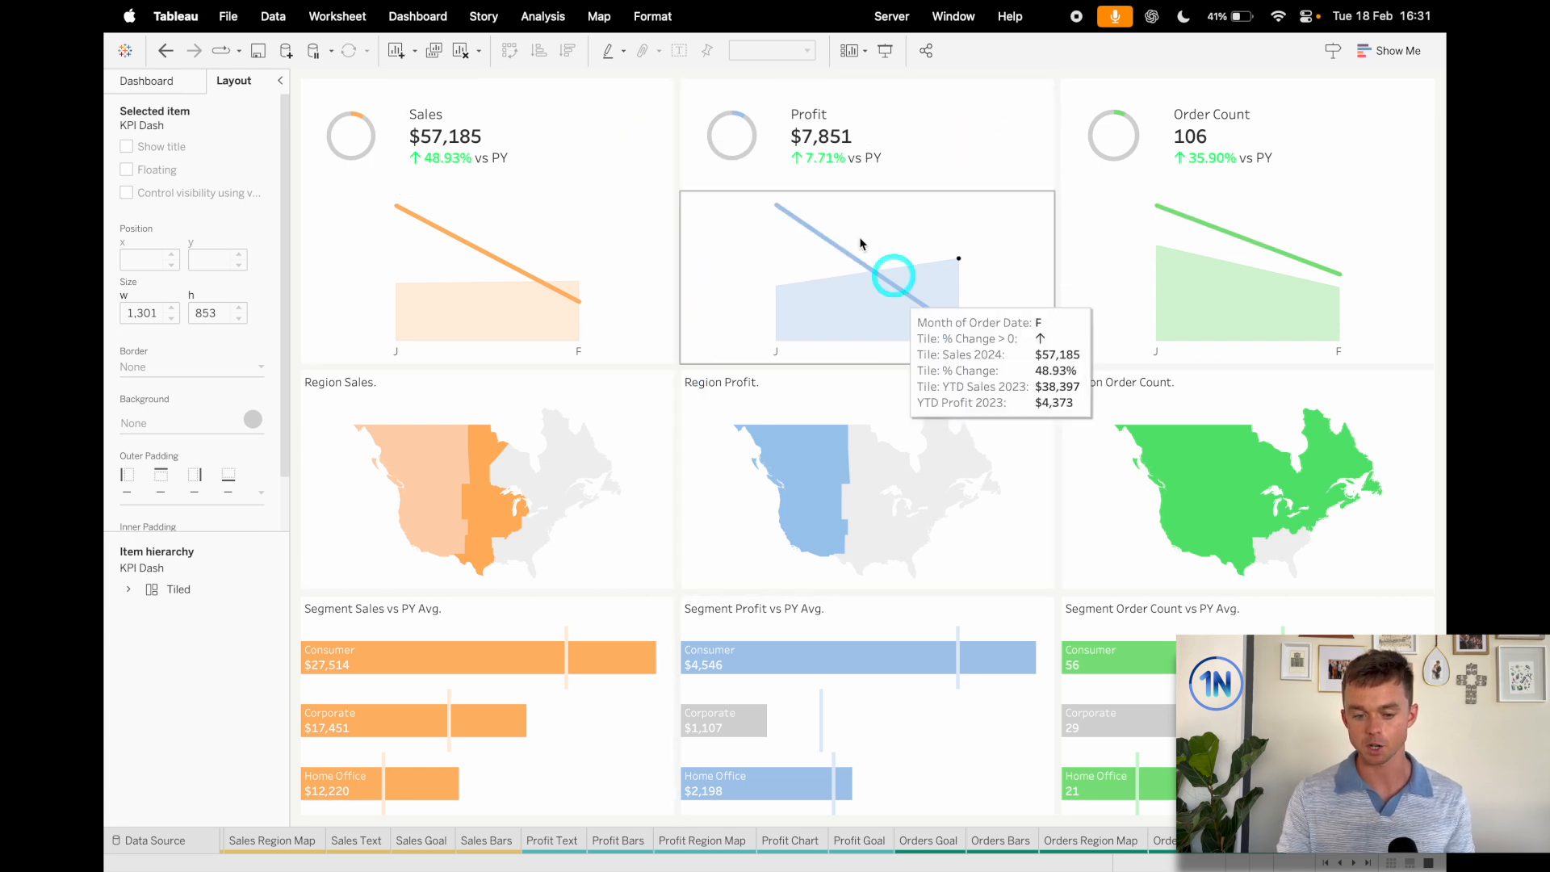
pyautogui.moveTo(1013, 358)
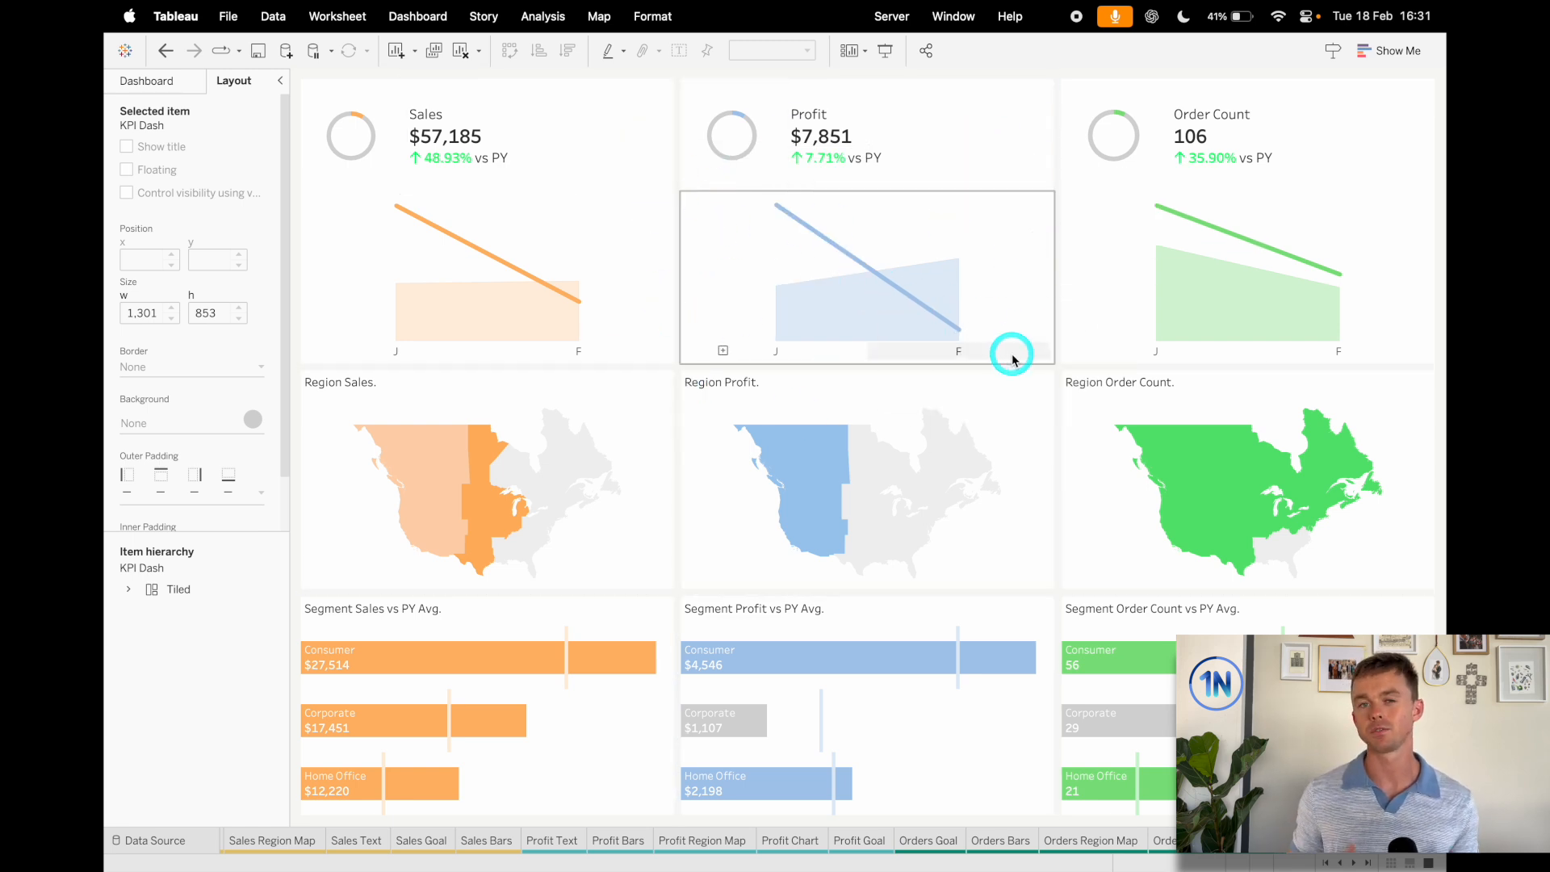
pyautogui.moveTo(1006, 160)
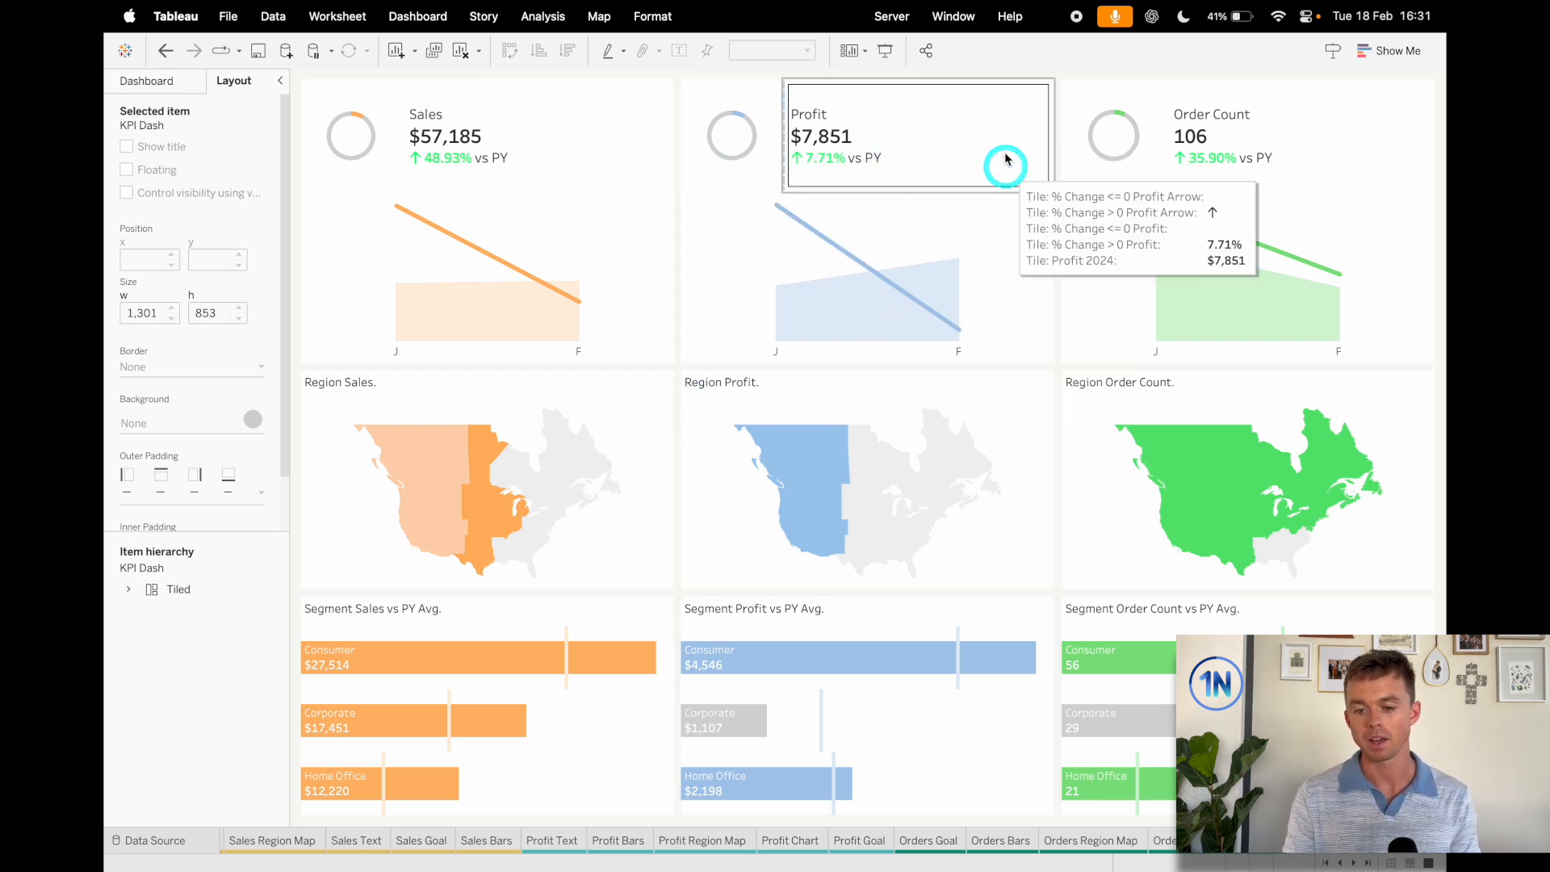
pyautogui.moveTo(1057, 322)
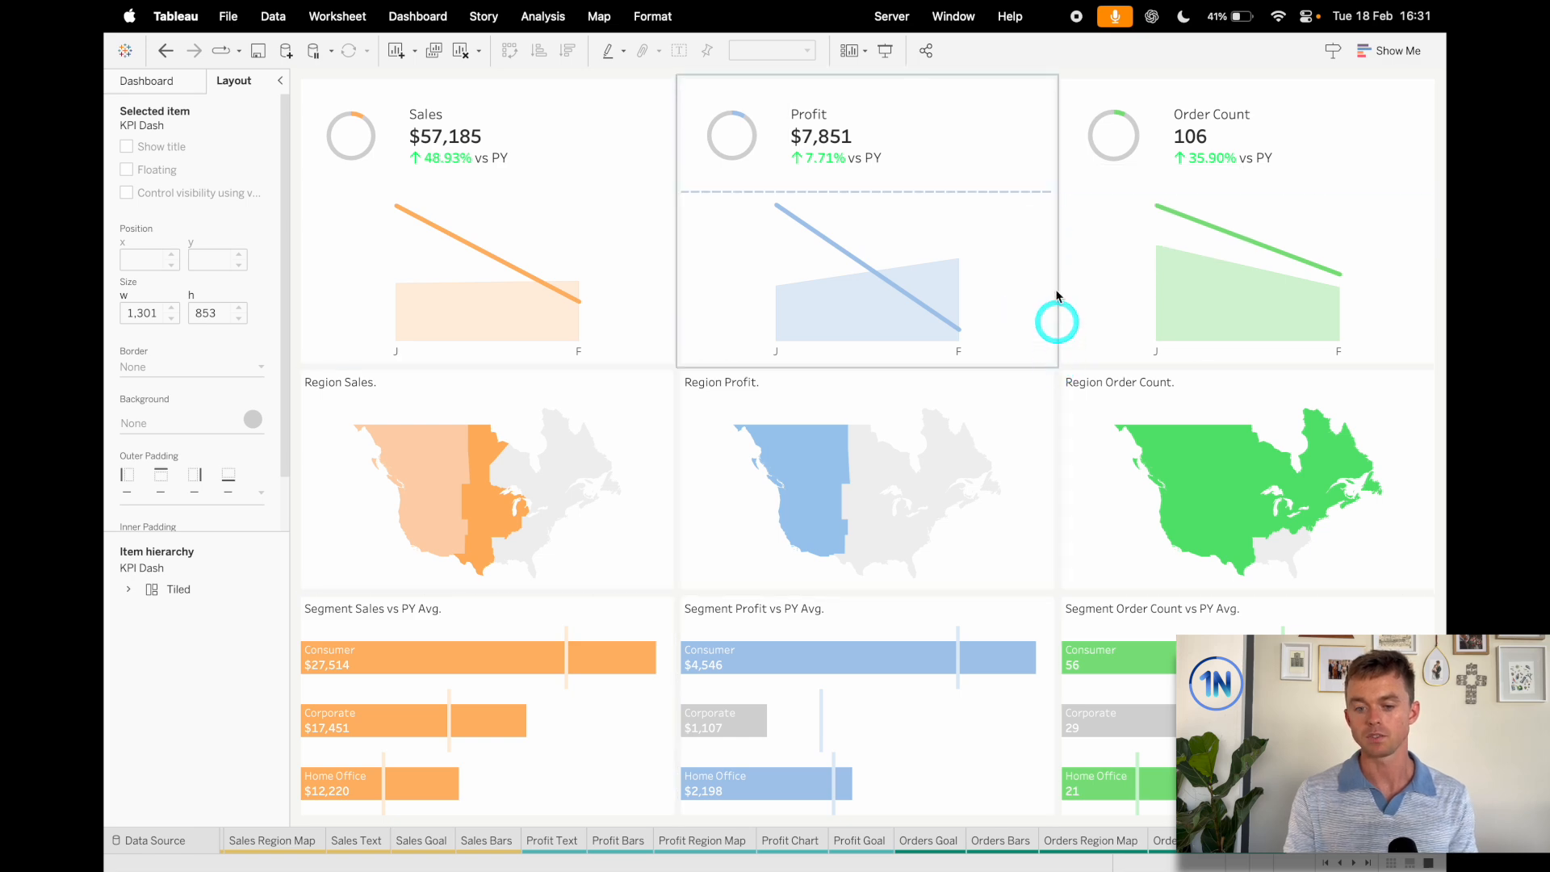